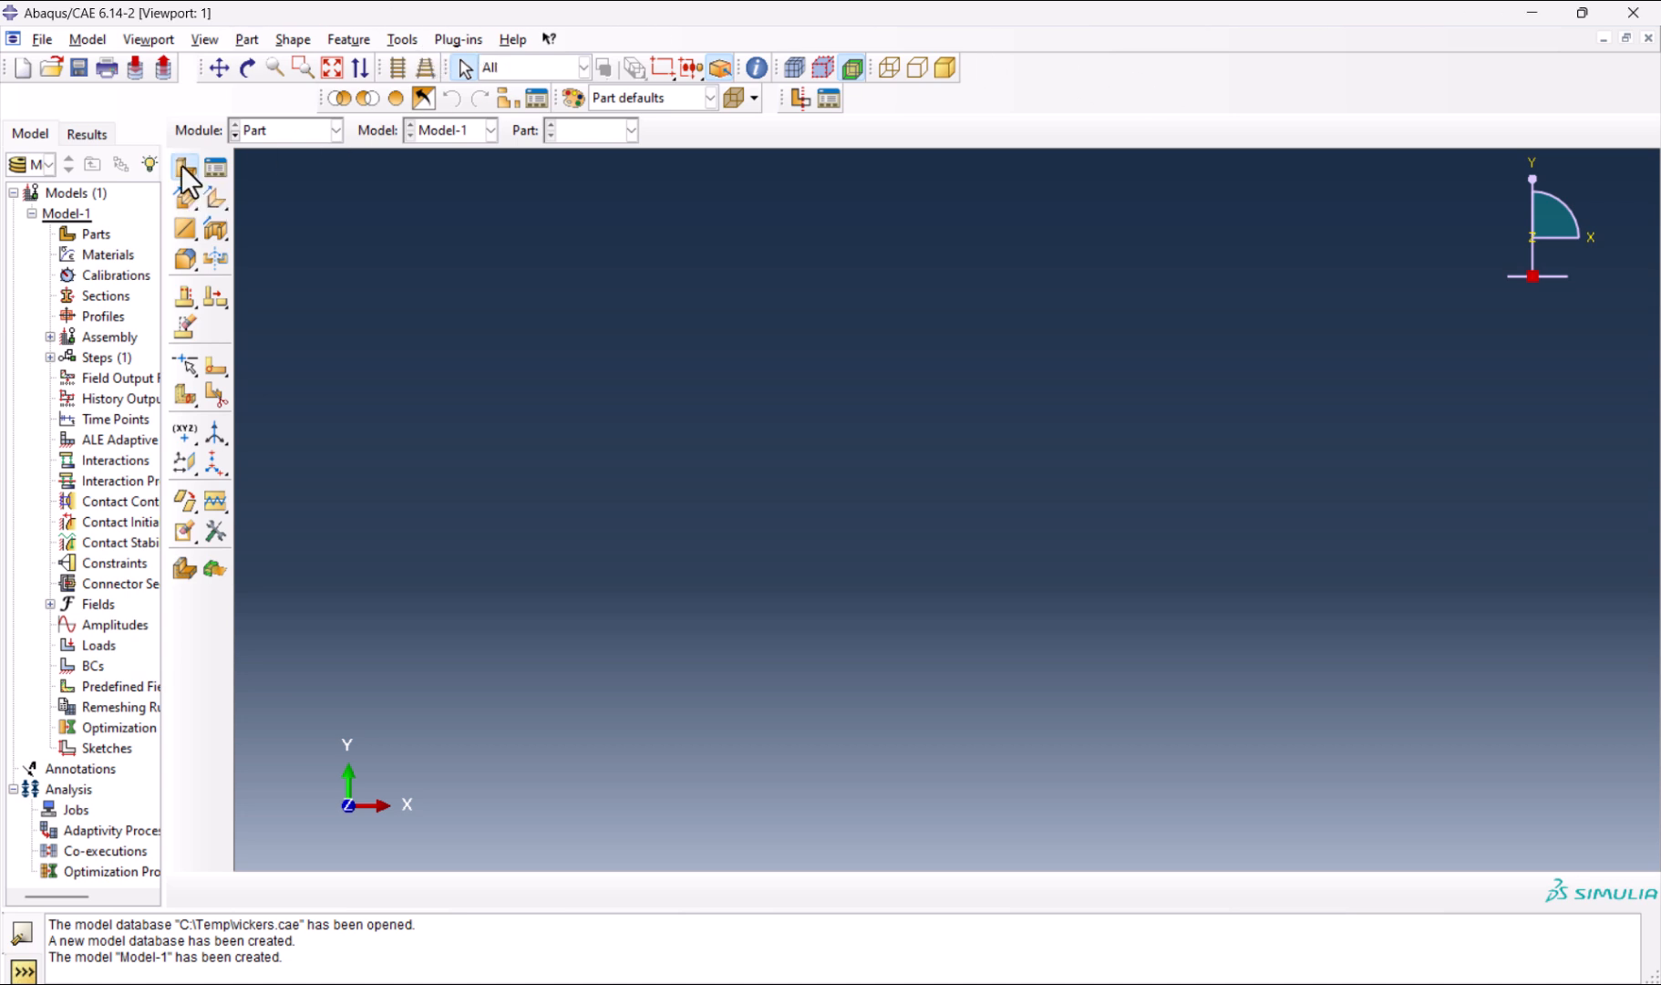
Create a new axisymmetric deformable shell part named indenter and enter its sketch.
left_click(186, 170)
type("indenter")
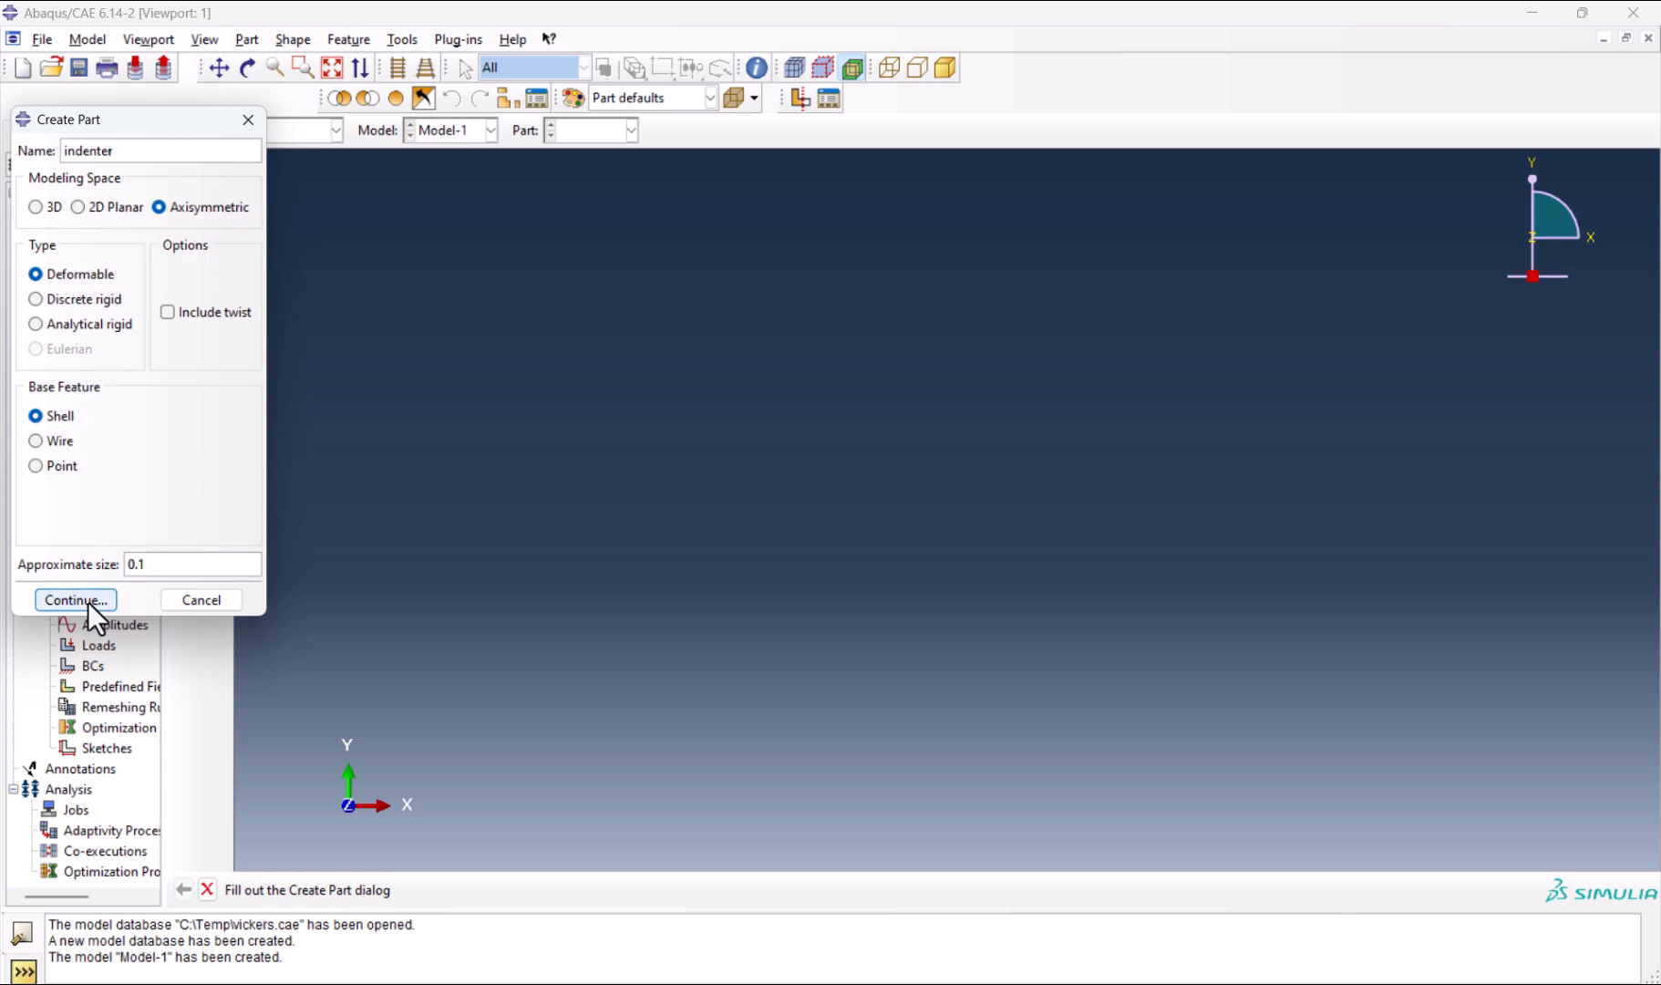
left_click(75, 600)
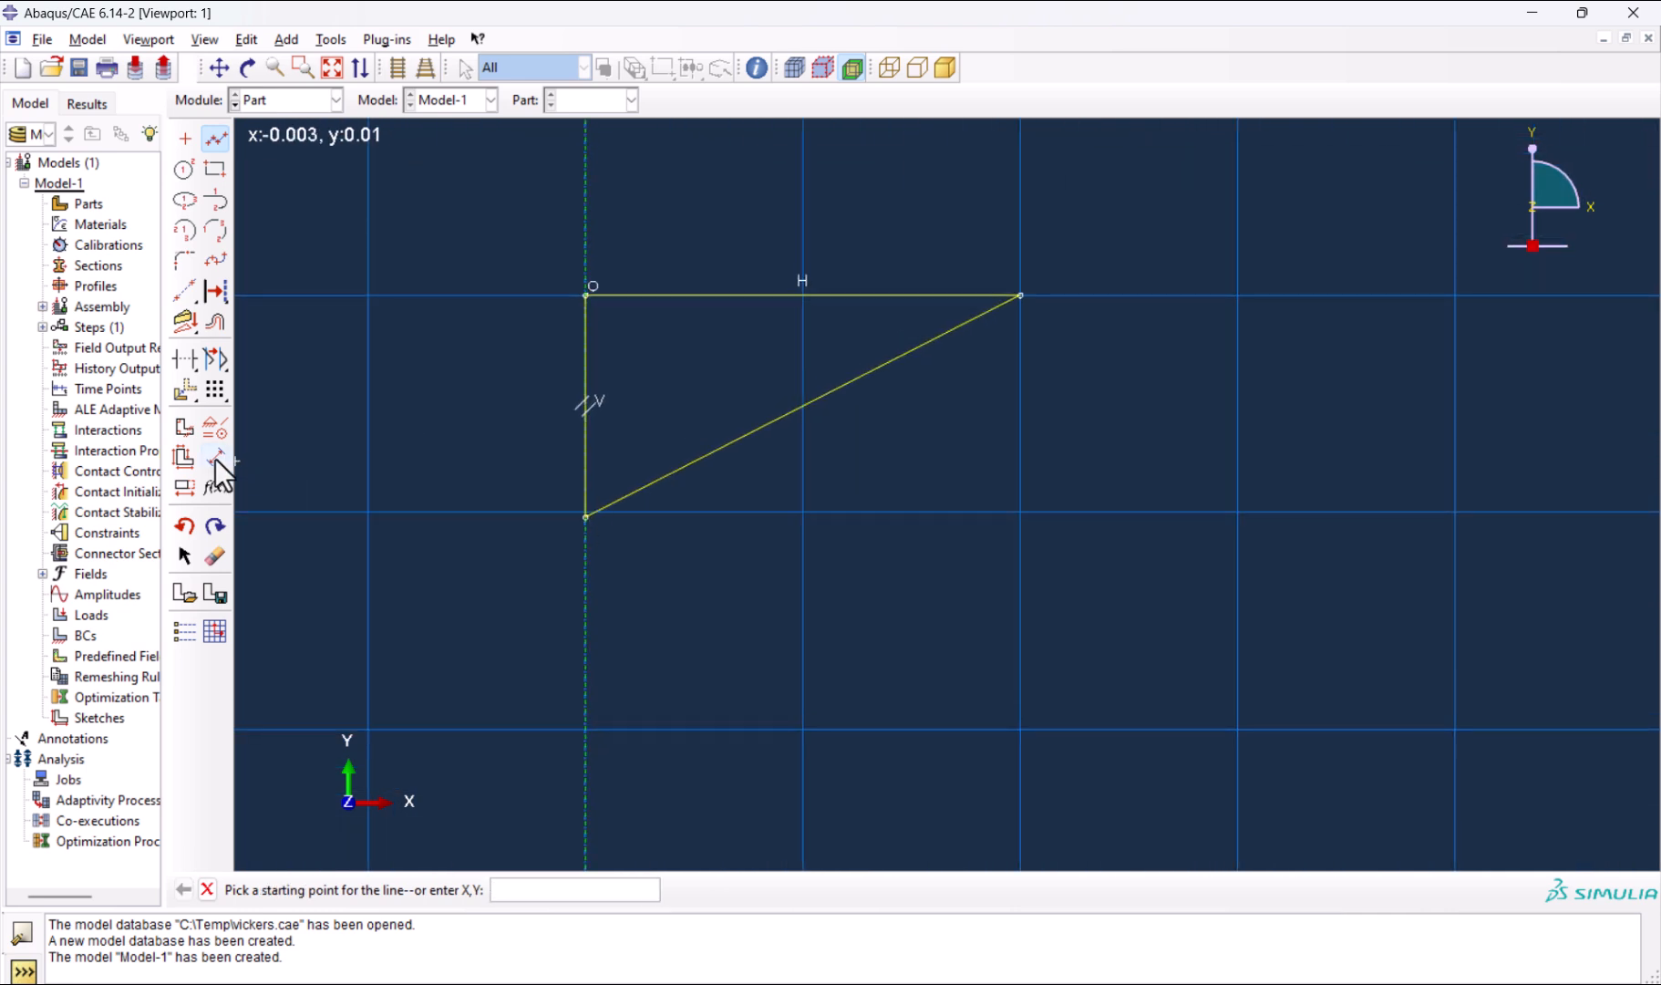
Sketch the indenter triangle with a 68° angle on its sloped edge and finish the part.
left_click(215, 458)
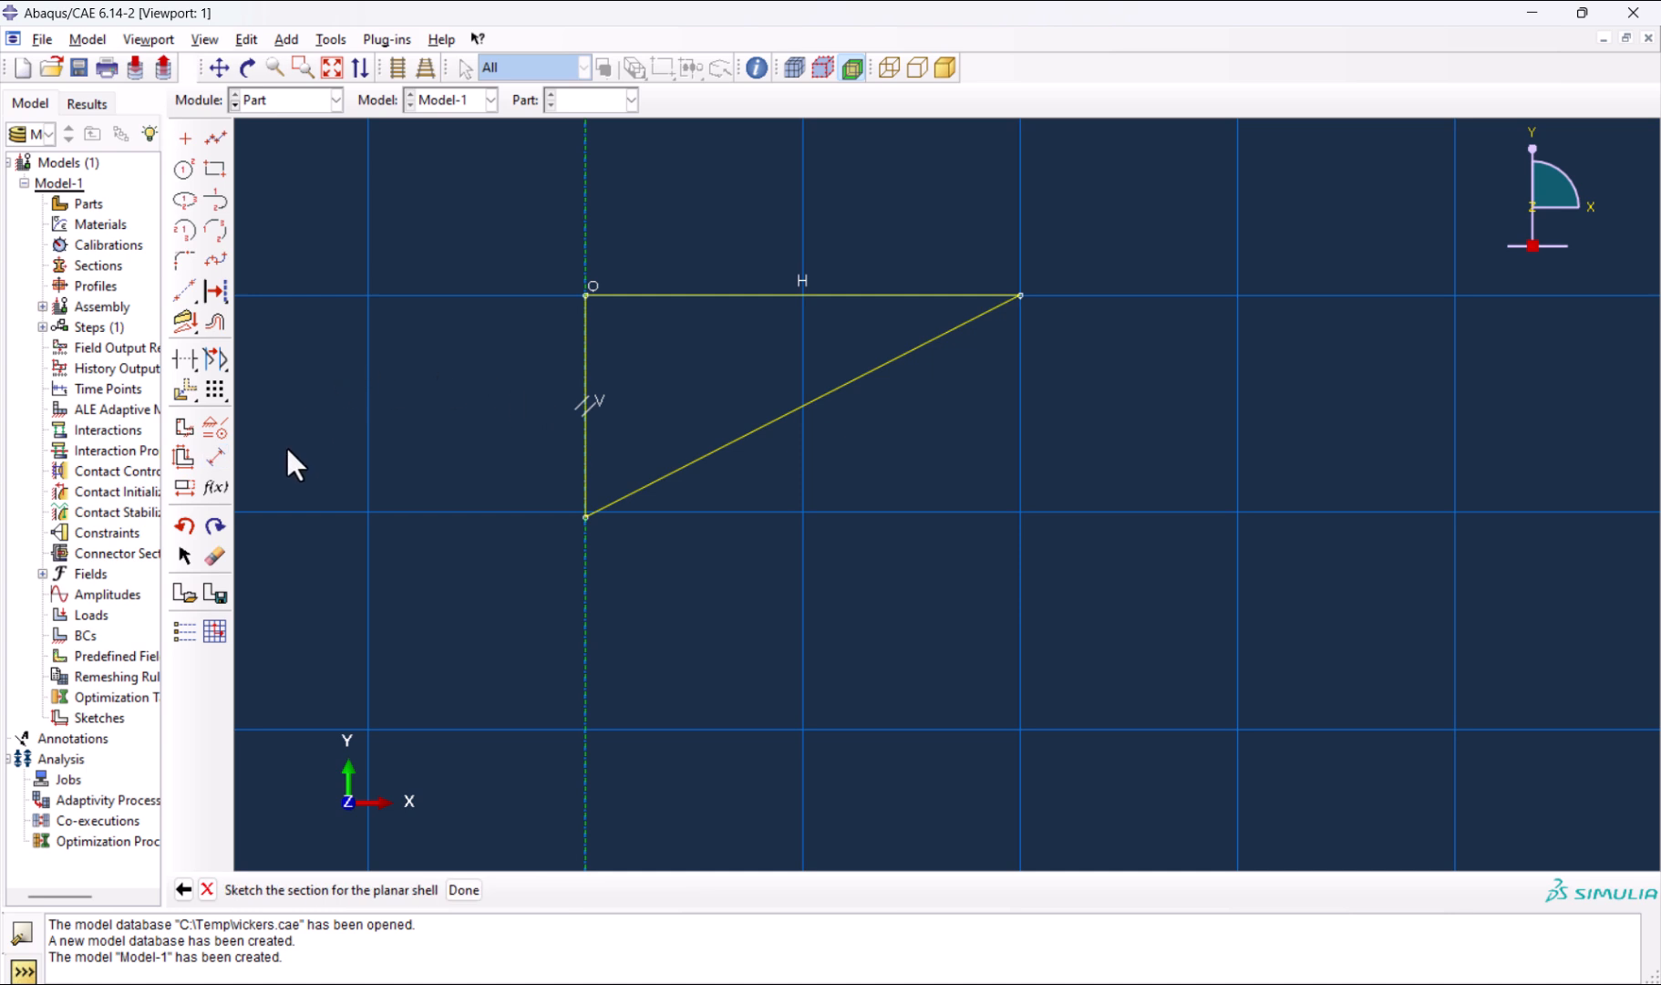
left_click(214, 458)
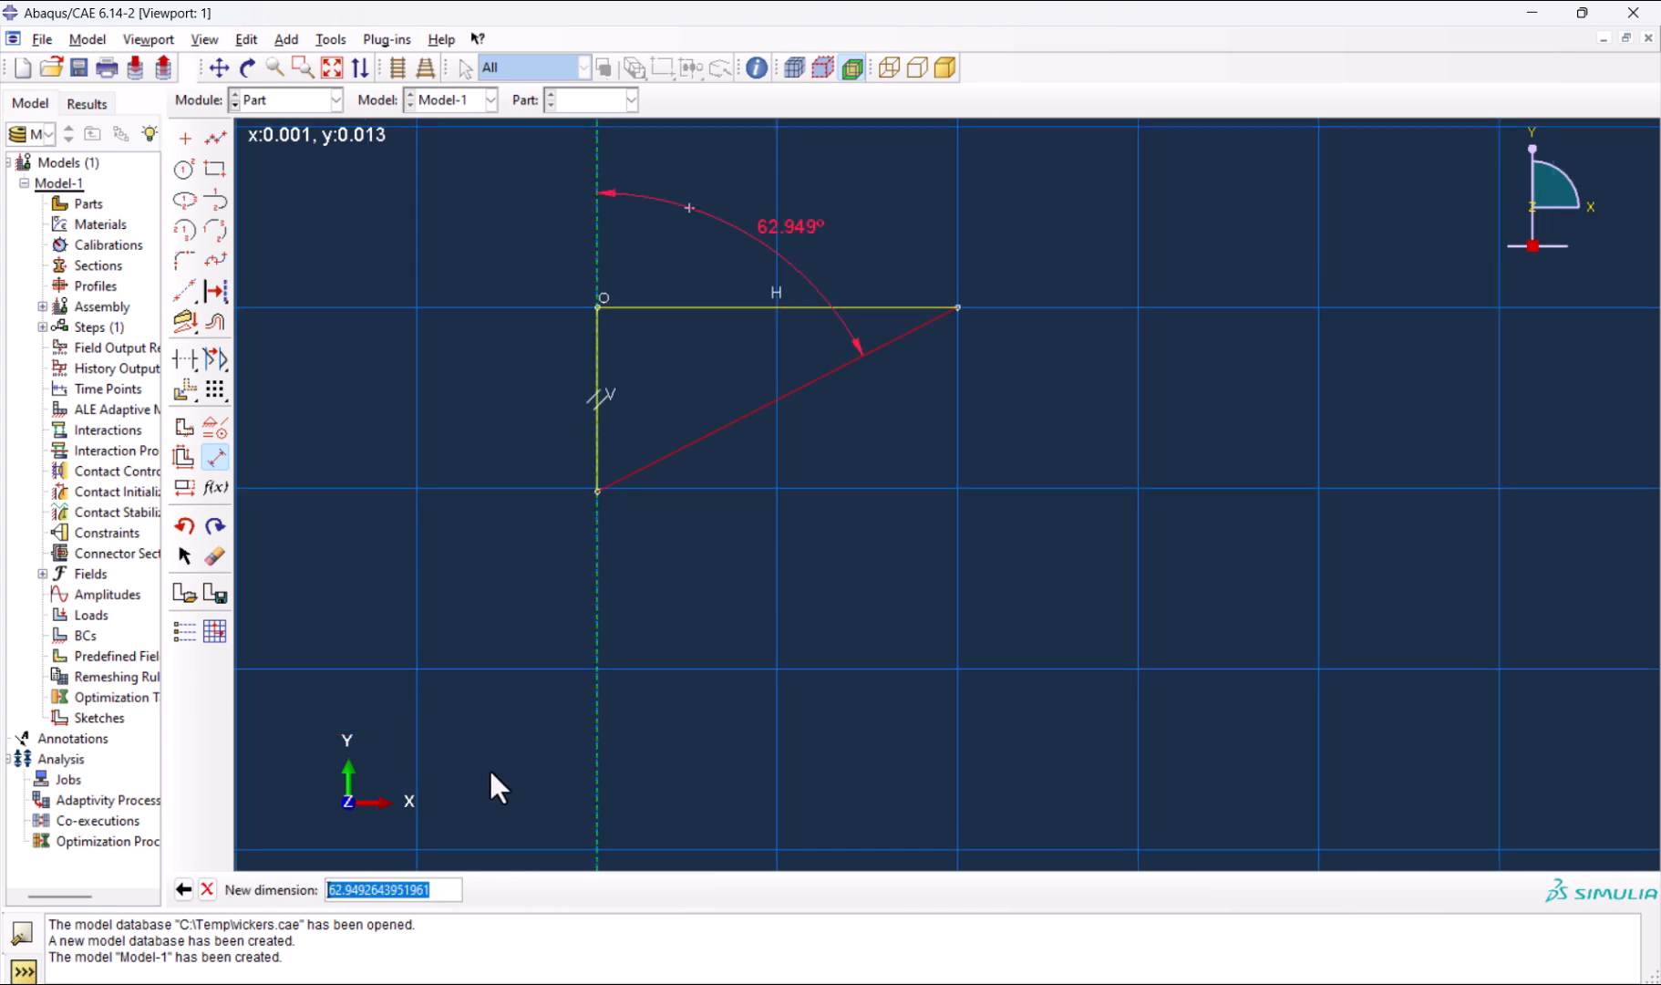
type("68")
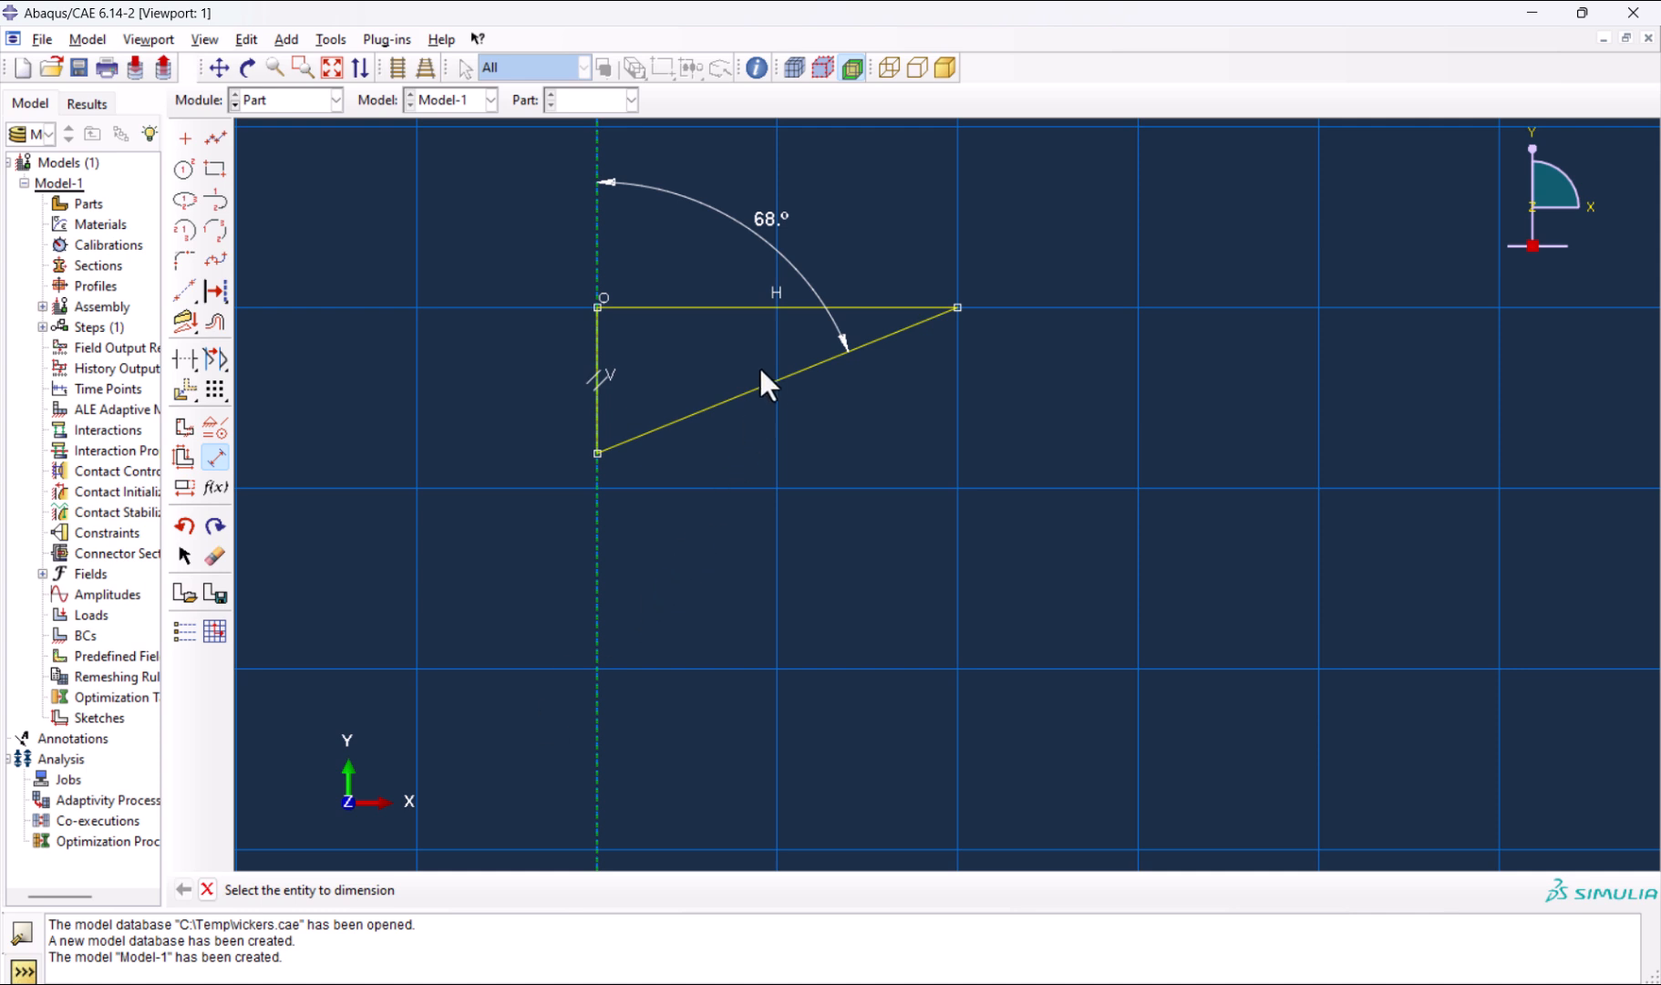
mouse_move(803, 602)
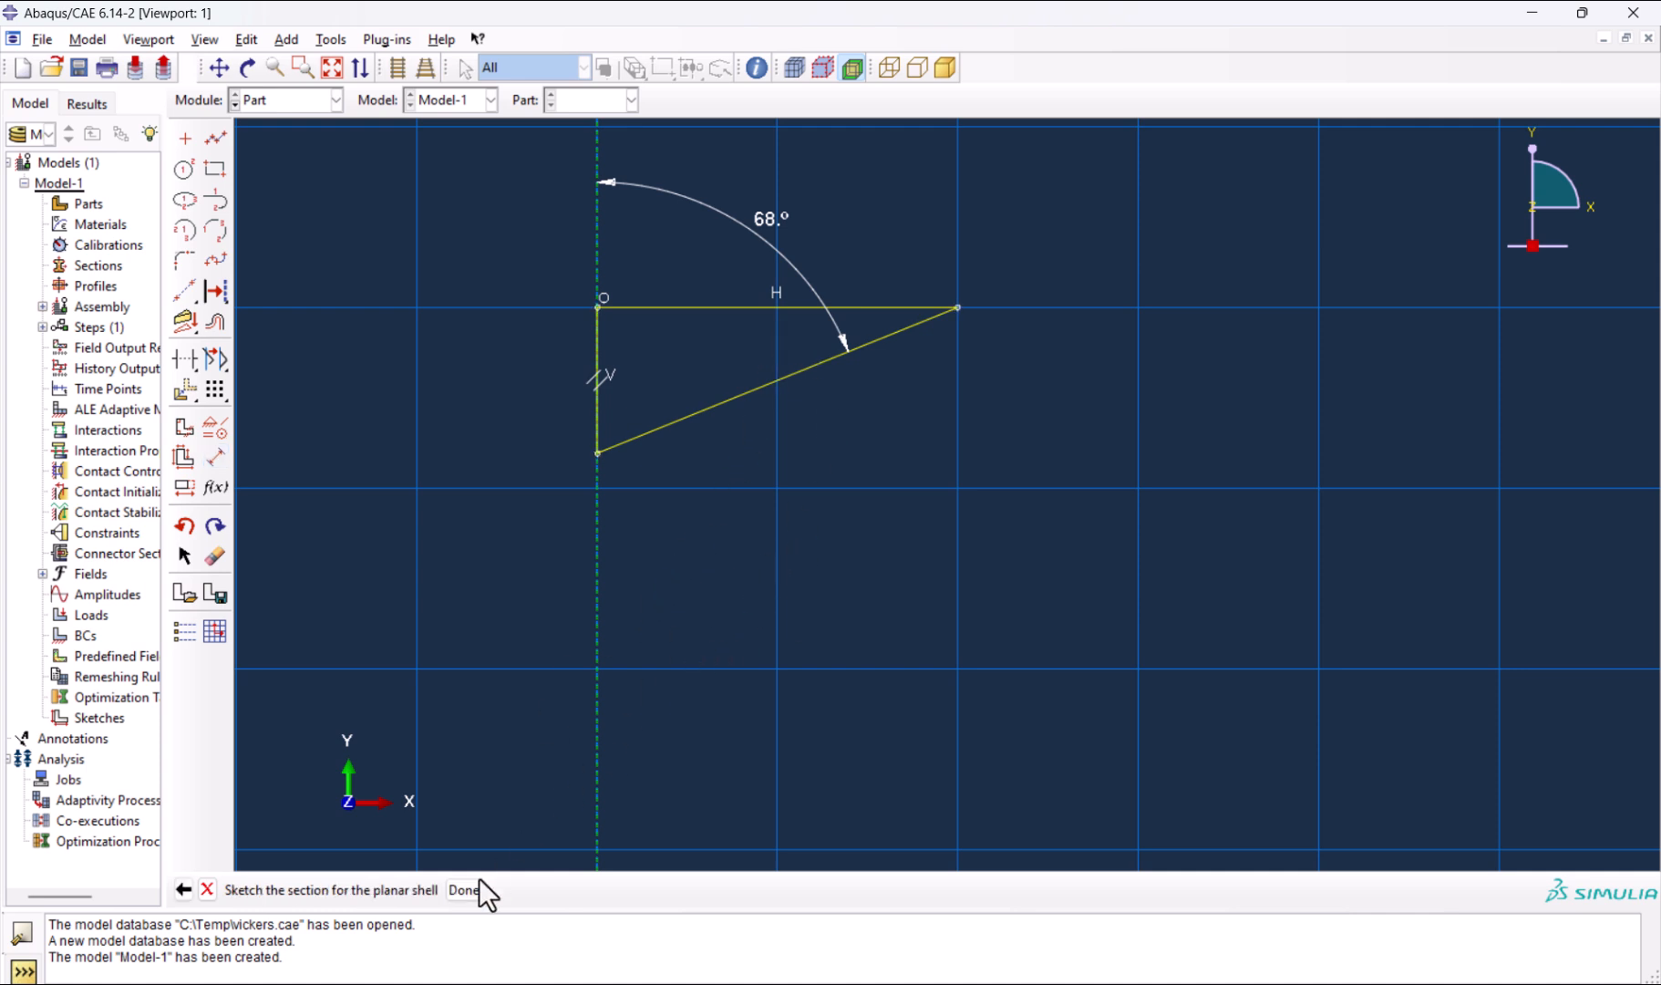
left_click(463, 890)
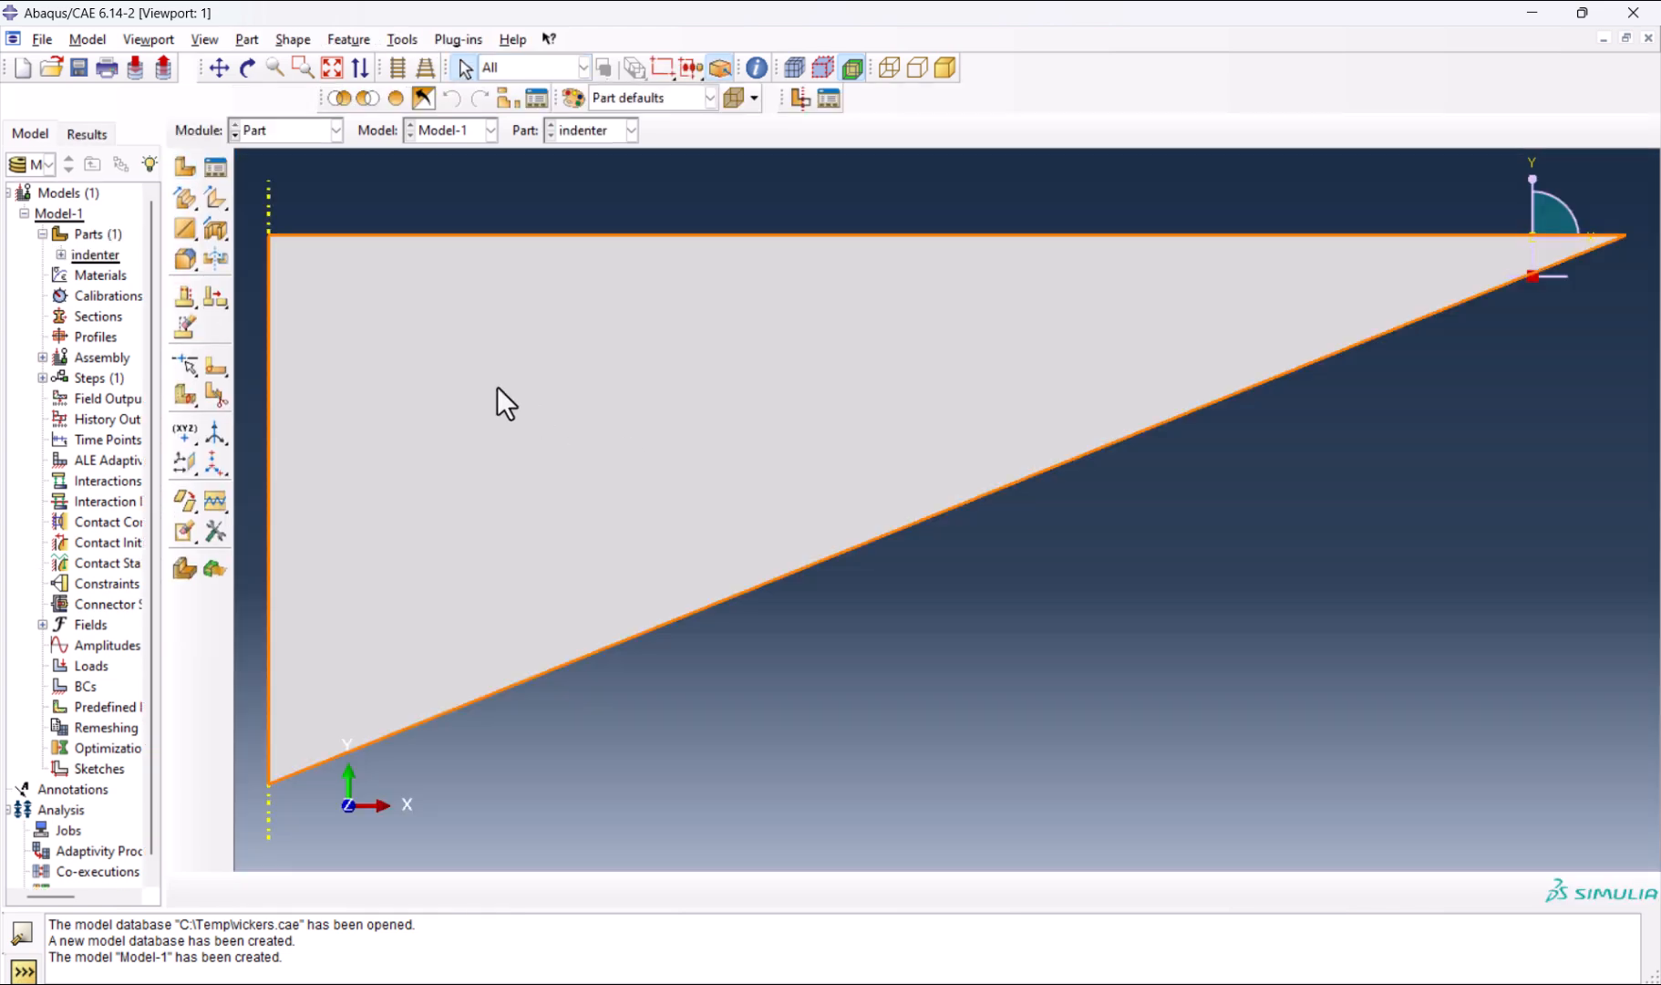
mouse_move(300, 172)
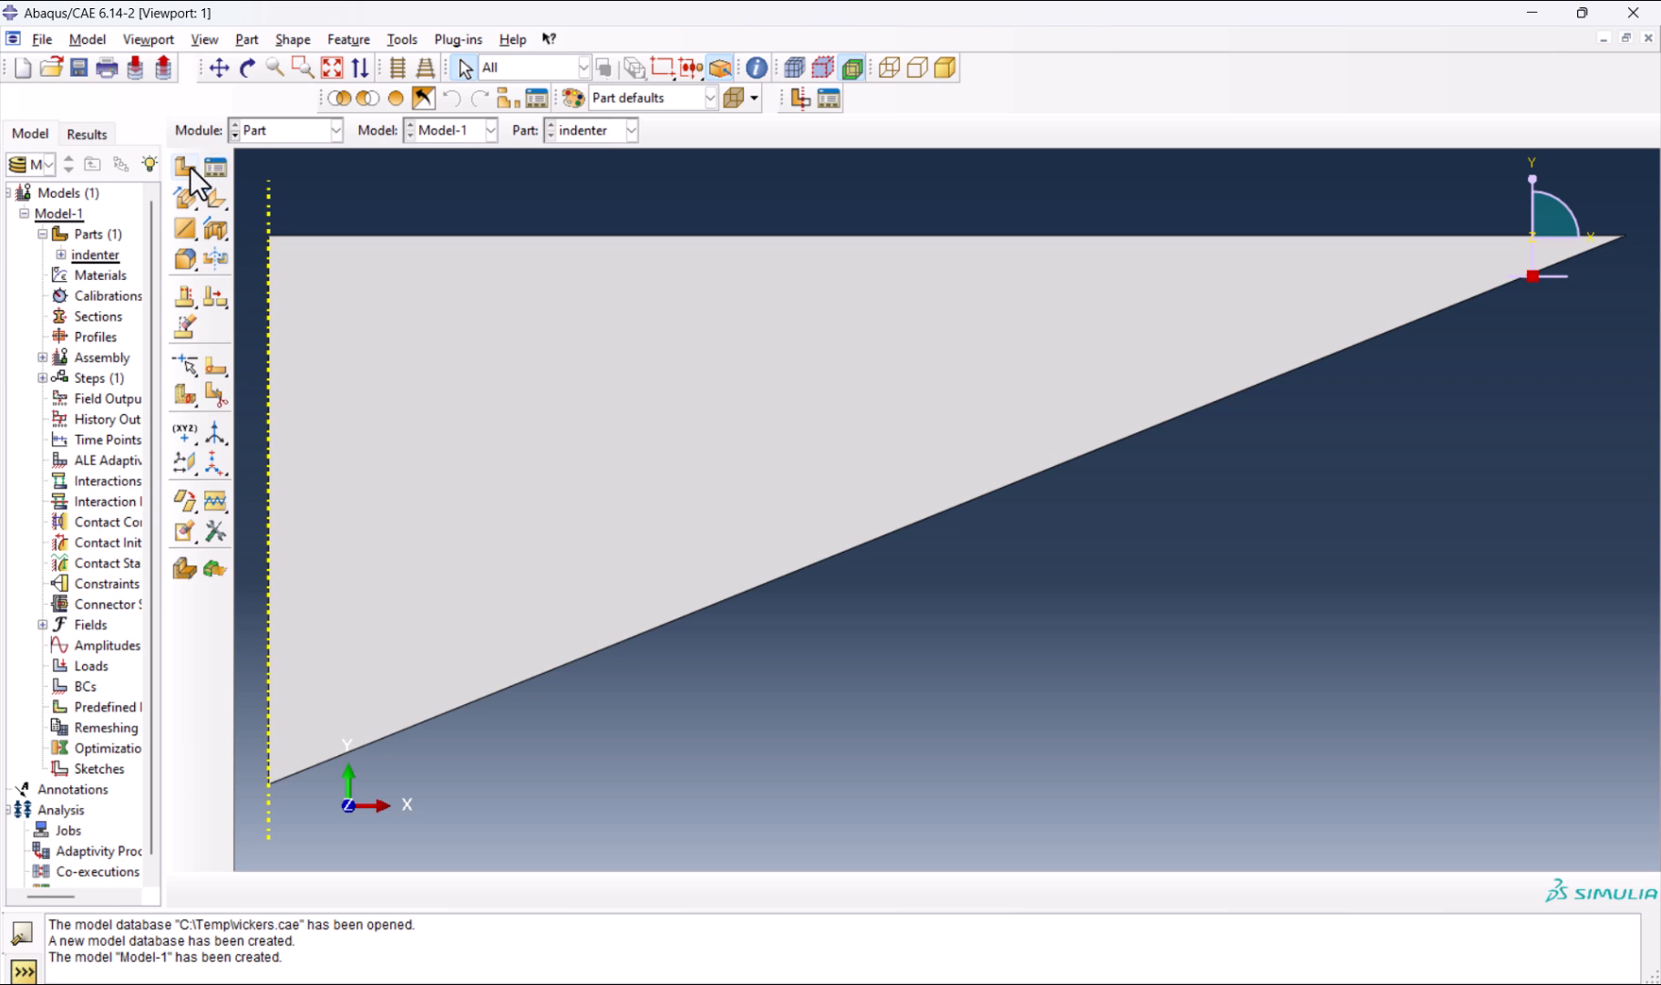
Create a second axisymmetric shell part named specimen and enter its sketch.
left_click(186, 169)
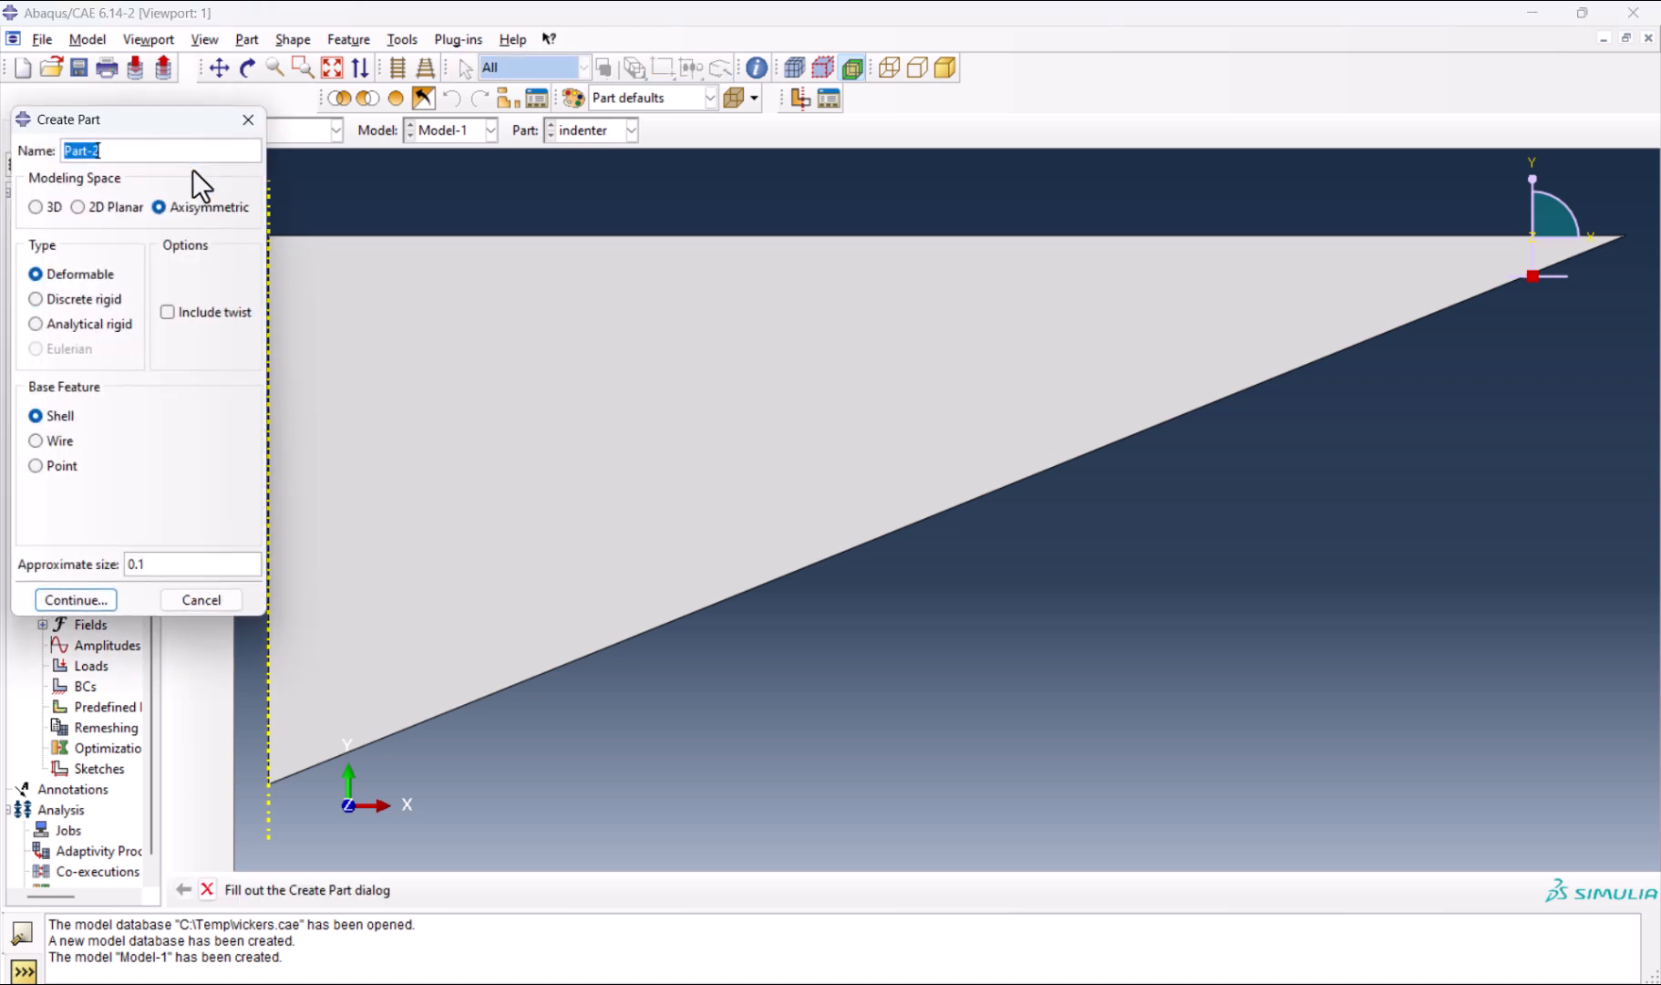
mouse_move(215, 189)
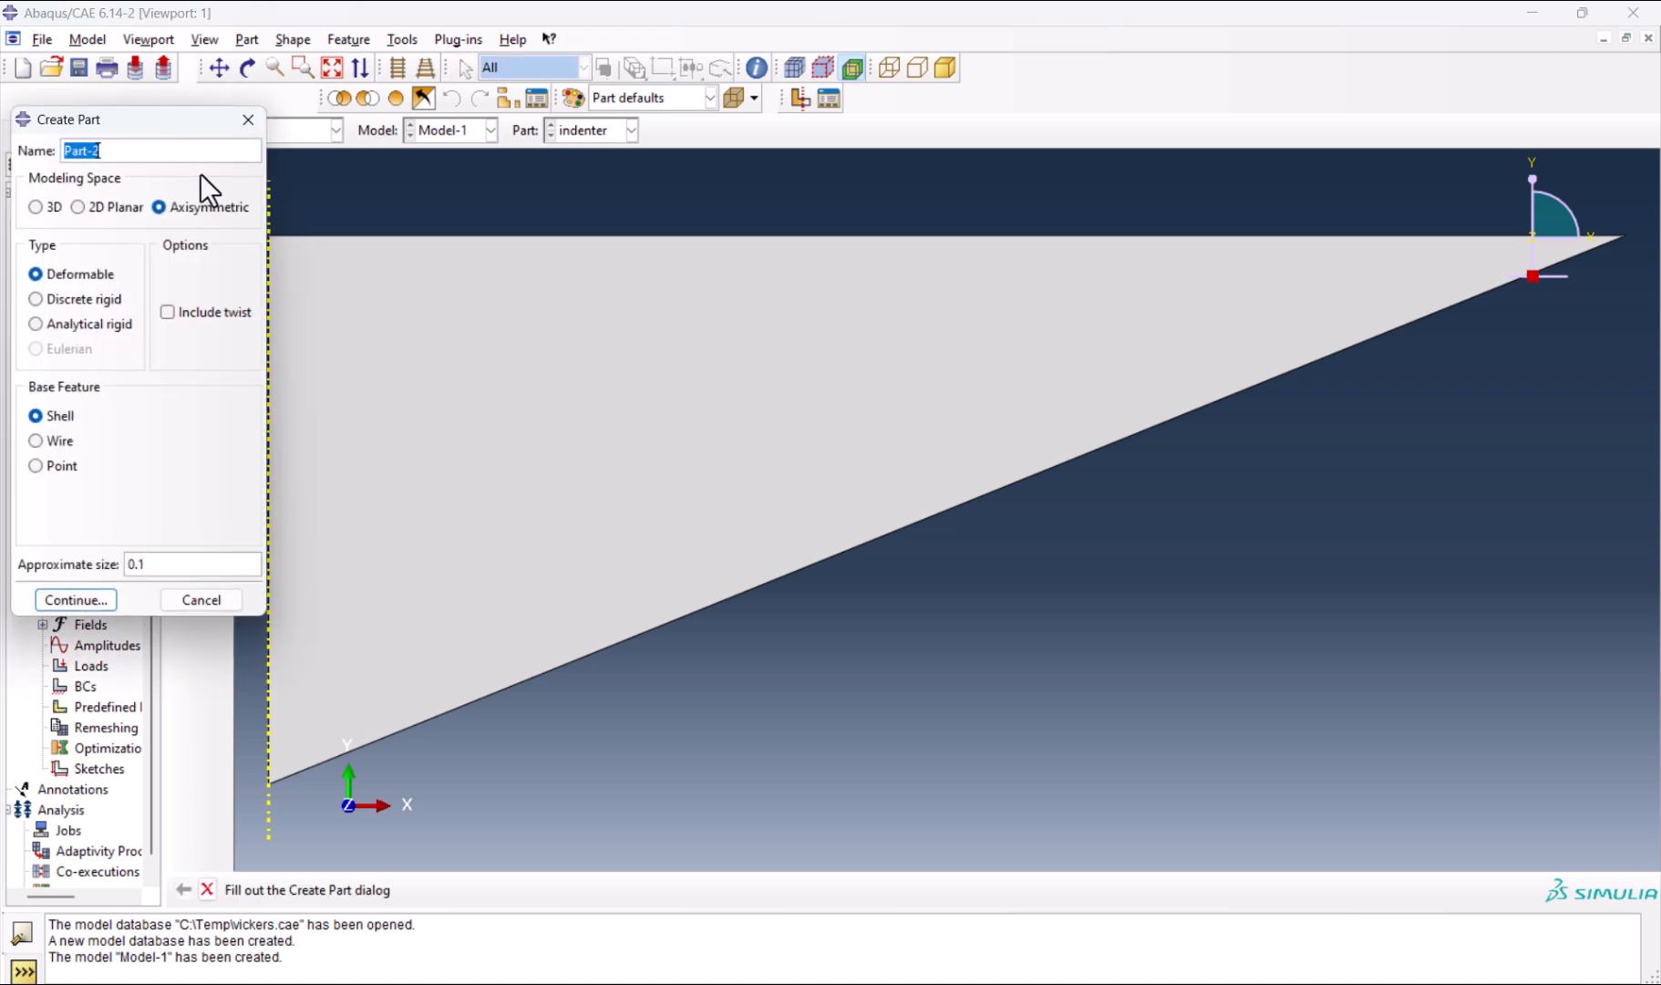
type("spec")
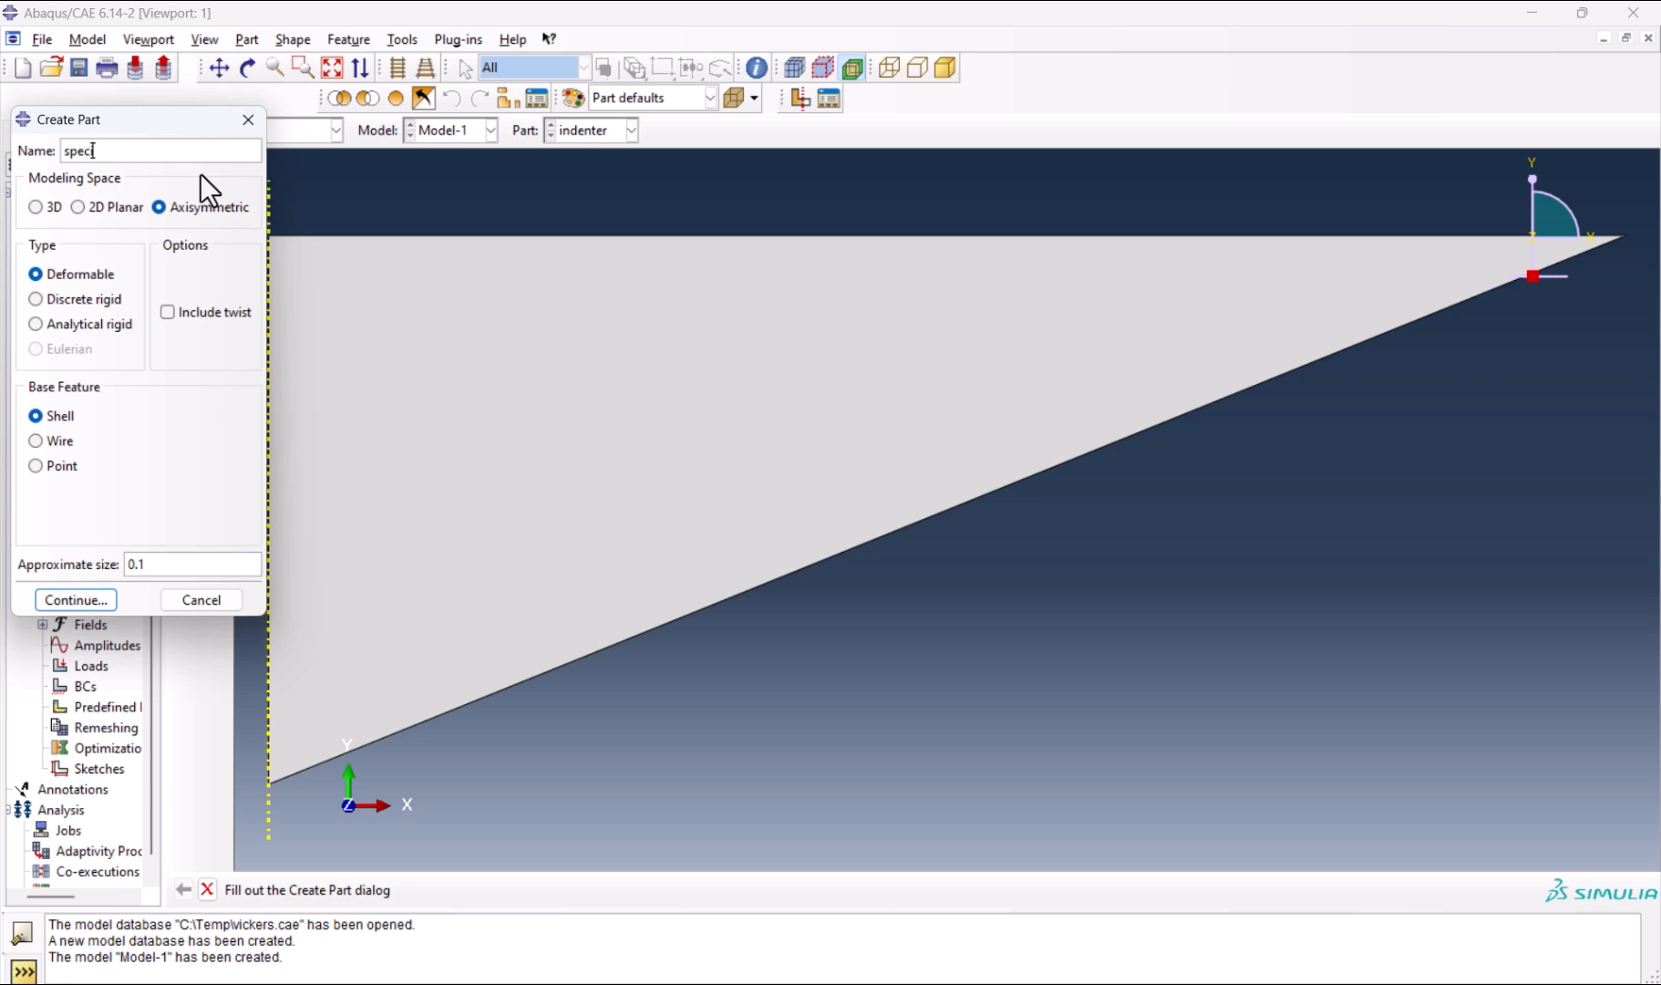
type("imen")
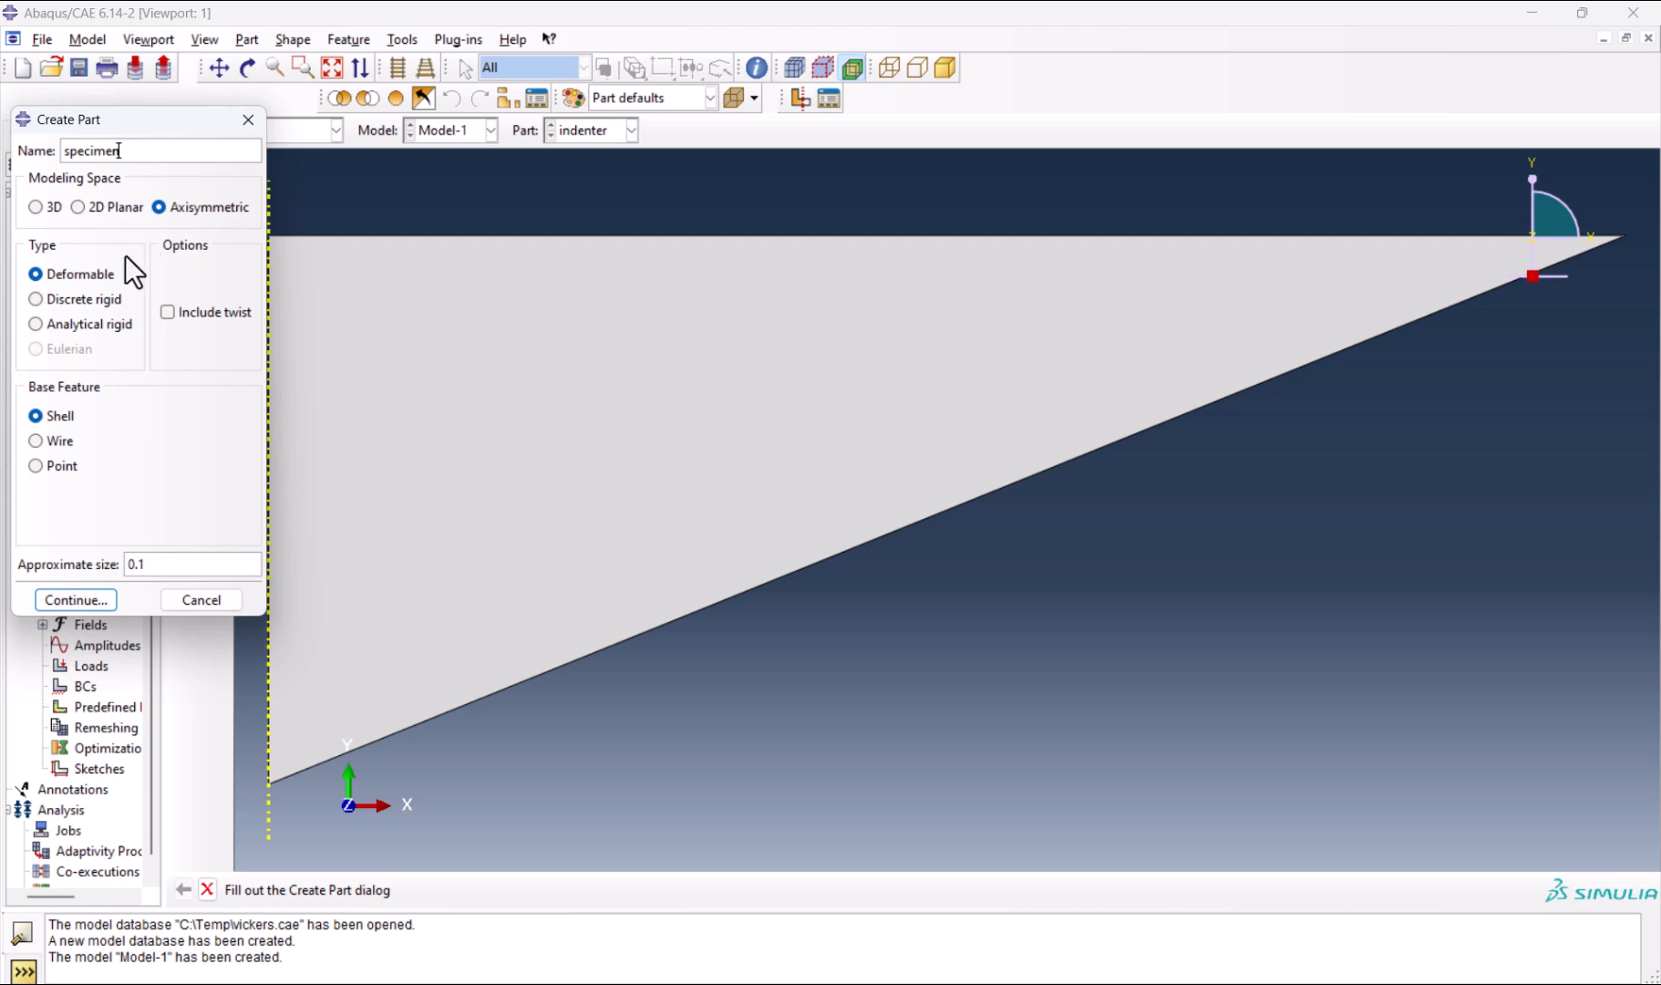
mouse_move(111, 578)
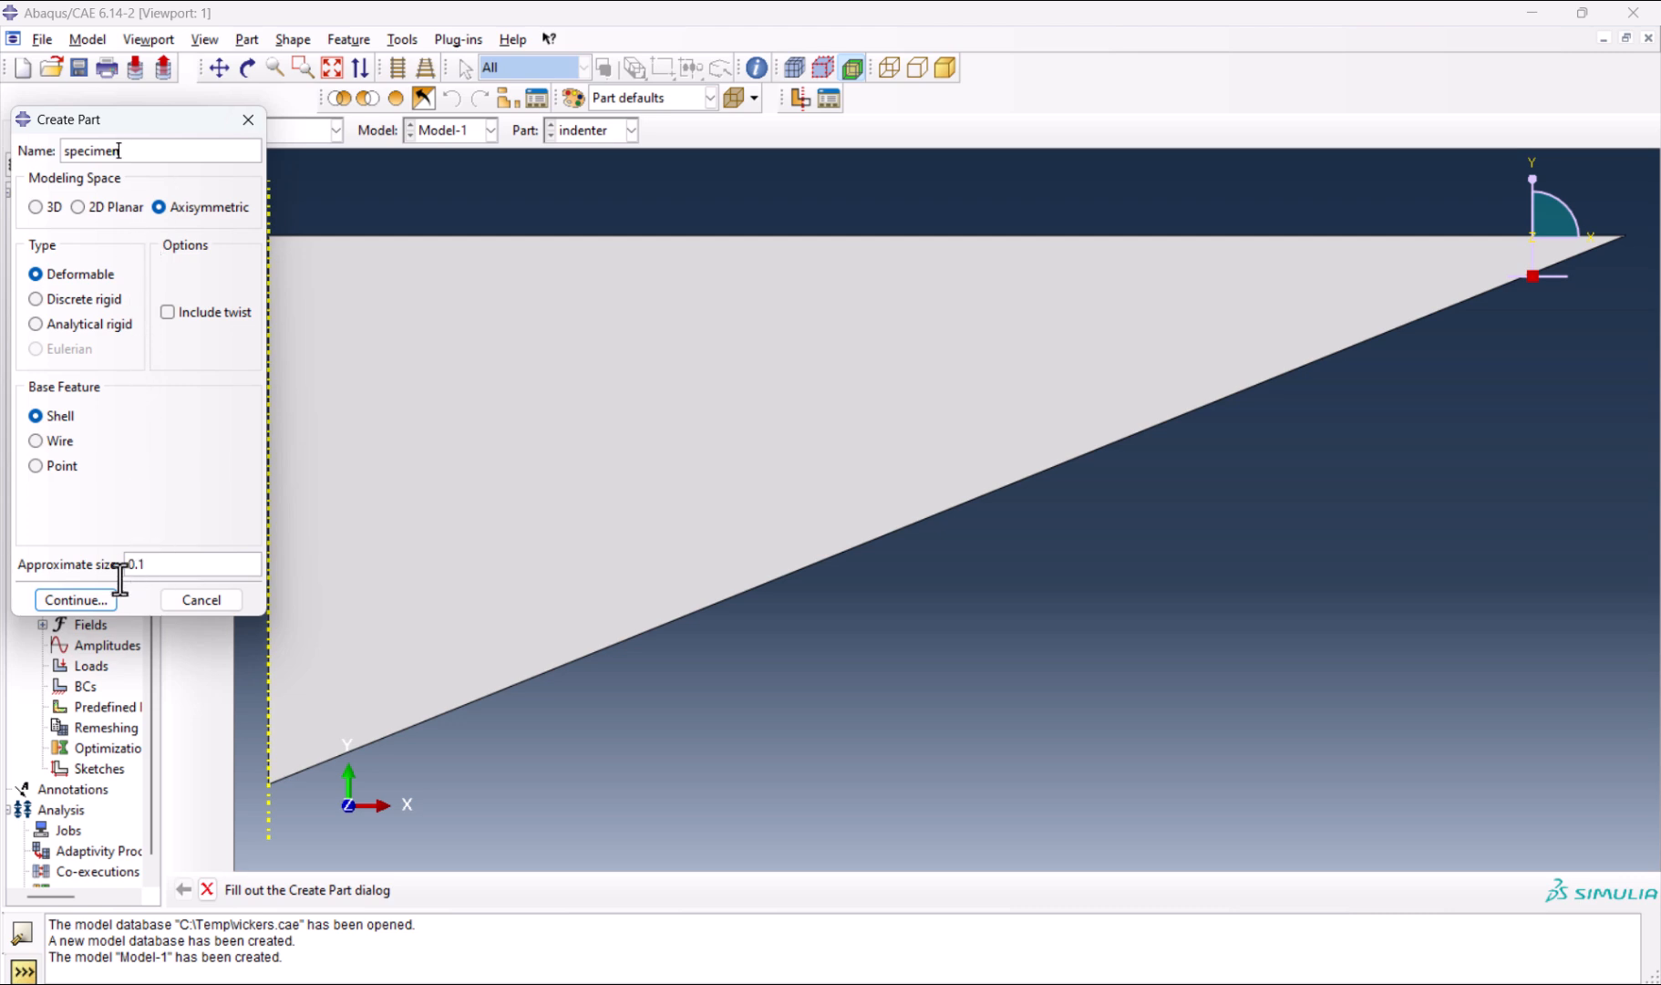
left_click(75, 600)
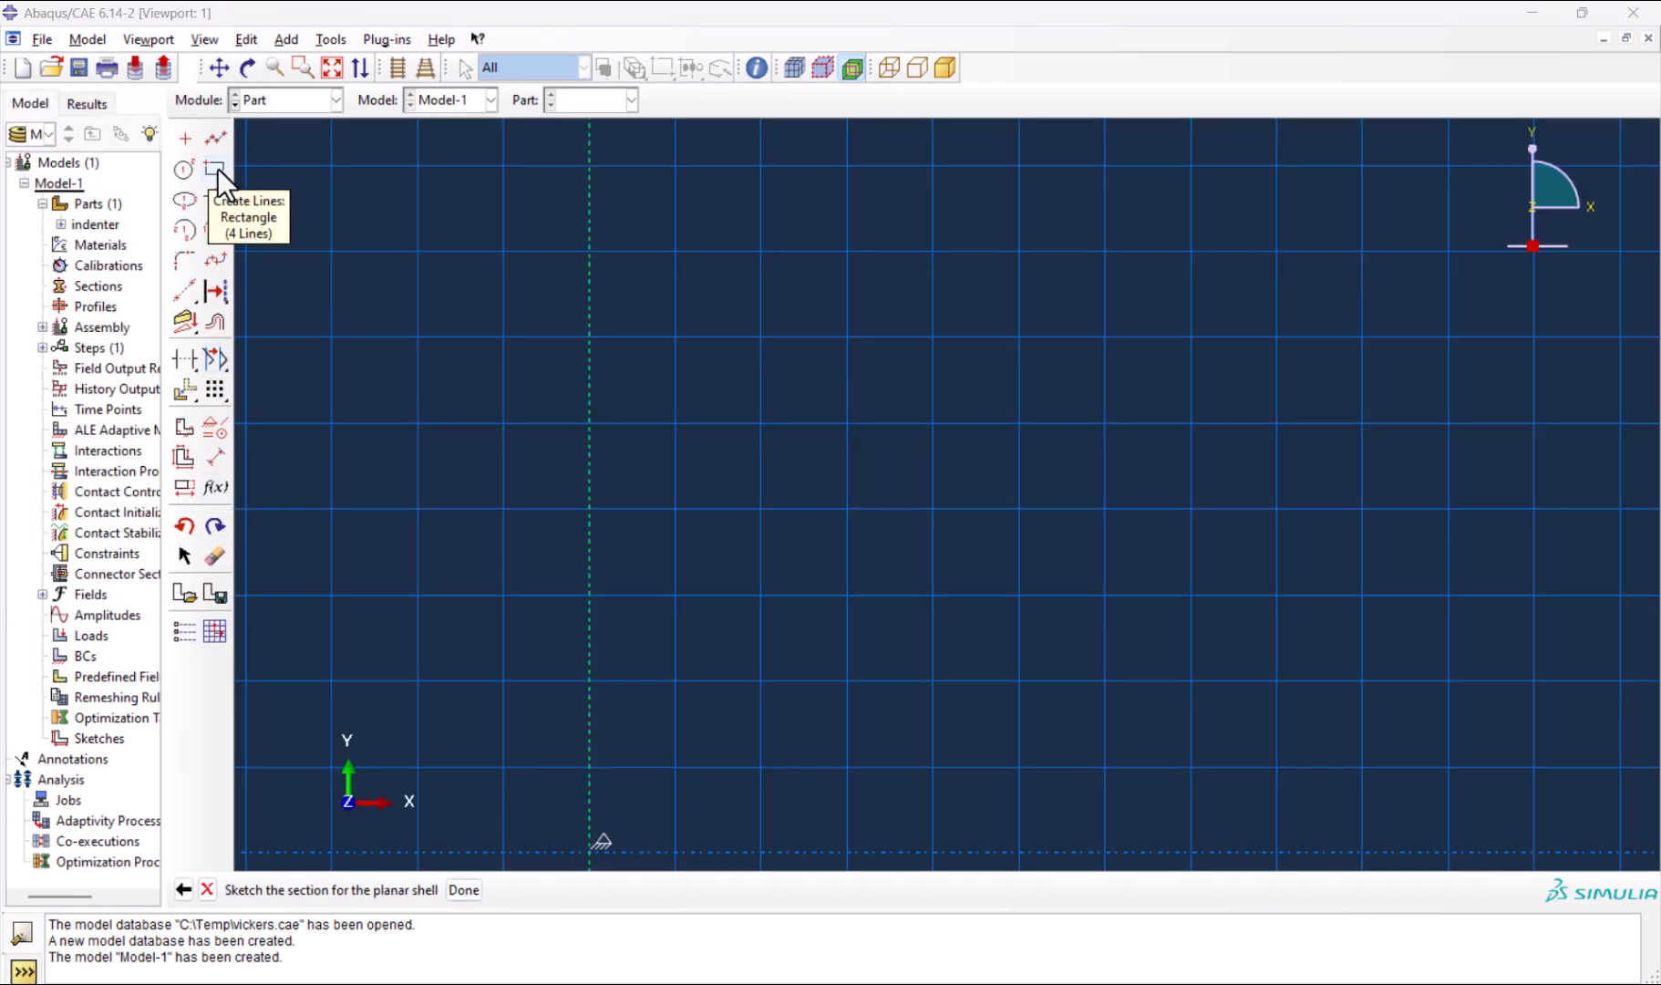
Sketch a 0.03 by 0.02 rectangle from the symmetry axis and finish the specimen part.
left_click(216, 170)
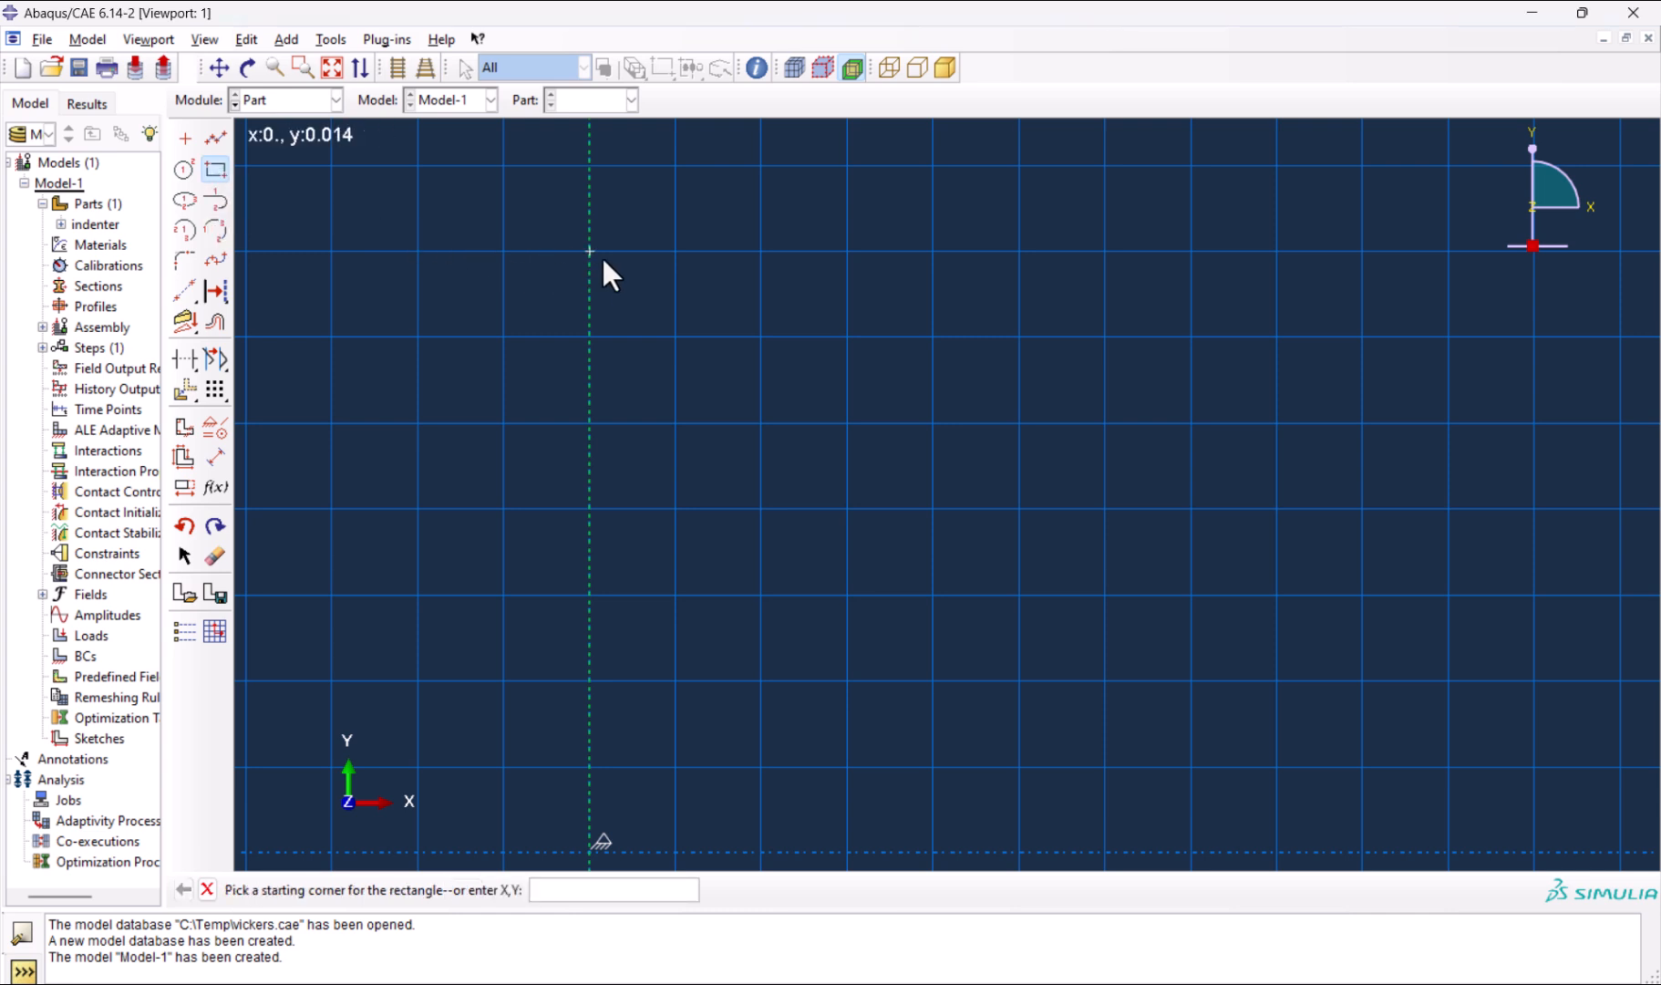
left_click(589, 252)
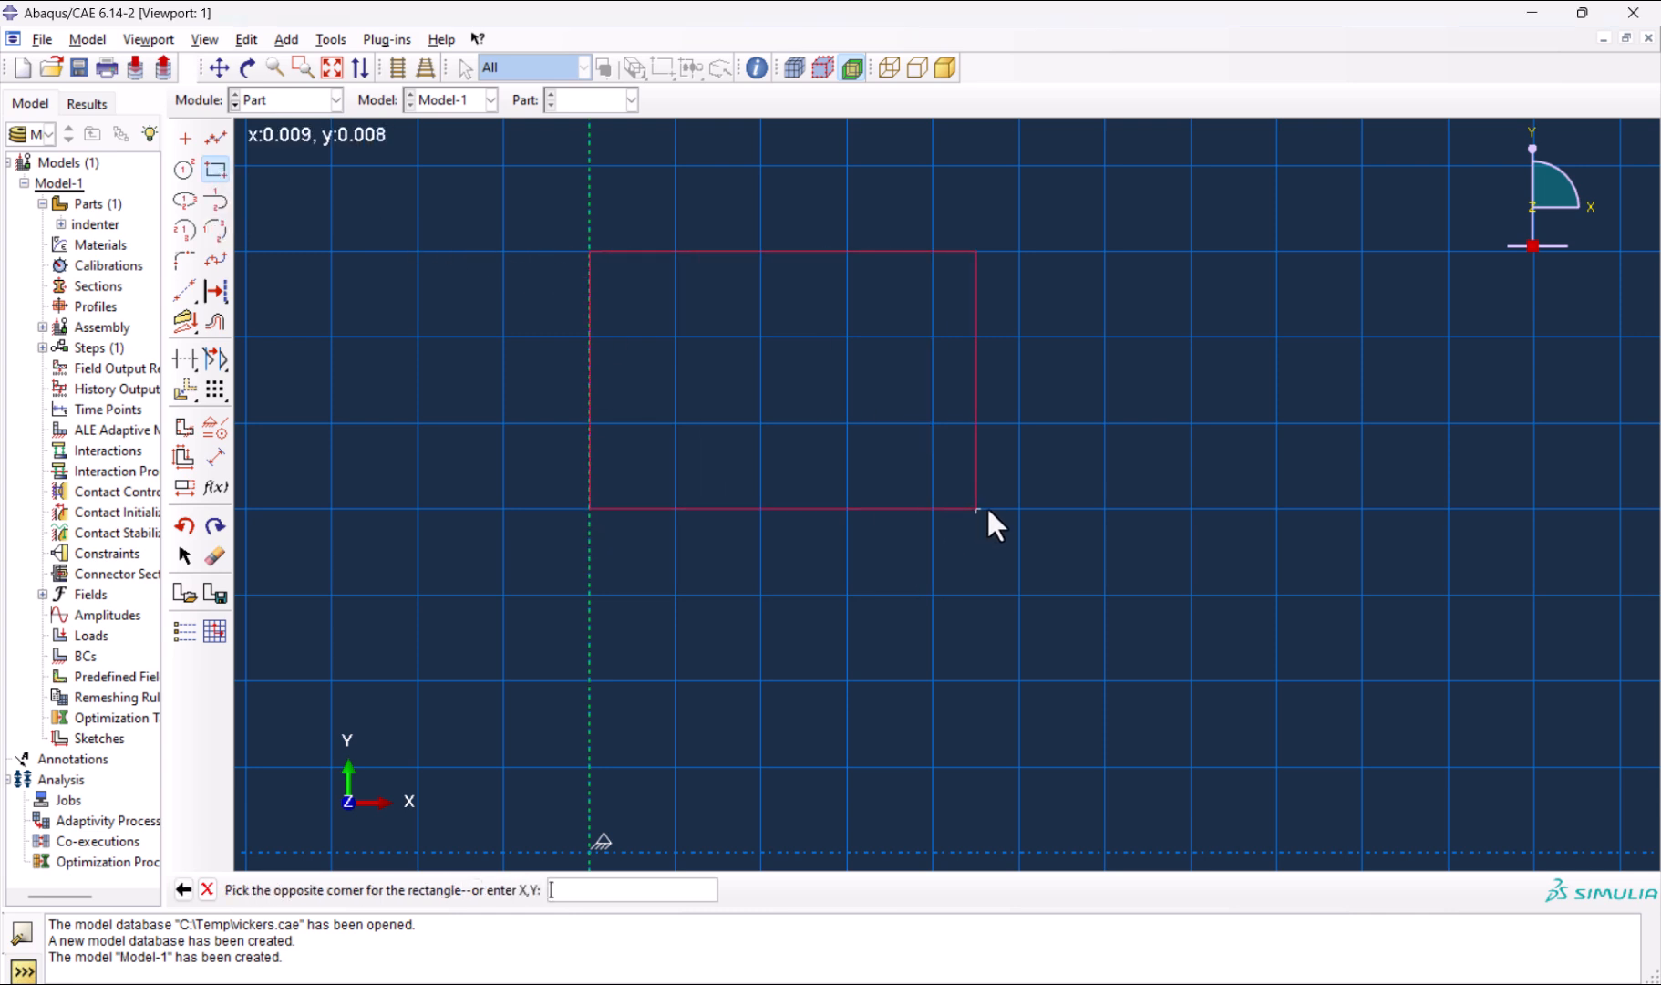
left_click(978, 507)
type("0.02")
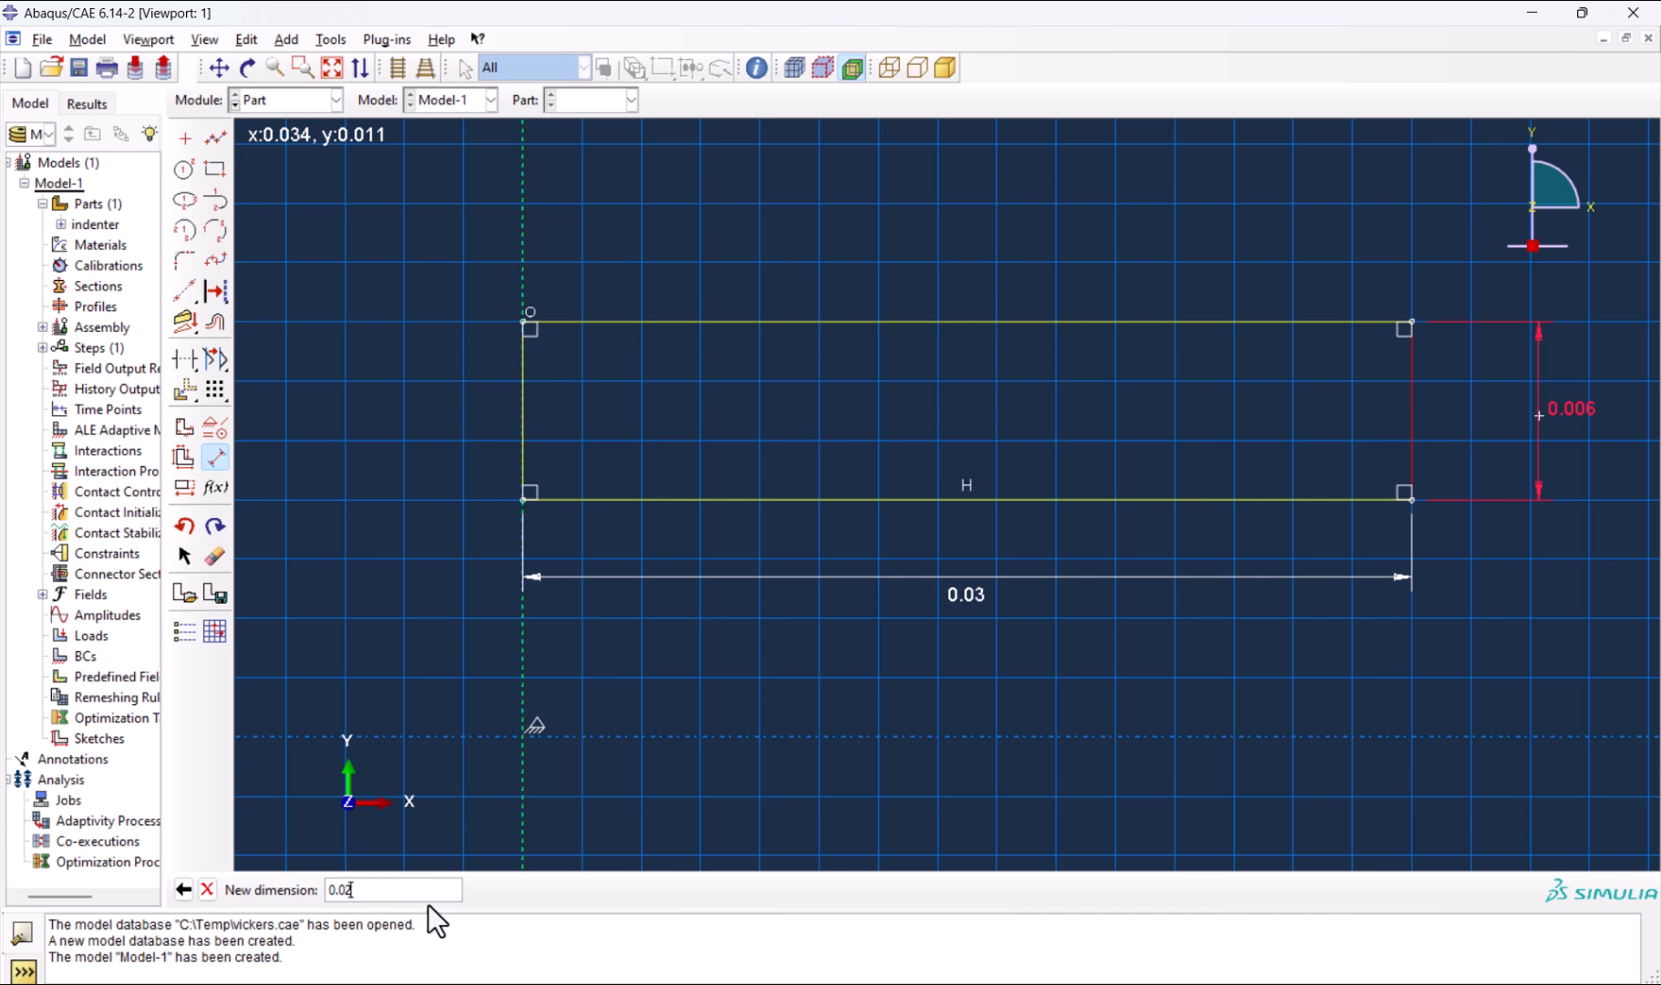
key("Return")
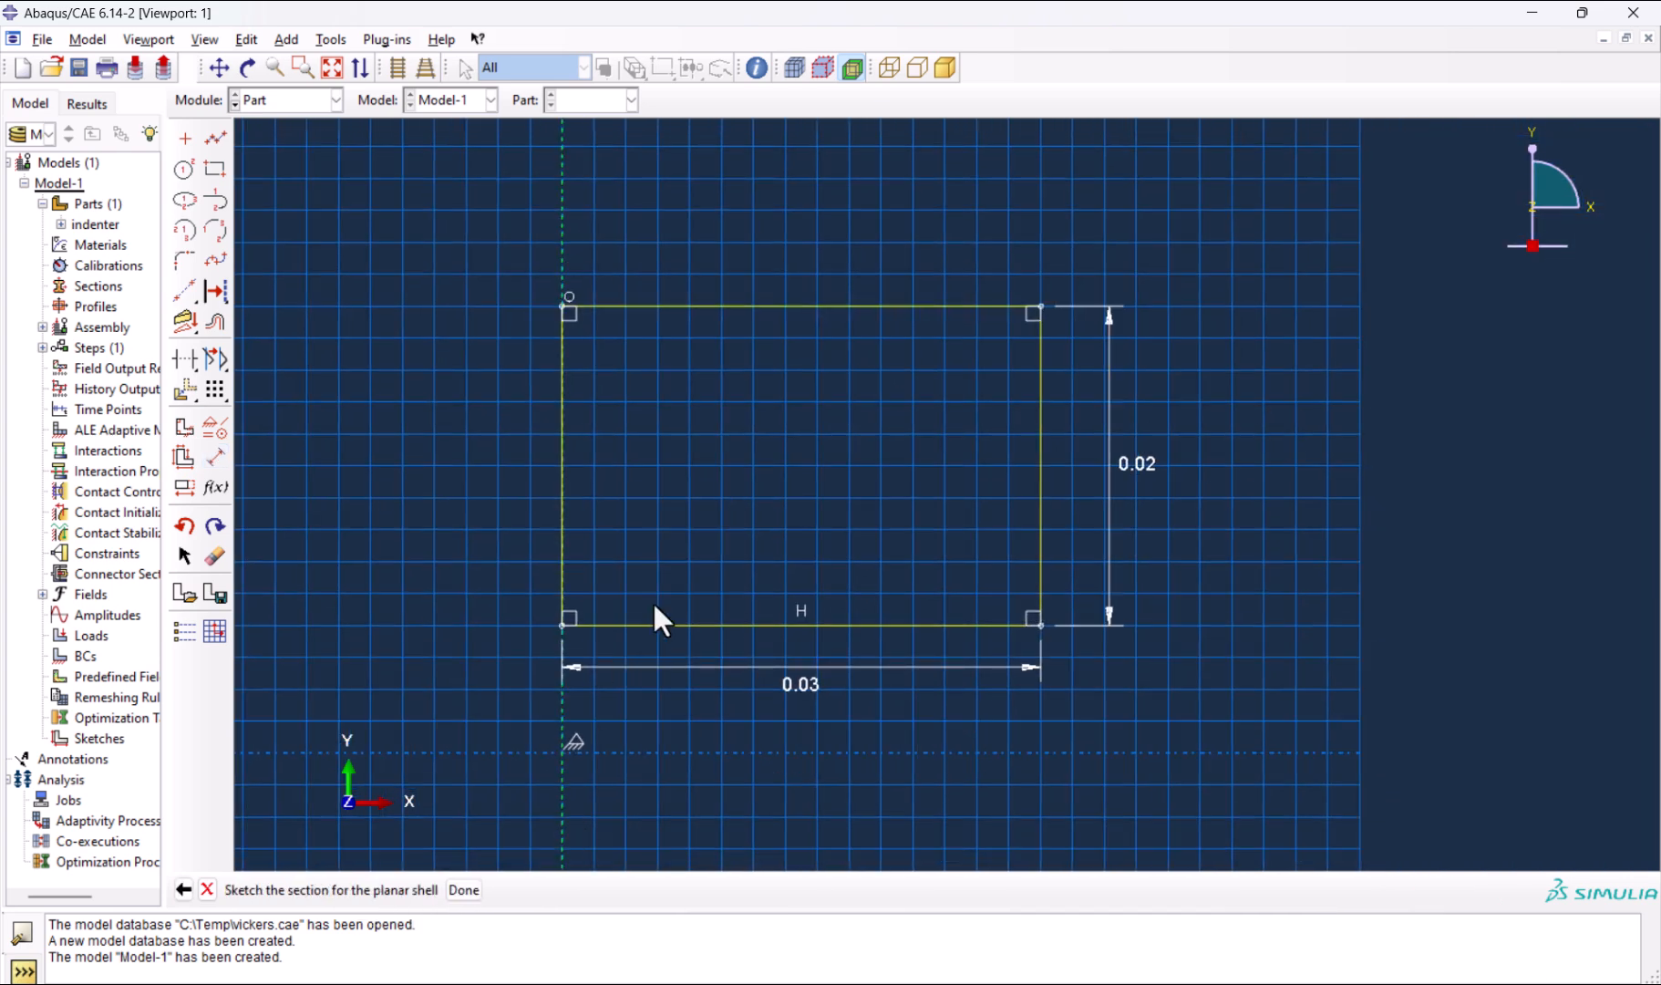
left_click(464, 890)
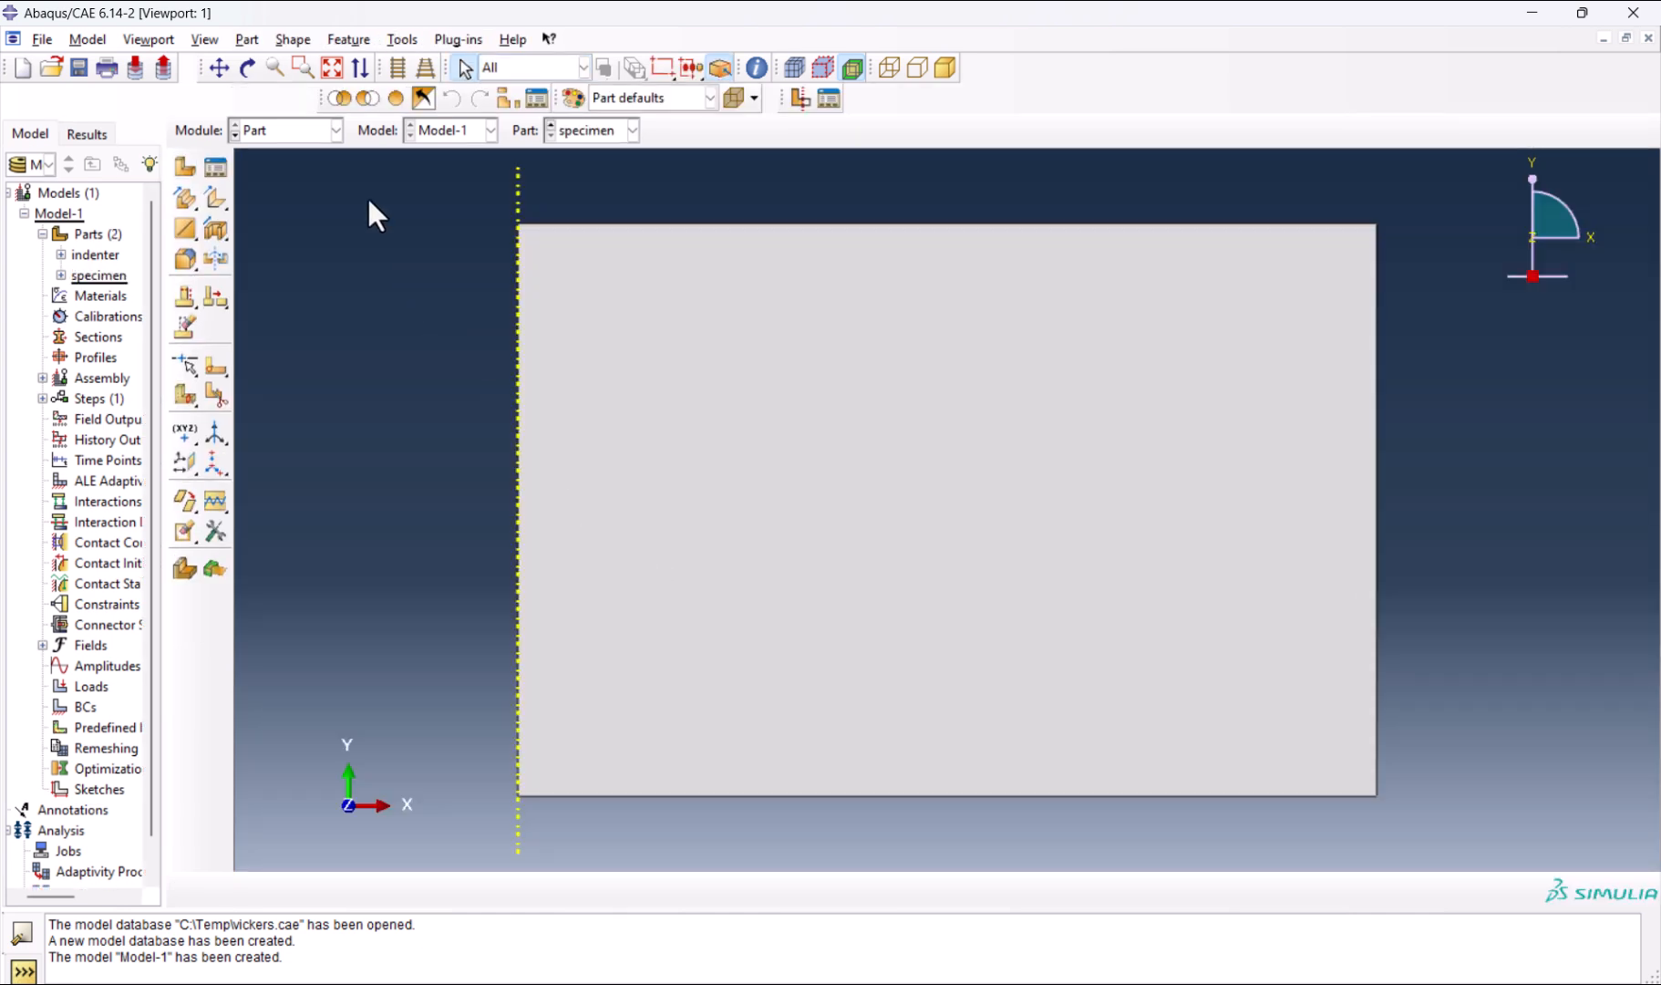
mouse_move(594, 169)
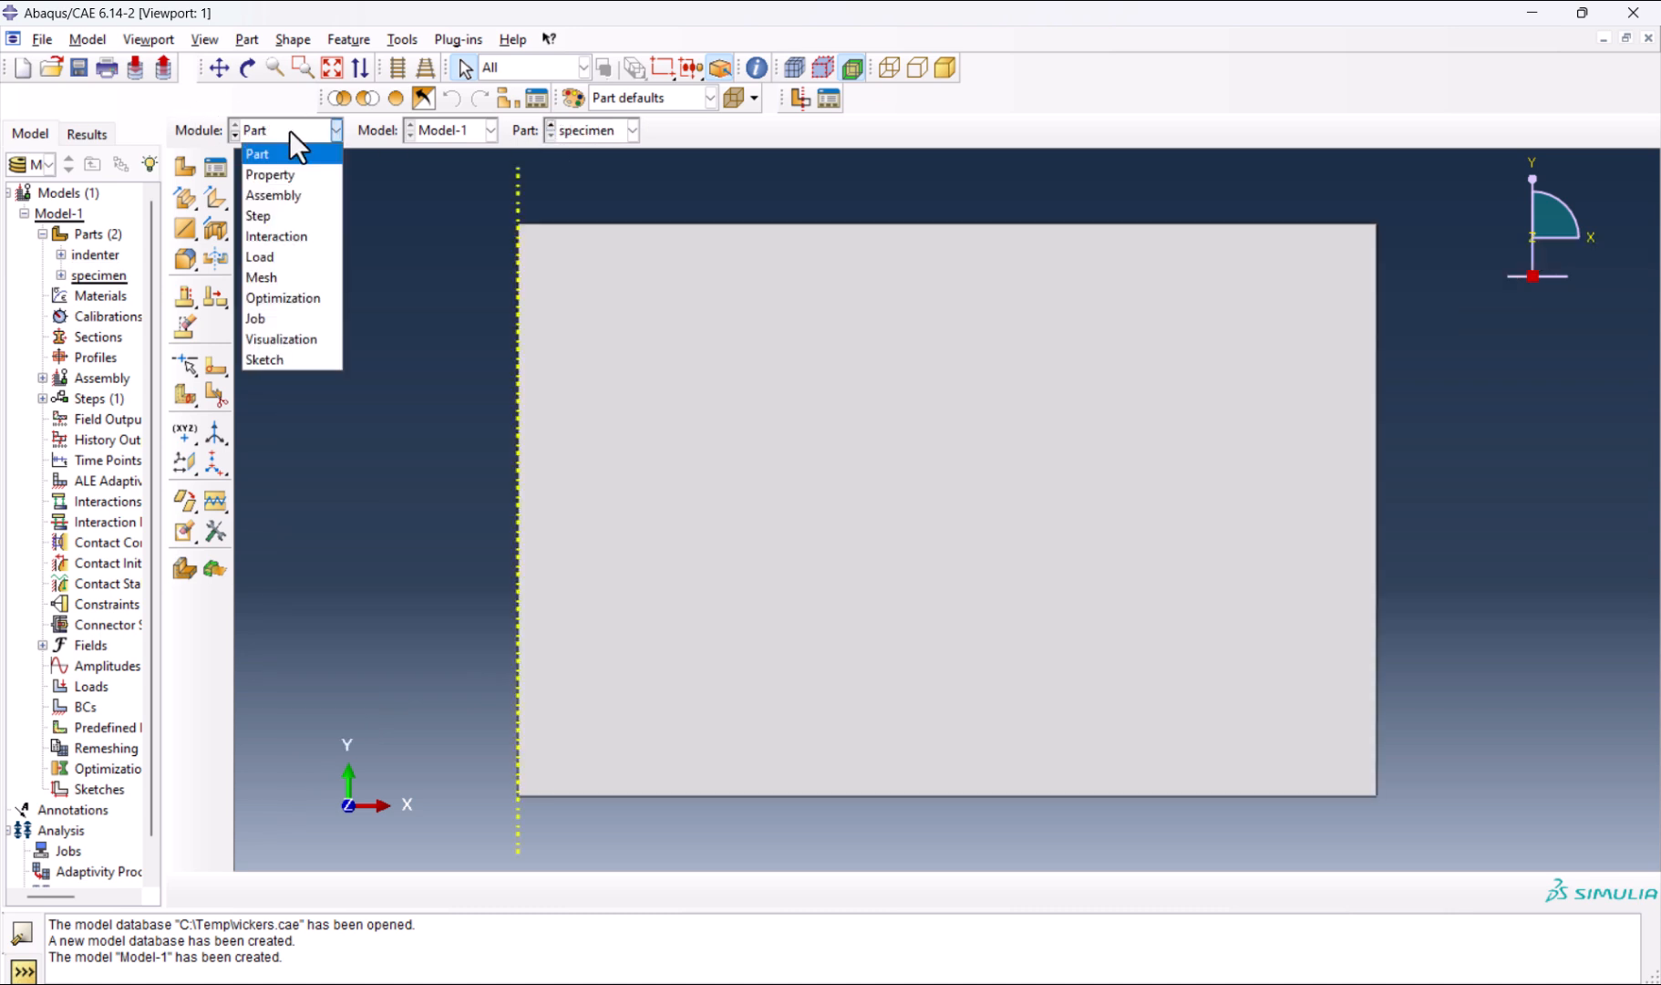
Create a material named Steel with density 7.8e-6.
left_click(269, 175)
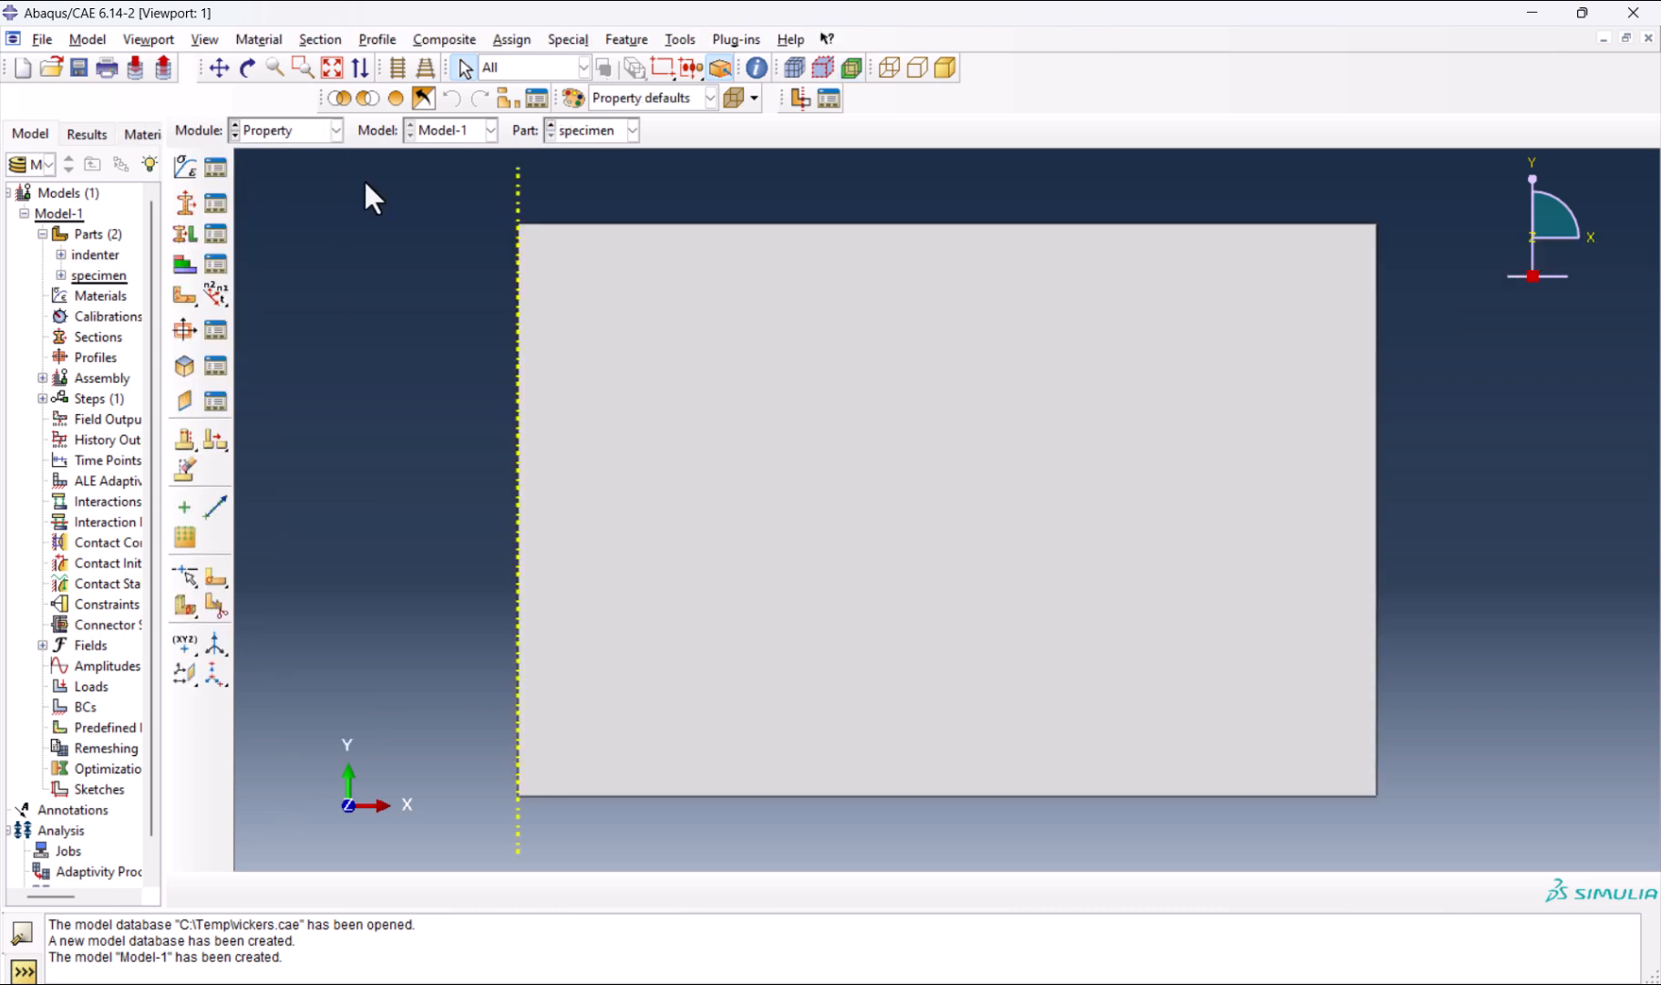
mouse_move(186, 169)
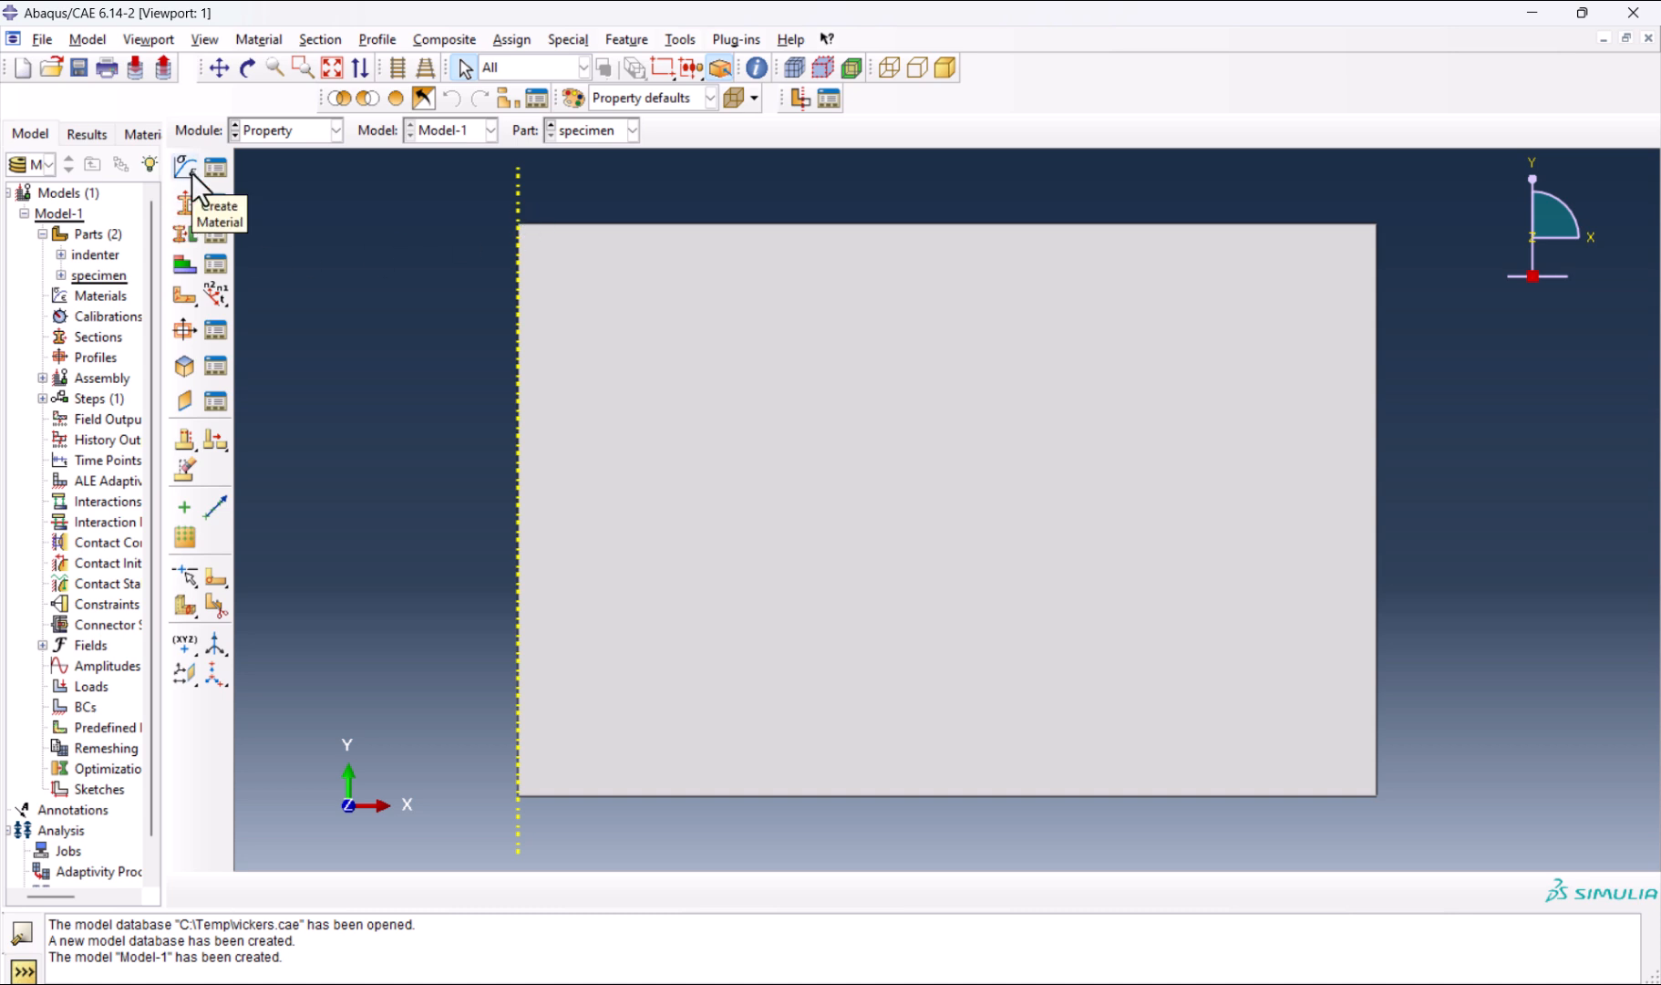
left_click(186, 170)
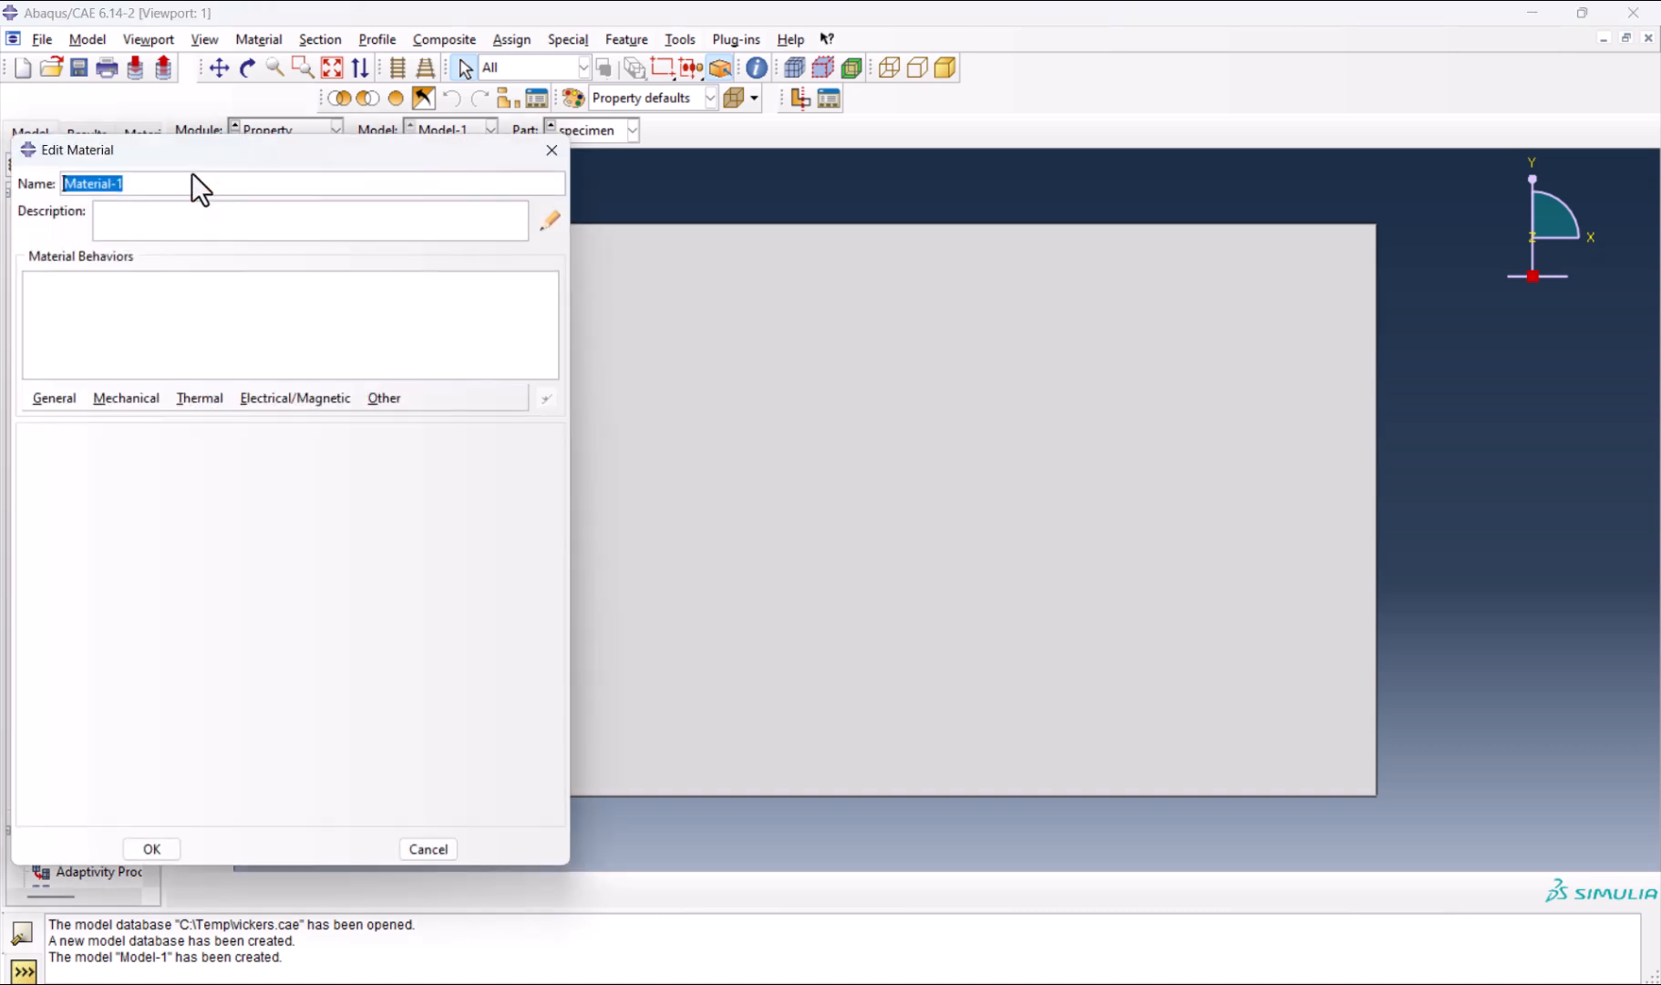
type("Steel")
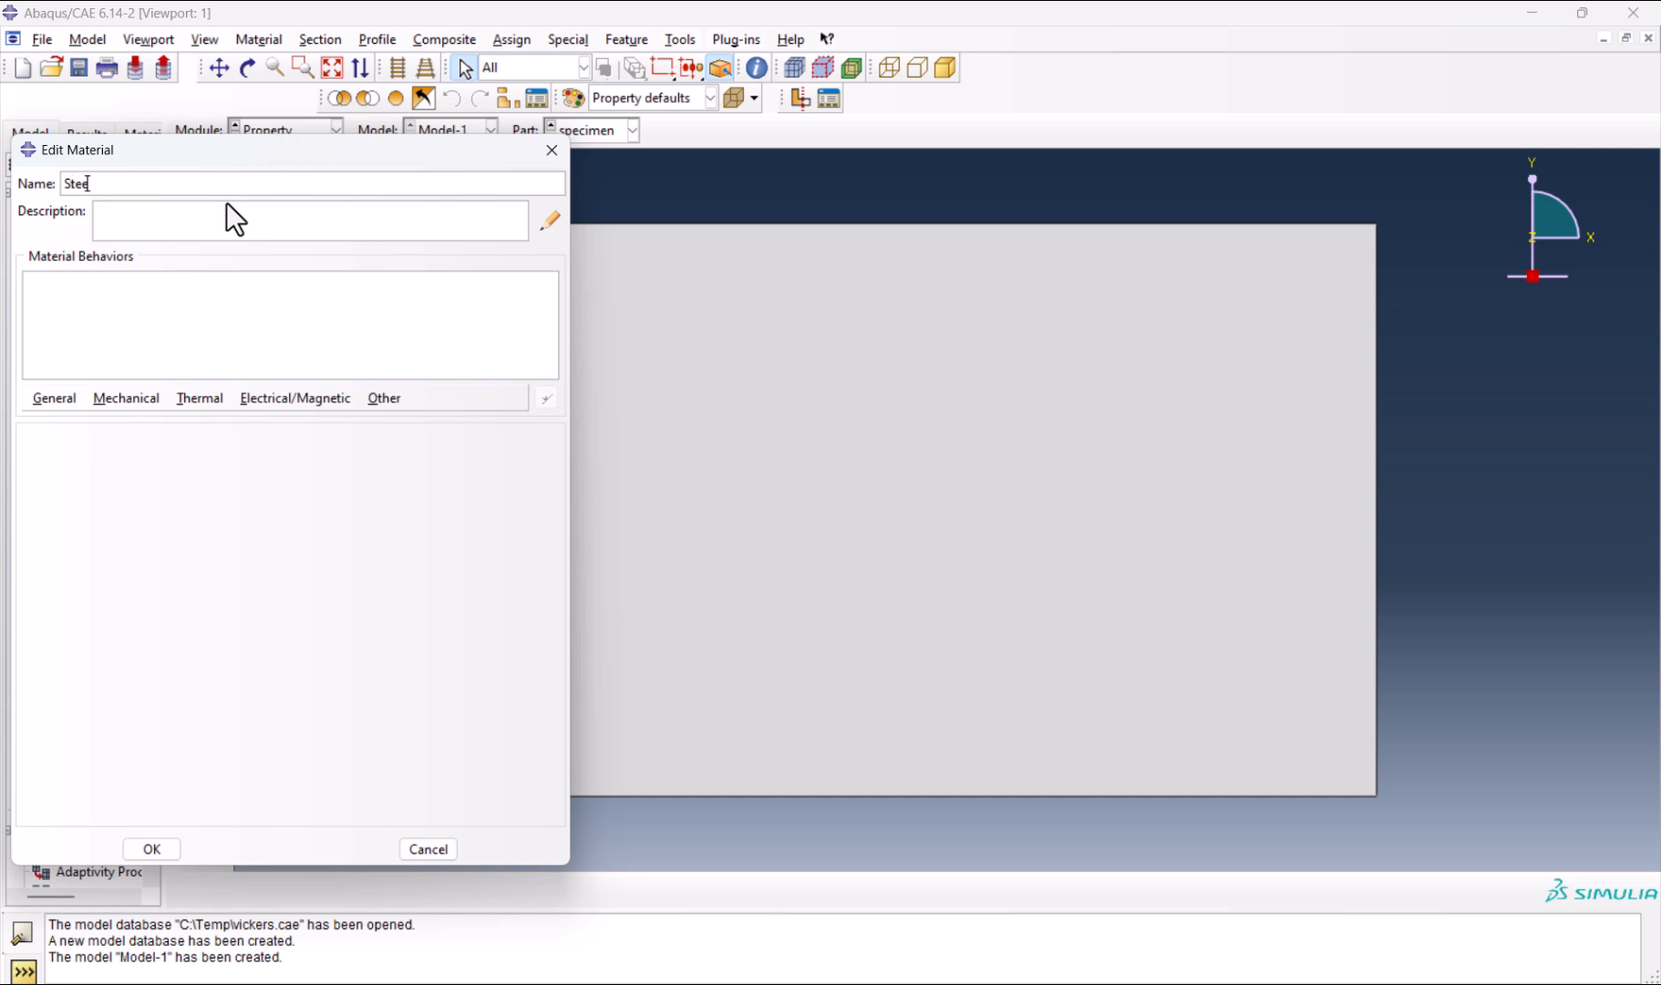
left_click(55, 397)
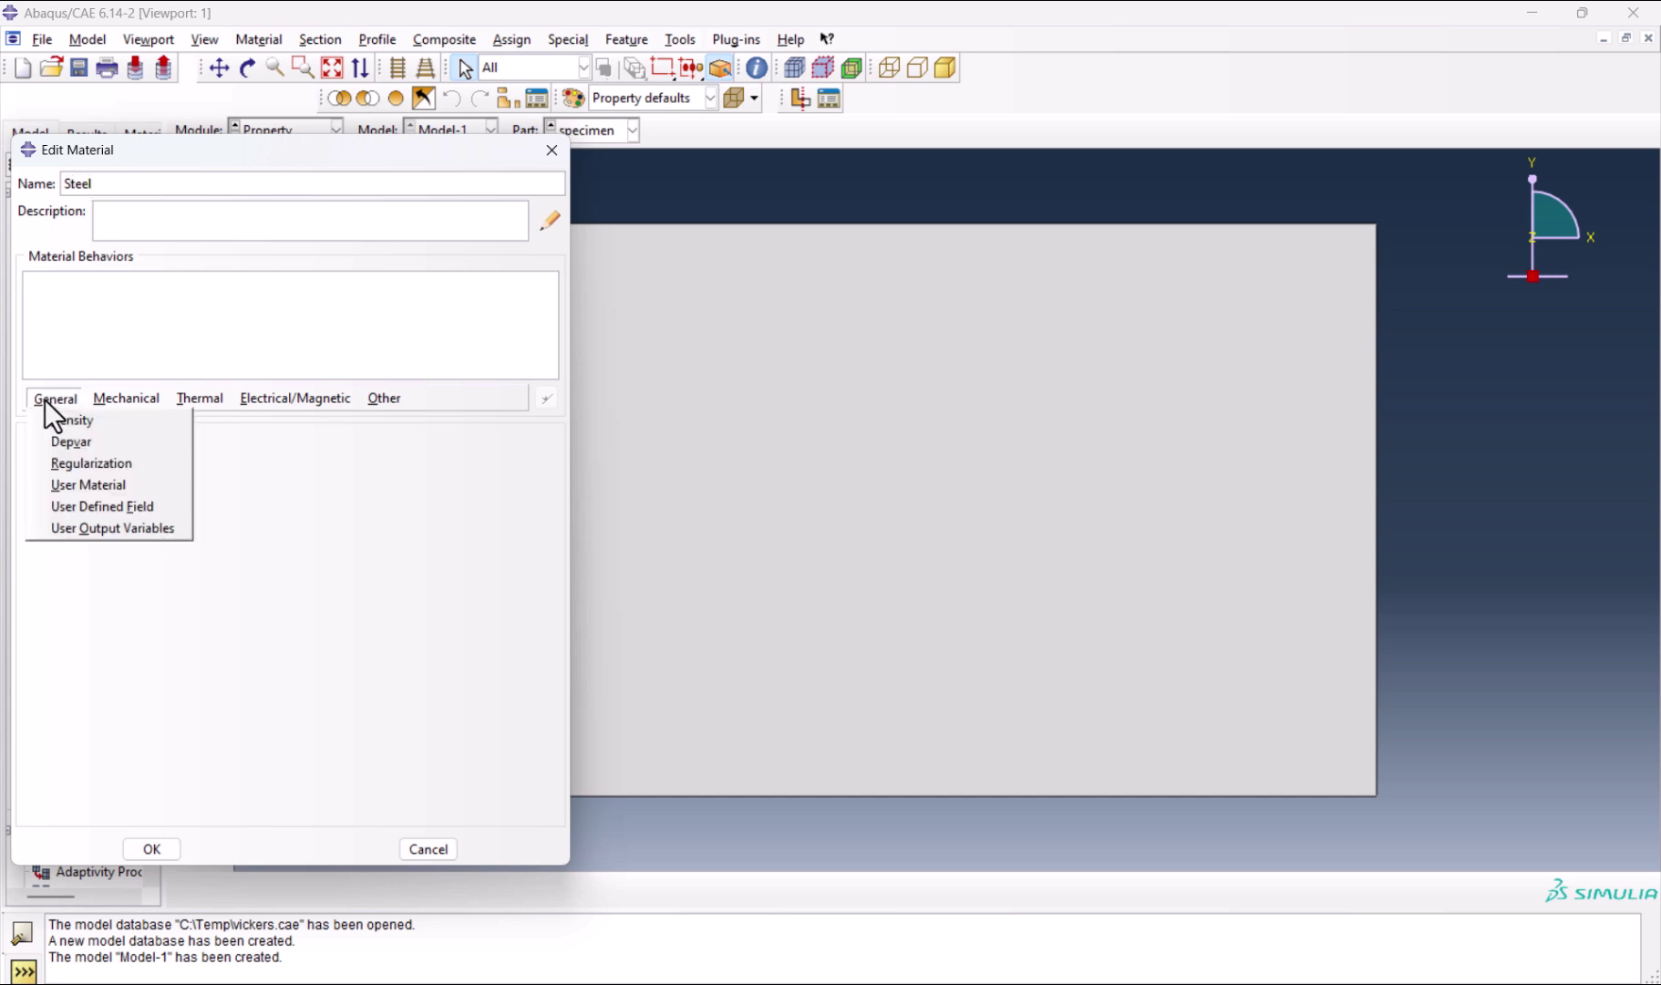
left_click(66, 419)
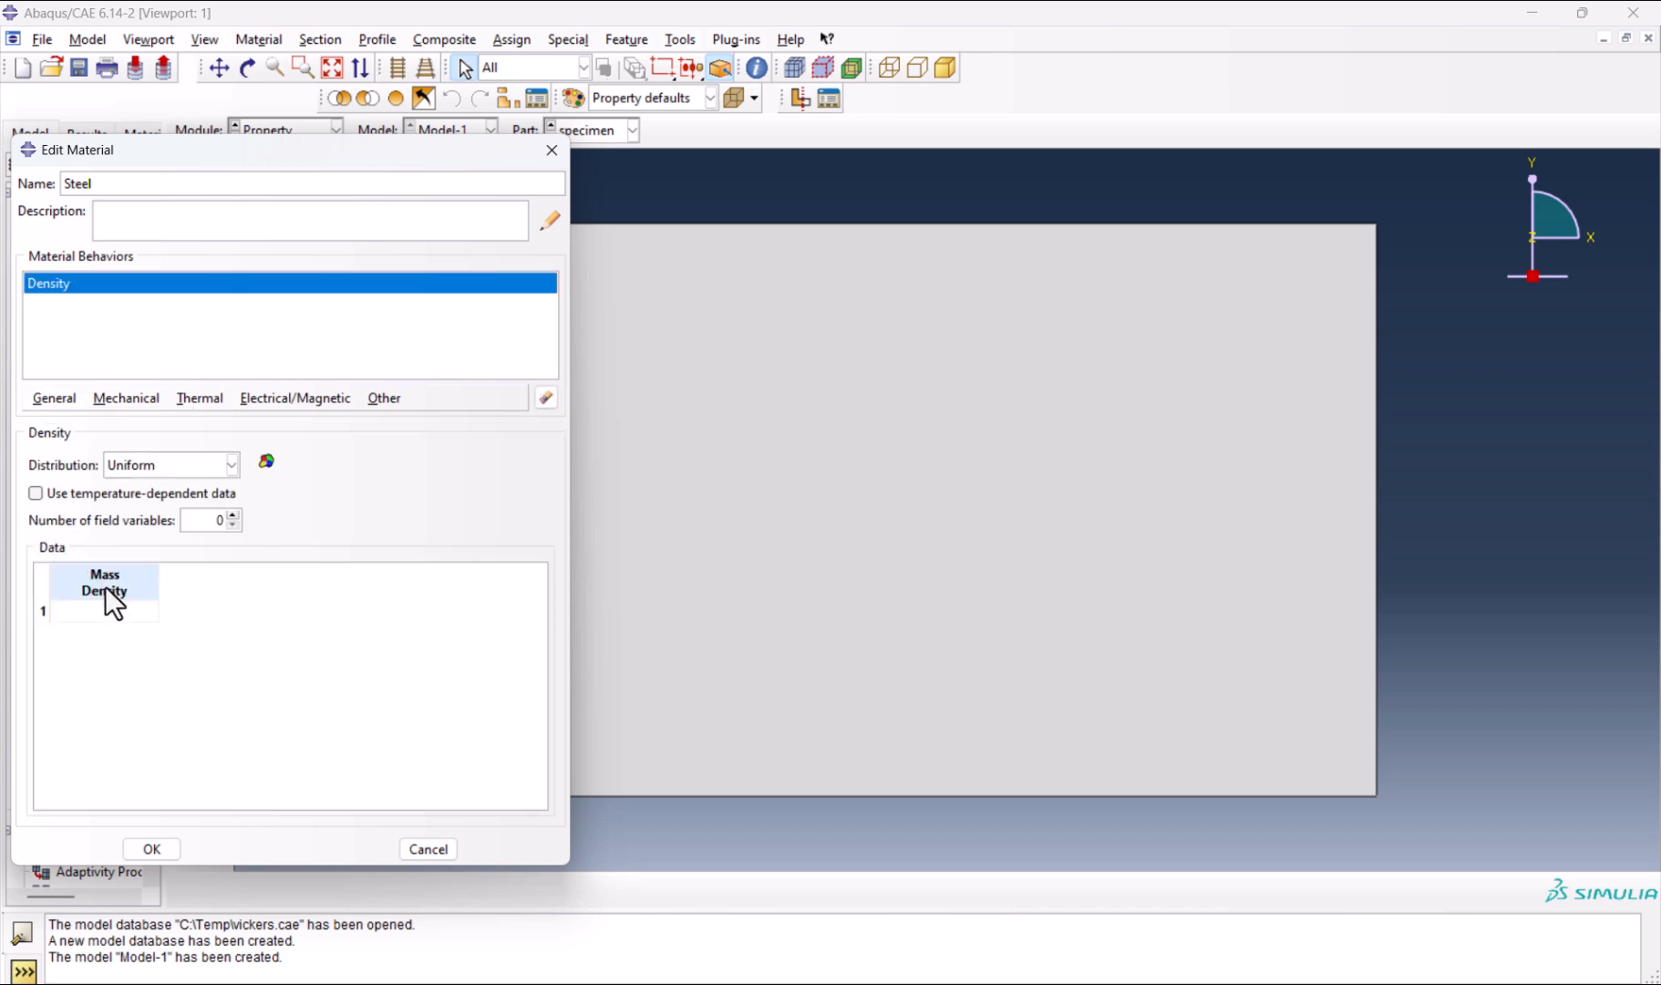
type("7")
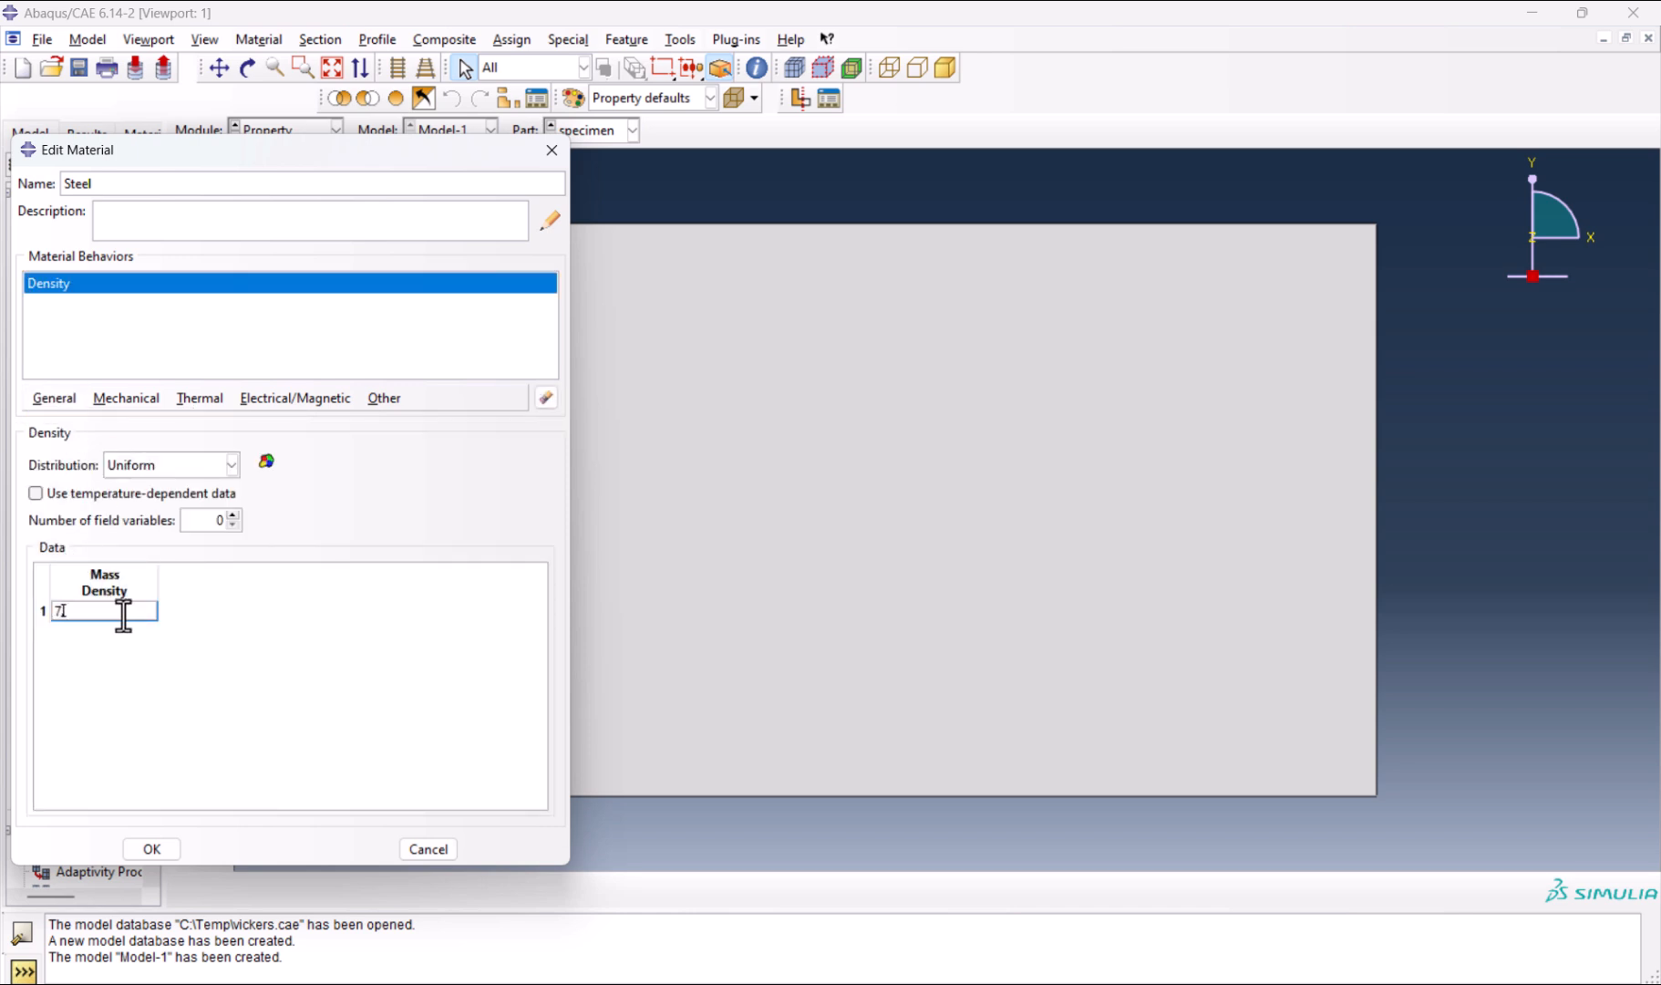
type(".8e-6")
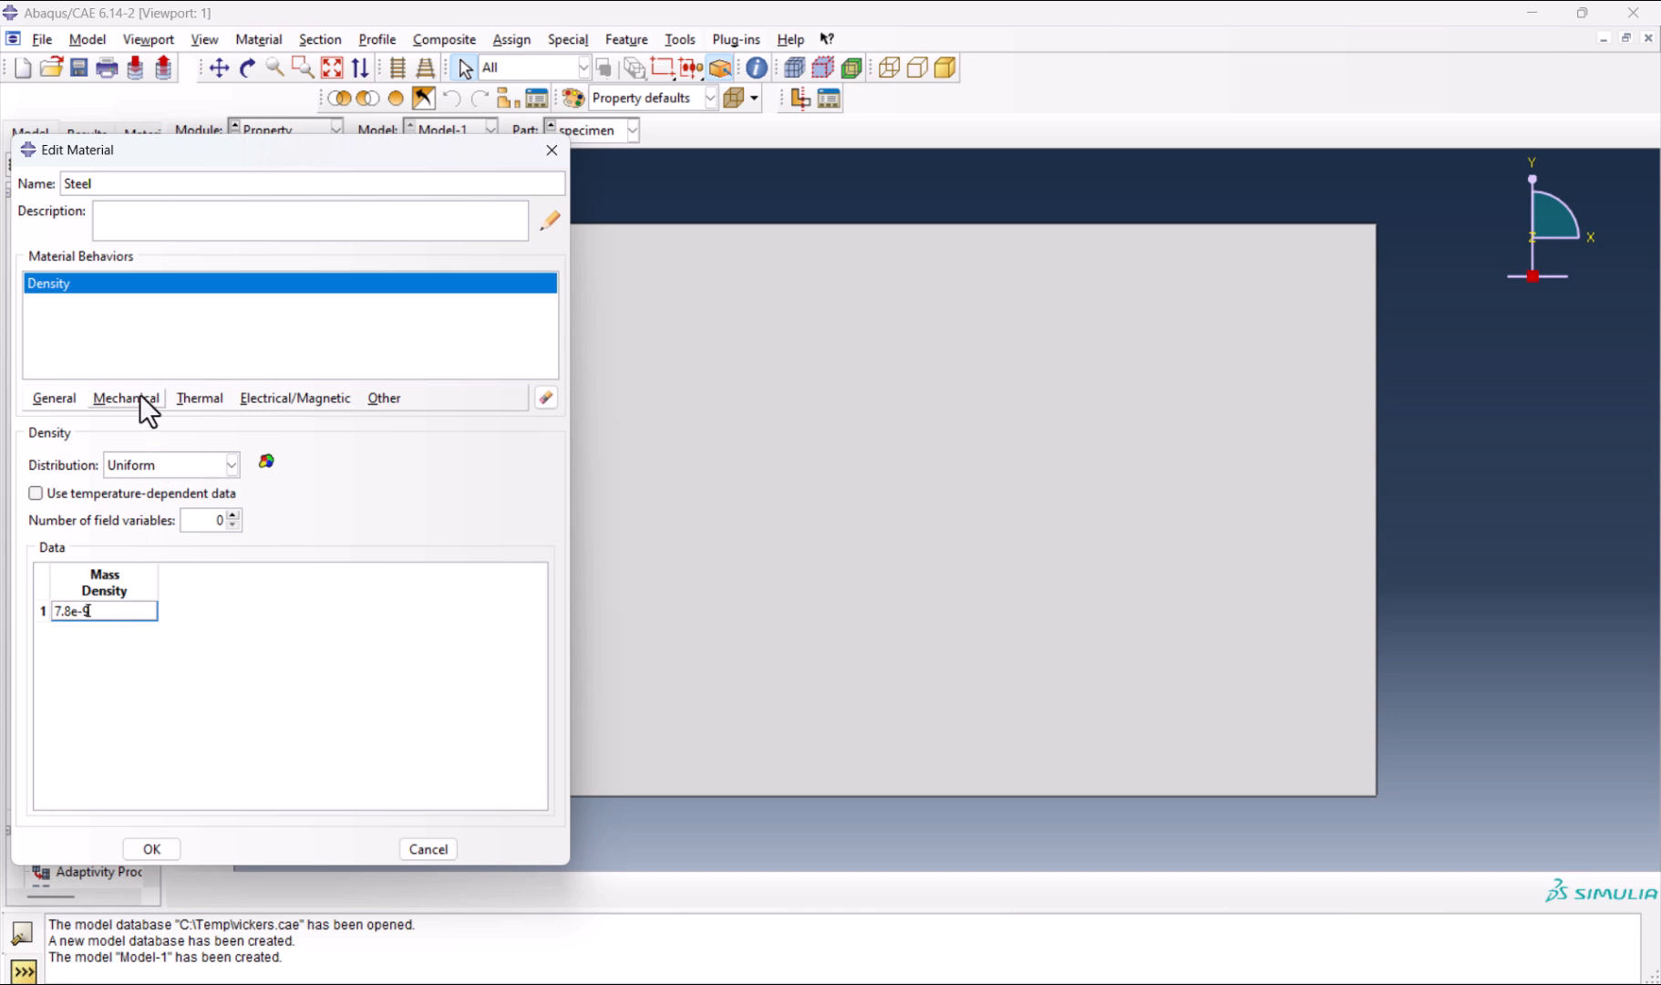
Give Steel elastic constants Young's modulus 210000 and Poisson's ratio 0.3.
left_click(126, 397)
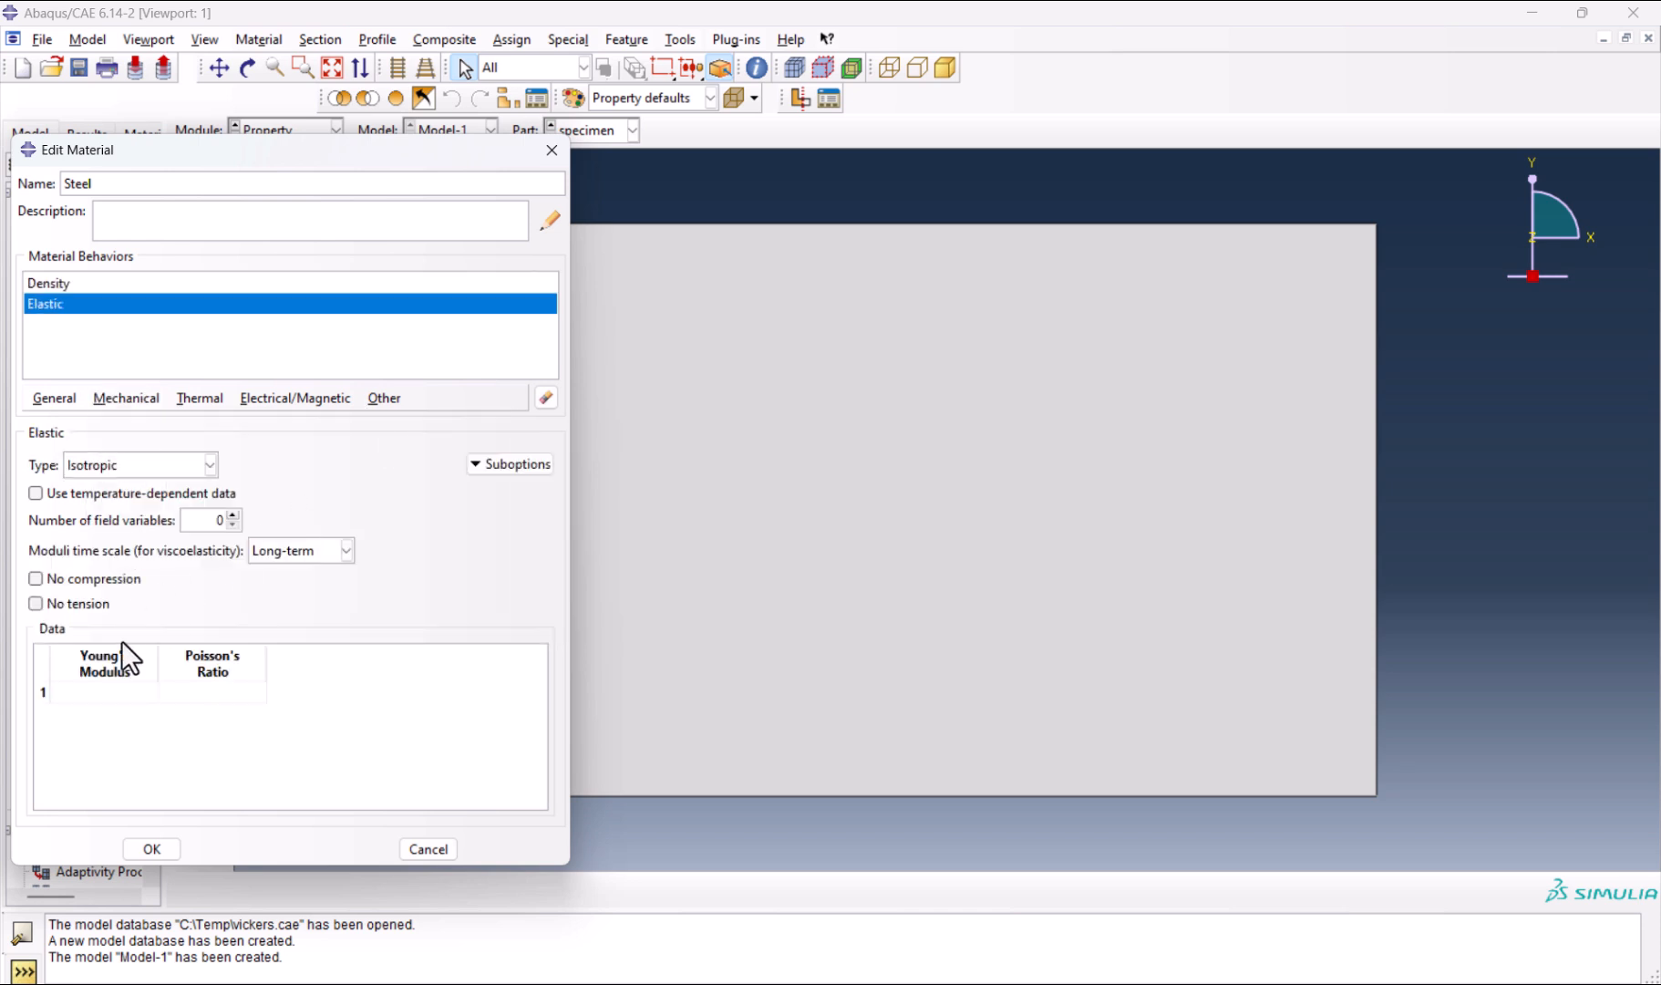
type("210")
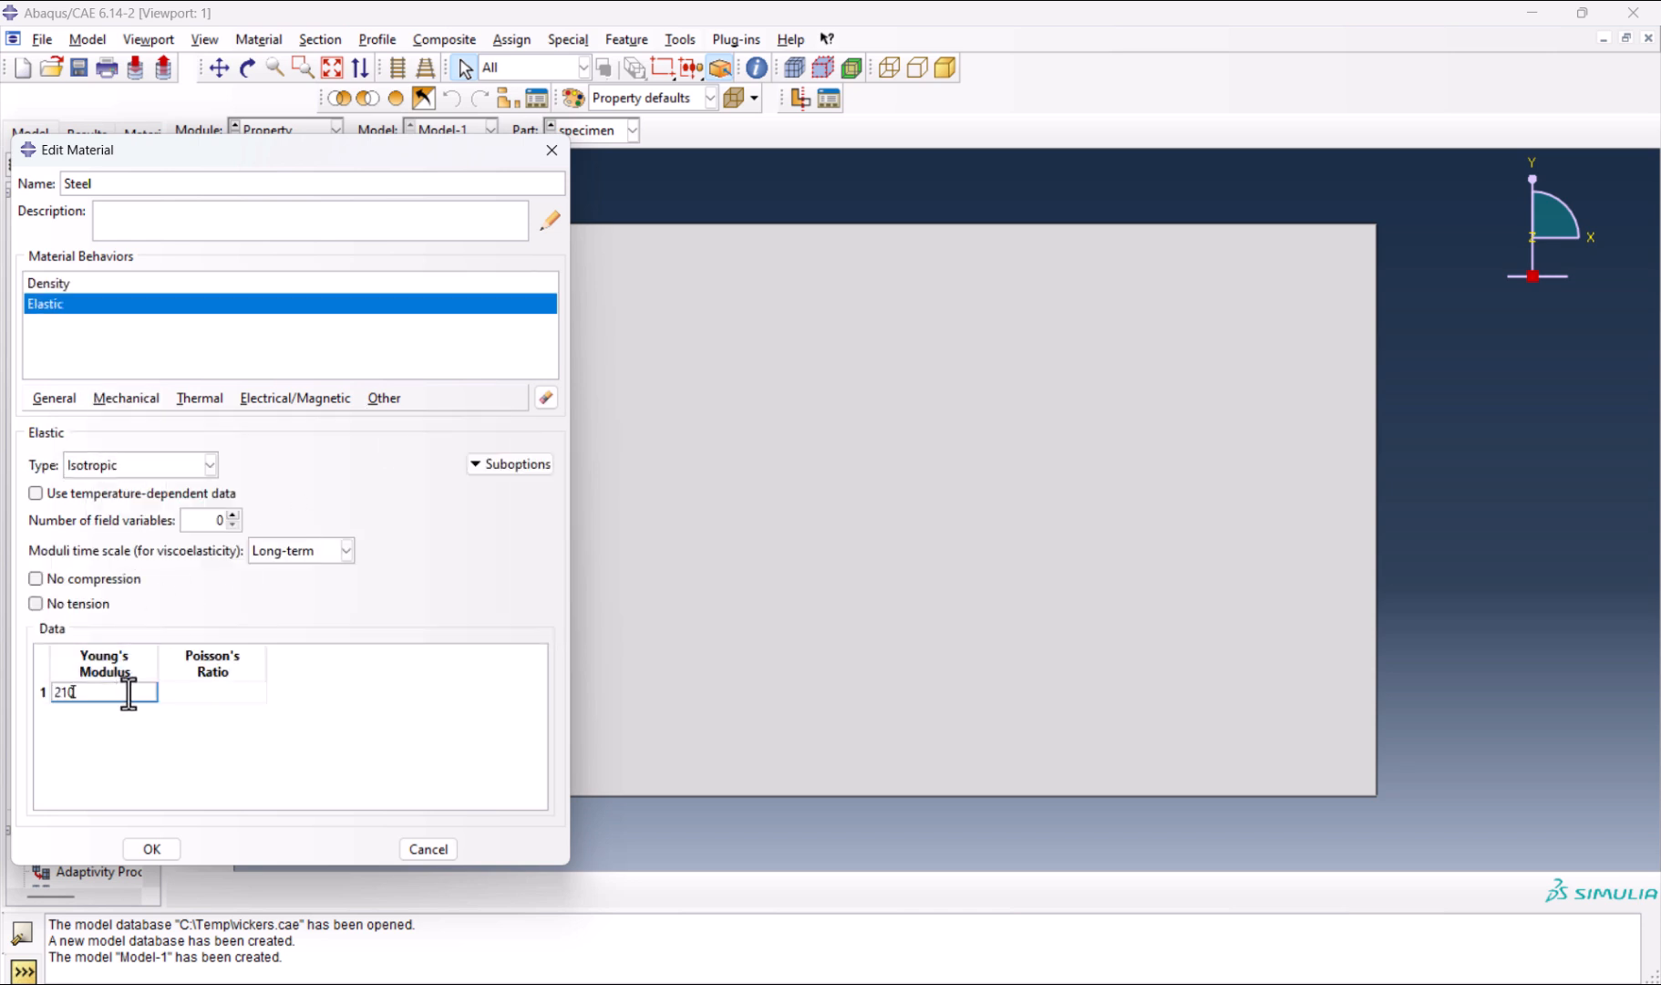
left_click(212, 693)
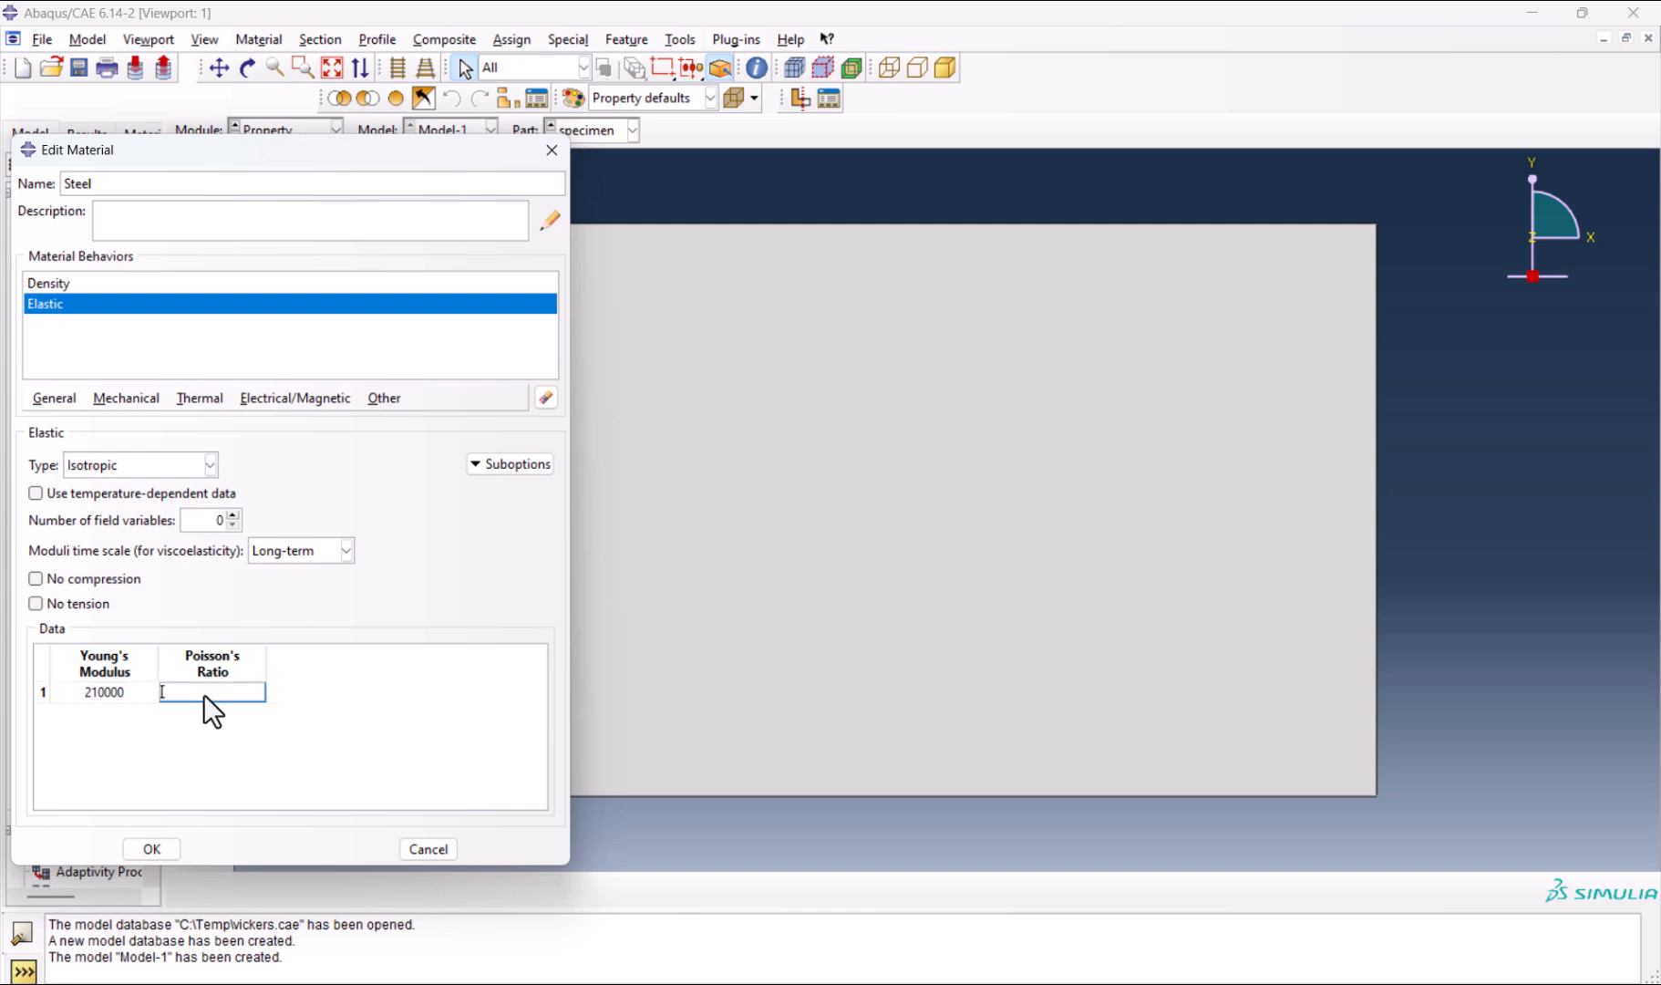
type("0.3")
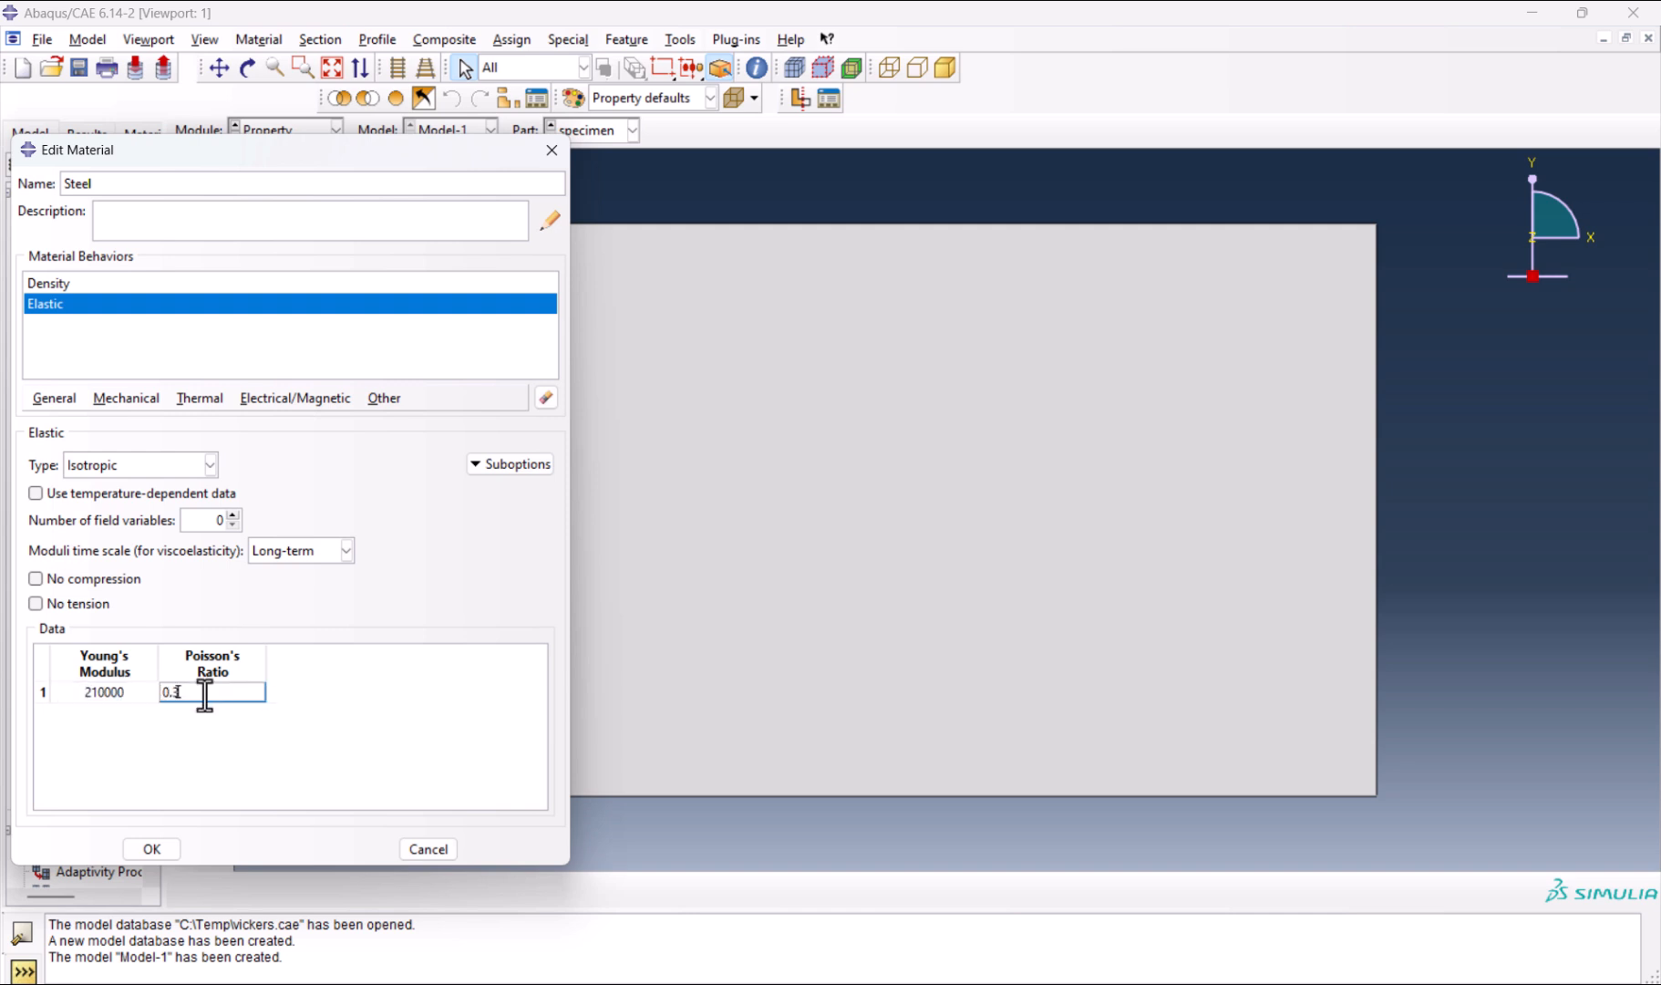
Add plastic behaviour to Steel with yield stress/strain rows pasted from the spreadsheet and save it.
left_click(126, 397)
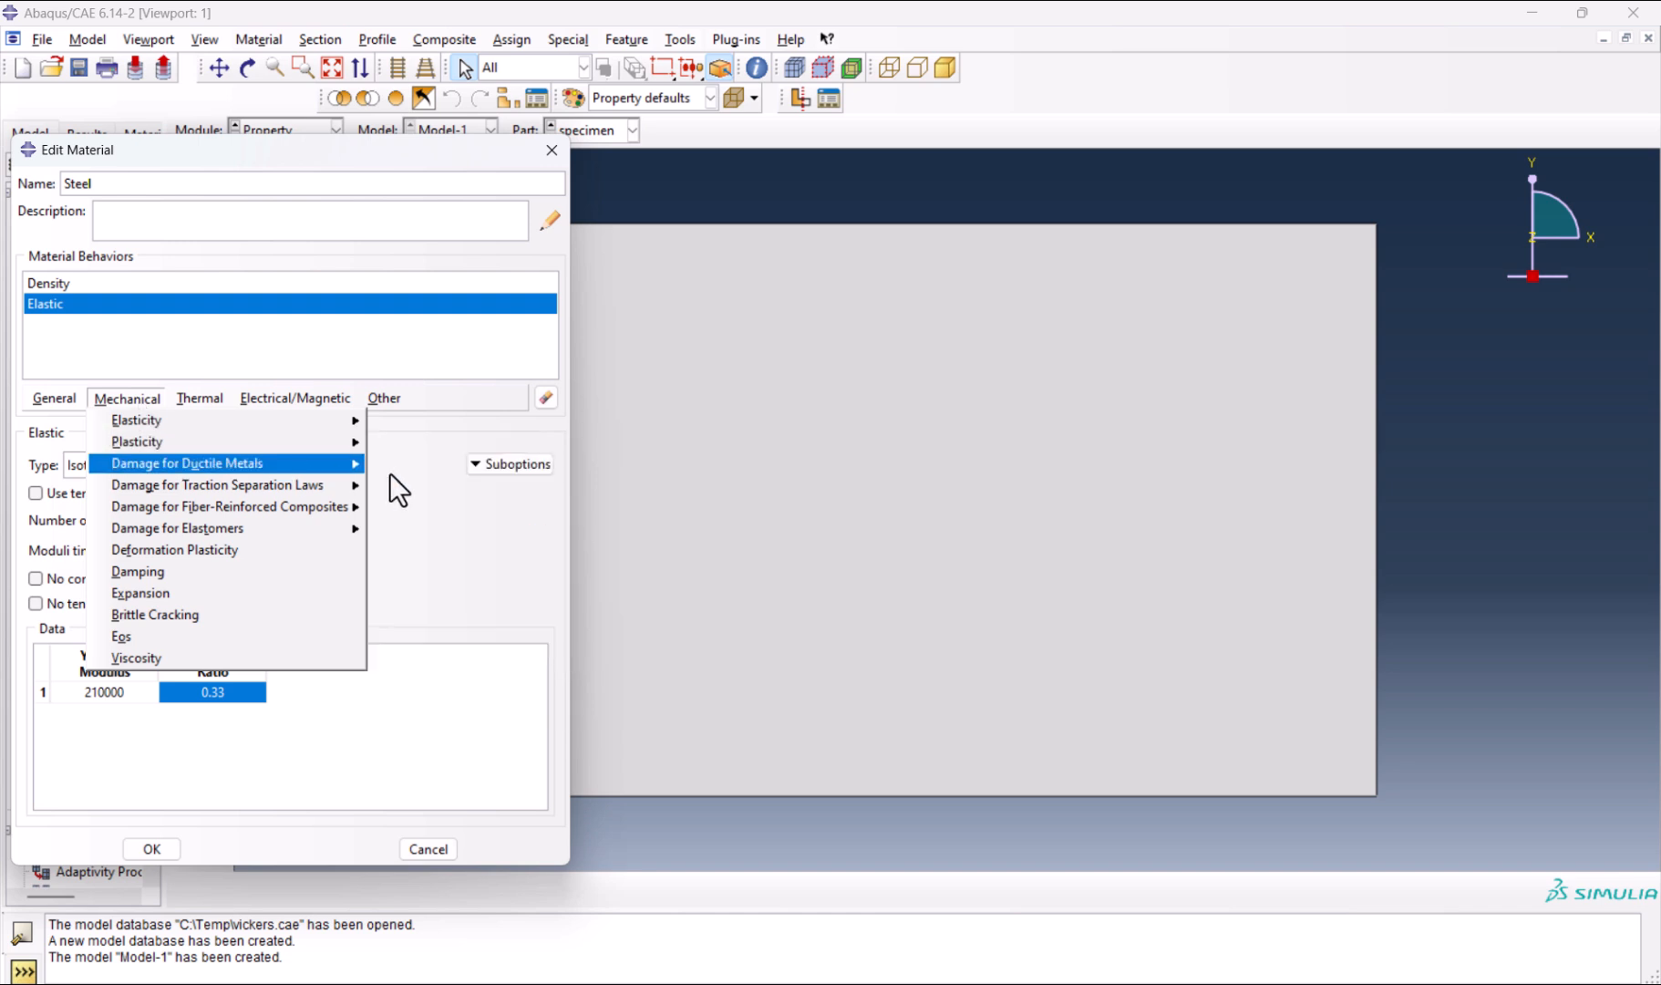
left_click(135, 443)
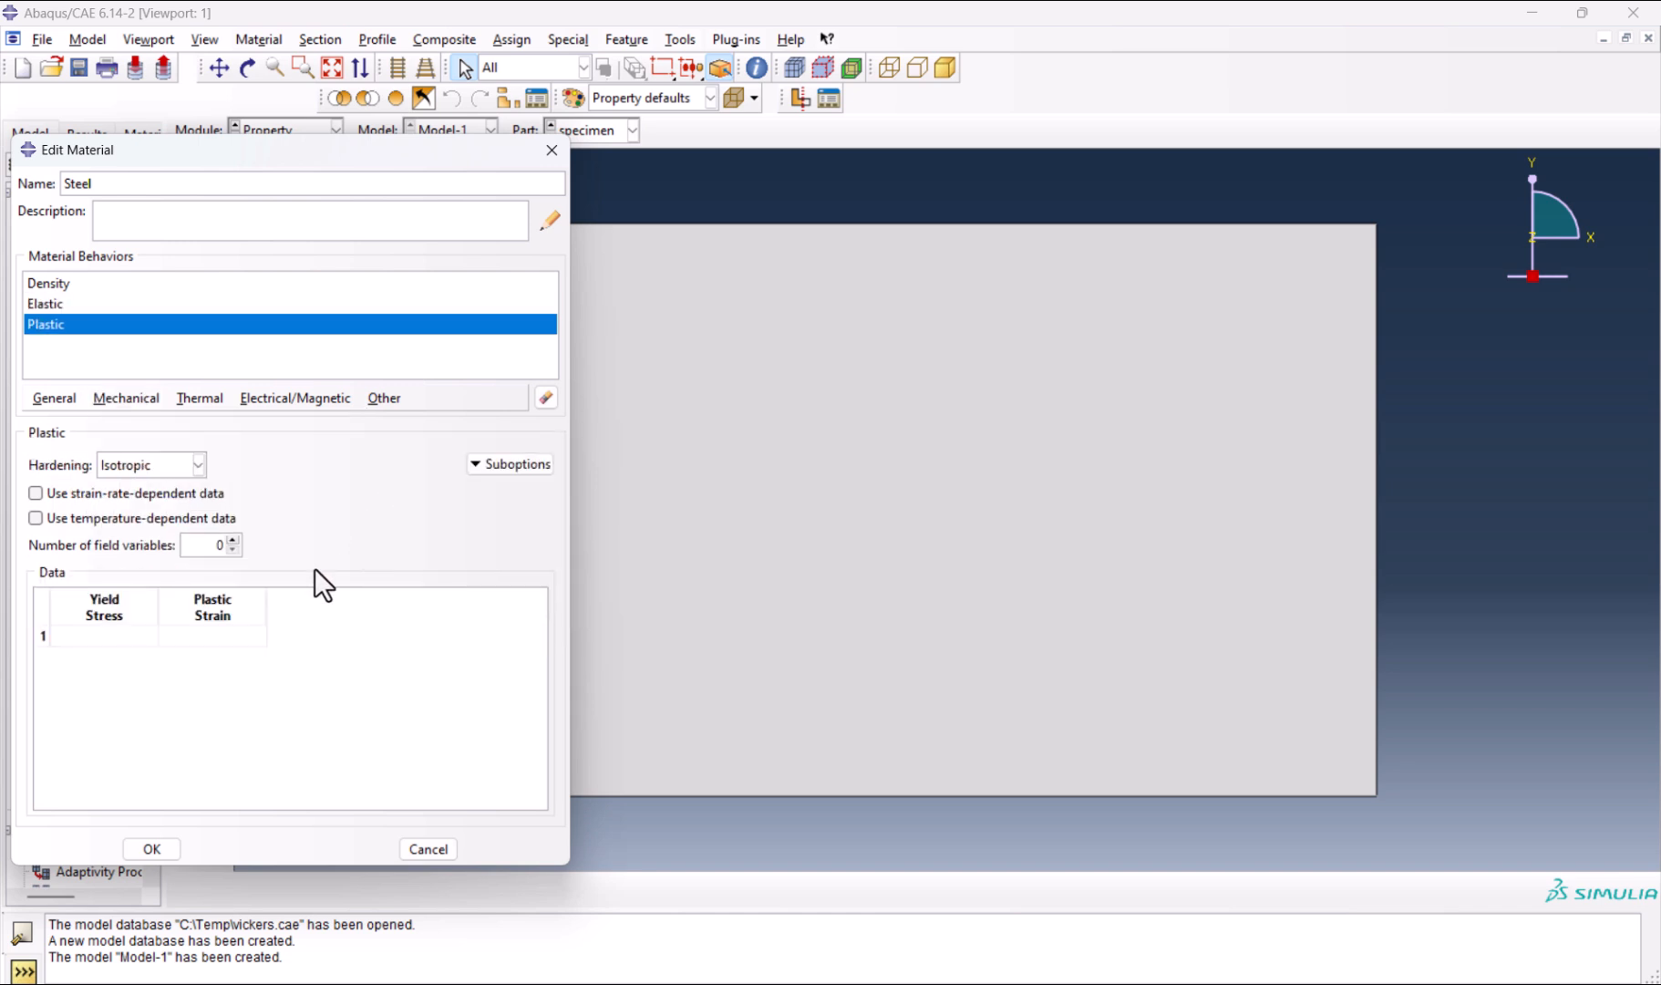
left_click(102, 642)
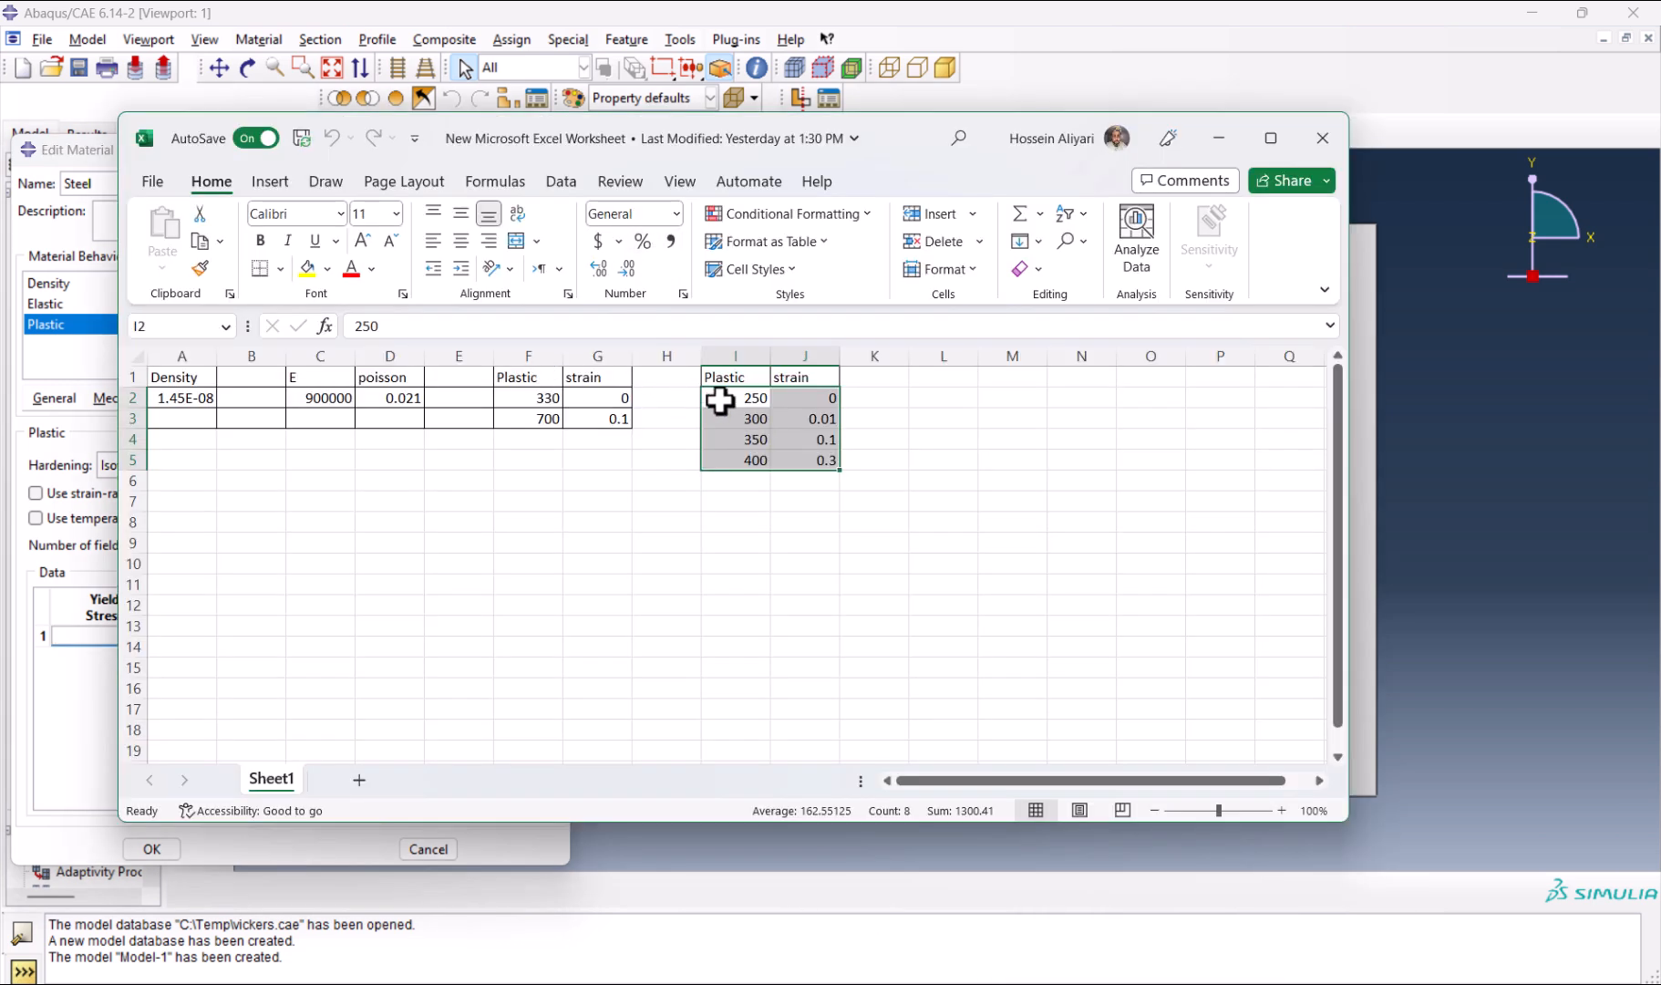
key("Ctrl+c")
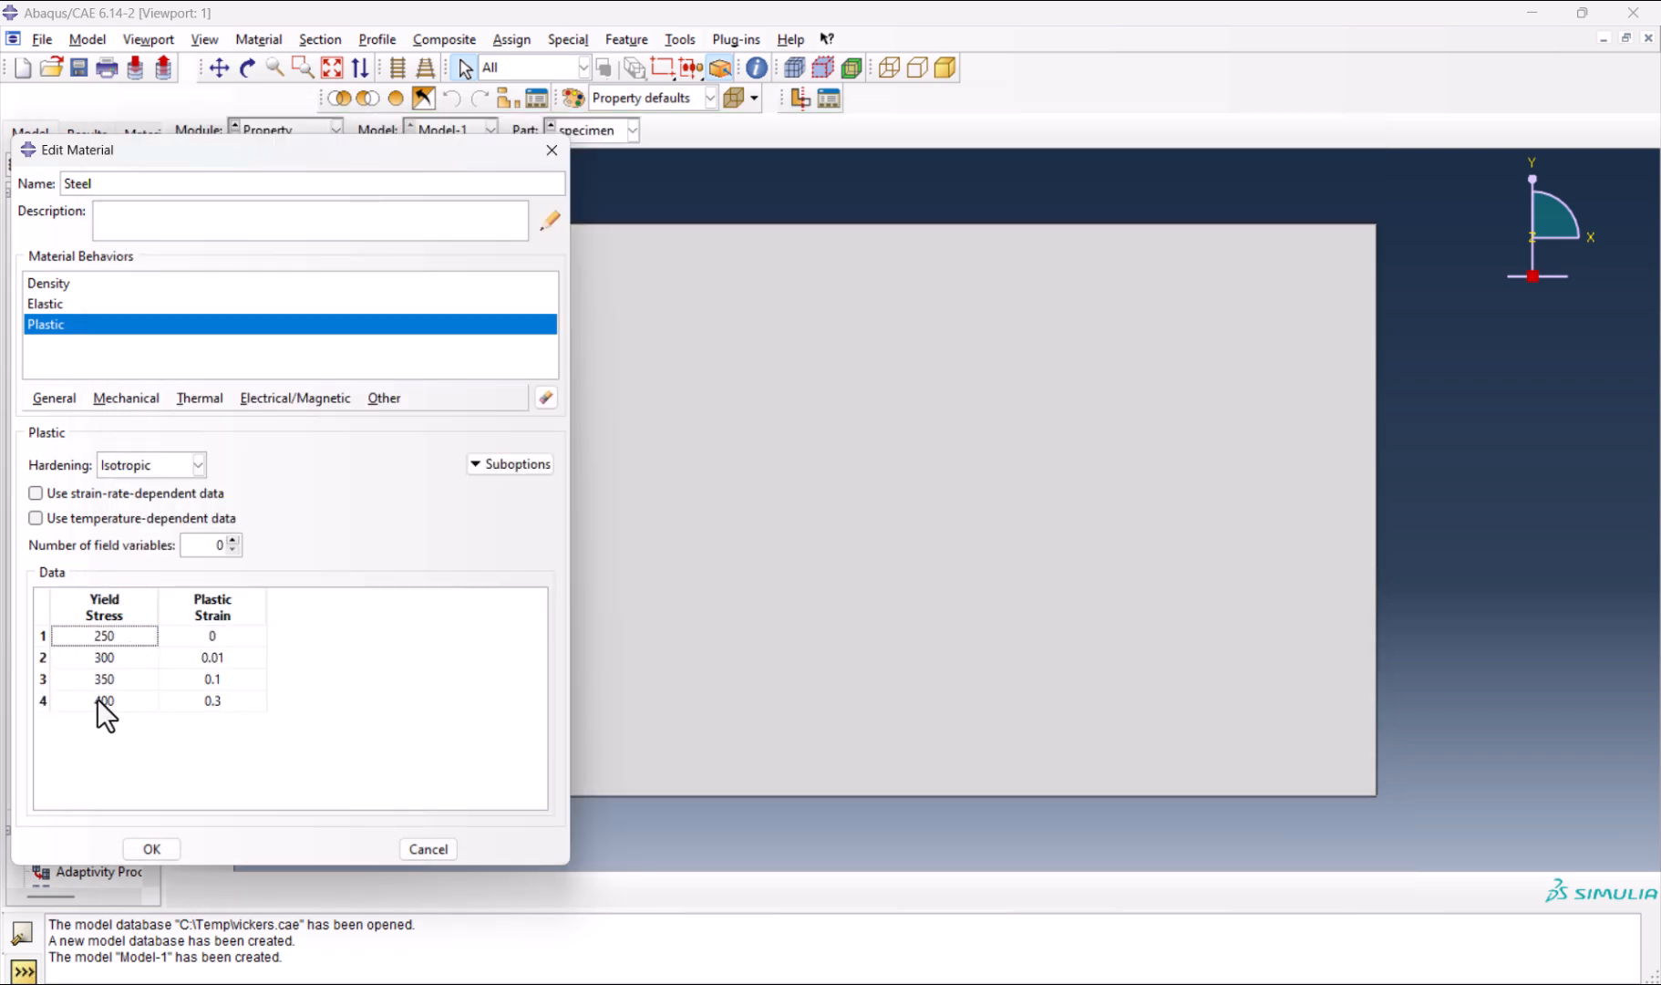
left_click(102, 702)
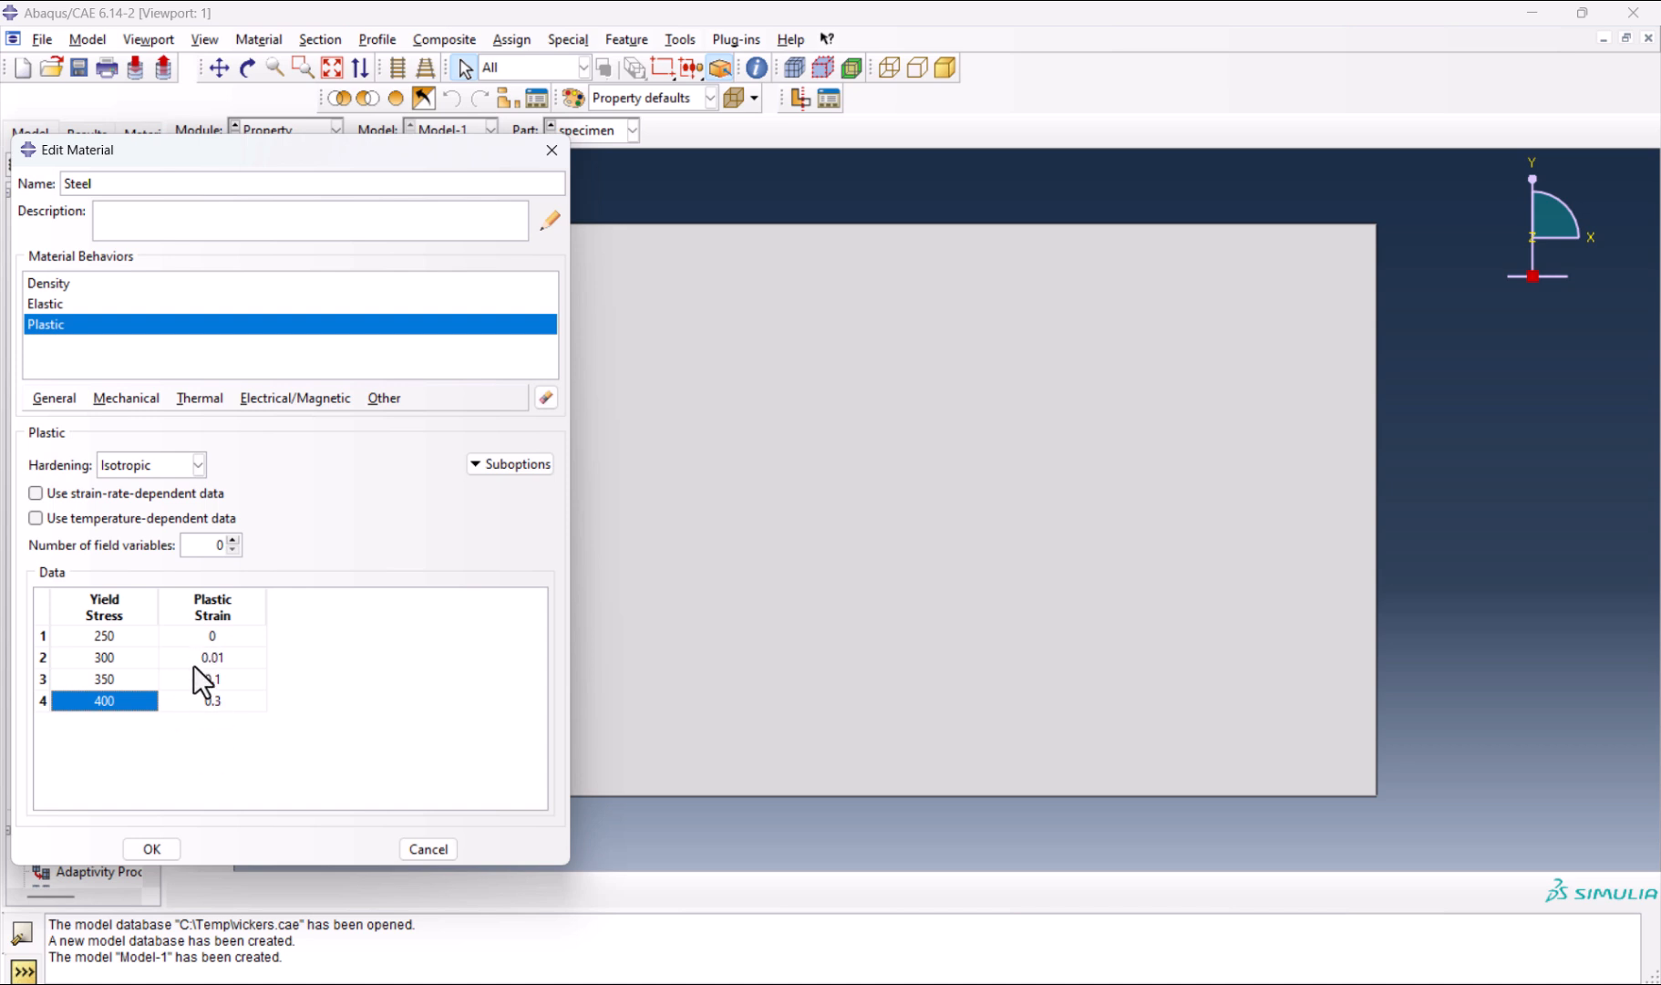
left_click(153, 848)
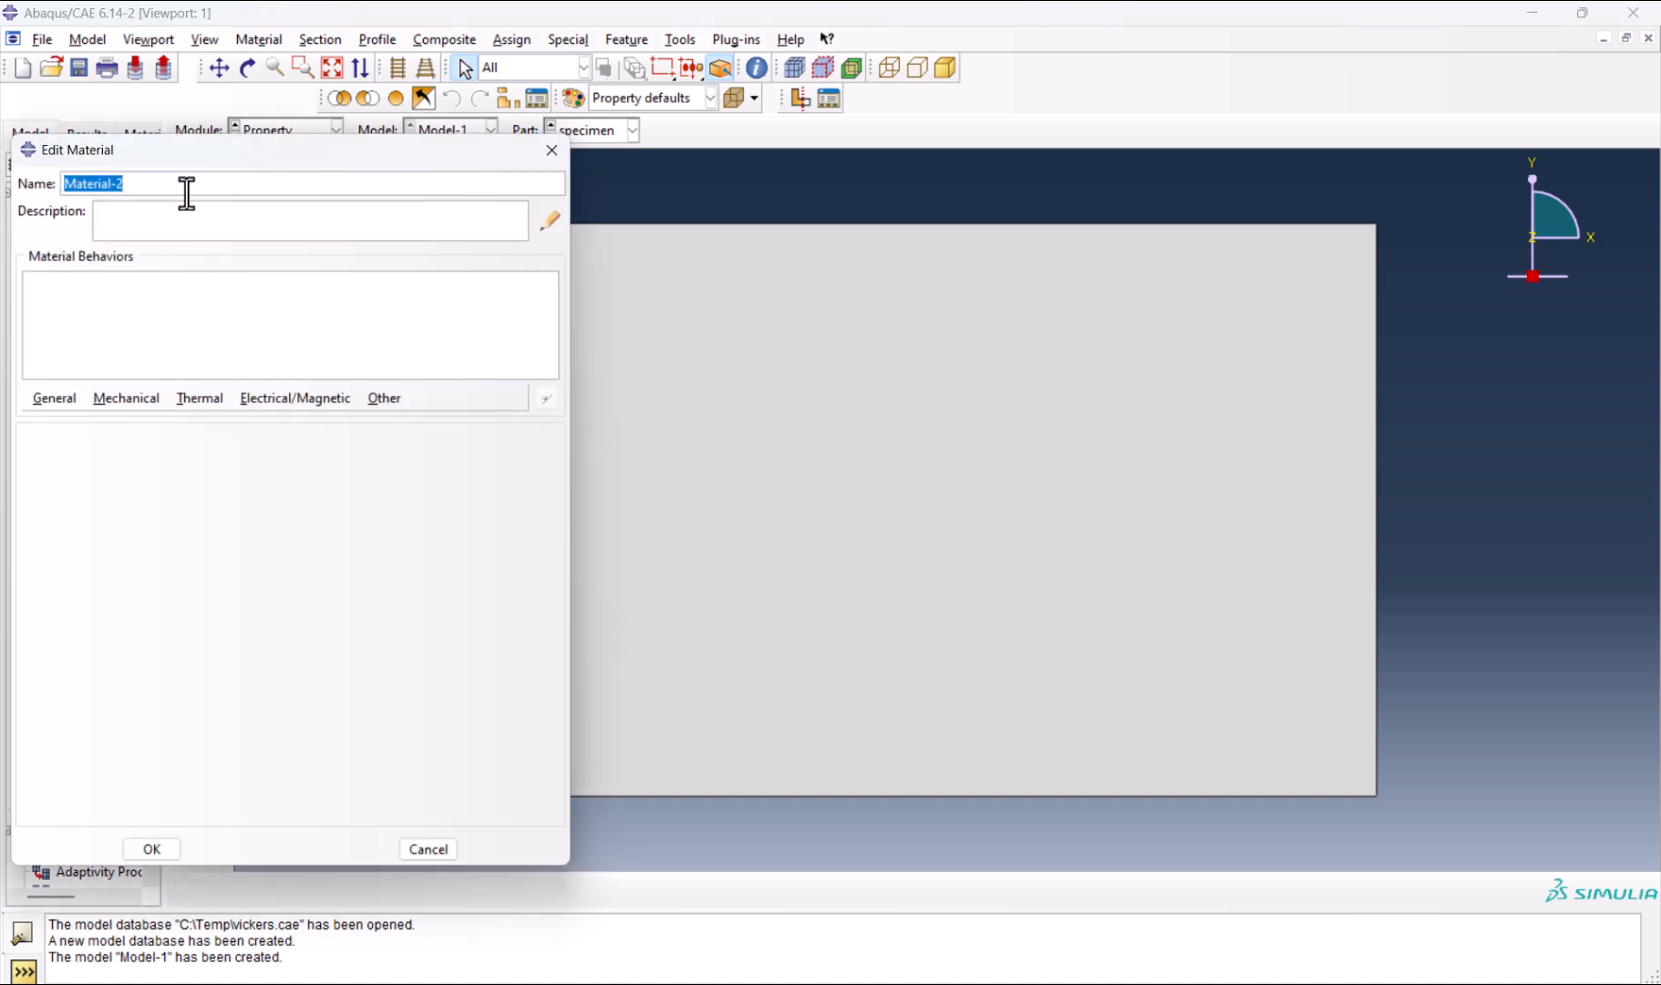
Define the indenter material with density 1.45E-08, elastic 900000/0.021 and plastic rows 330/0, 700/0.1.
type("indenter")
type("1.45E-08")
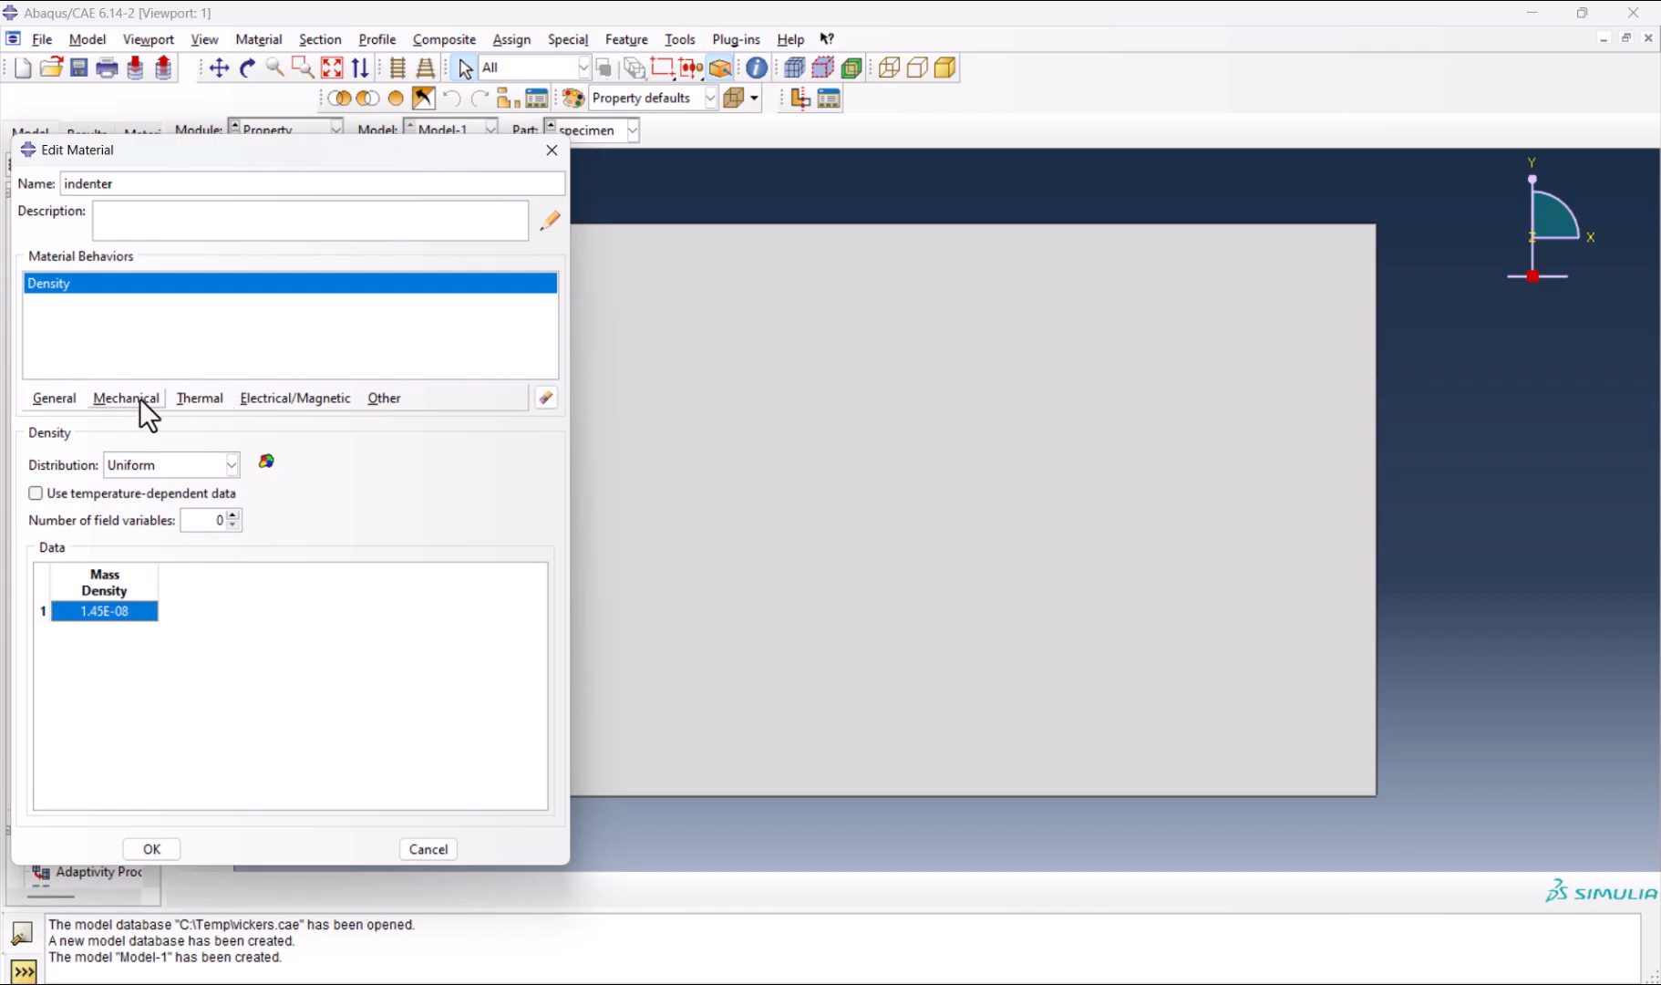
left_click(126, 397)
type("900000")
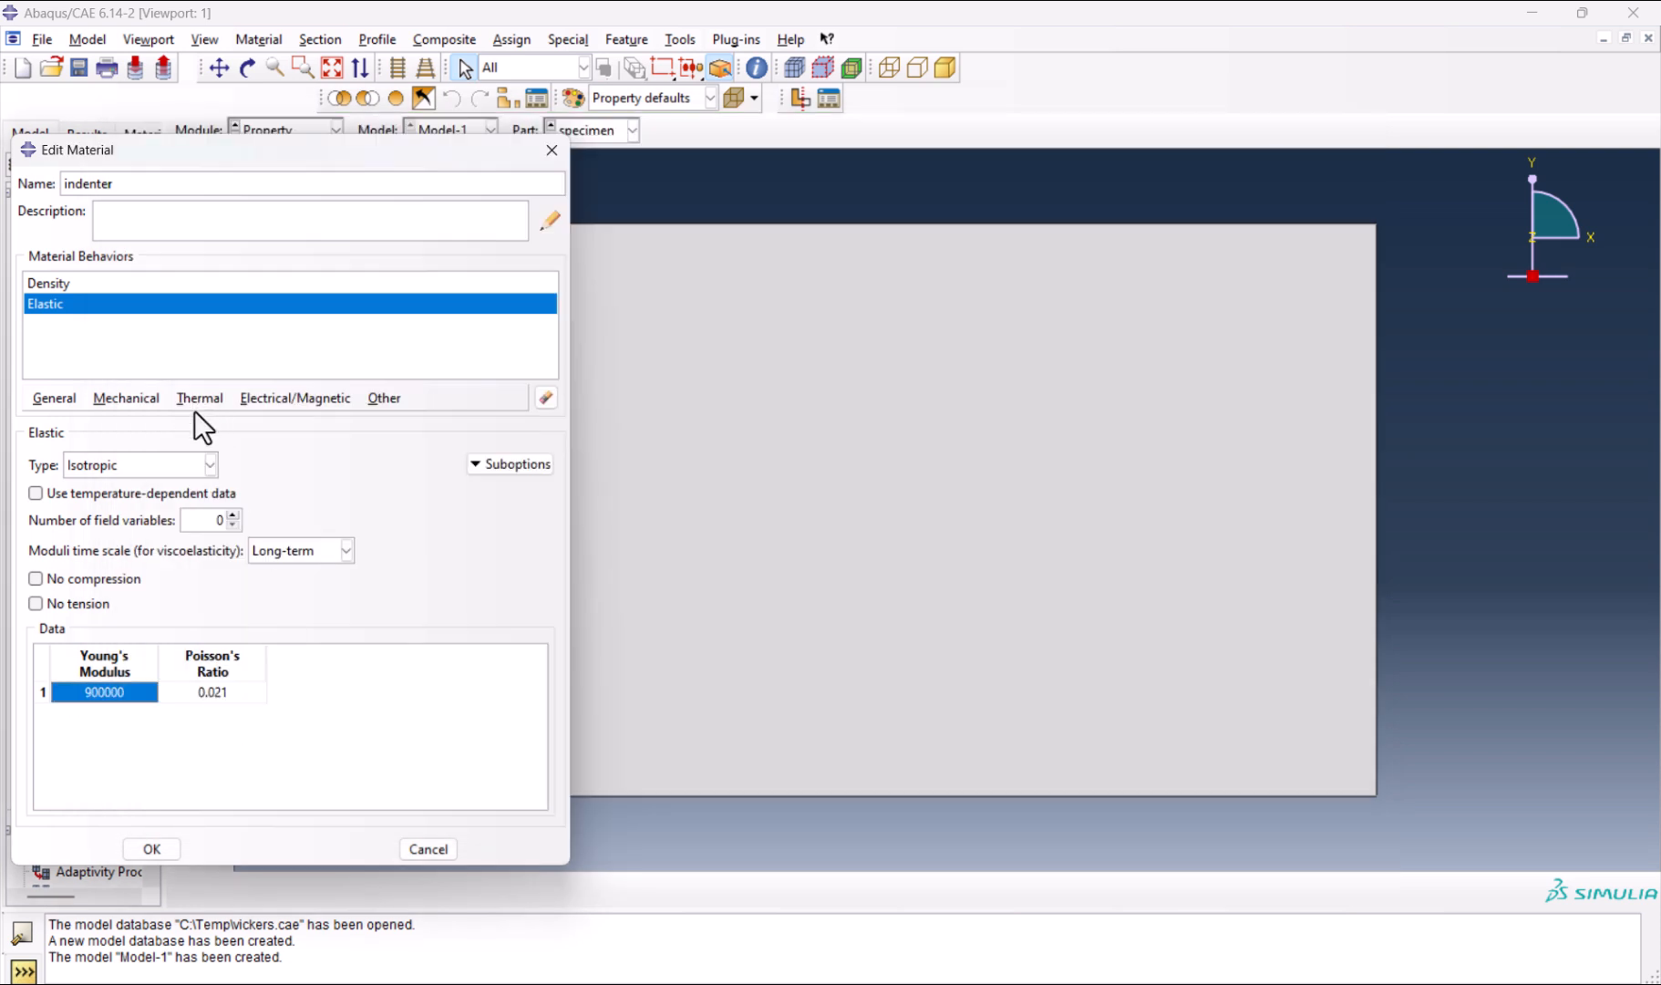
left_click(126, 398)
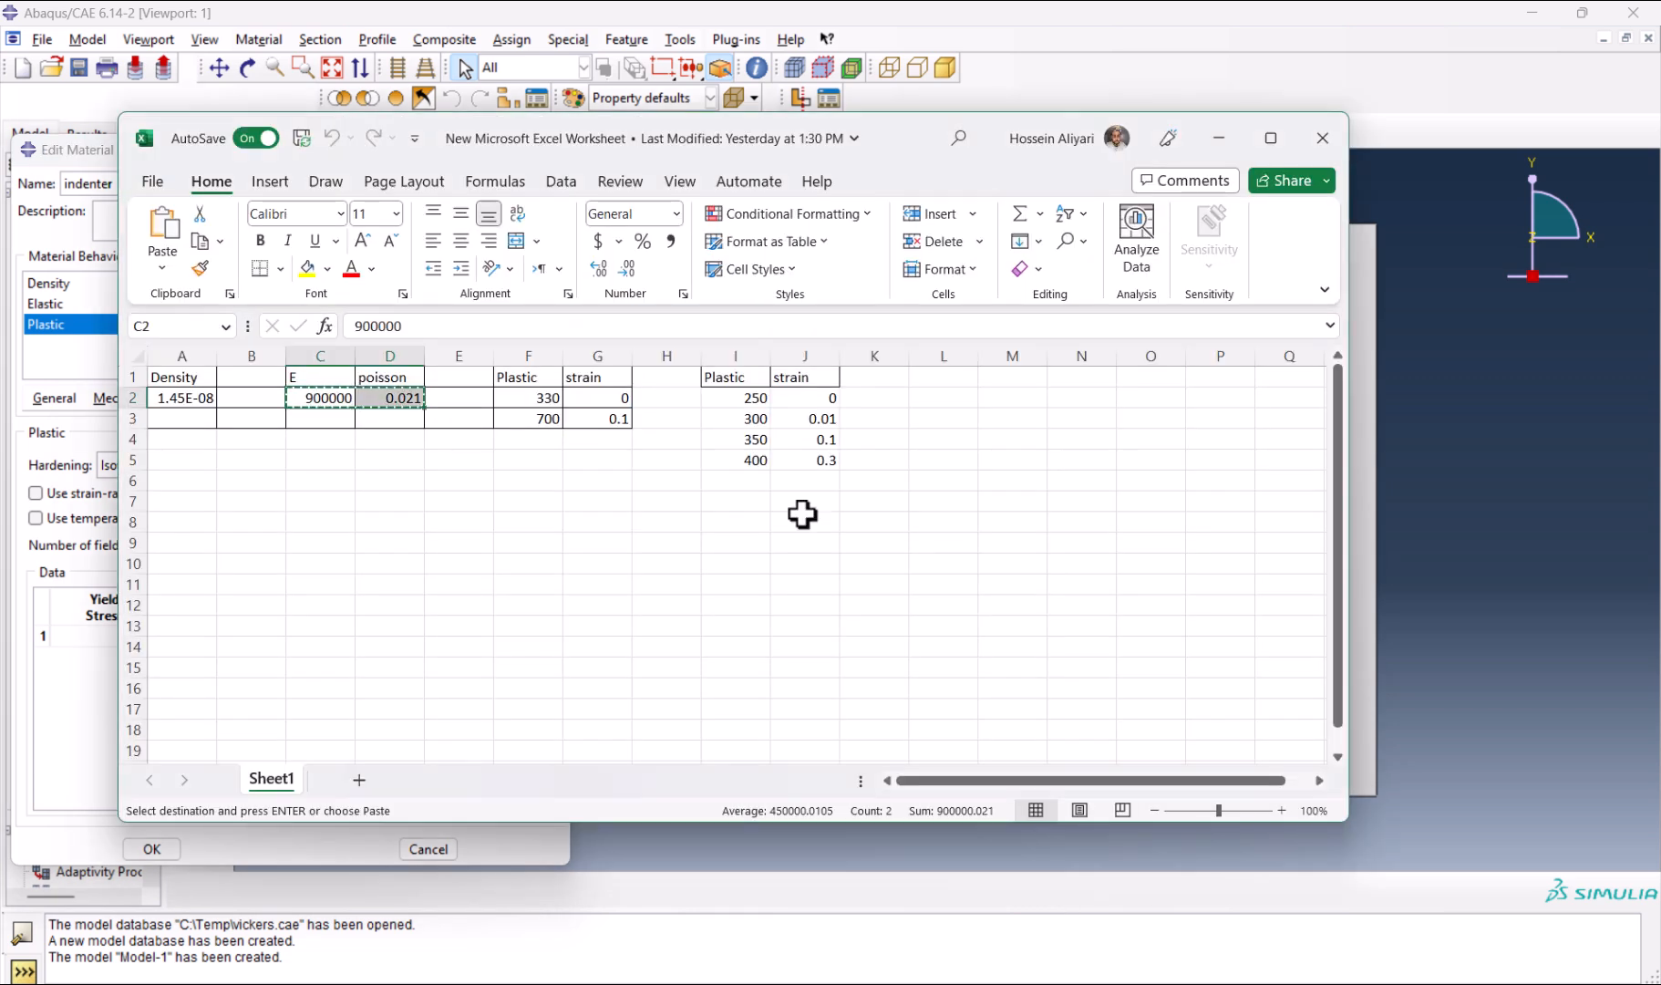
left_click_drag(527, 398, 596, 418)
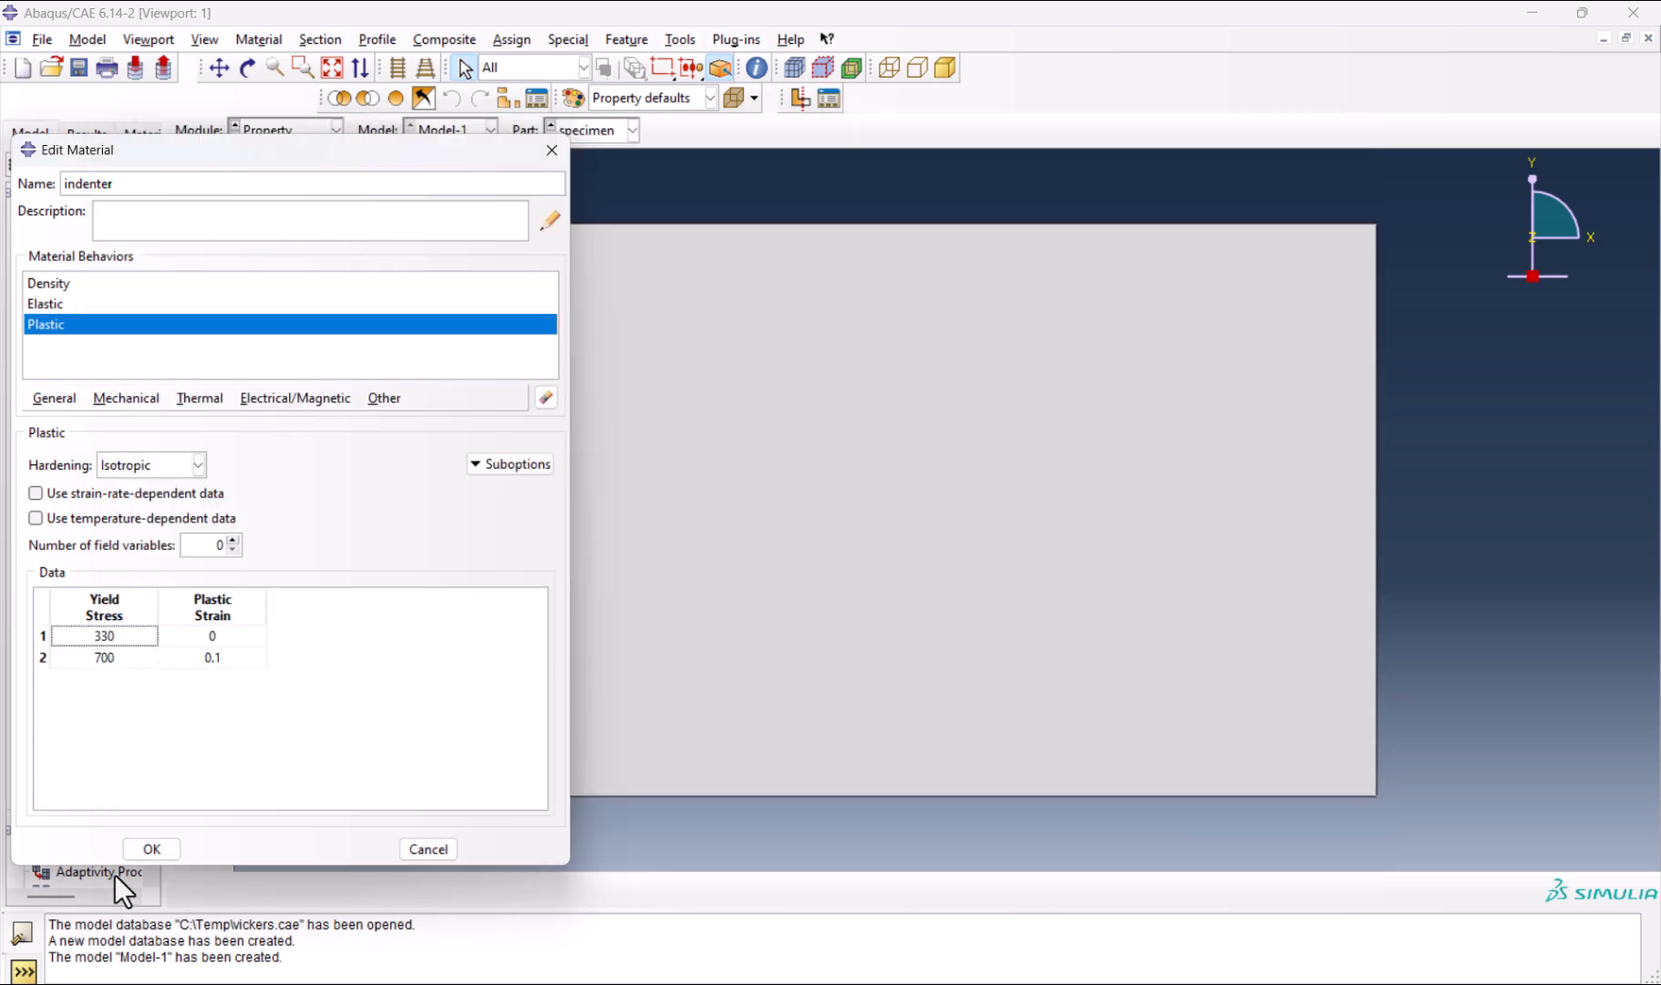
Save the indenter material and create a solid homogeneous section Specimen using Steel.
left_click(152, 848)
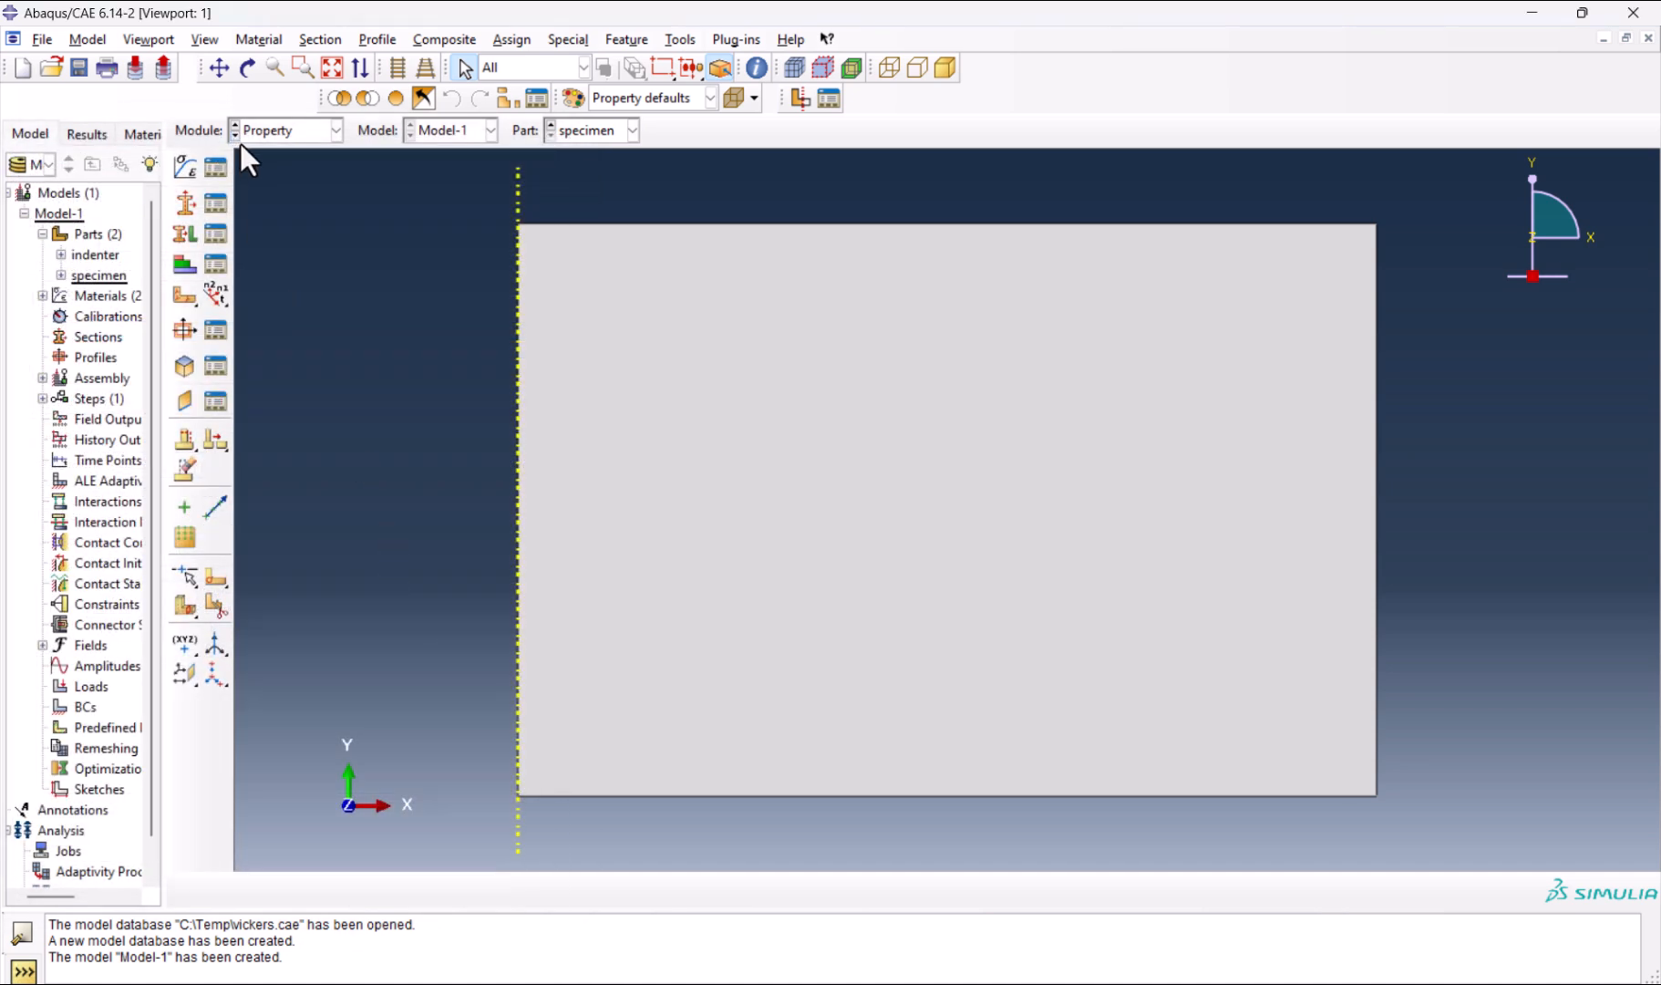
mouse_move(313, 199)
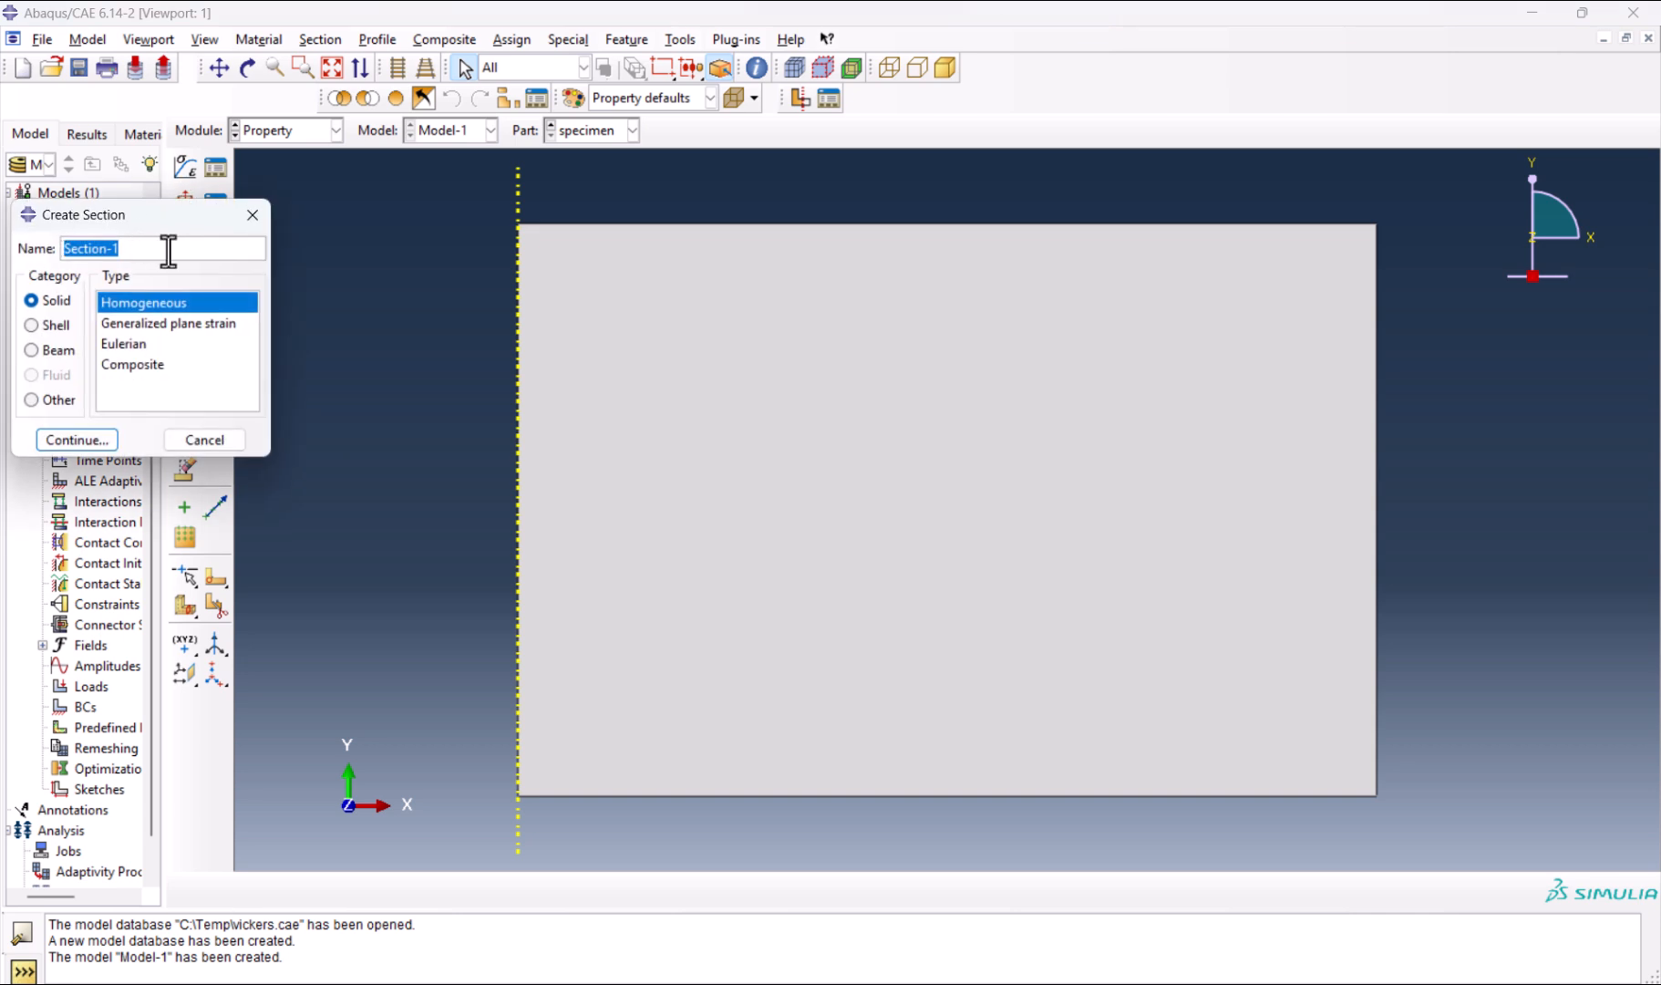
type("S")
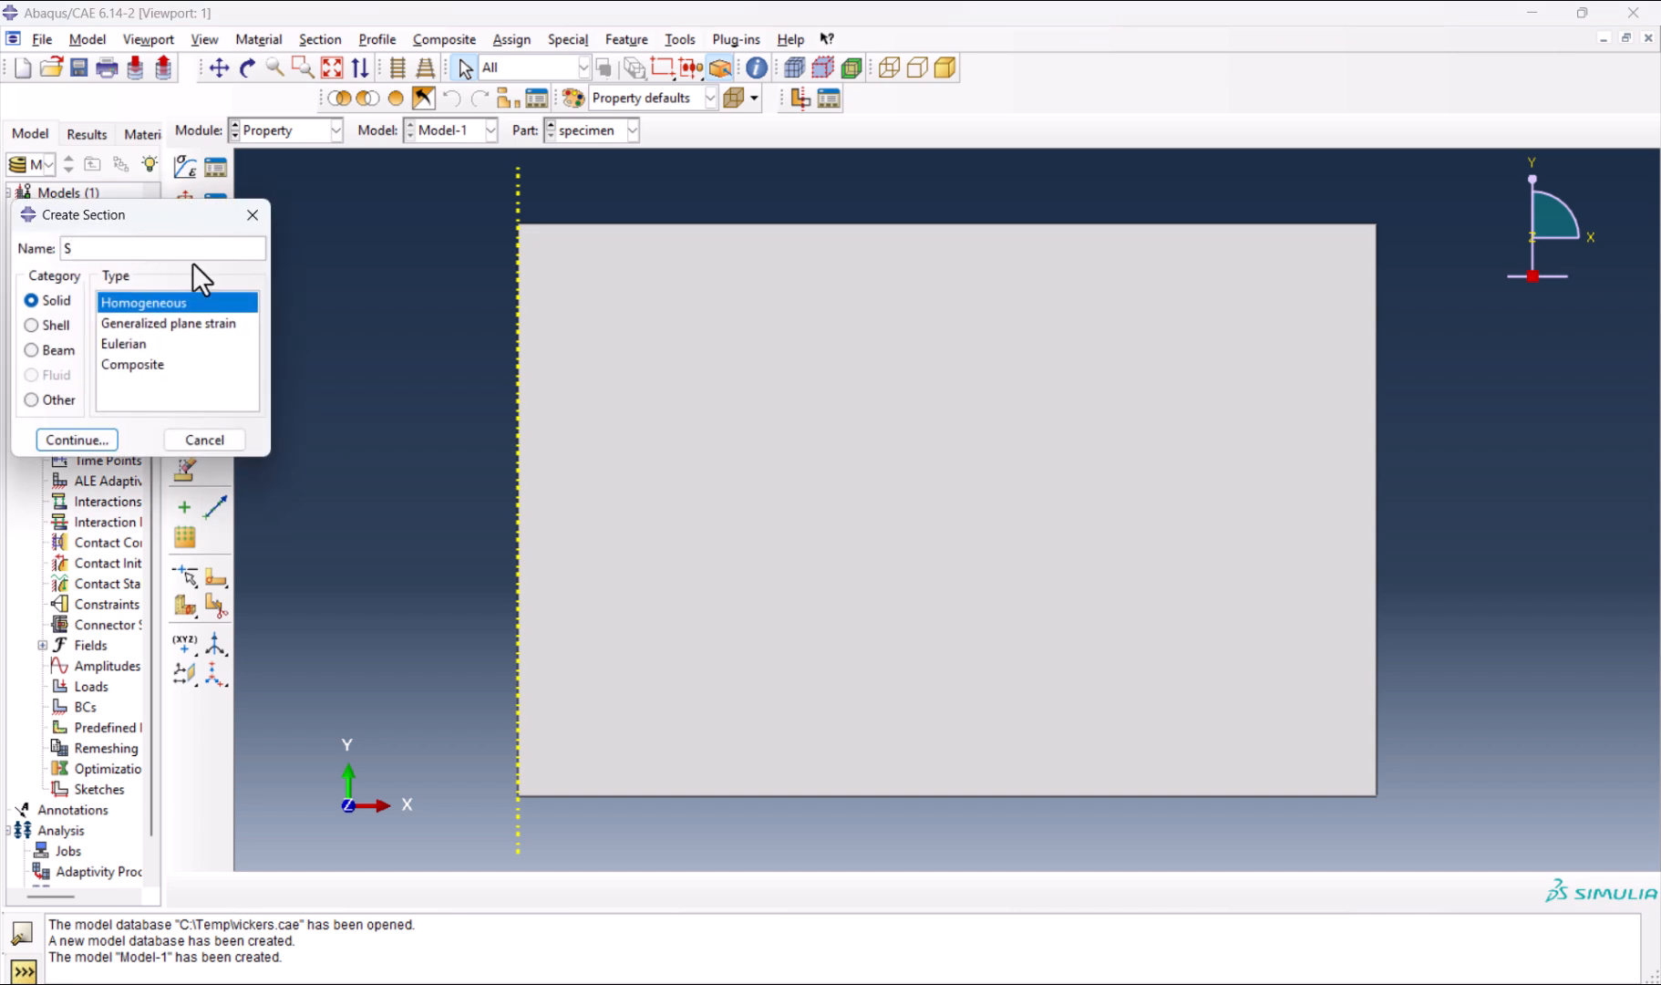
type("pe")
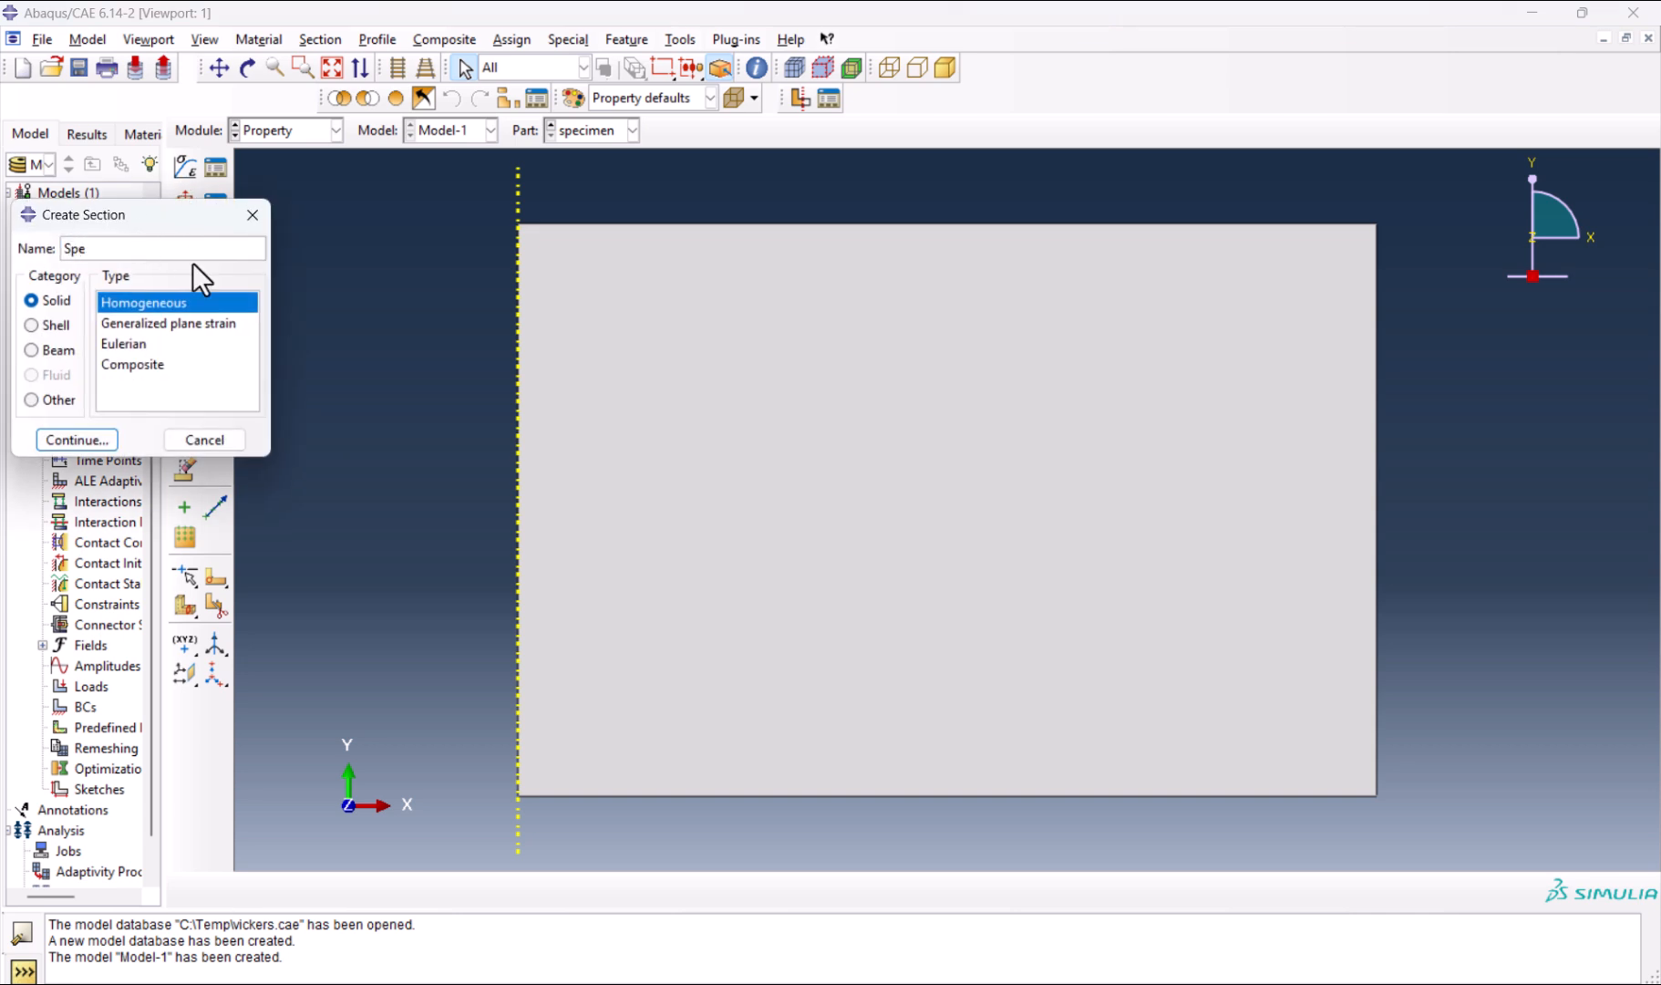
type("cimen")
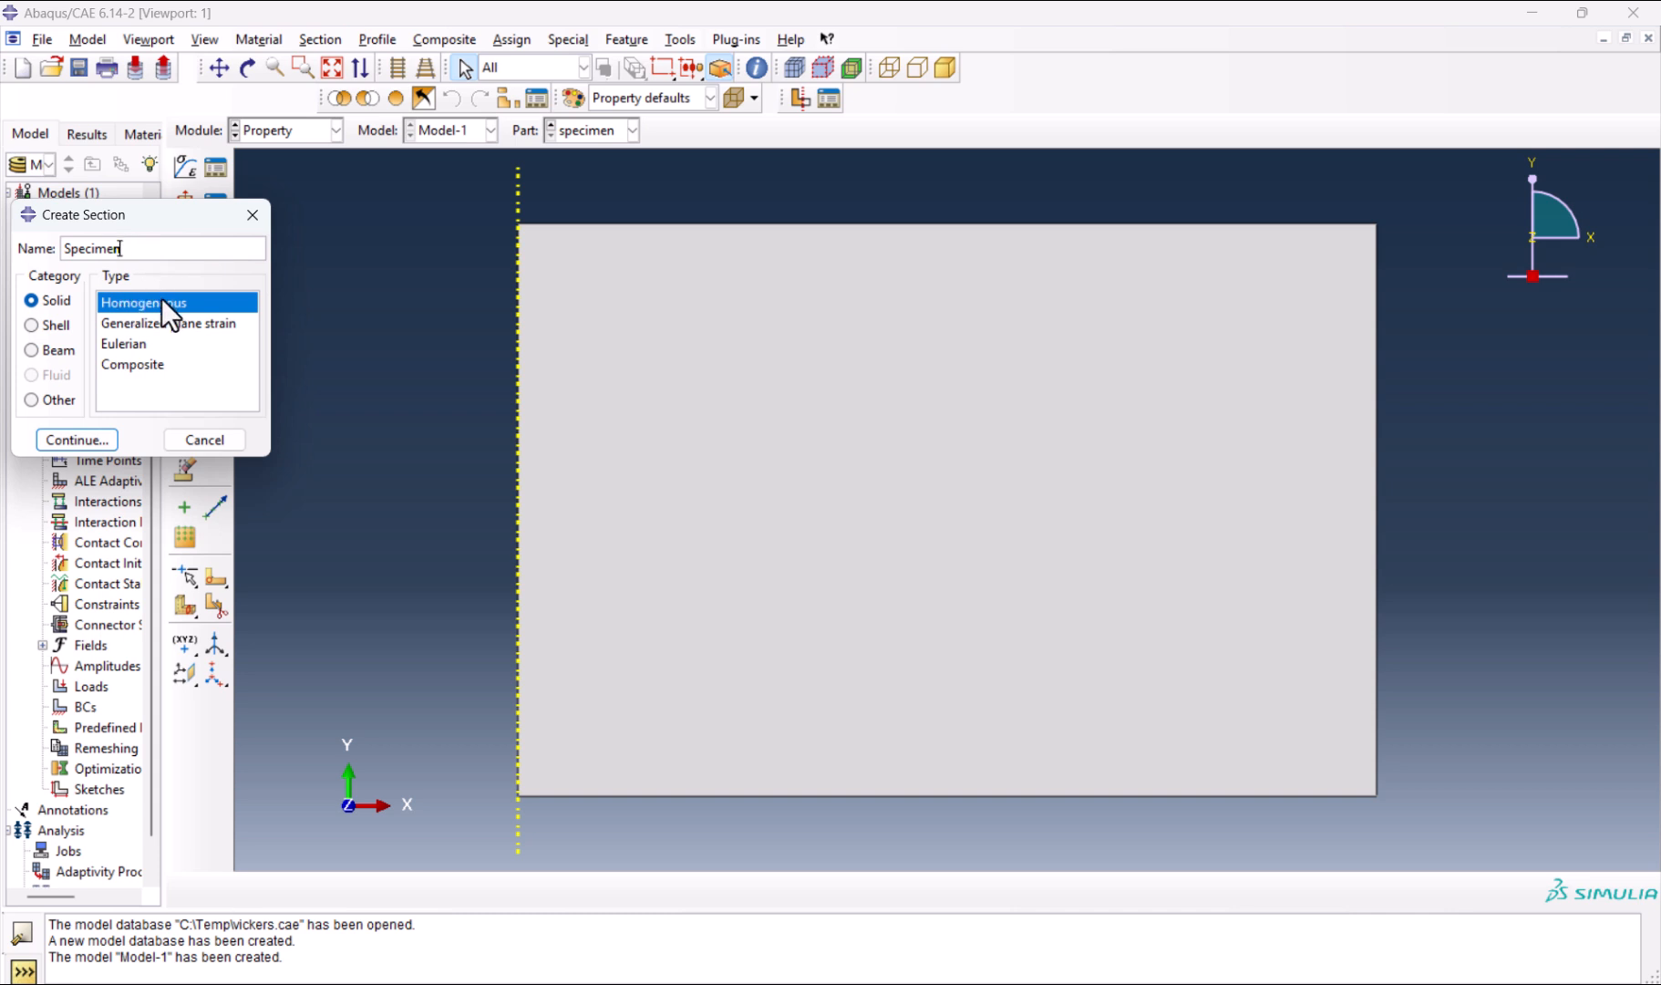
mouse_move(168, 310)
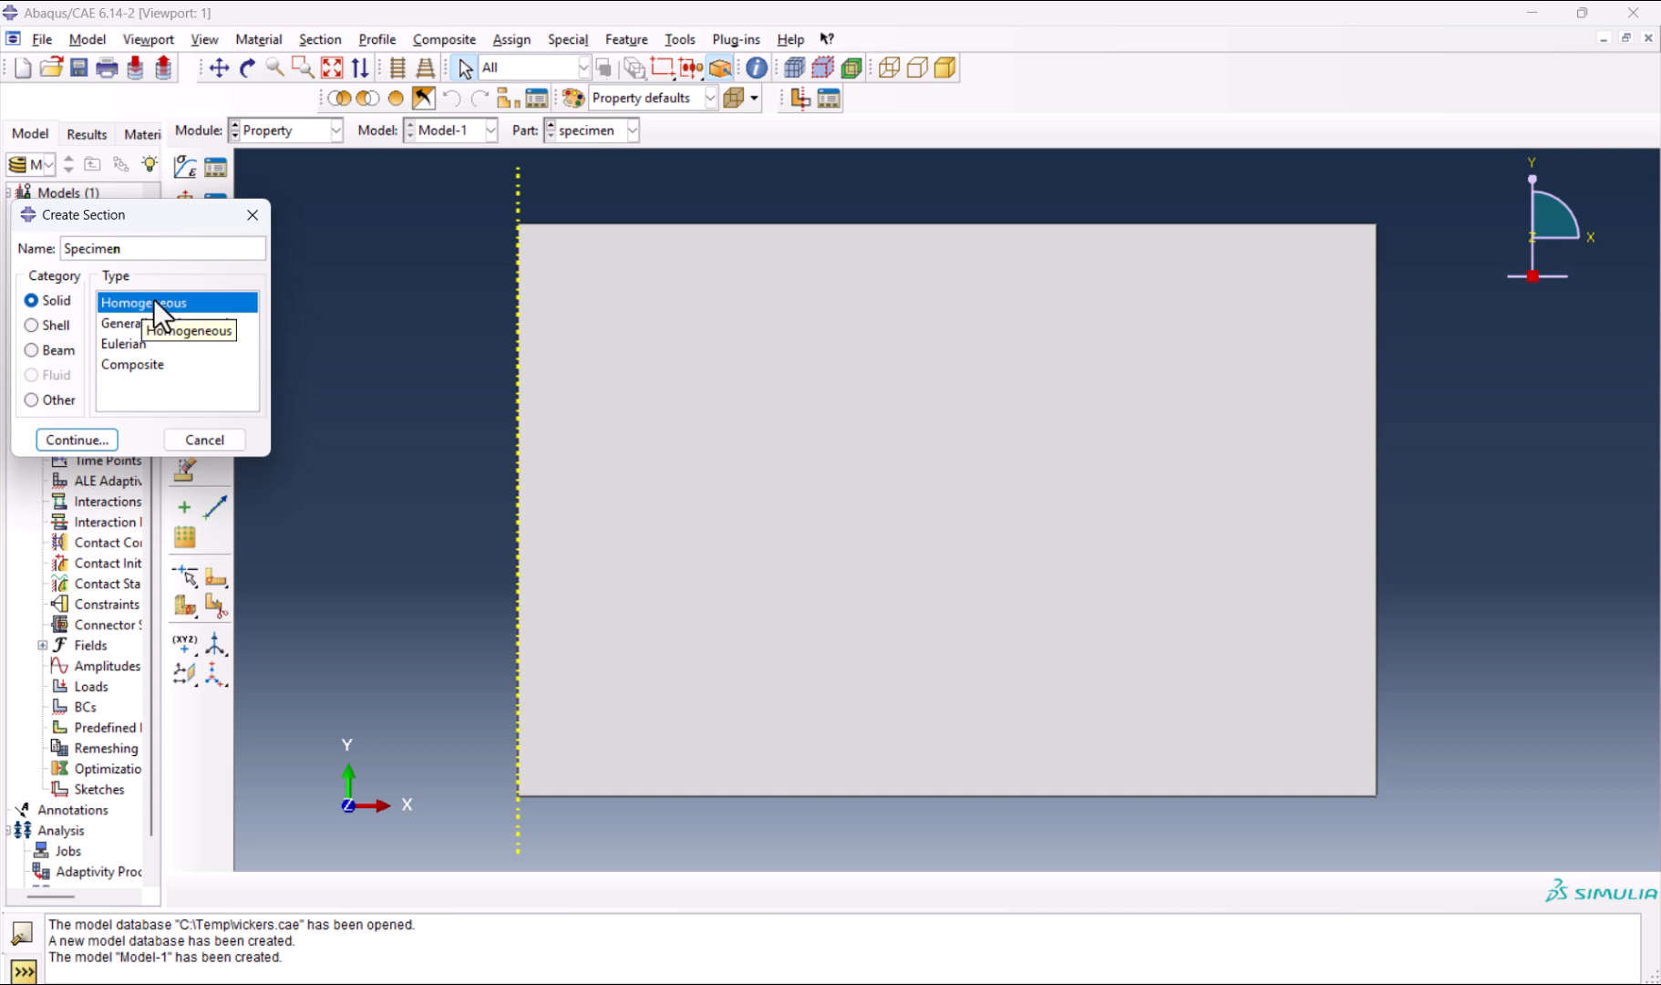
mouse_move(558, 206)
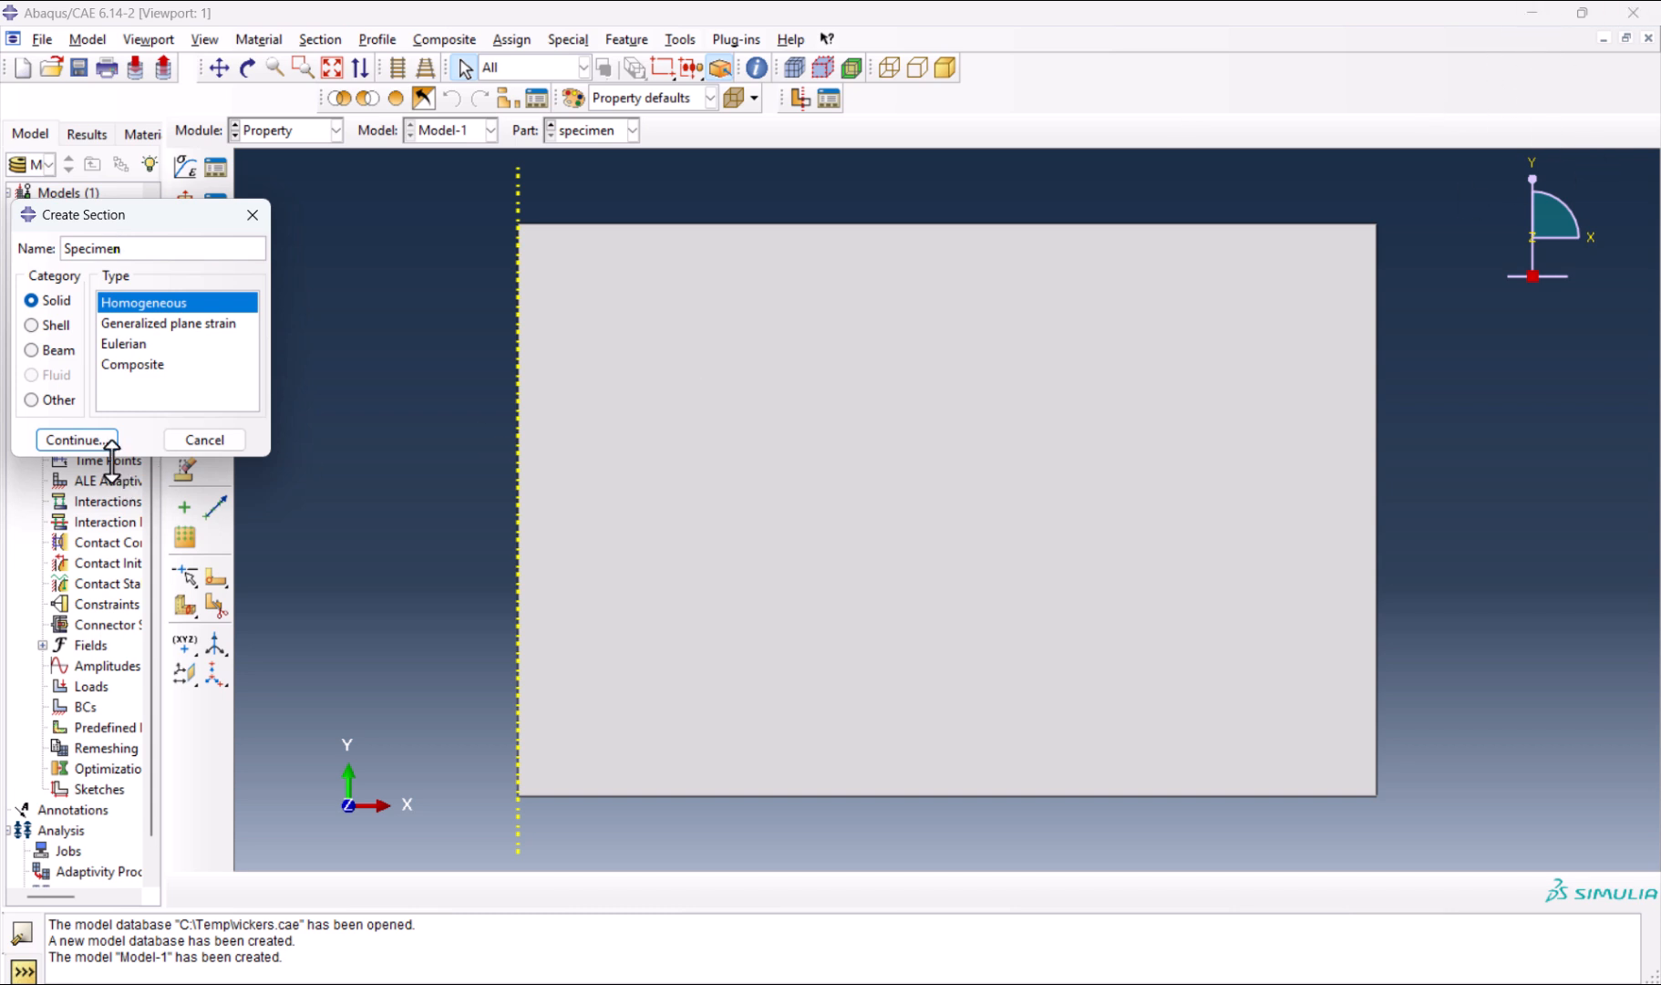
left_click(77, 440)
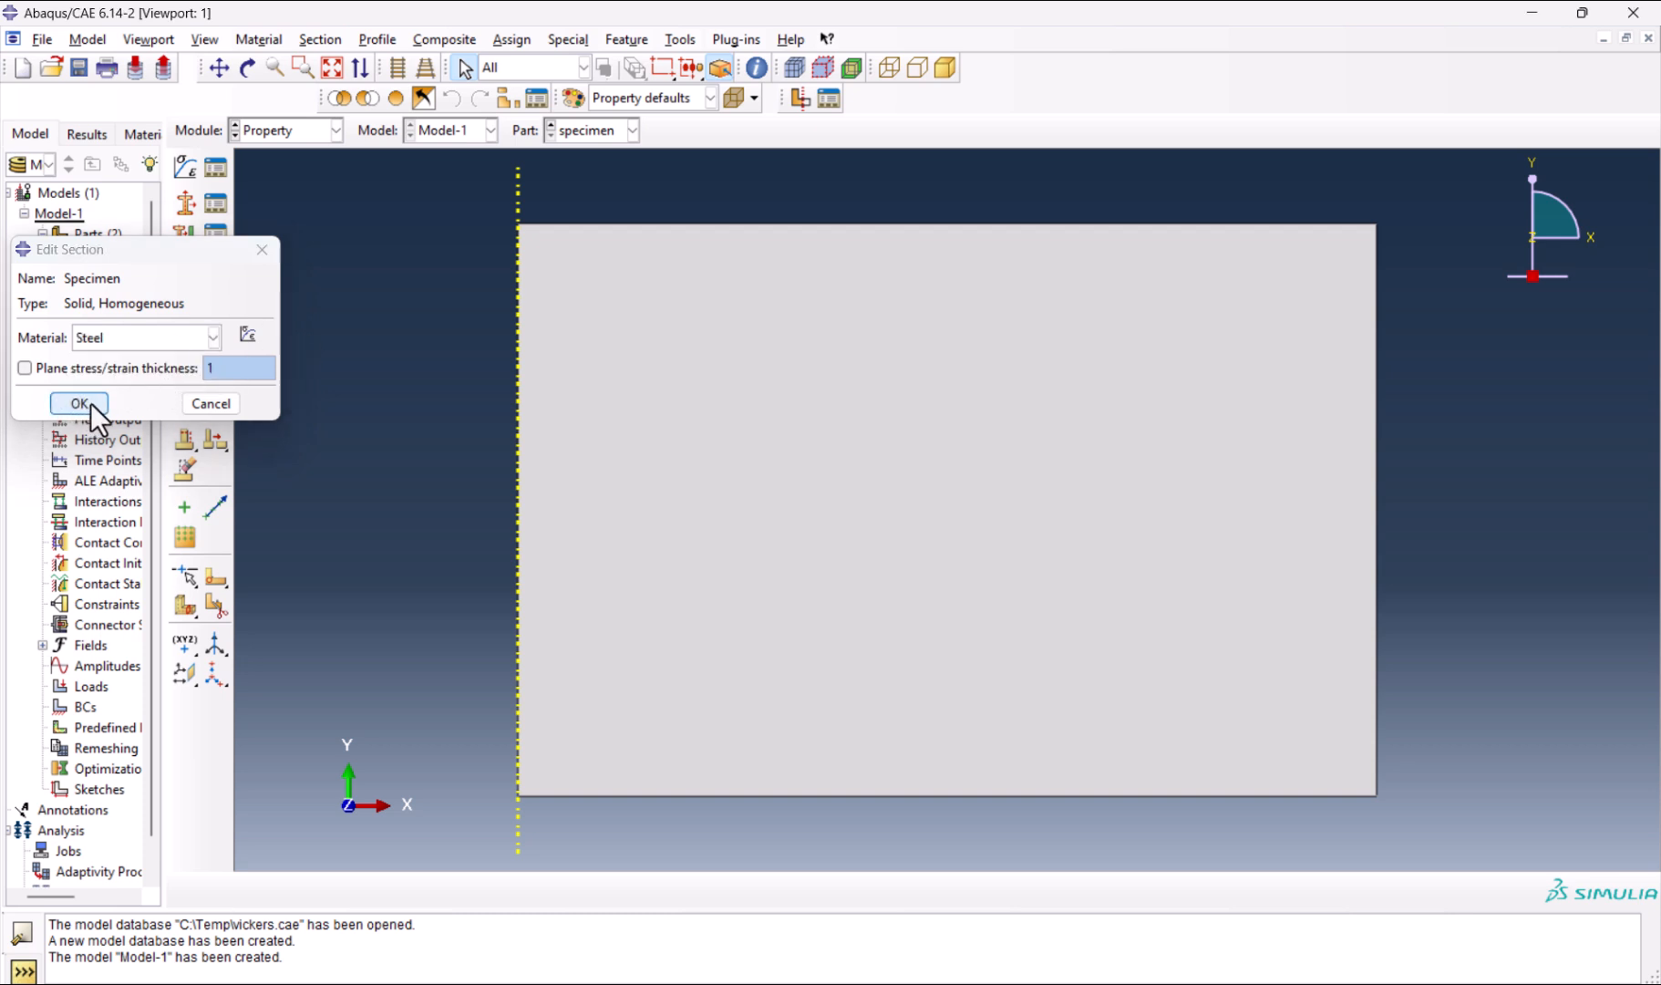
left_click(76, 403)
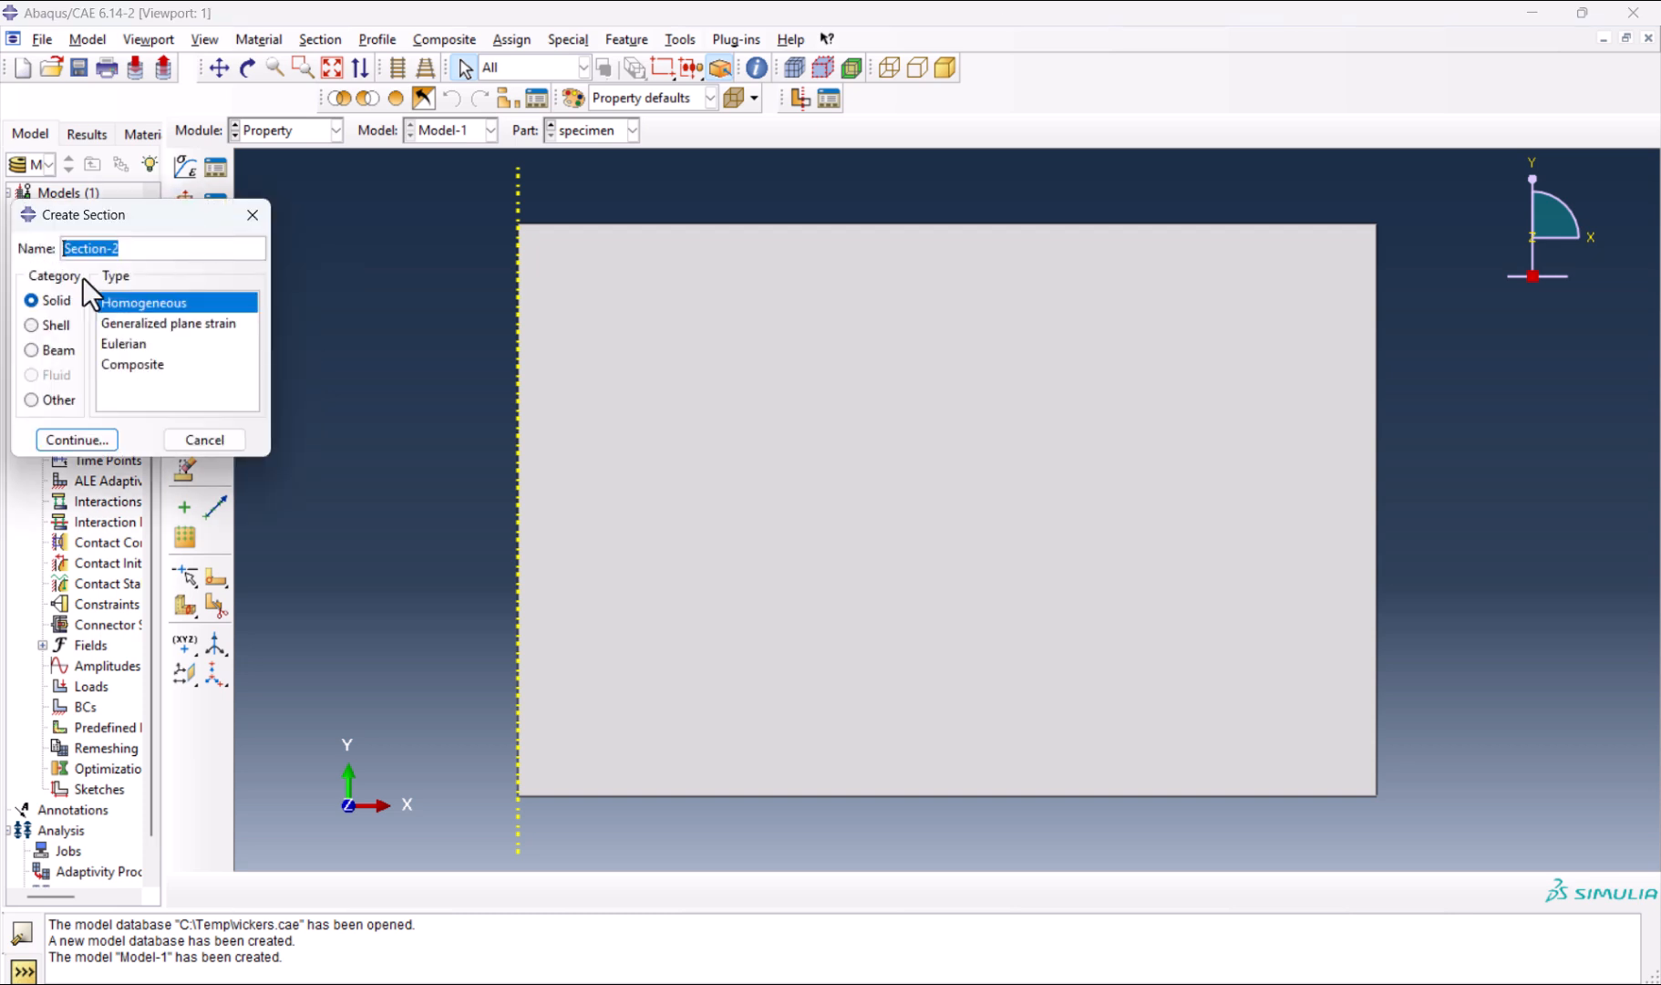
mouse_move(182, 302)
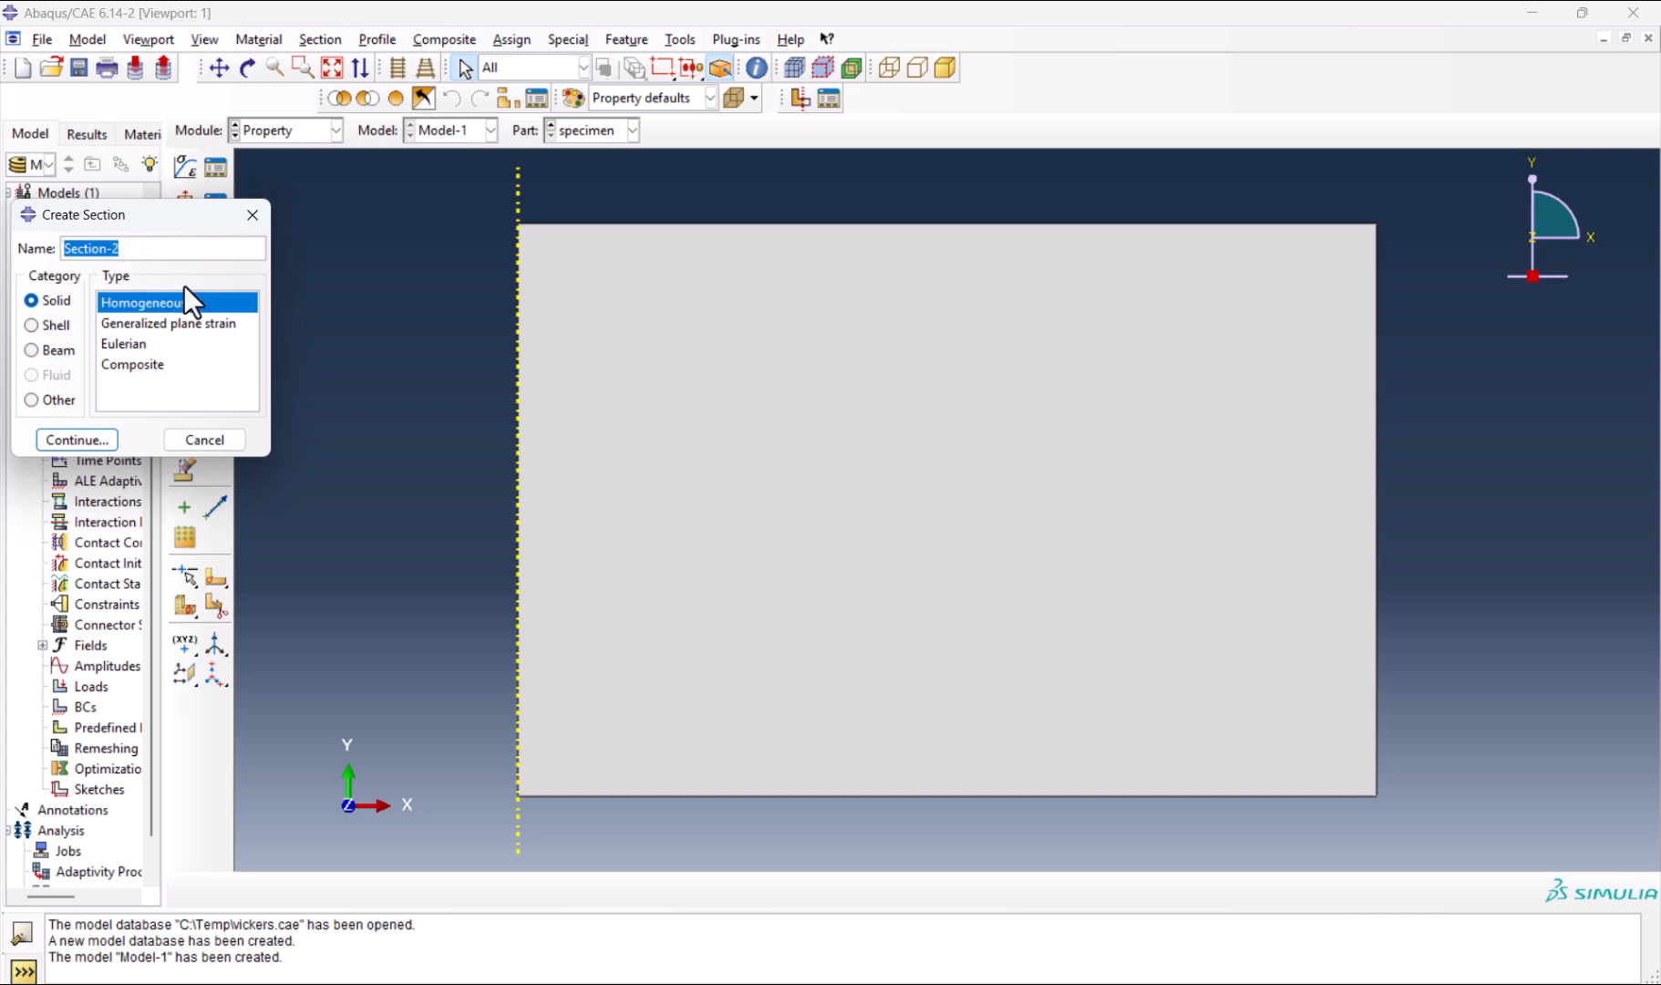
Create a second solid homogeneous section indenter using the indenter material.
left_click(76, 439)
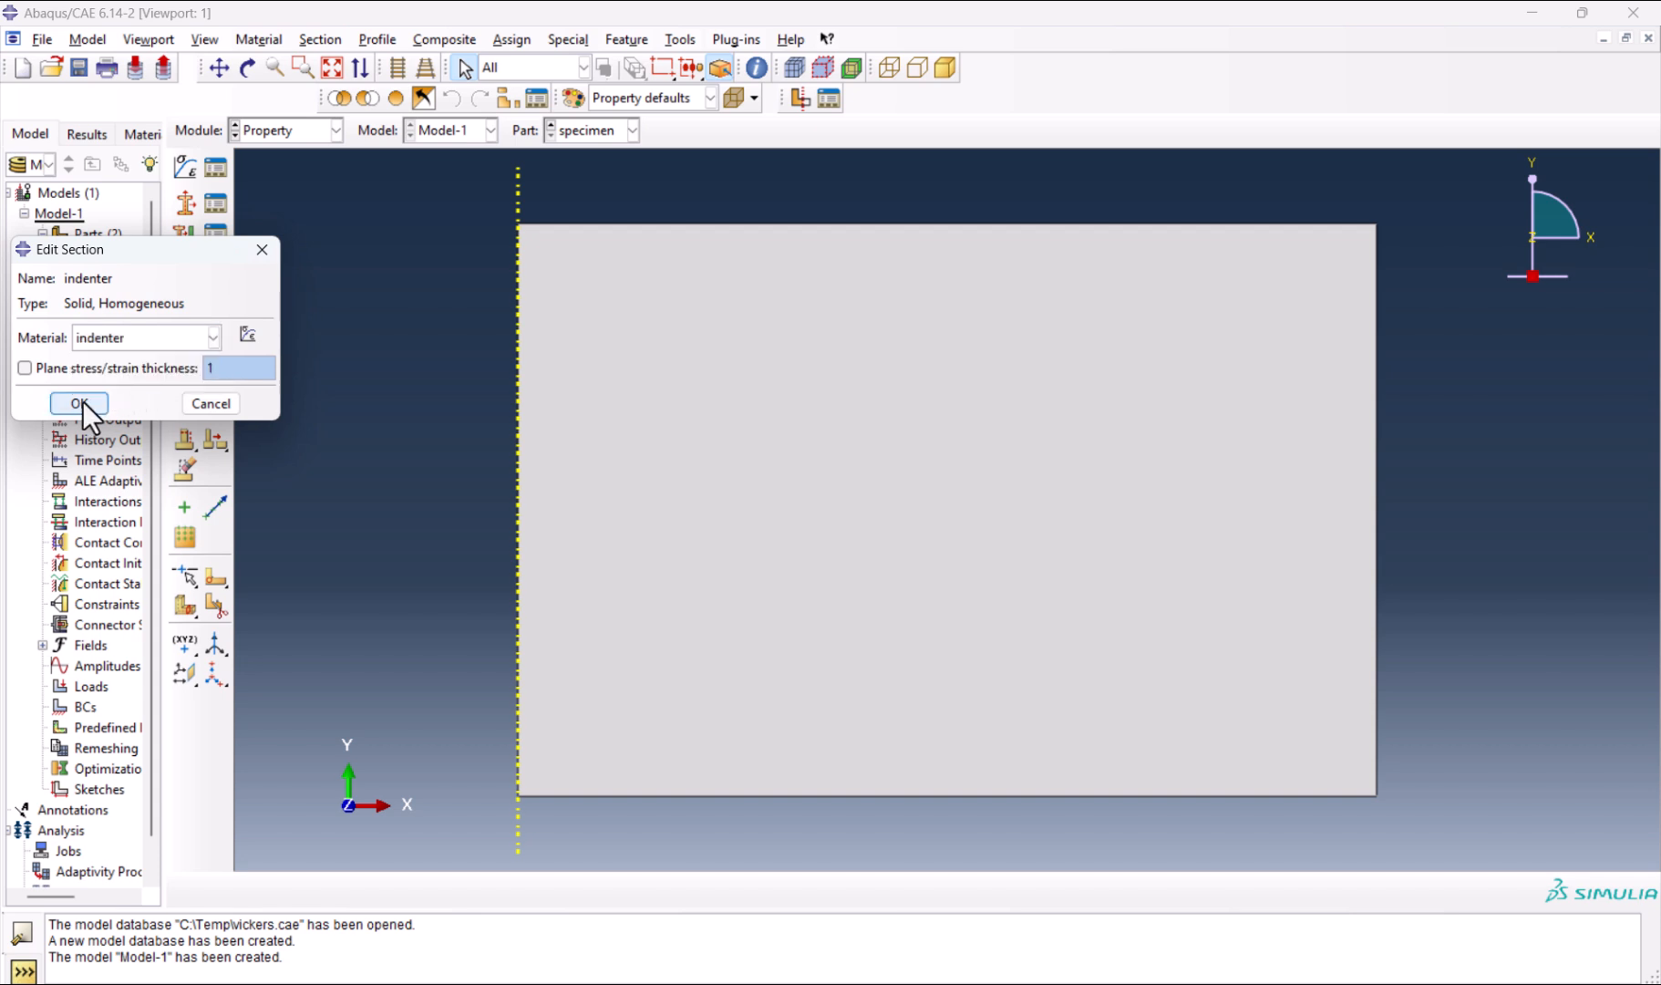
left_click(78, 403)
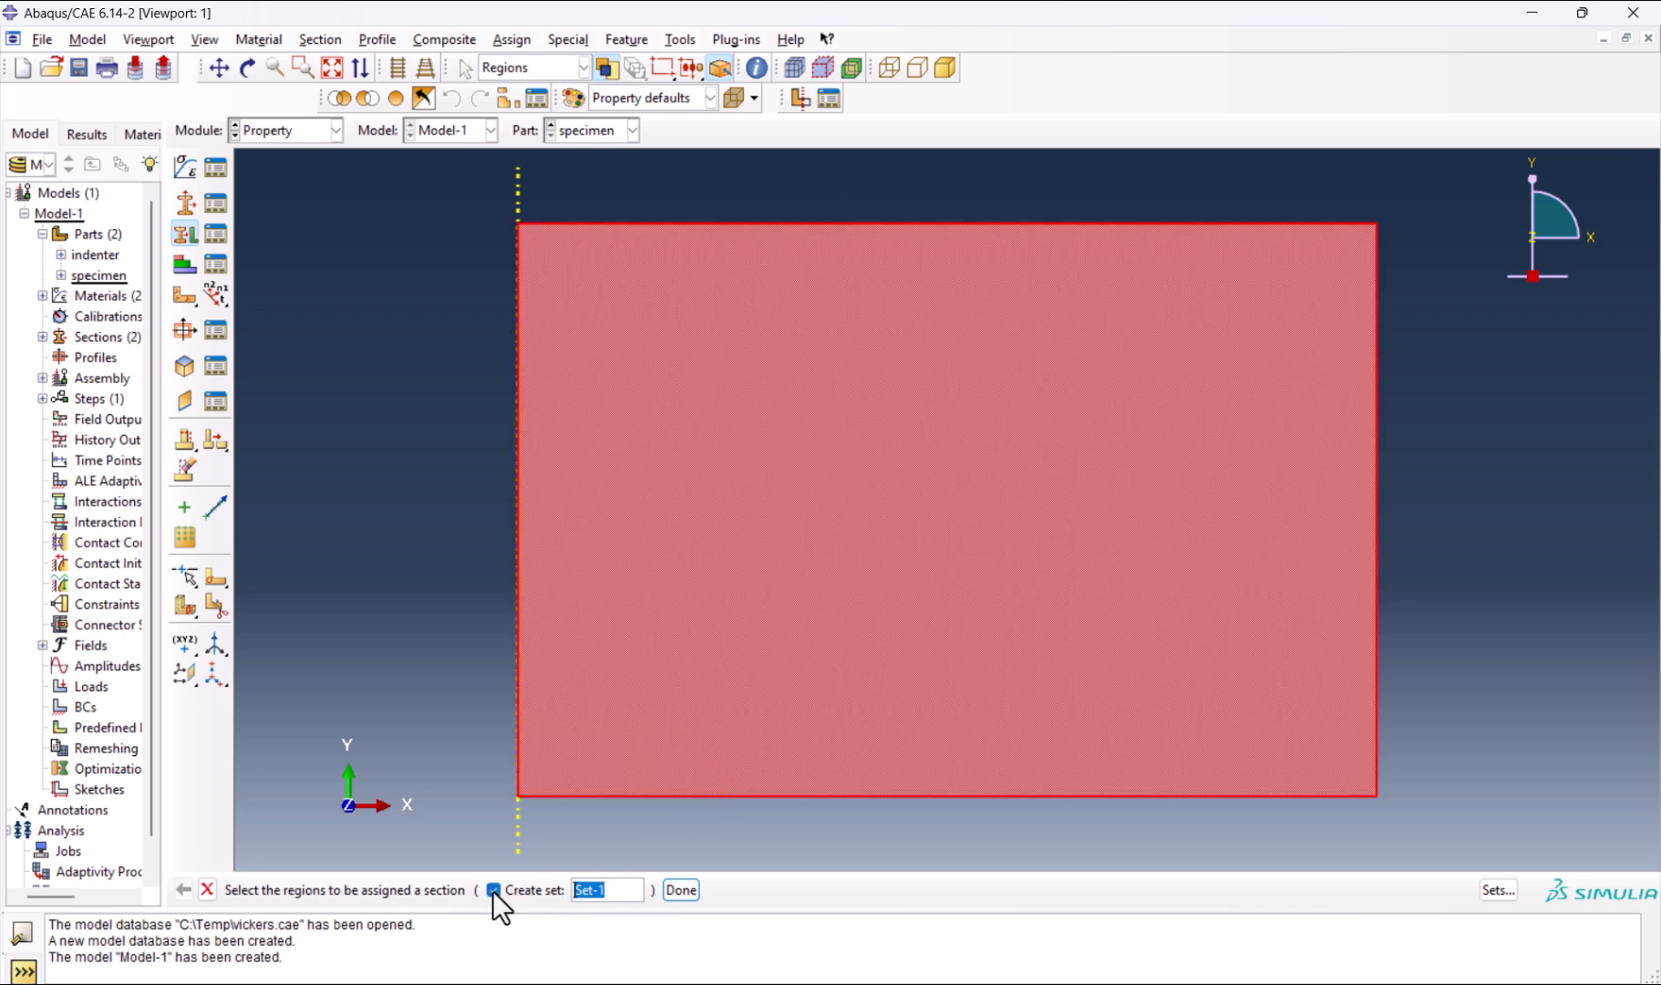
Assign the Specimen section to the specimen rectangle without creating a set.
left_click(495, 890)
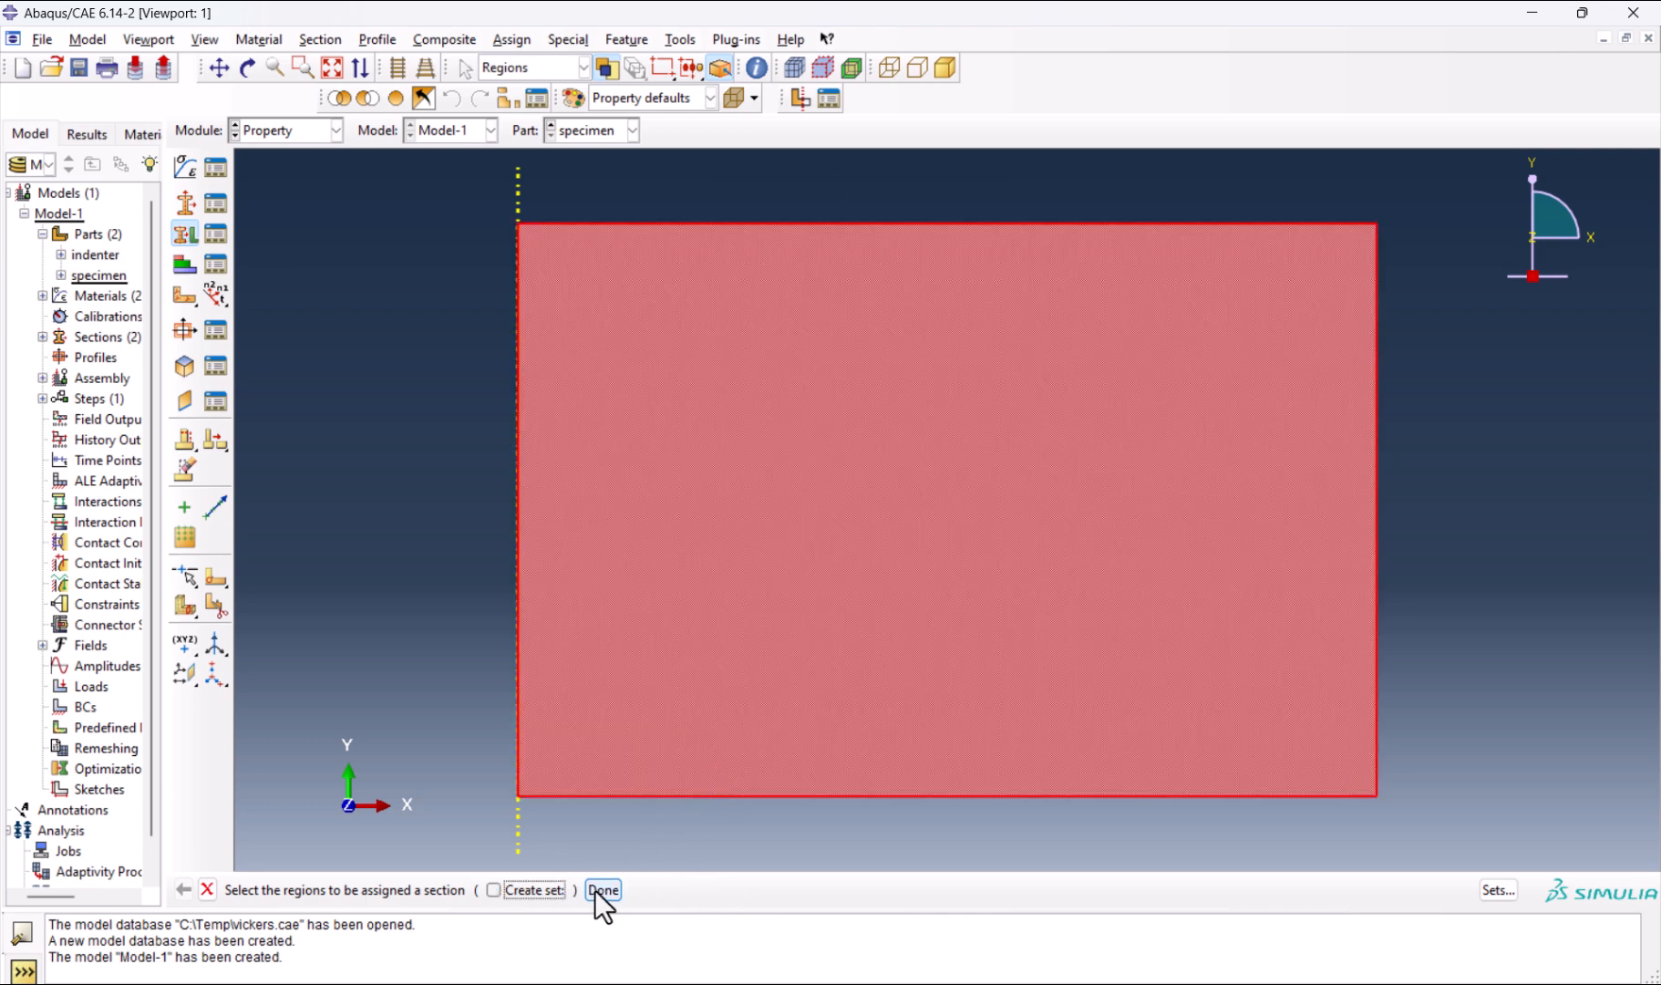
left_click(602, 890)
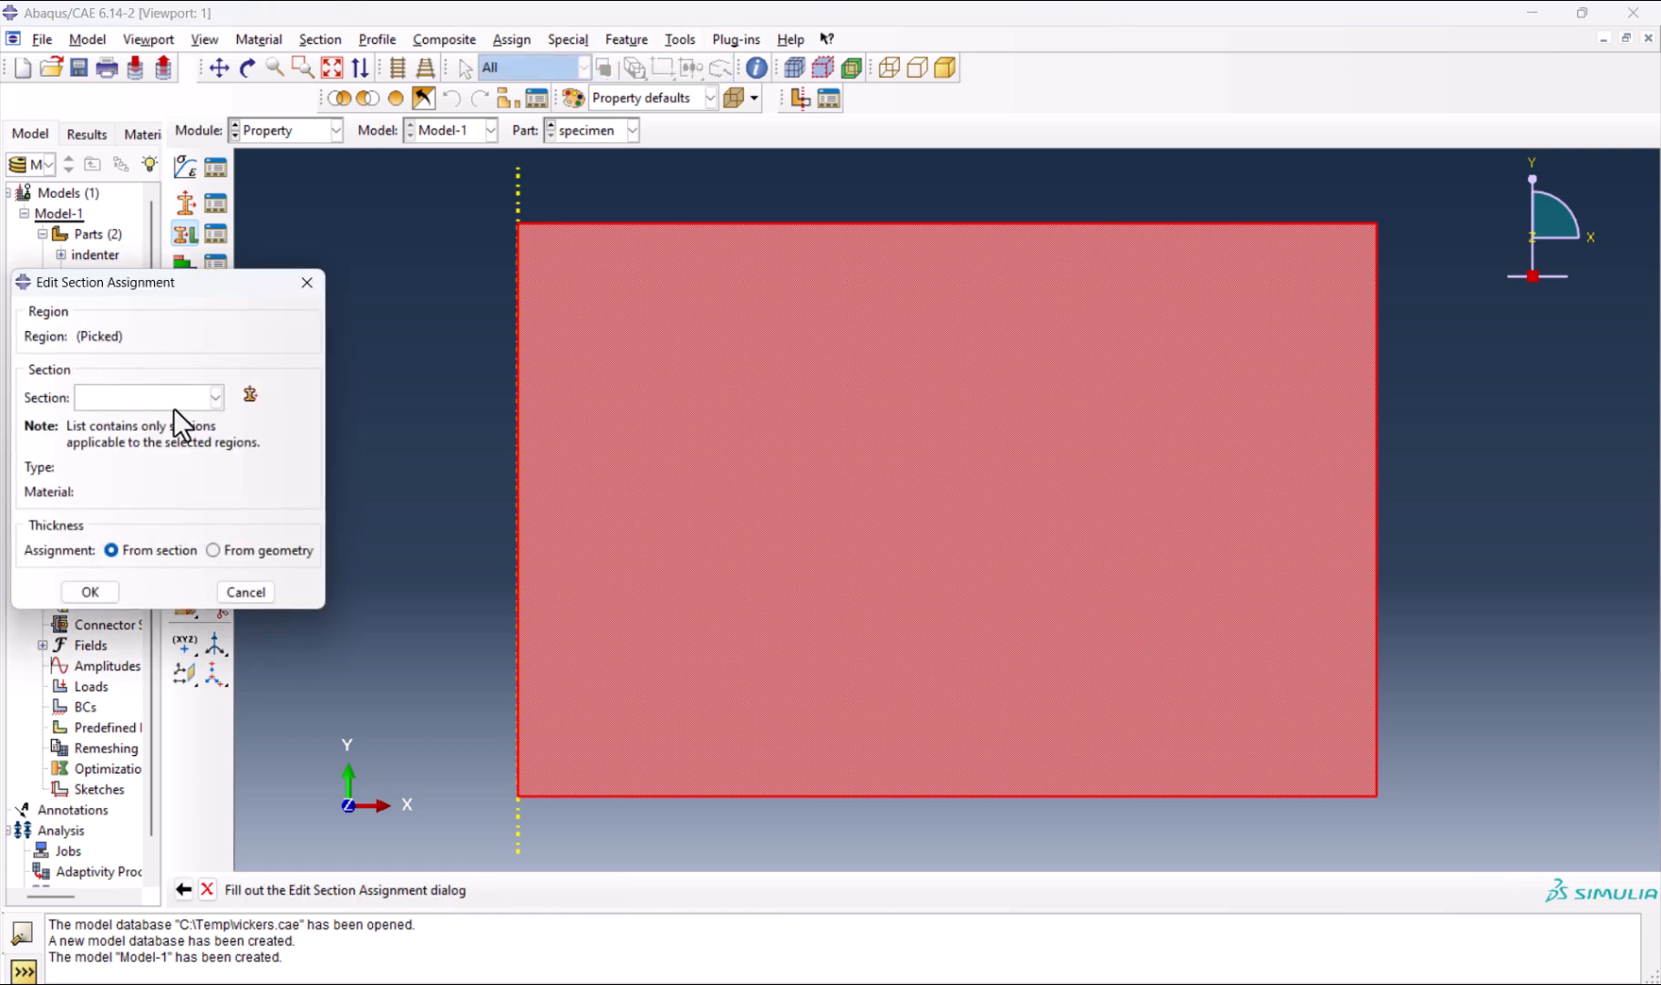
left_click(215, 398)
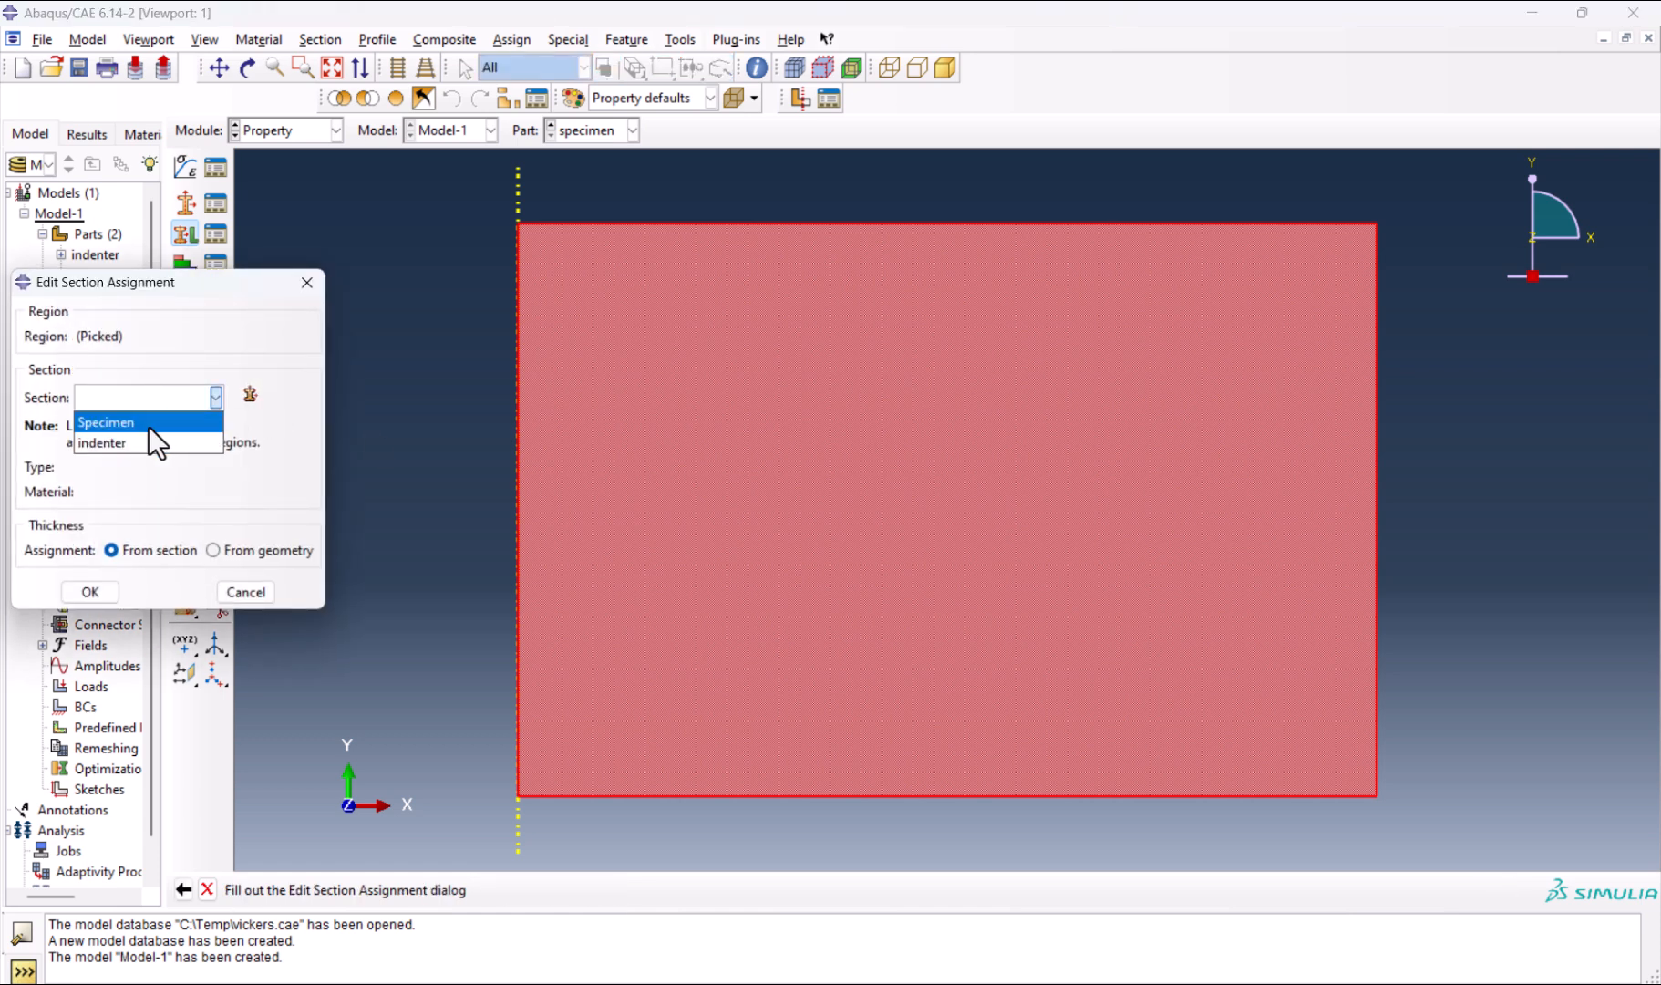
left_click(106, 423)
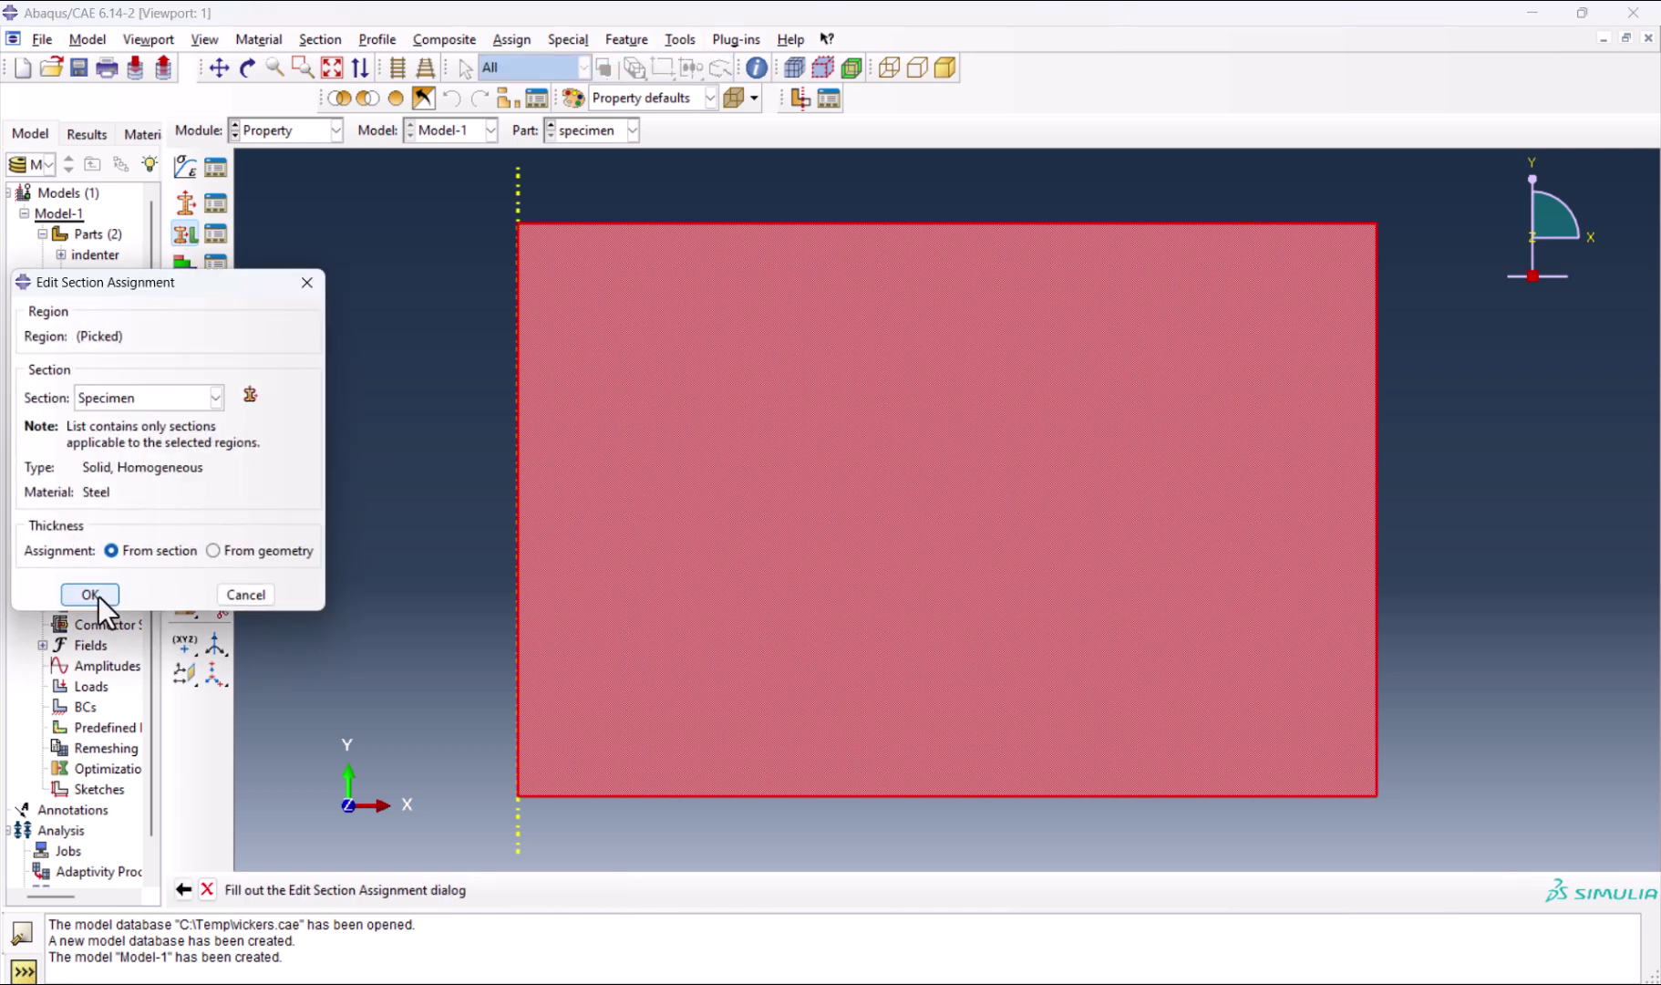
Switch to the indenter part and assign it the indenter section.
left_click(89, 594)
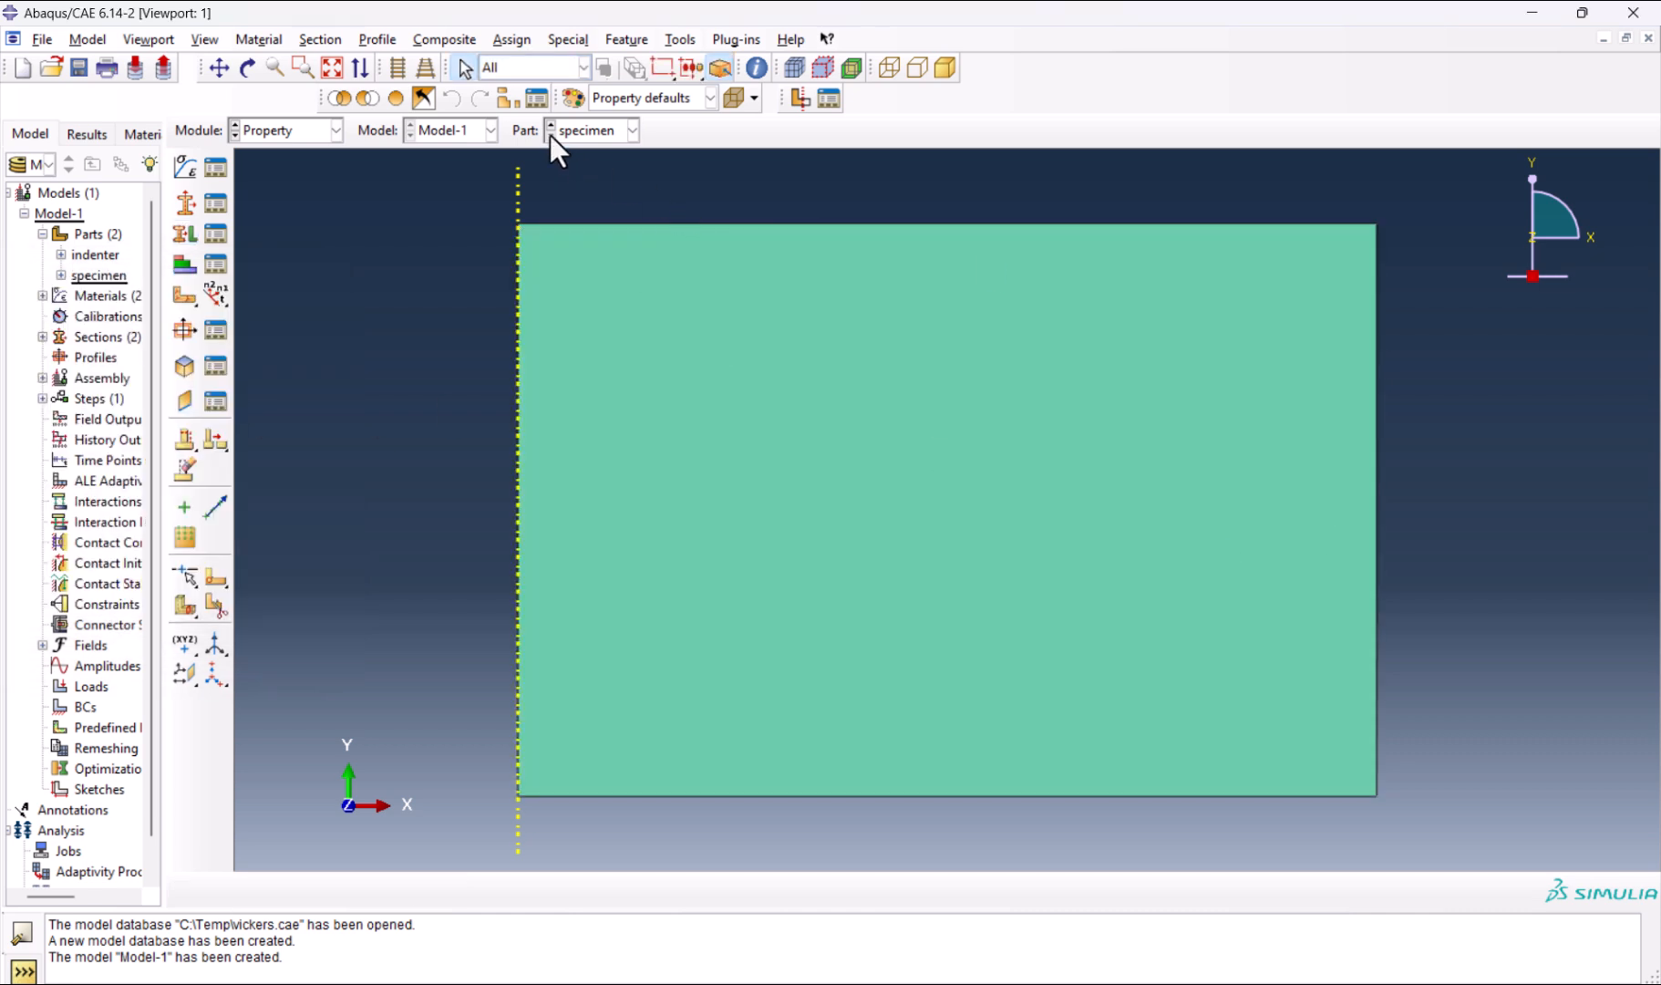
left_click(549, 131)
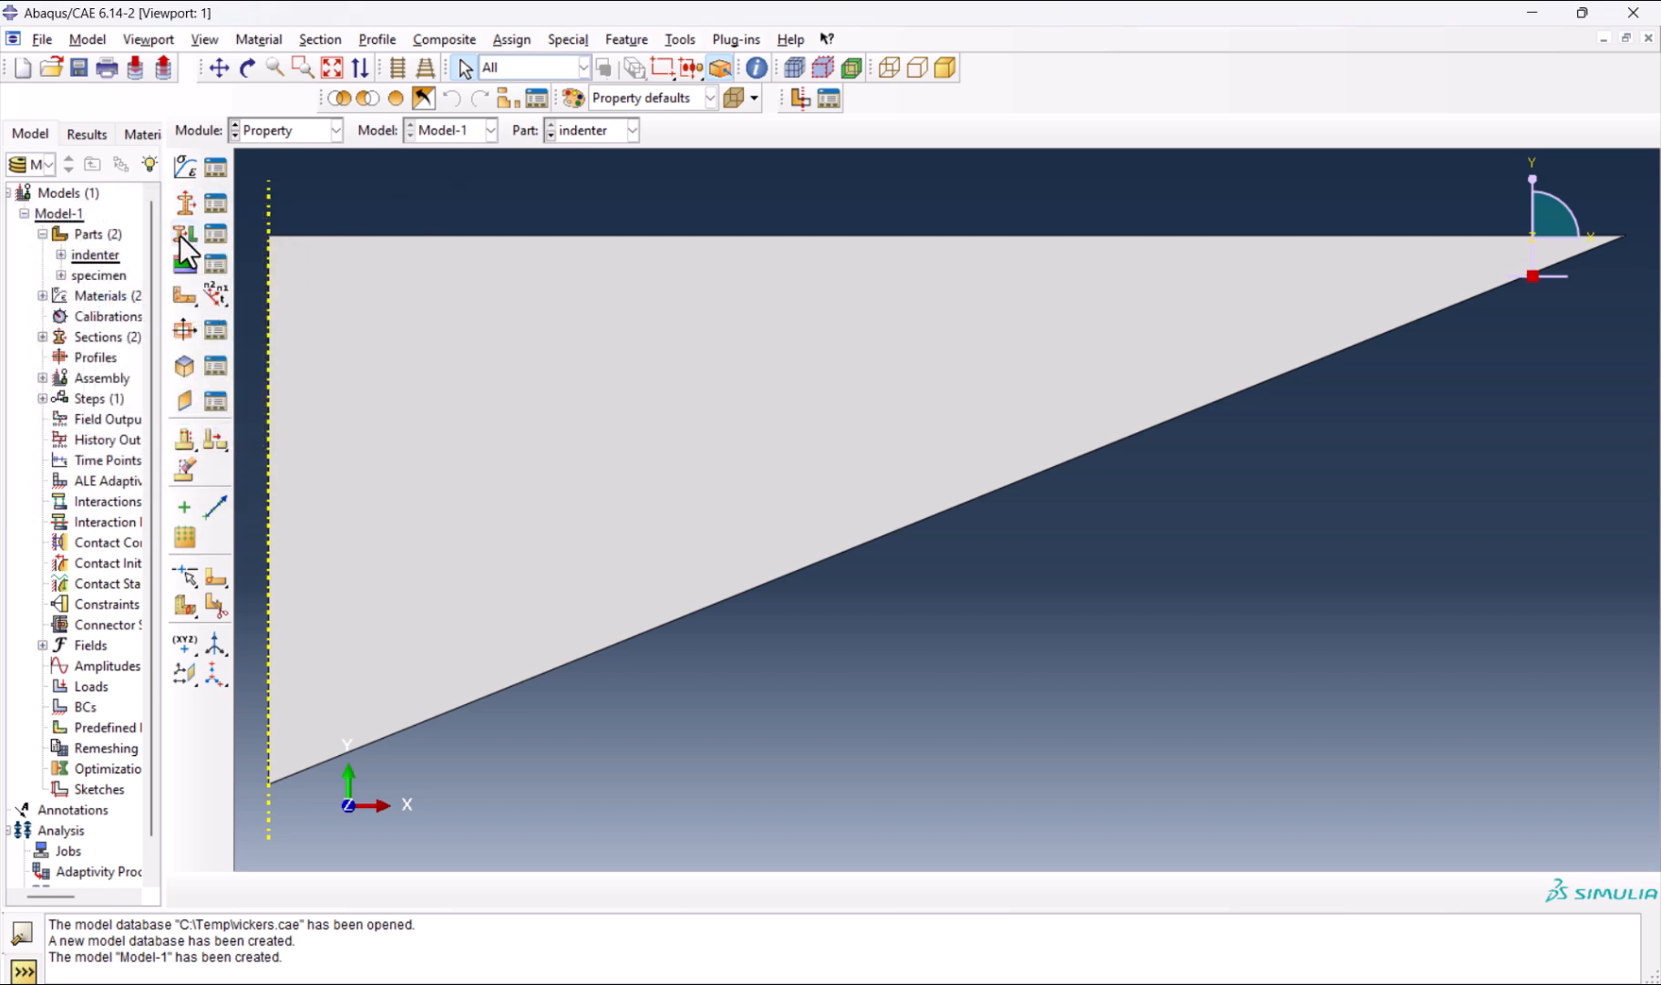
left_click(184, 235)
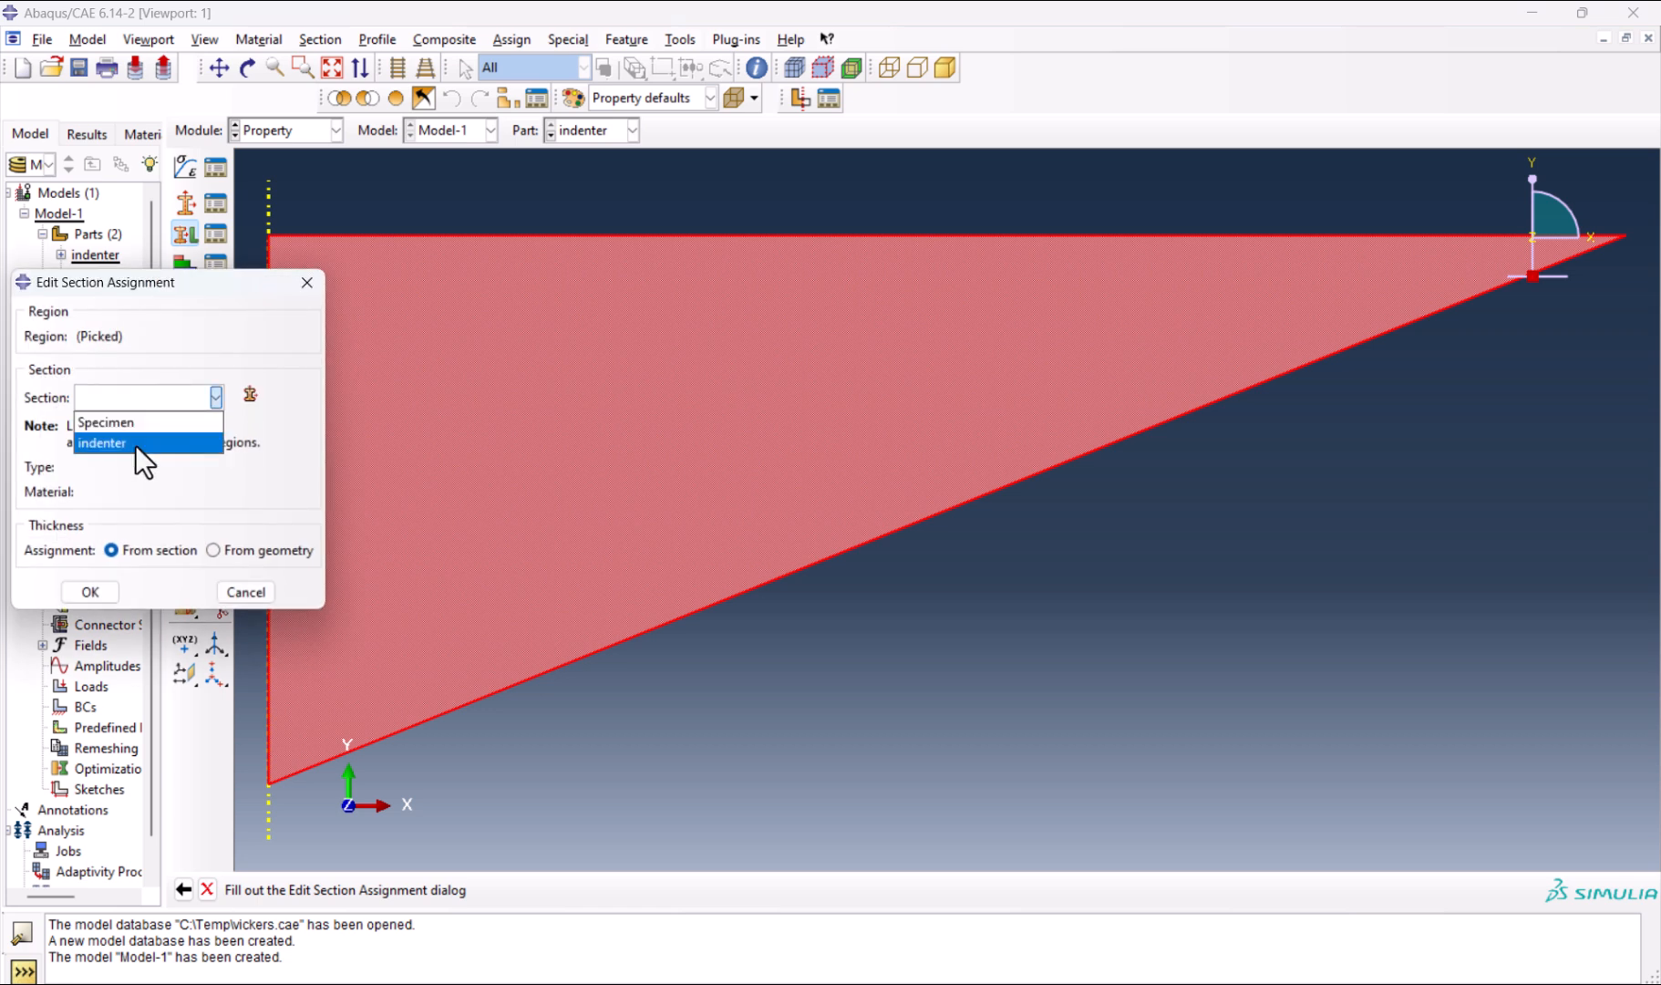
left_click(102, 443)
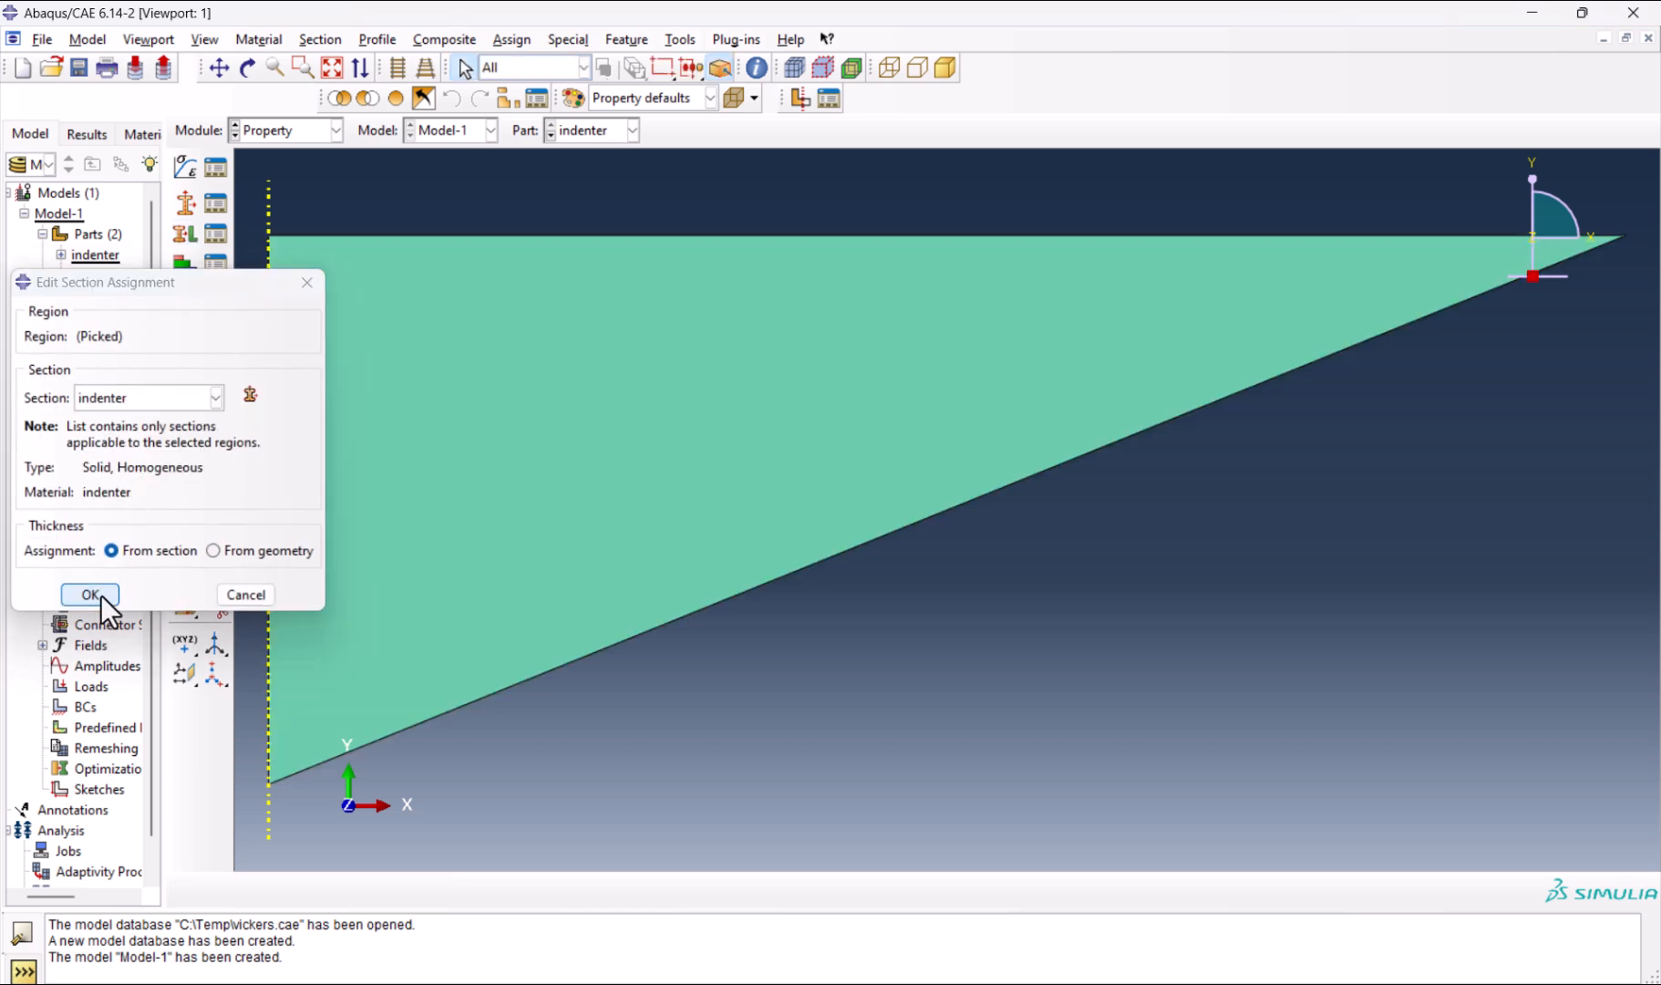
left_click(89, 594)
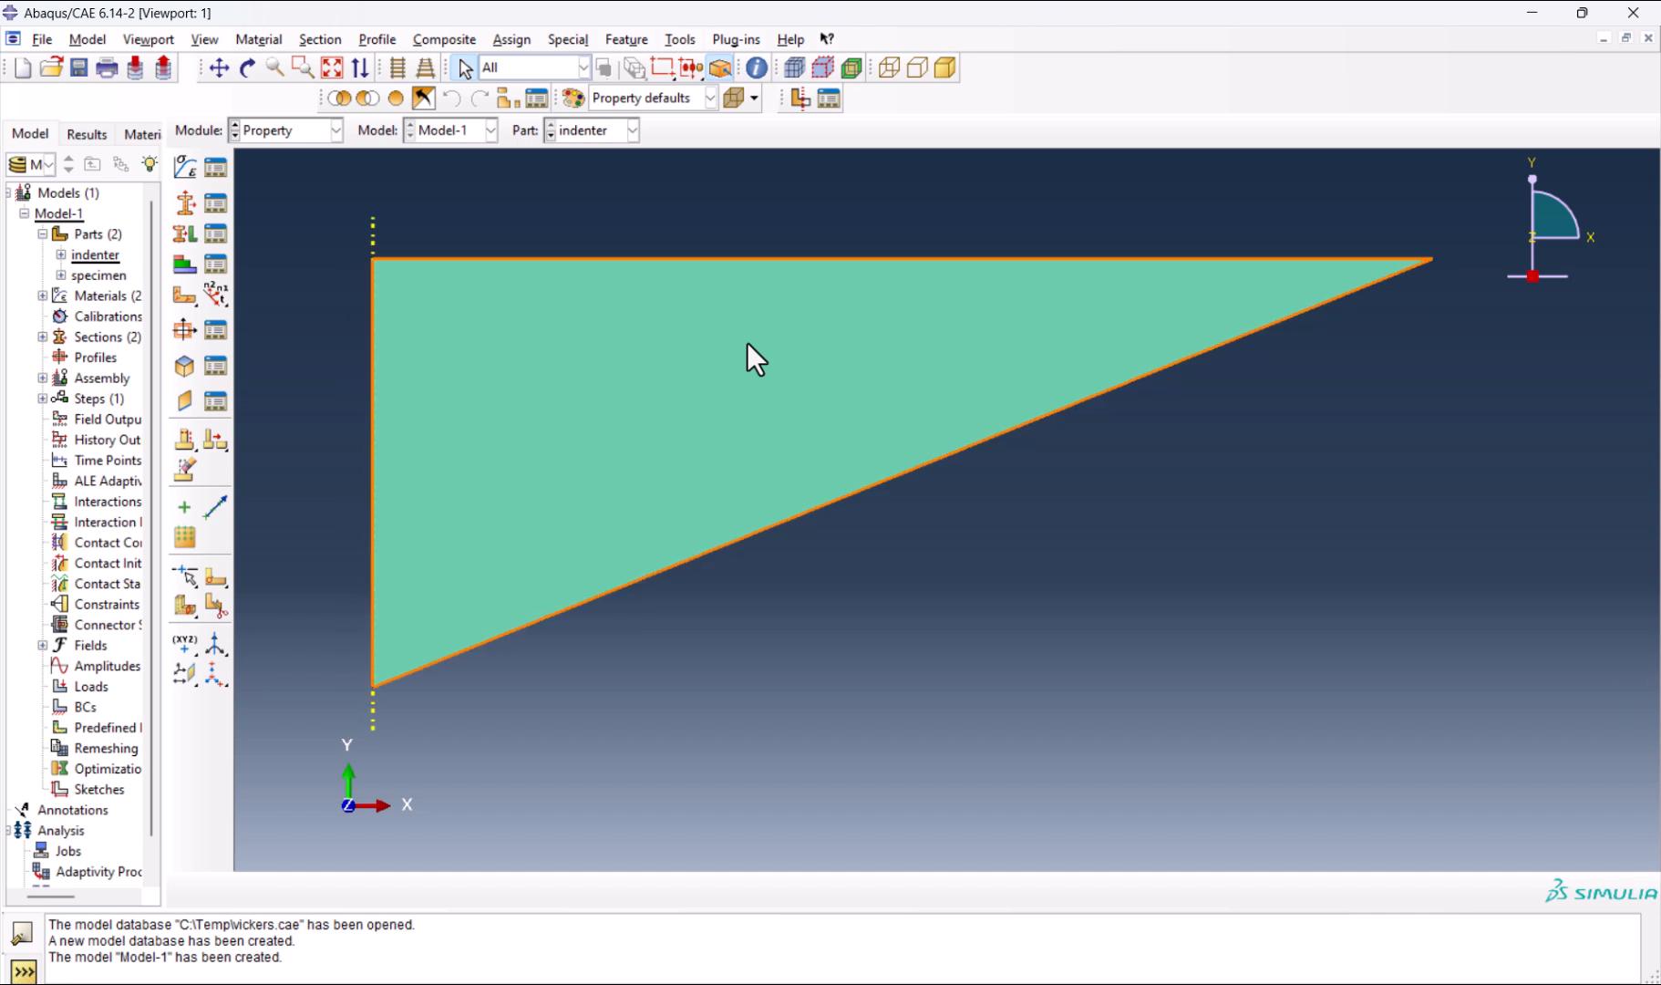
mouse_move(638, 204)
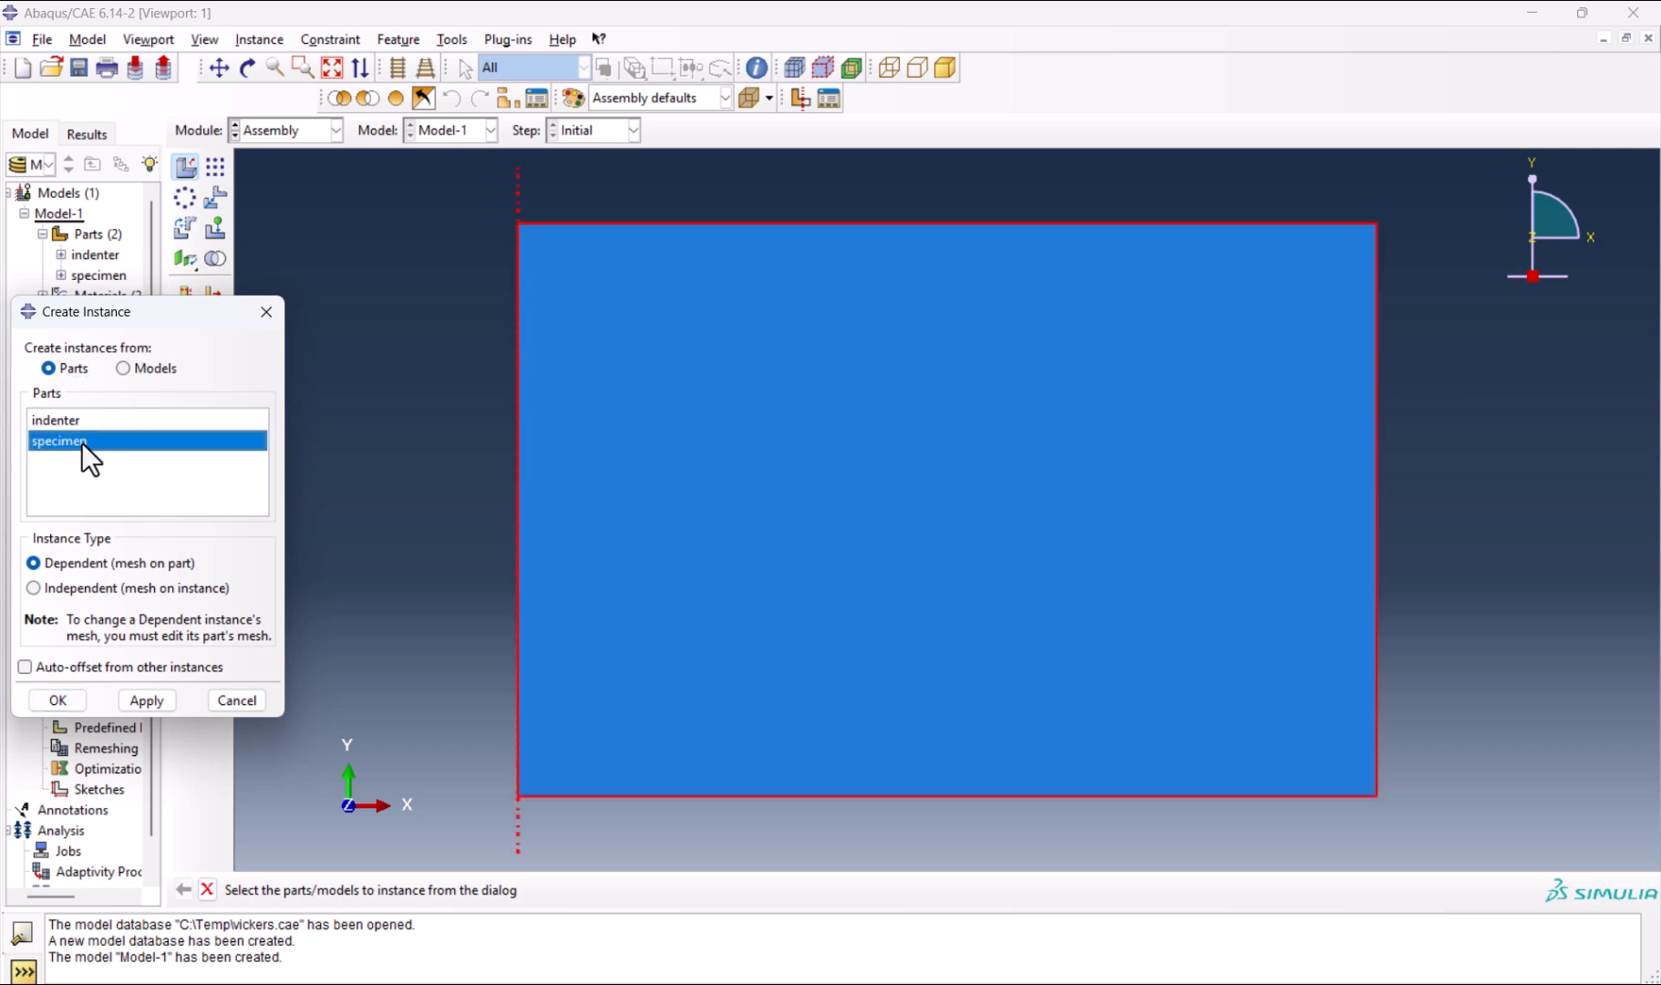
Instance both the indenter and specimen parts into the assembly.
left_click(54, 419)
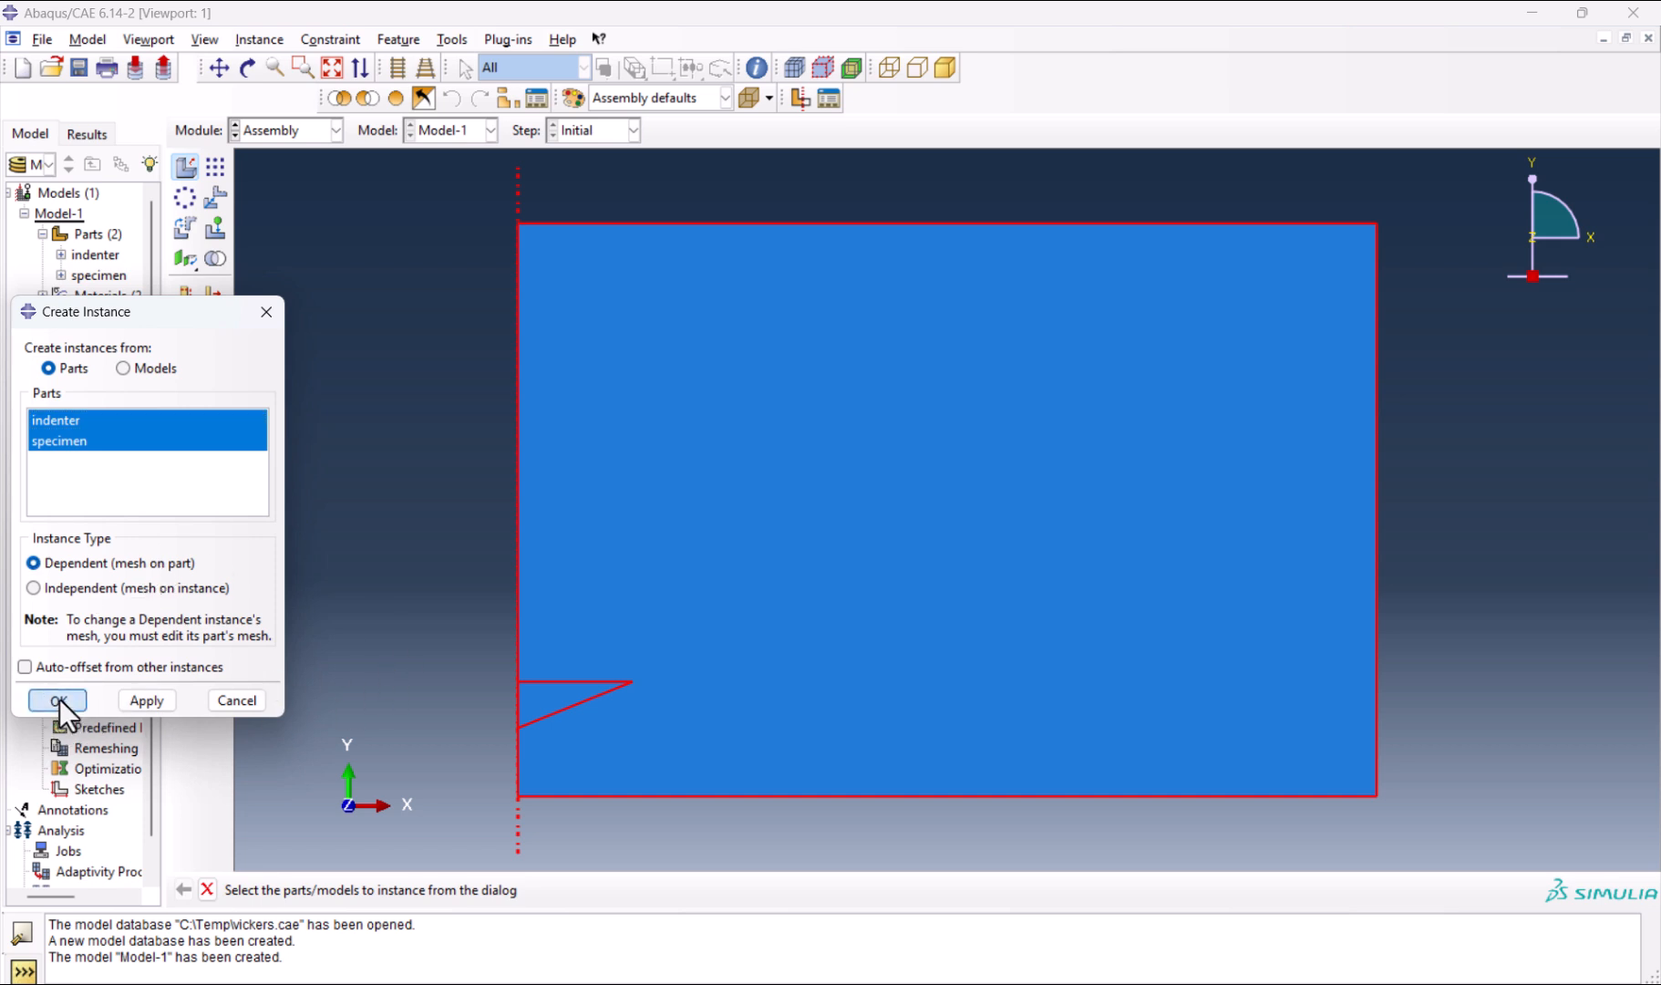
left_click(55, 700)
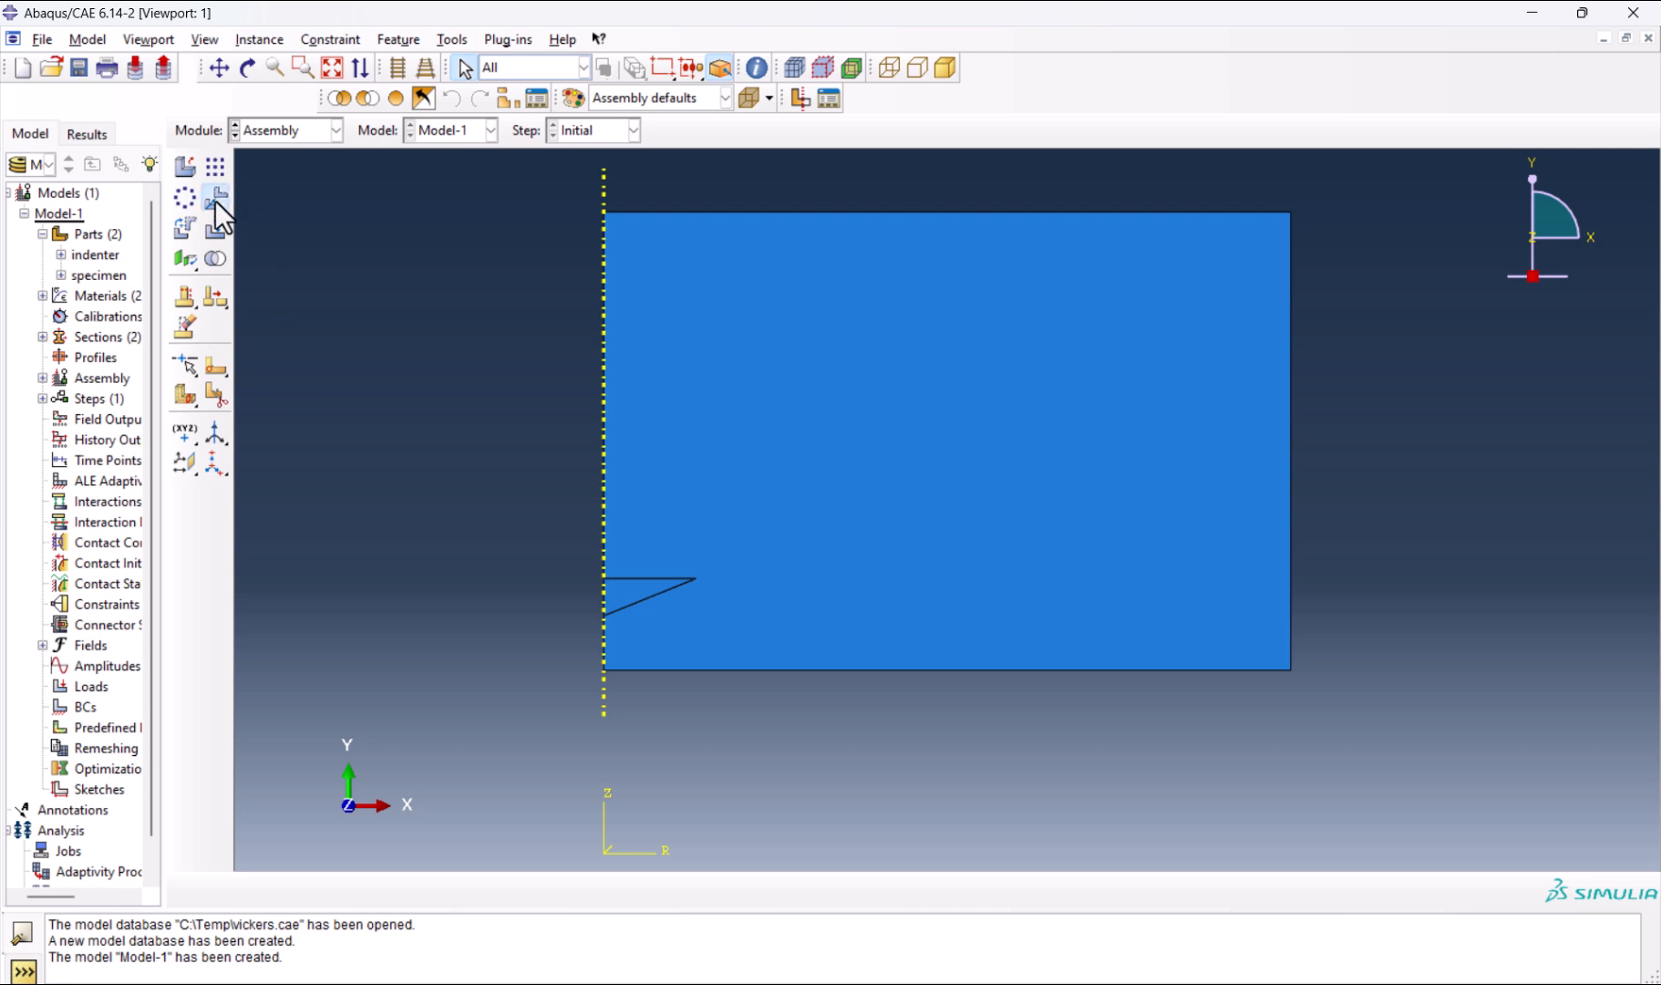
Translate the specimen by (0,-8E-03,0) and the indenter by (0,9.616E-03,0) so the tip rests on the specimen.
left_click(214, 198)
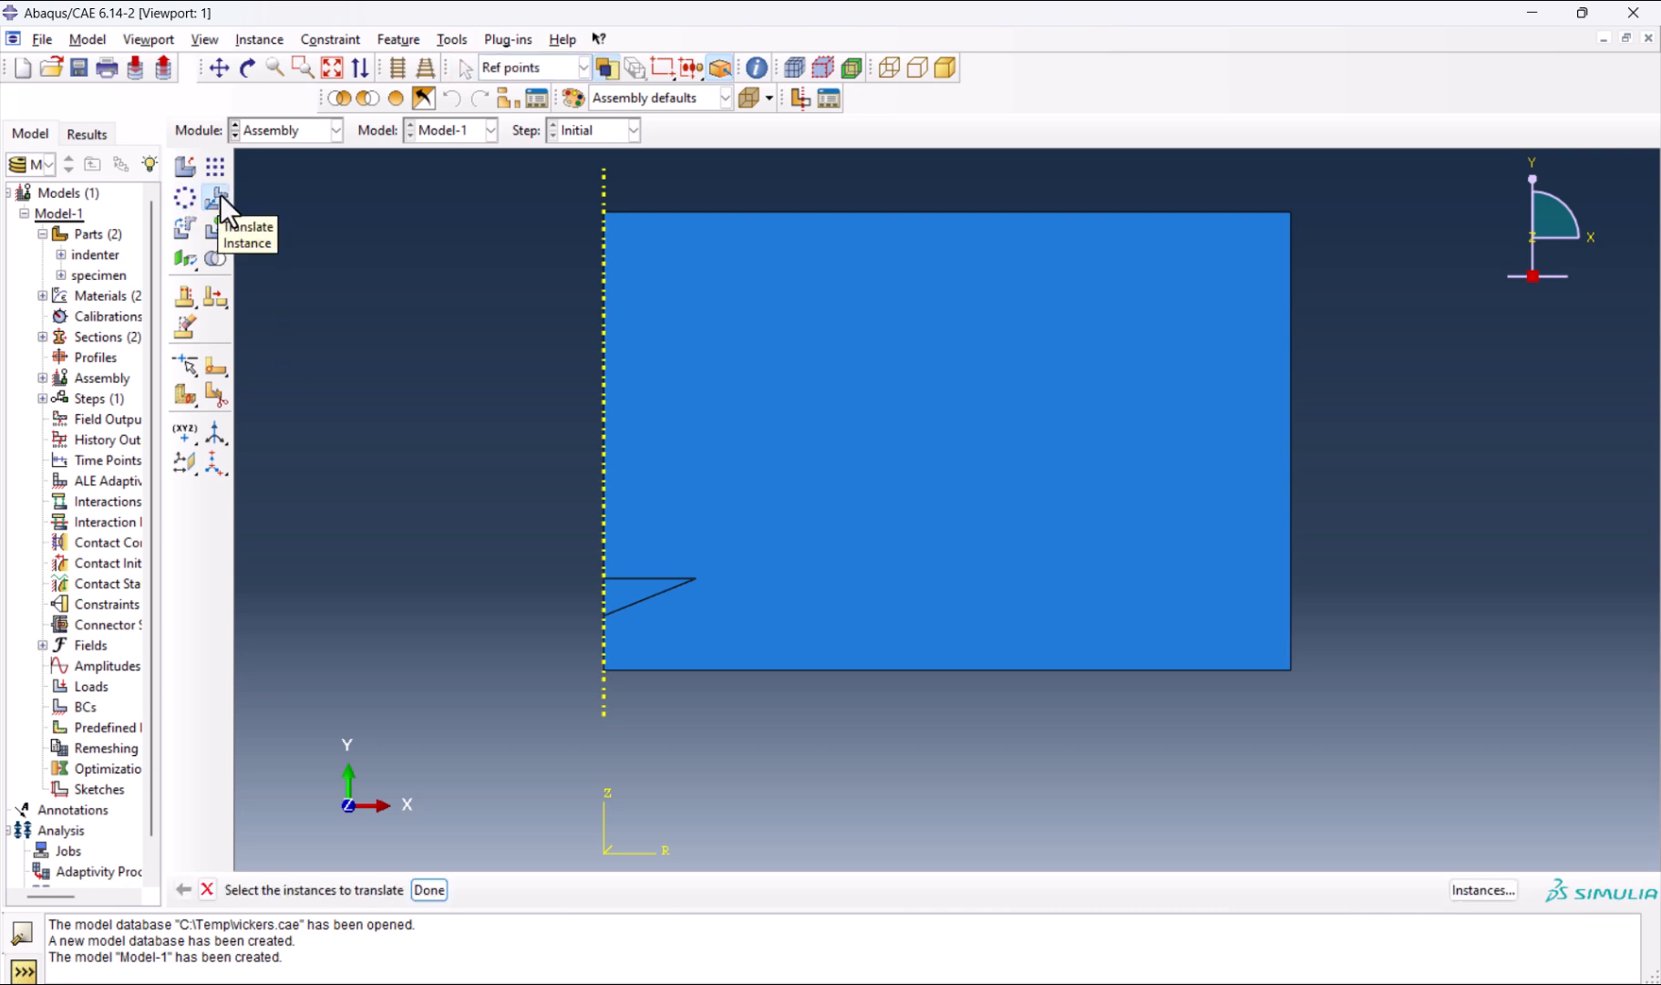
left_click(943, 440)
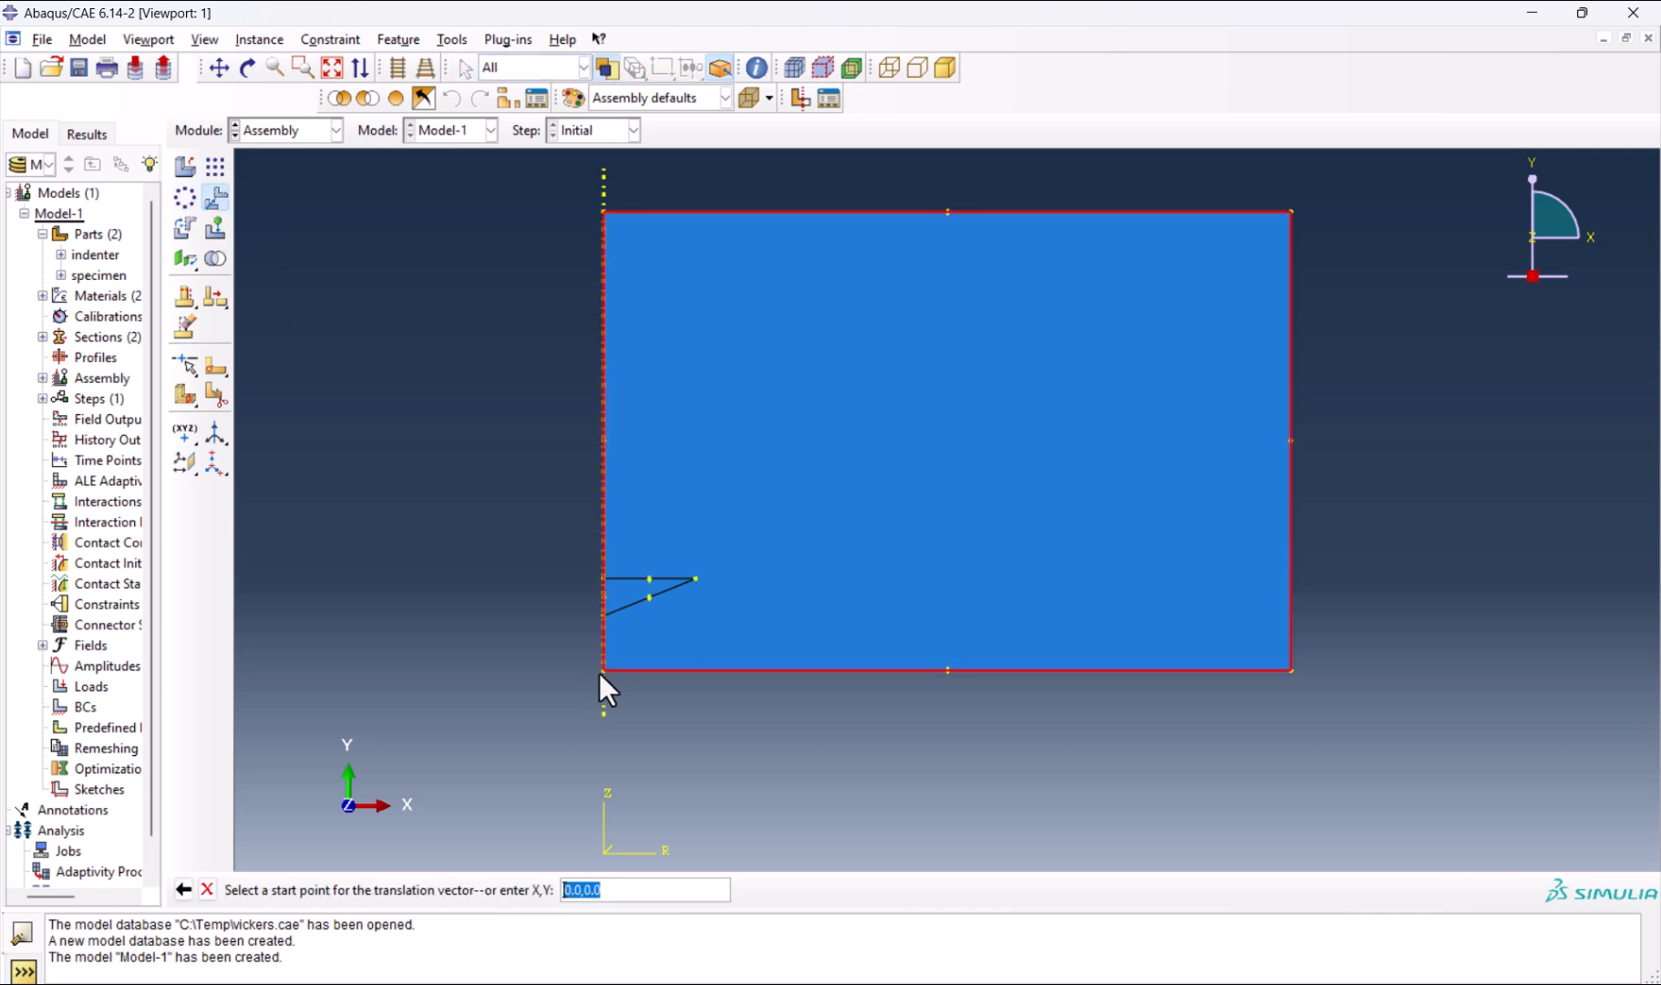
left_click(600, 671)
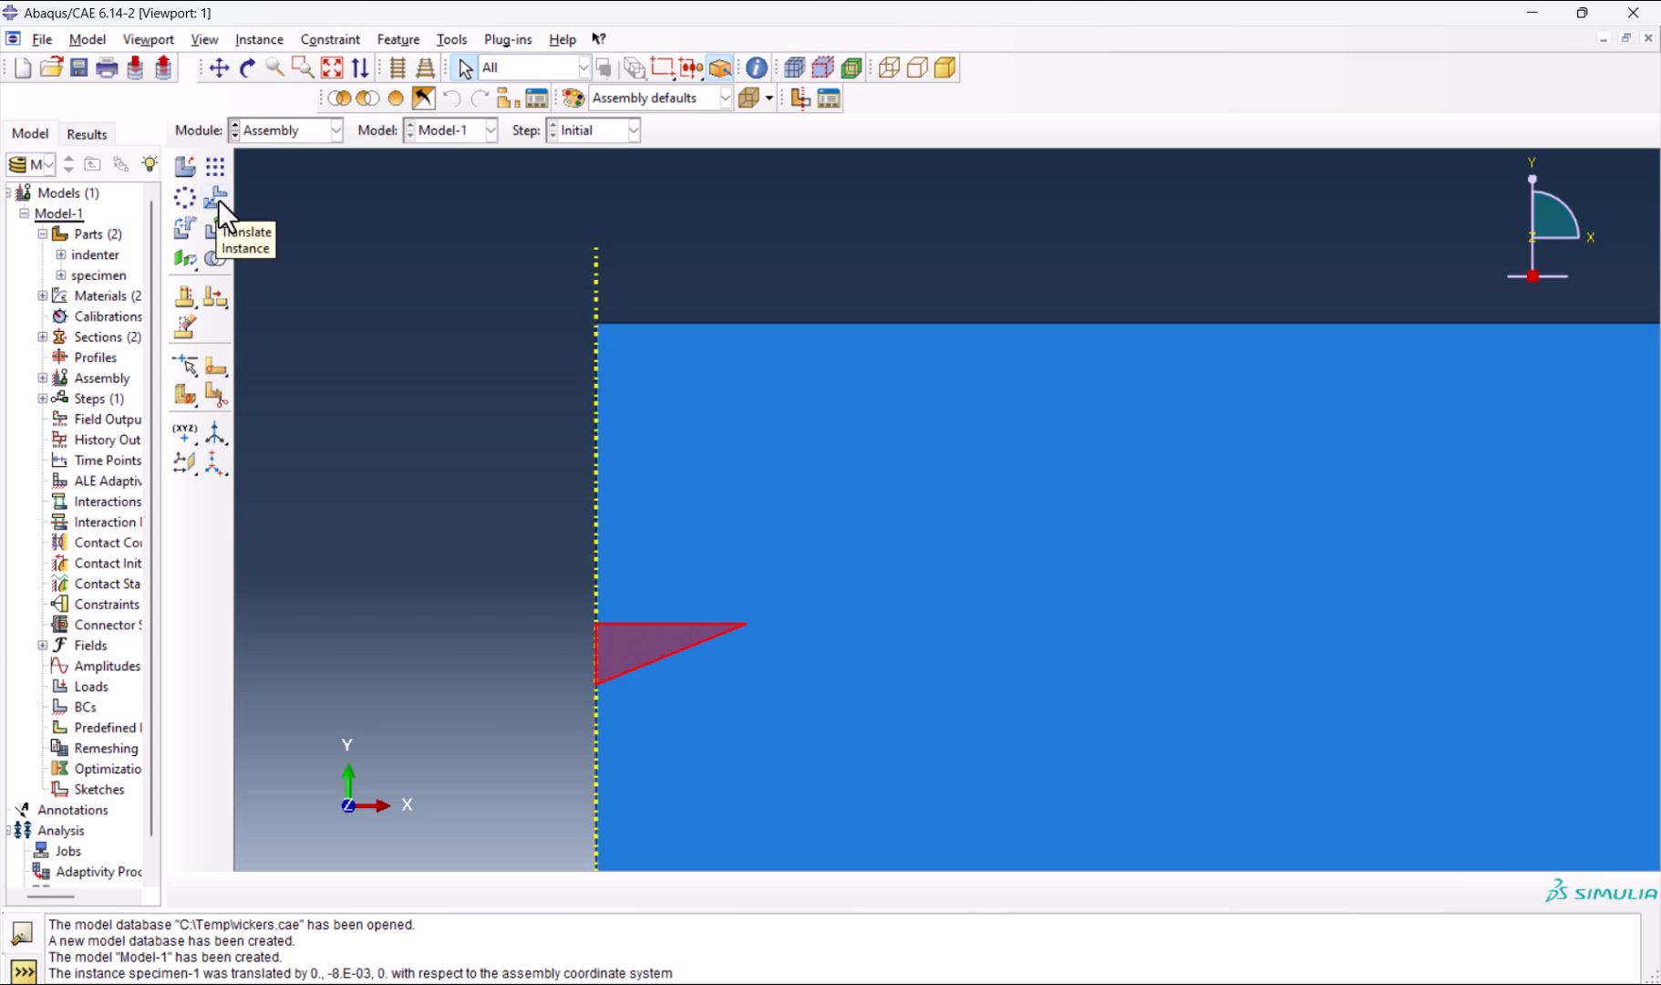
left_click(215, 196)
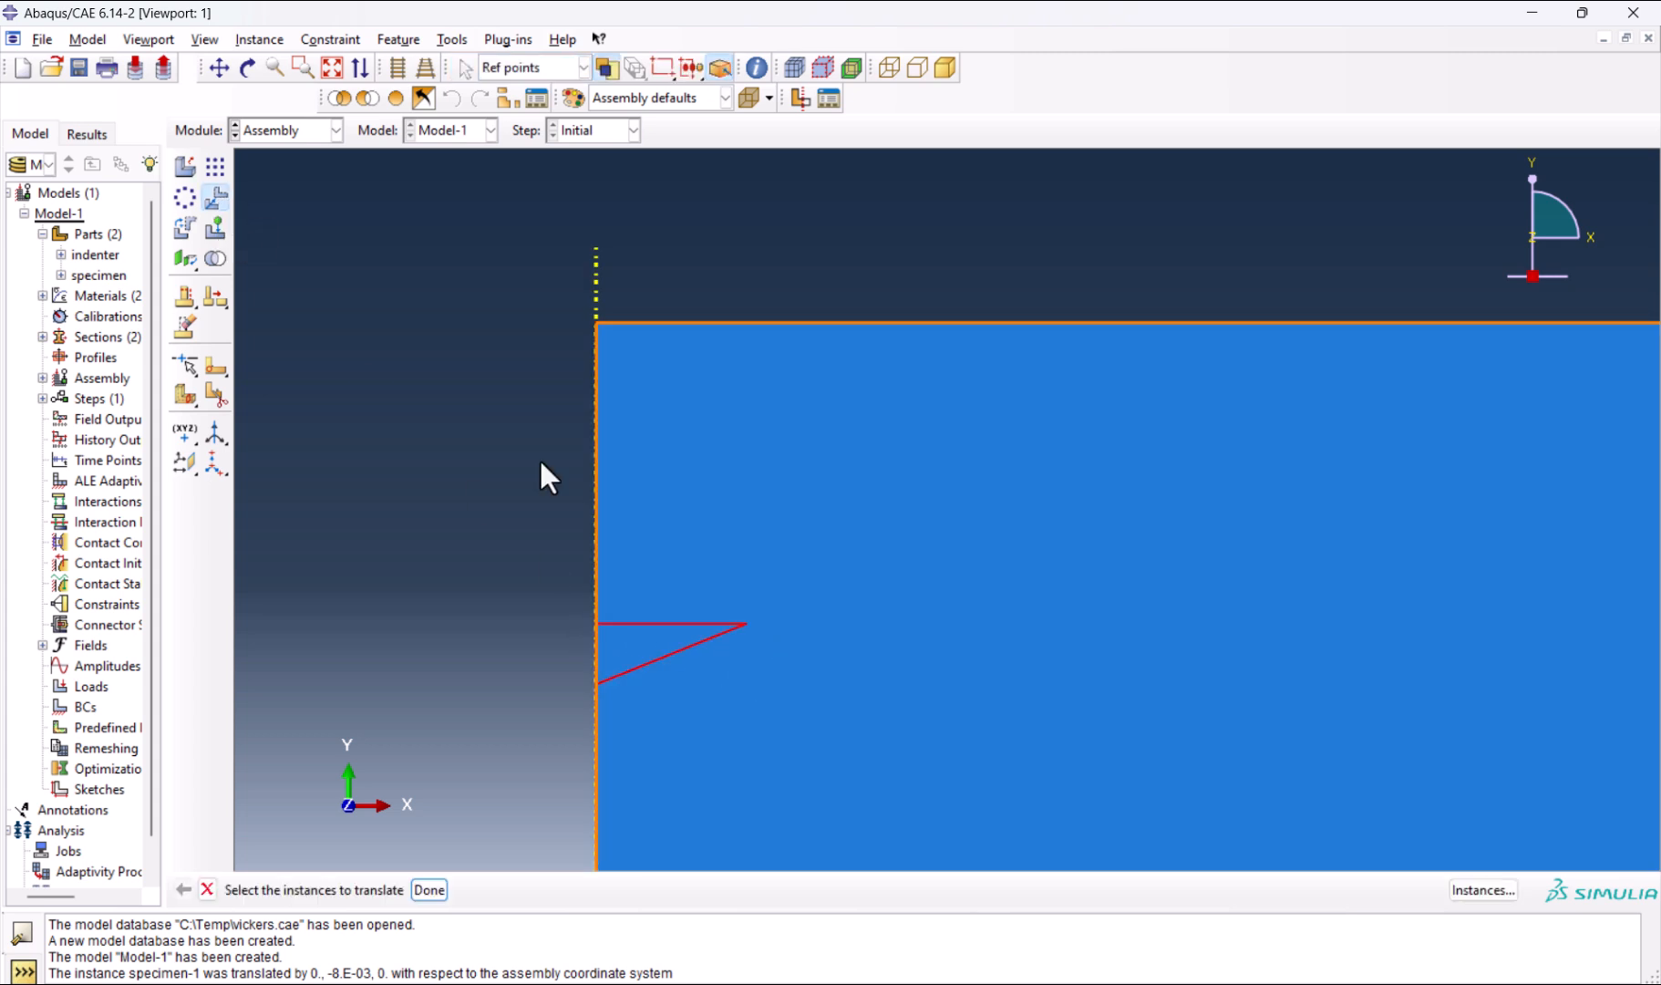
mouse_move(828, 505)
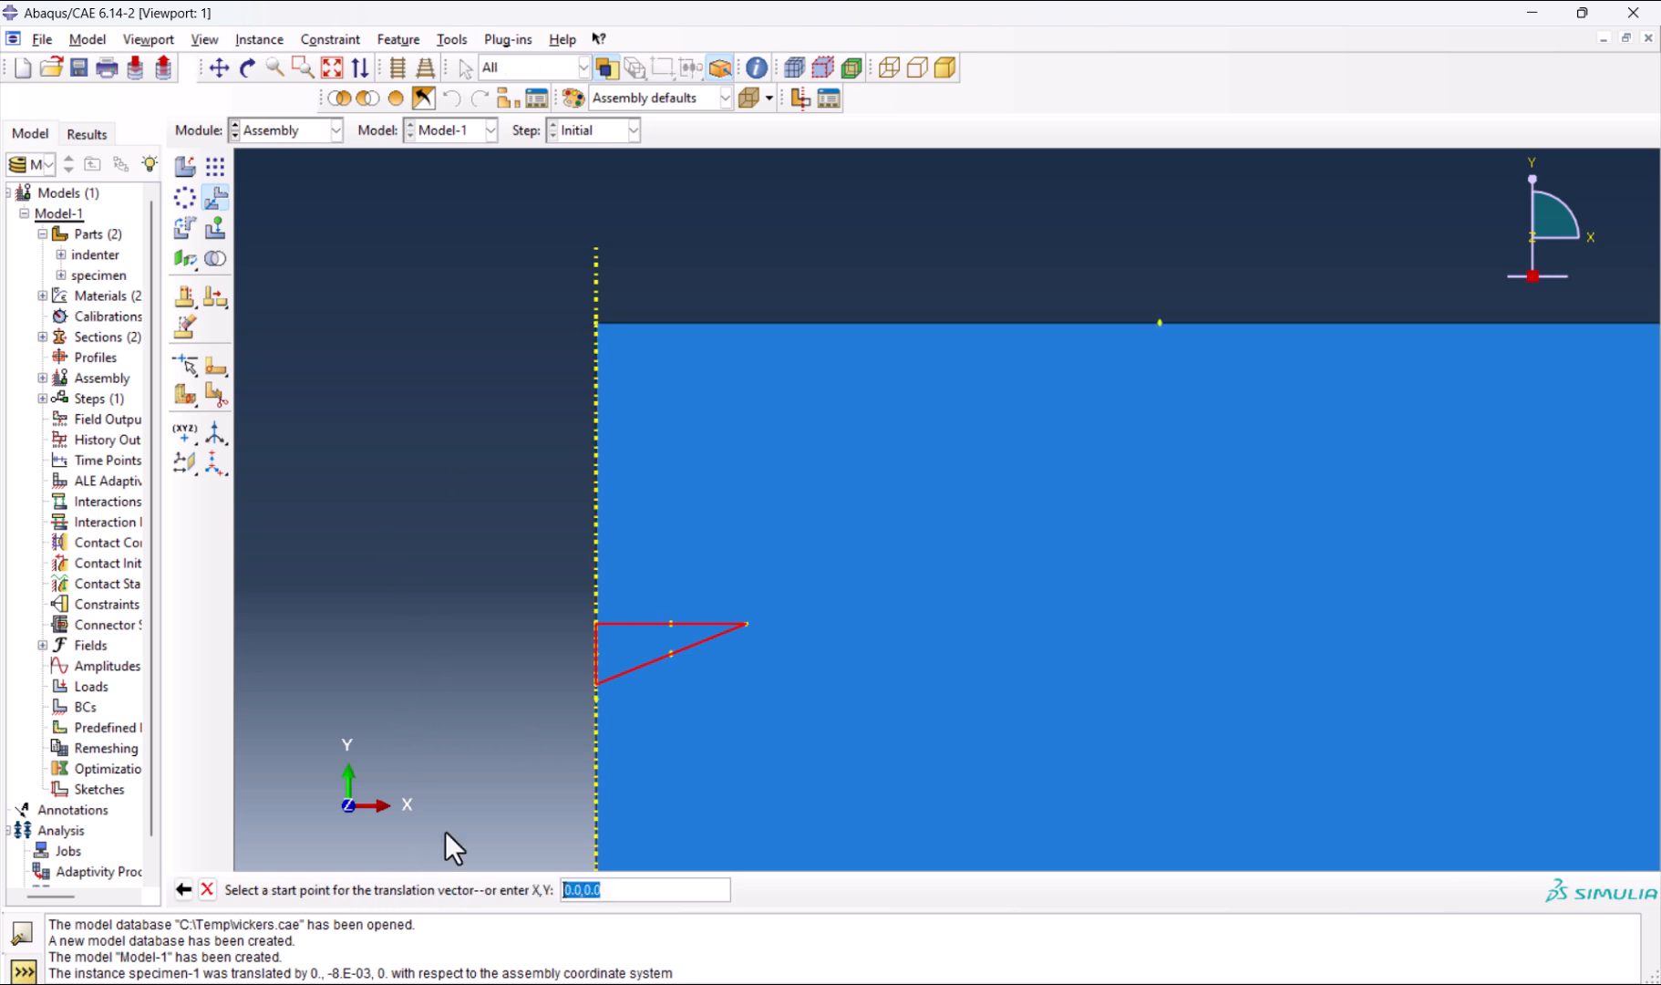
left_click(594, 682)
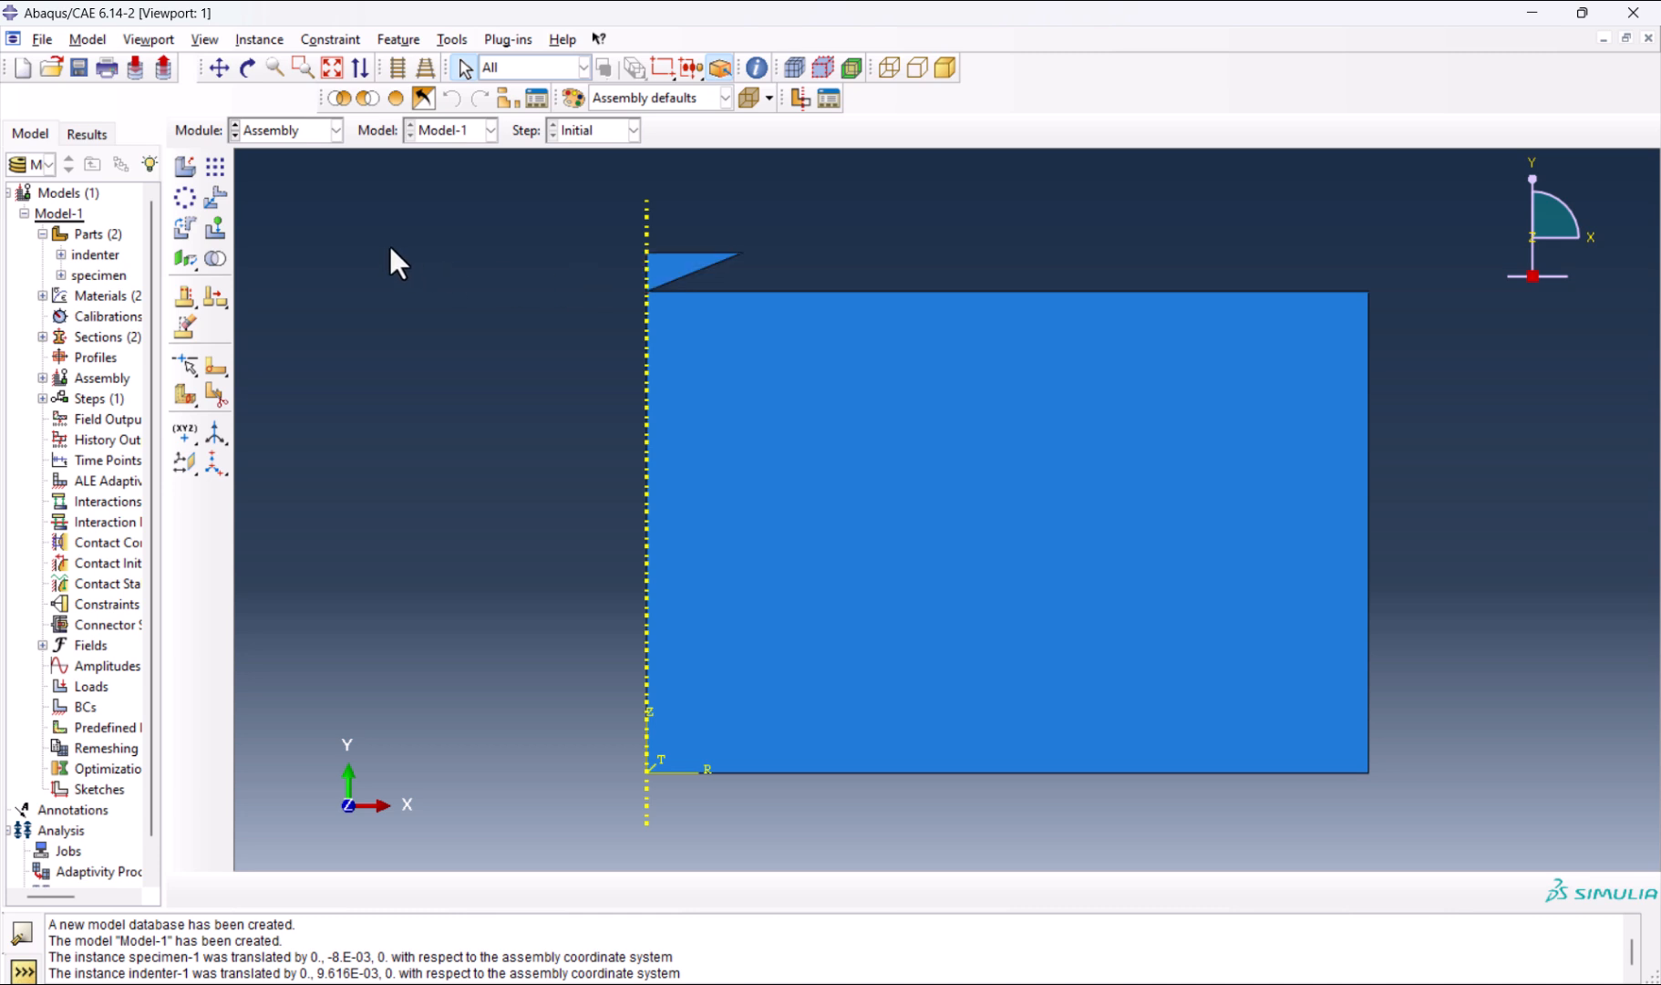
Create a Static, General step Step-1 with nonlinear geometry and dissipated-energy stabilization.
left_click(335, 130)
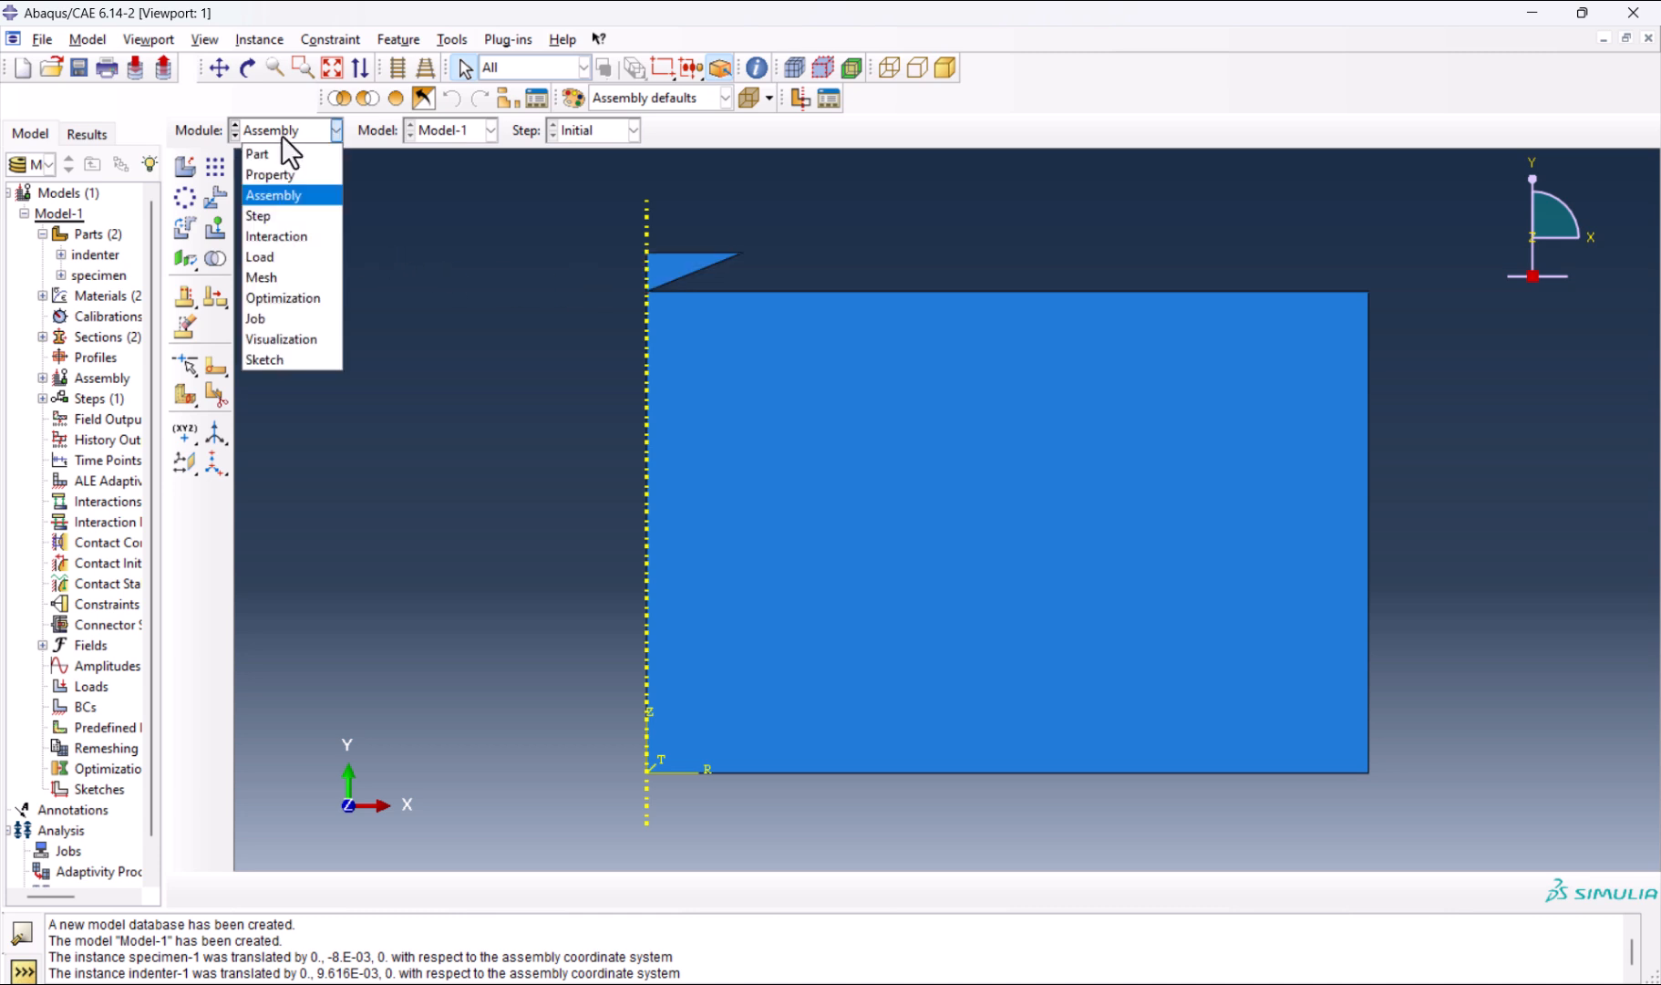
left_click(259, 217)
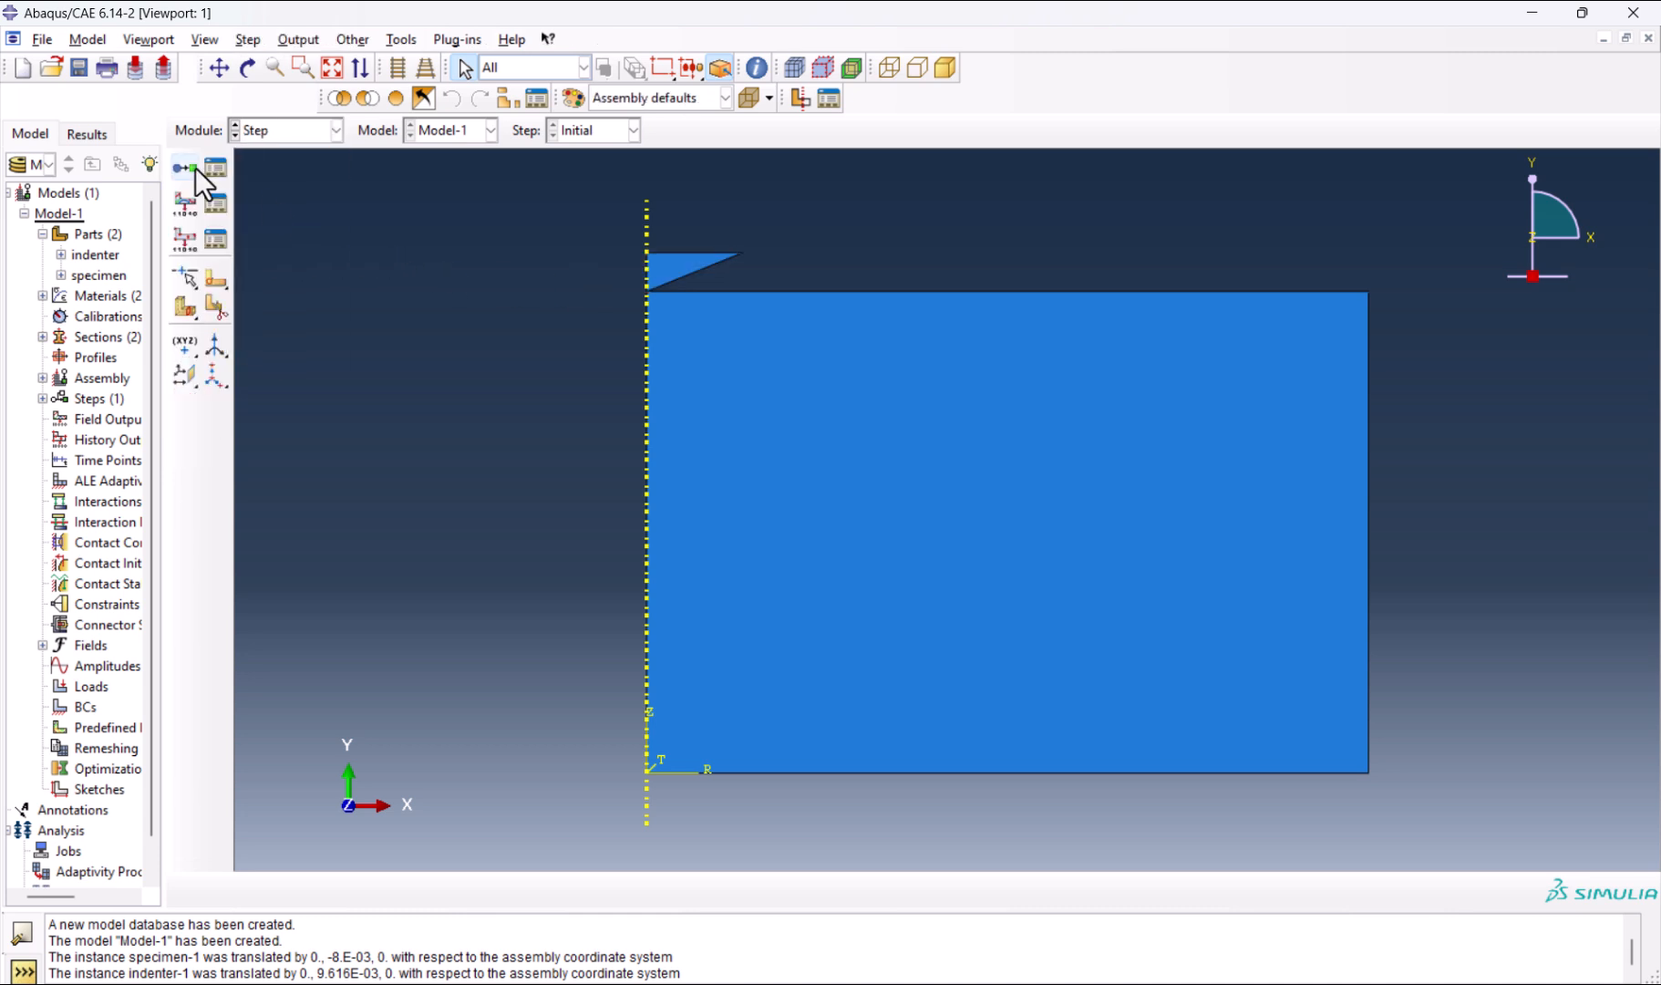
left_click(181, 169)
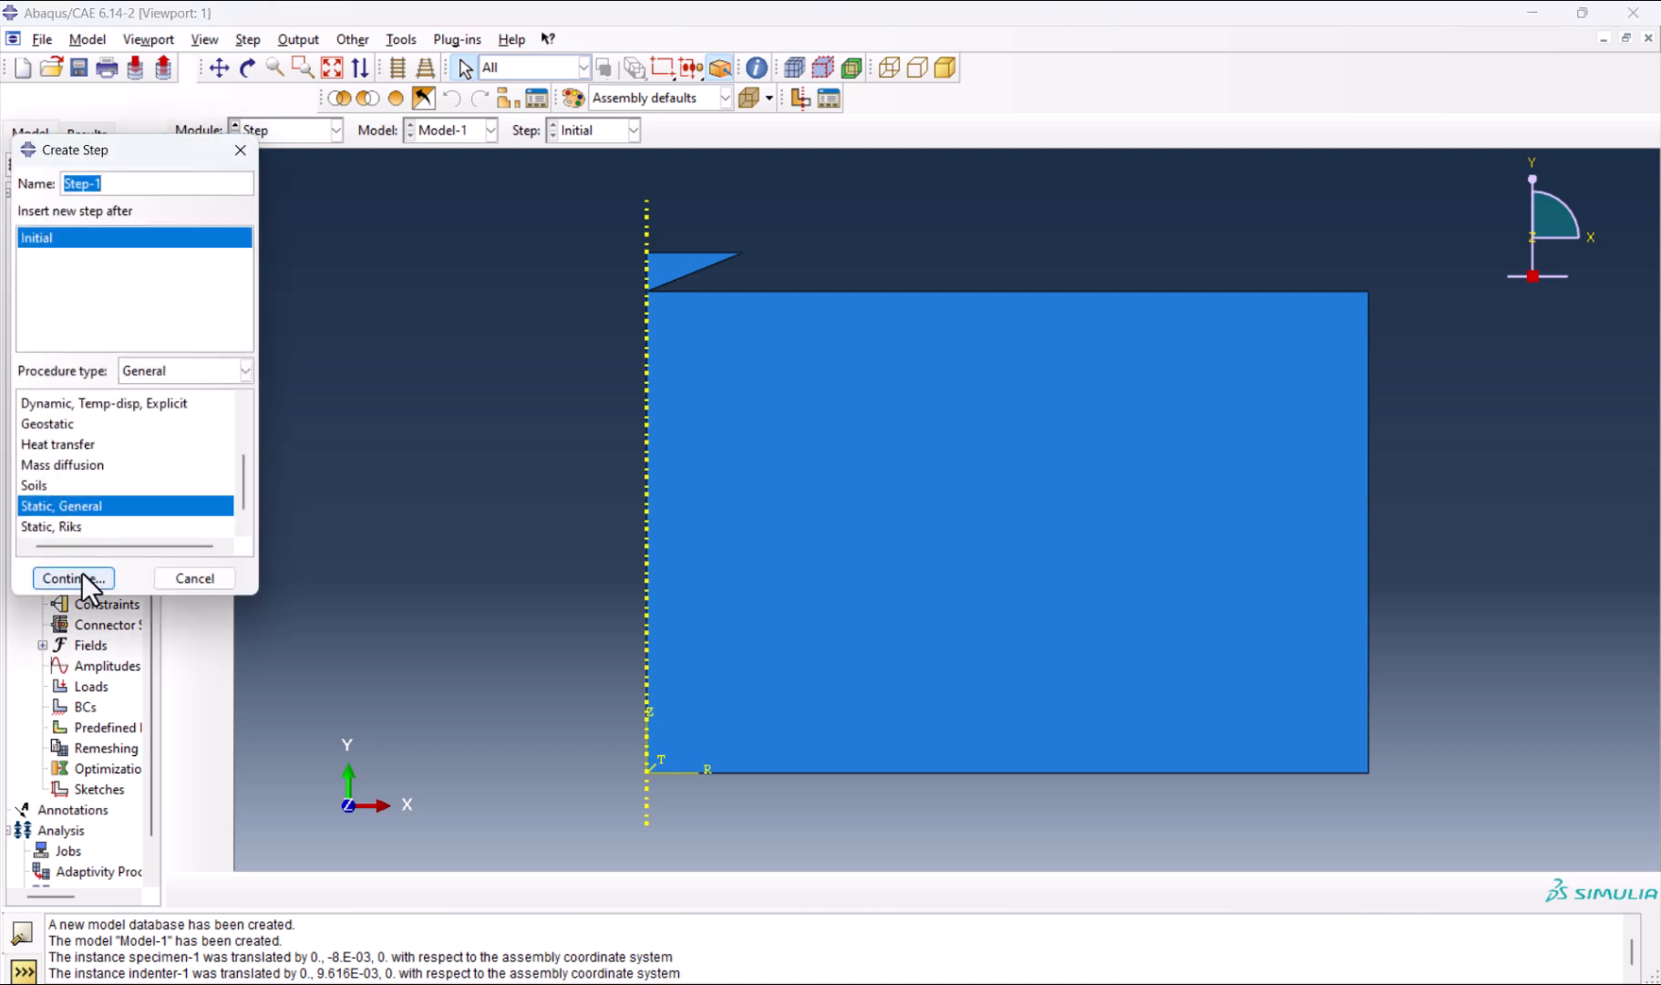
left_click(73, 578)
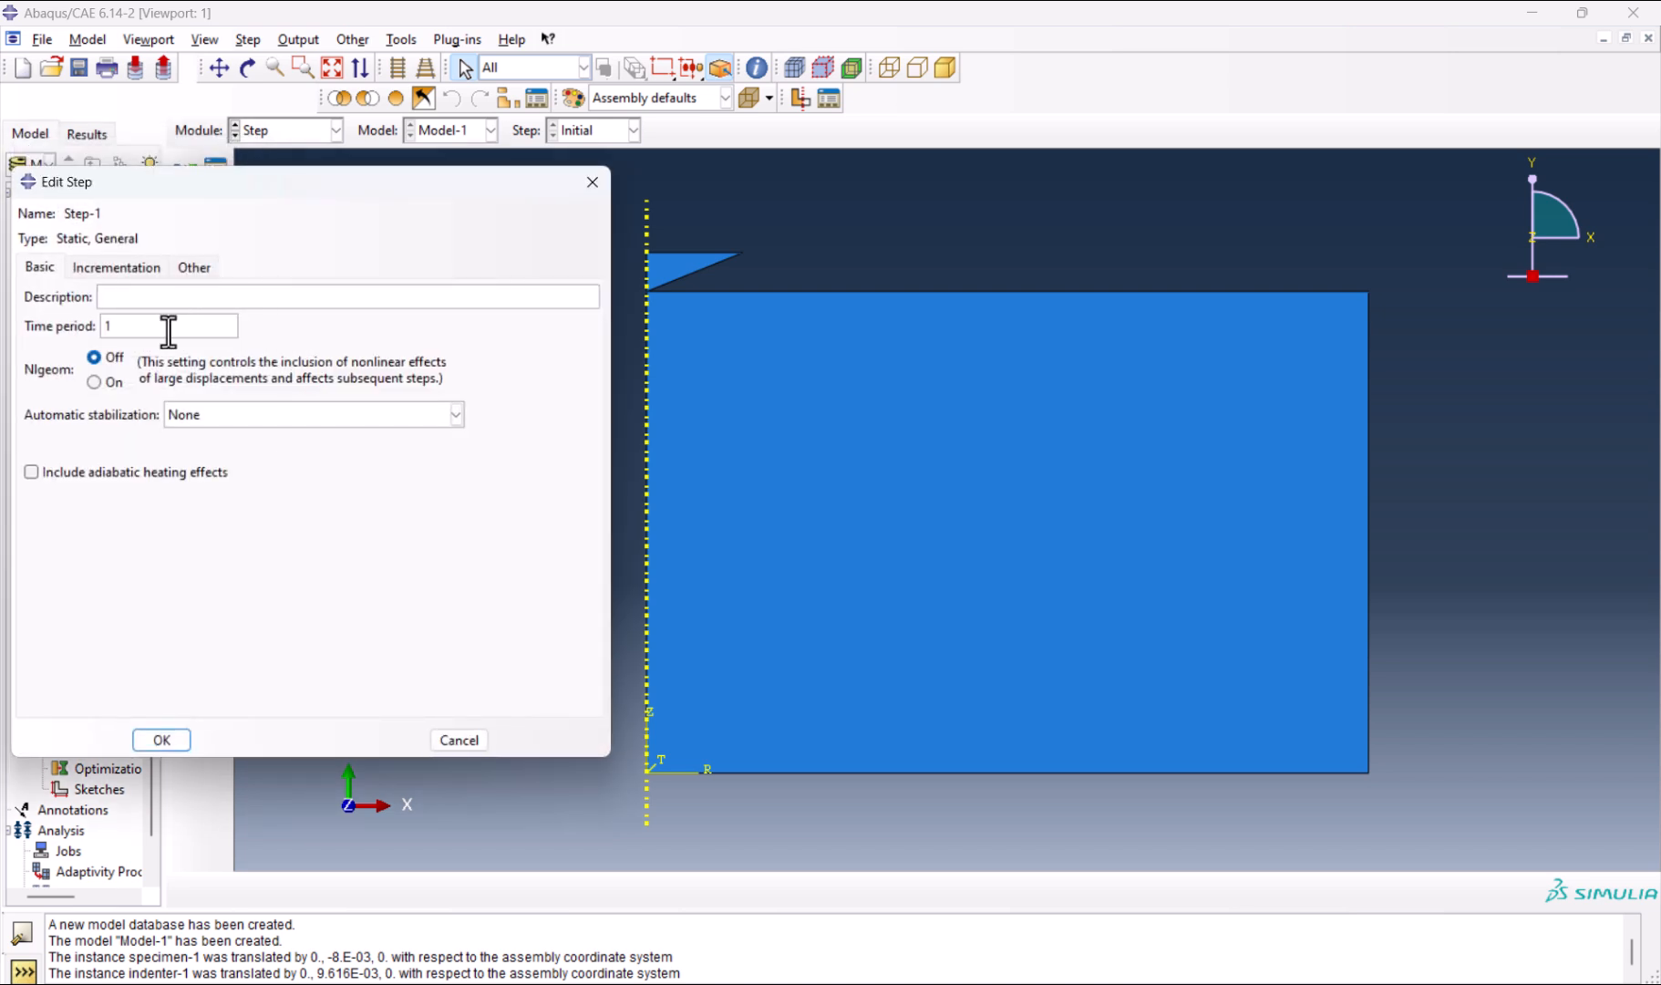
type(".")
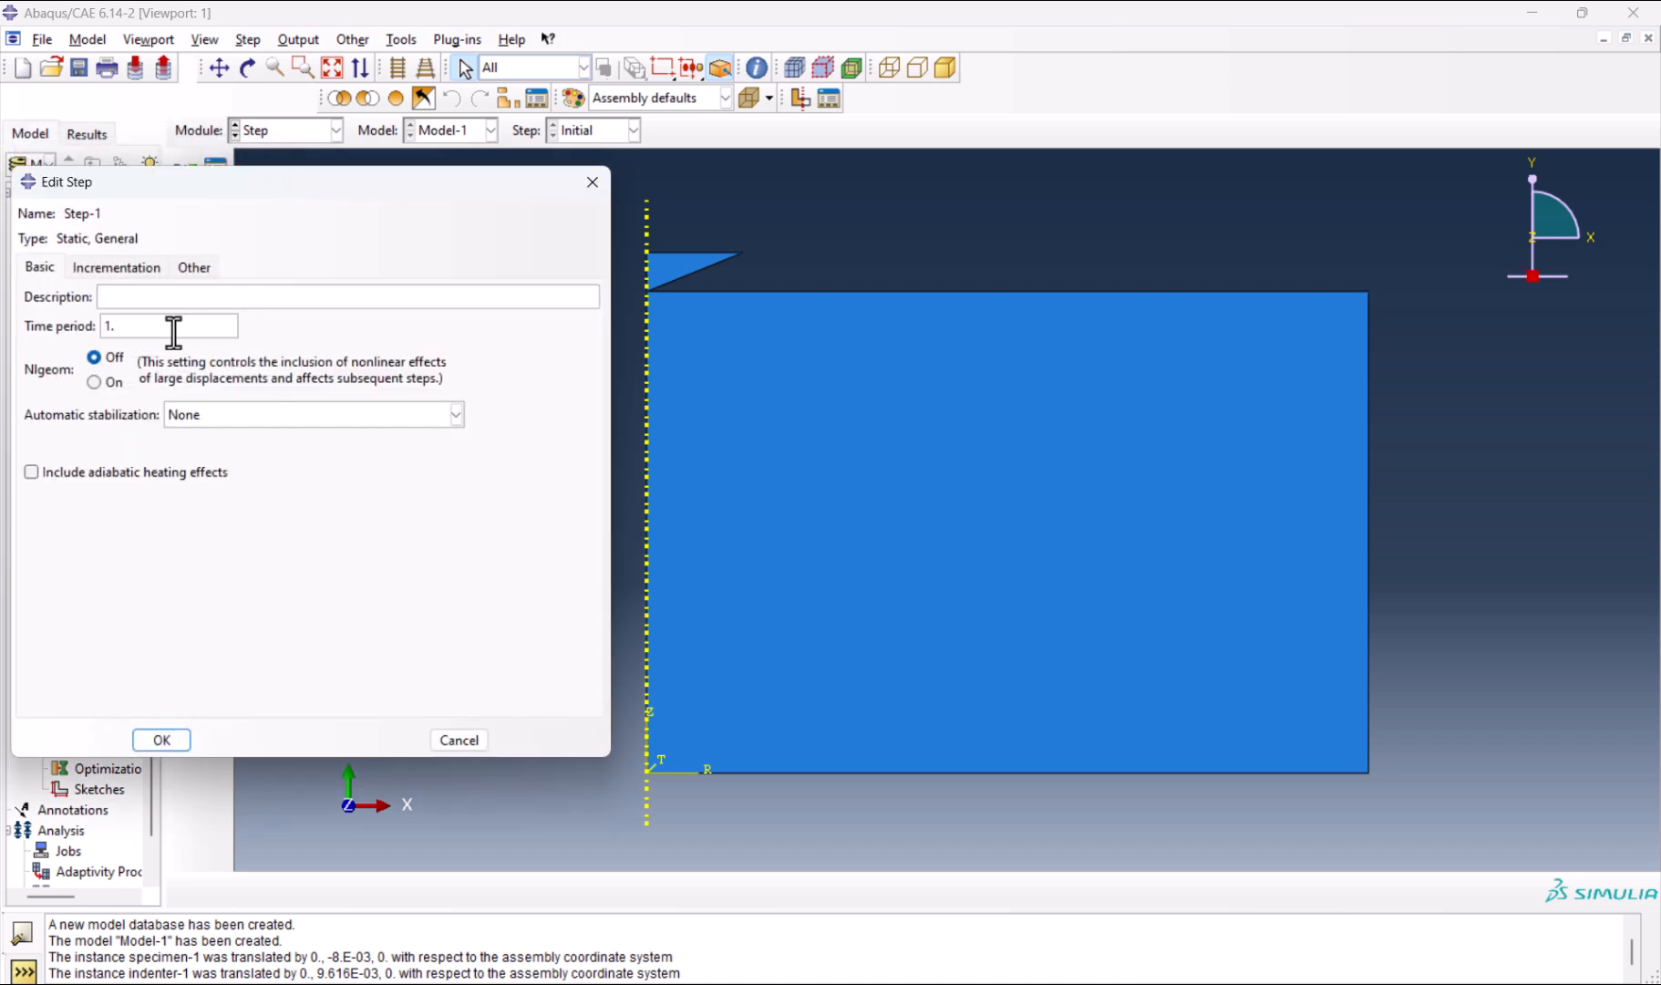
left_click(93, 383)
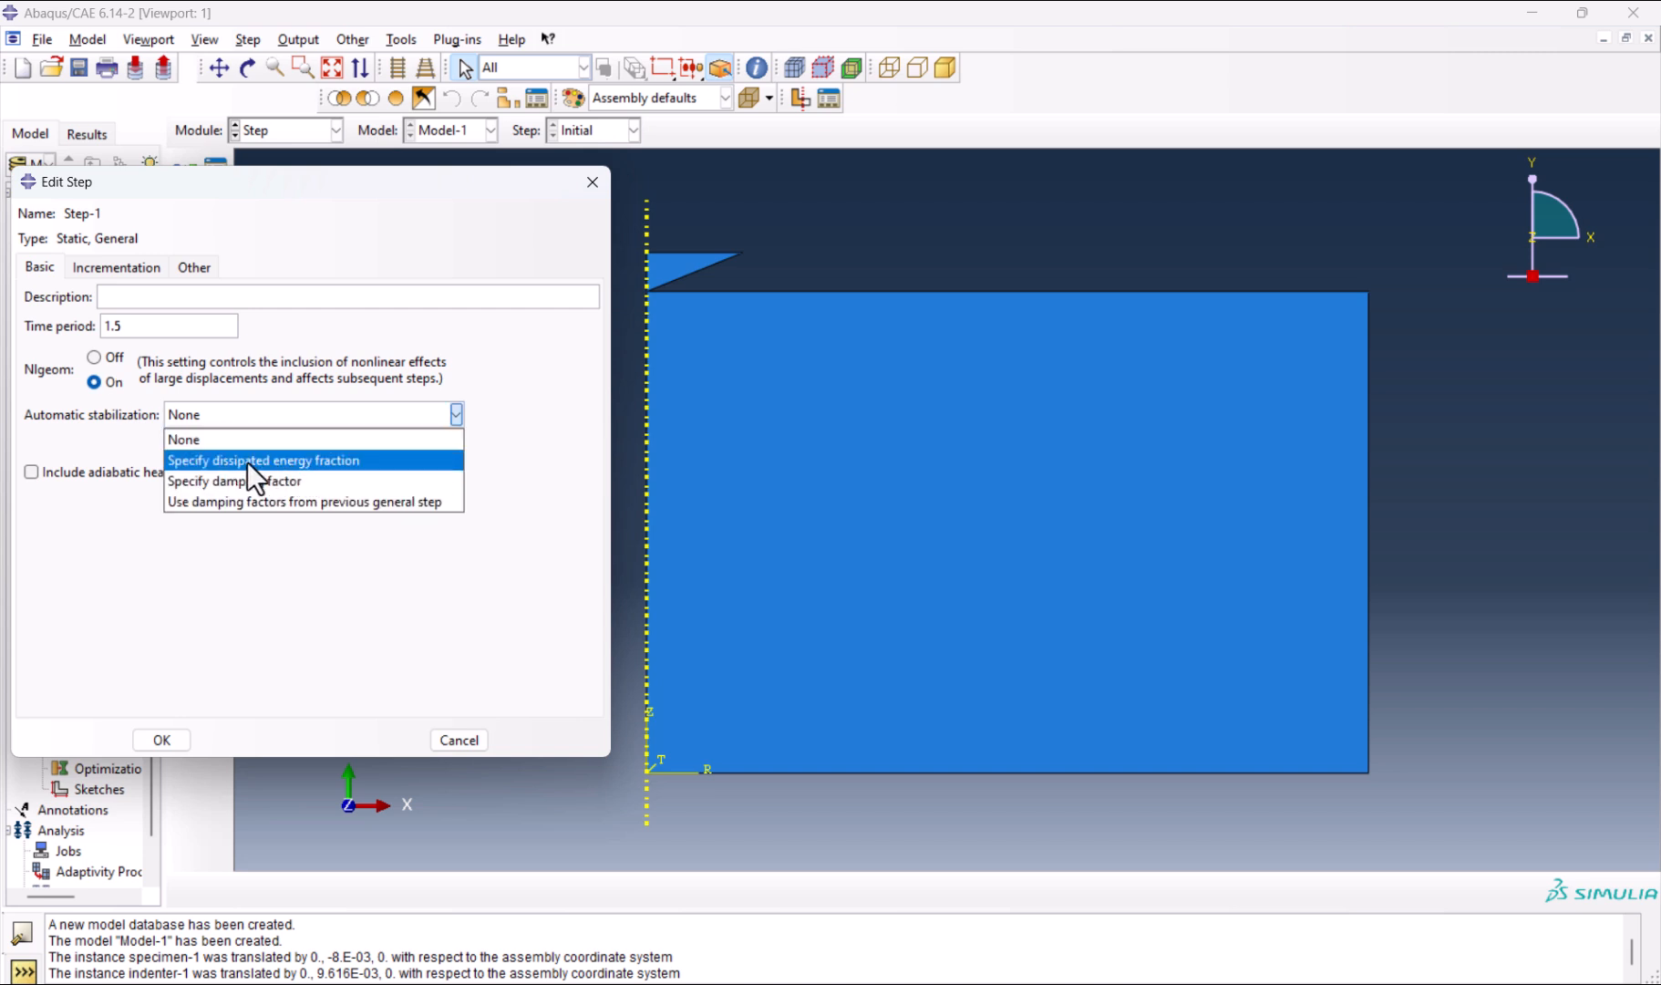
left_click(262, 462)
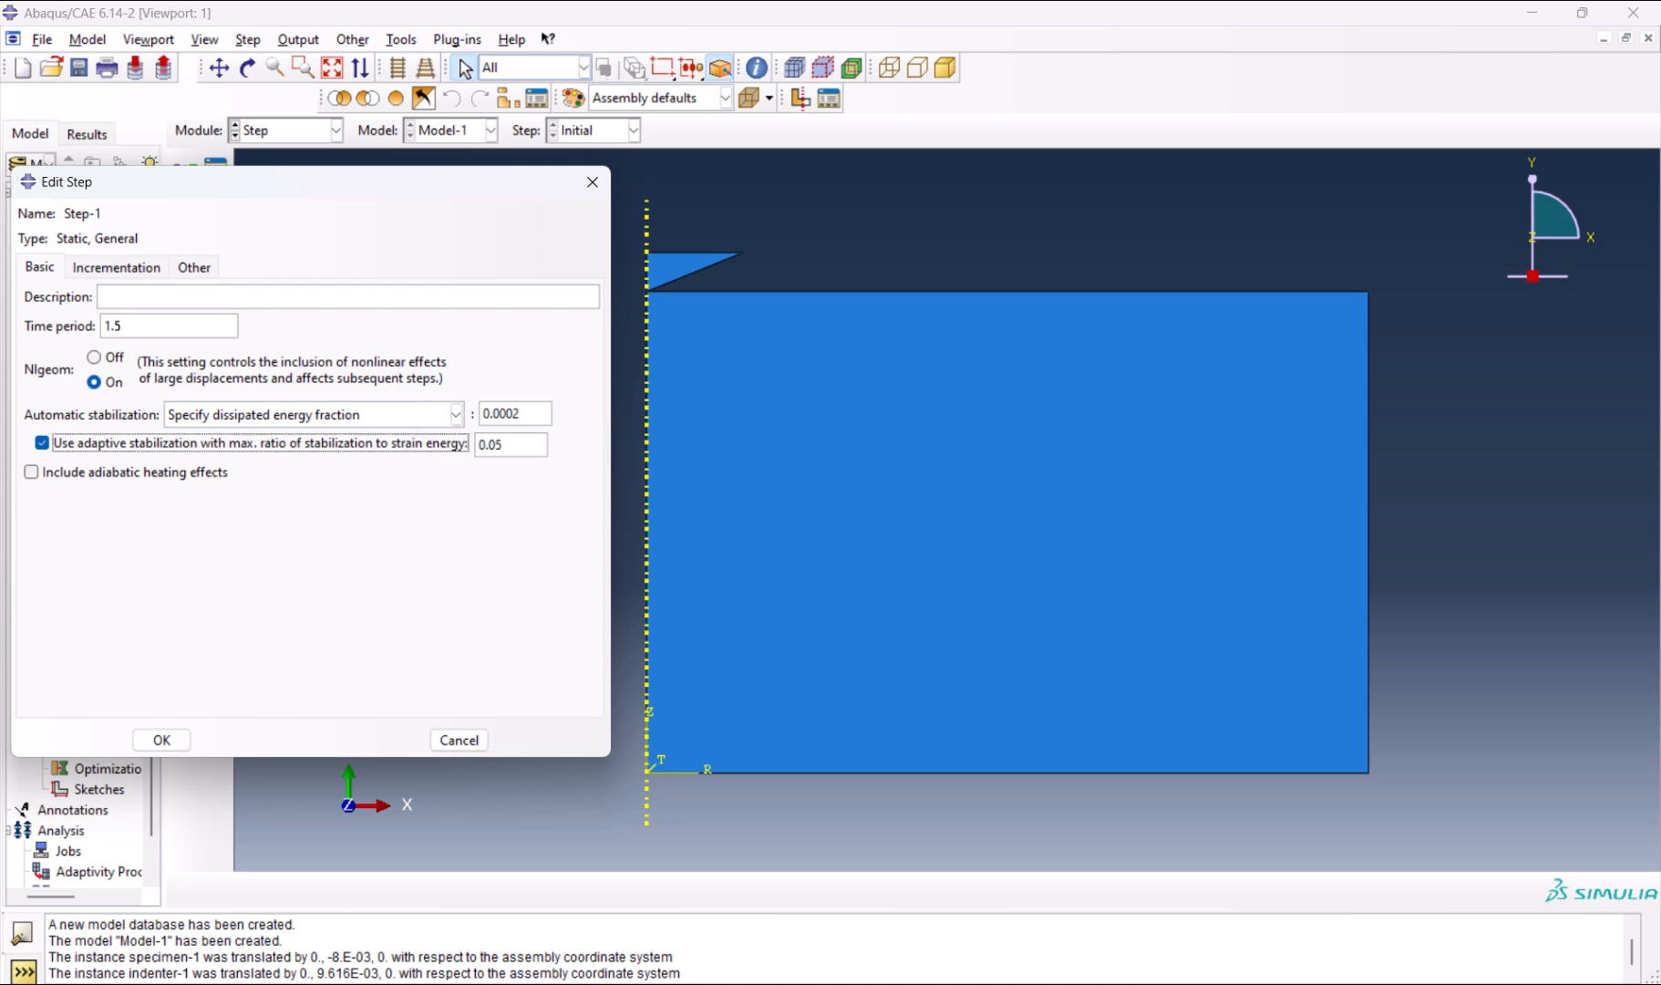
Set Step-1 incrementation to 1000000 max increments with sizes 0.01, 1e-5 and 0.1, and accept it.
left_click(116, 266)
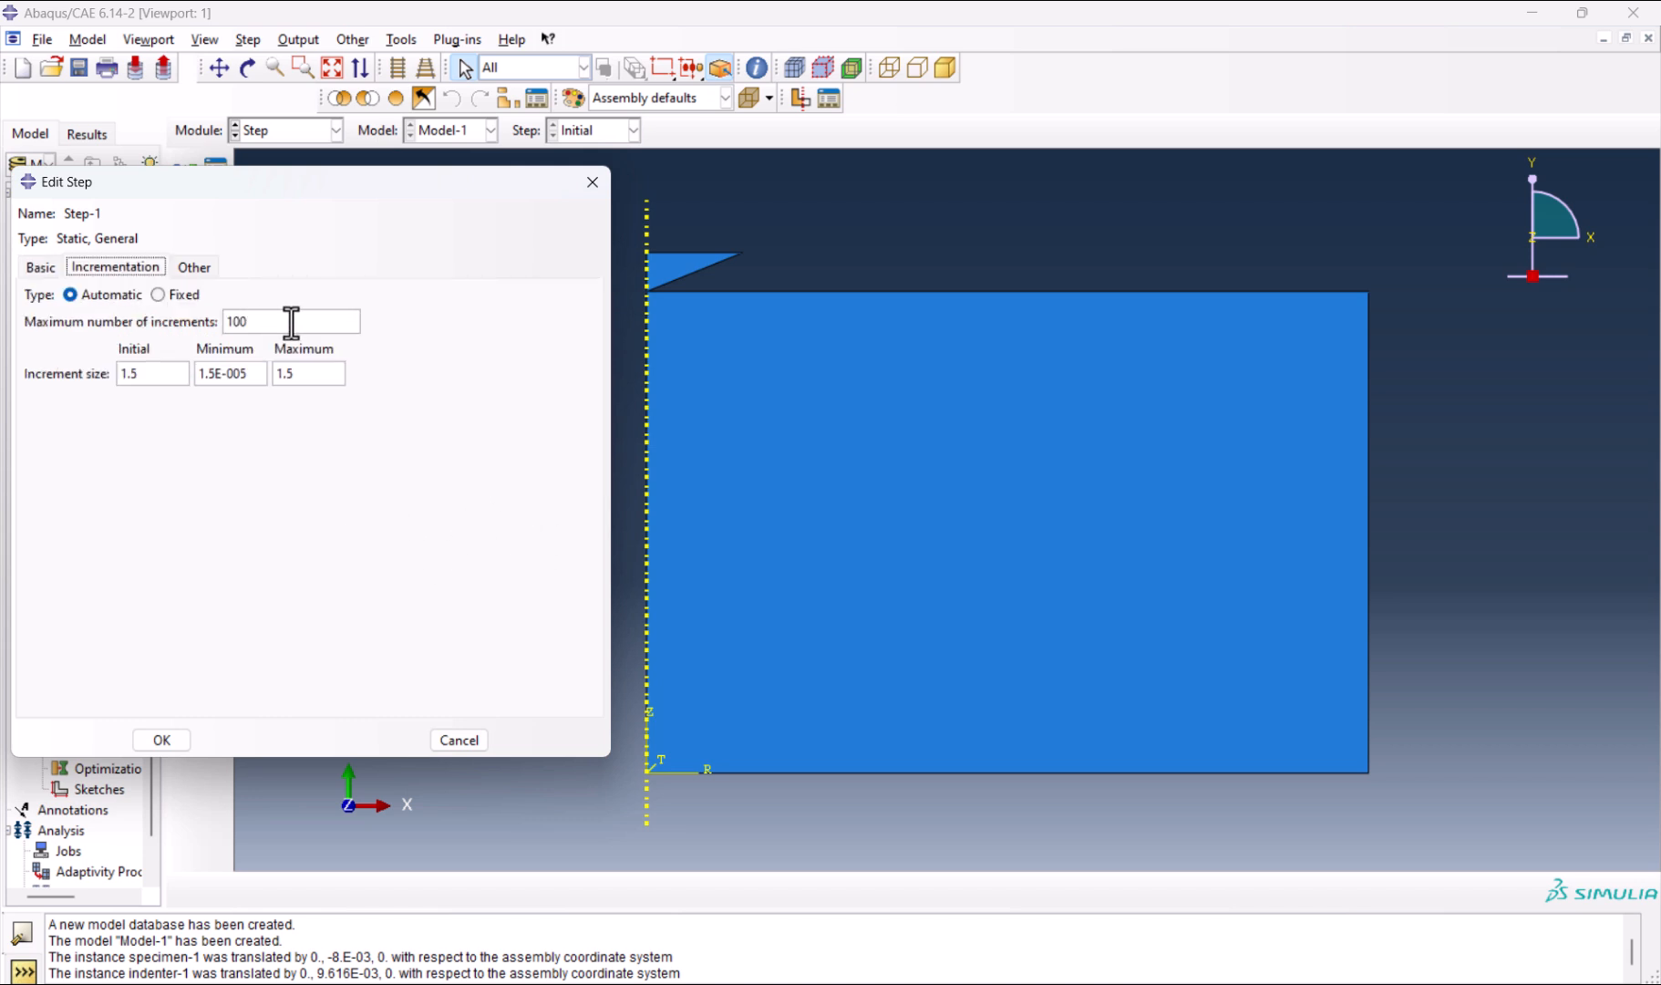
mouse_move(302, 323)
type("000")
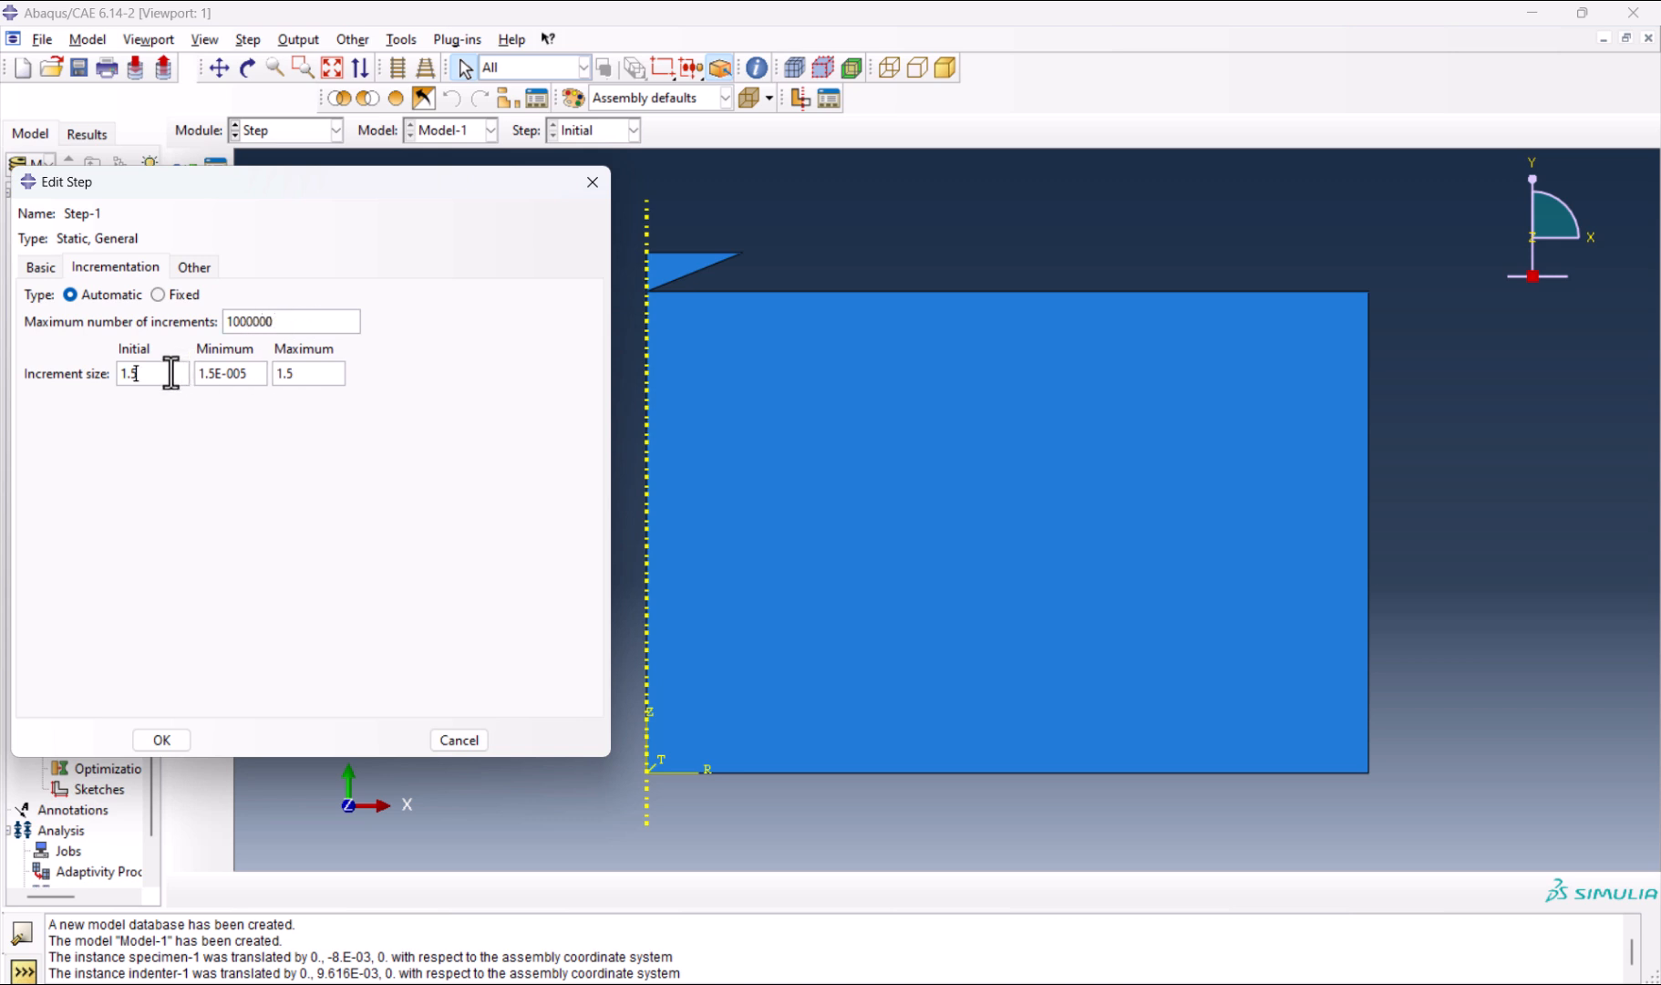
type("0.0")
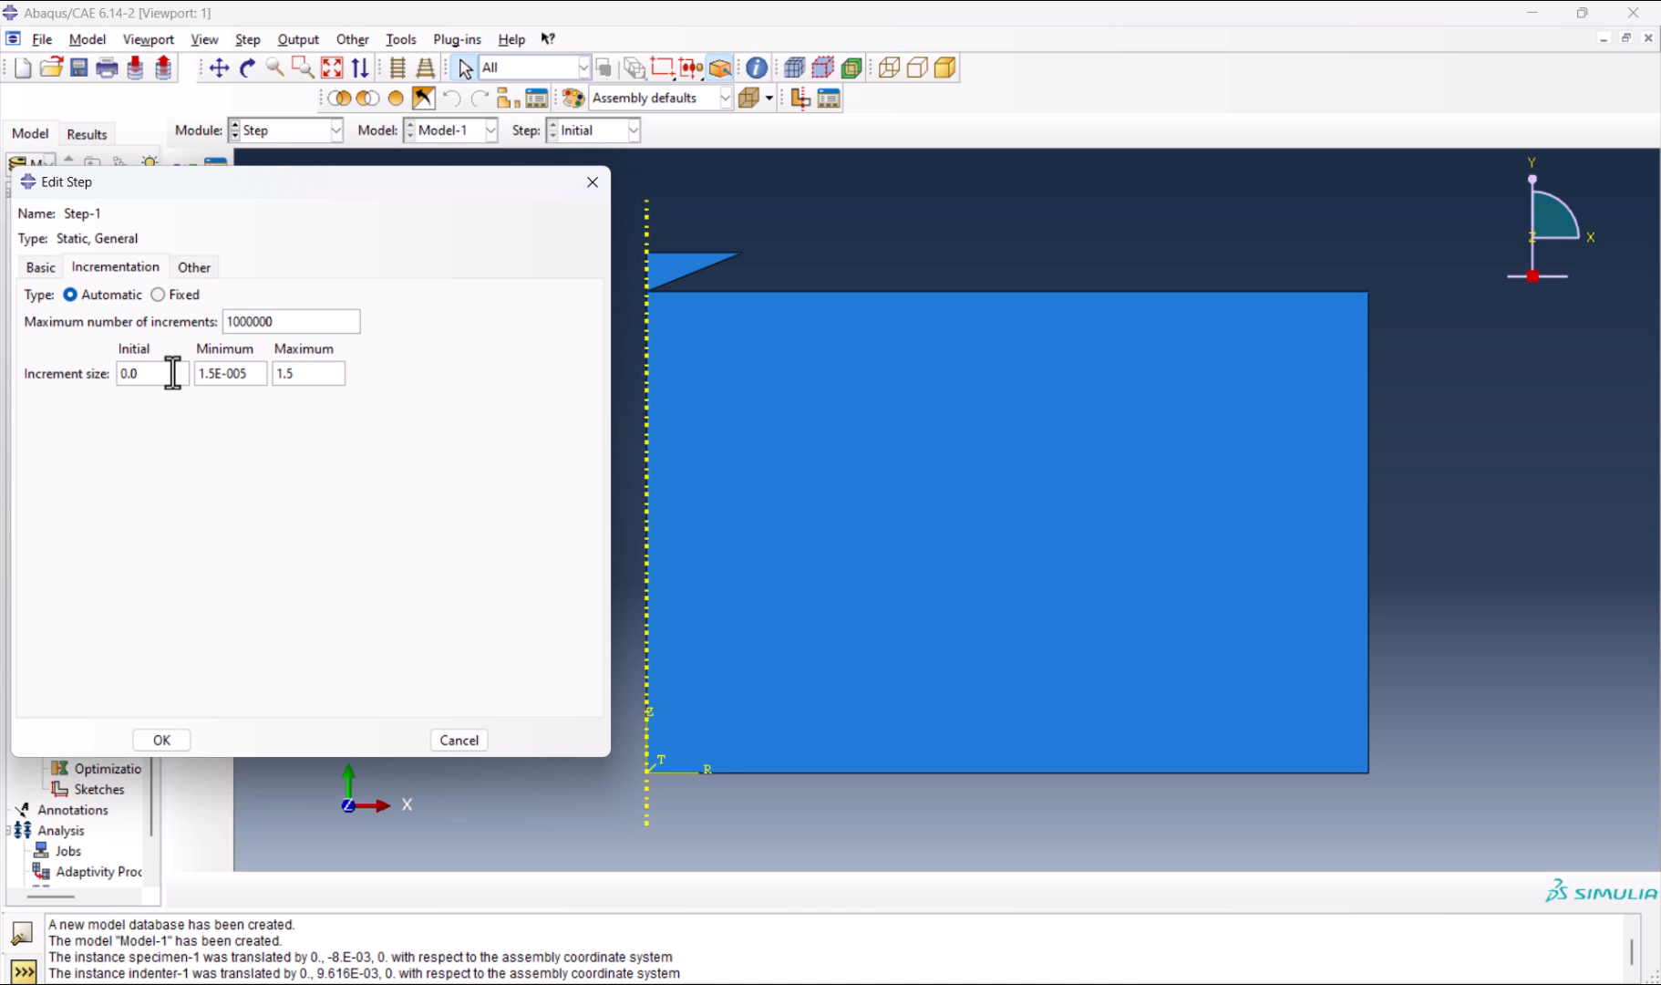
left_click(308, 374)
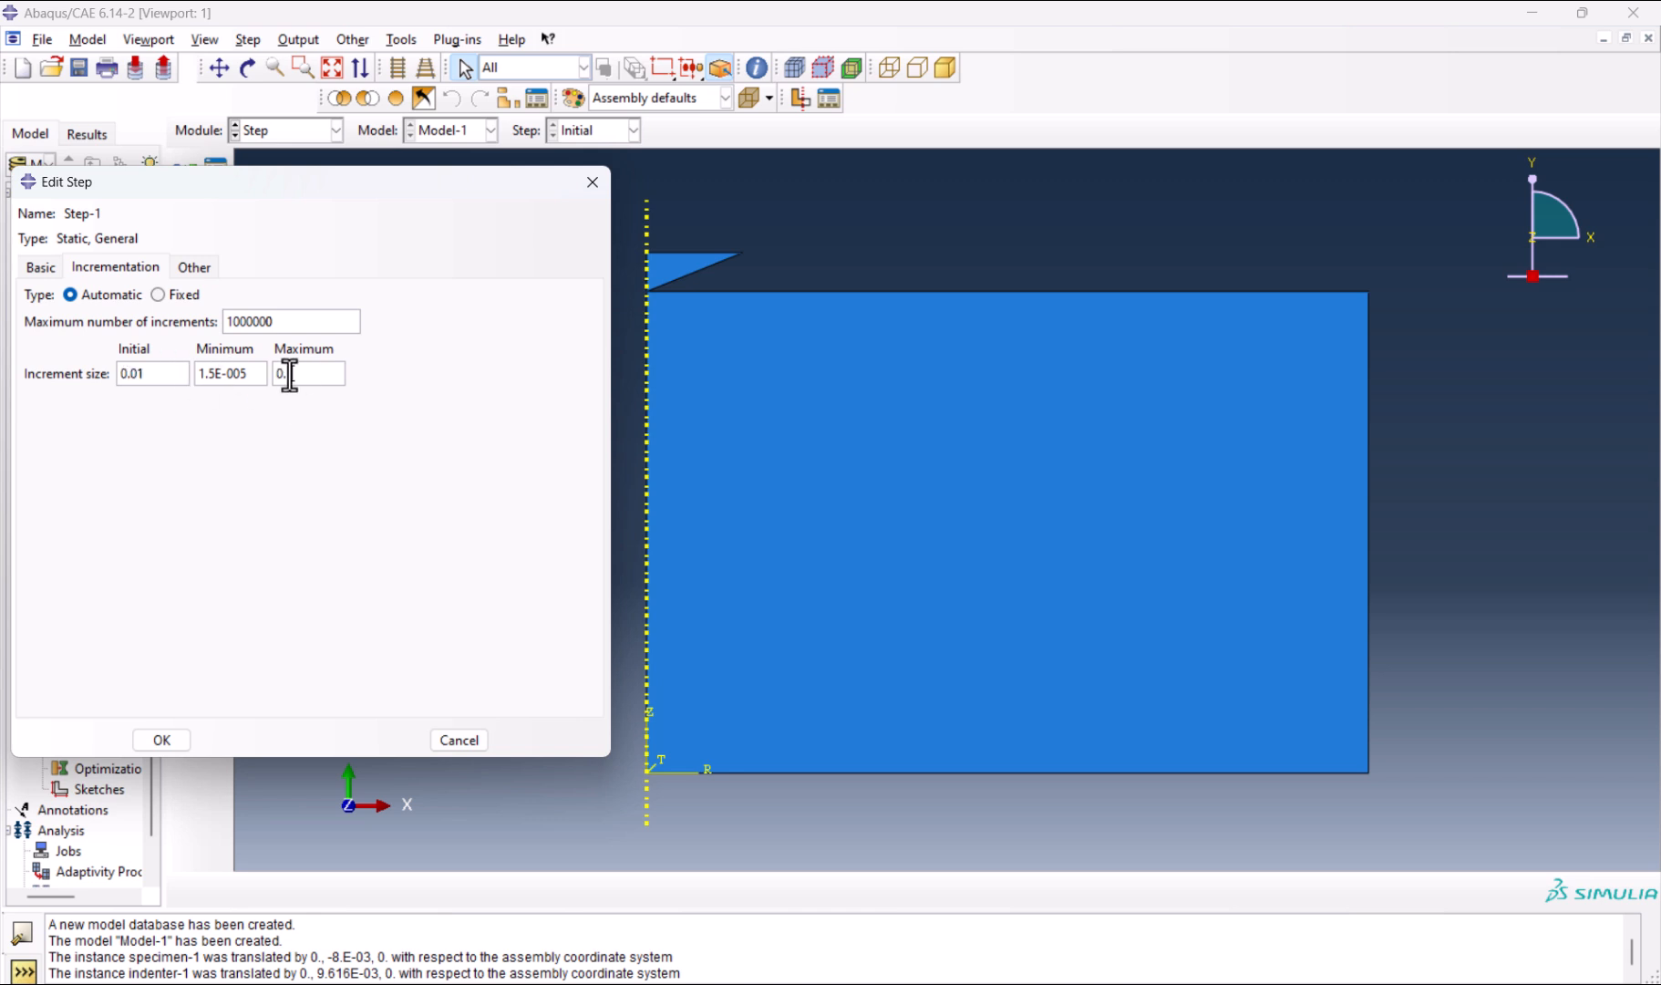
type("0.1")
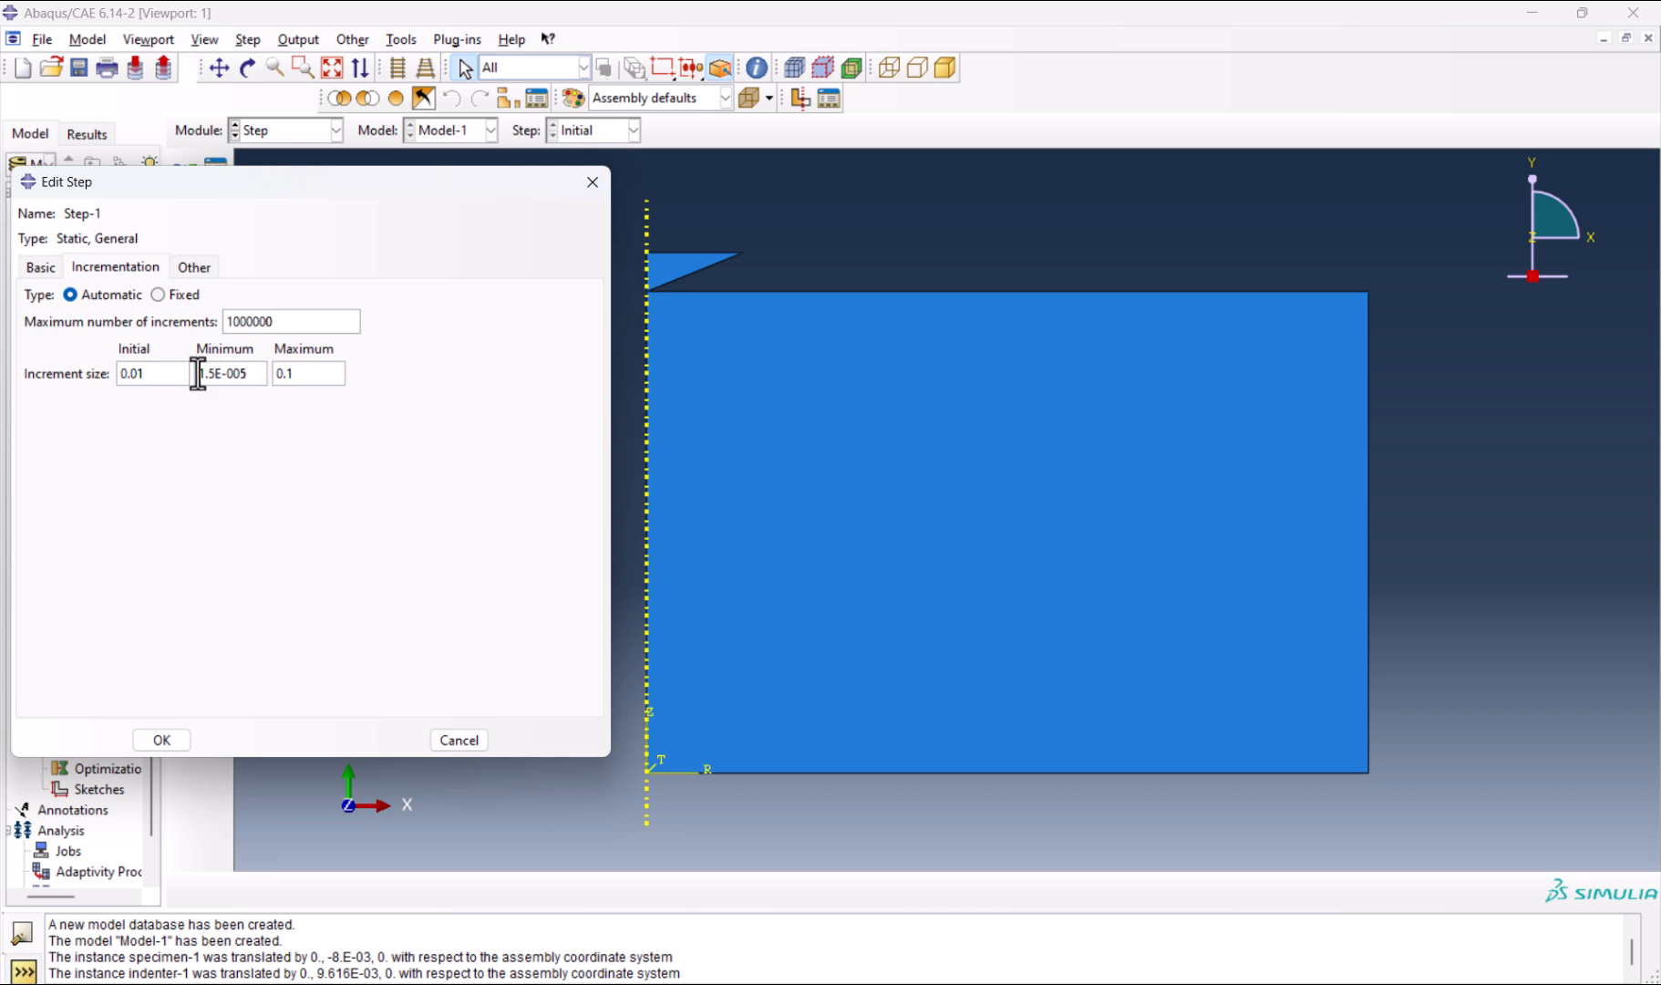
type("1")
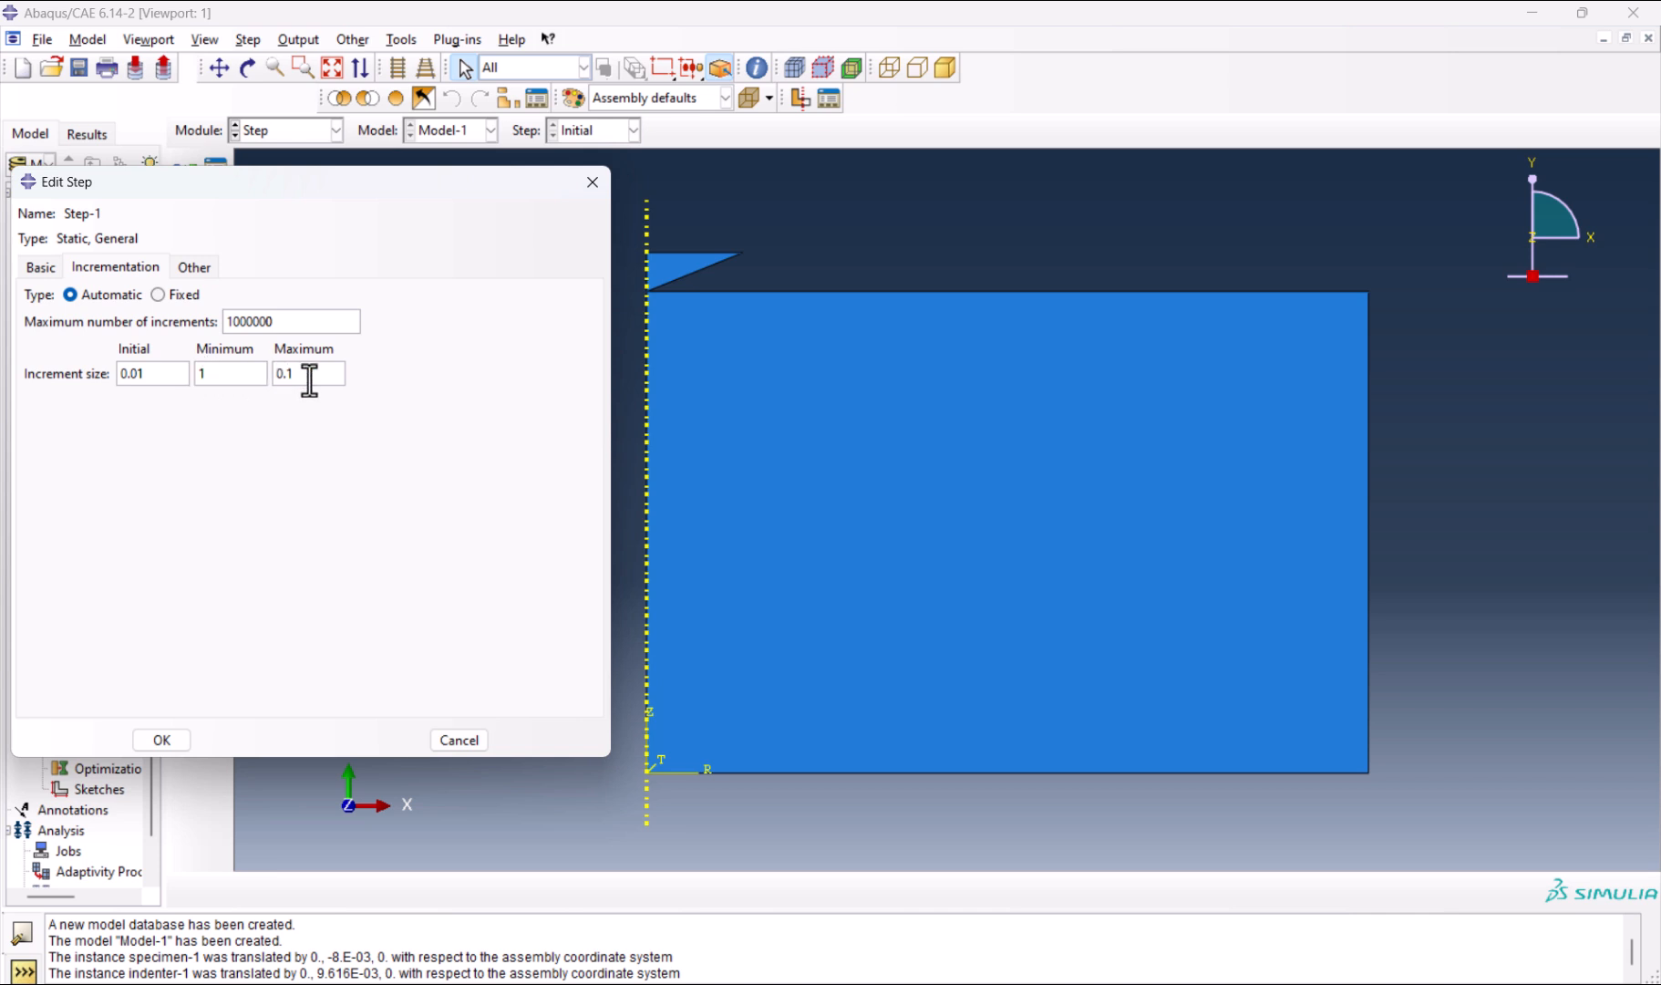
type("1e-9")
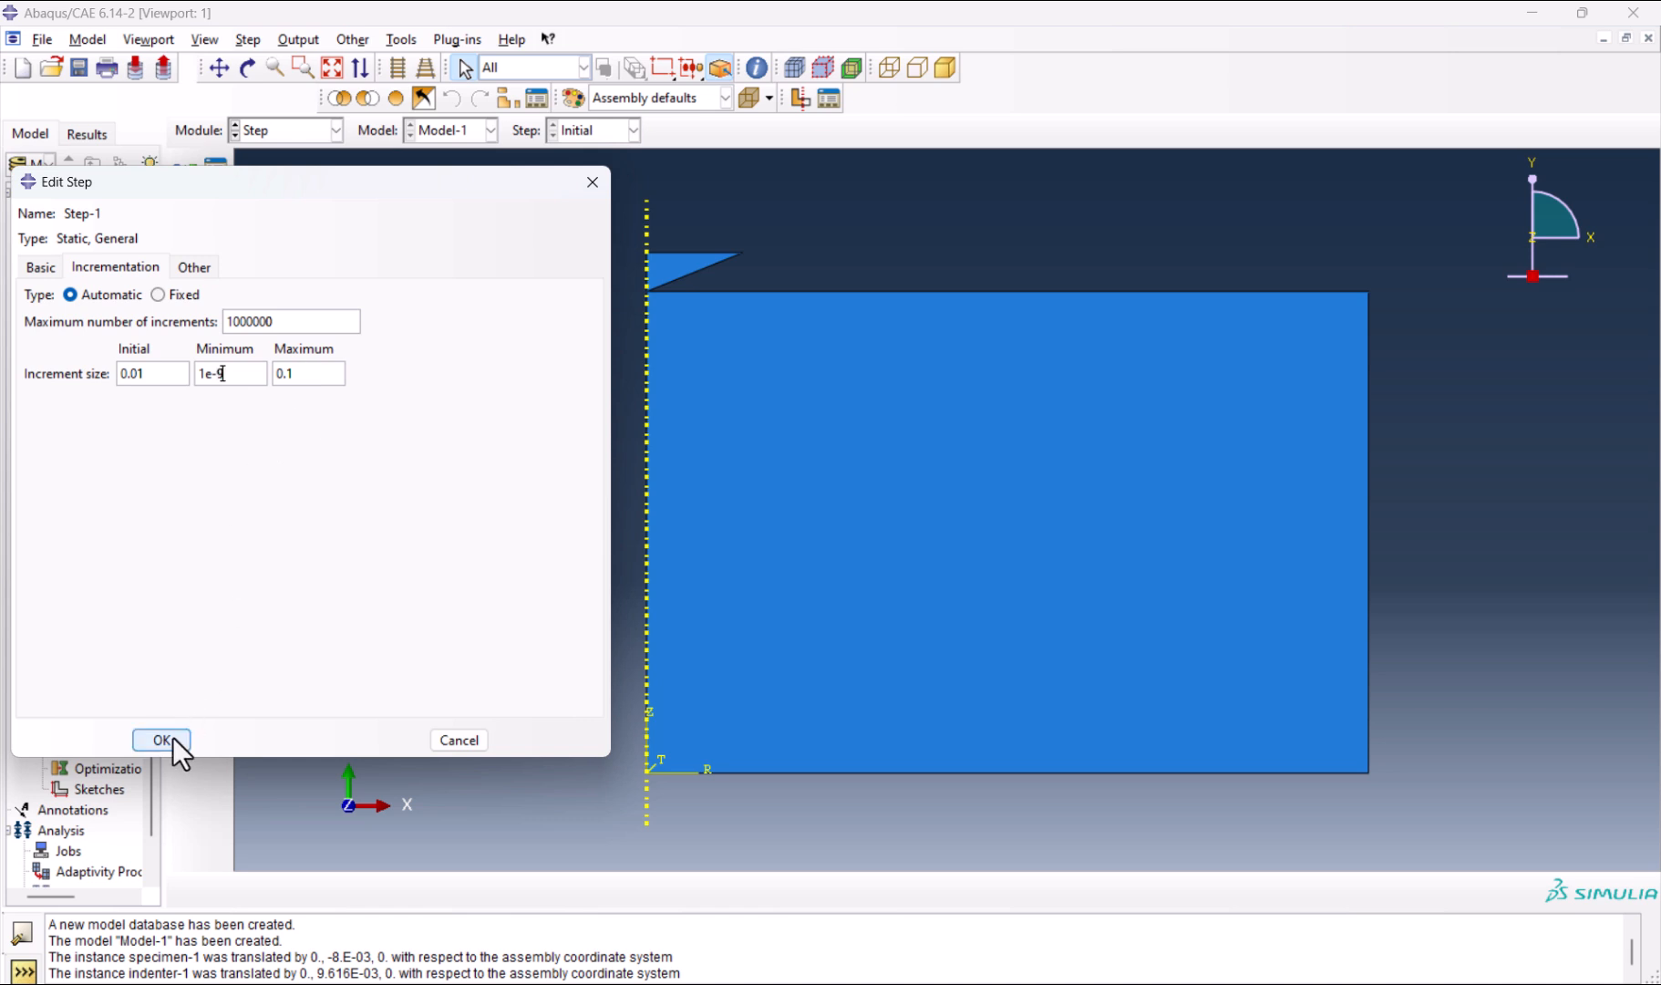
left_click(160, 740)
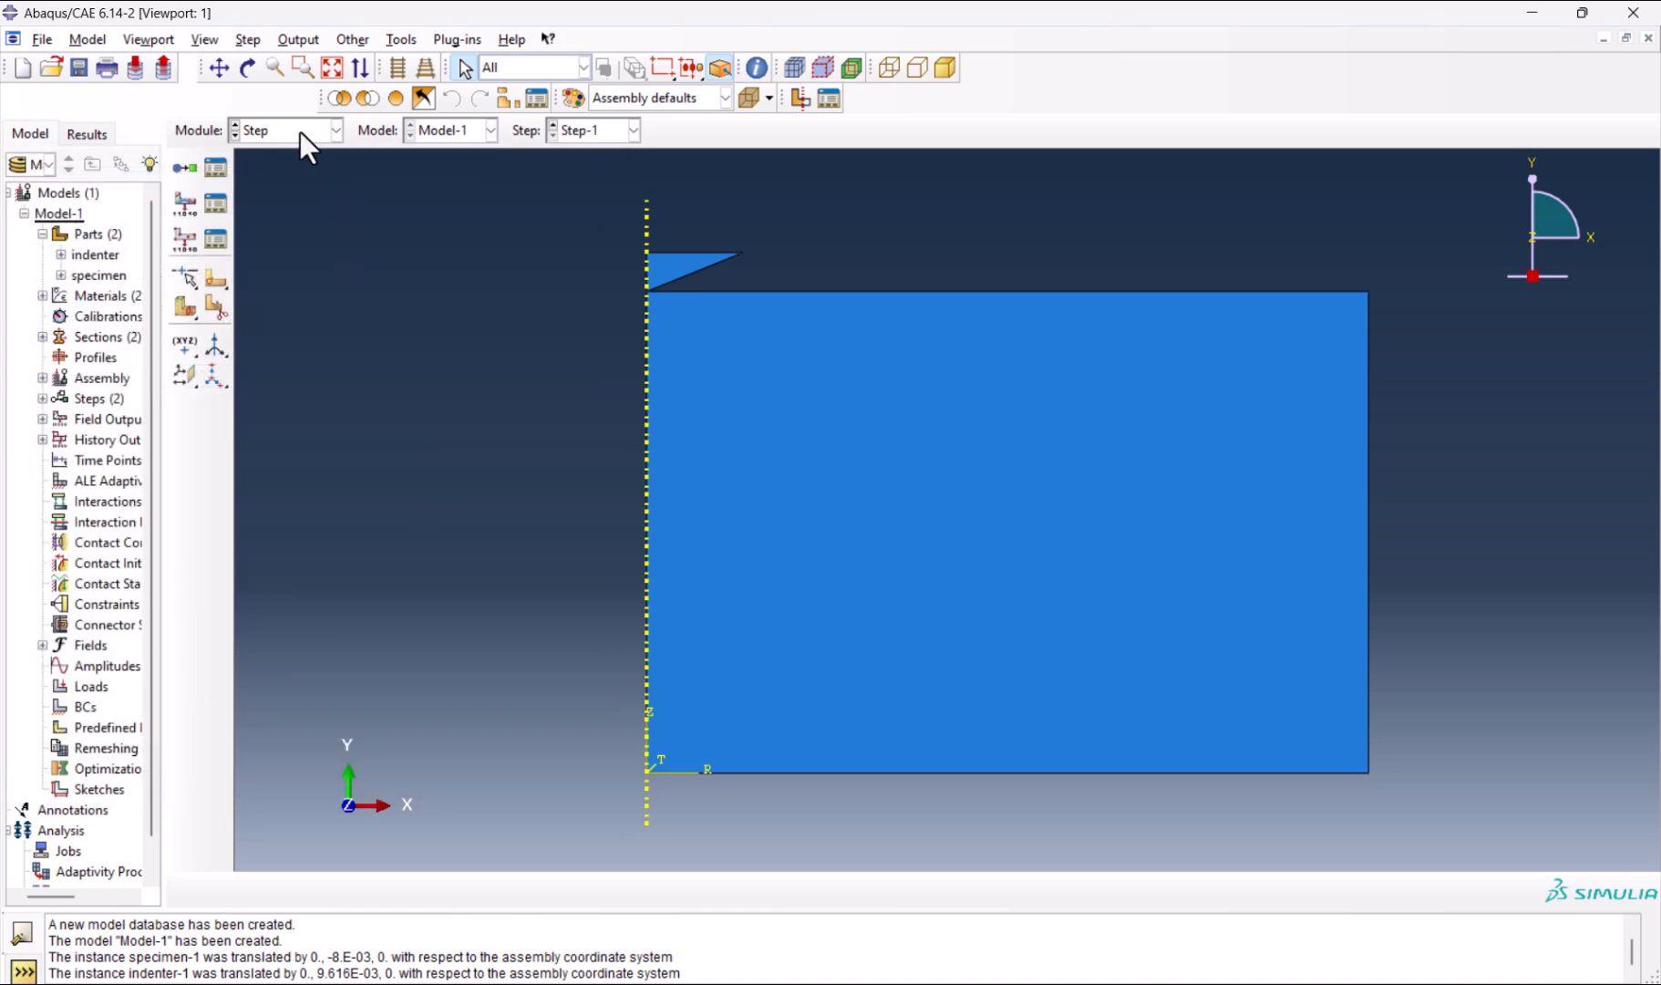
Create surface-to-surface contact Int-1 with the indenter flank as master and the specimen top as slave surface.
left_click(343, 130)
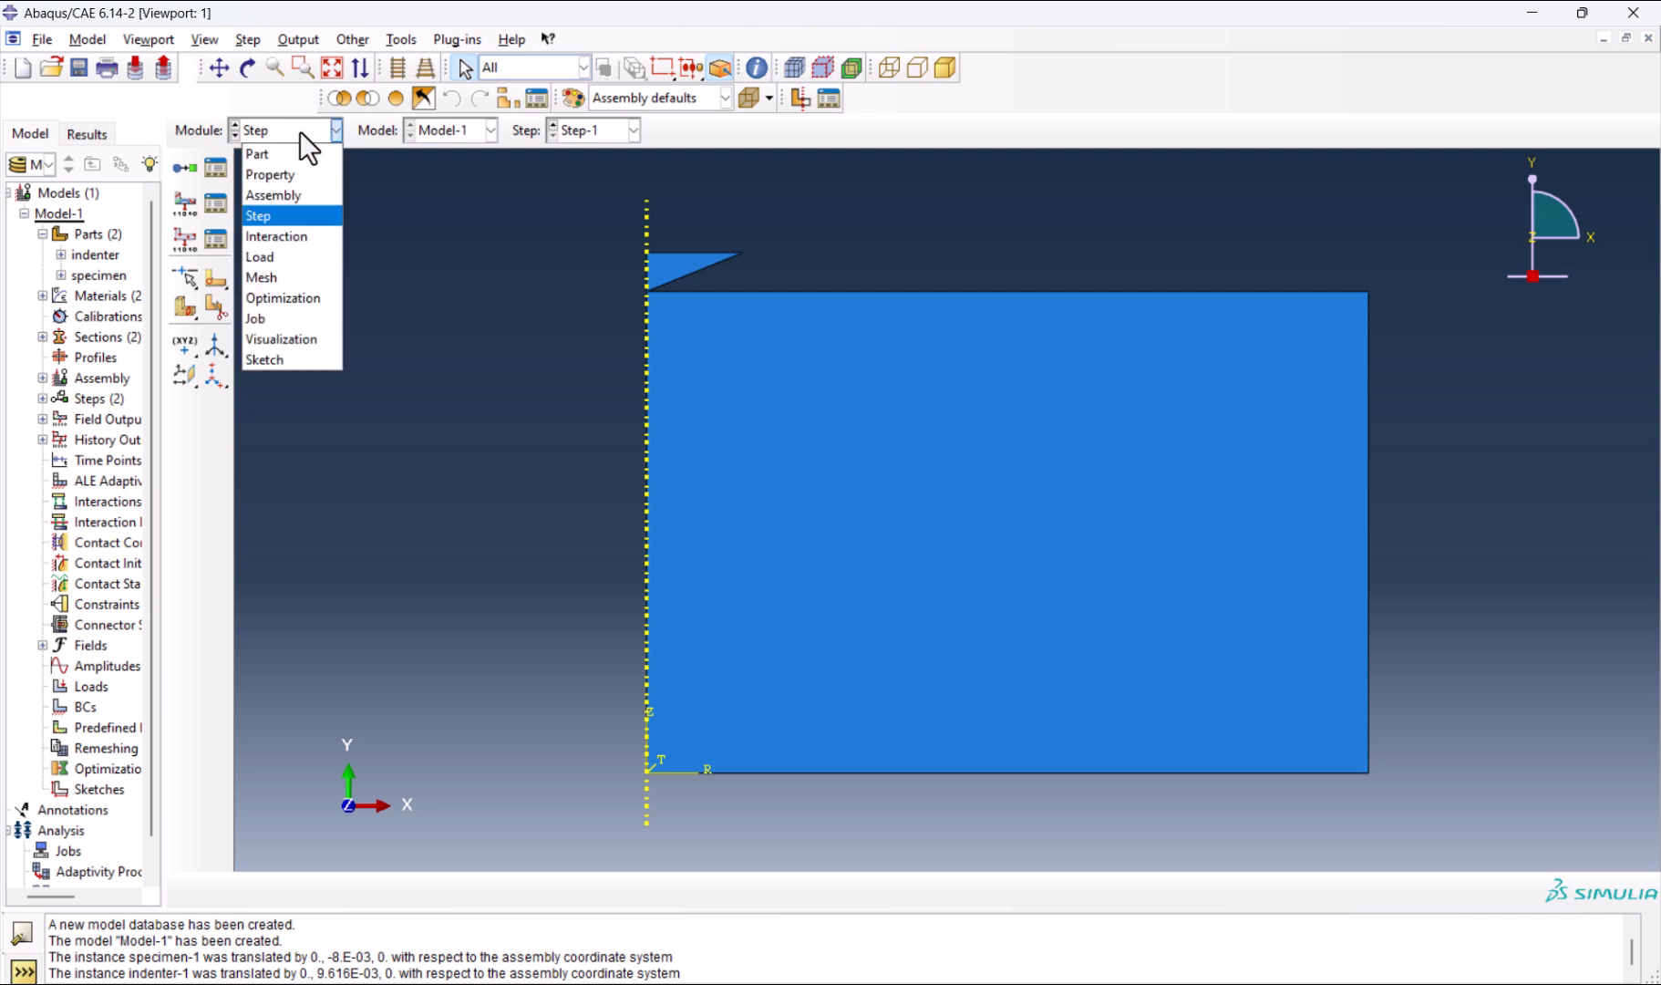
left_click(275, 235)
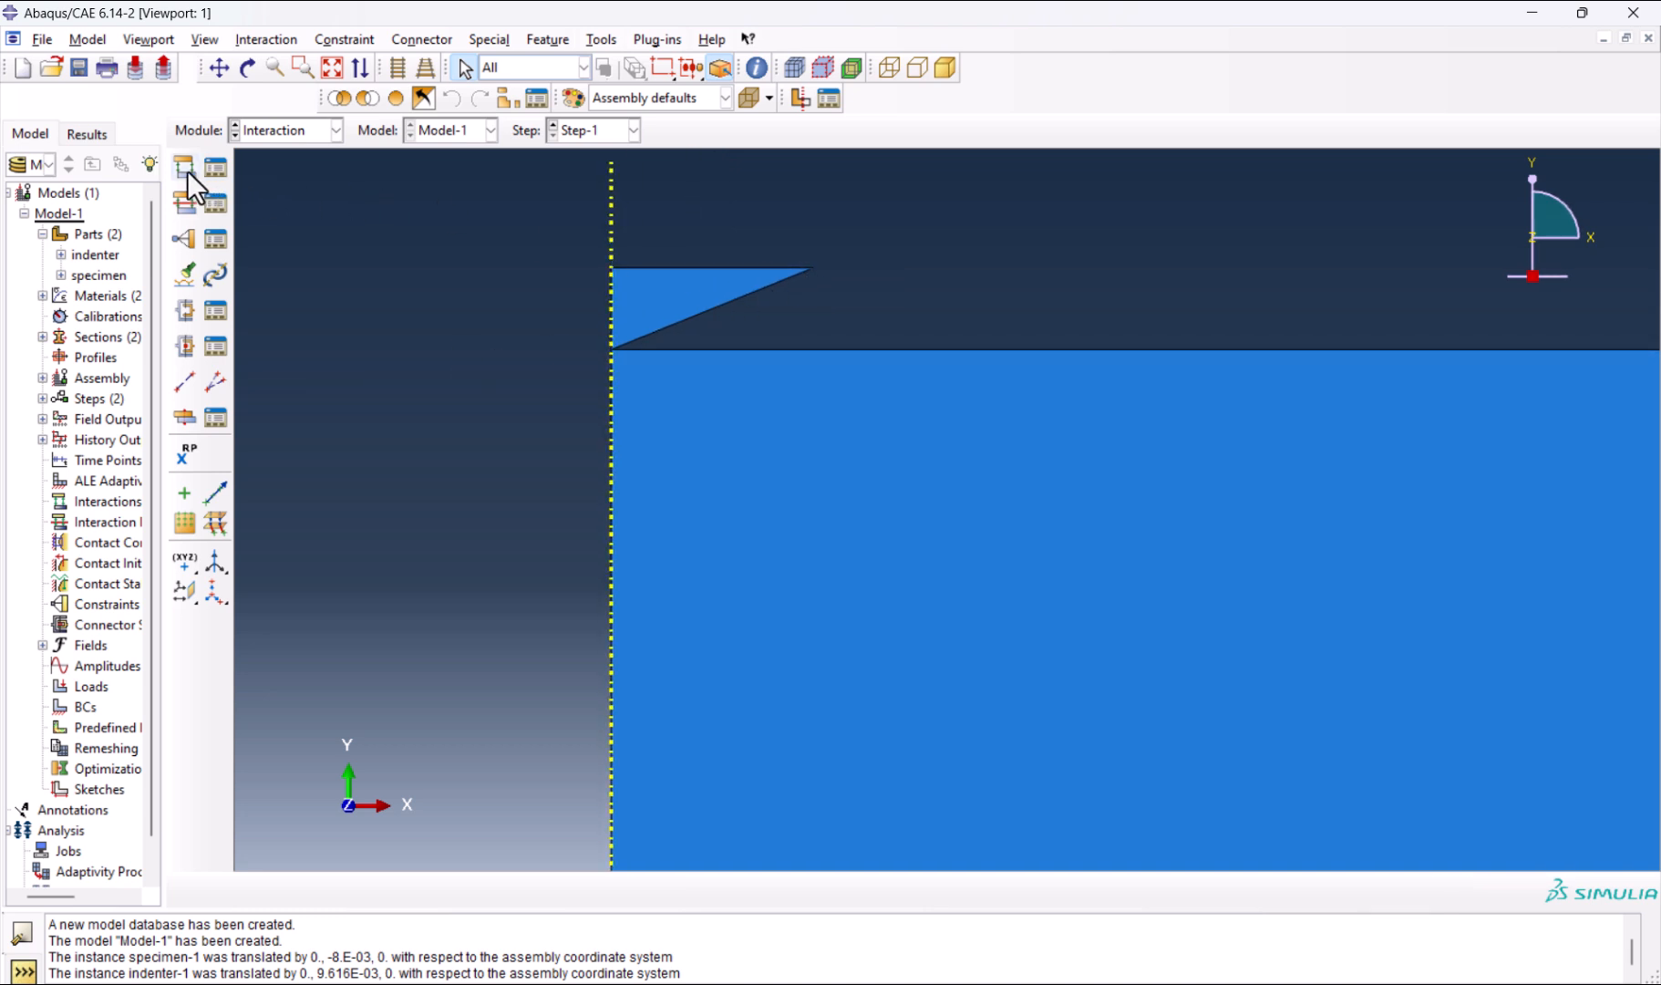
left_click(184, 171)
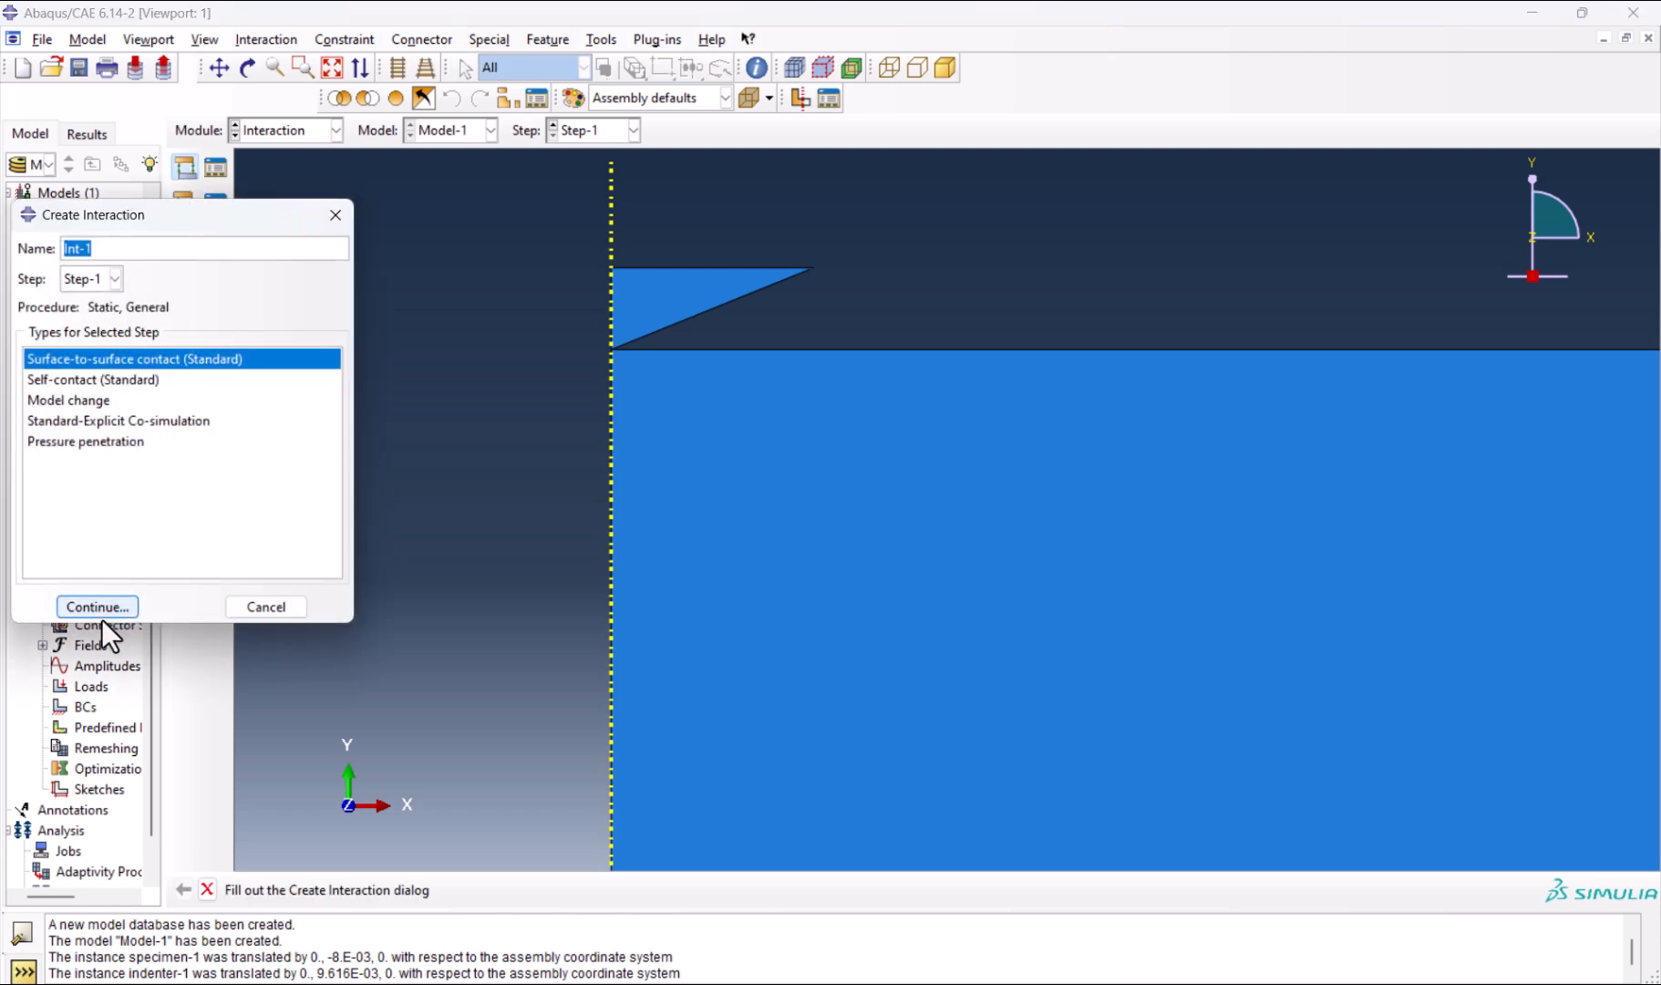
left_click(96, 608)
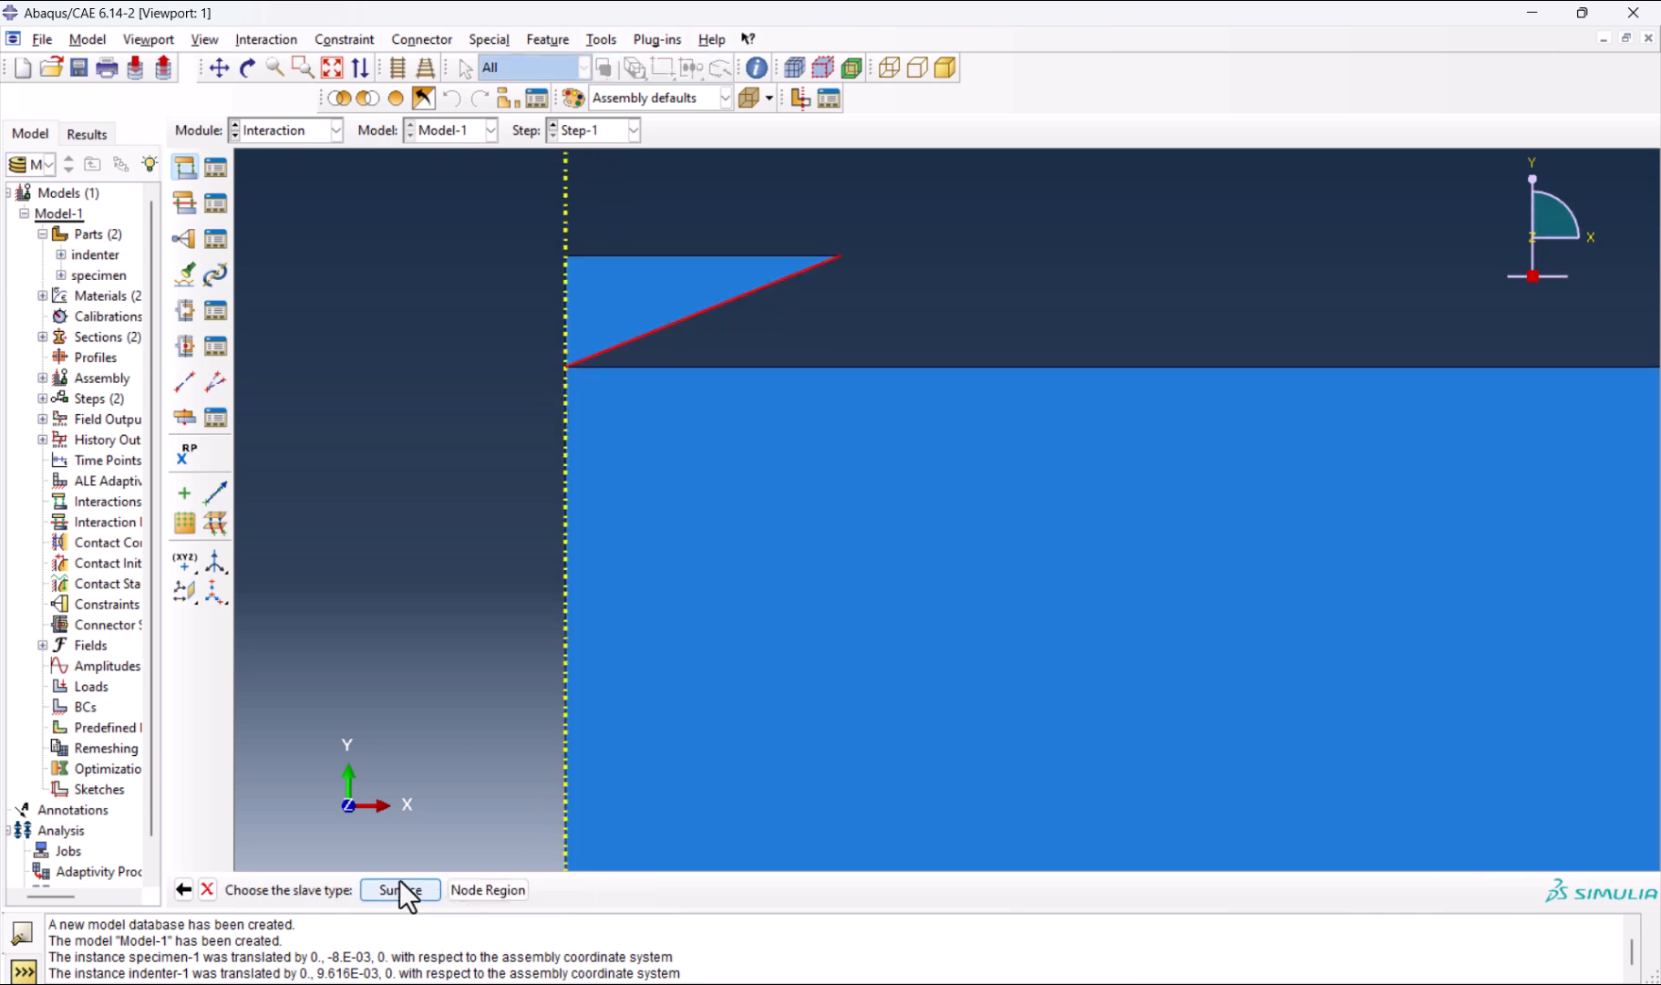
left_click(401, 890)
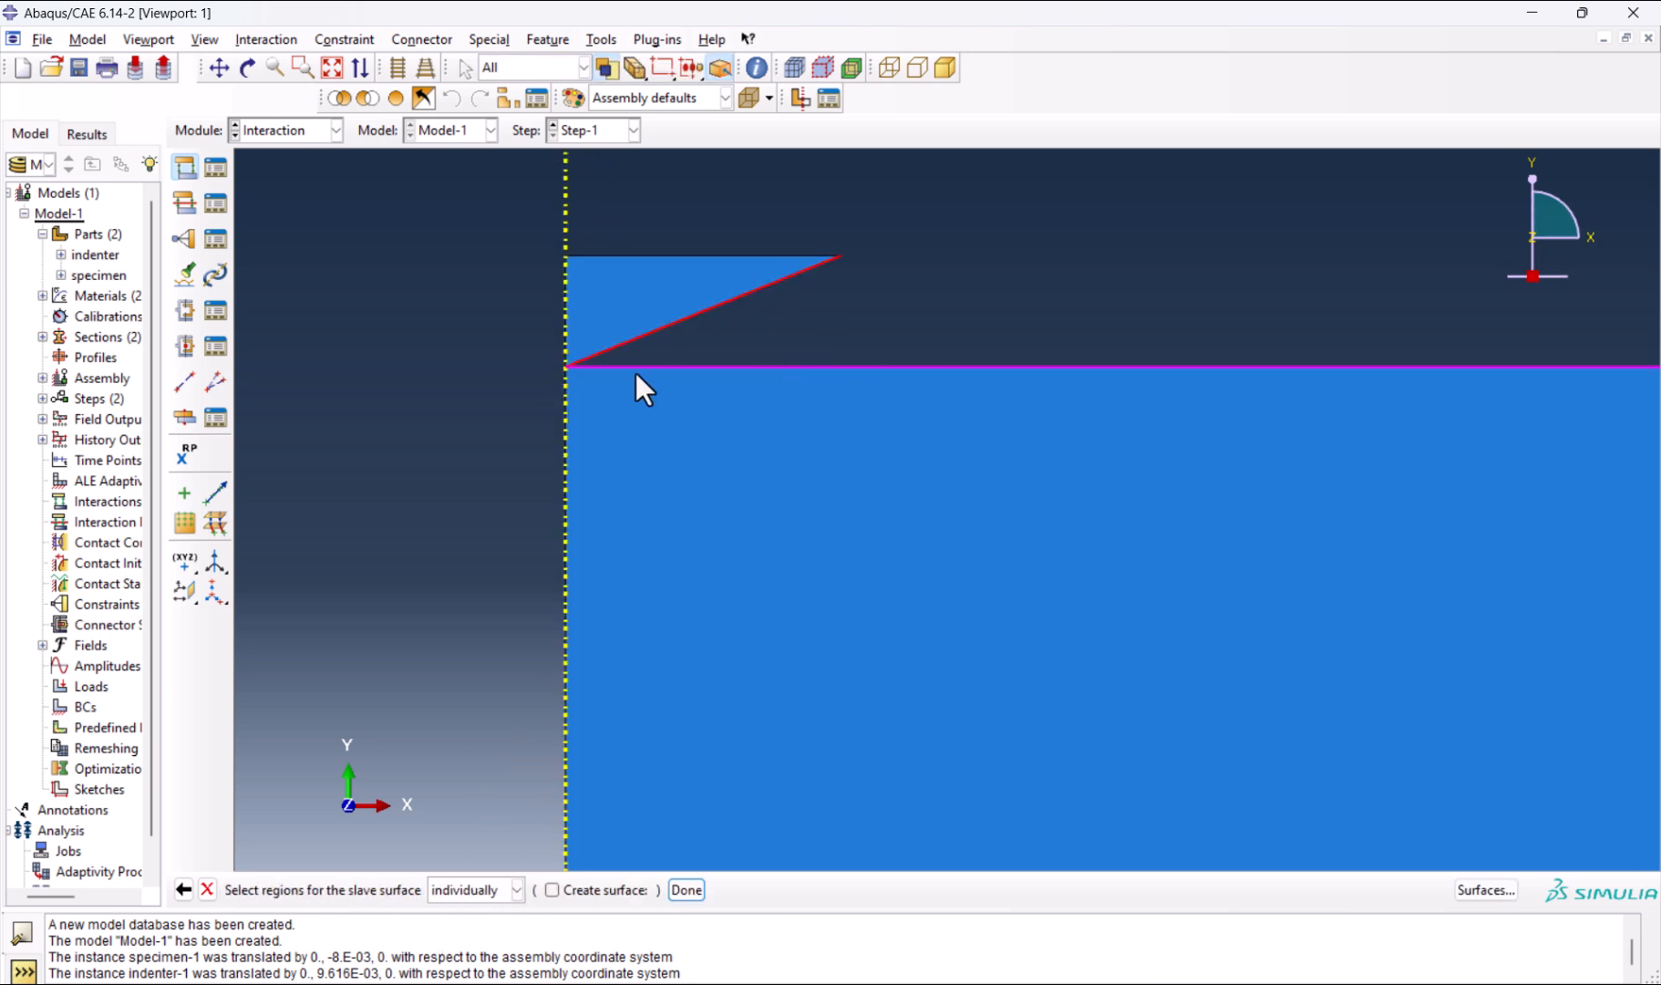
left_click(686, 890)
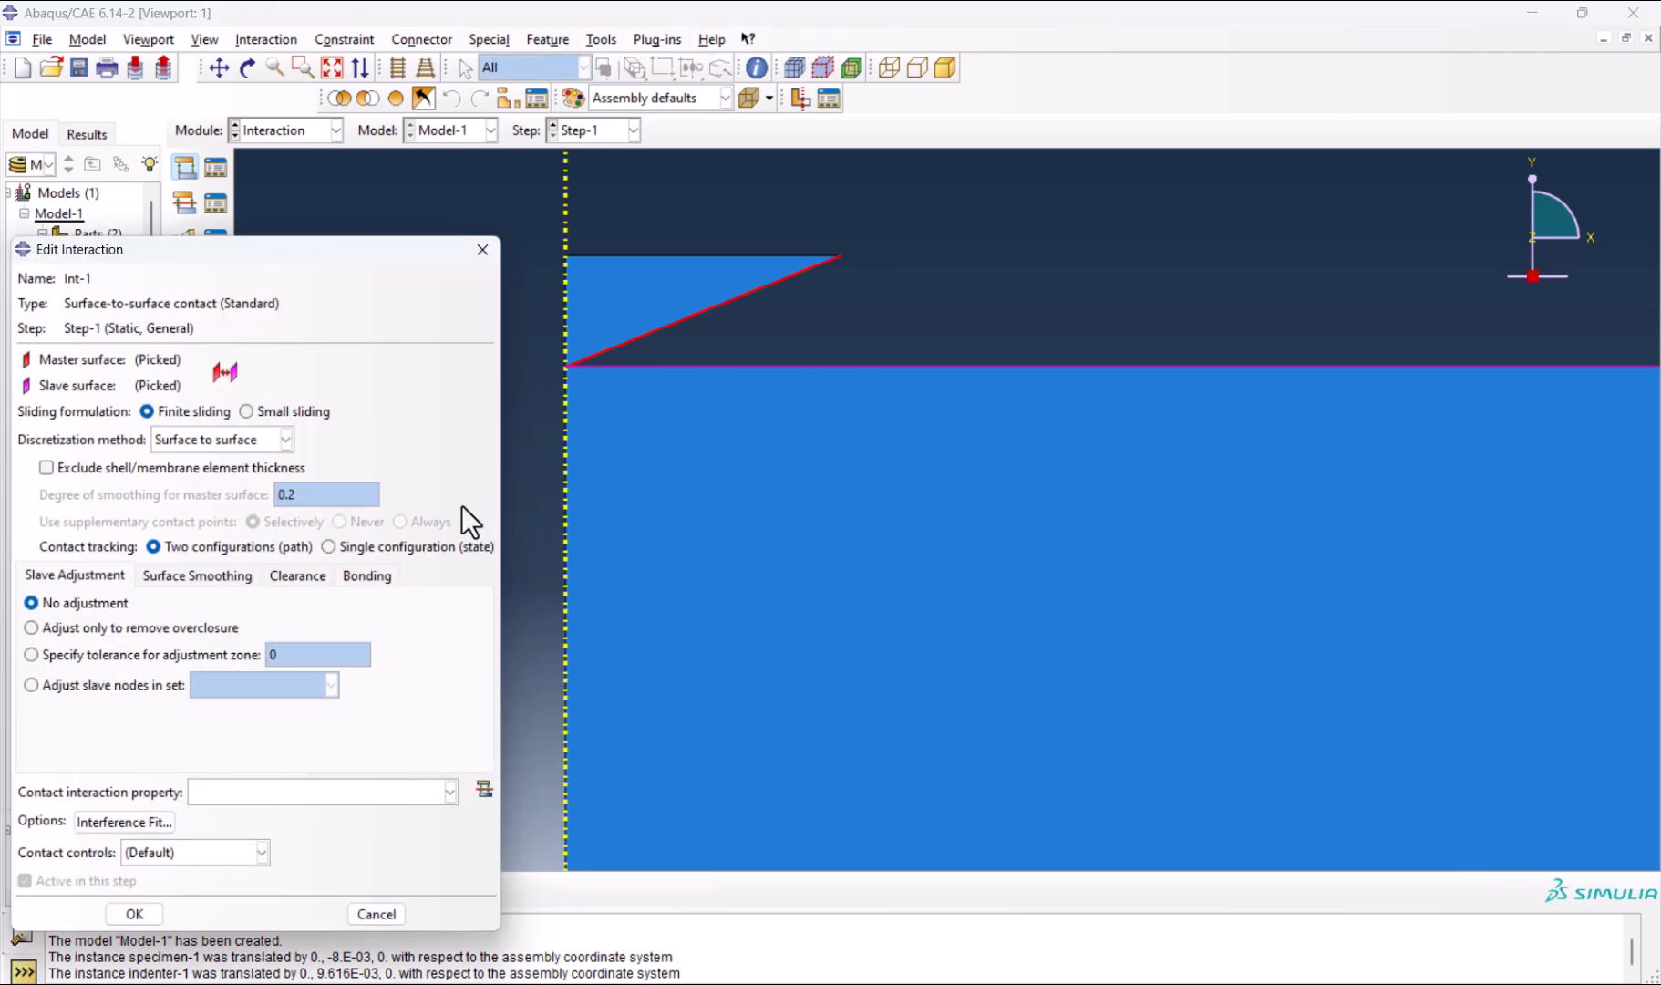
mouse_move(336, 766)
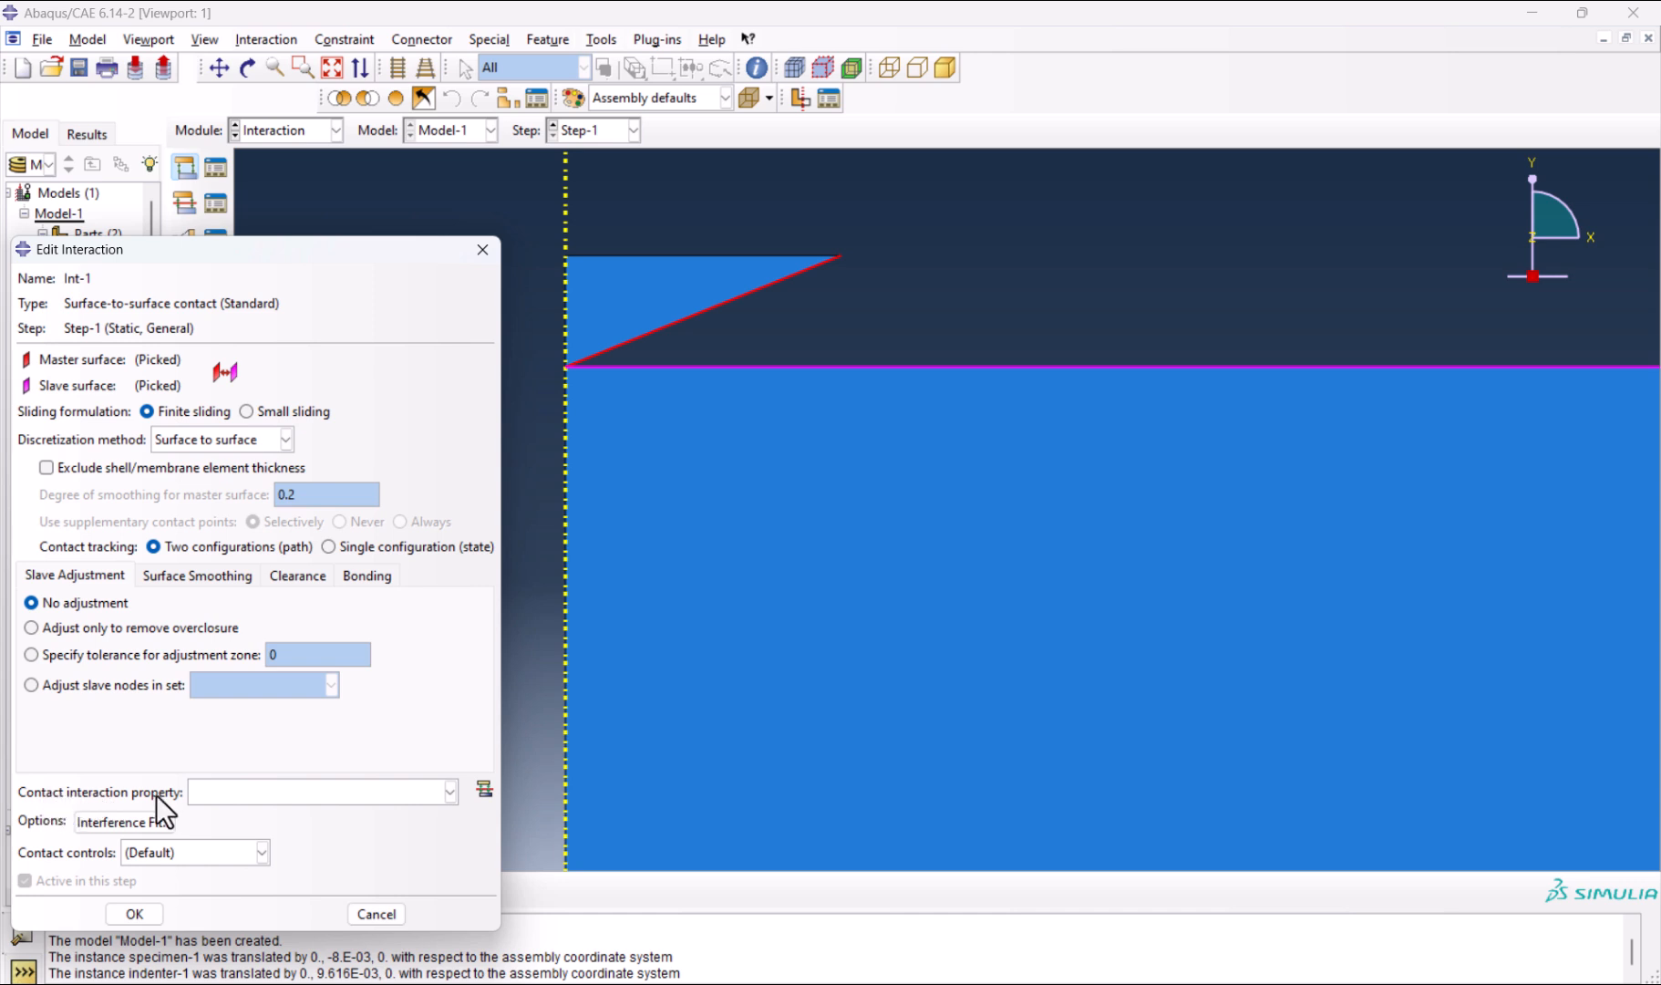
mouse_move(485, 813)
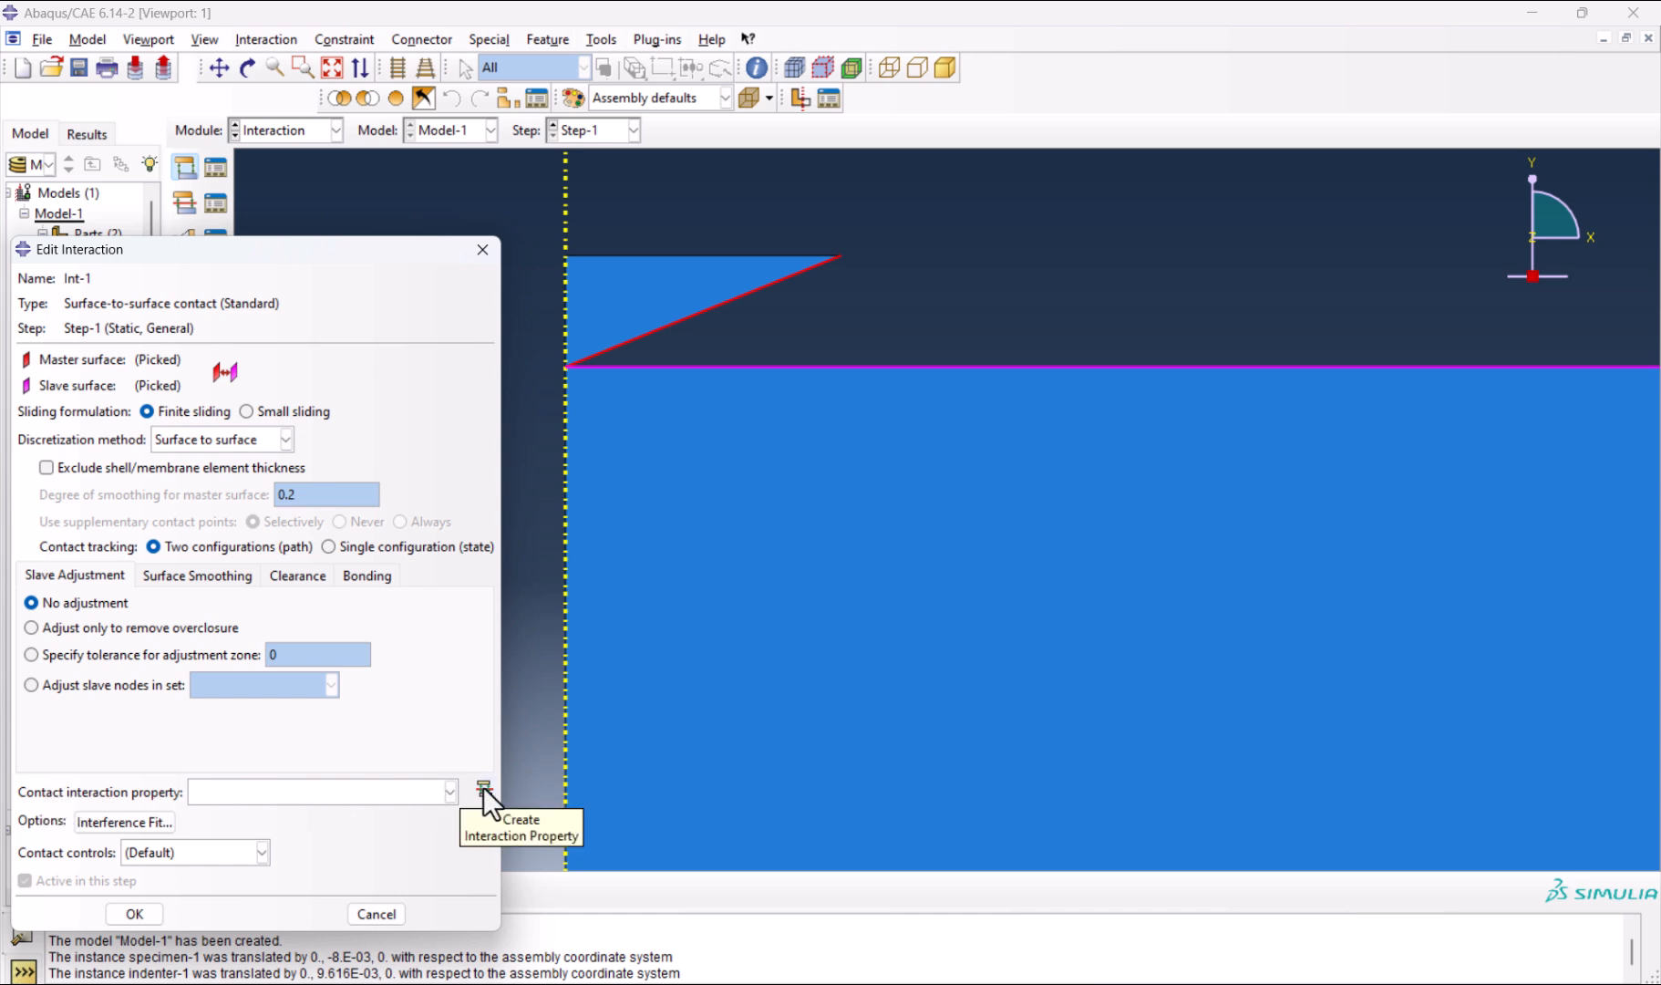
Create contact property IntProp-1 with frictionless tangential and hard normal behaviour.
left_click(485, 792)
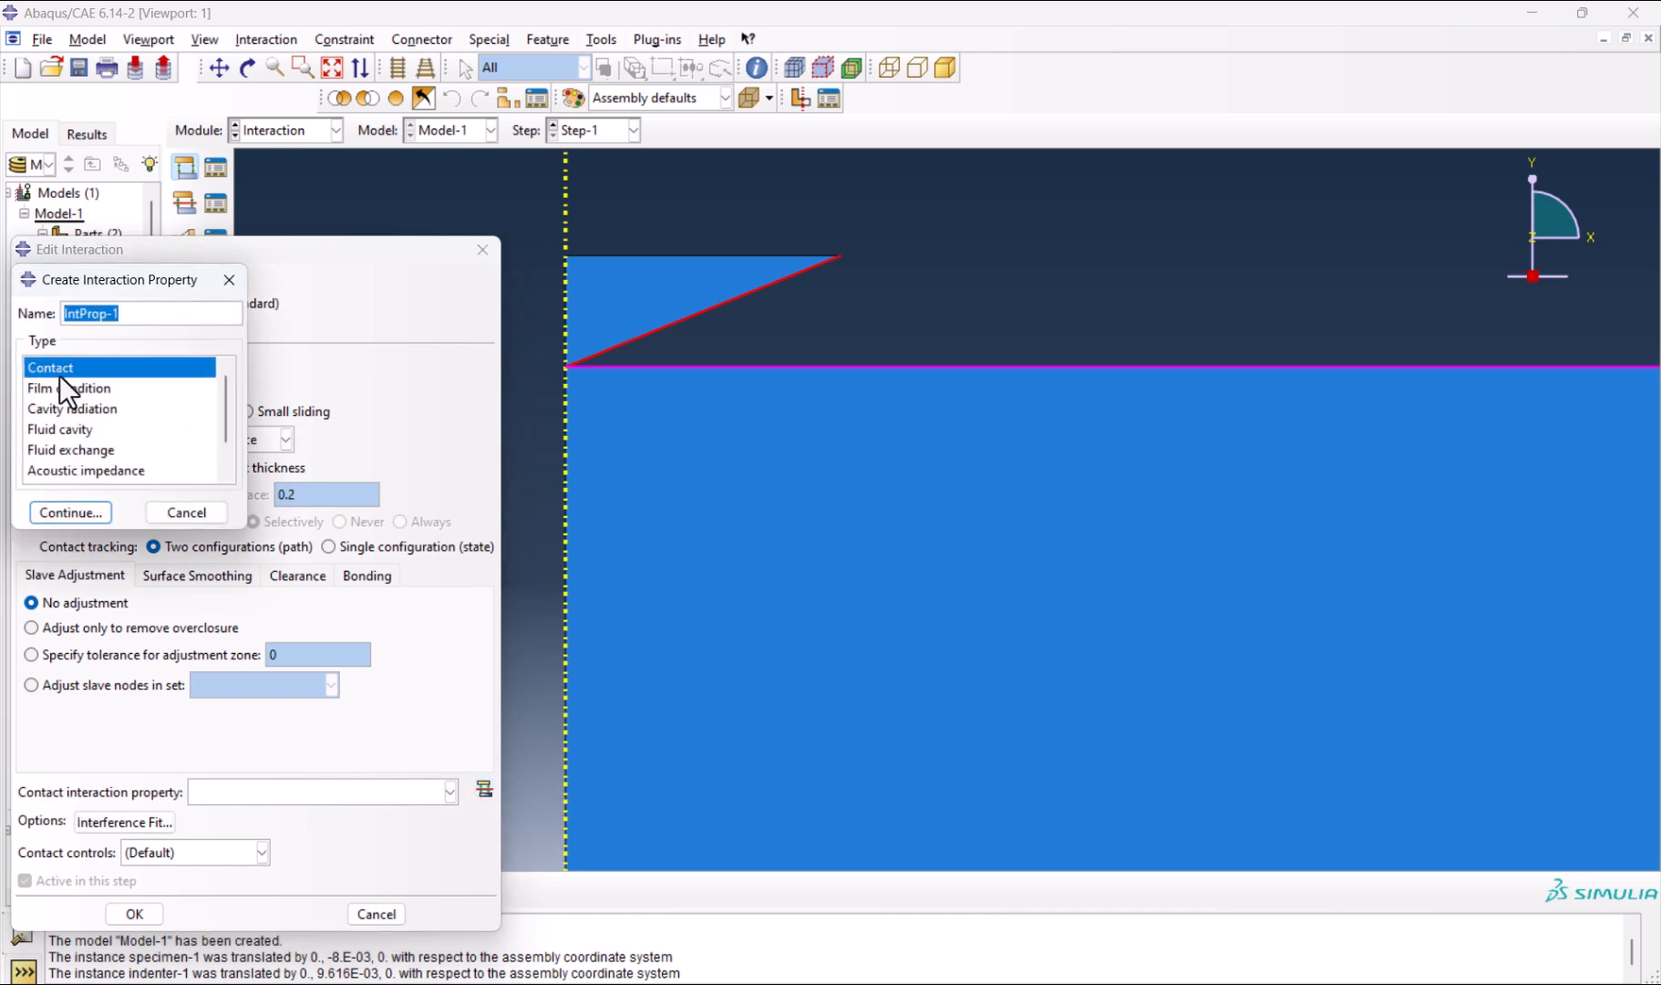
left_click(69, 512)
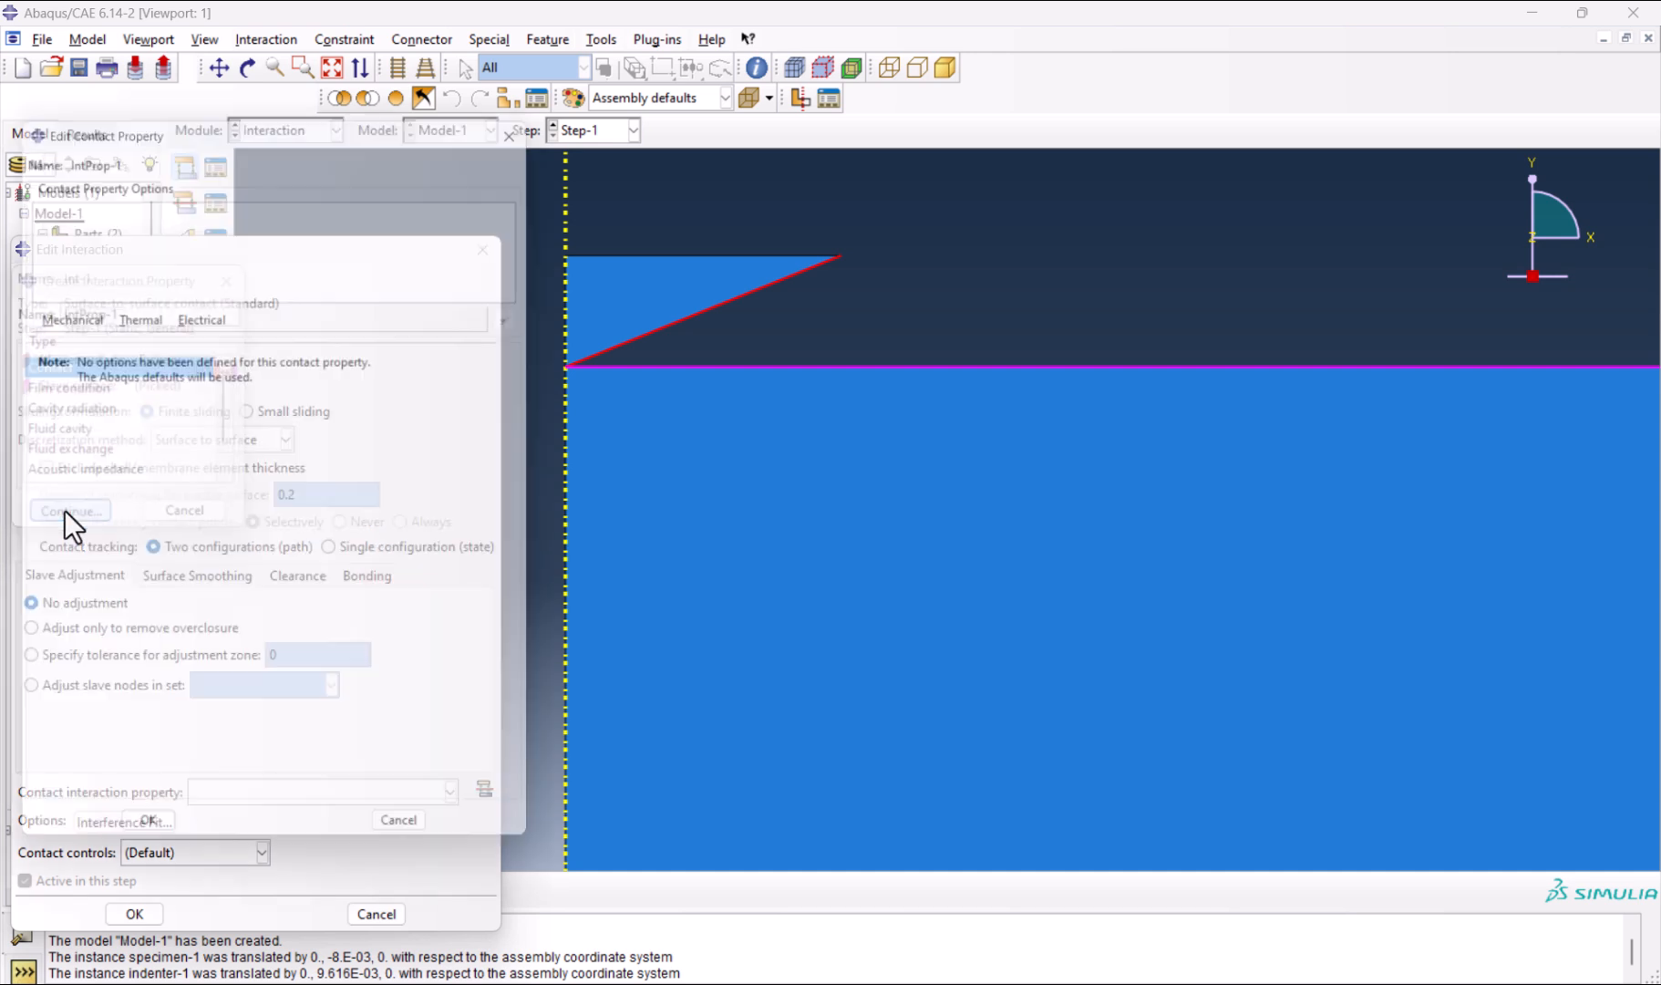
left_click(70, 511)
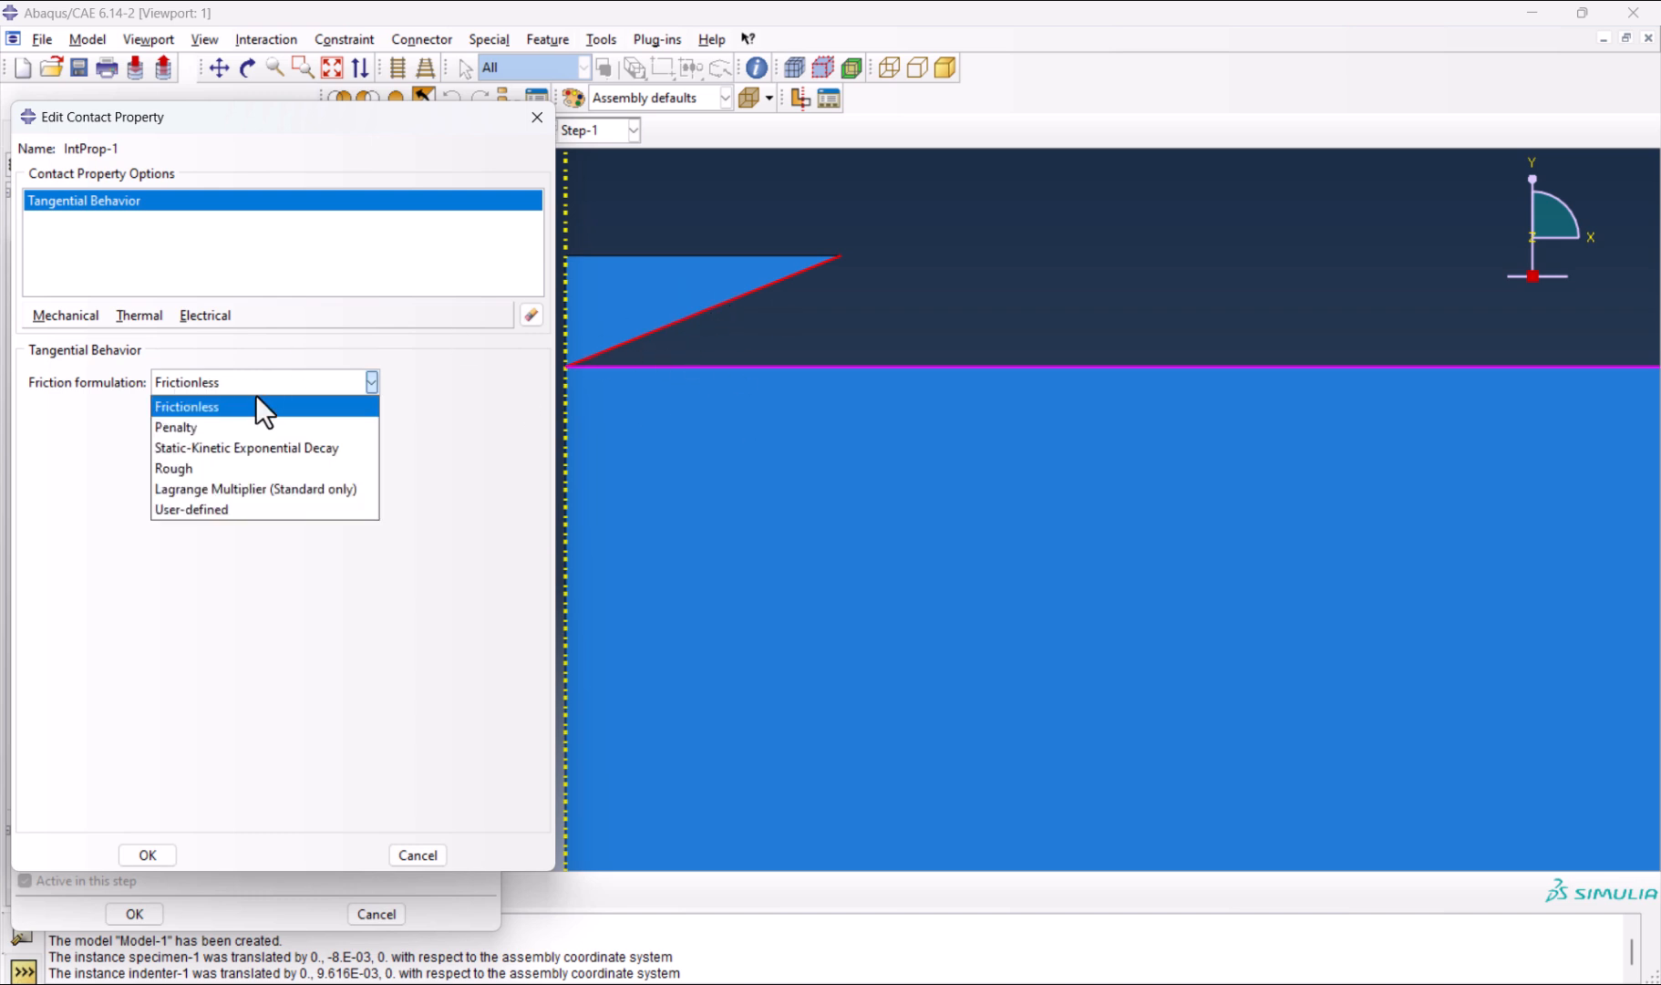
left_click(175, 427)
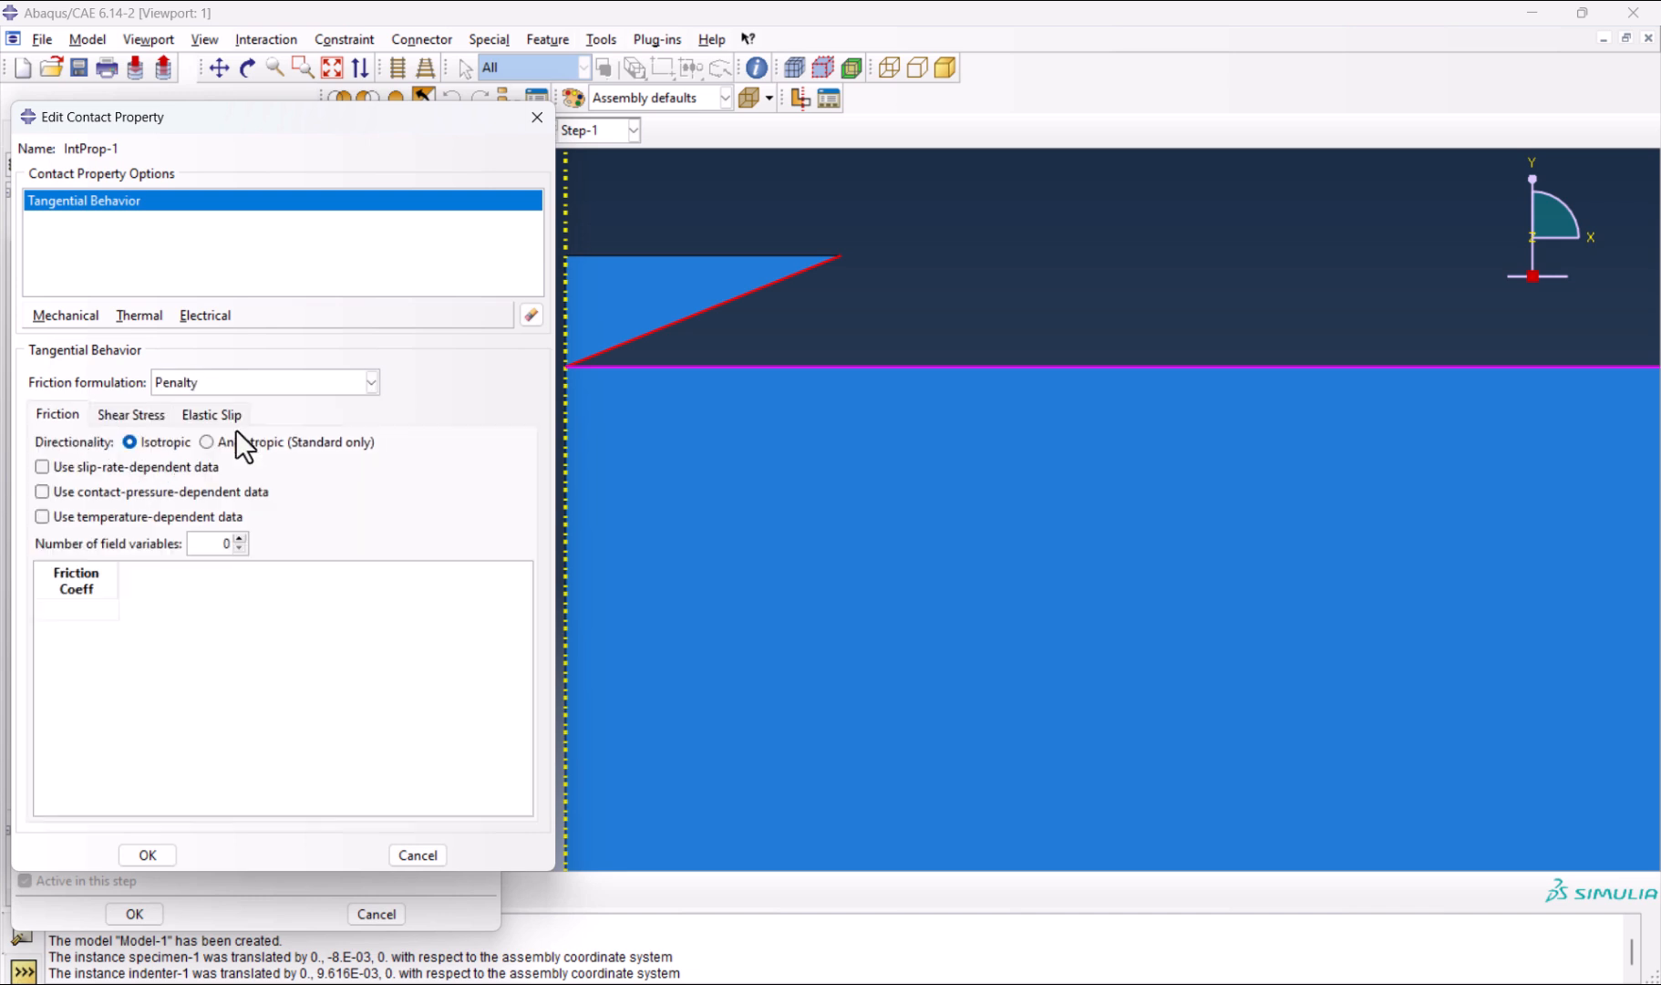
mouse_move(212, 396)
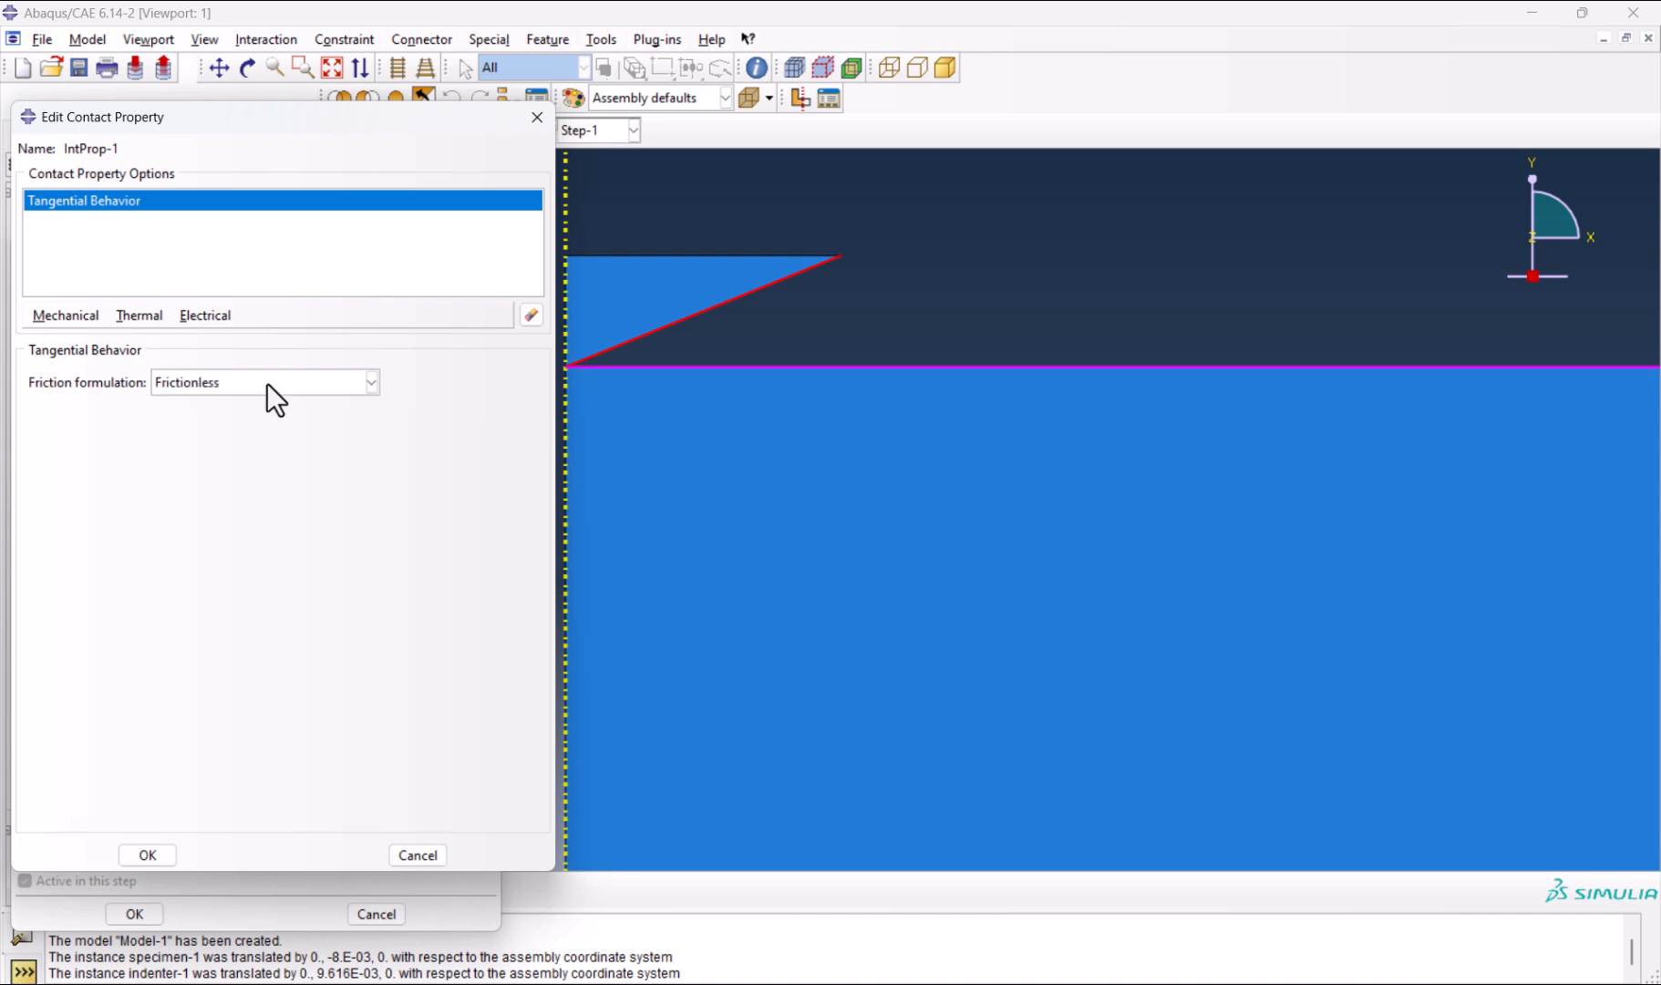
left_click(65, 316)
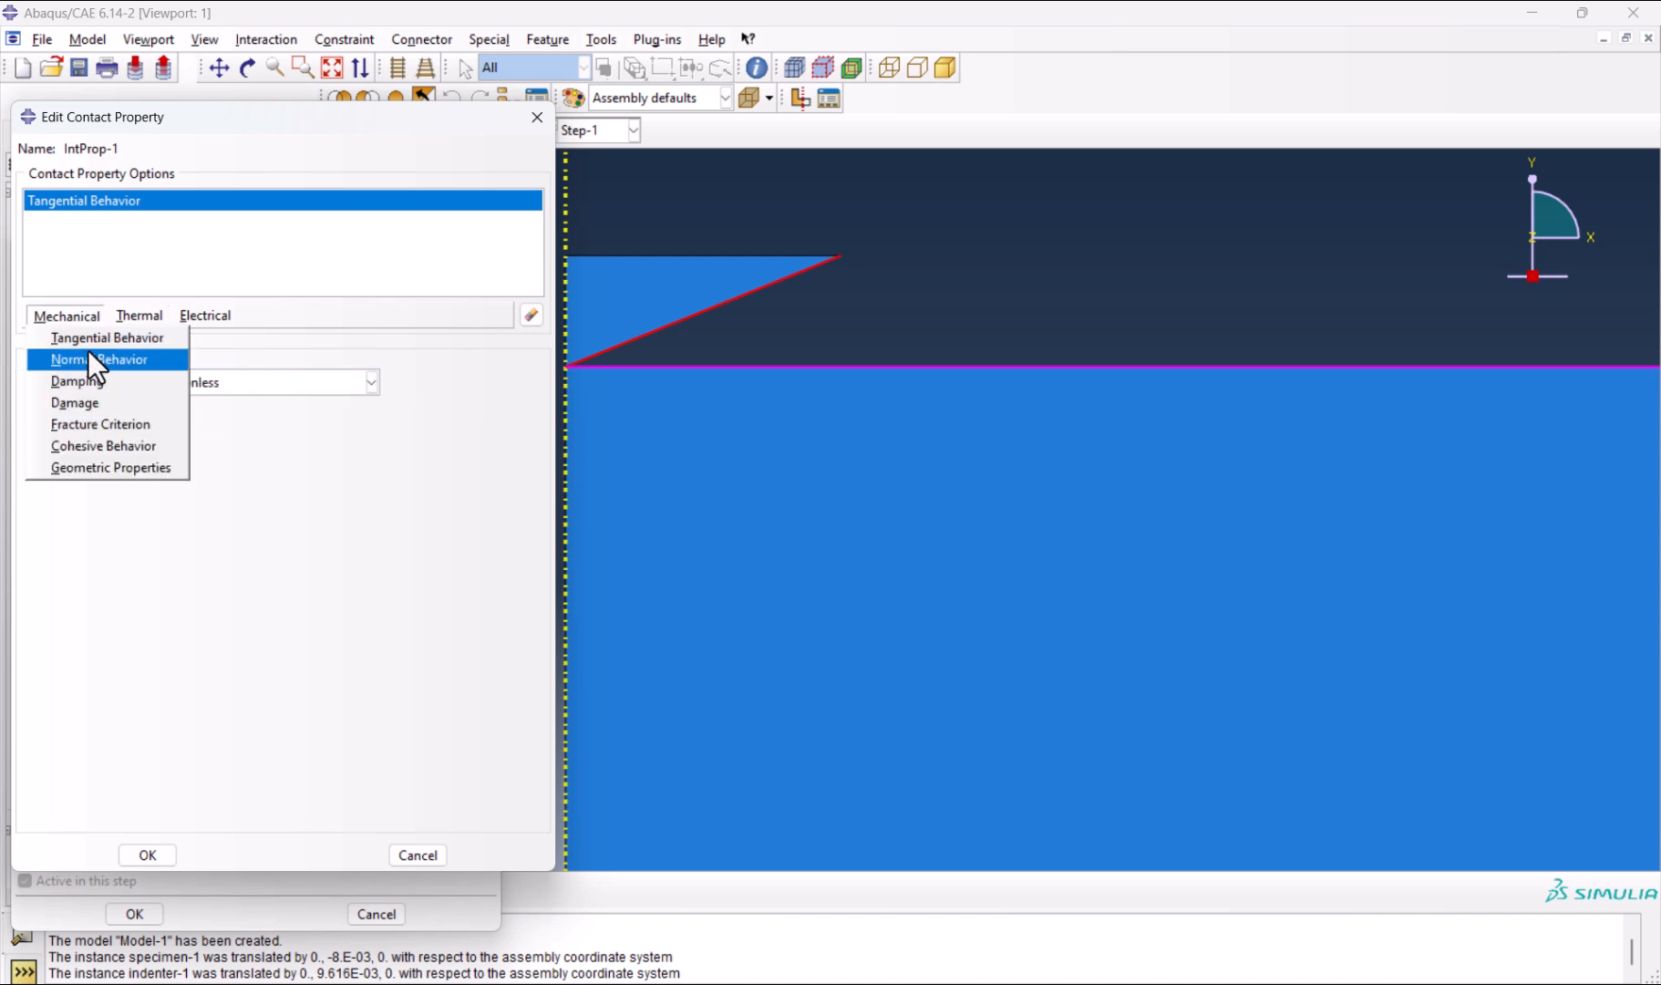
left_click(91, 359)
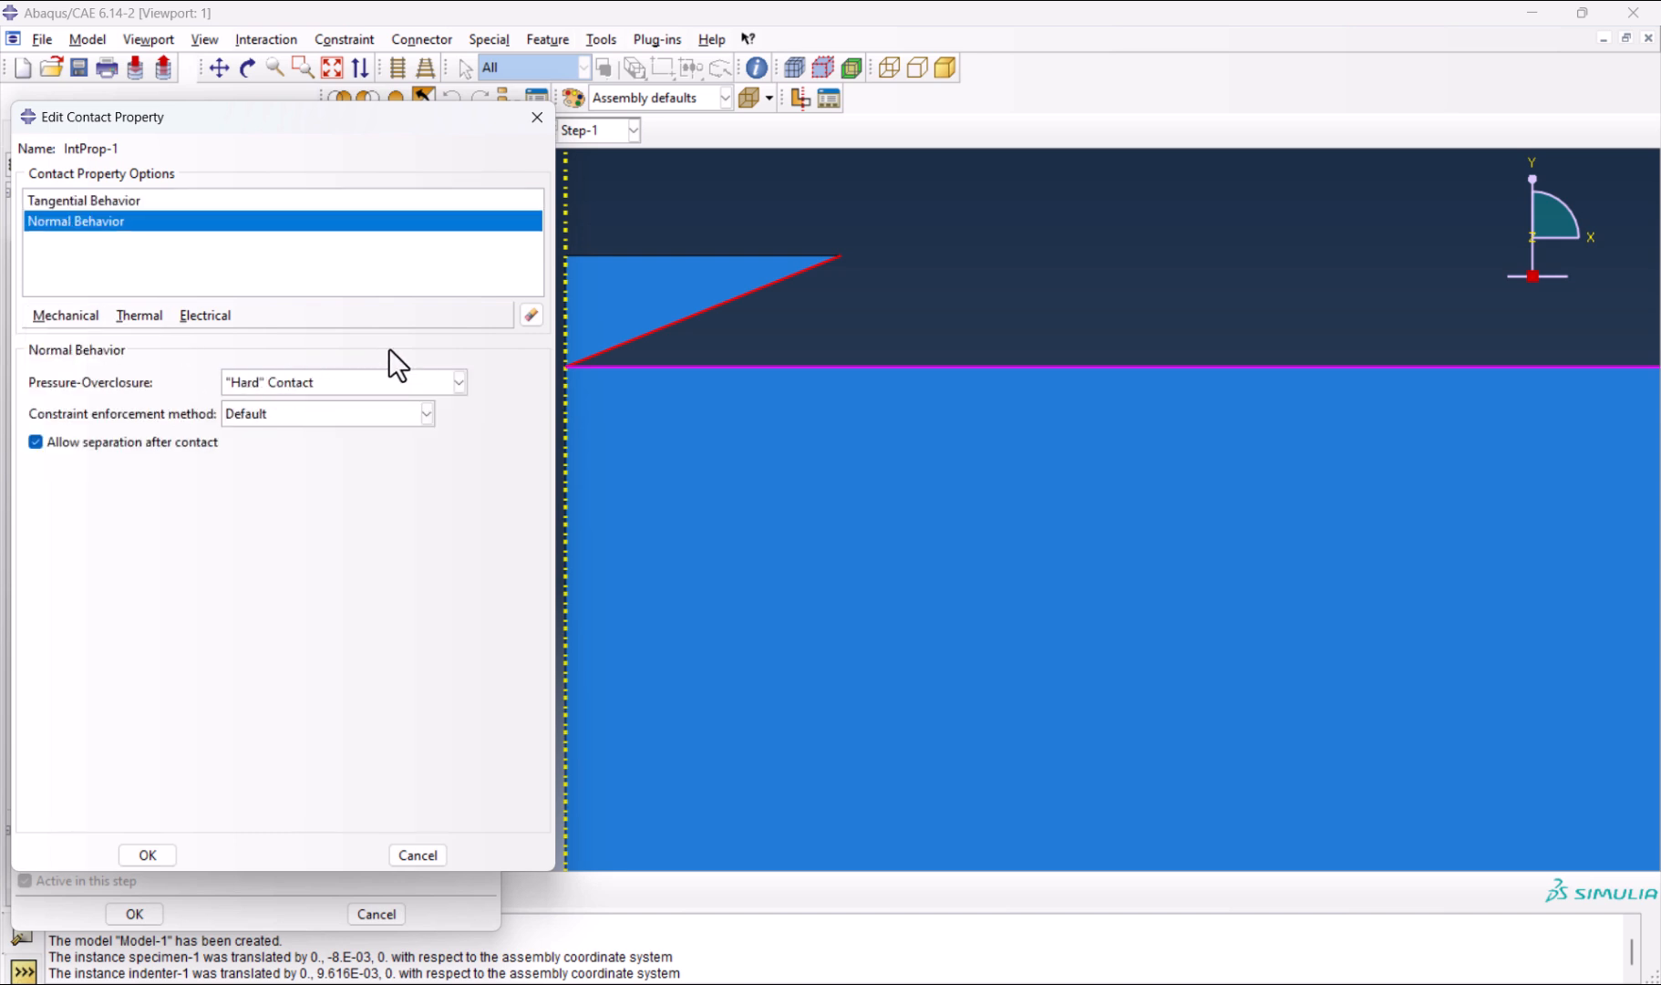
mouse_move(279, 852)
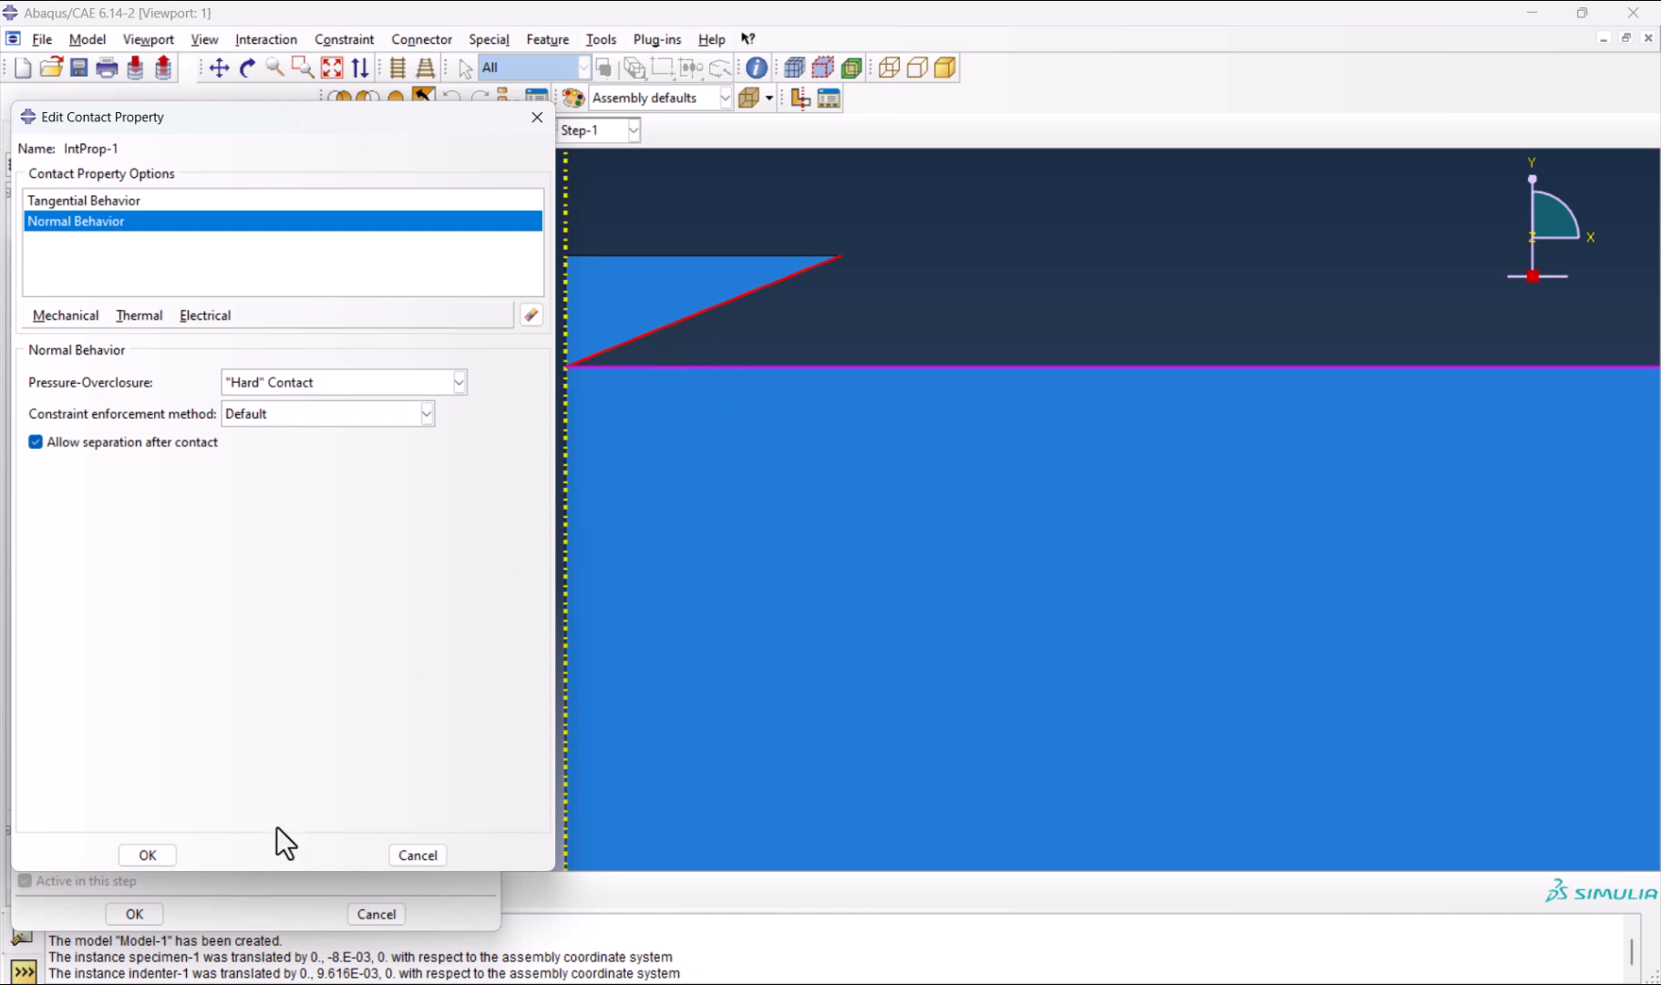
left_click(146, 855)
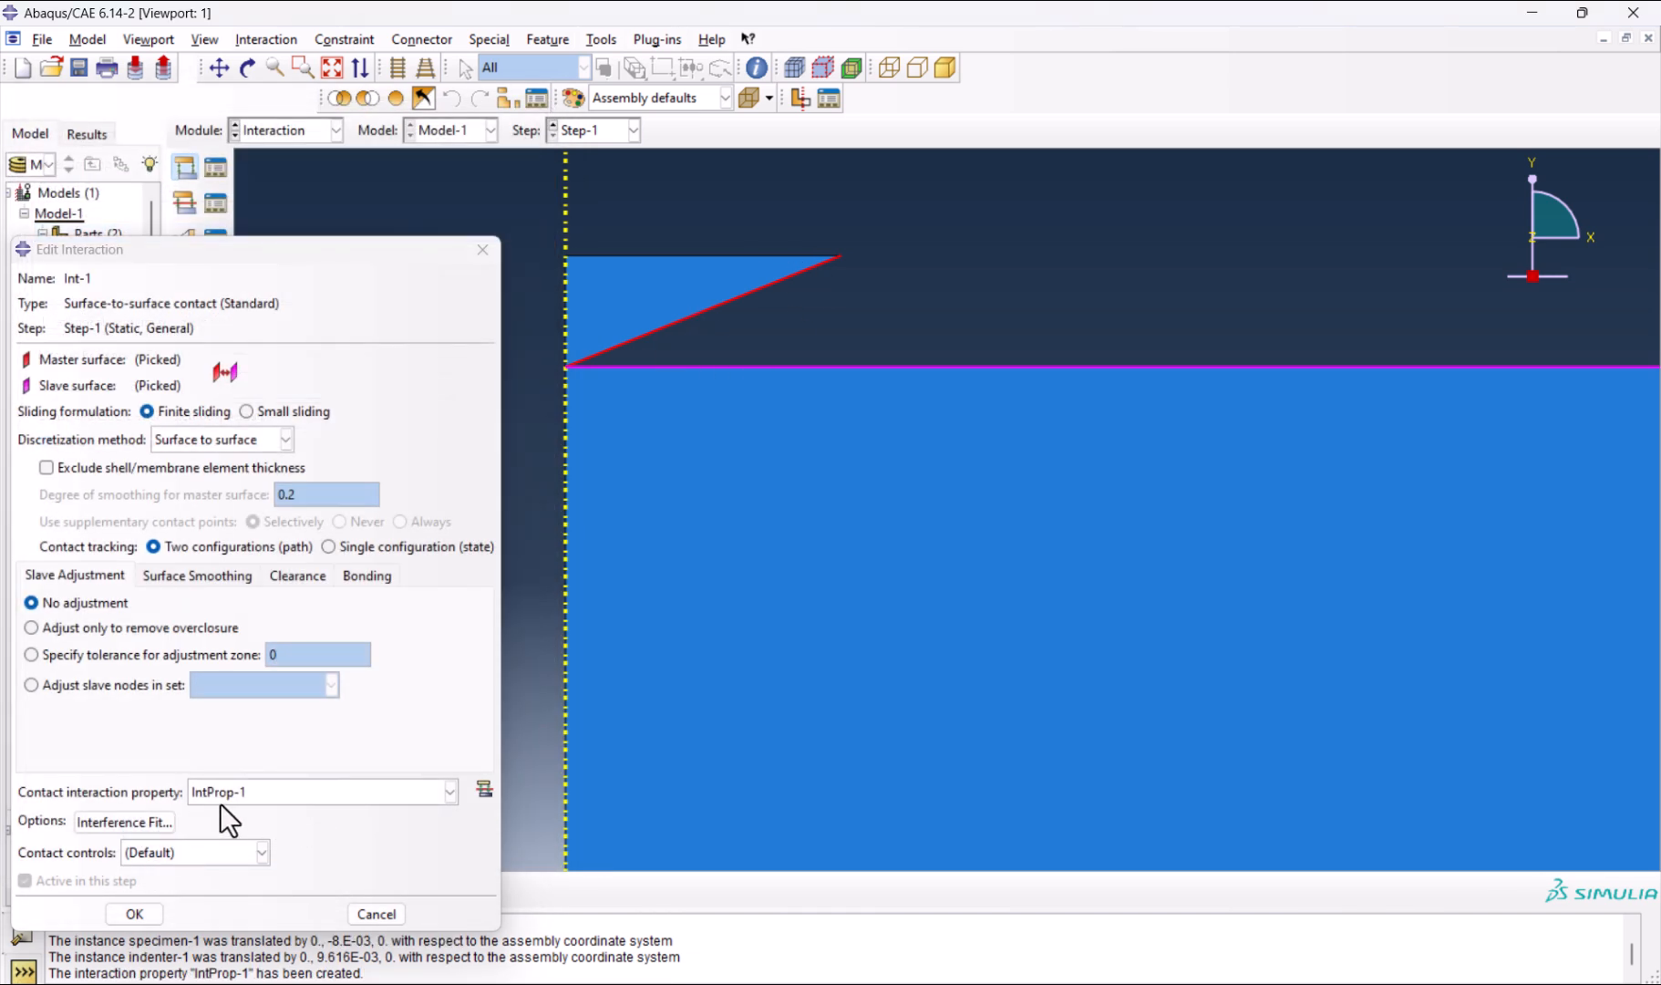
Confirm interaction Int-1 between indenter and specimen using IntProp-1.
left_click(133, 914)
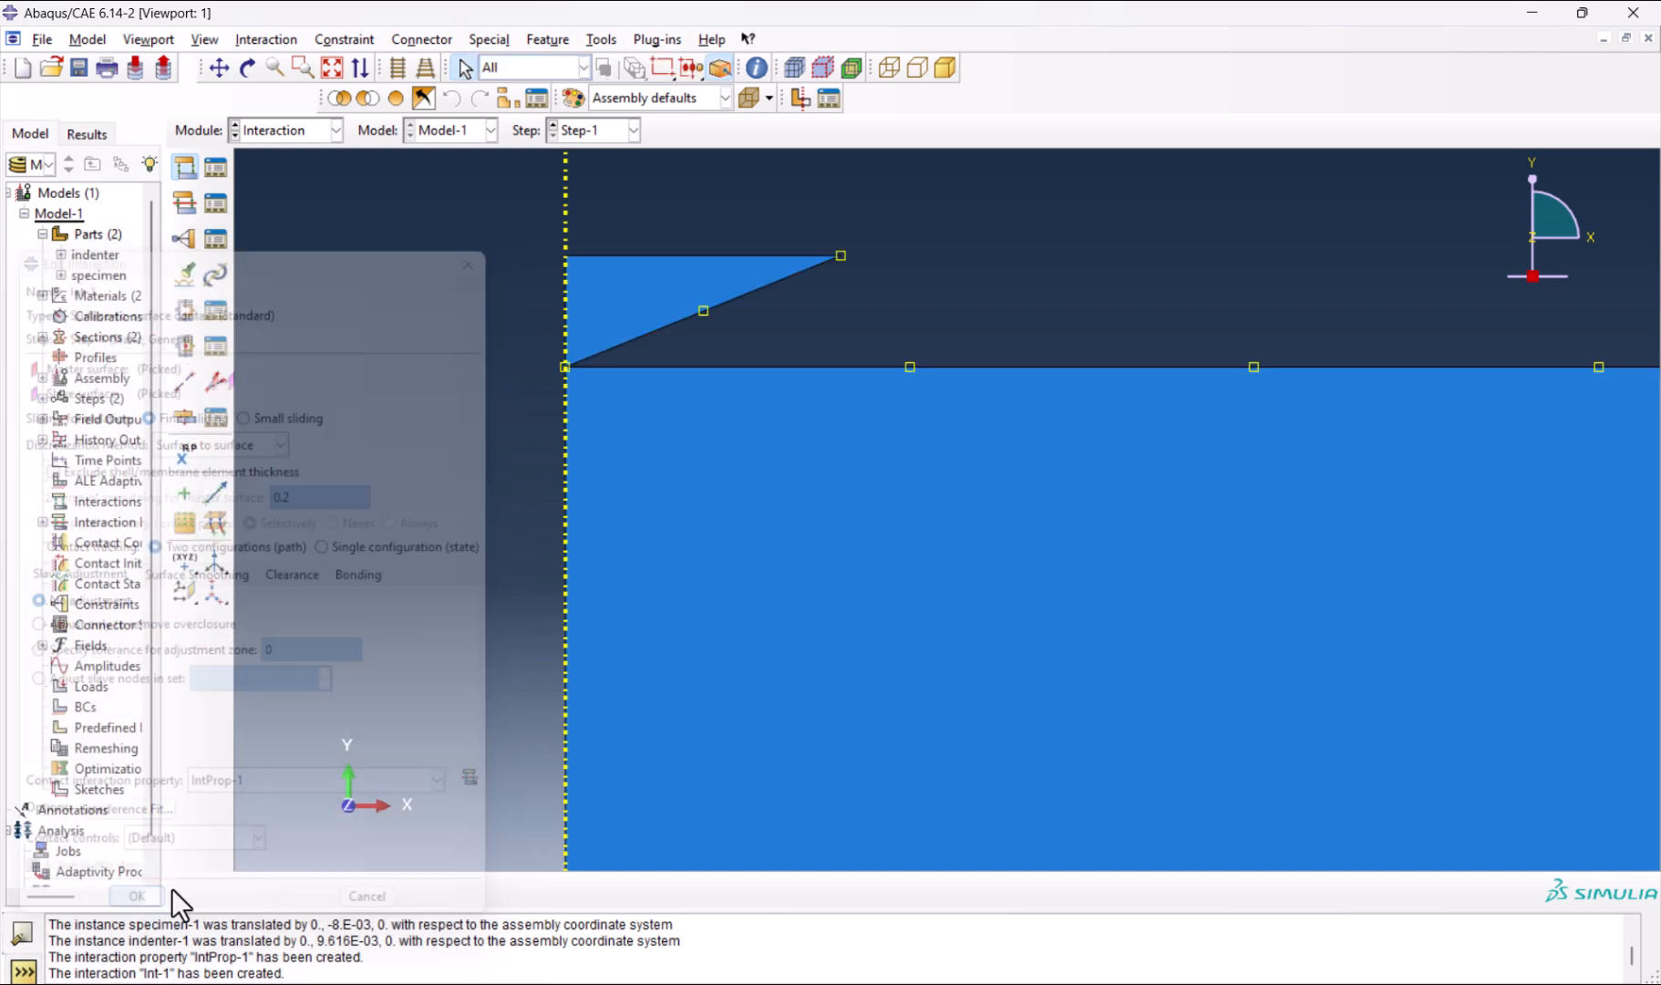
left_click(137, 895)
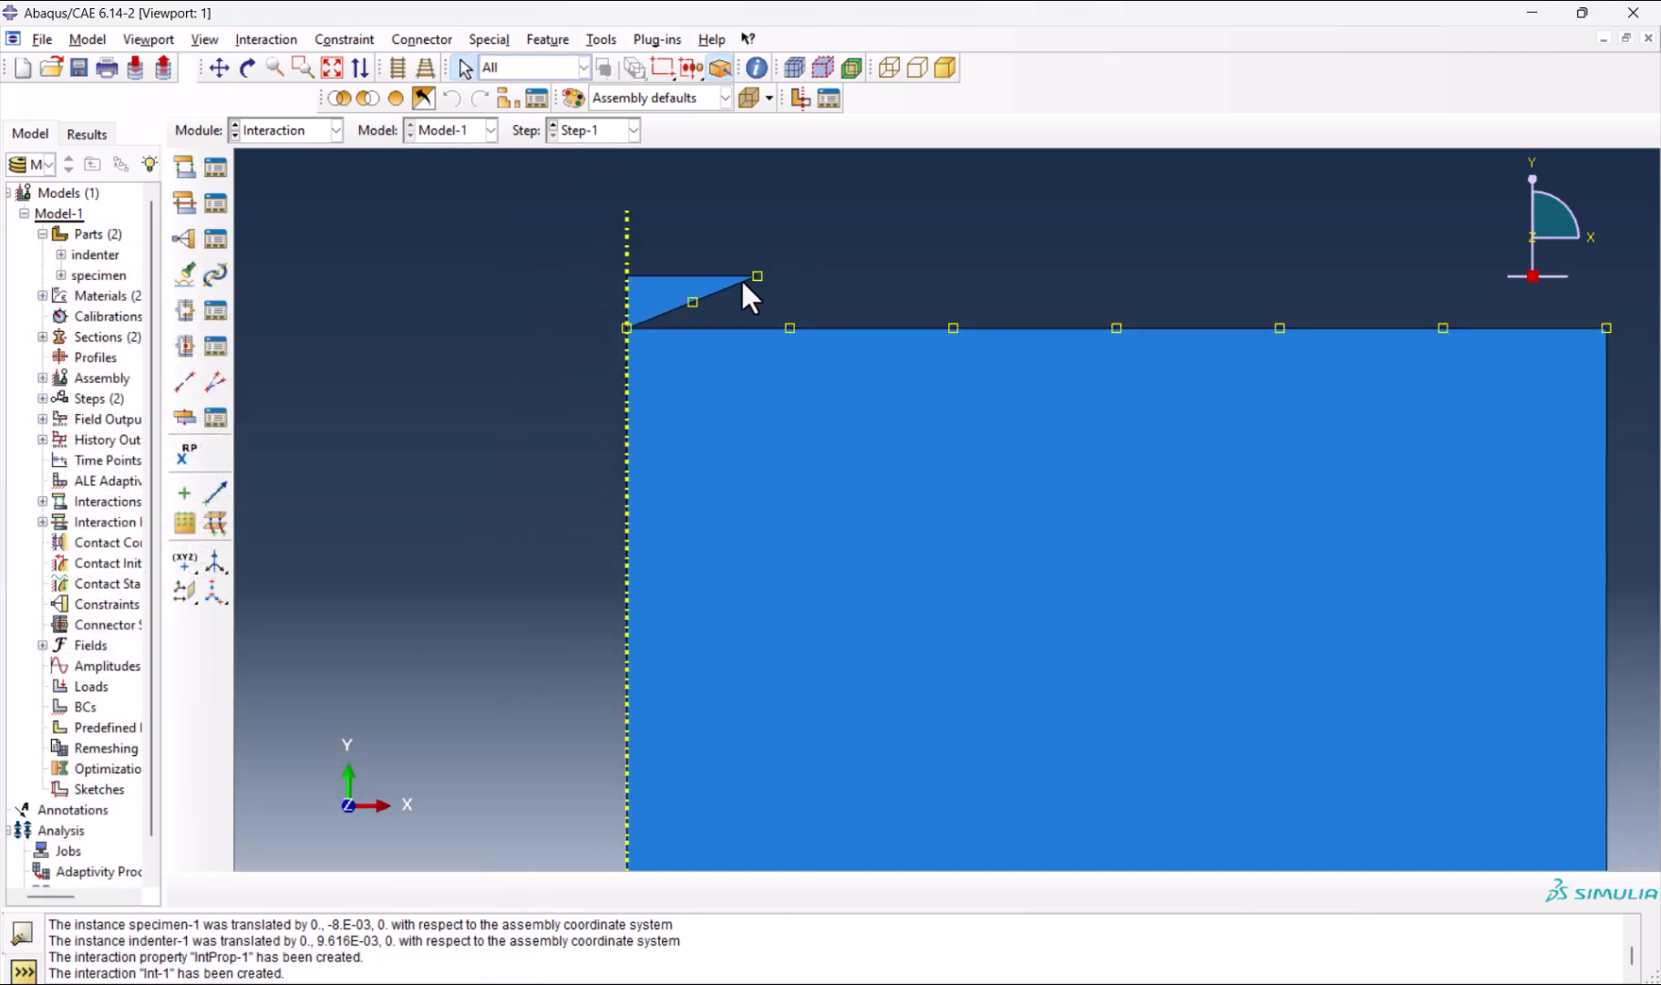
mouse_move(1138, 335)
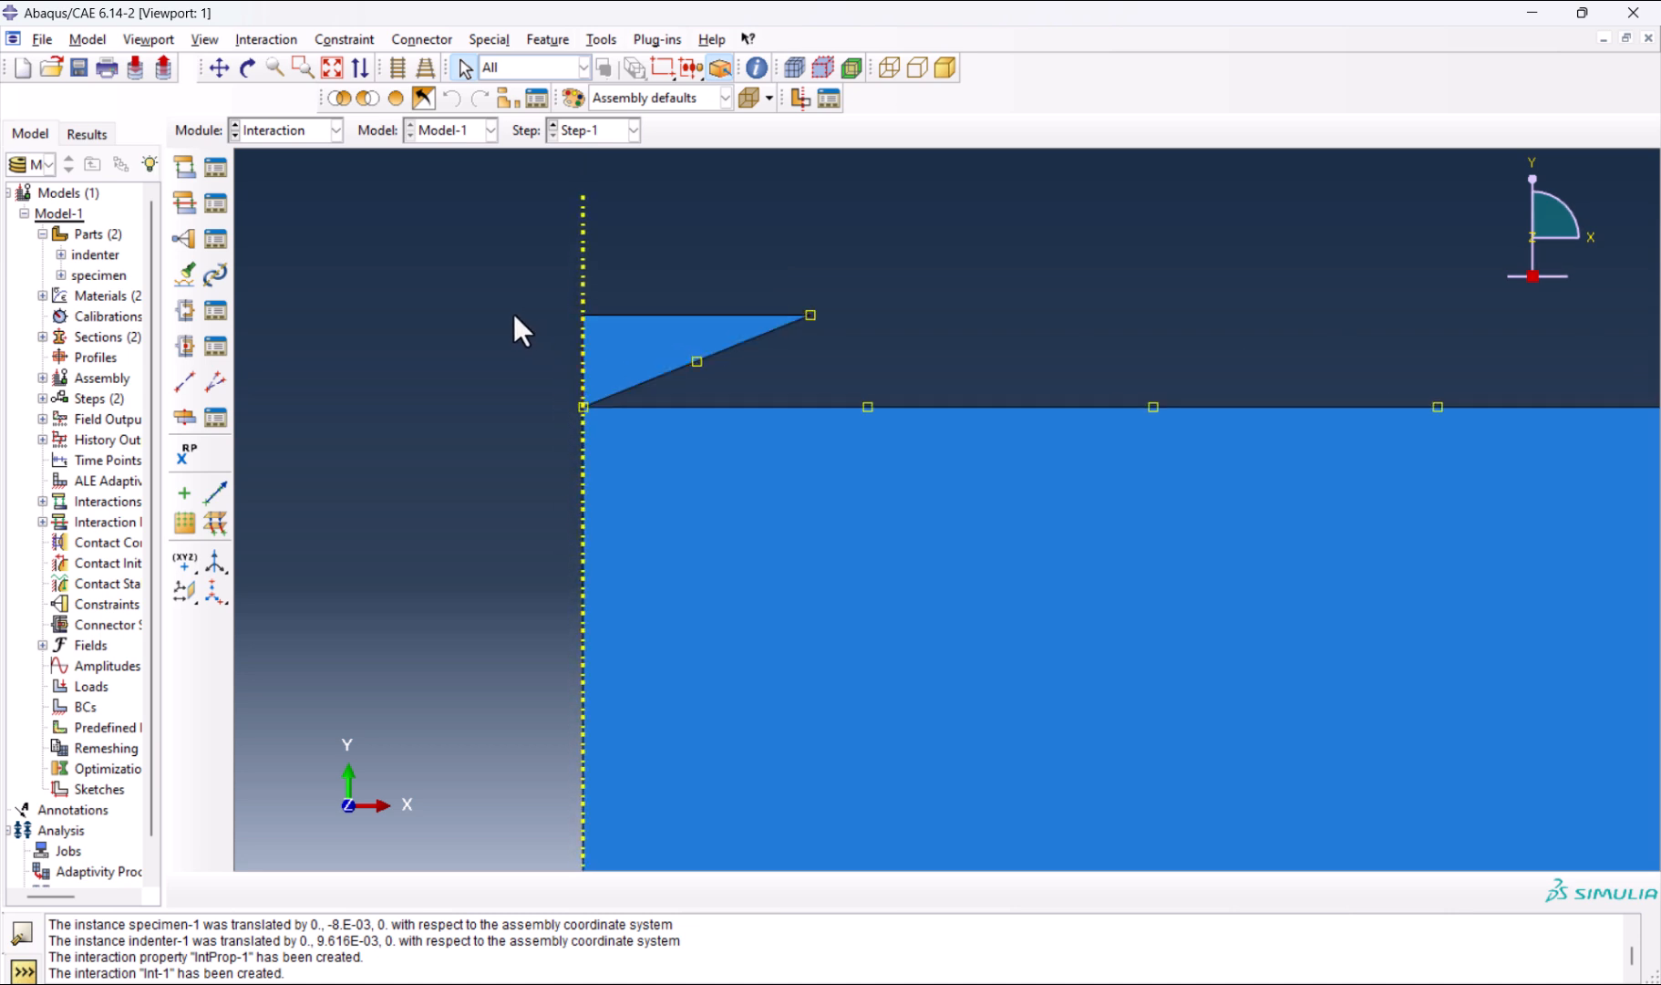
mouse_move(256, 519)
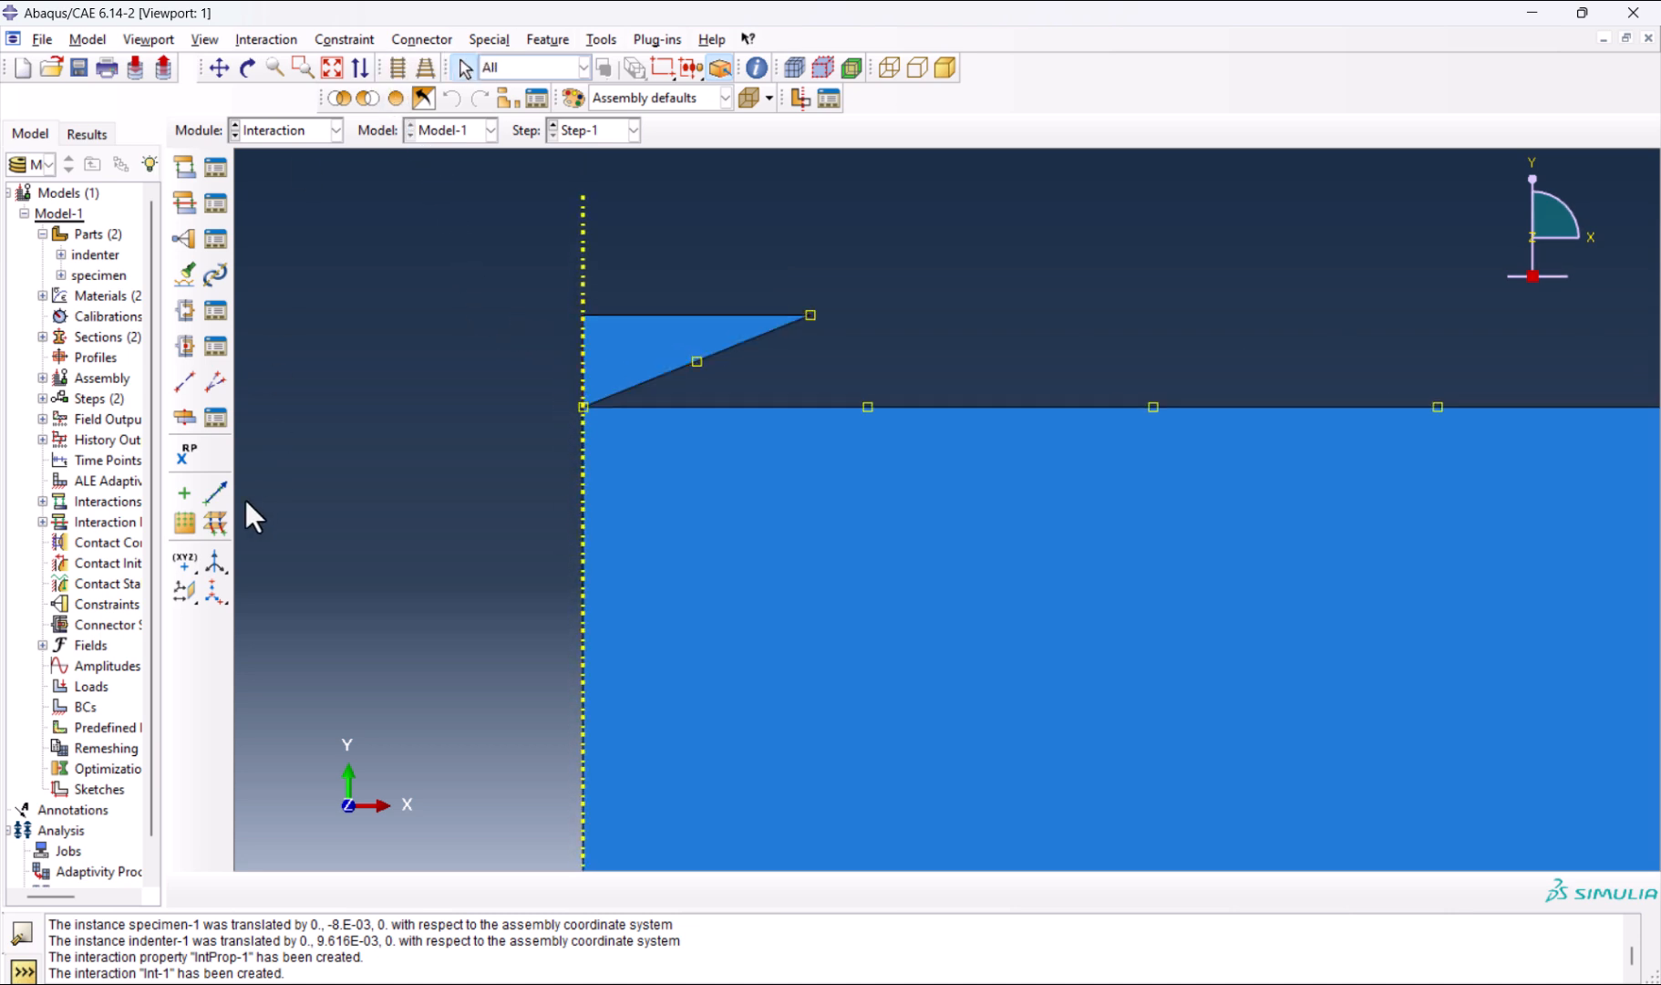
mouse_move(182, 458)
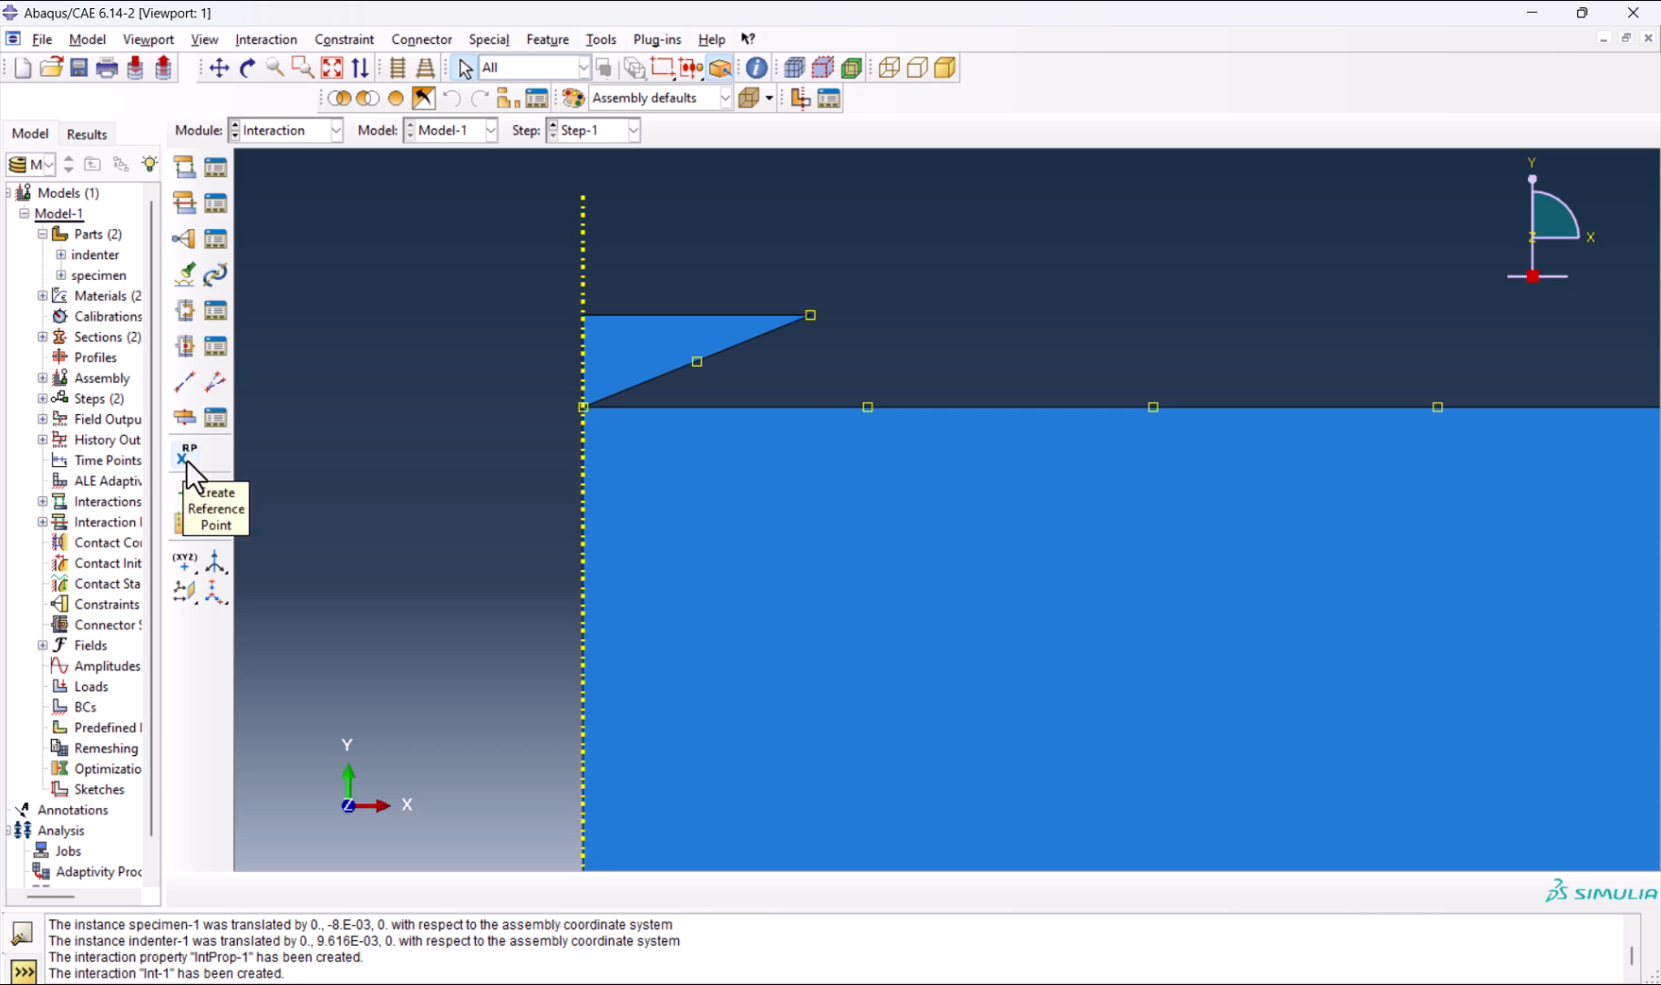
Place reference point RP-1 at the indenter's top corner on the symmetry axis.
left_click(186, 458)
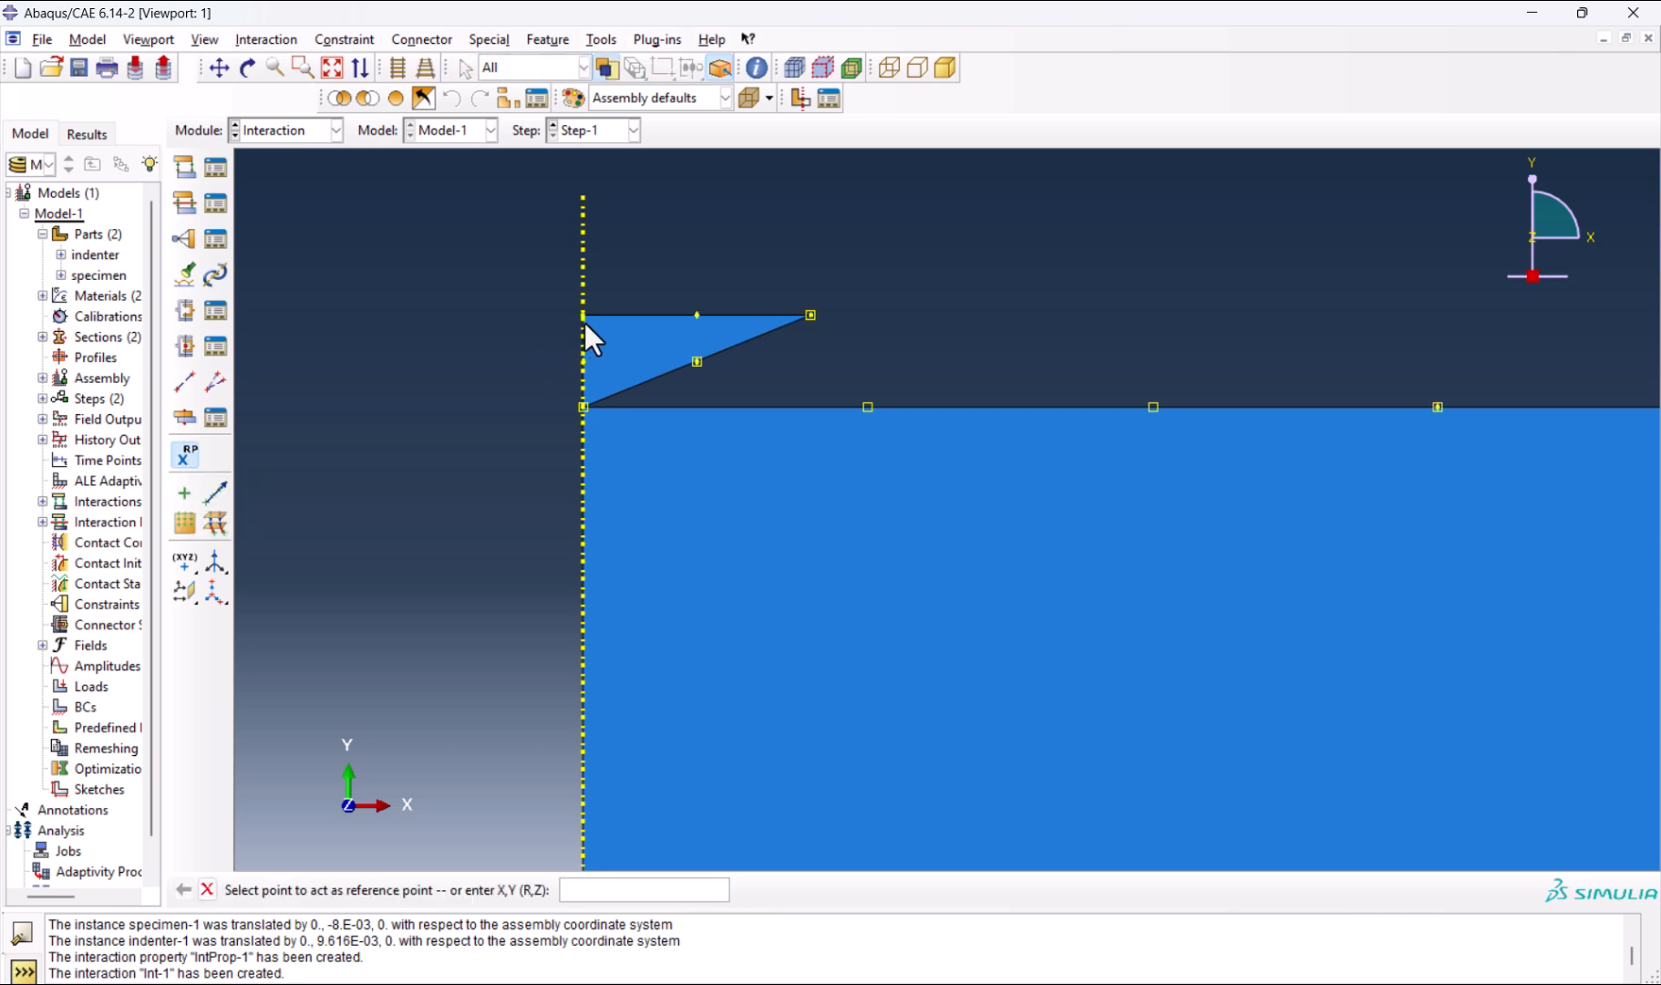
left_click(583, 315)
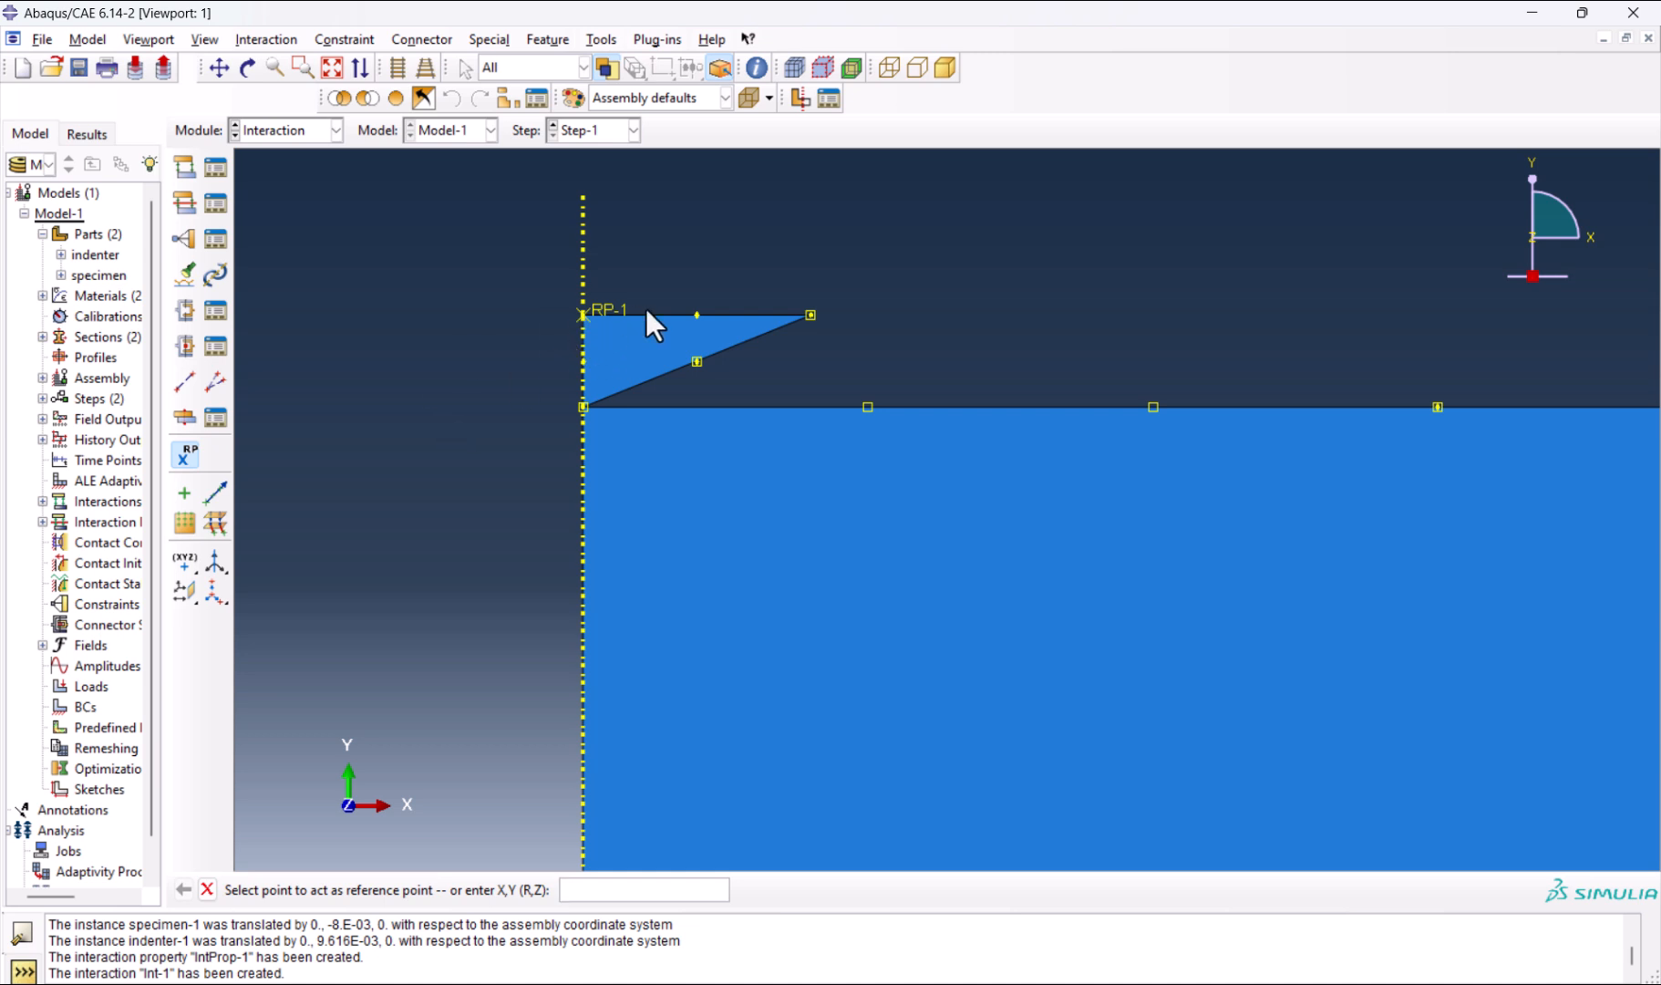
mouse_move(264, 315)
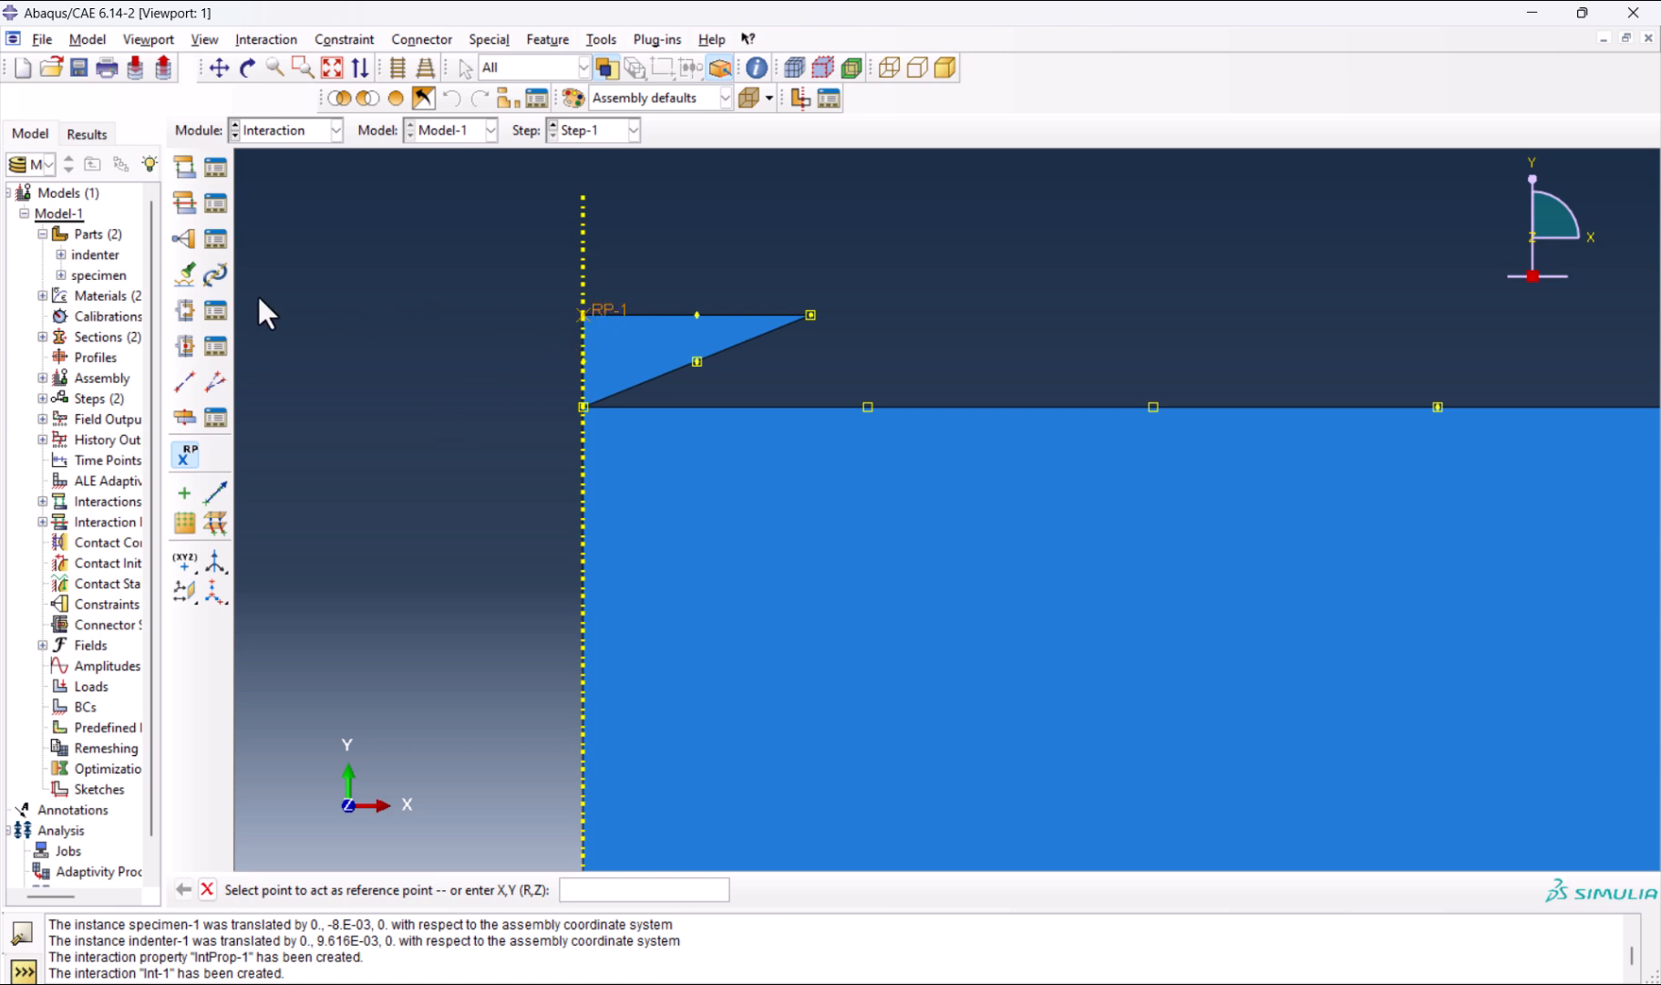
mouse_move(182, 244)
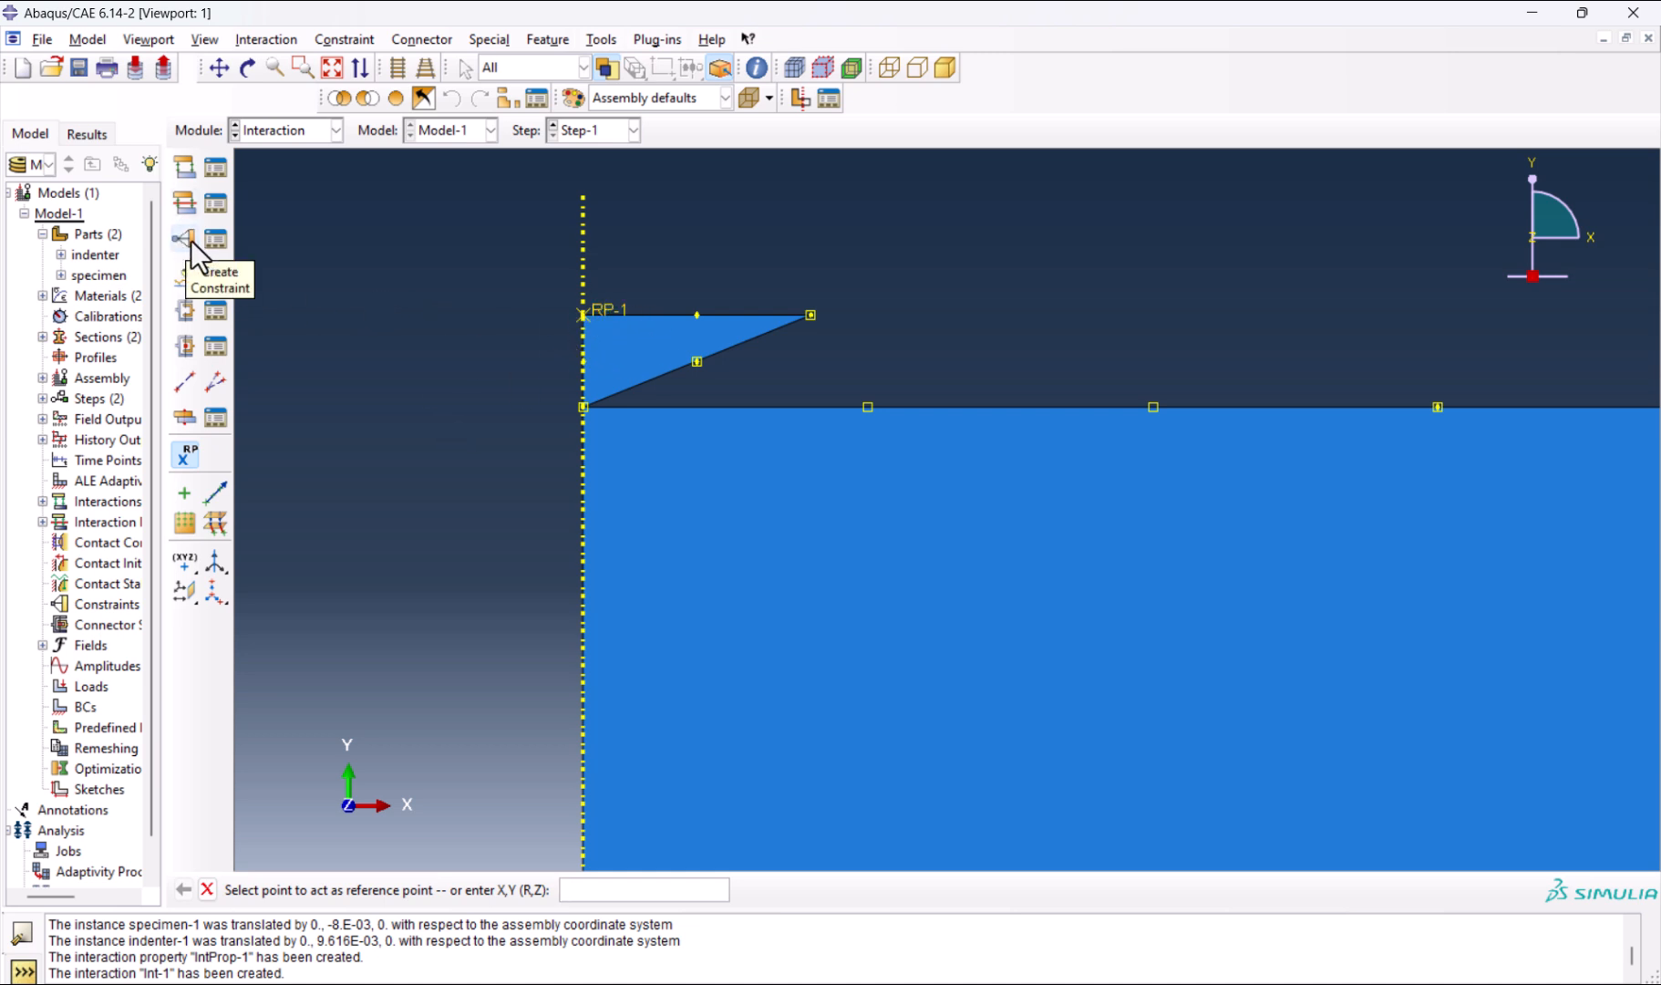
Create a coupling constraint with RP-1 as control point and the indenter as the tied region.
left_click(184, 241)
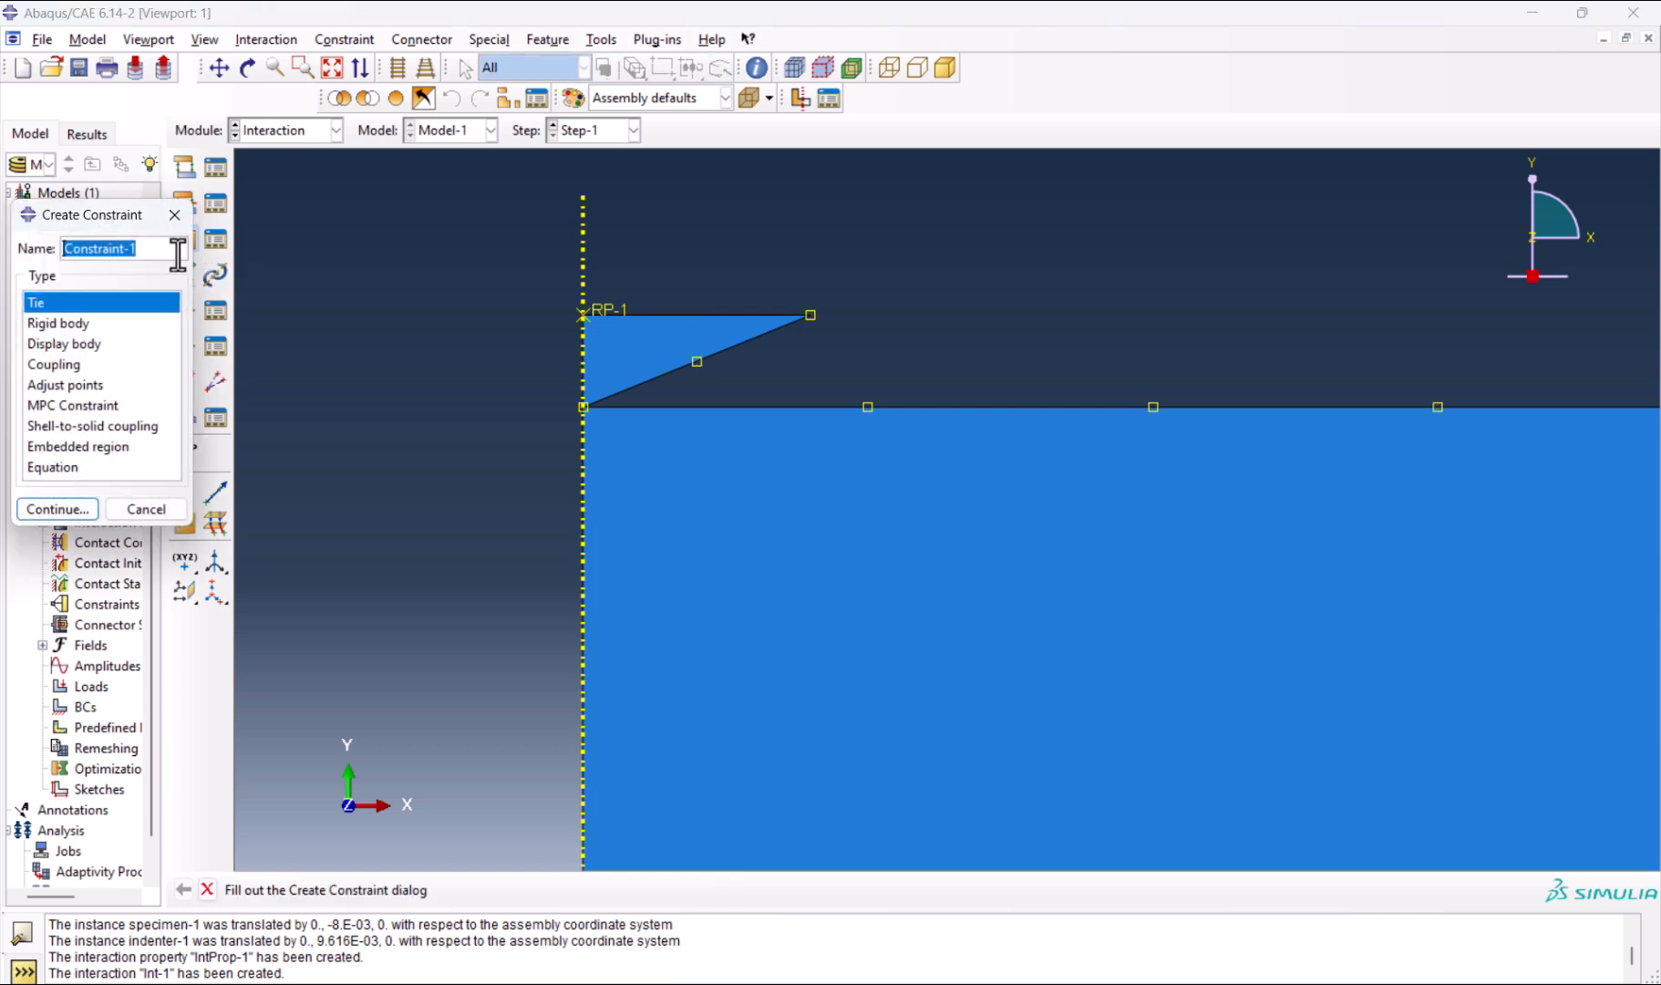
left_click(54, 365)
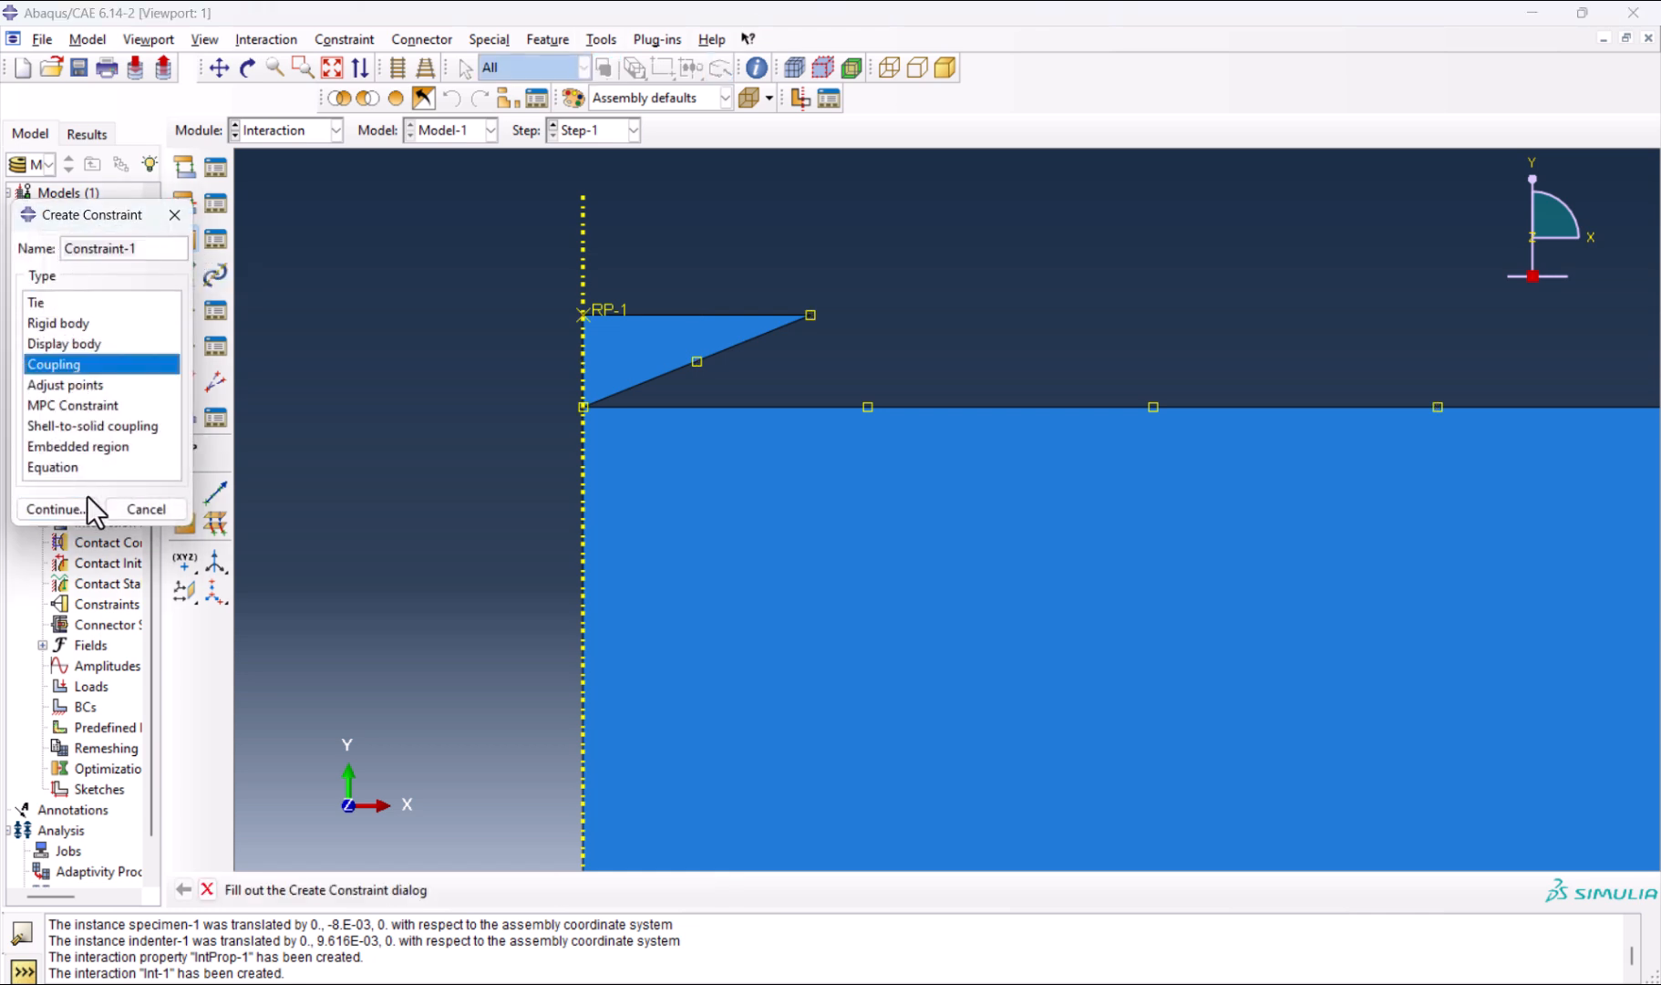
left_click(54, 509)
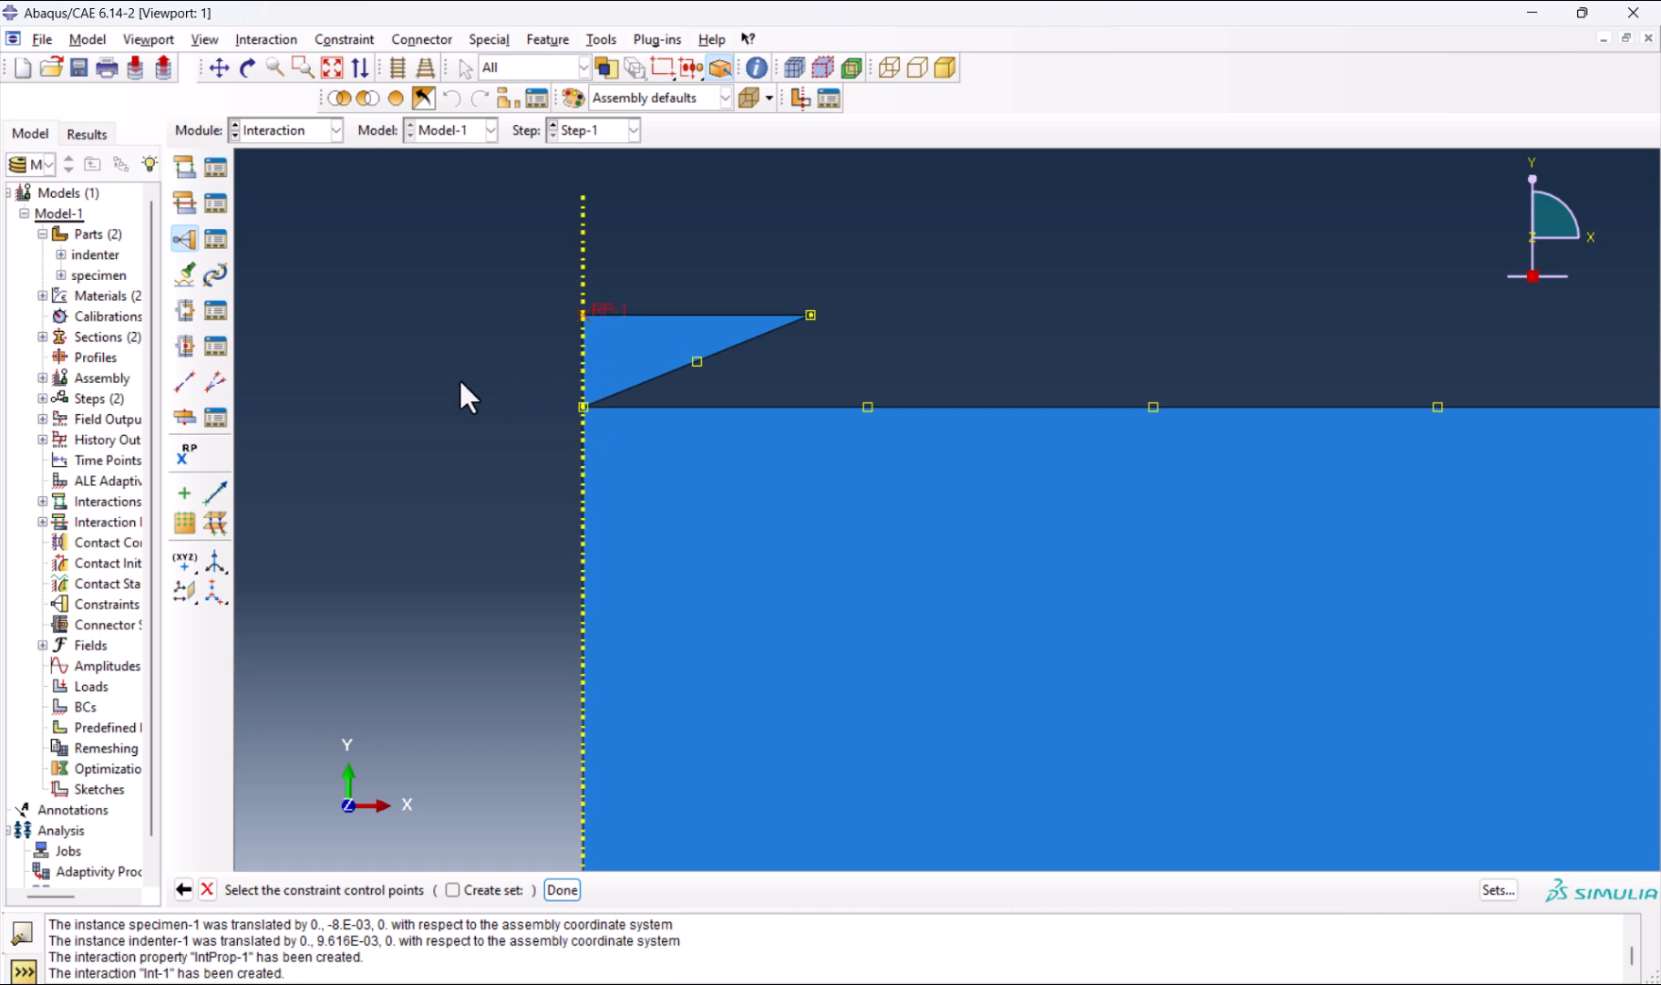
left_click(547, 890)
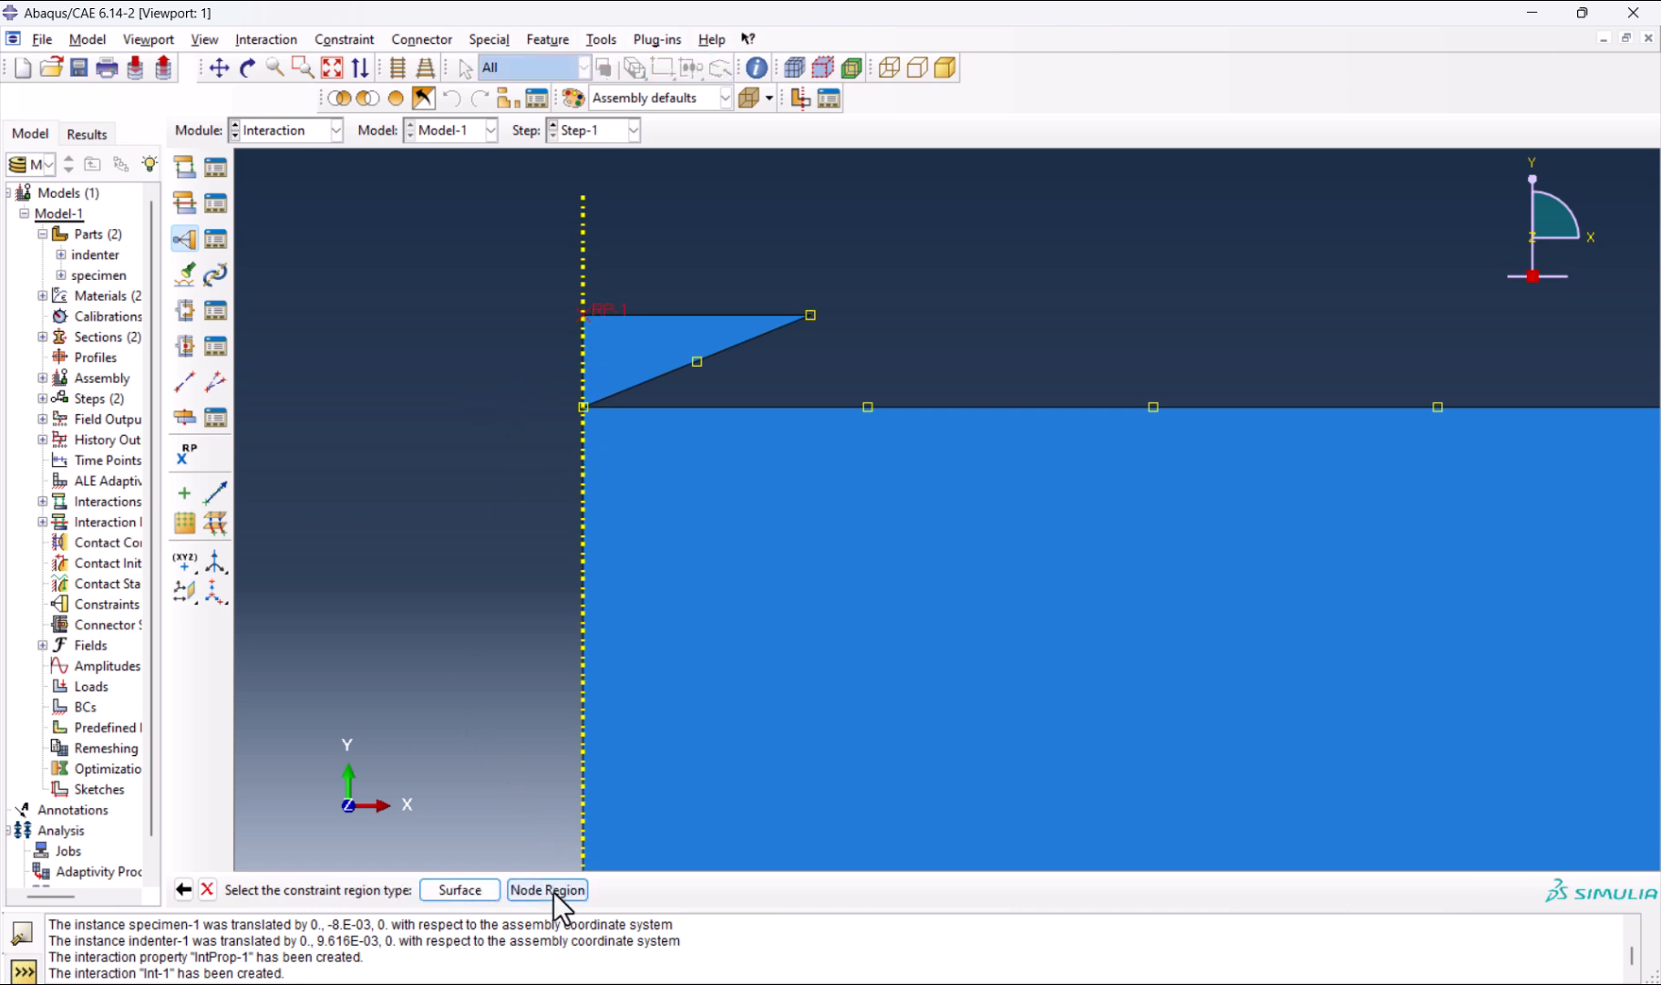
left_click(547, 890)
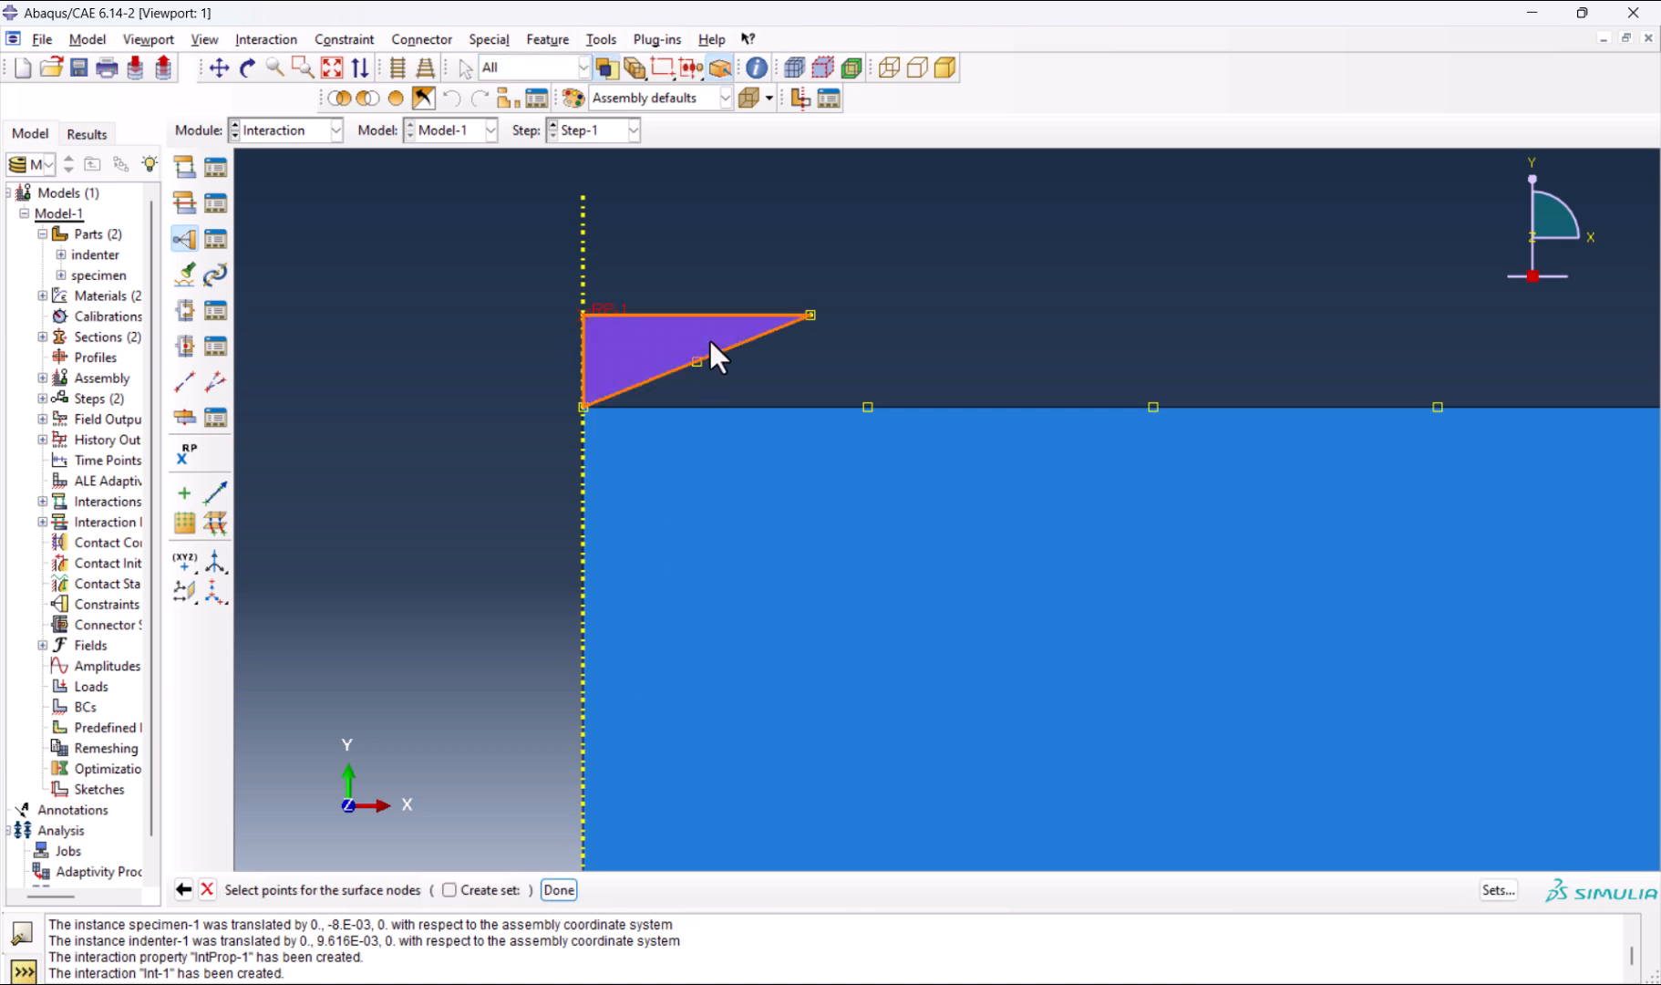
left_click(558, 890)
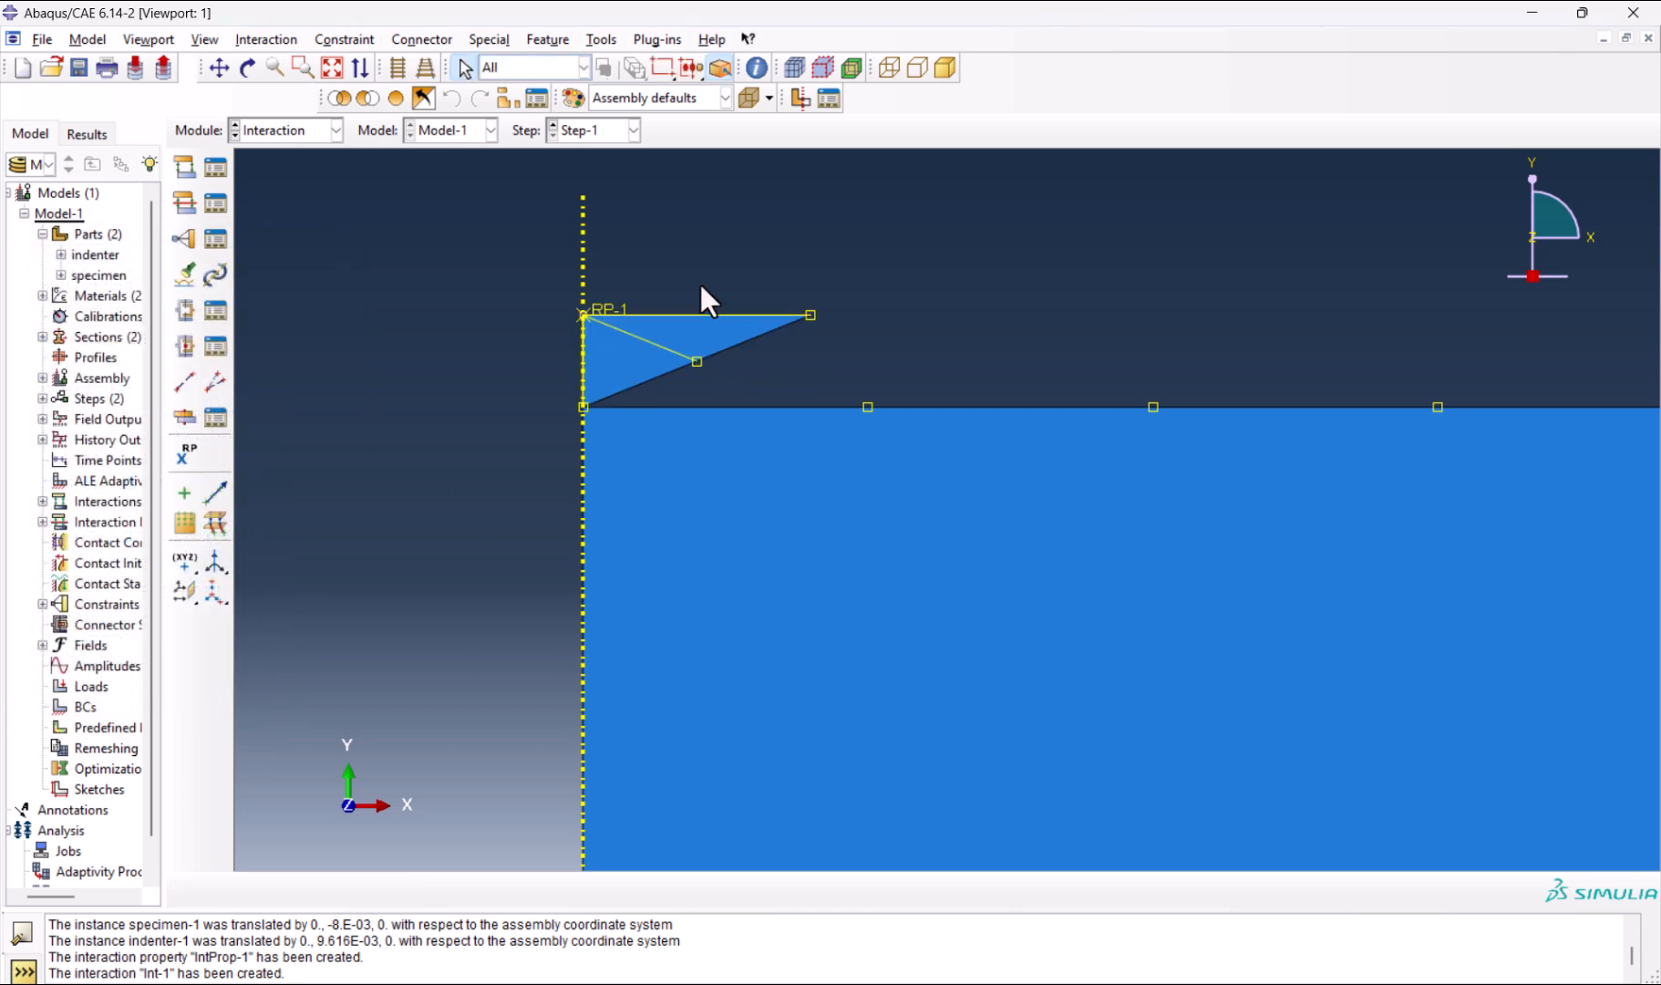
mouse_move(618, 361)
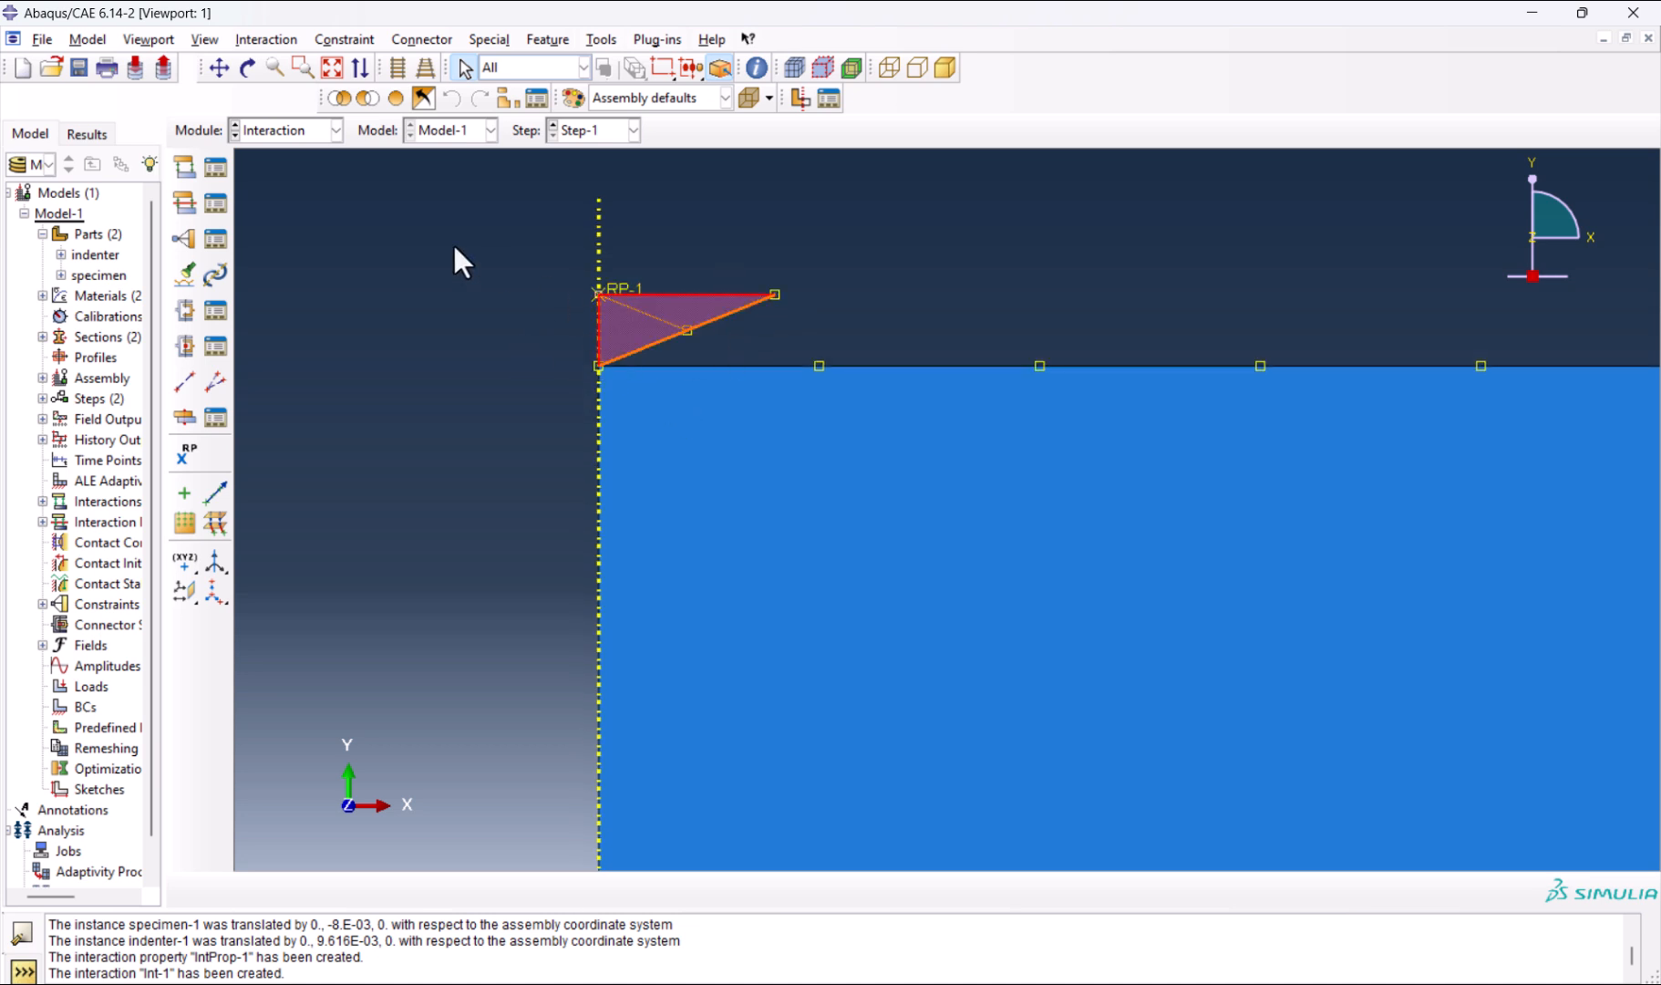
In the Load module, create symmetry condition BC-1 as XSYMM on the specimen's axis edge.
left_click(335, 130)
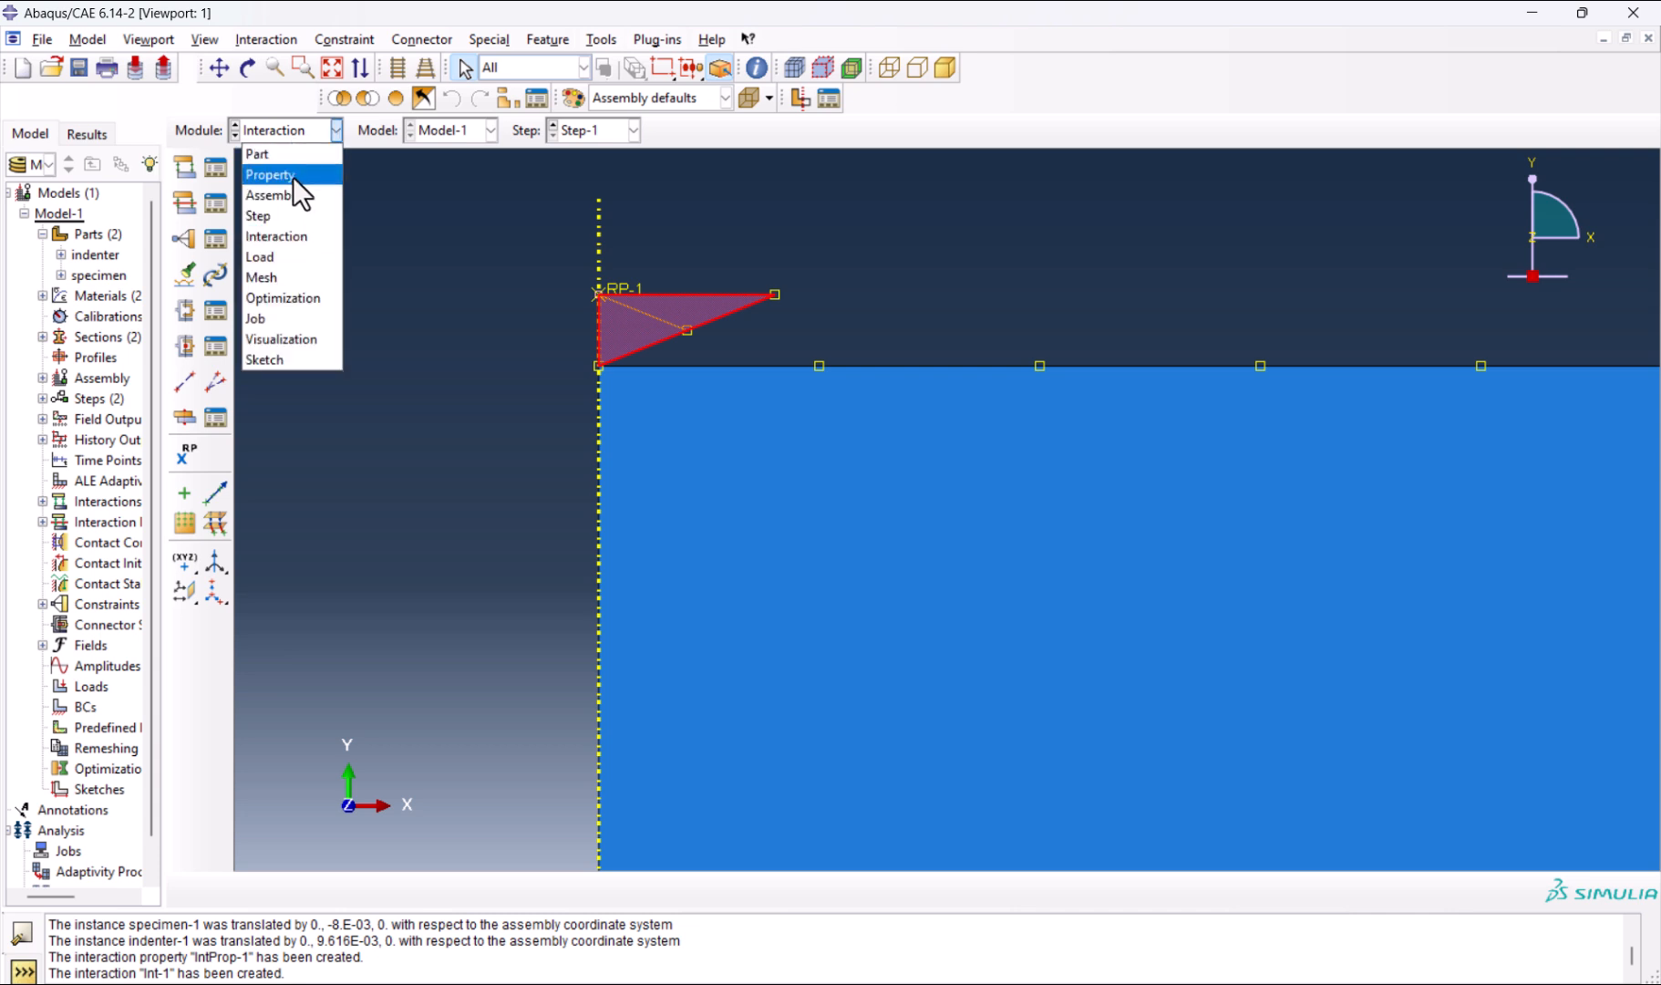
mouse_move(259, 257)
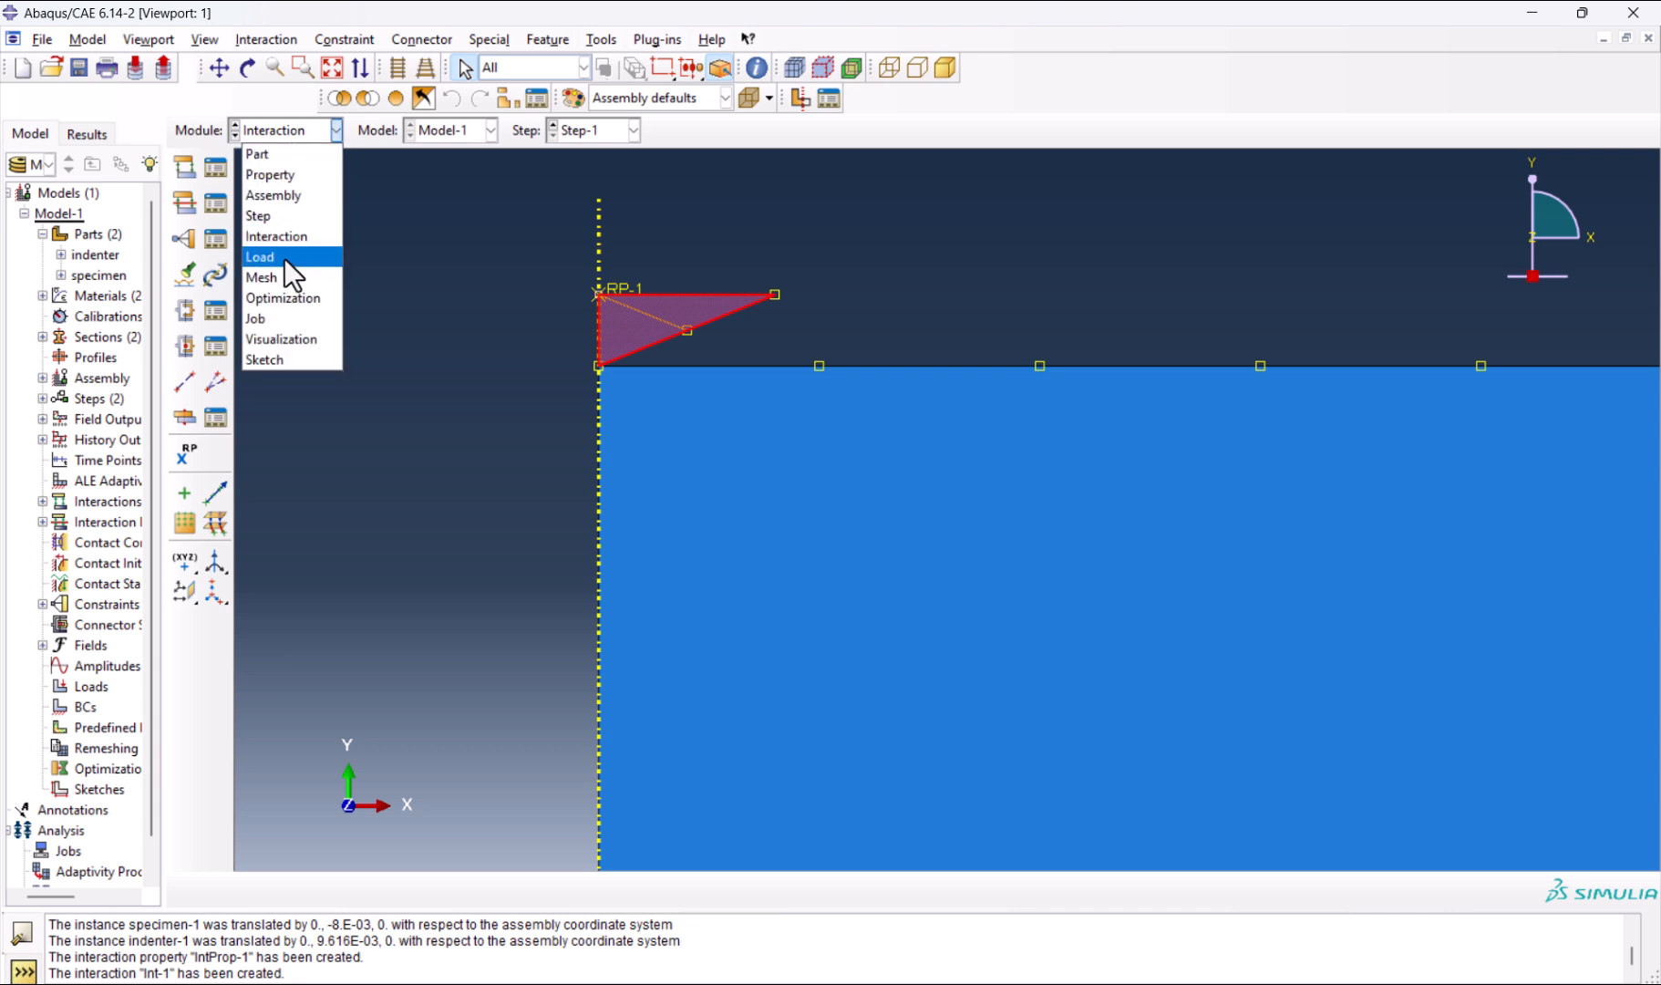
left_click(259, 258)
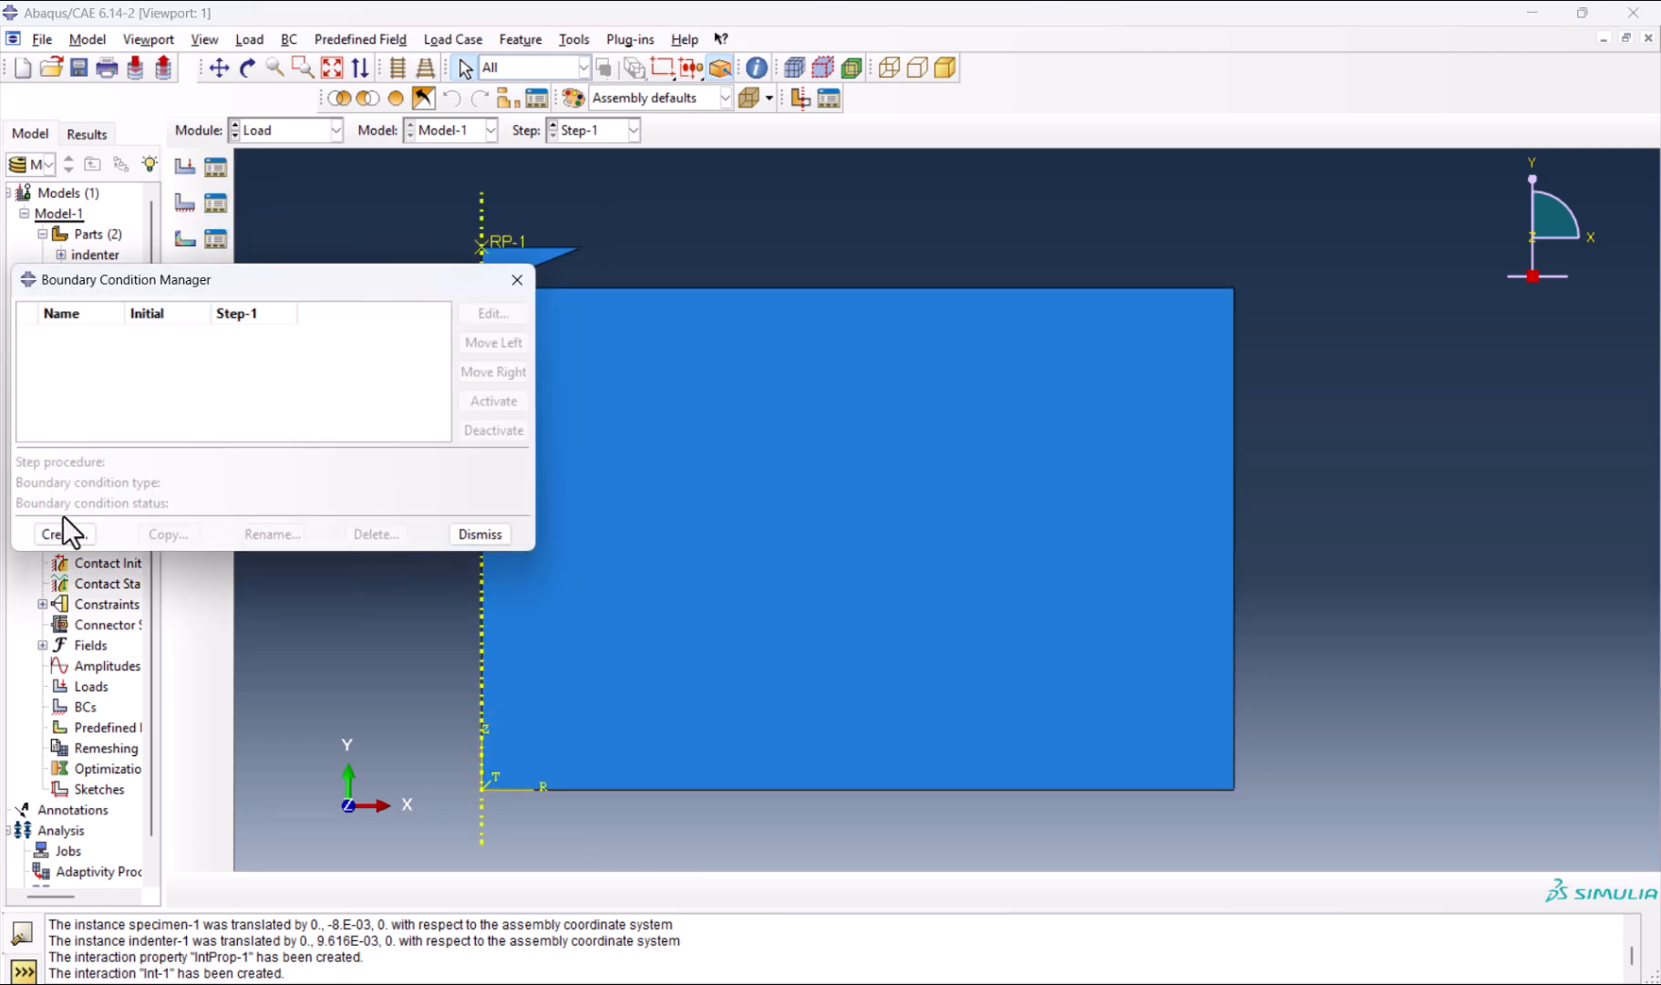
left_click(53, 534)
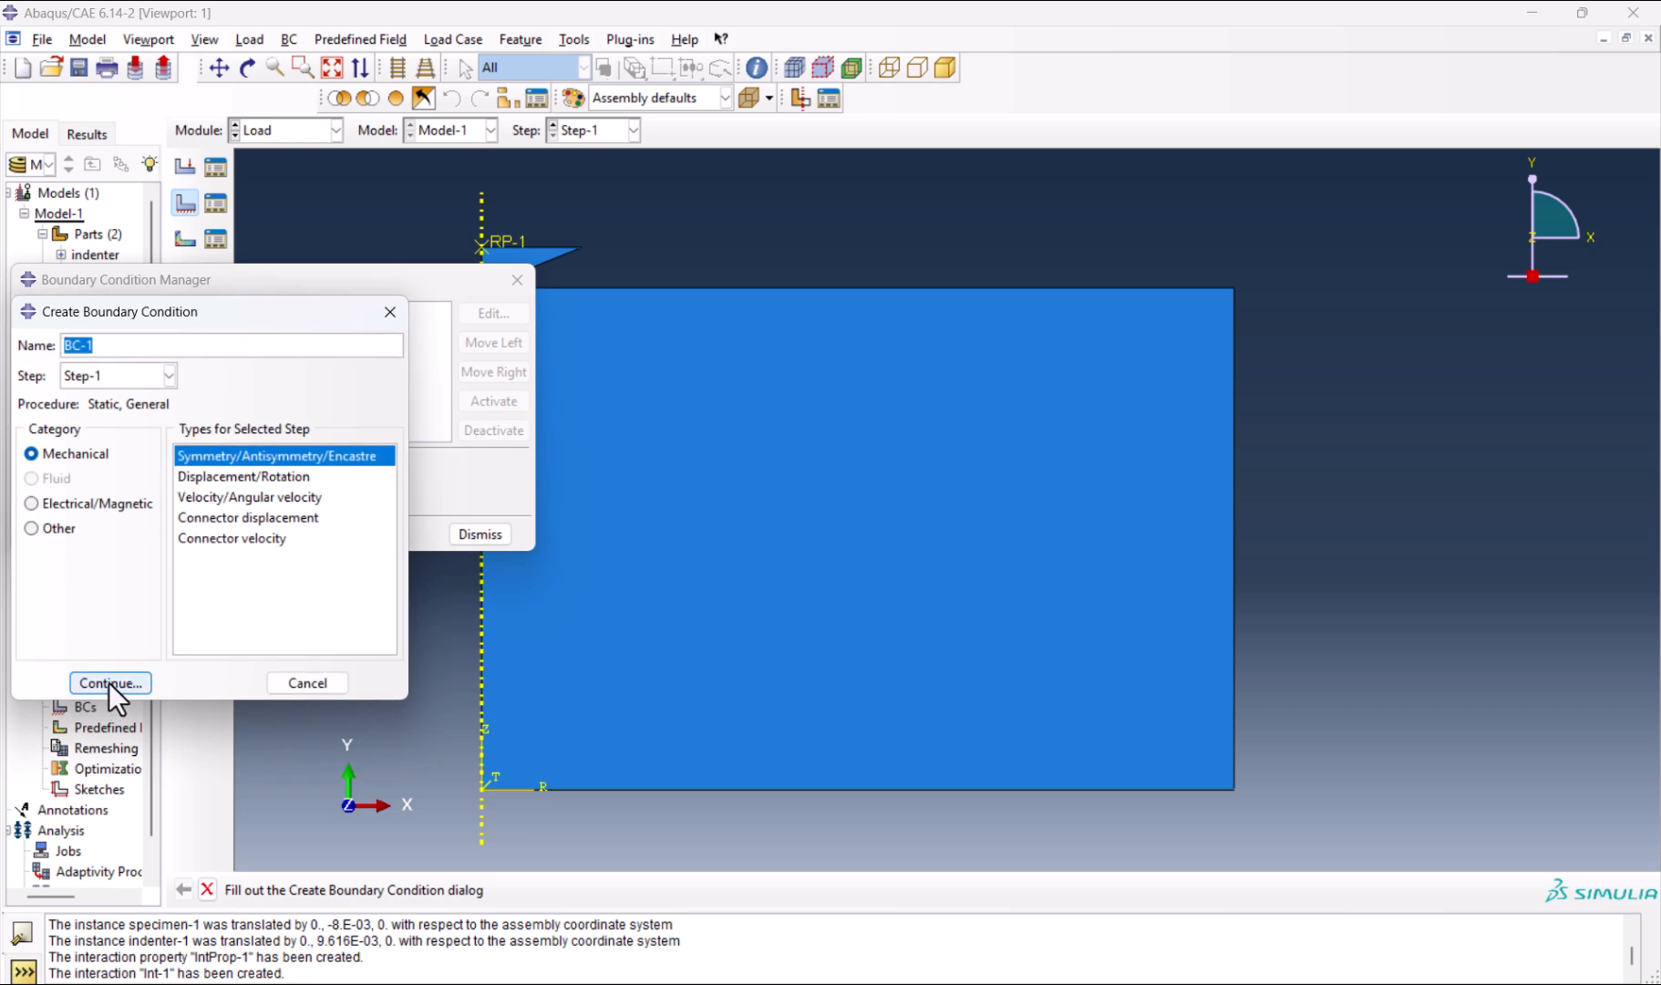
left_click(110, 682)
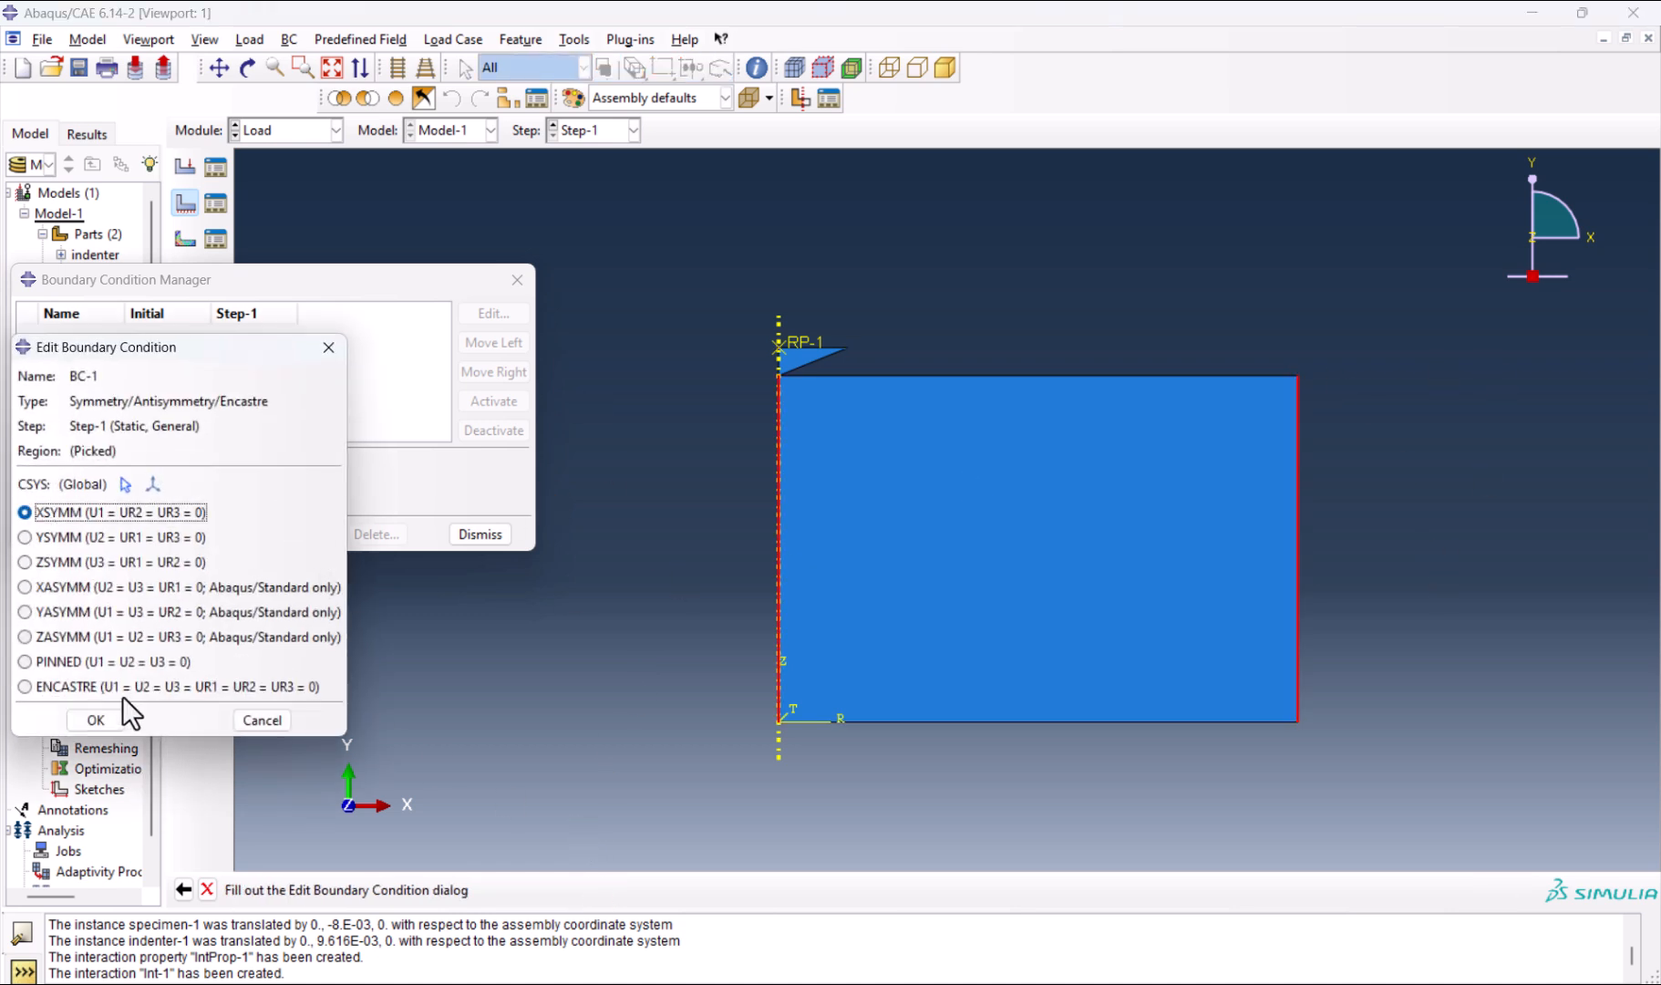
left_click(95, 720)
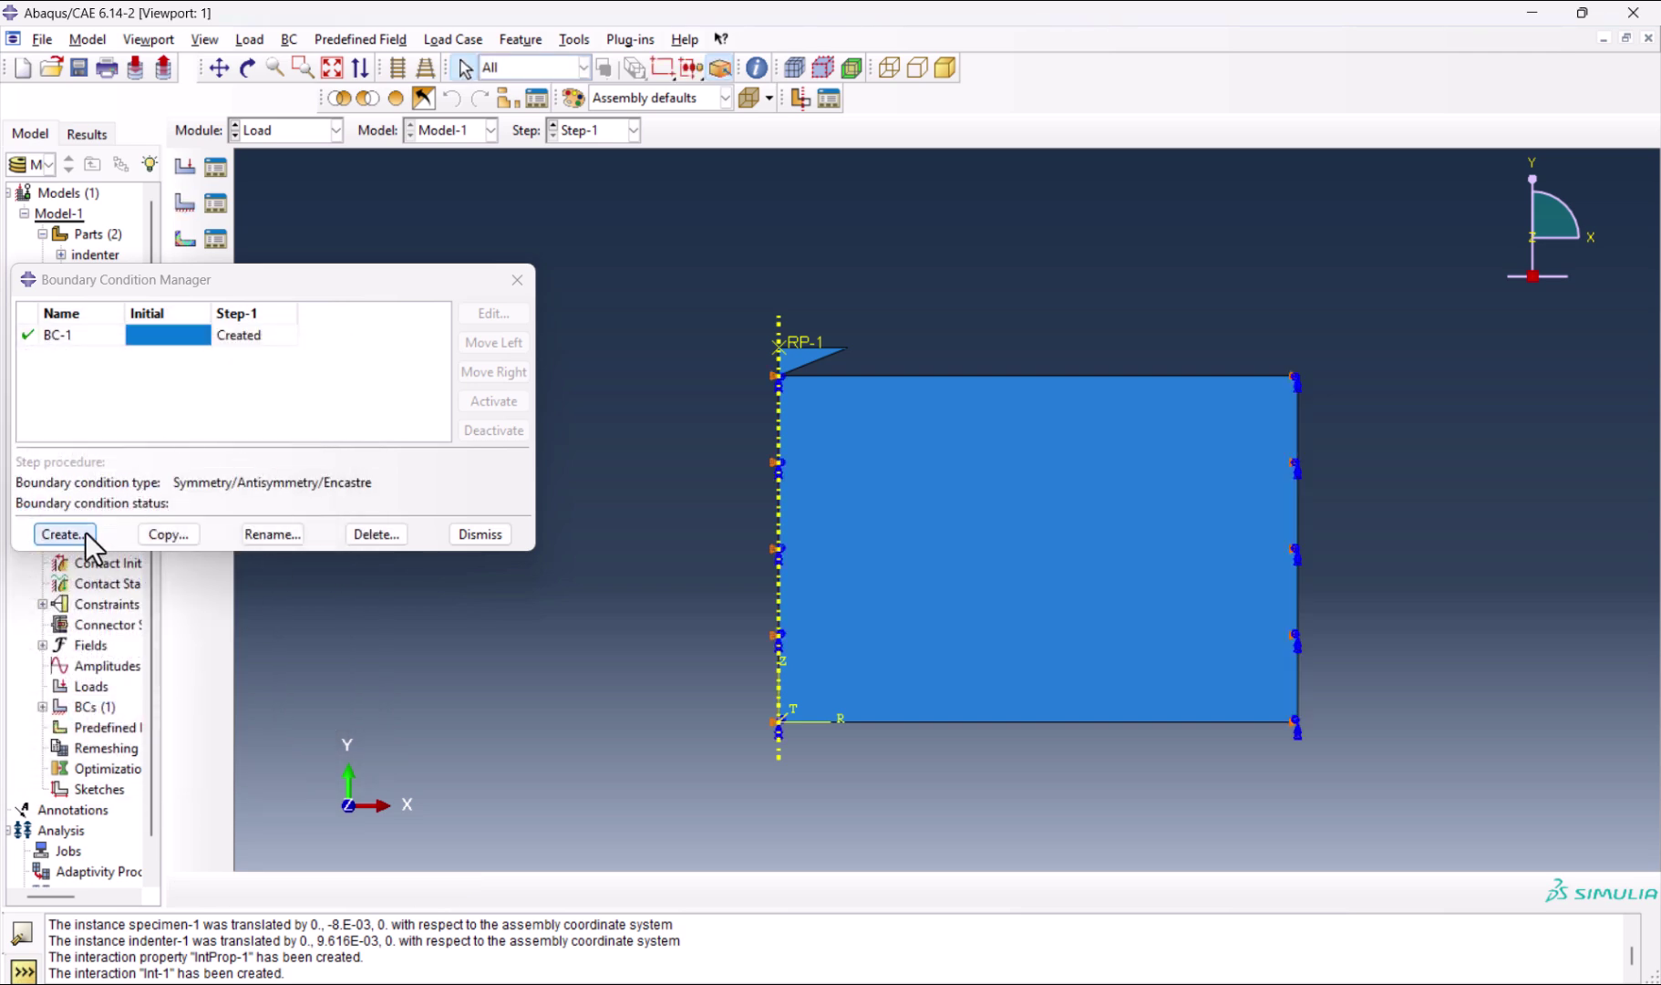
Create symmetry condition BC-2 as YSYMM on the specimen's bottom edge.
left_click(62, 535)
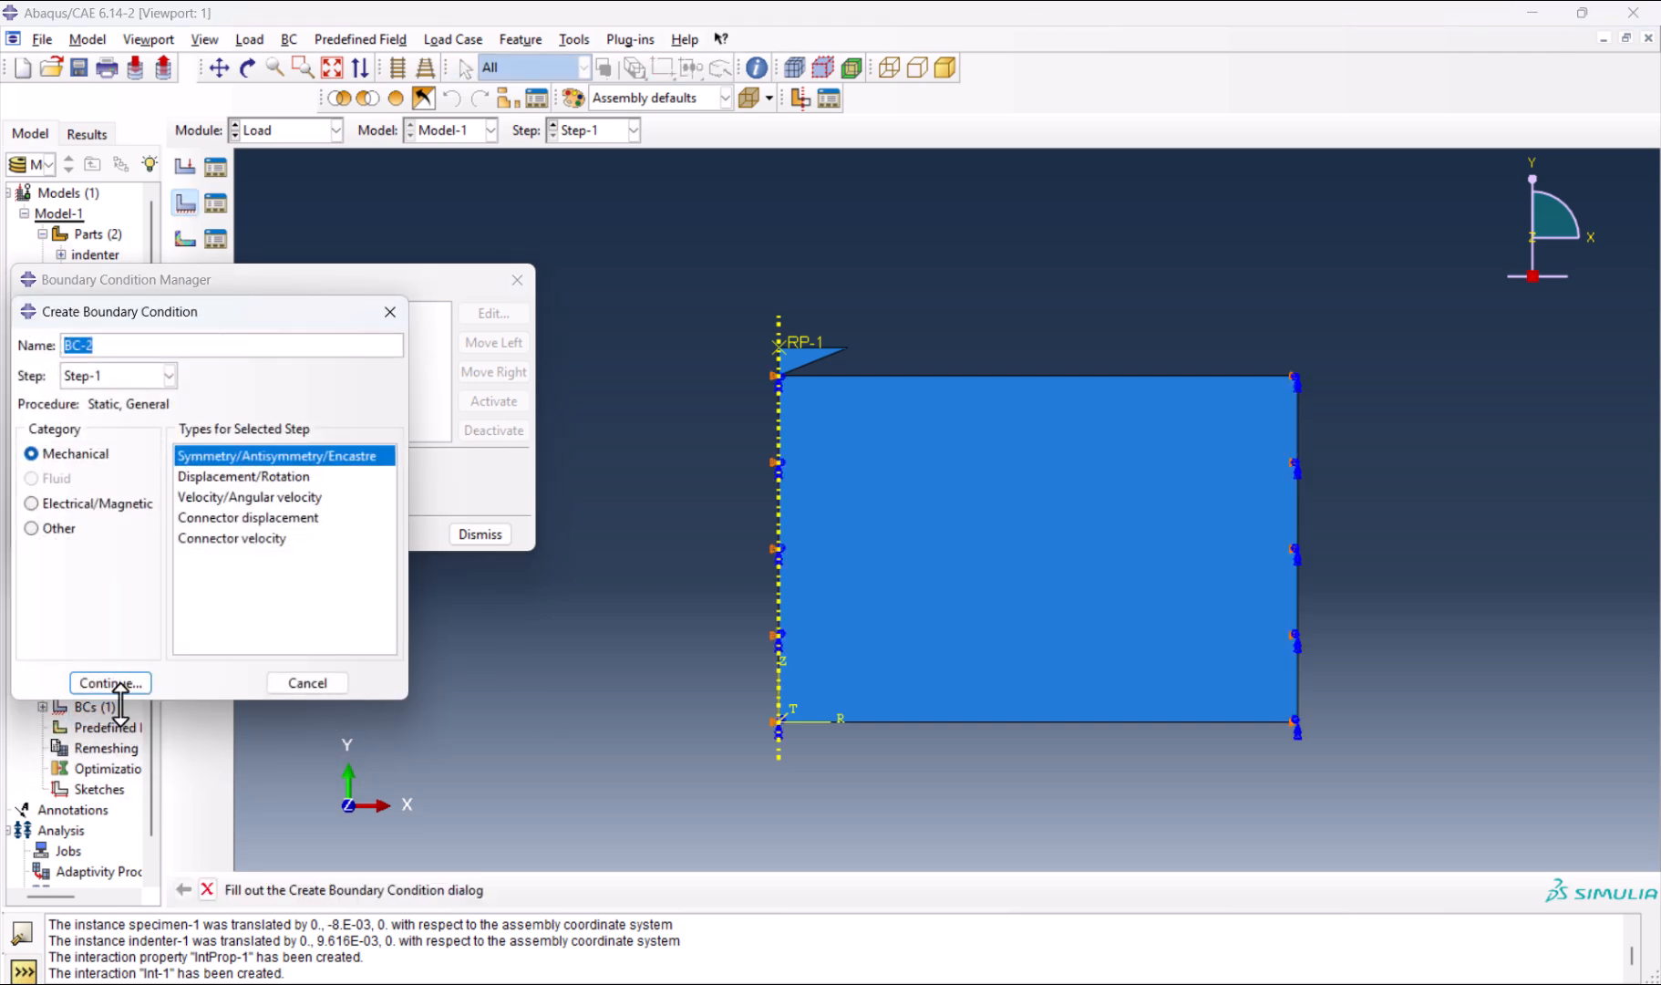
left_click(109, 684)
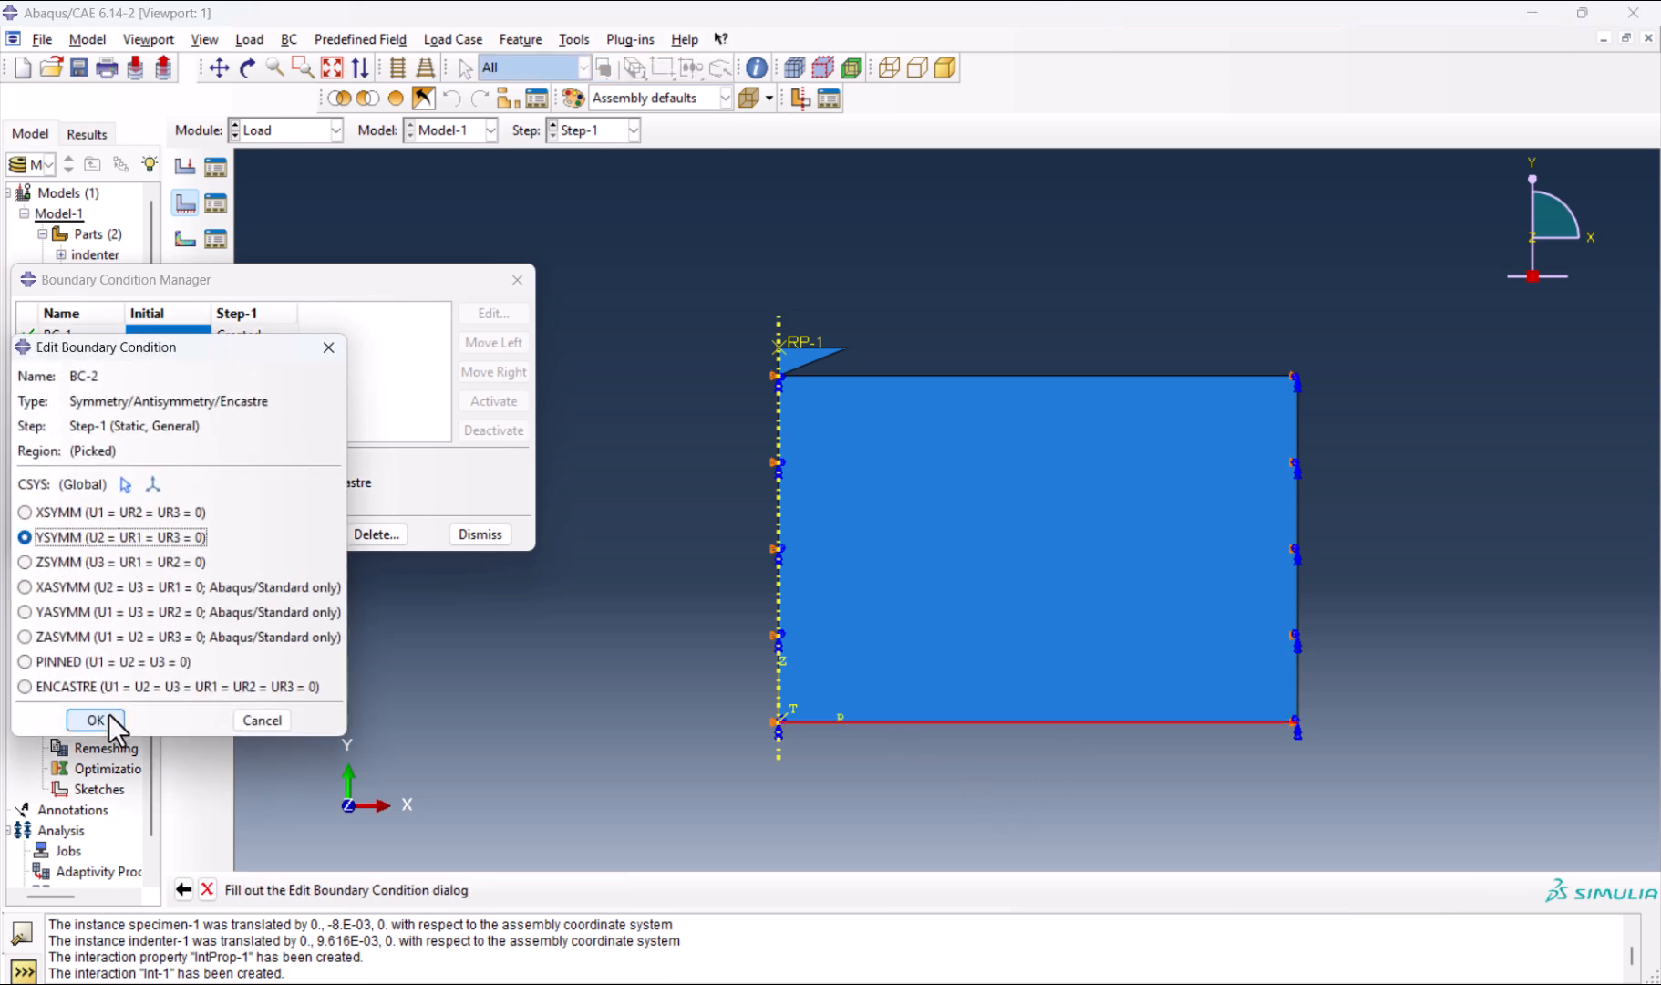
left_click(84, 720)
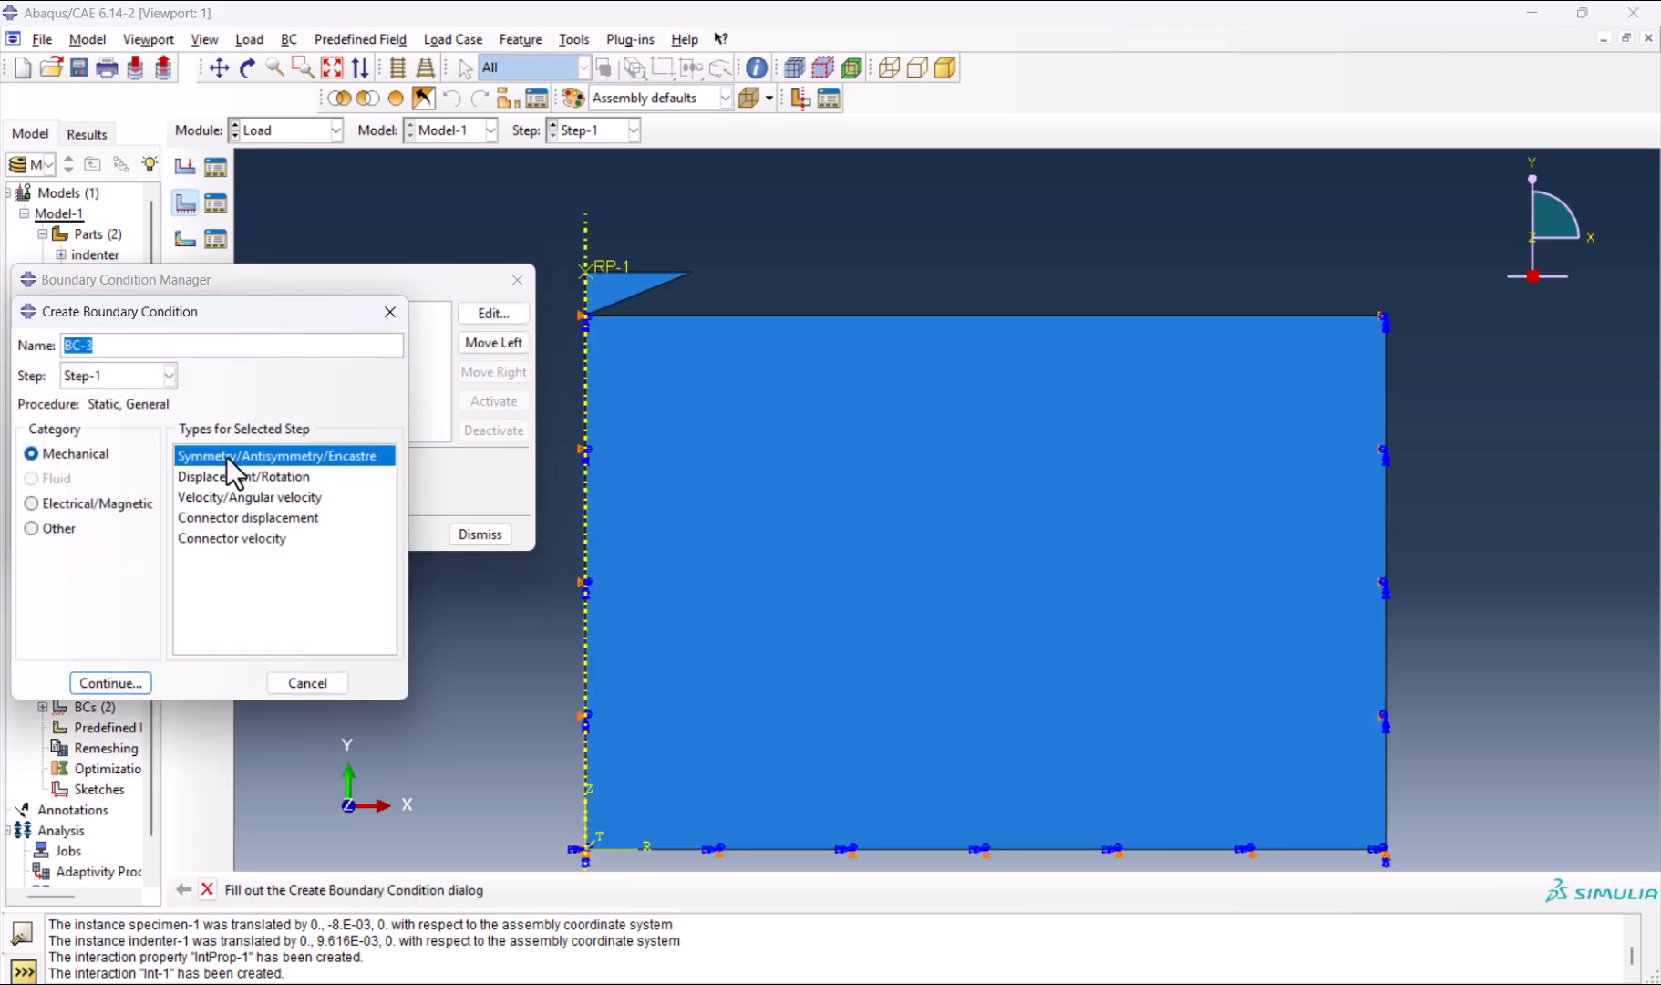
Create displacement BC-3 on RP-1 with U1=0, U2=-0.0009 and UR3=0.
left_click(242, 476)
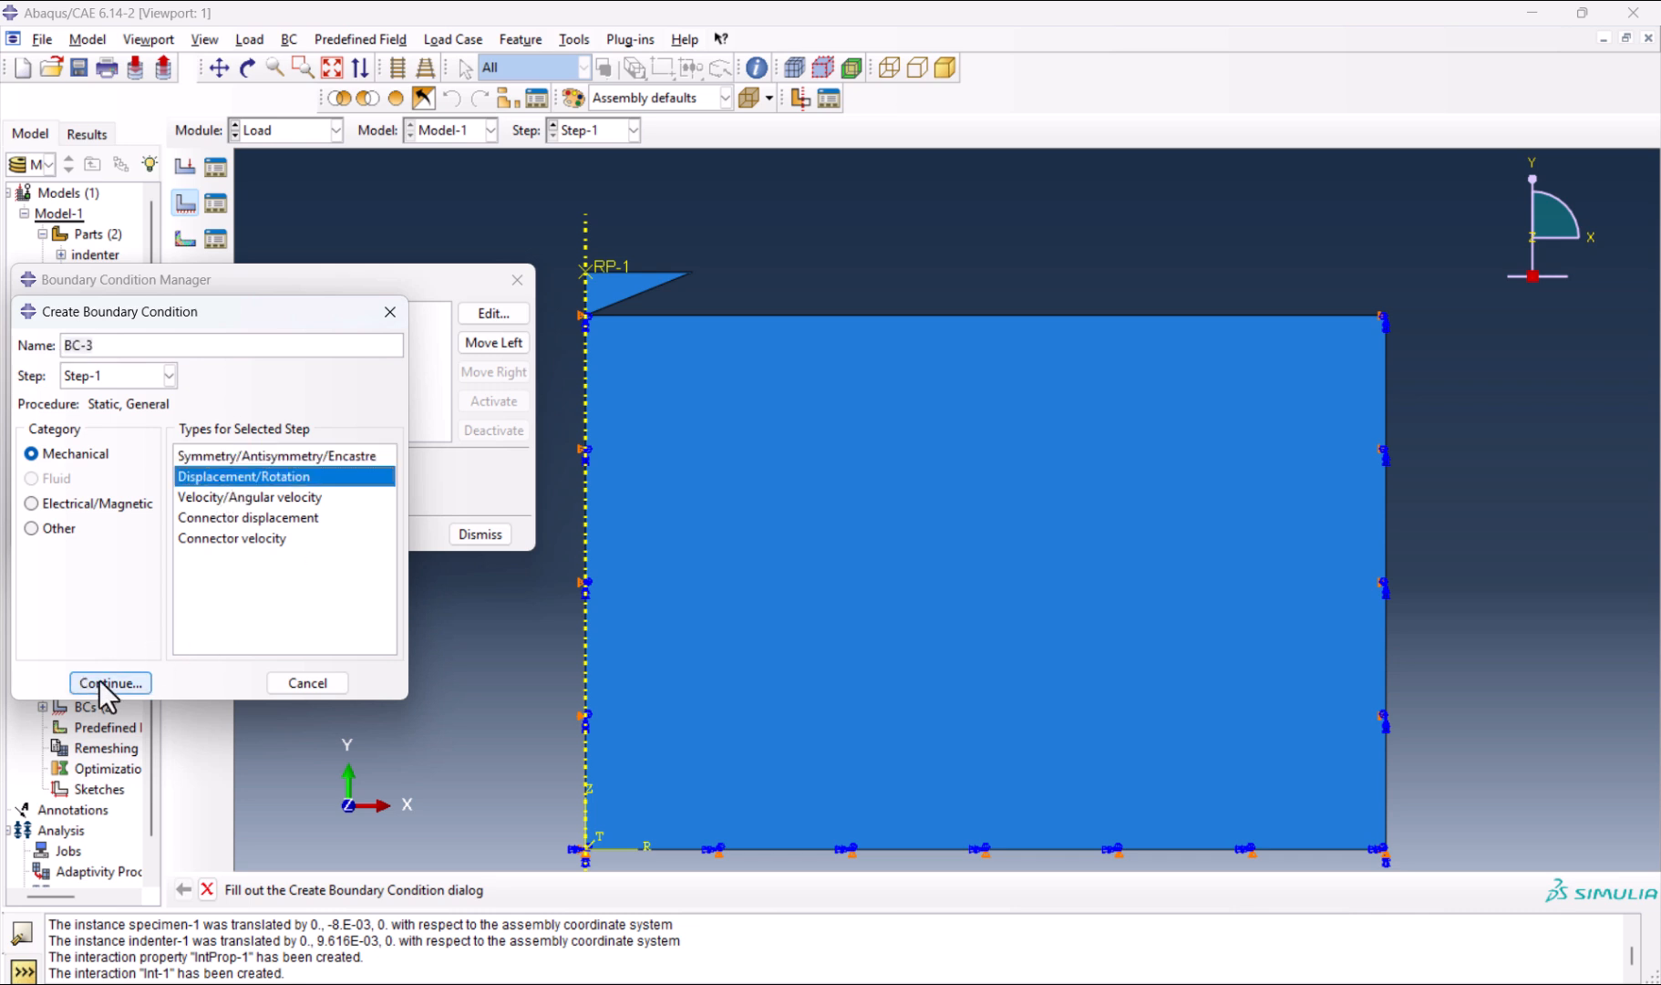
left_click(110, 684)
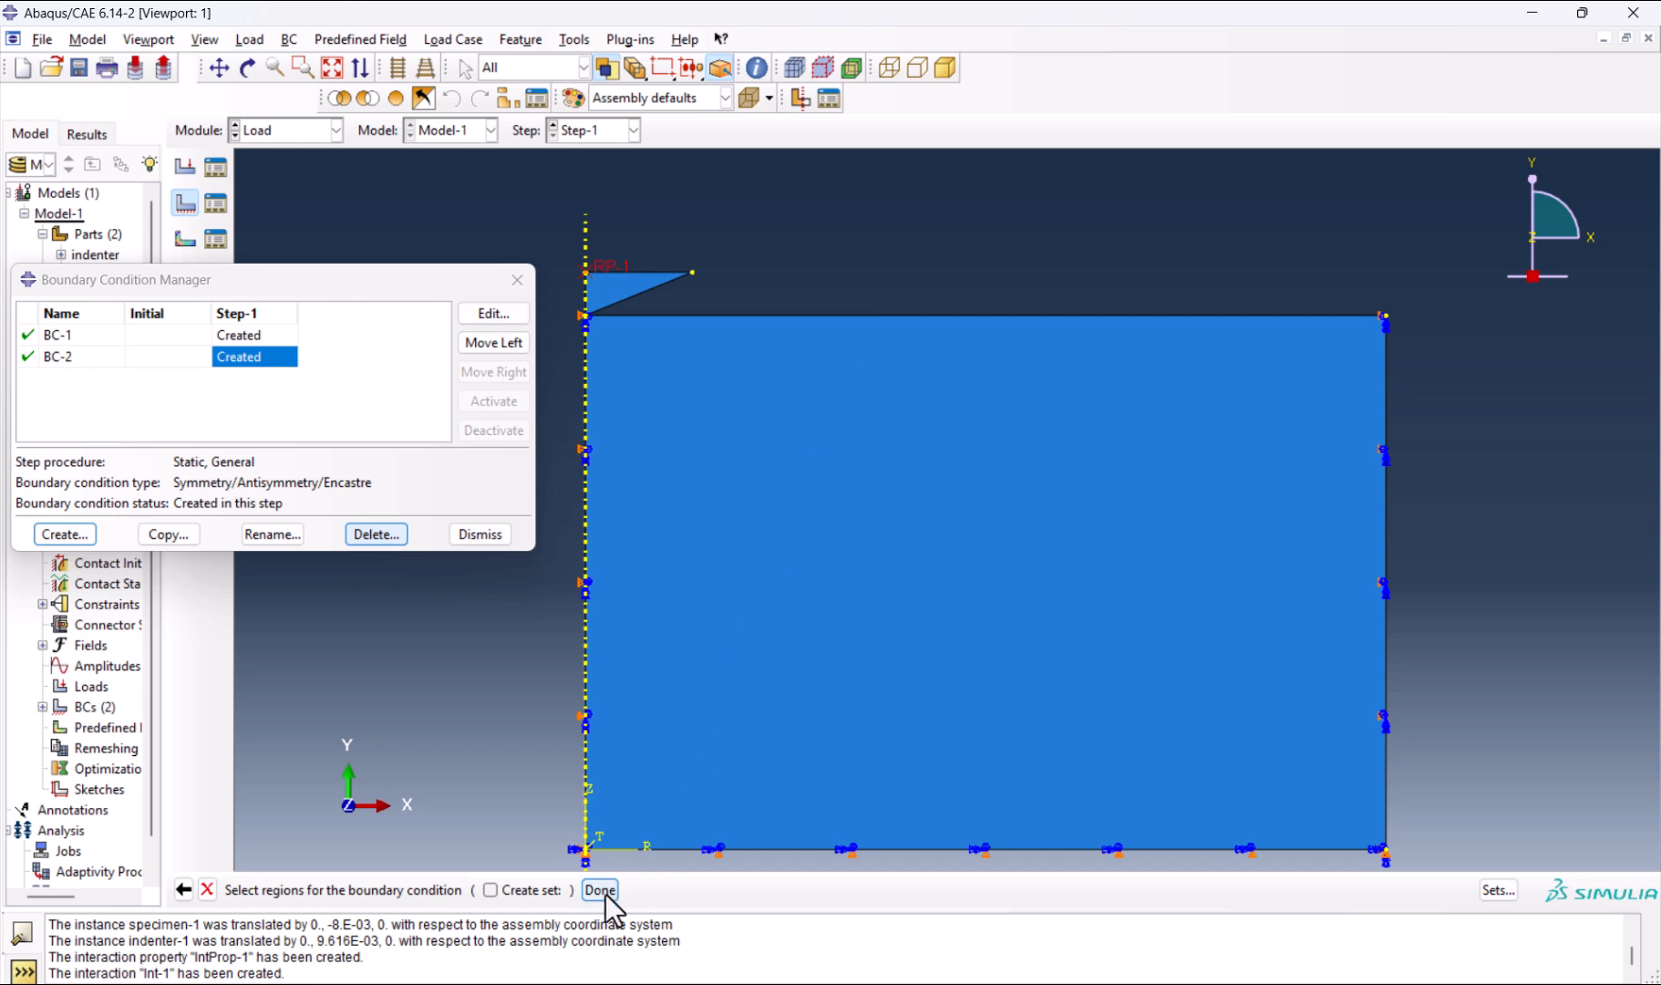
left_click(603, 889)
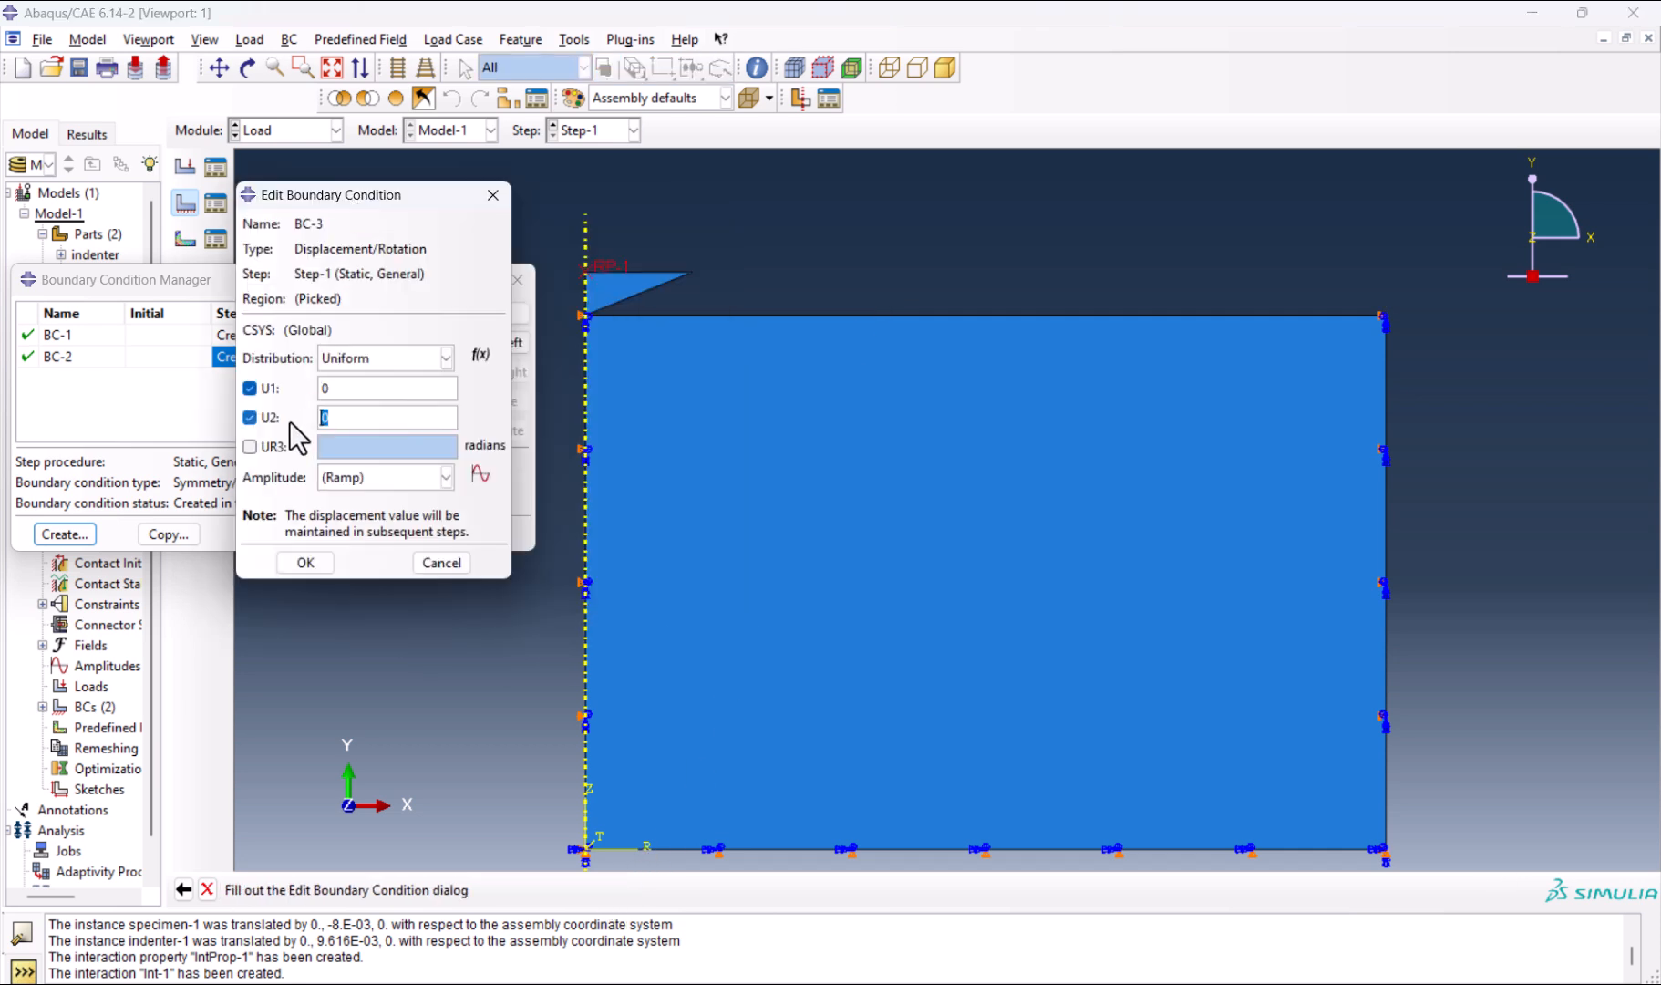
left_click(250, 447)
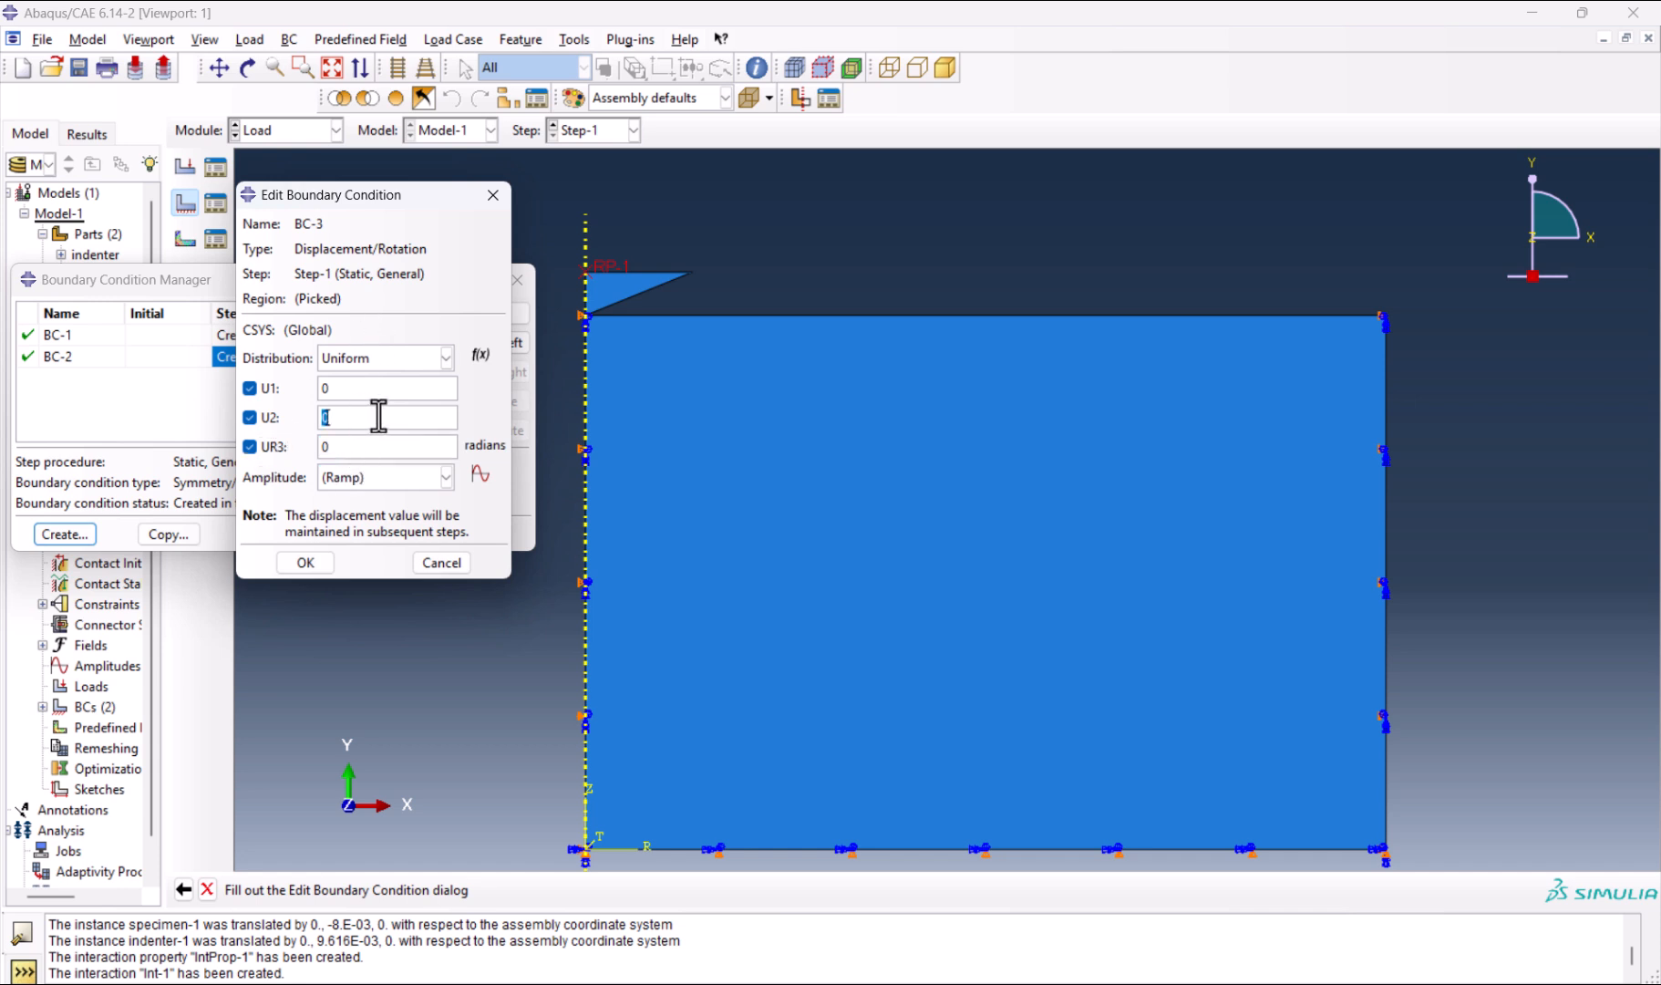
type("-0.0009")
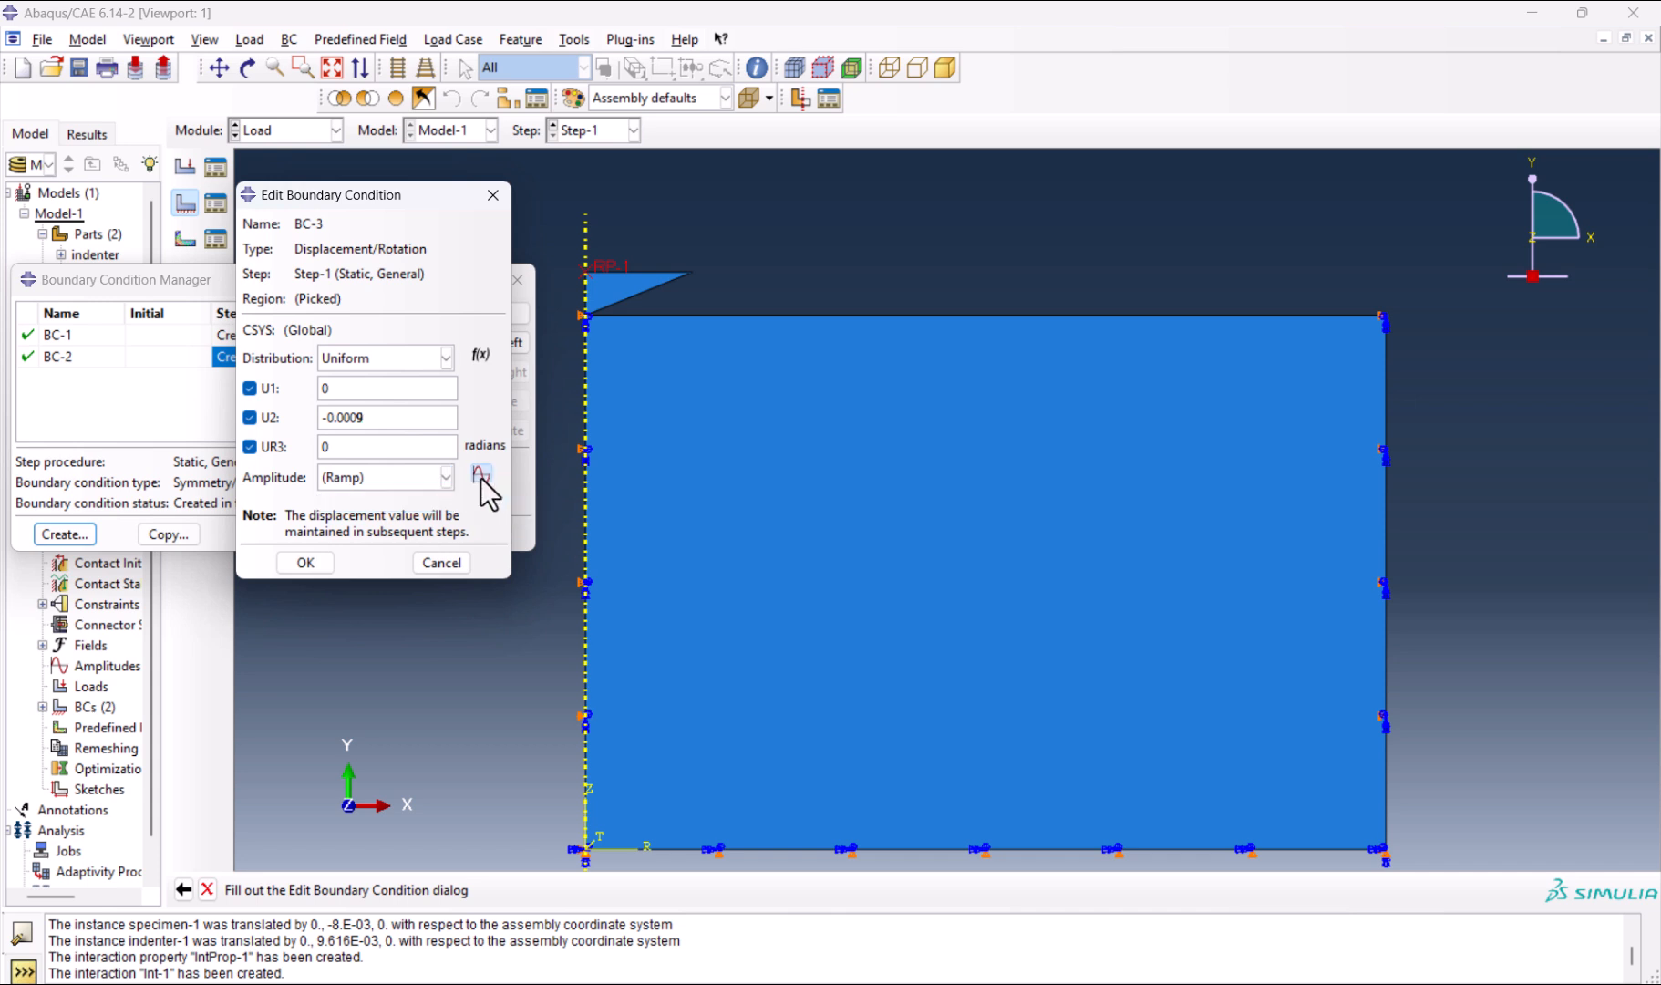
Define tabular amplitude Amp-1 (0, 1 at 0.5, 0 at 1.5) and assign it to BC-3.
left_click(482, 478)
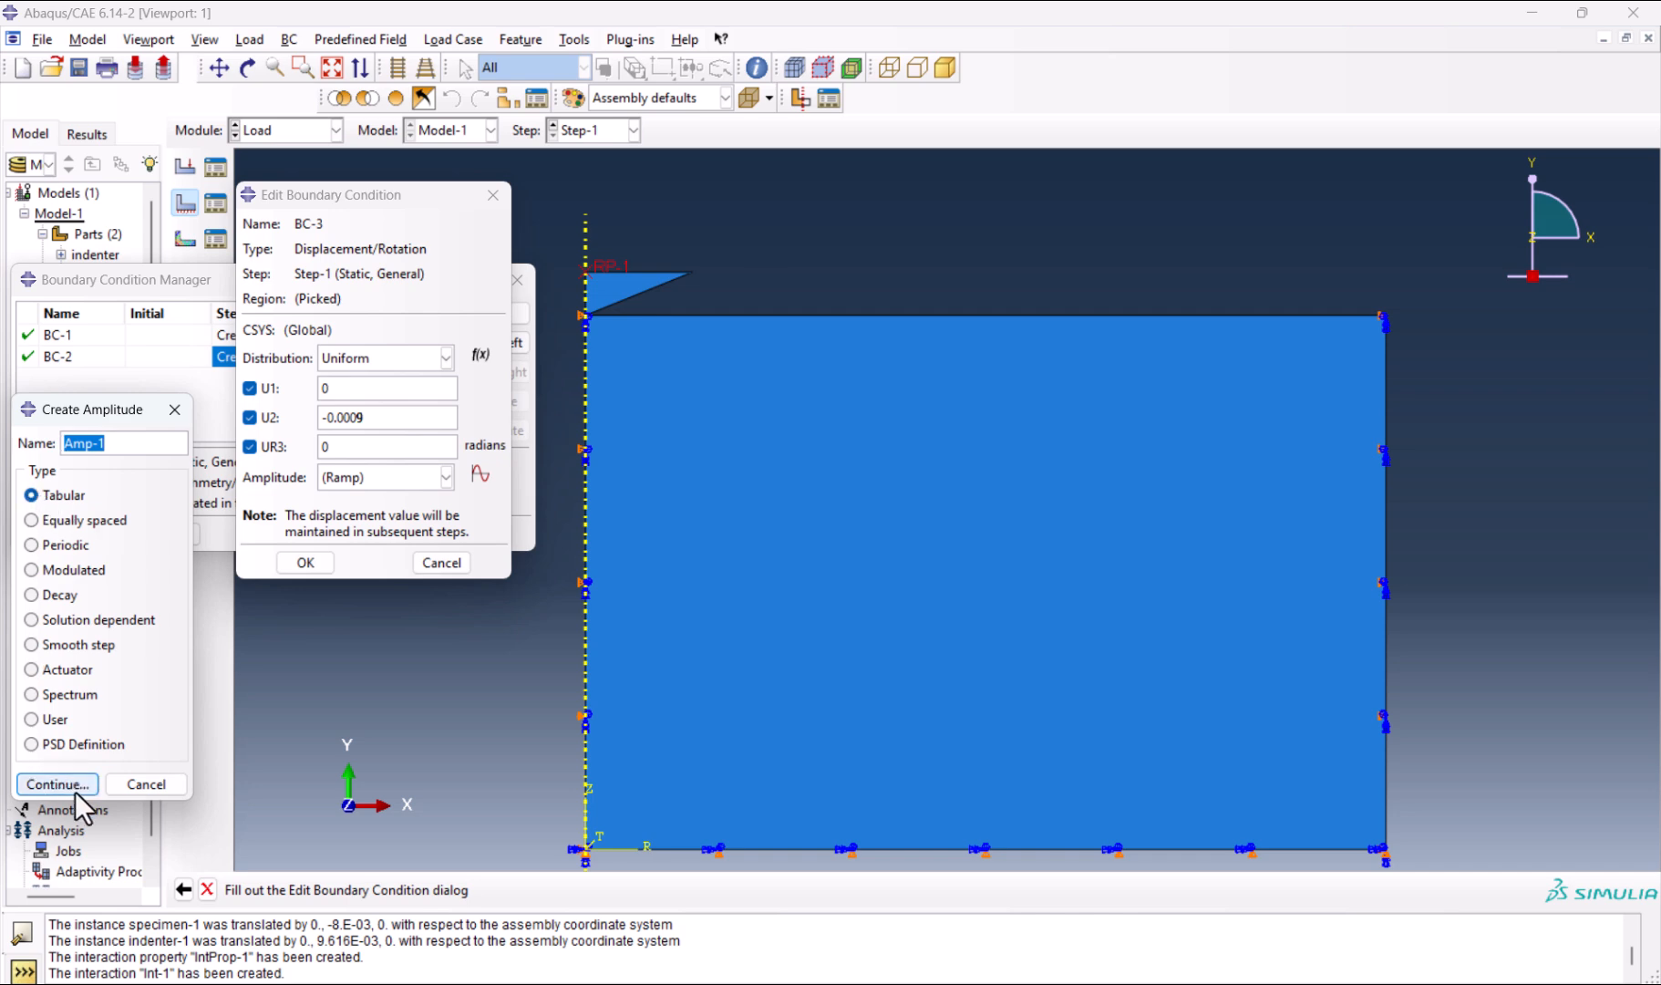
left_click(55, 784)
type("0")
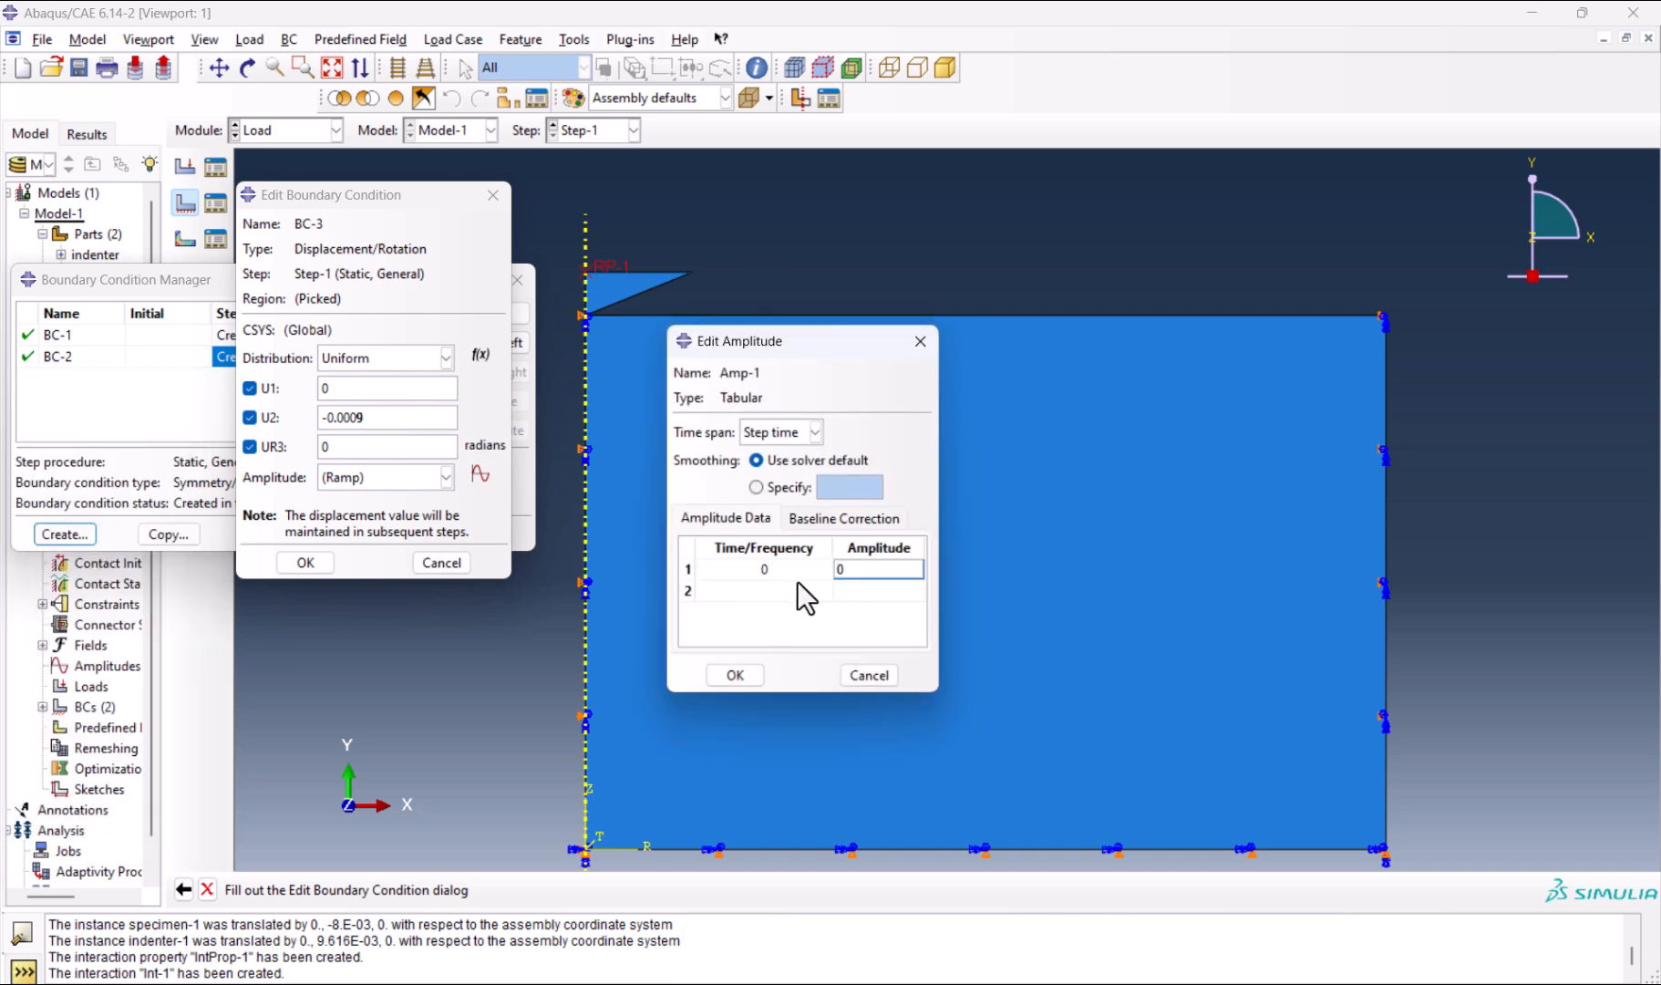
left_click(764, 591)
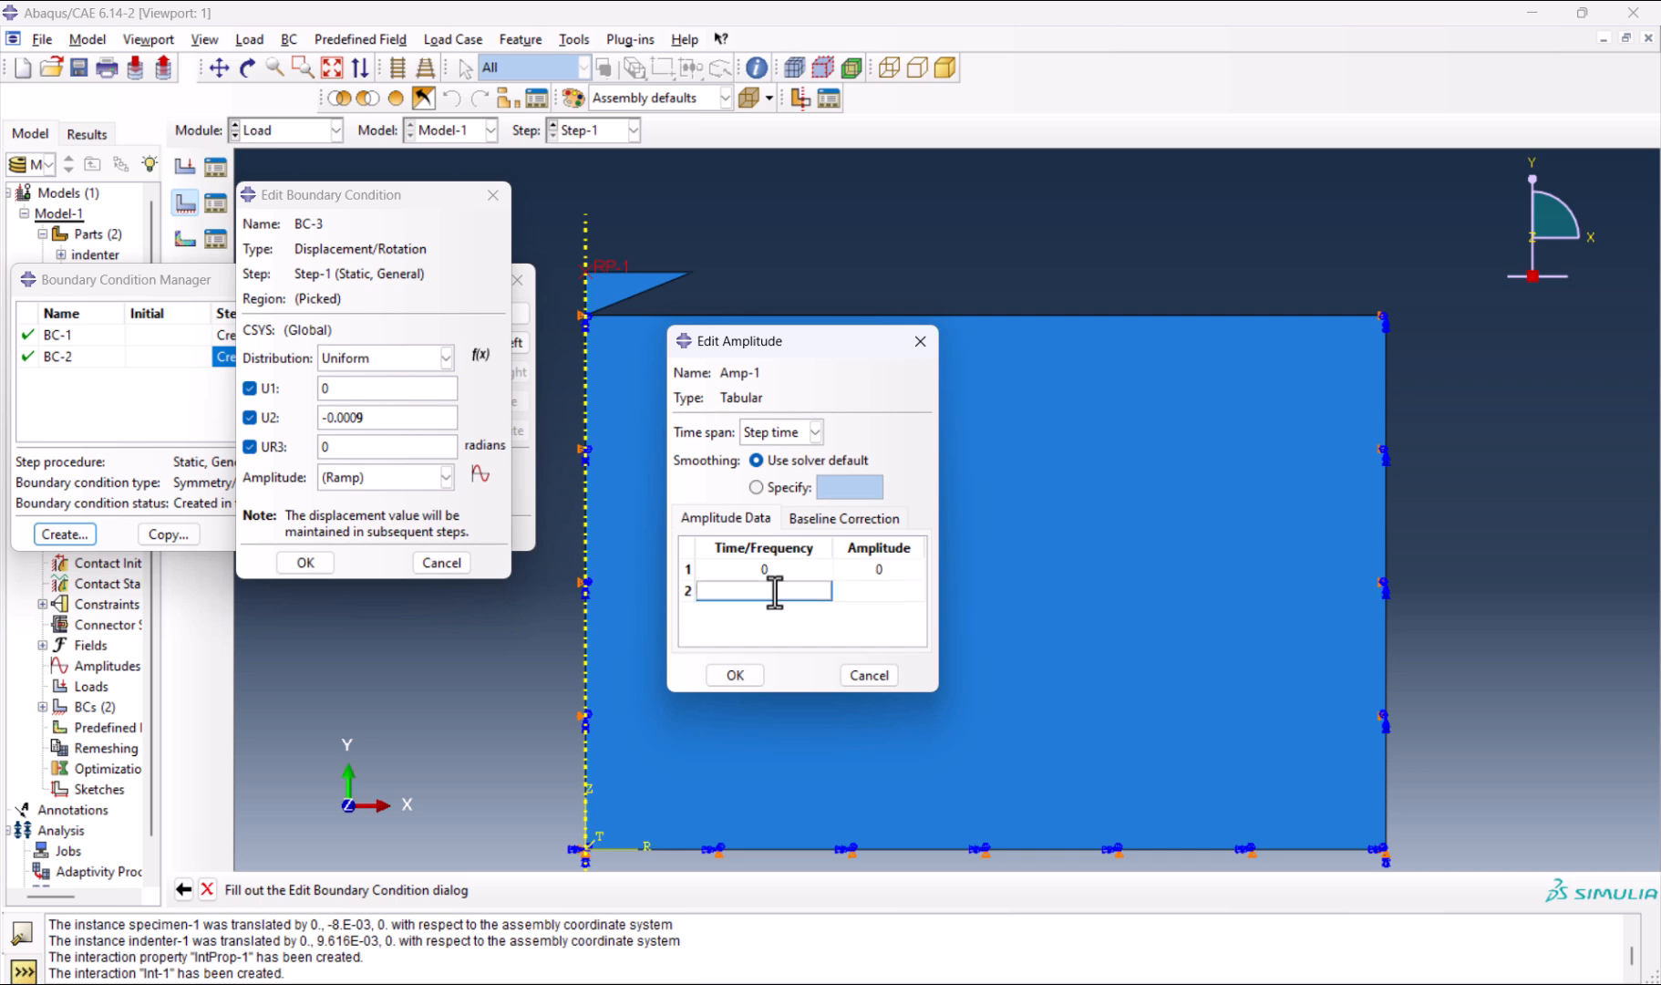
type("0.5")
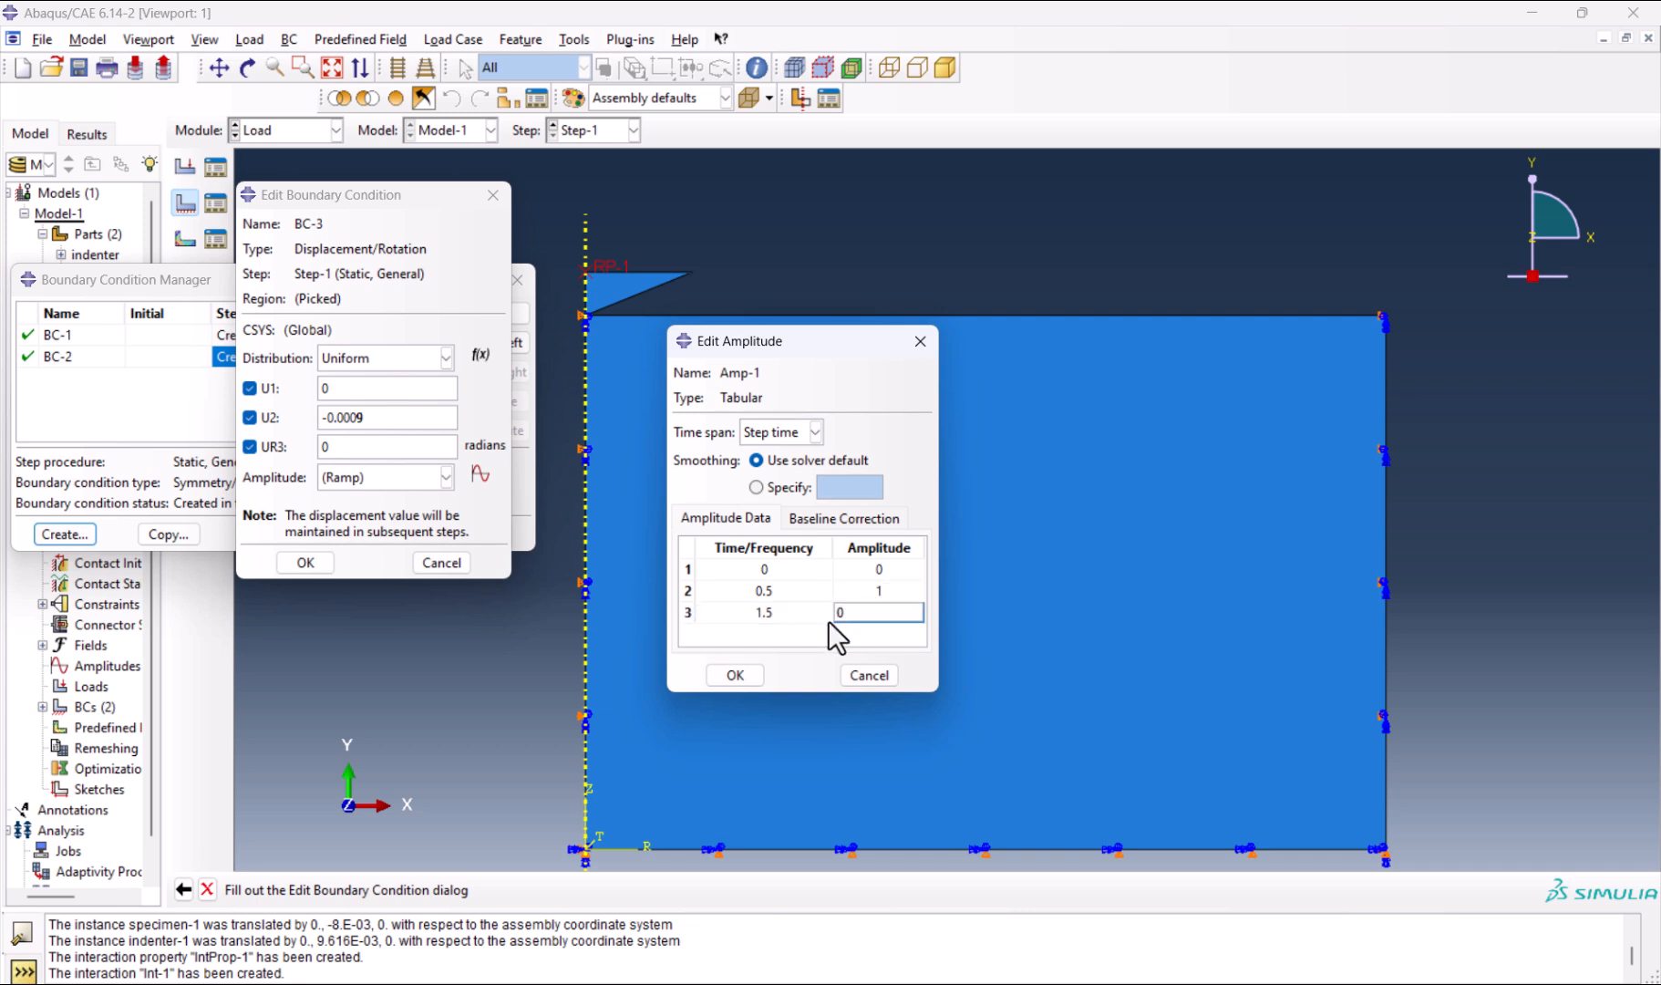
left_click(879, 613)
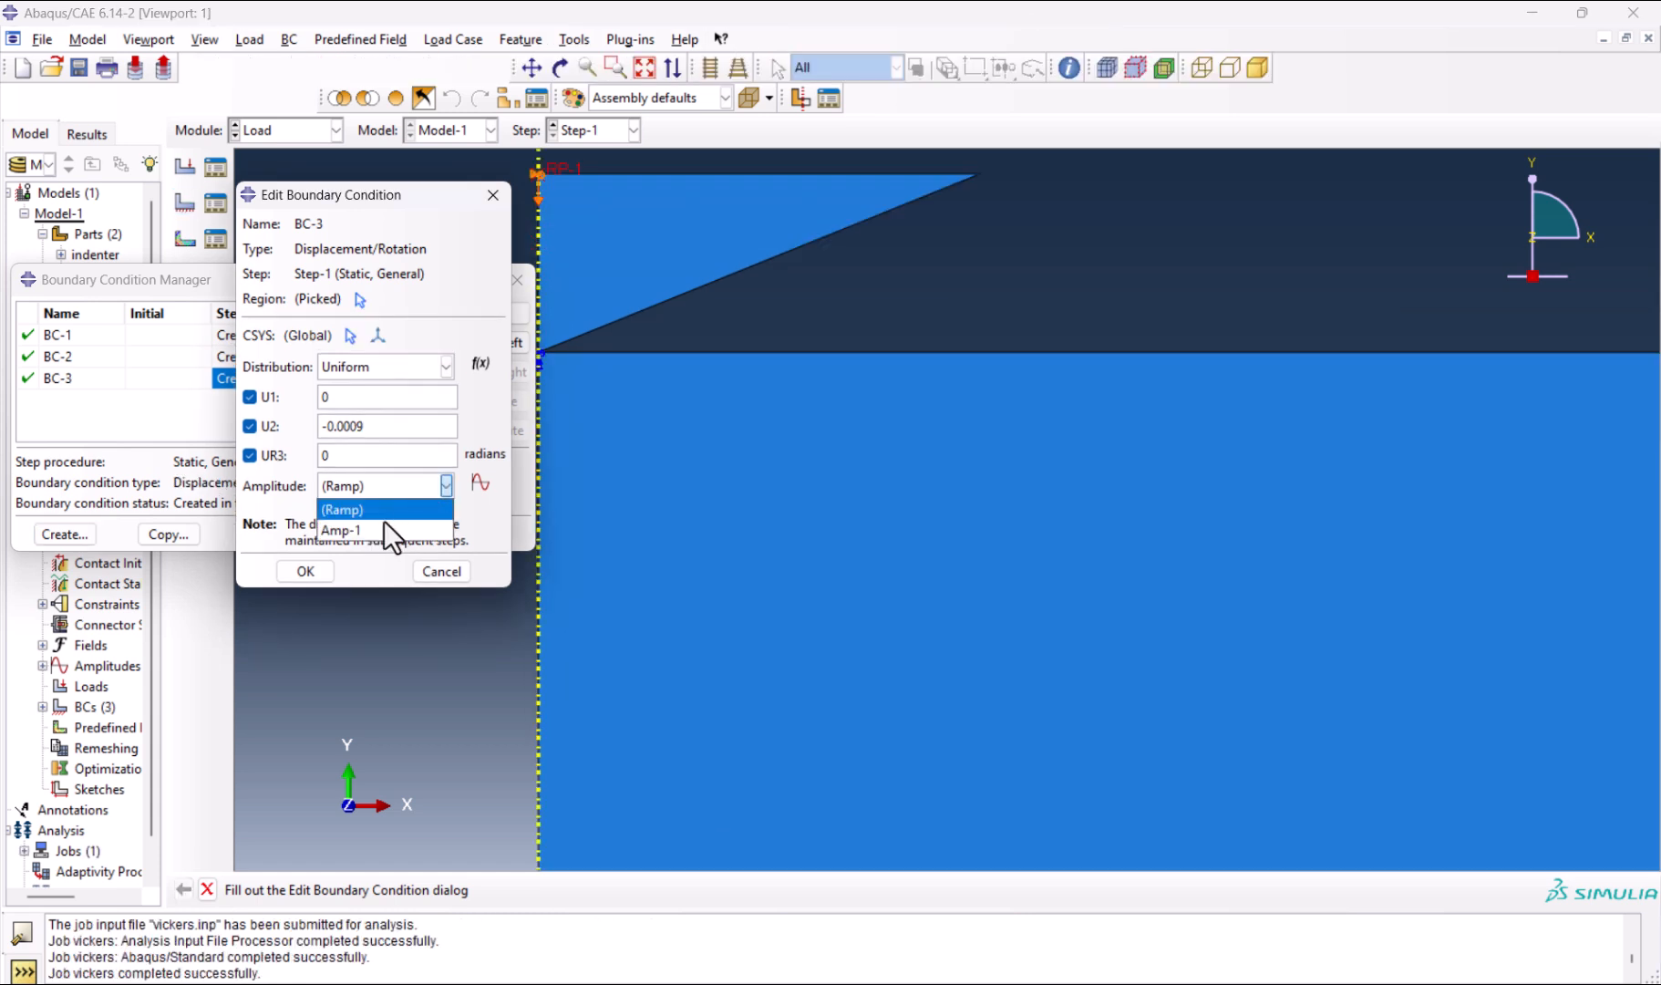
left_click(343, 531)
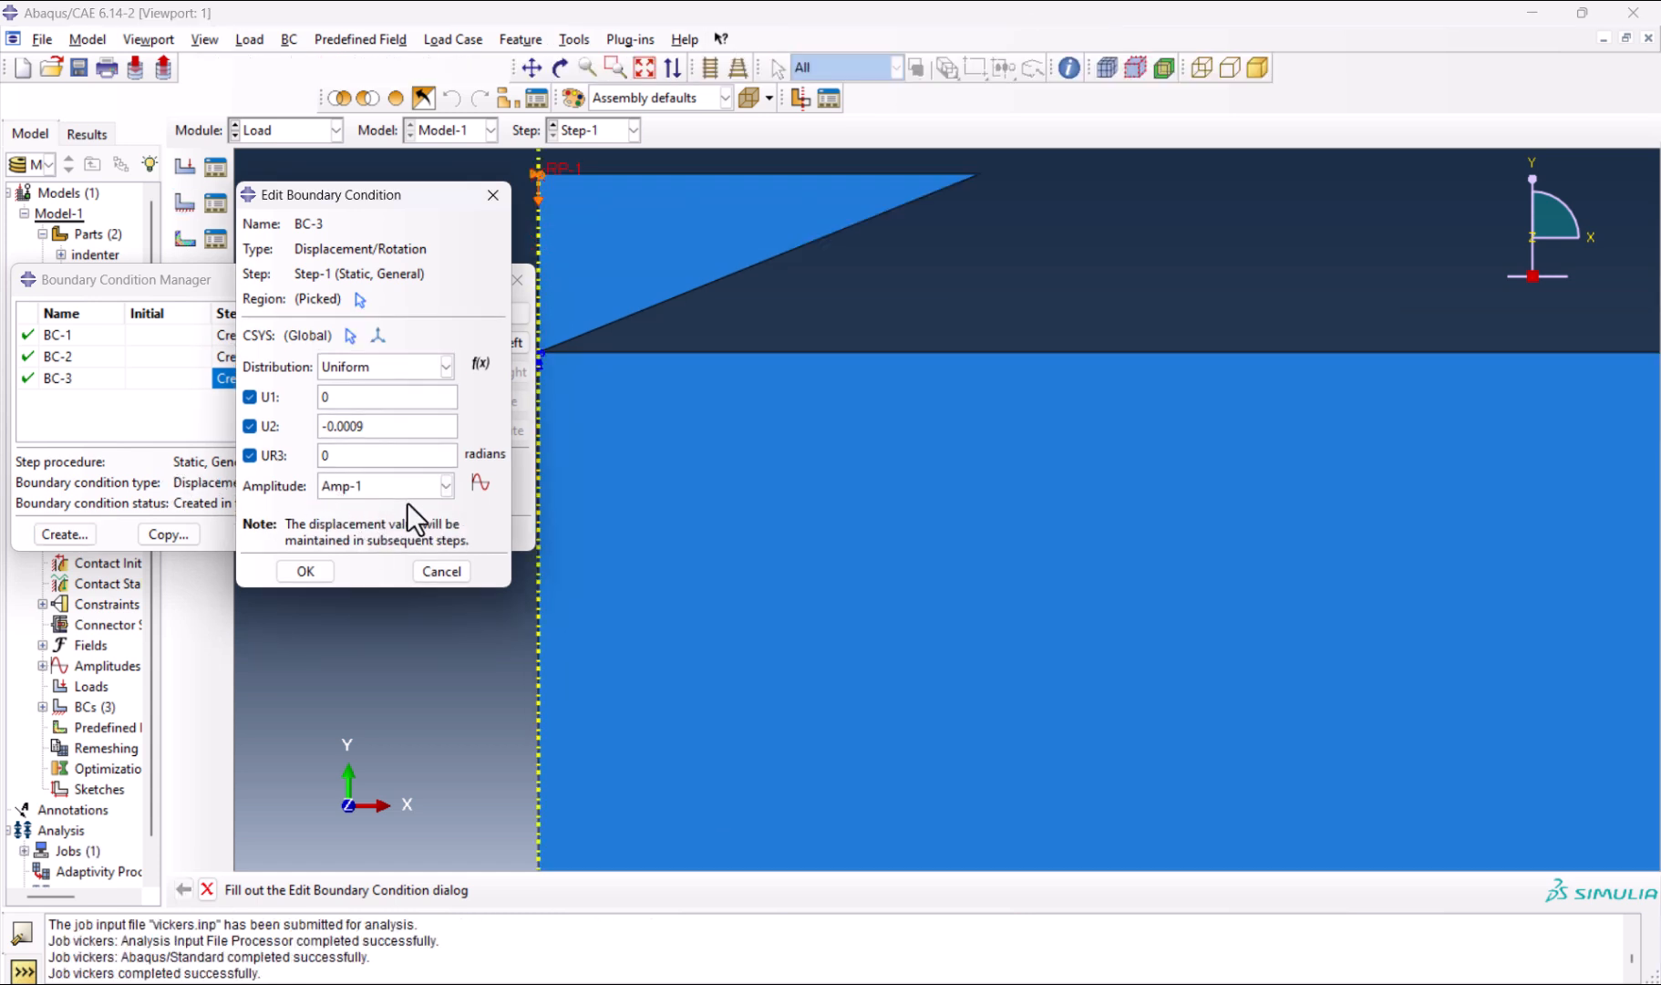
left_click(304, 571)
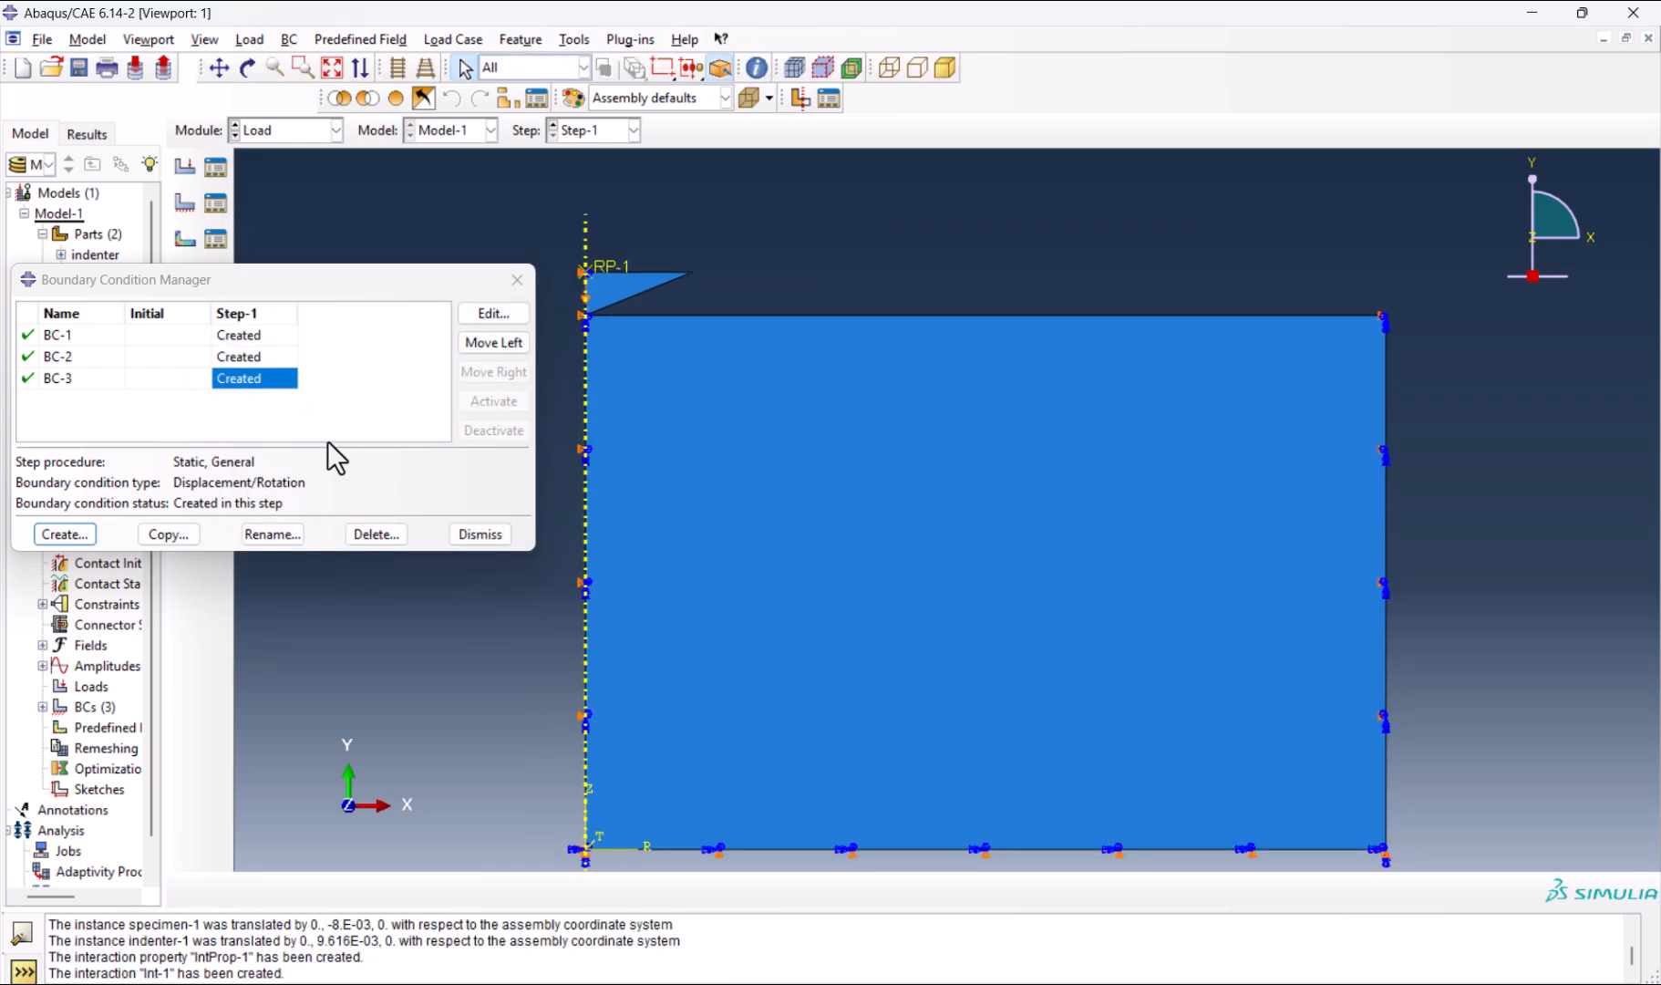
mouse_move(479, 534)
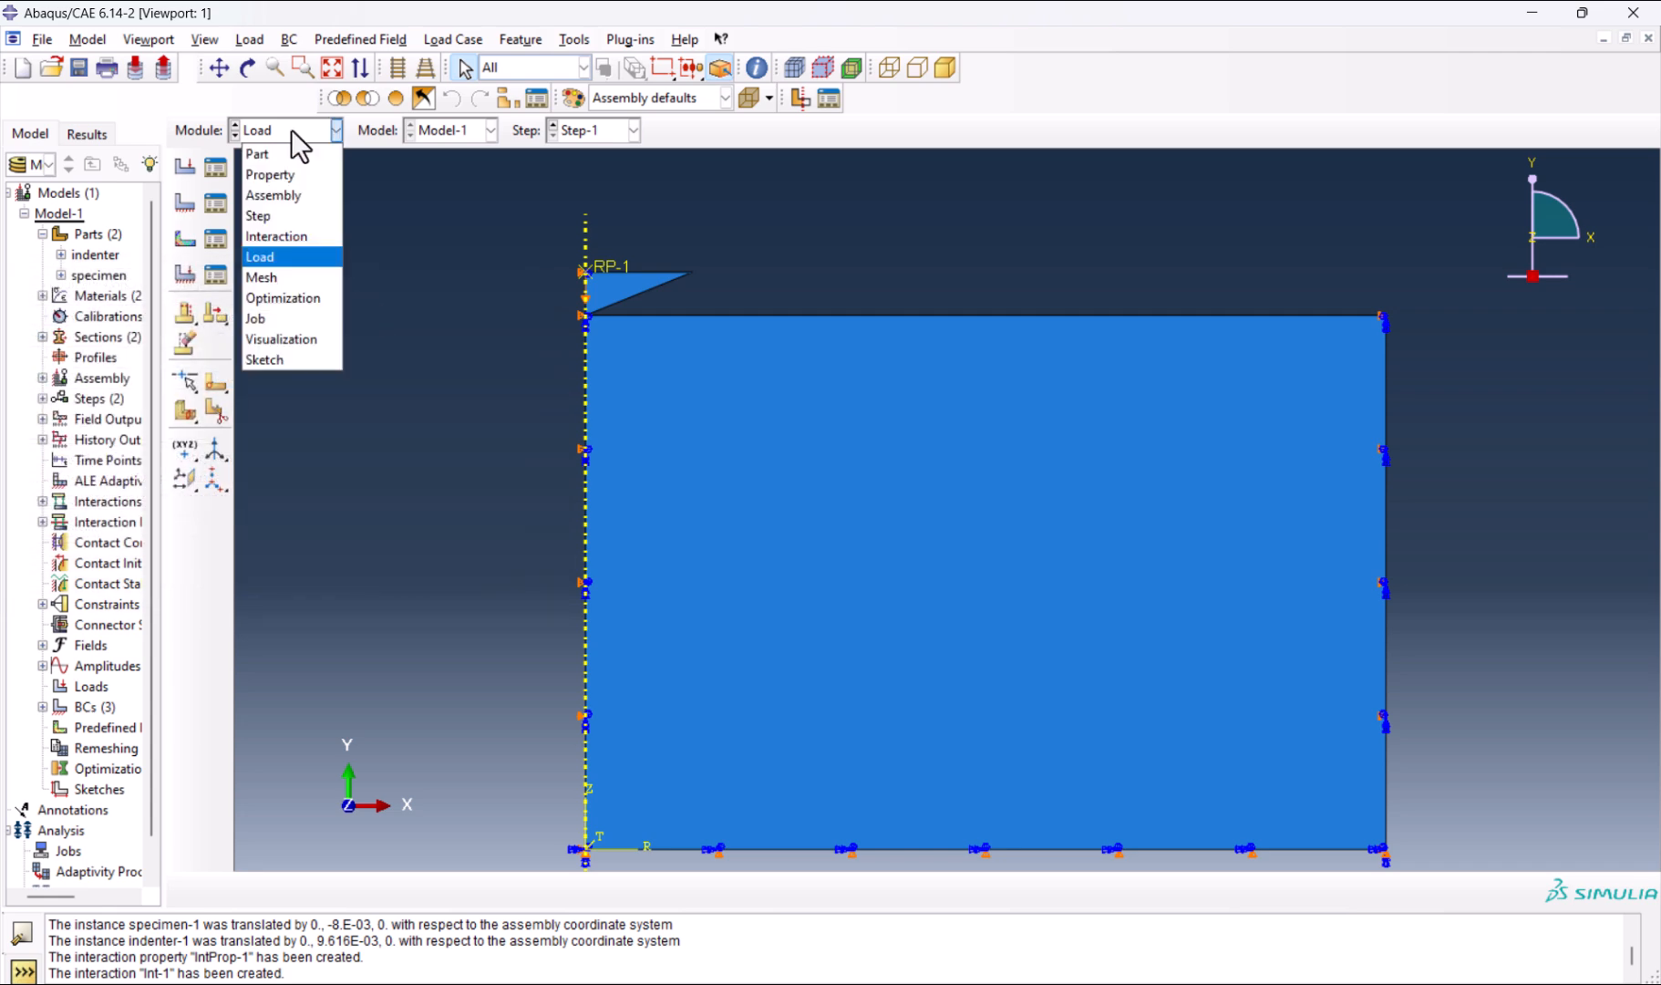
Seed the indenter part with global size 0.0003 and mesh it into quadrilateral elements.
left_click(263, 277)
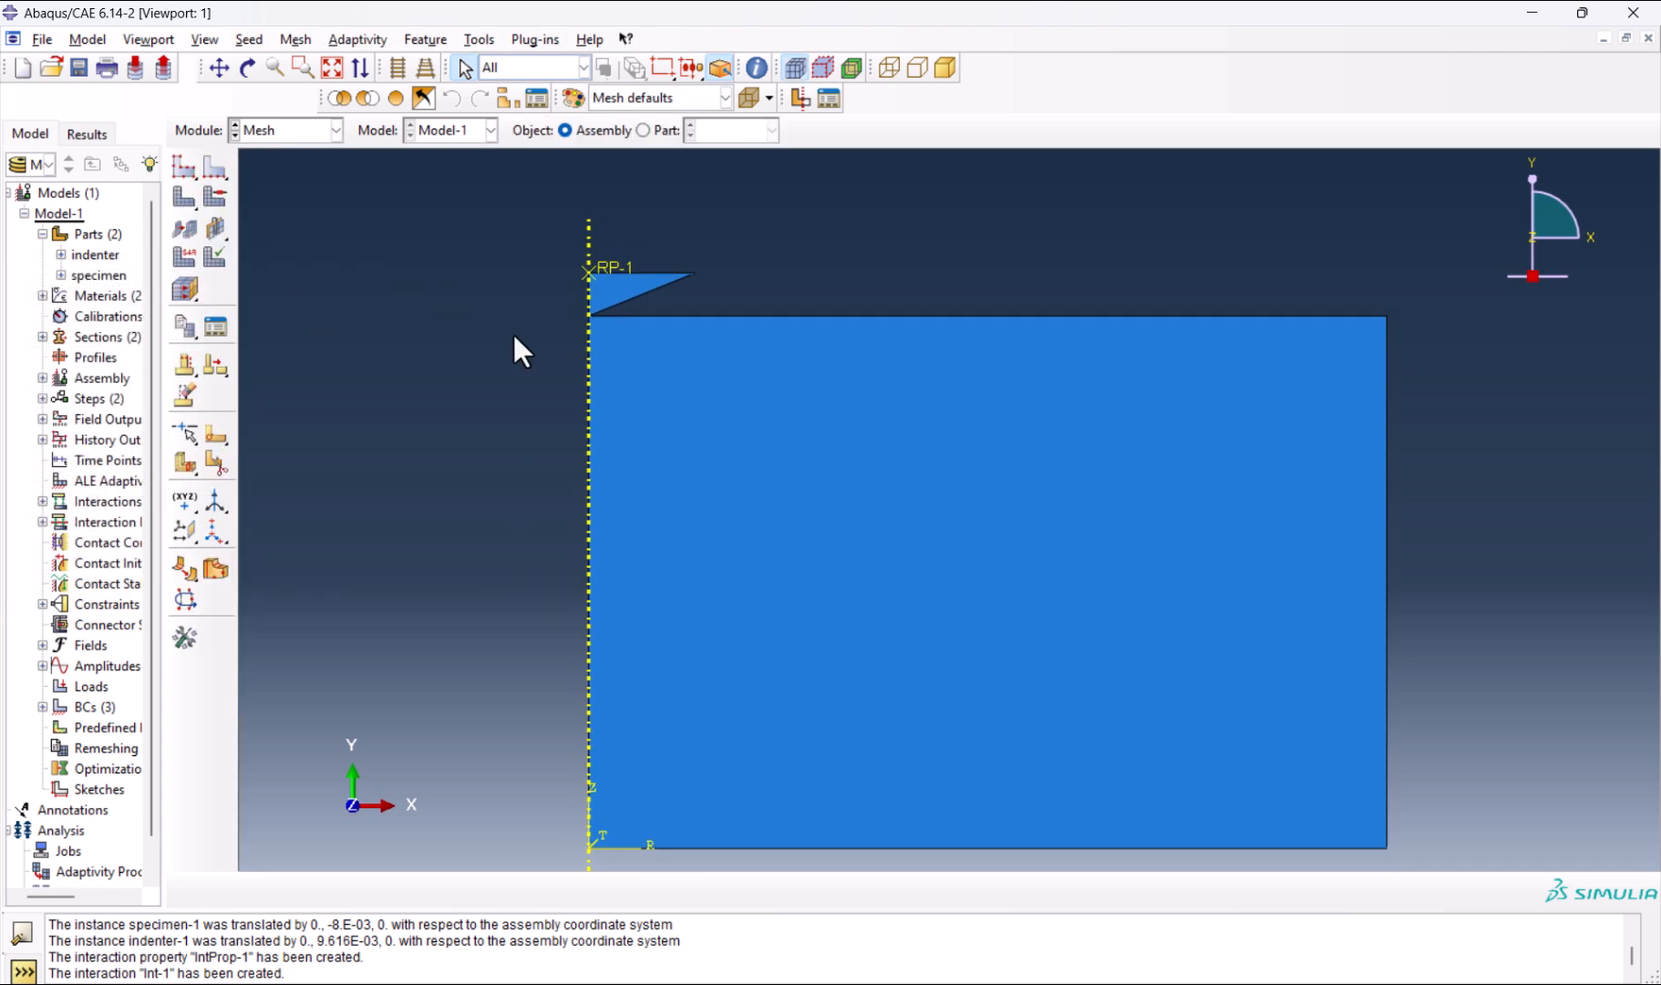
mouse_move(653, 145)
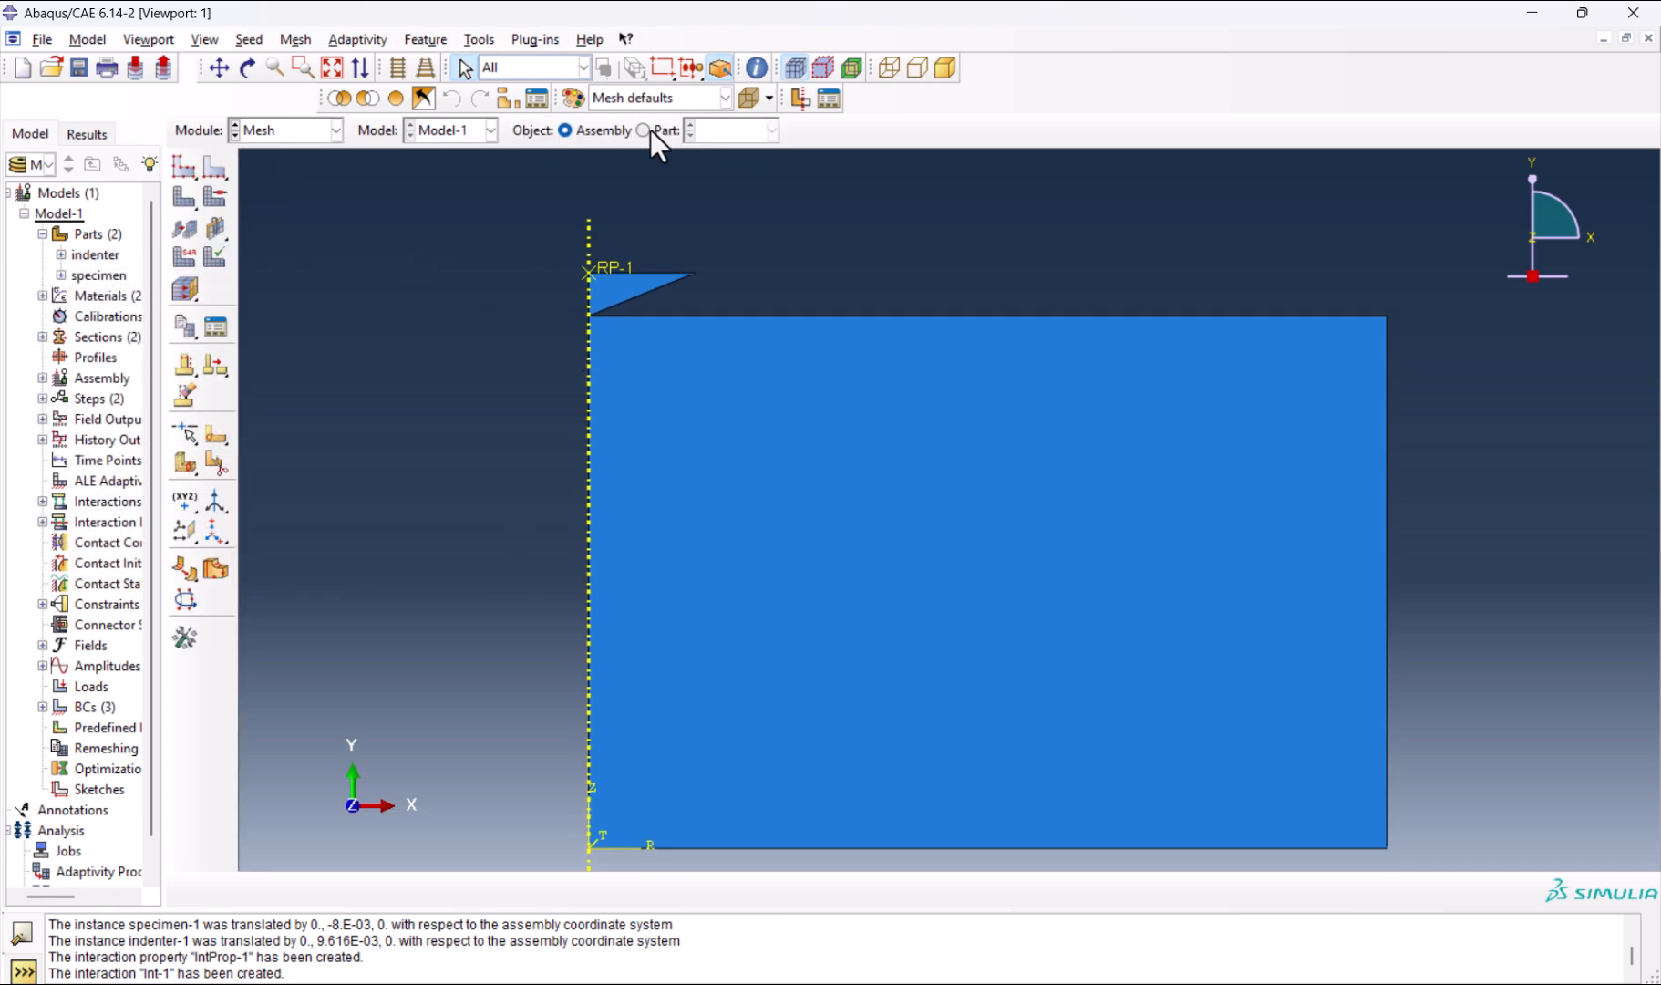
left_click(642, 132)
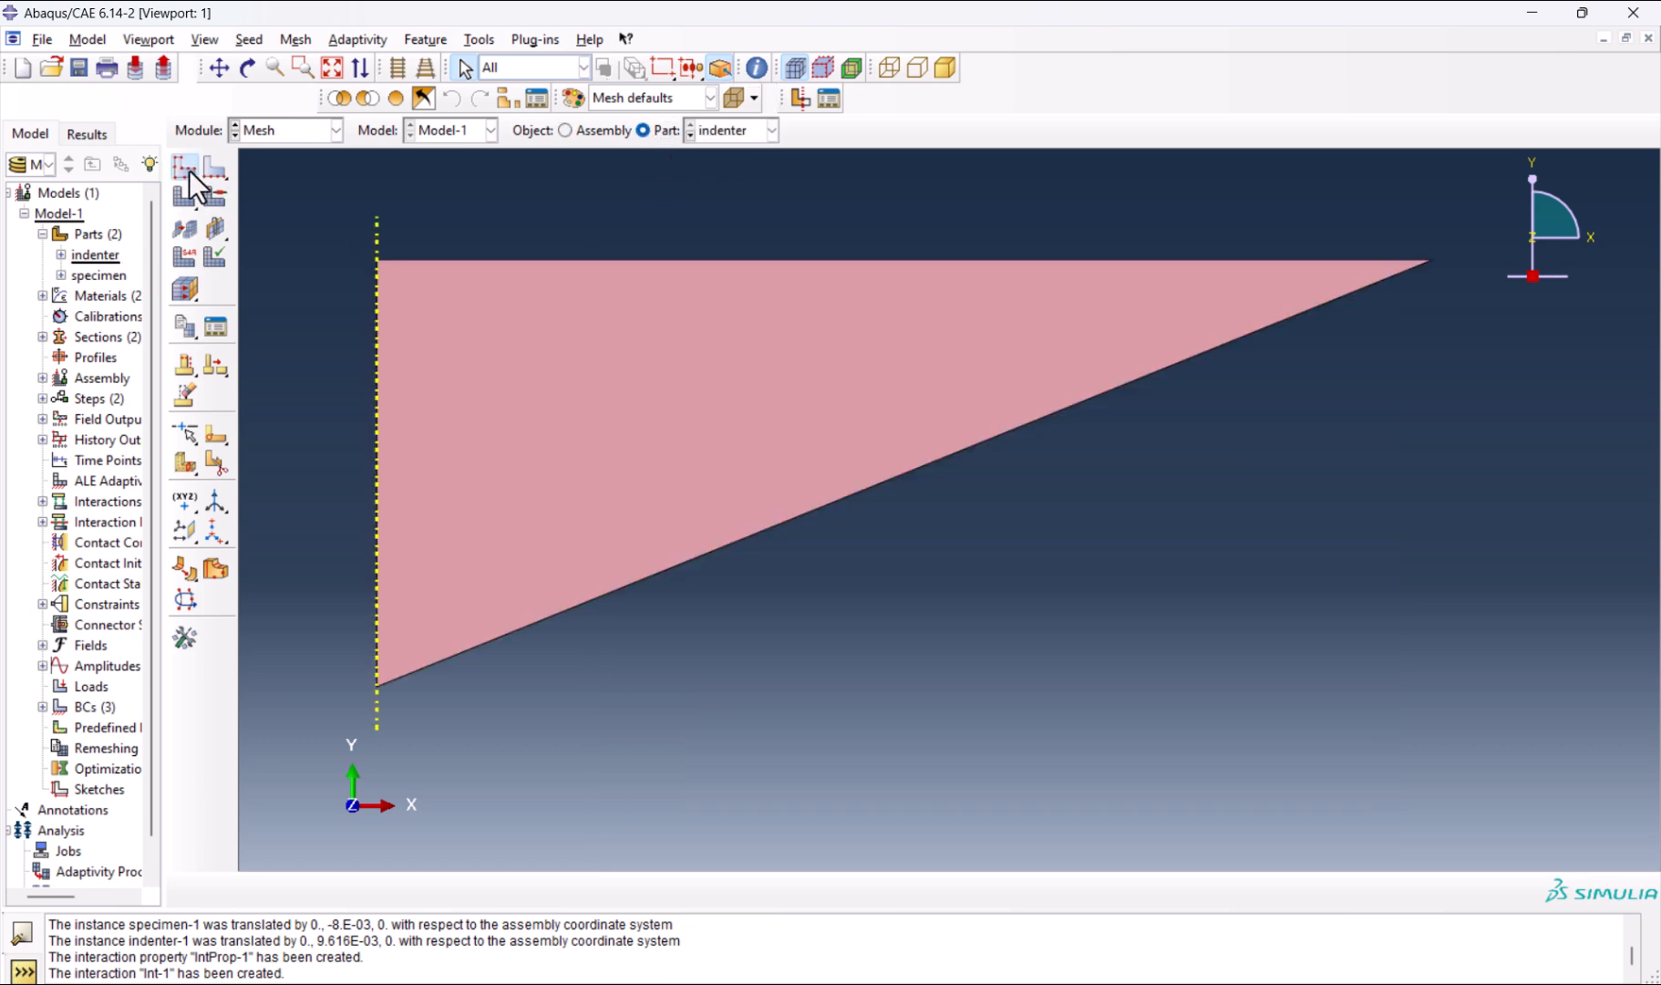
left_click(186, 171)
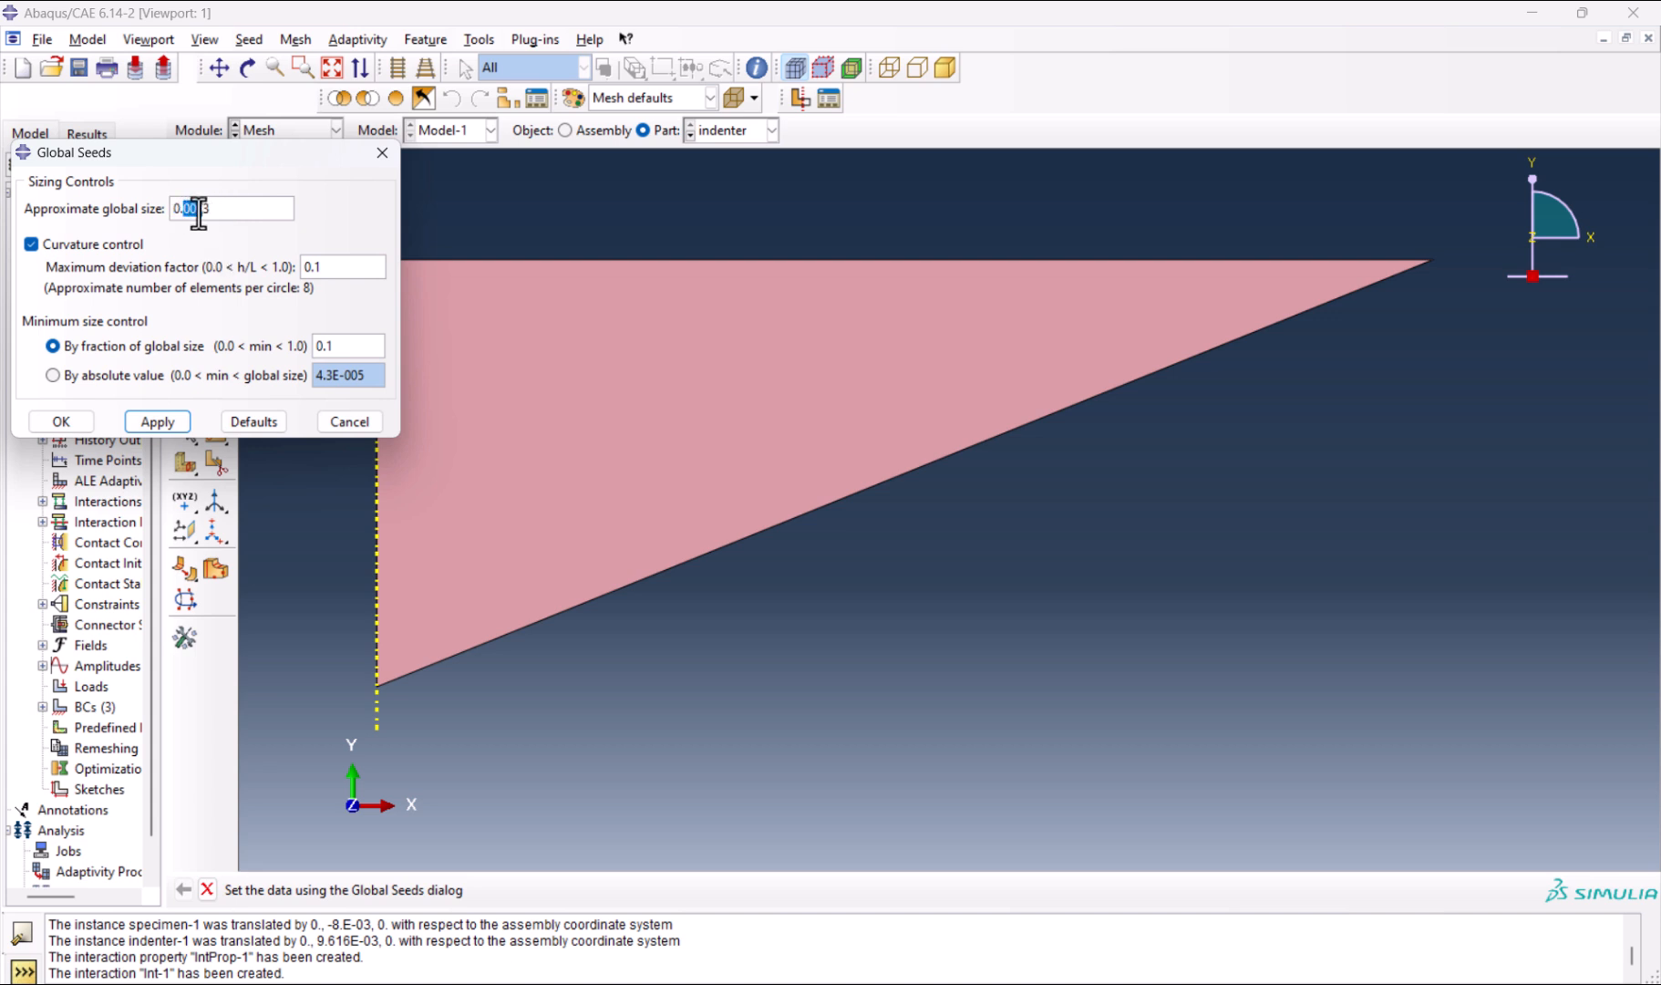
left_click(156, 421)
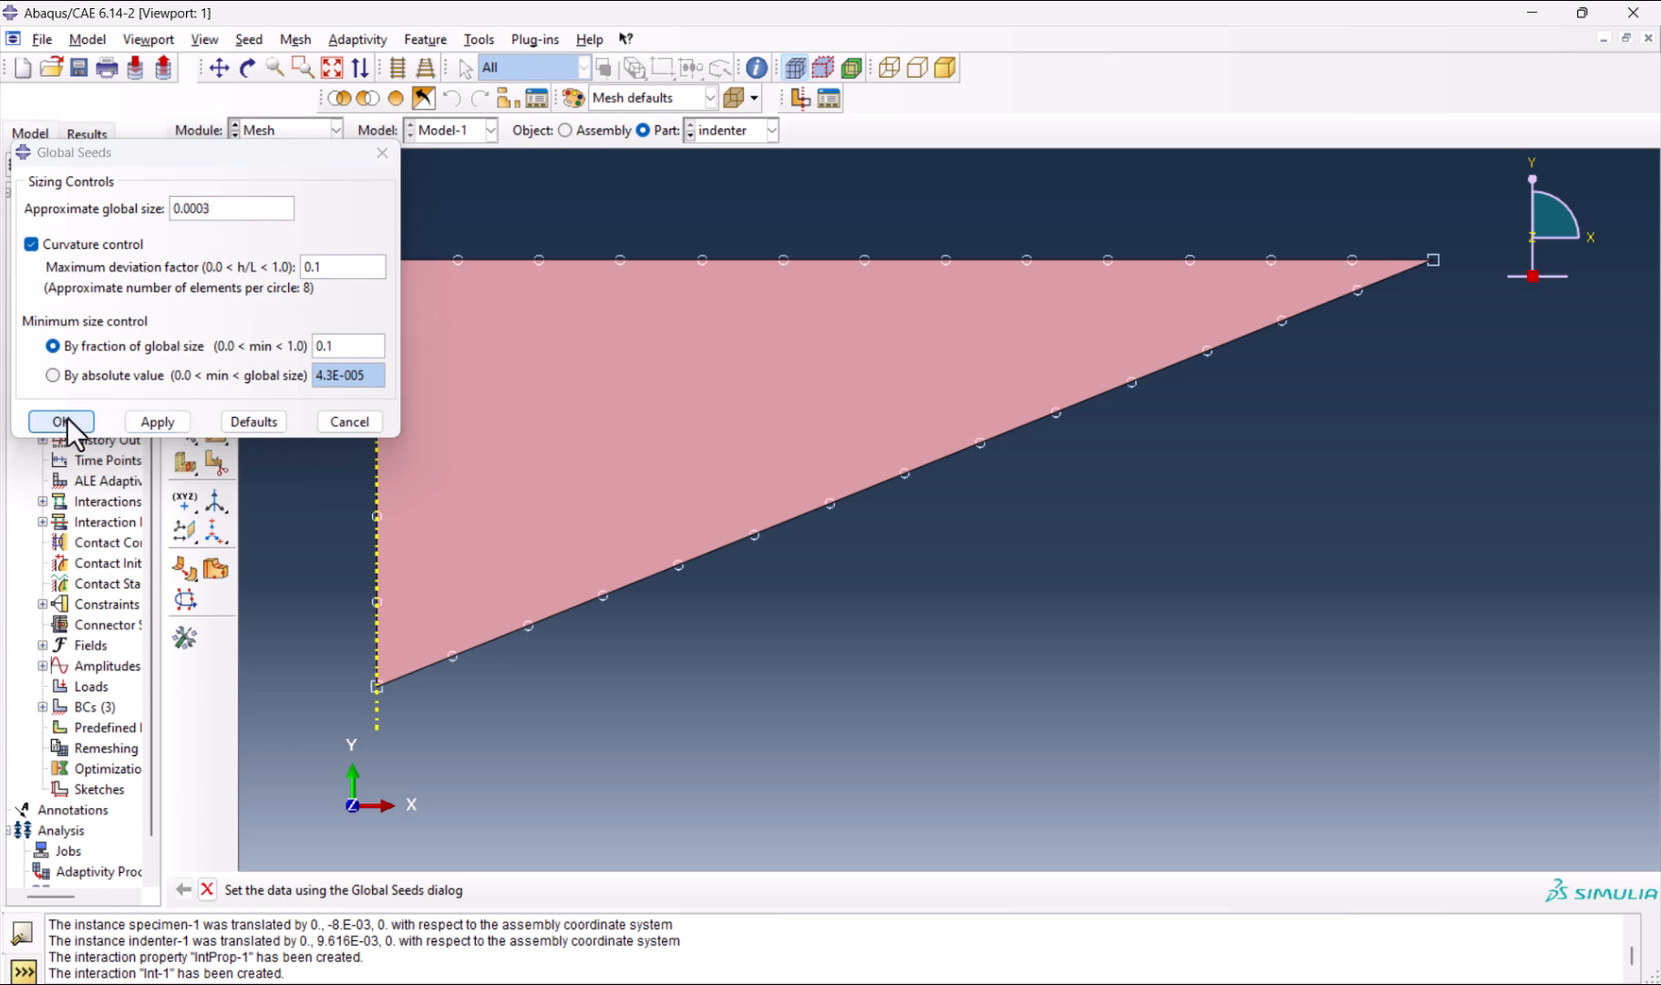
left_click(58, 421)
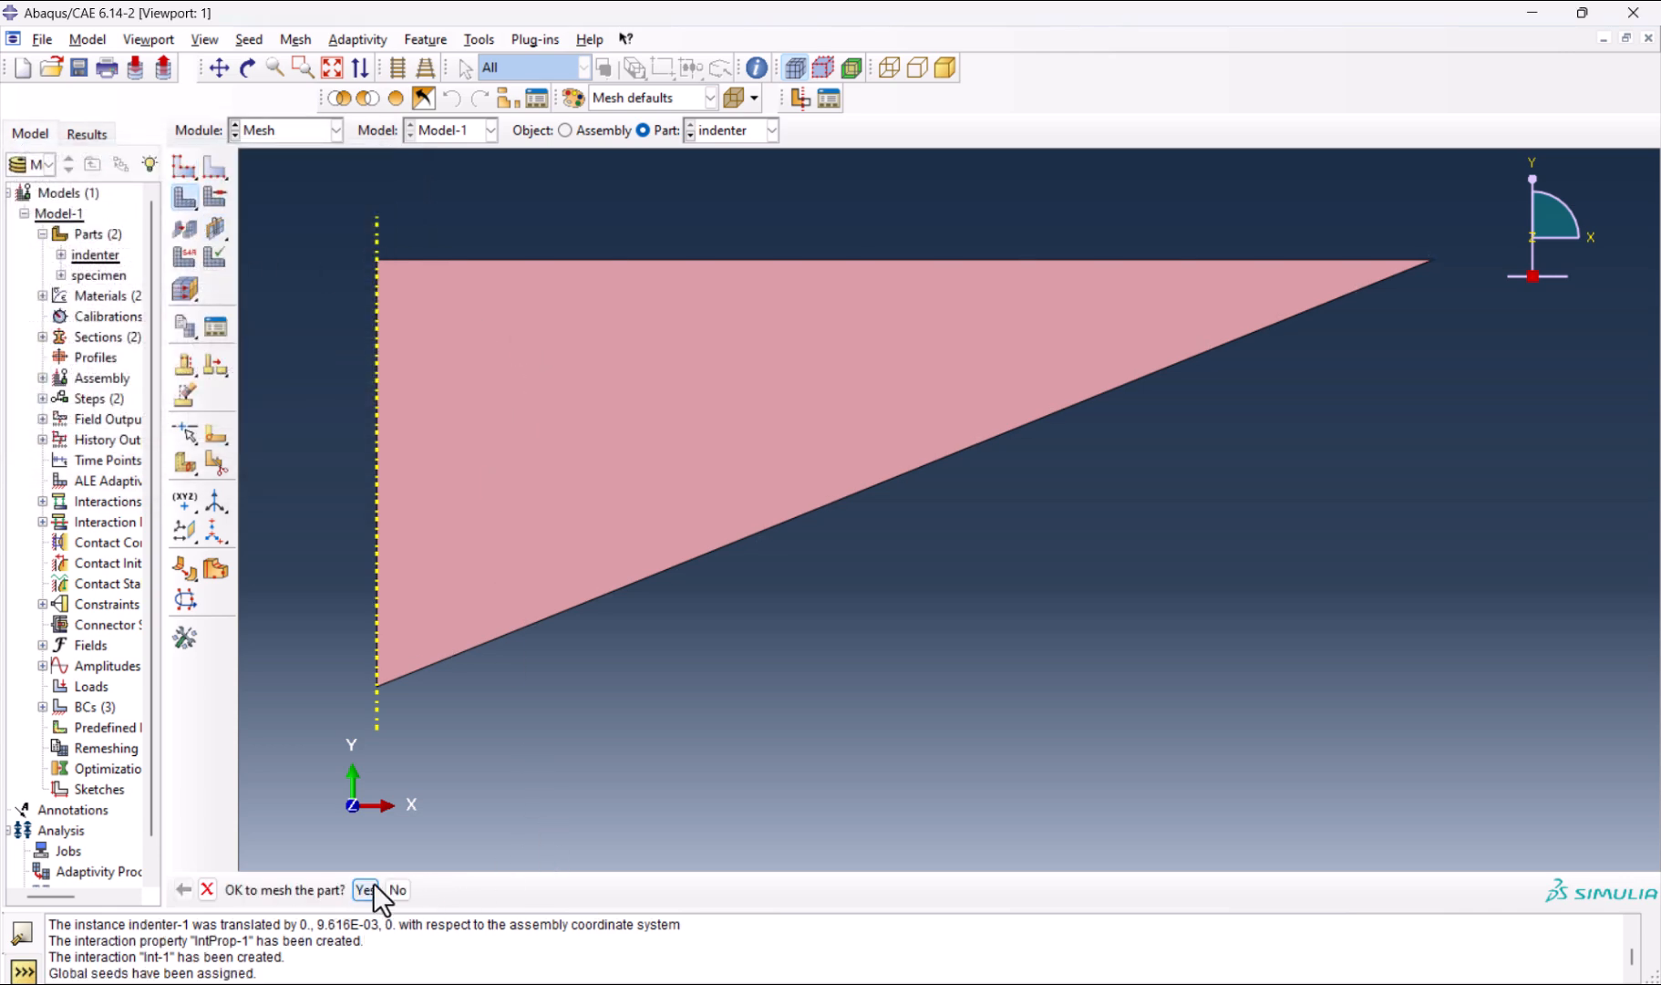
left_click(368, 890)
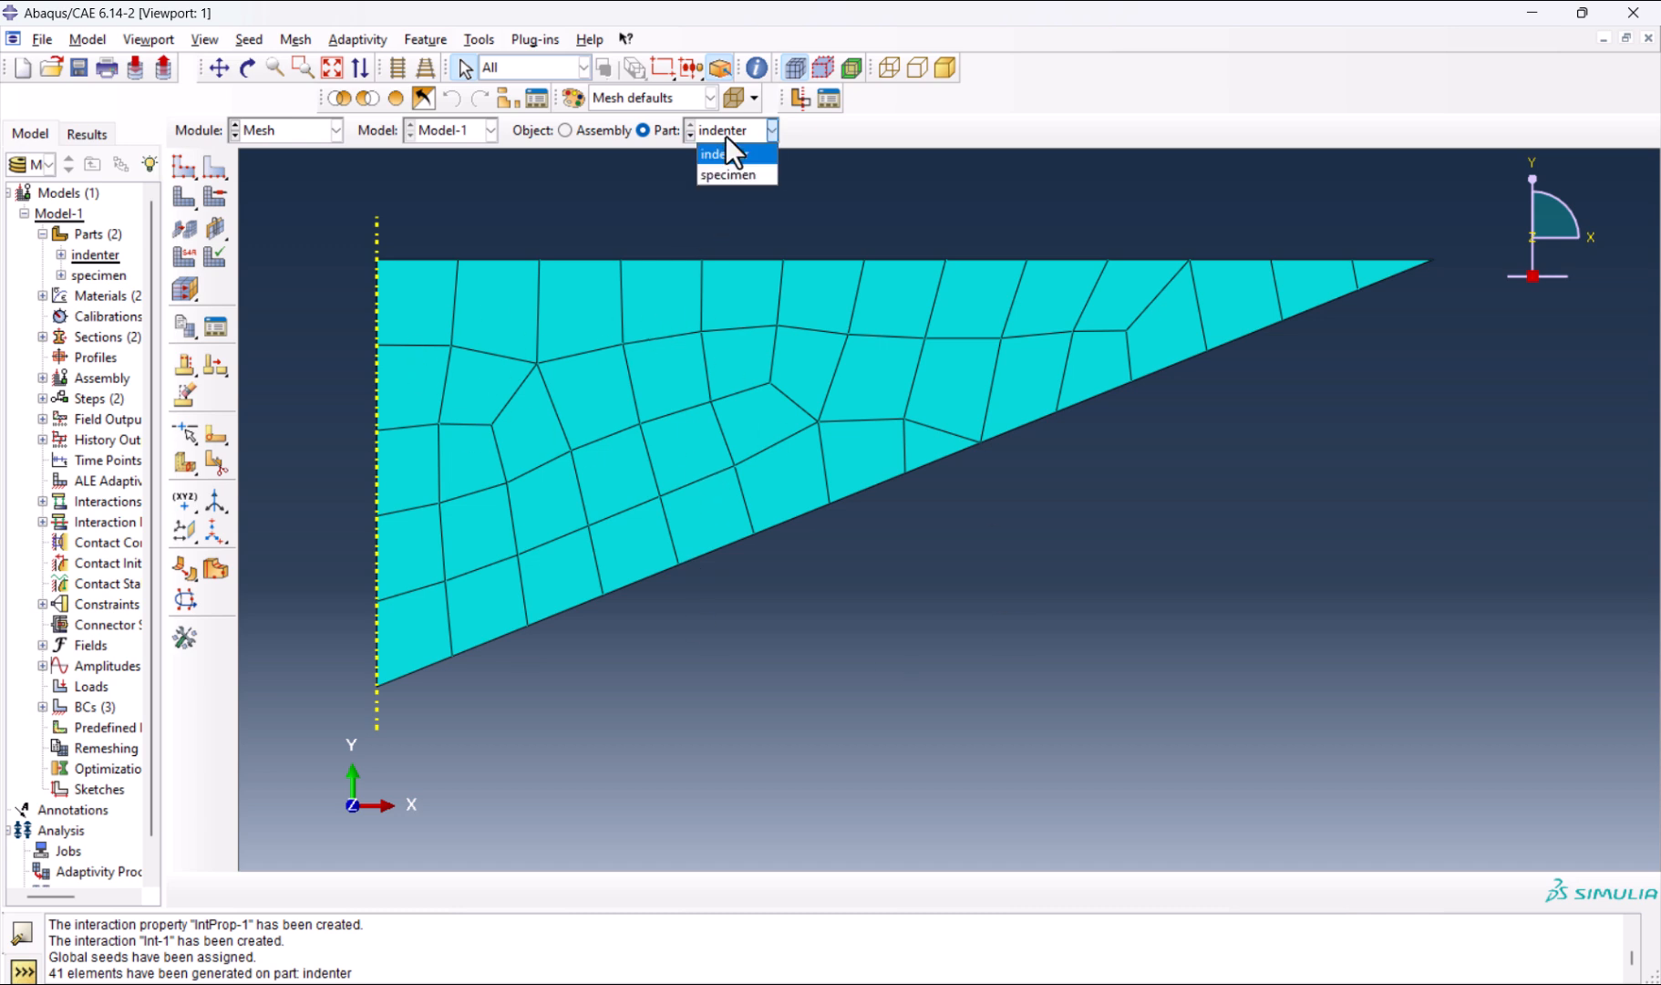
Seed the specimen's edges single-biased from 0.0003 at the symmetry axis to 0.005 at the far side.
left_click(735, 175)
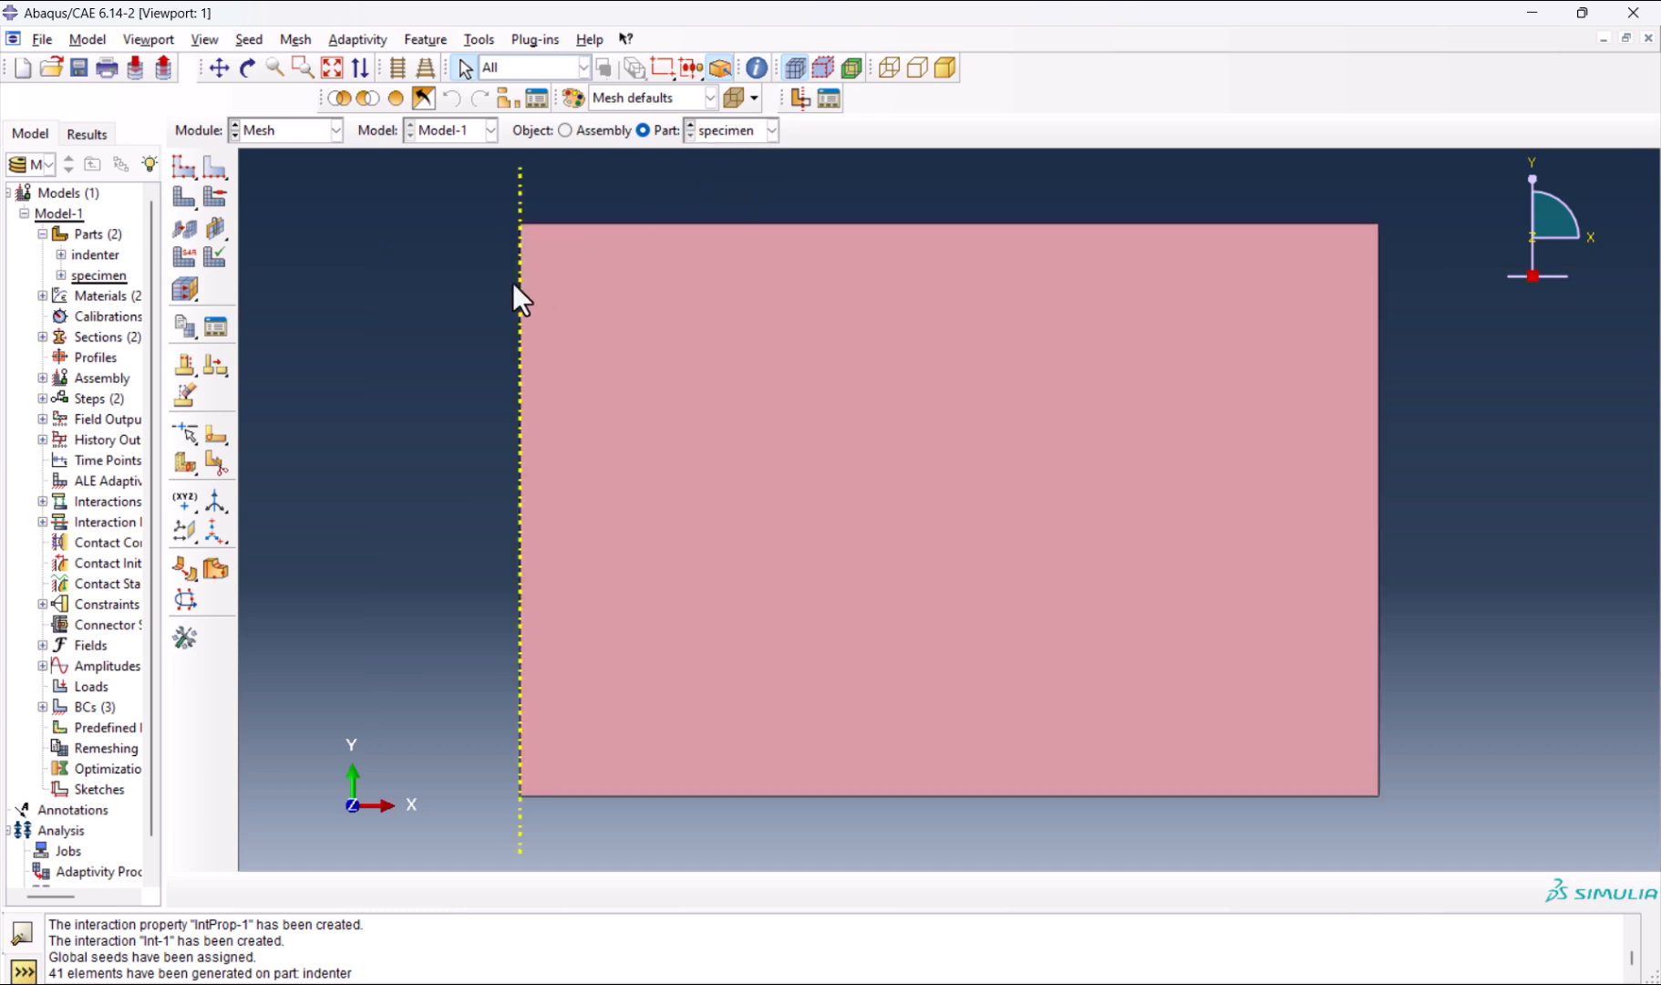
mouse_move(215, 171)
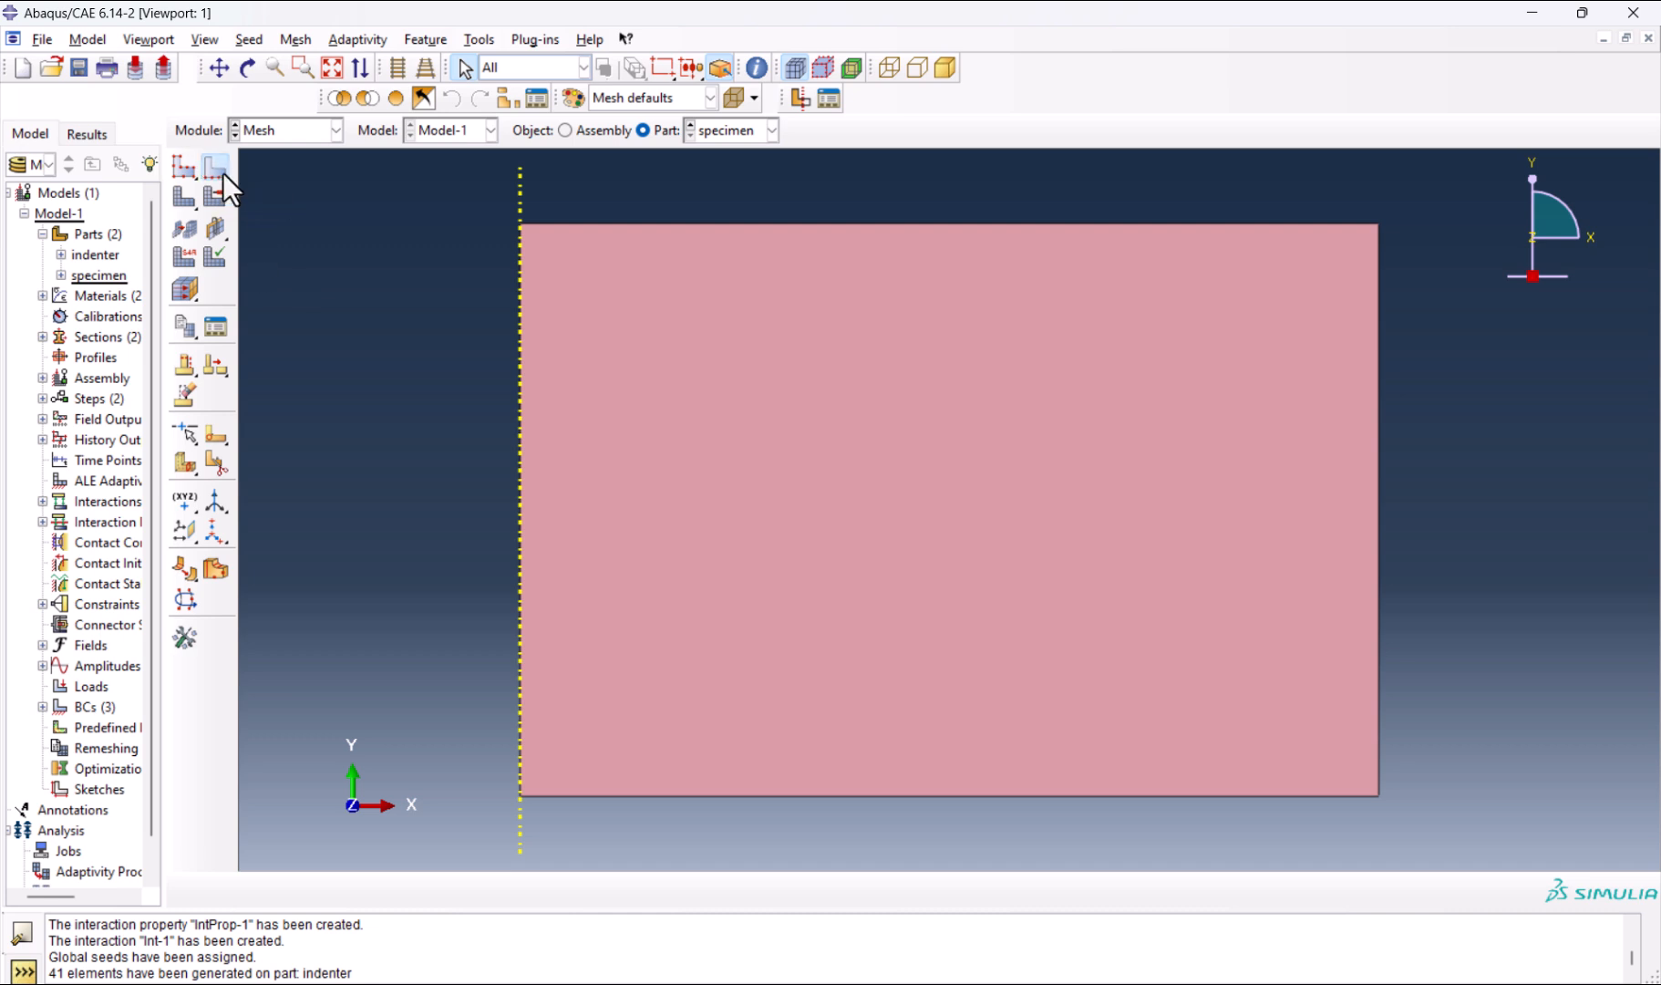
left_click(213, 166)
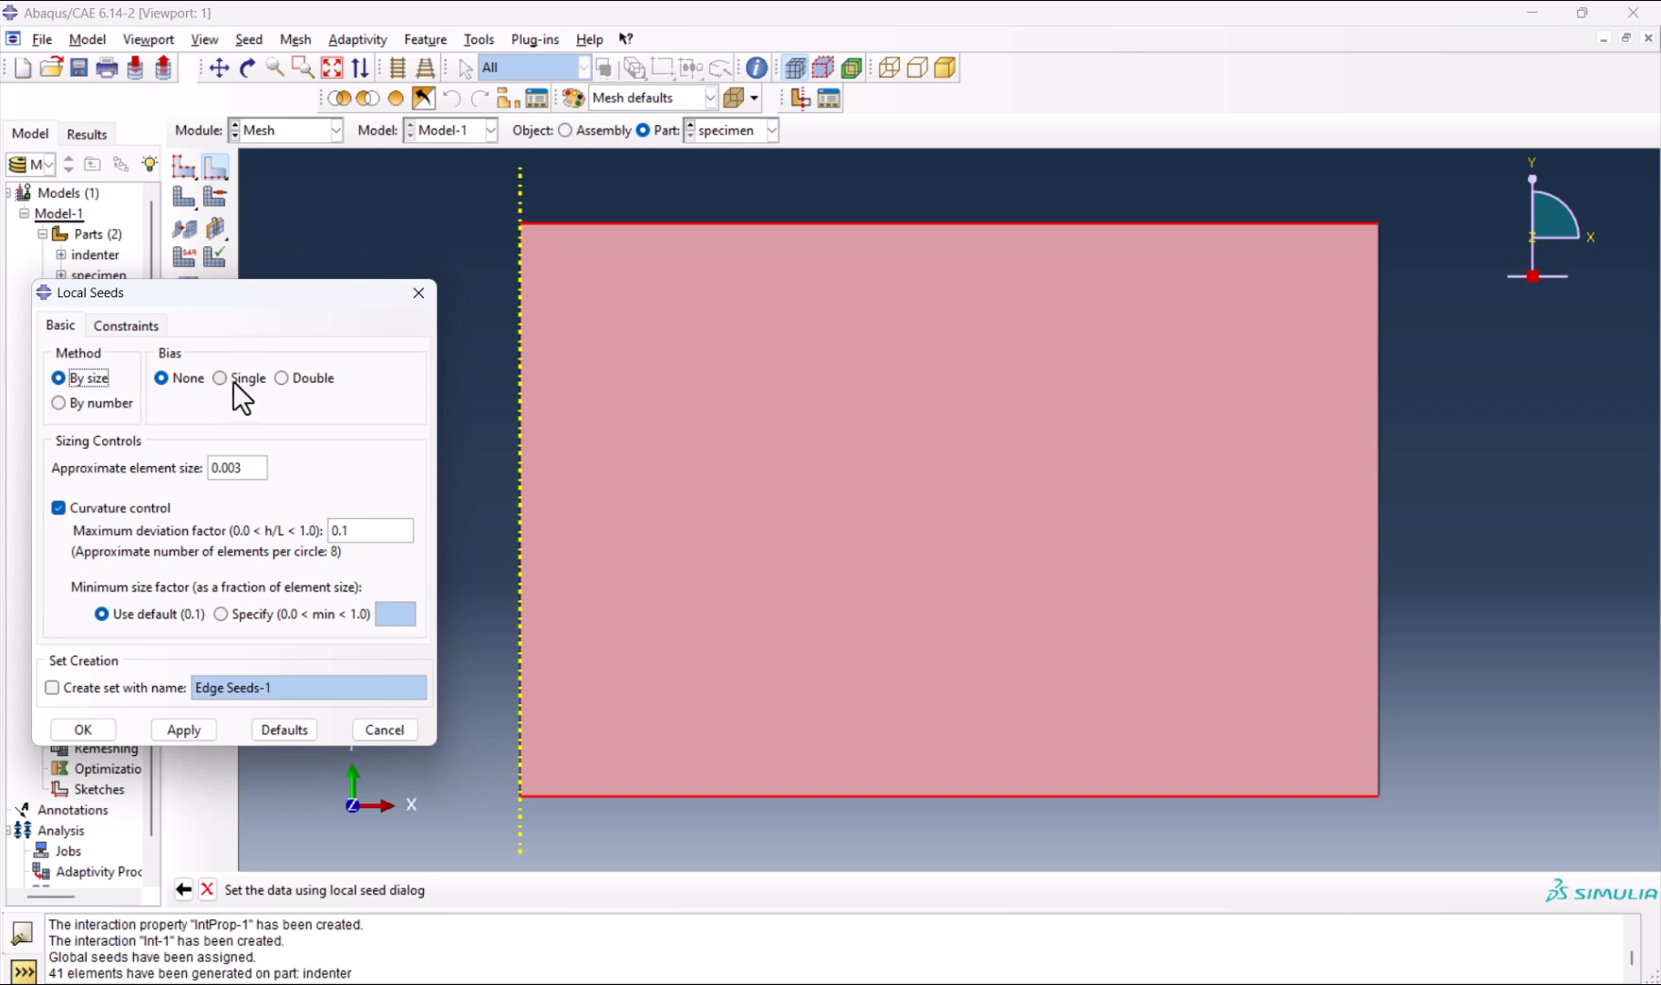
left_click(219, 379)
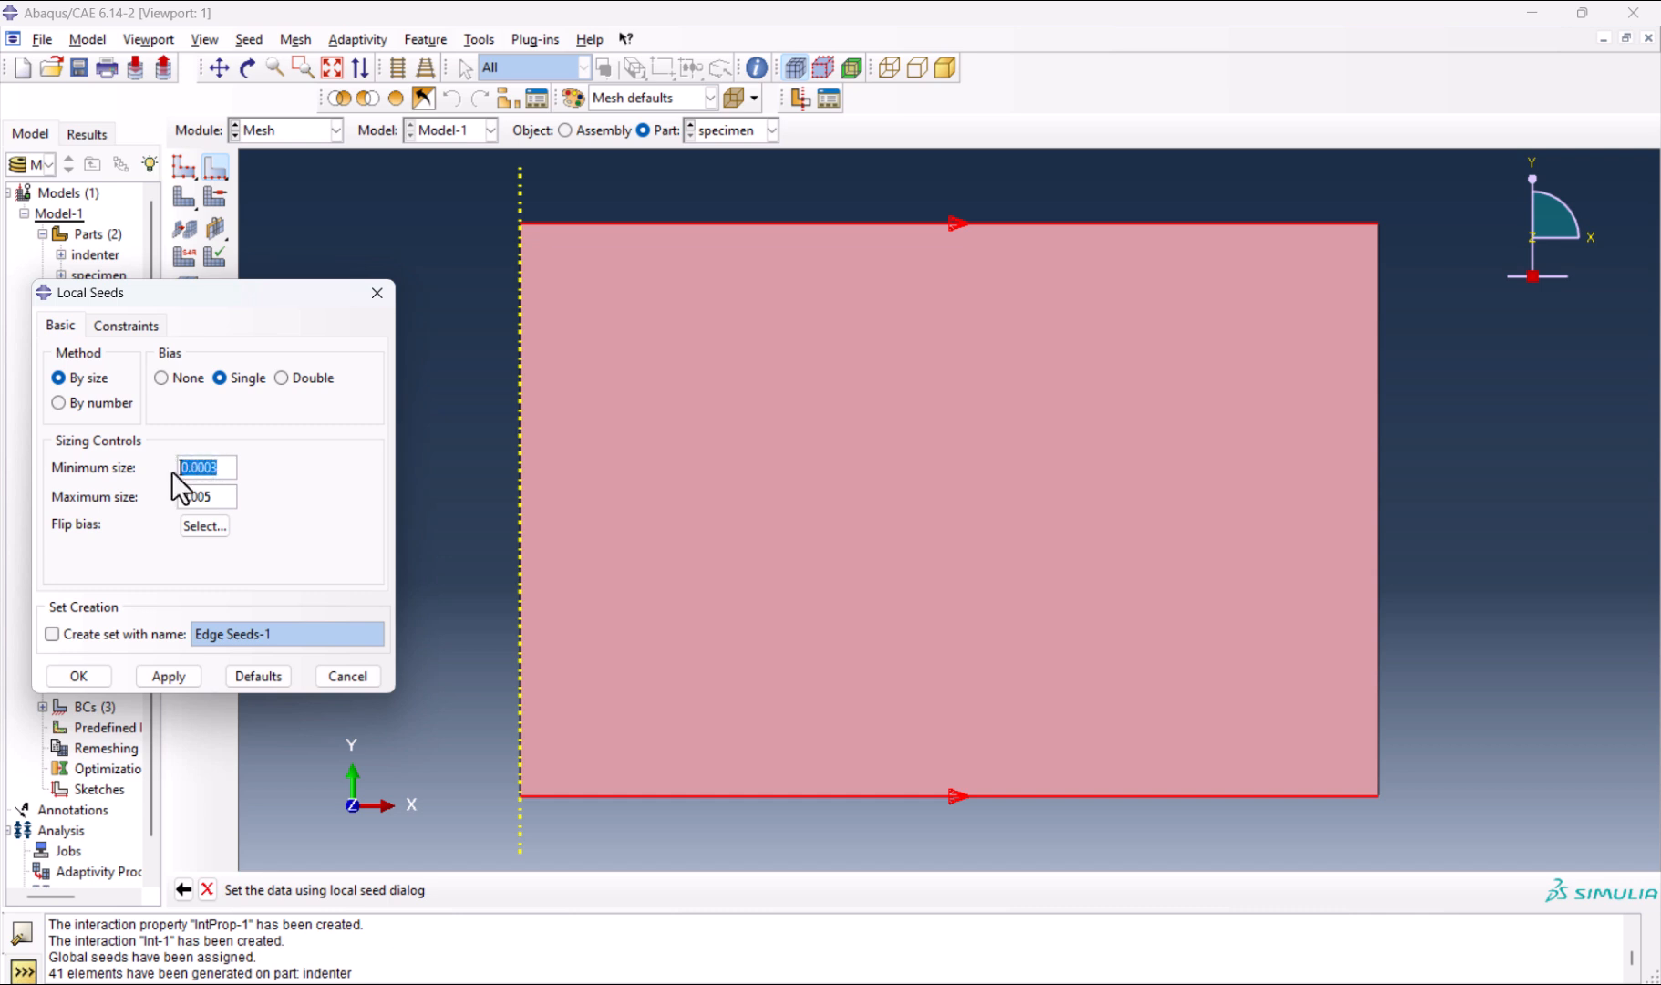
mouse_move(454, 451)
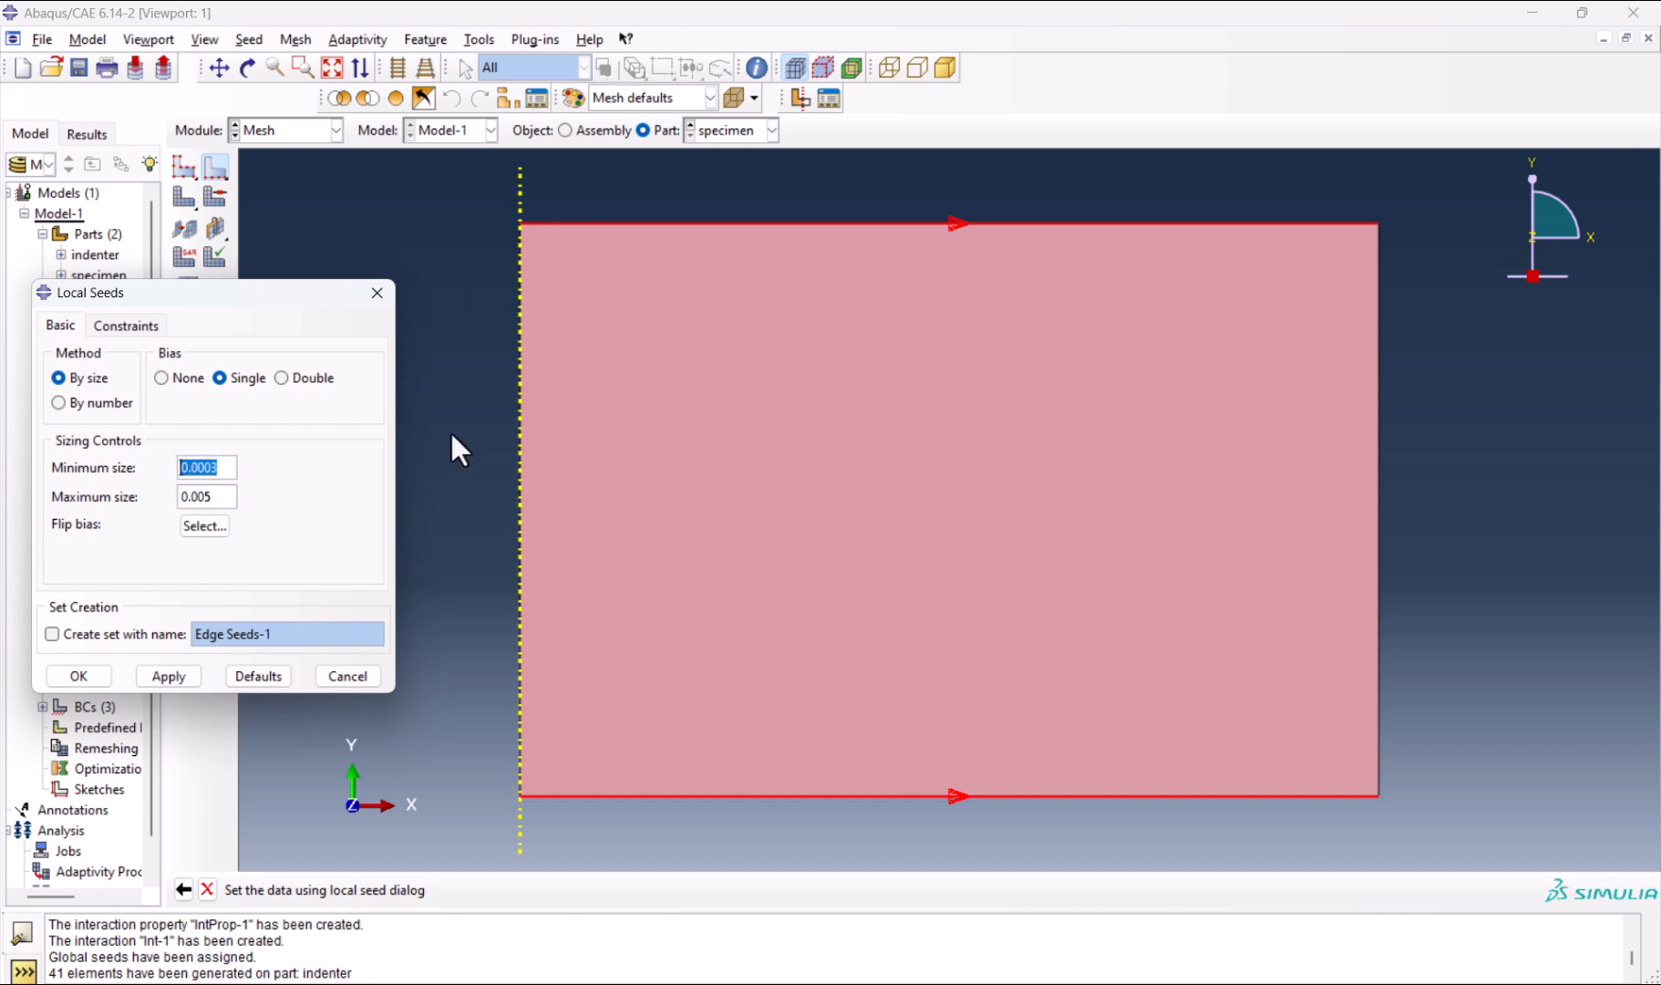
mouse_move(948, 883)
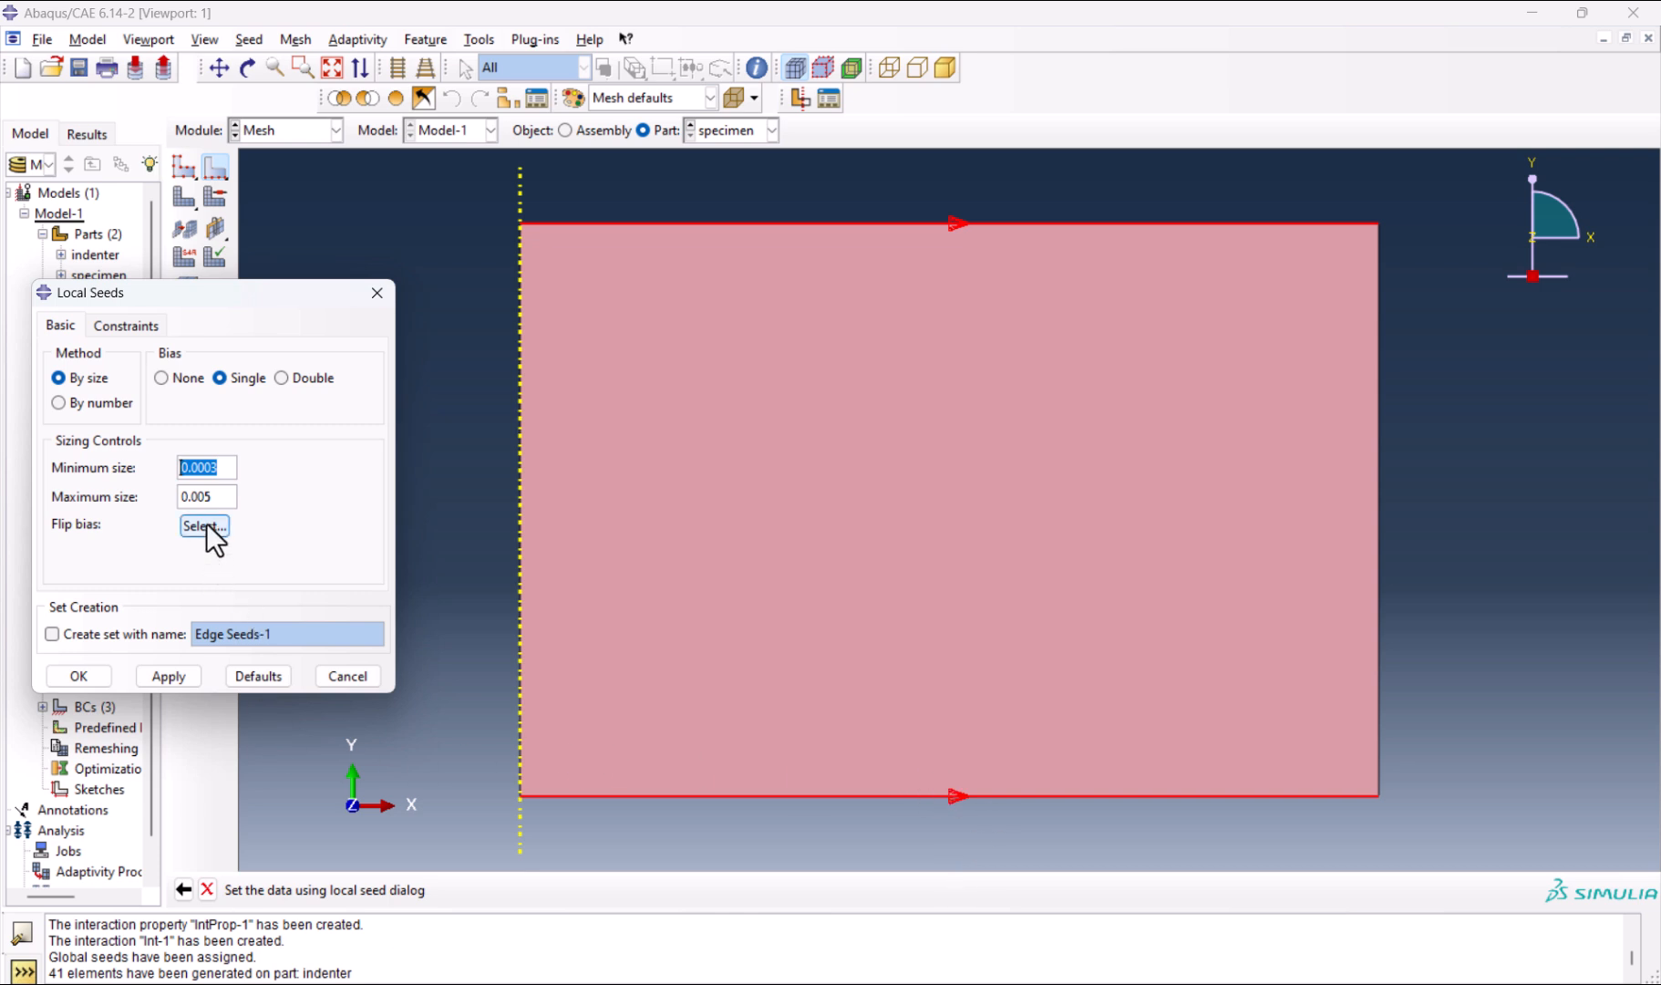
left_click(204, 528)
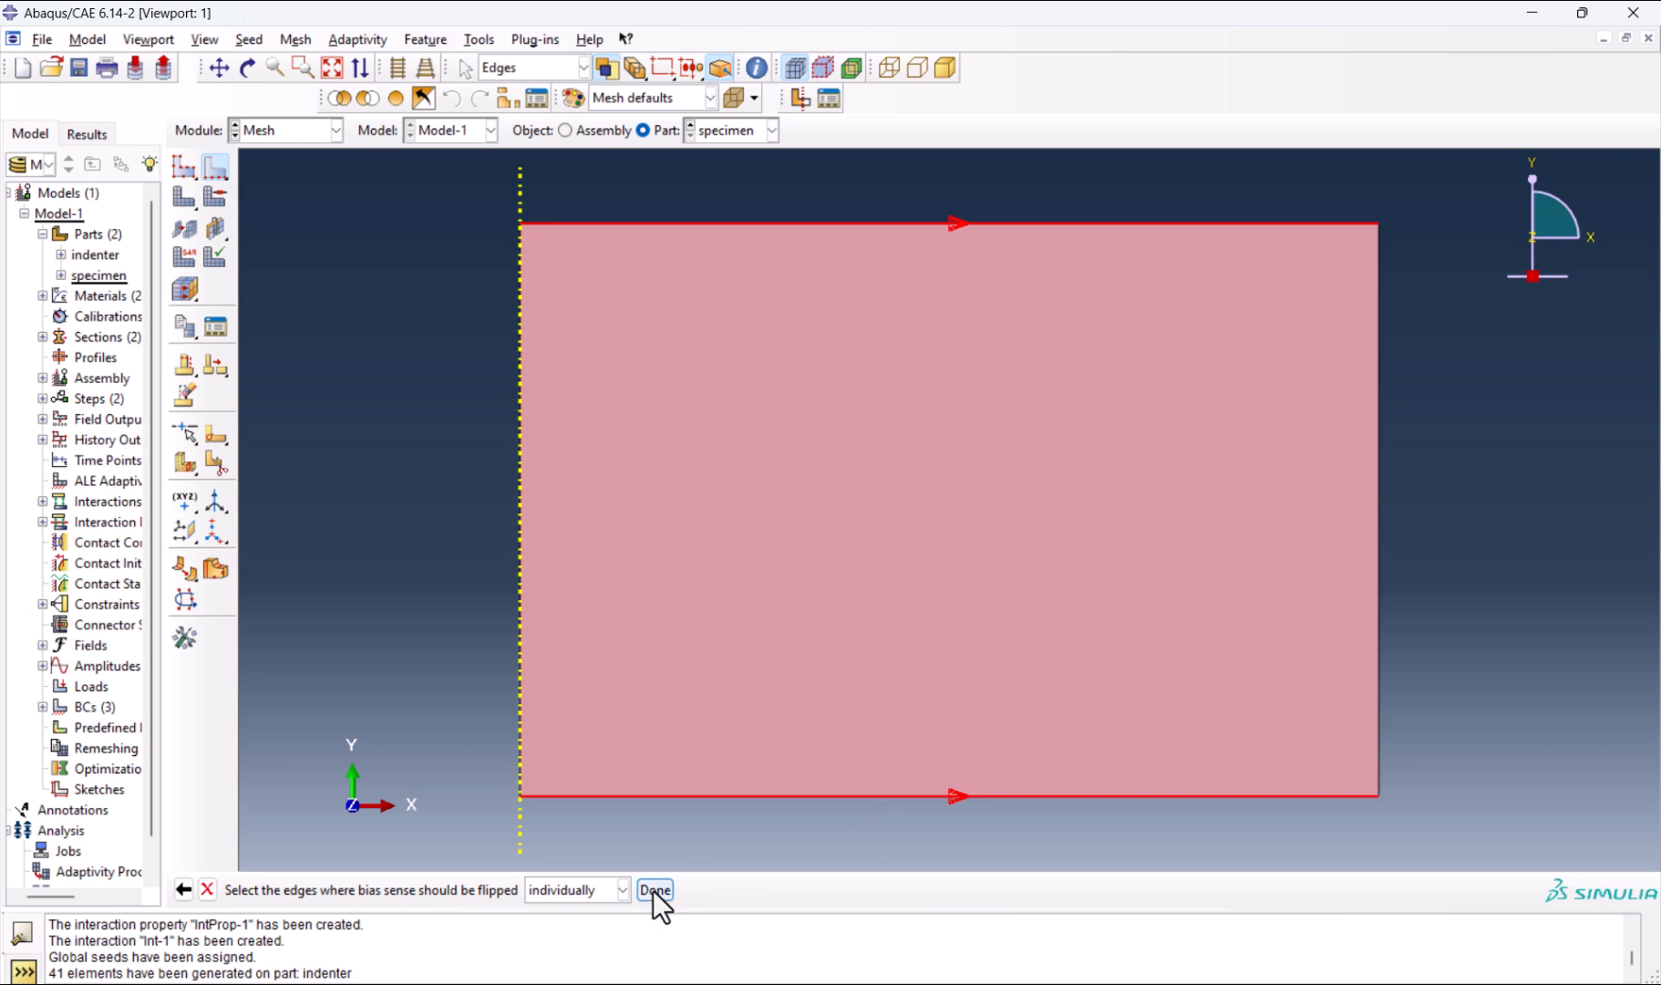
left_click(654, 890)
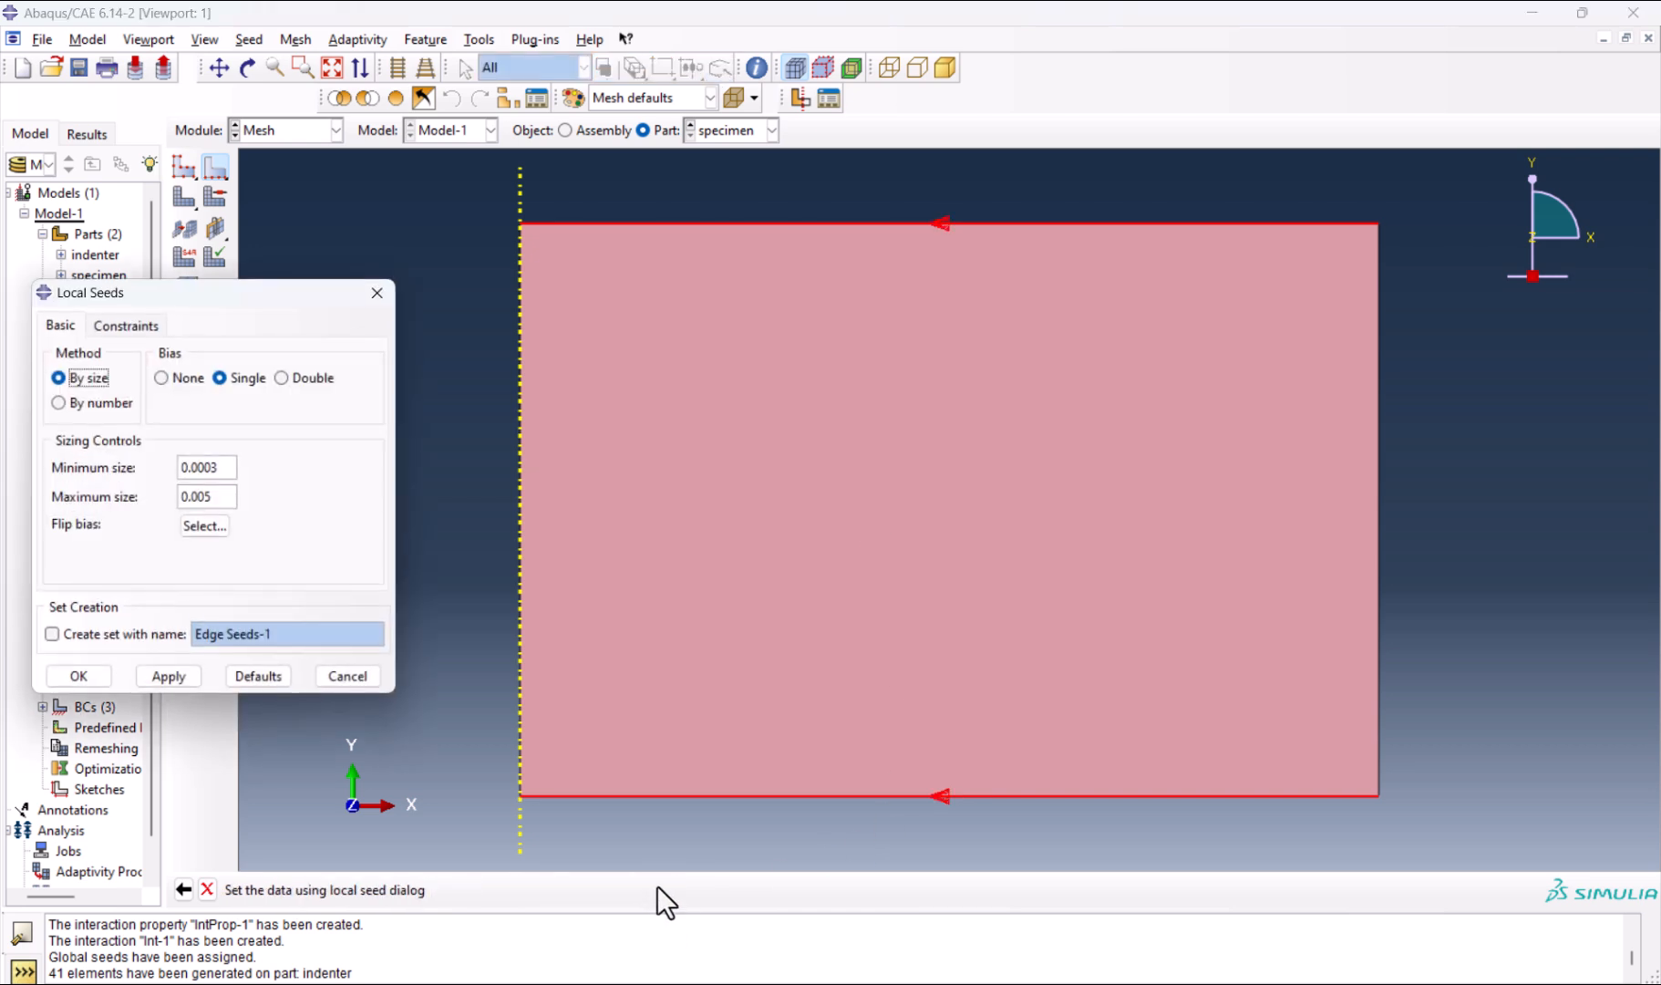
mouse_move(111, 737)
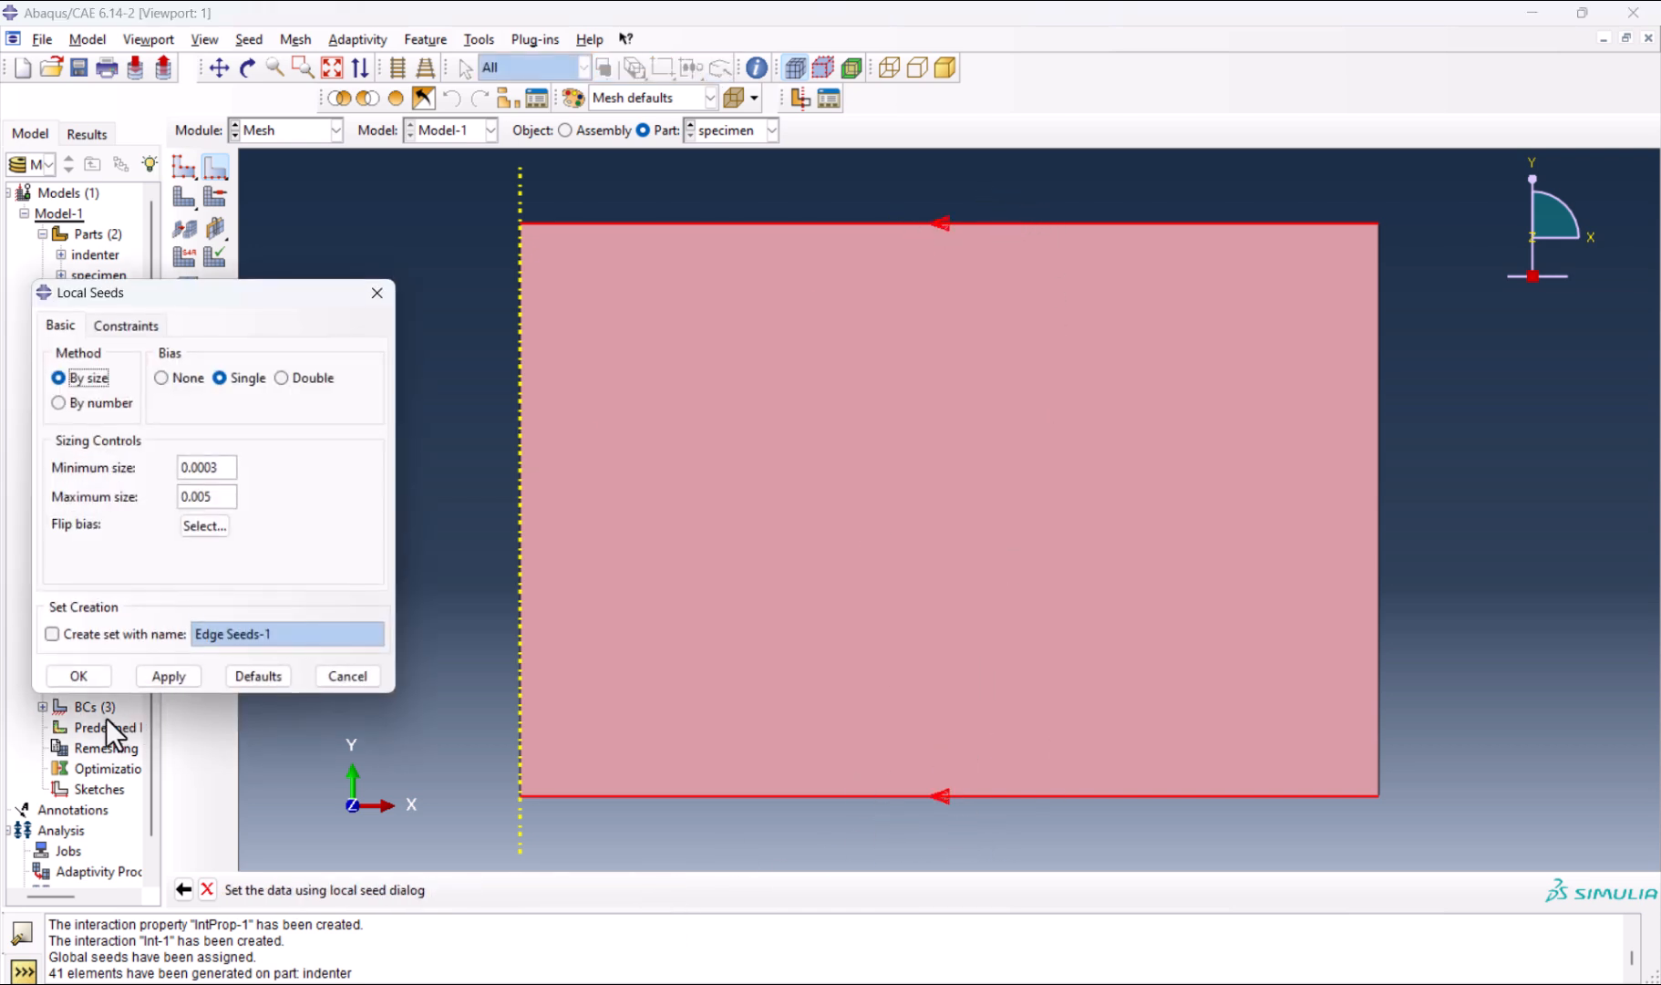
left_click(79, 677)
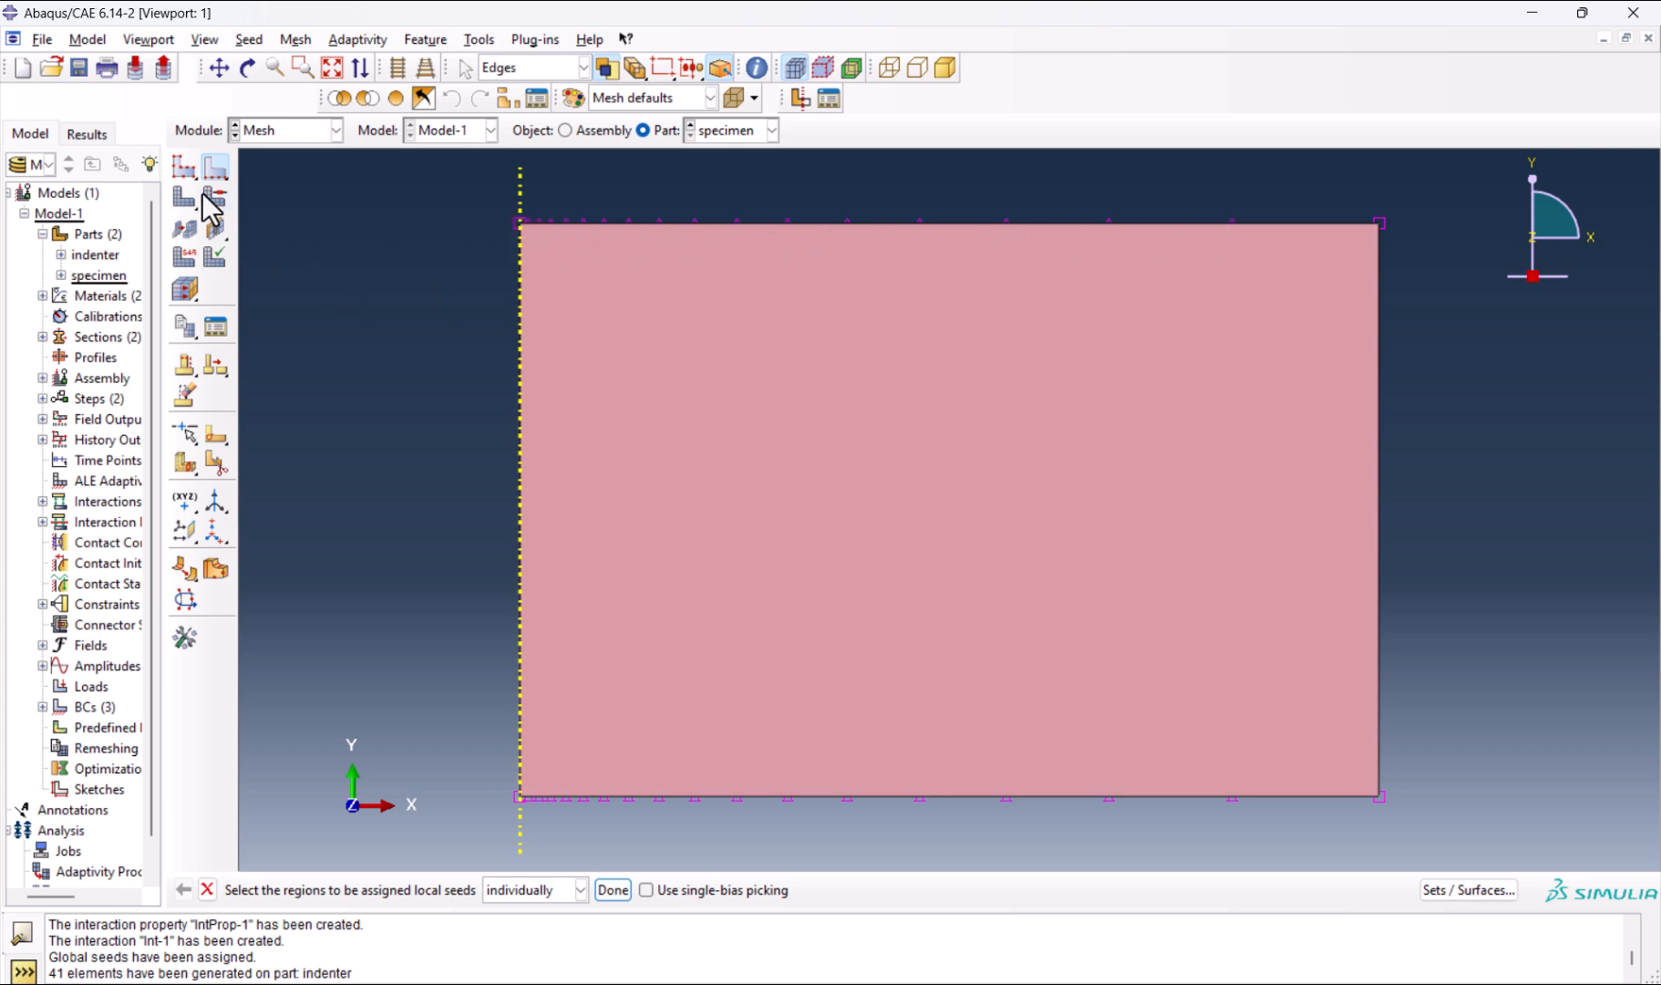
Mesh the specimen part and switch the view to the assembly of both meshed parts.
left_click(519, 450)
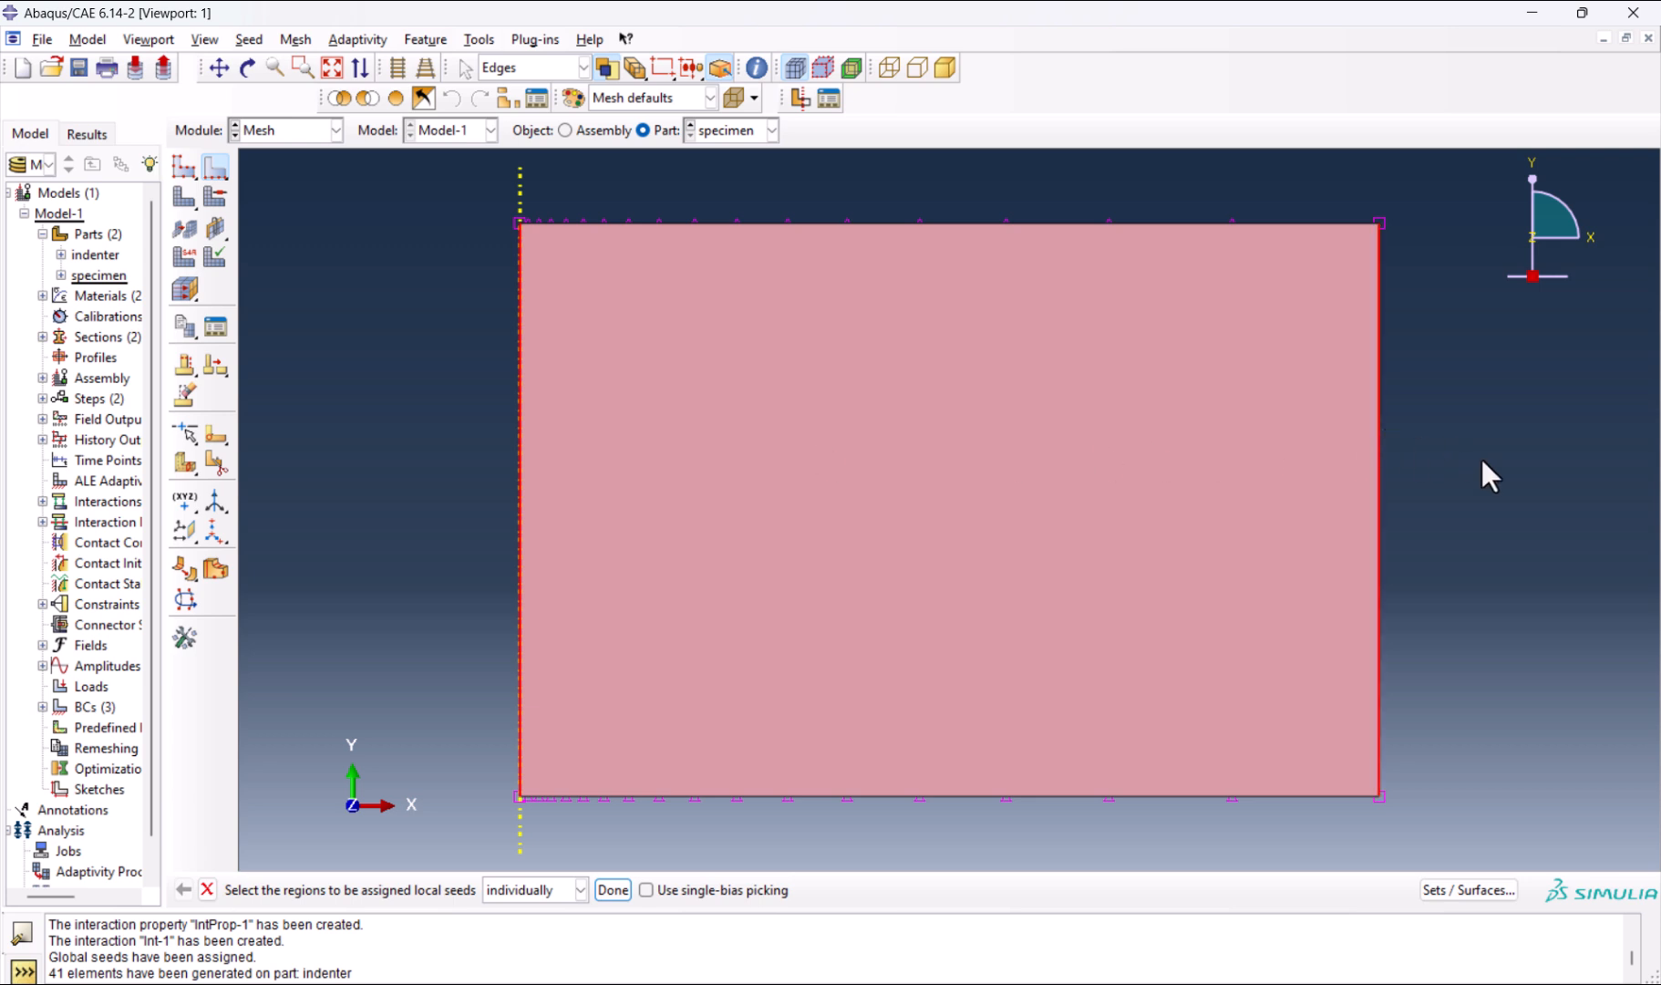
mouse_move(795, 485)
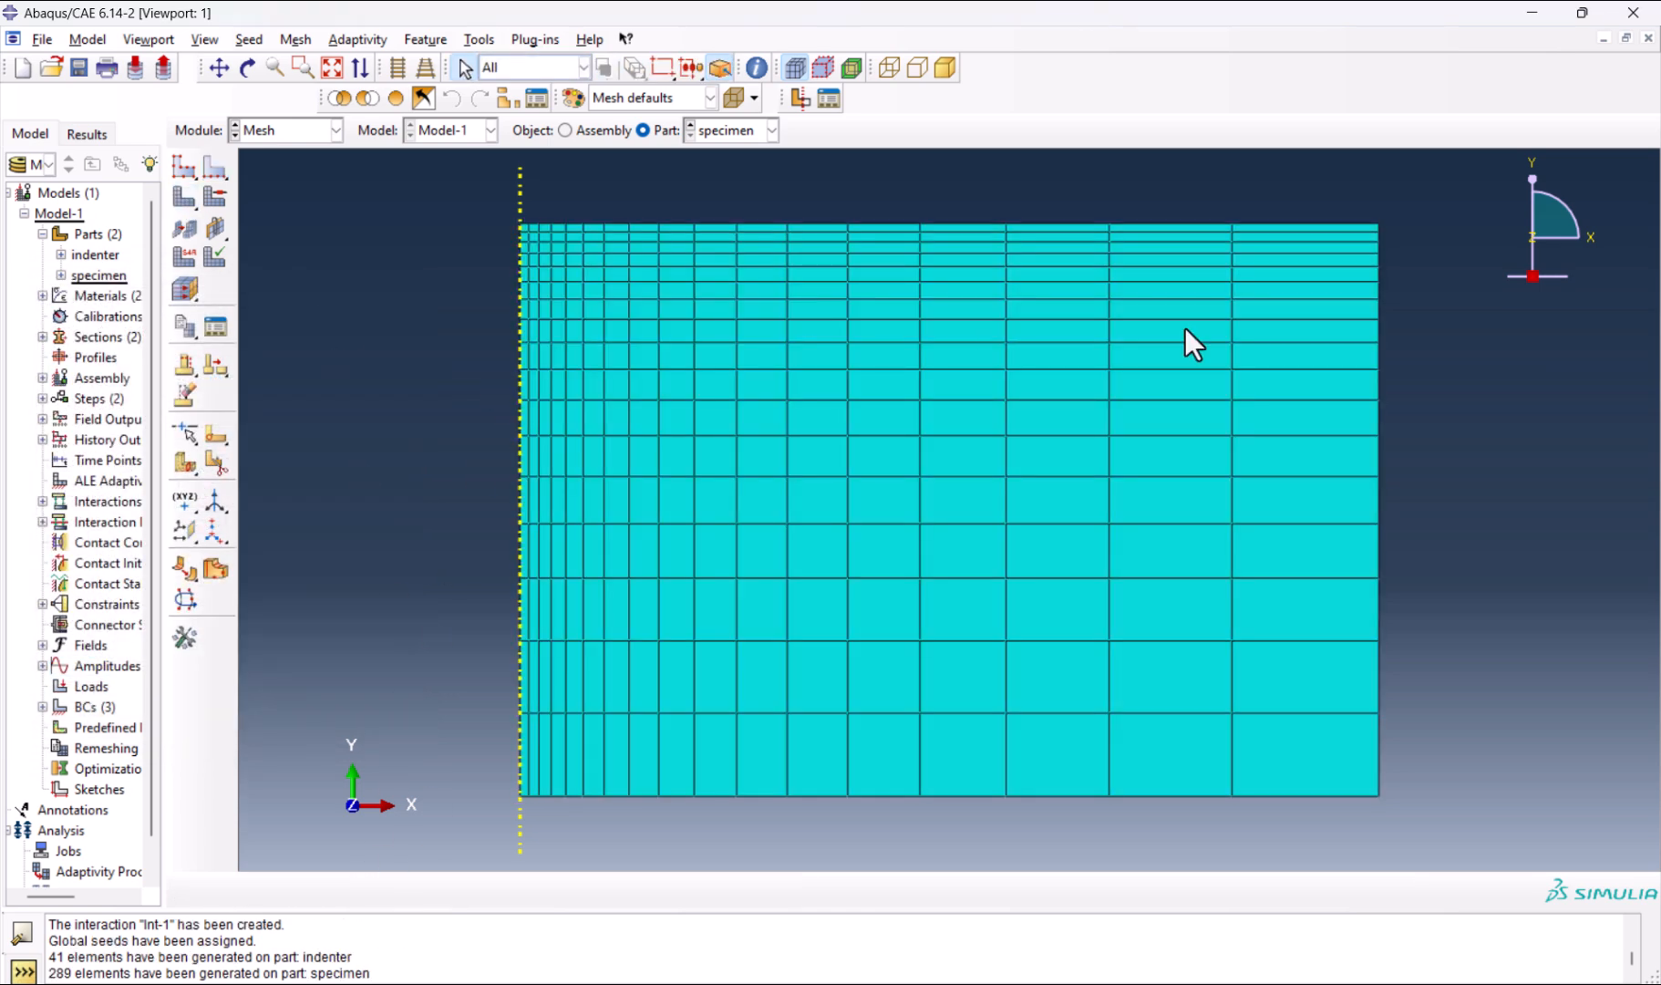
mouse_move(671, 164)
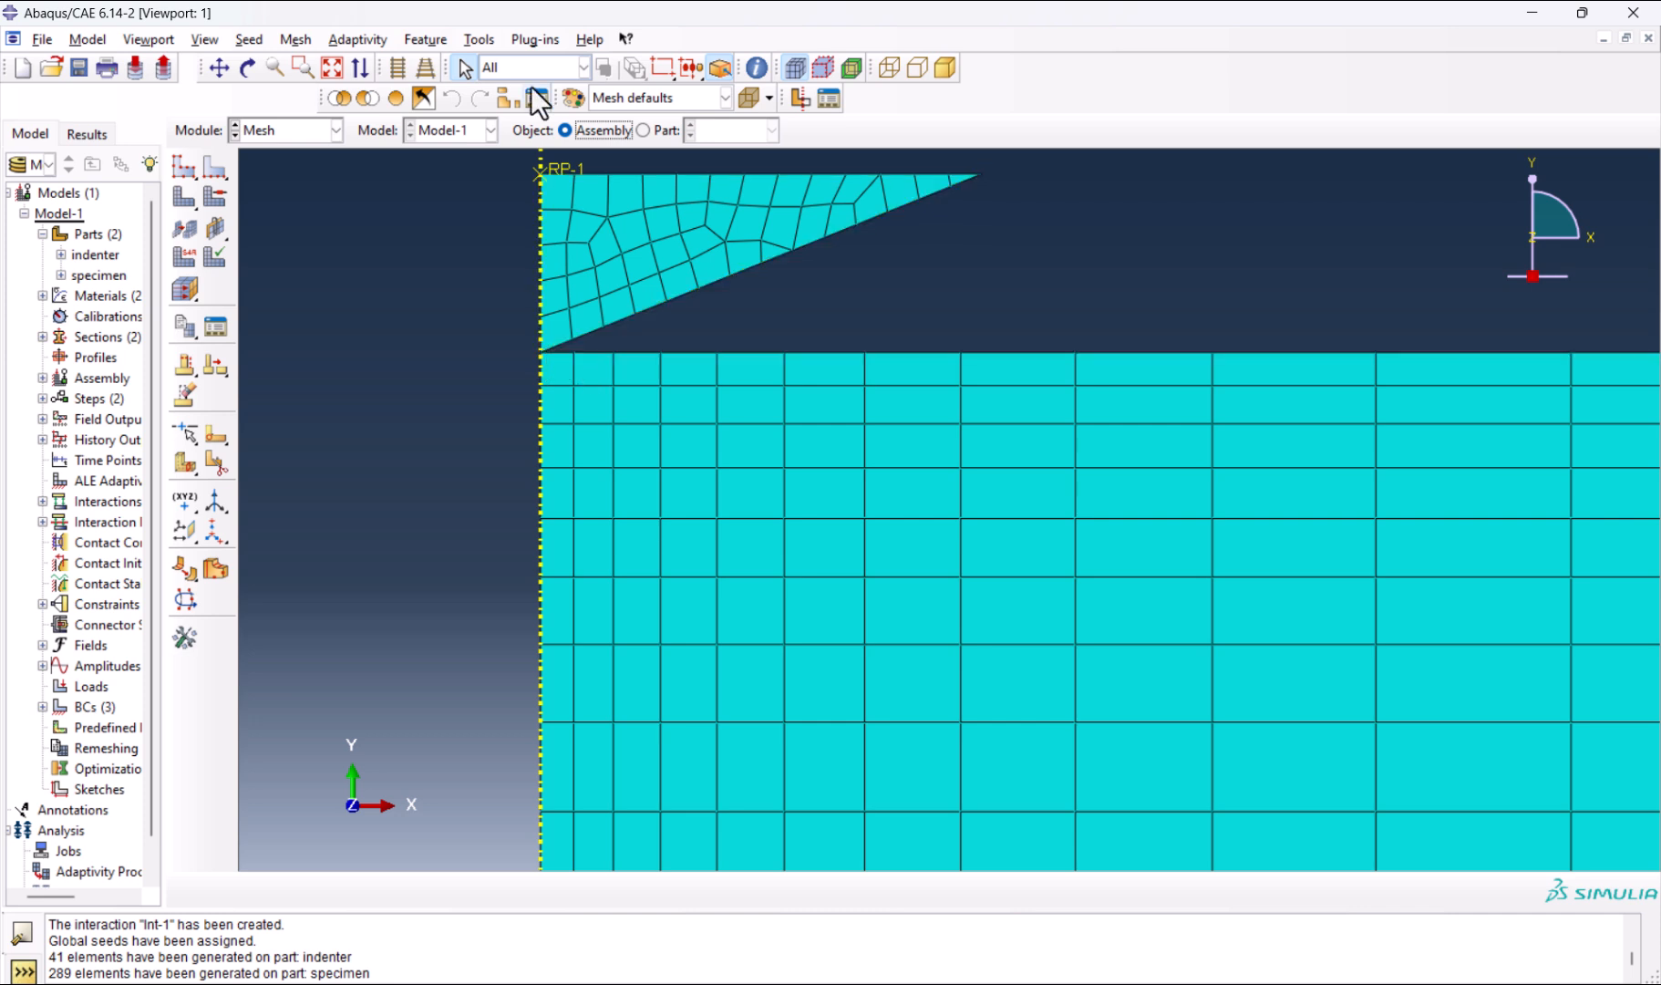
left_click(336, 130)
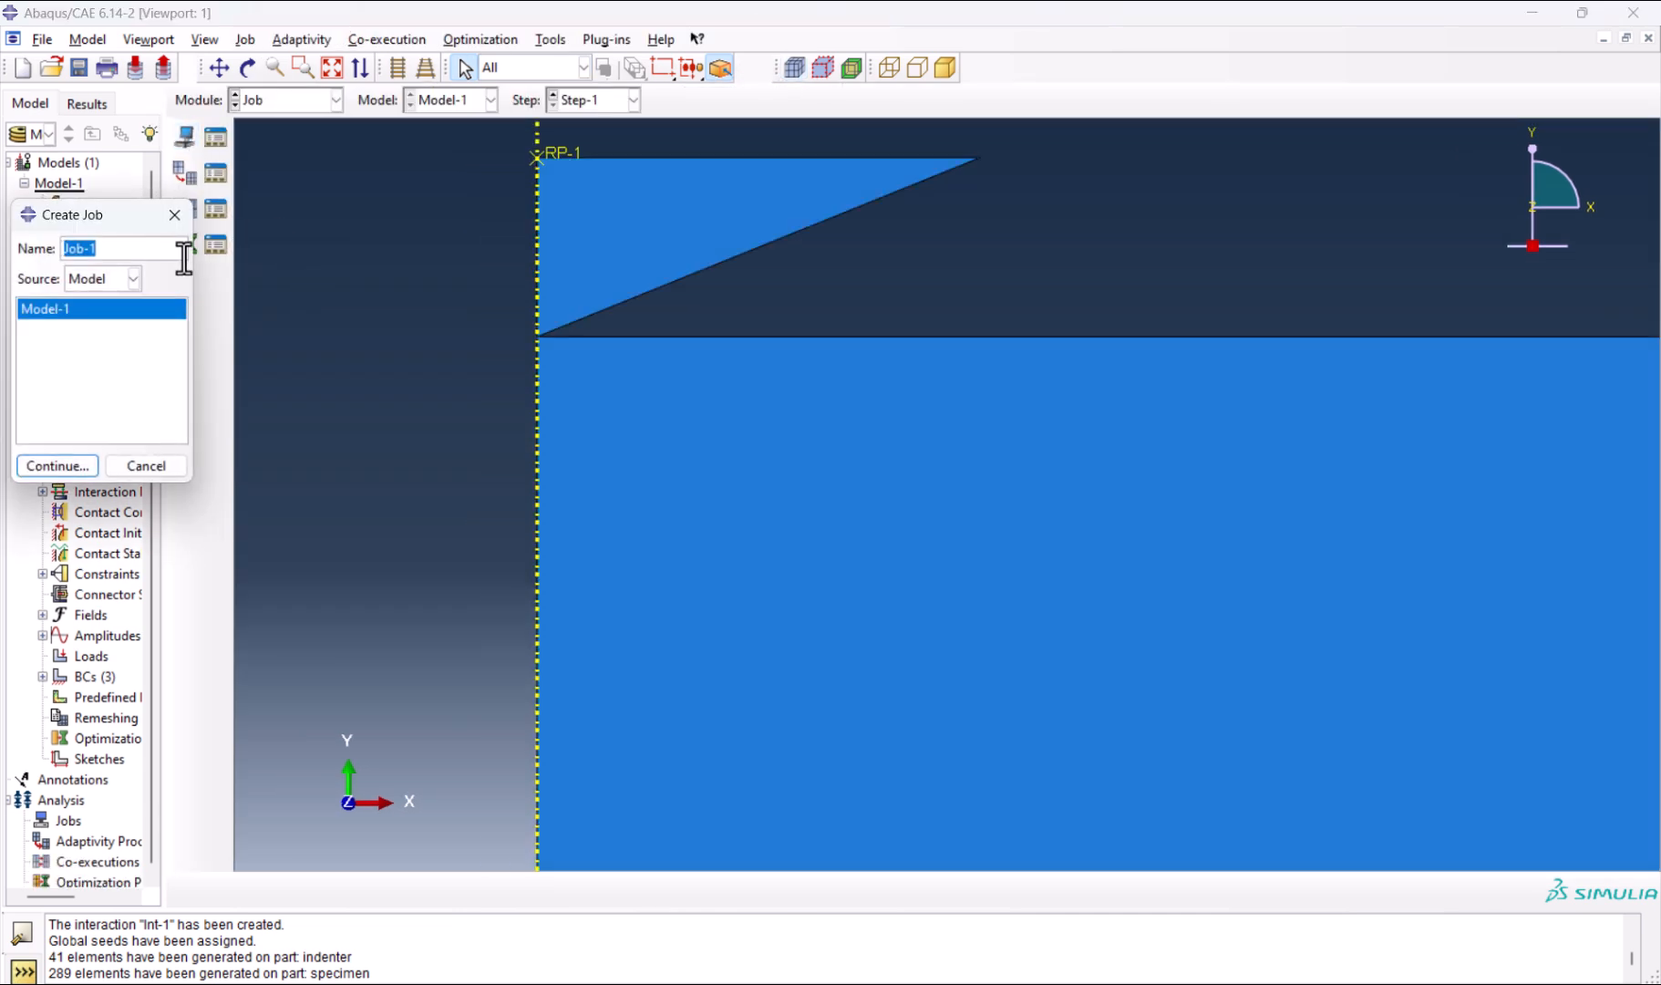
Create job vickers, submit it and open the completed results database vickers.odb.
left_click(56, 465)
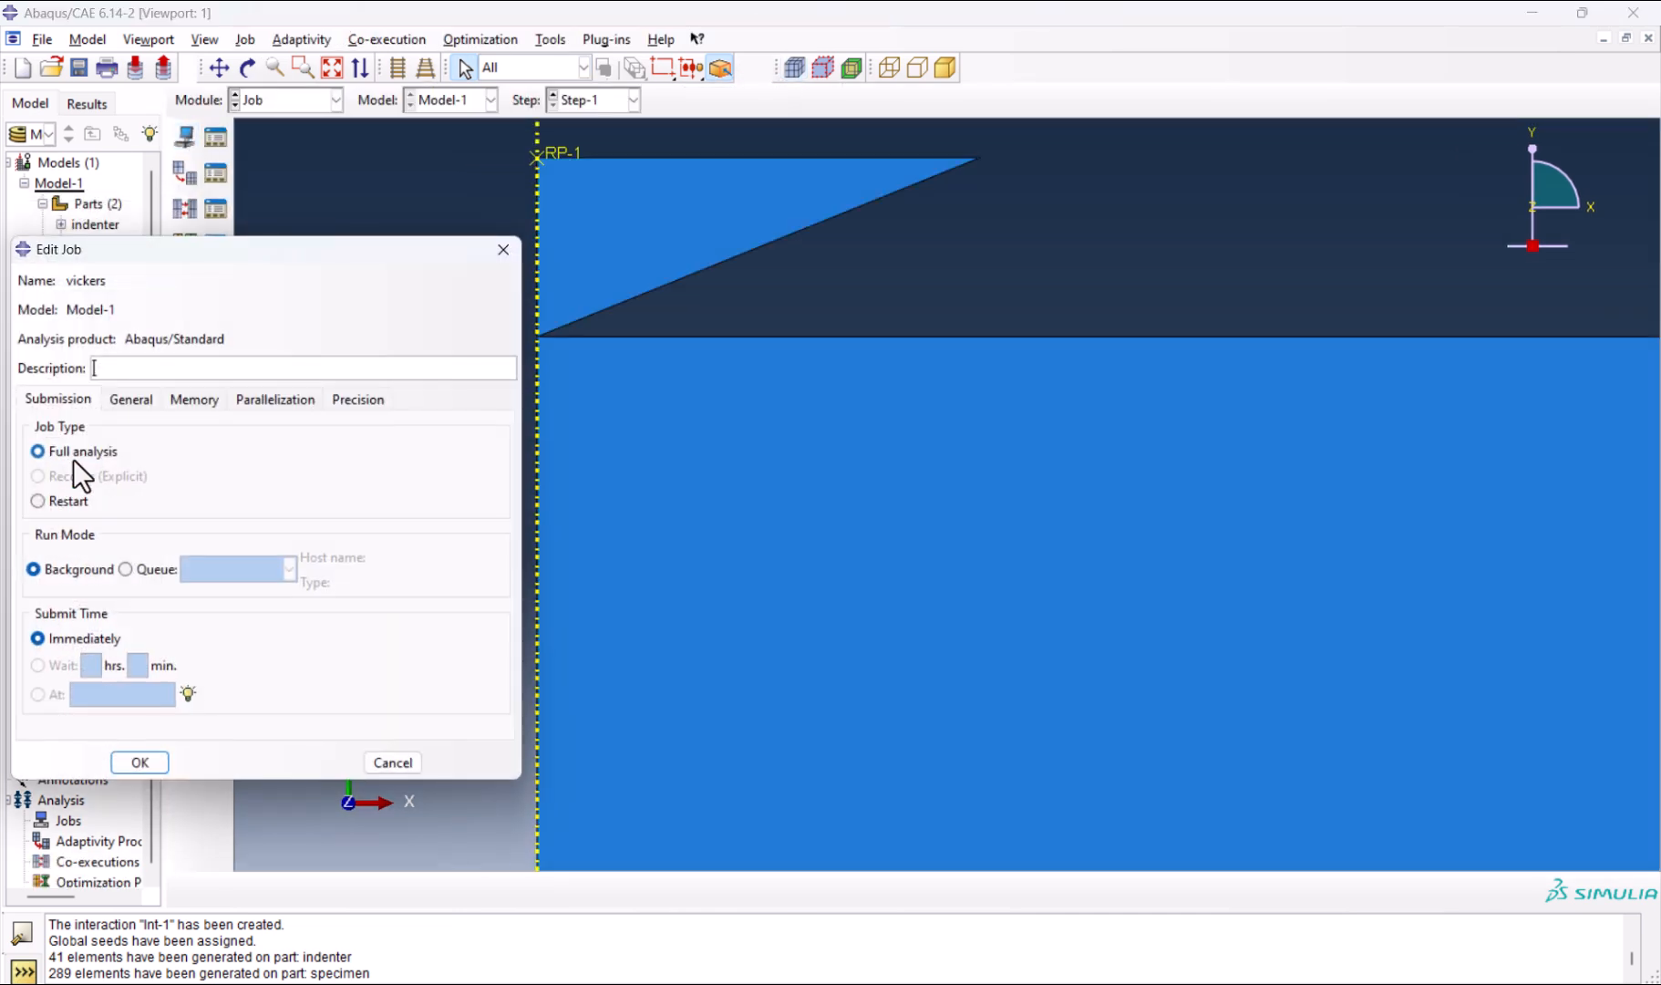
left_click(138, 762)
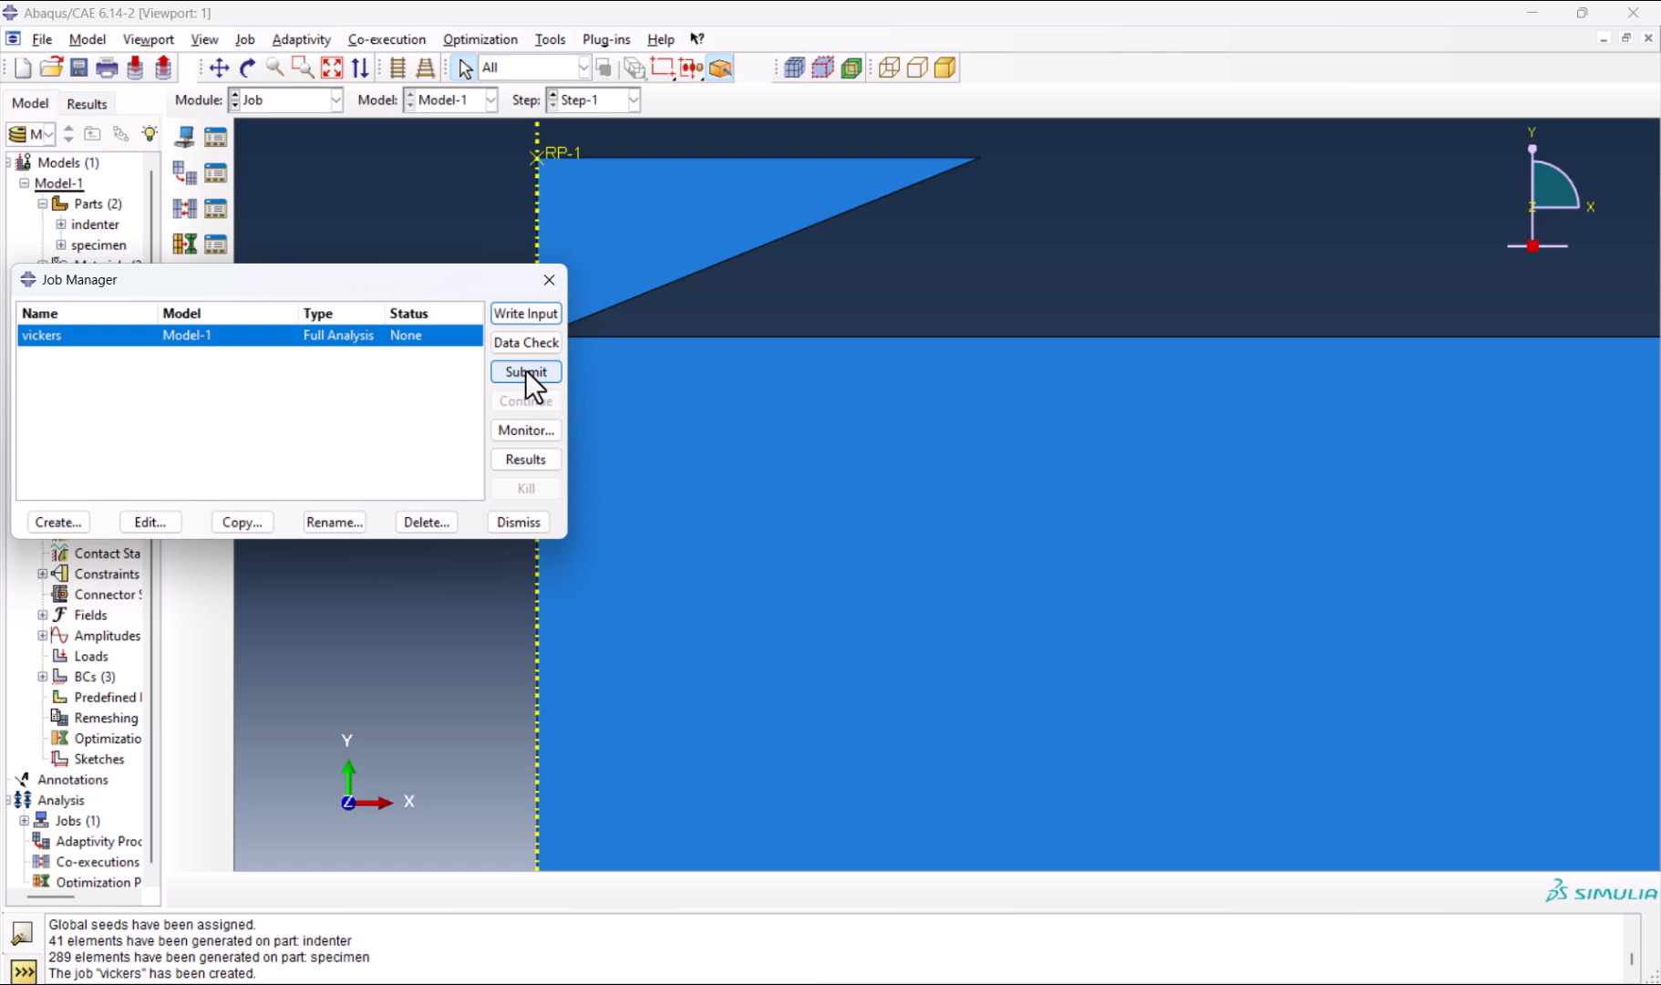
left_click(525, 372)
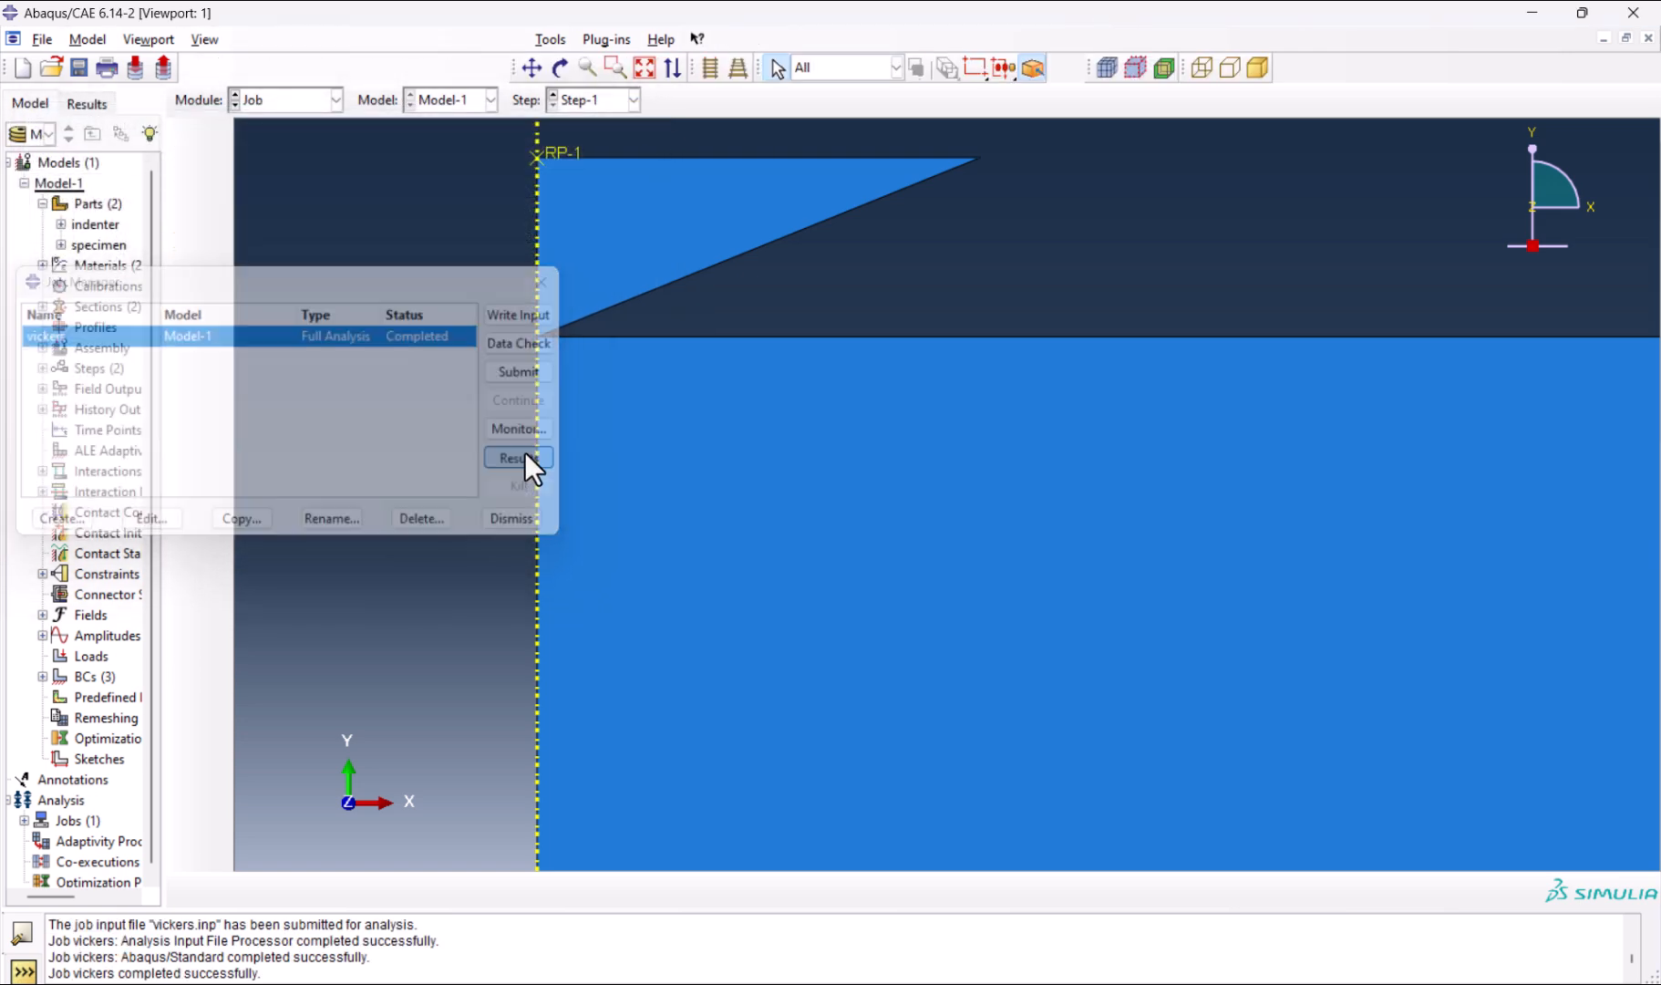
left_click(518, 458)
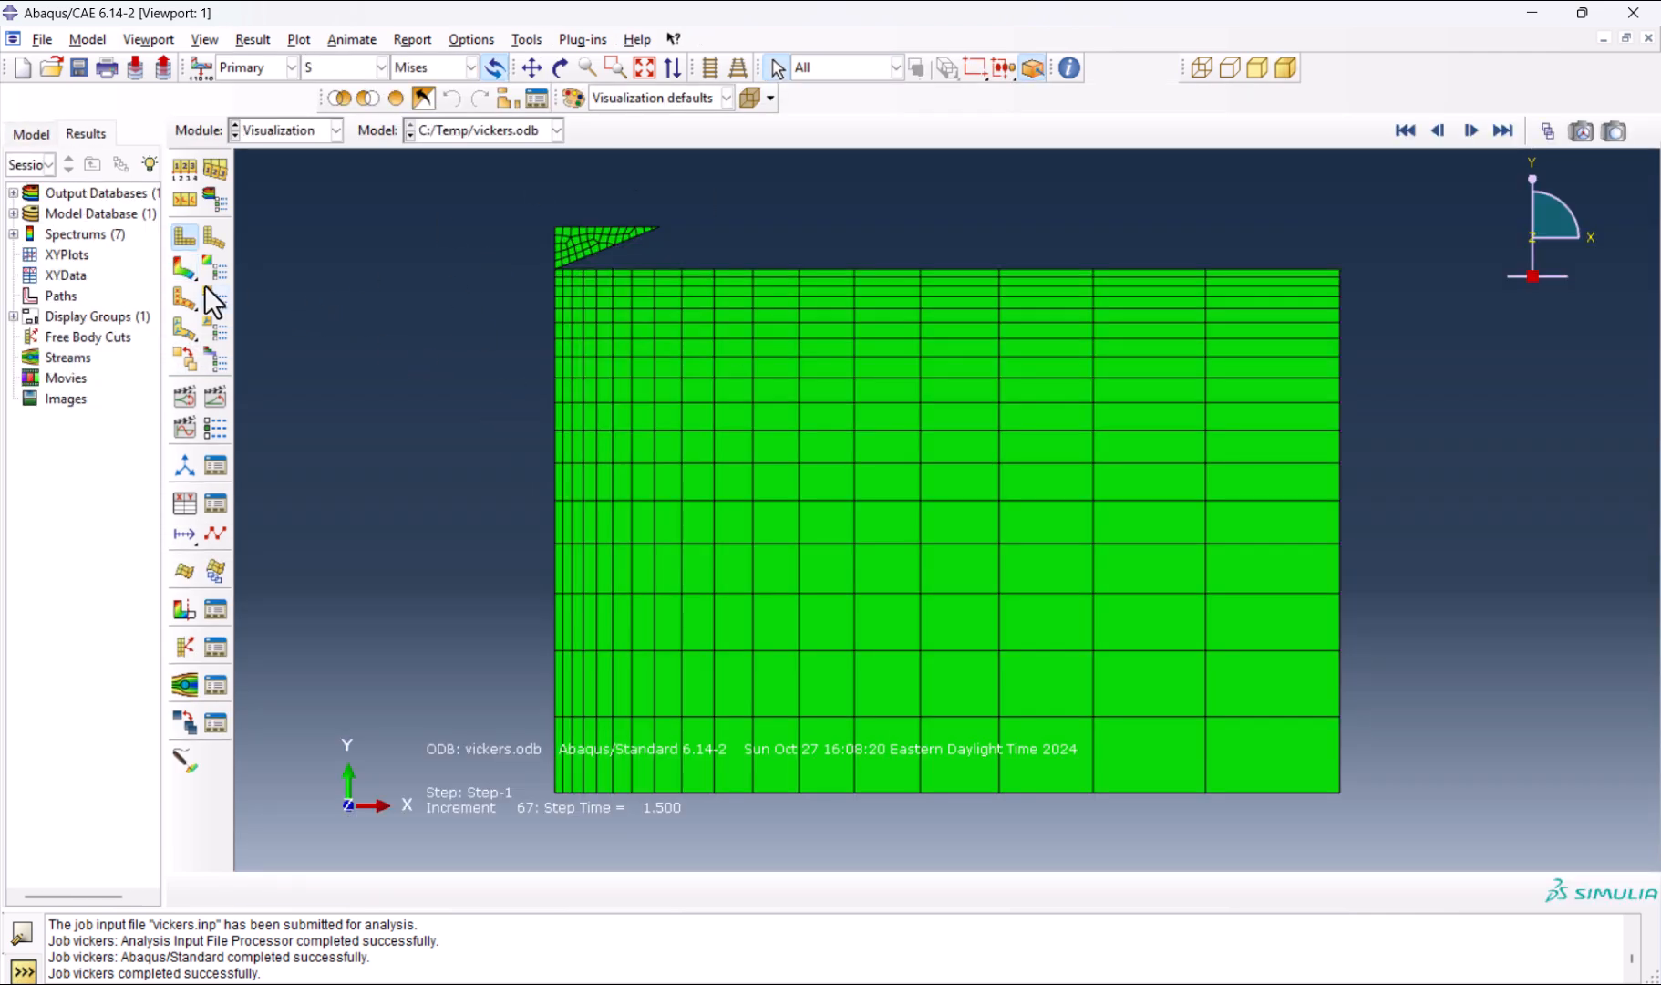
Plot Mises stress contours on the deformed shape and animate them through Step-1.
left_click(182, 277)
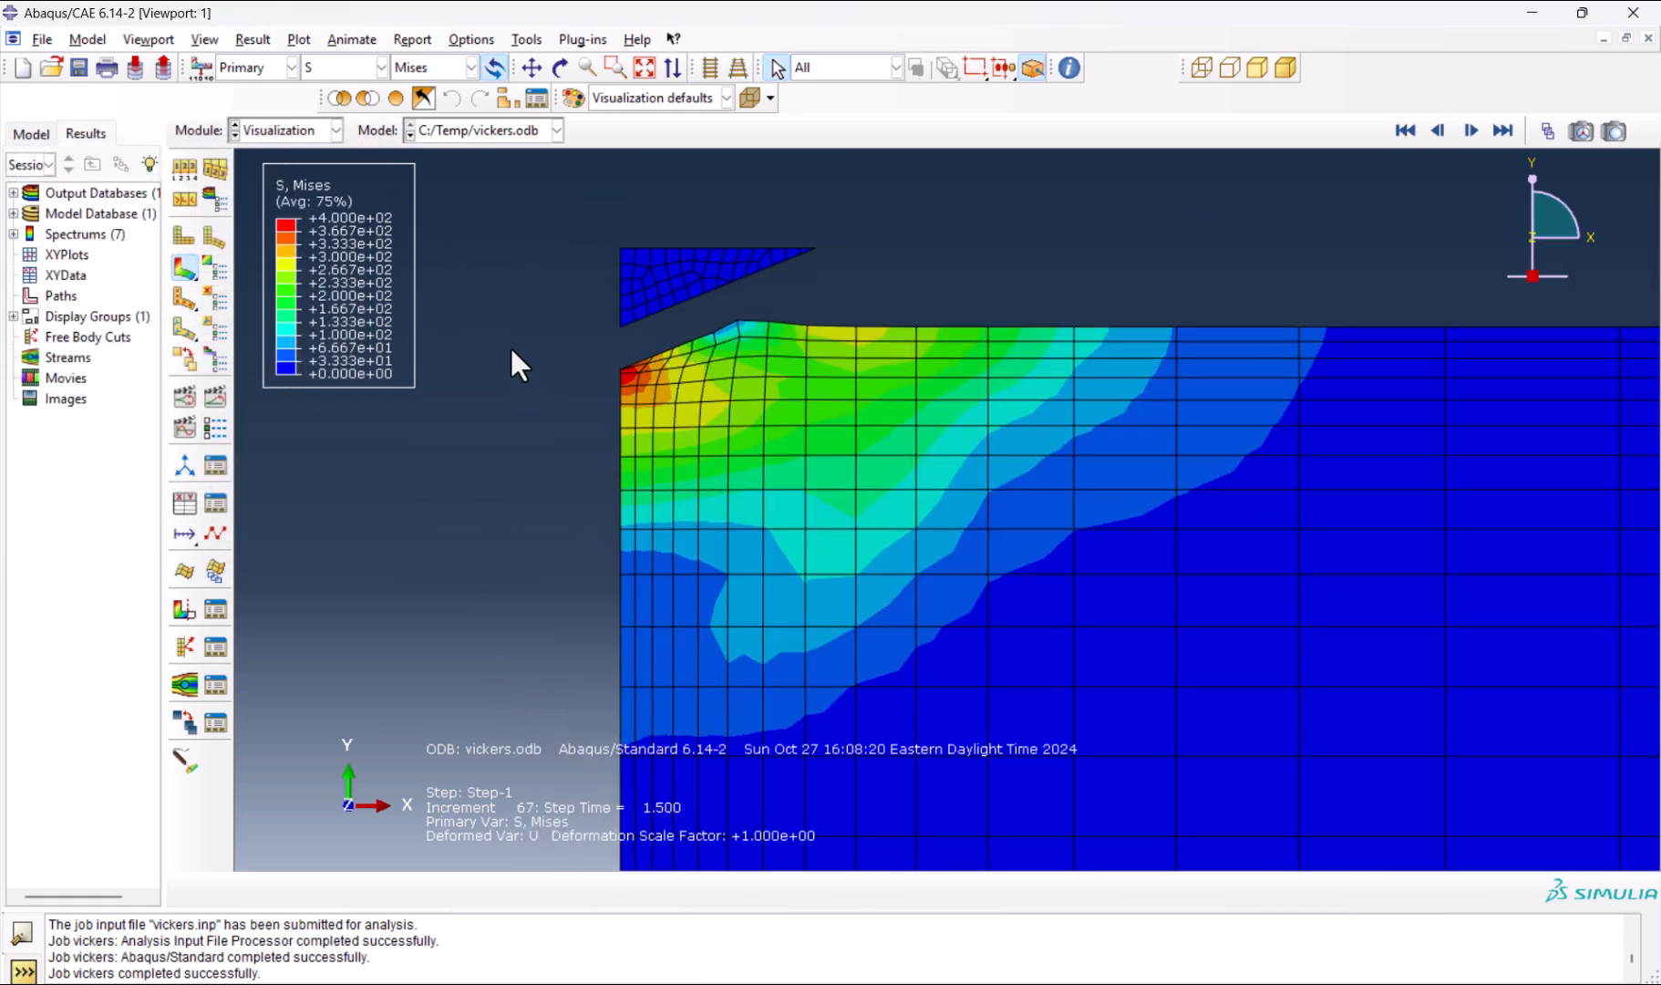
left_click(1470, 132)
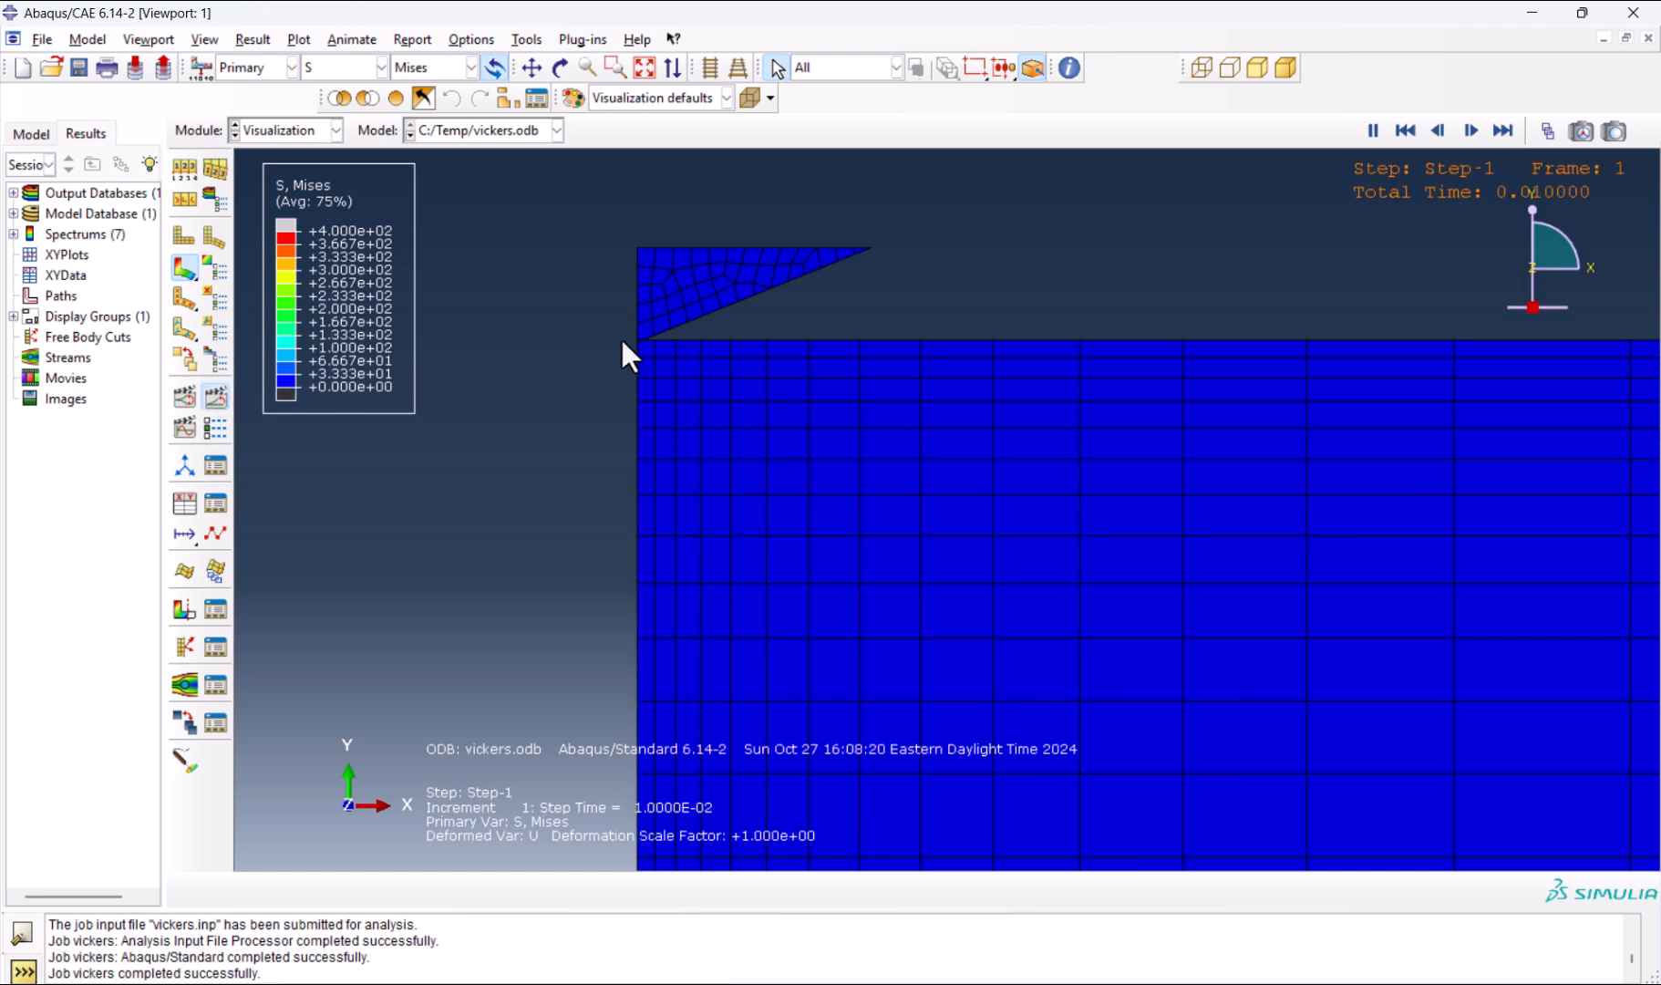
left_click(1470, 130)
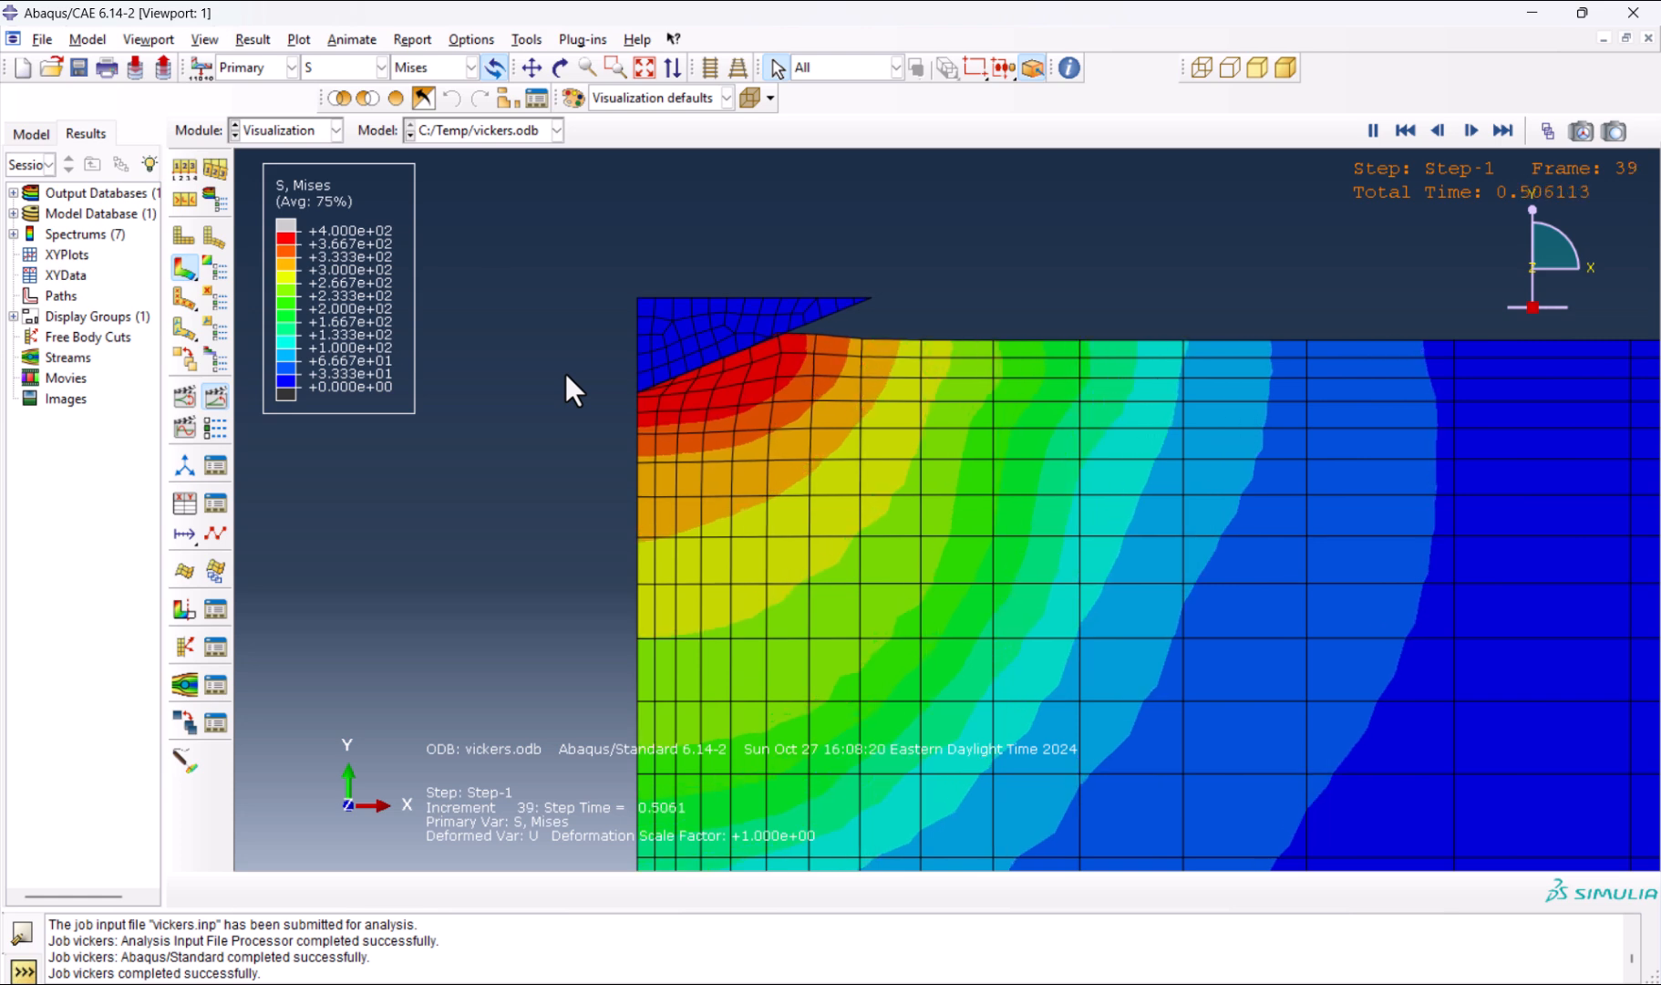
left_click(1474, 130)
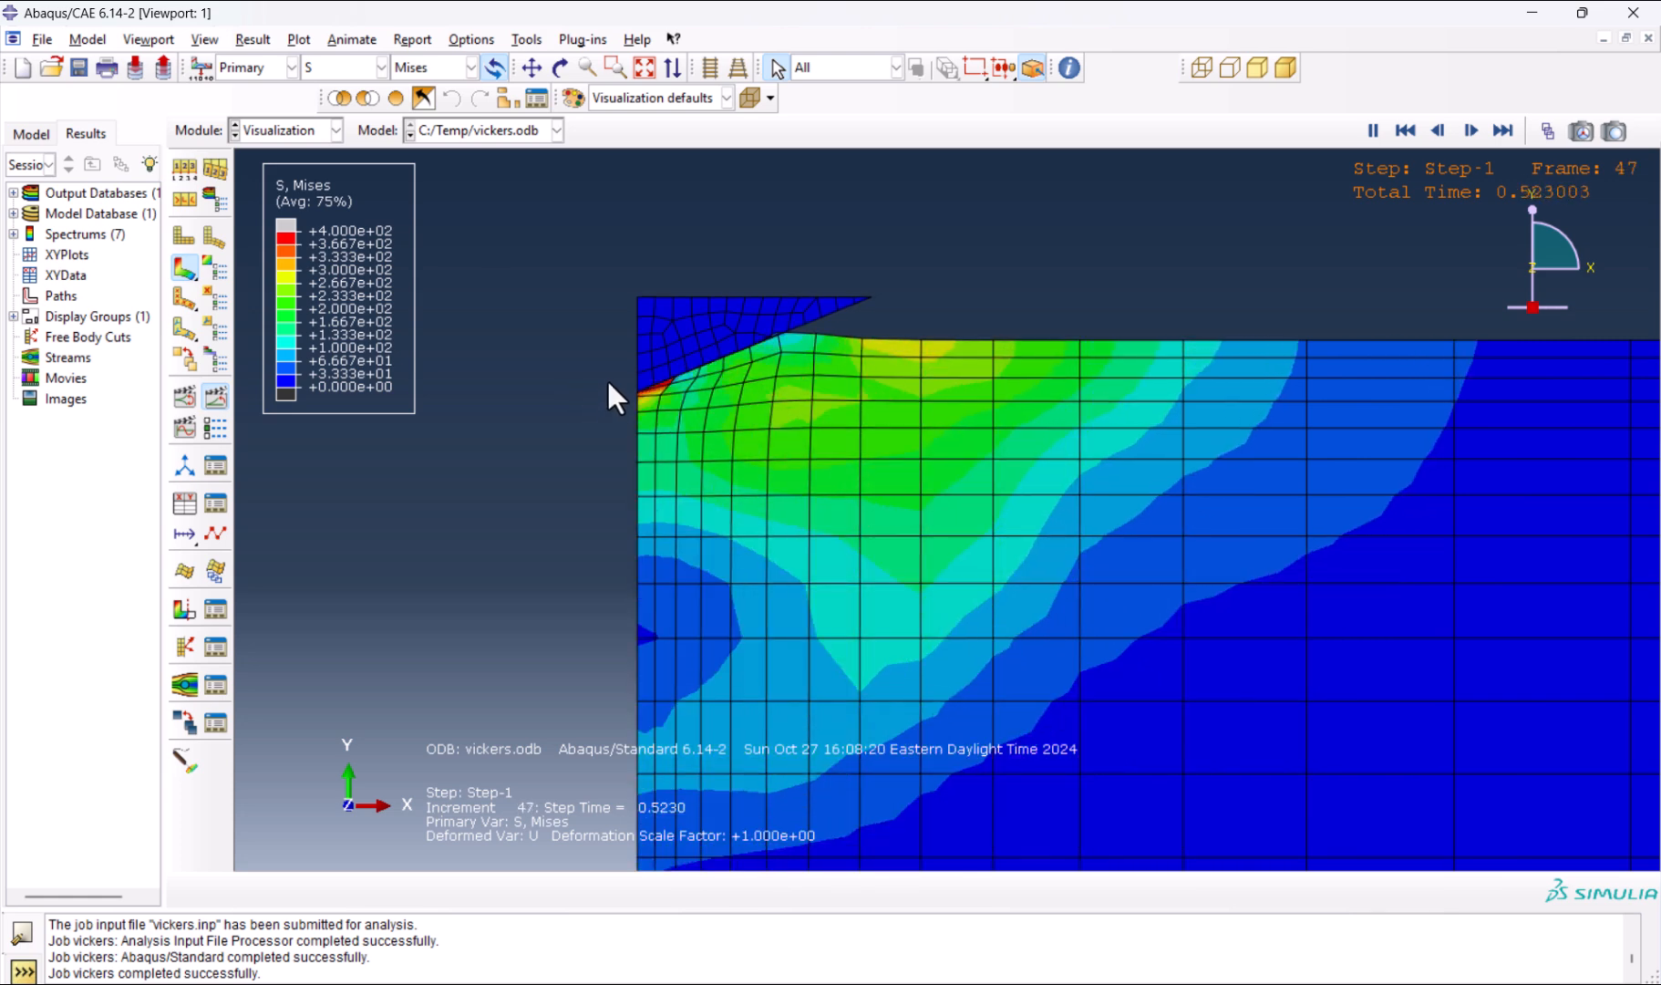
left_click(1470, 130)
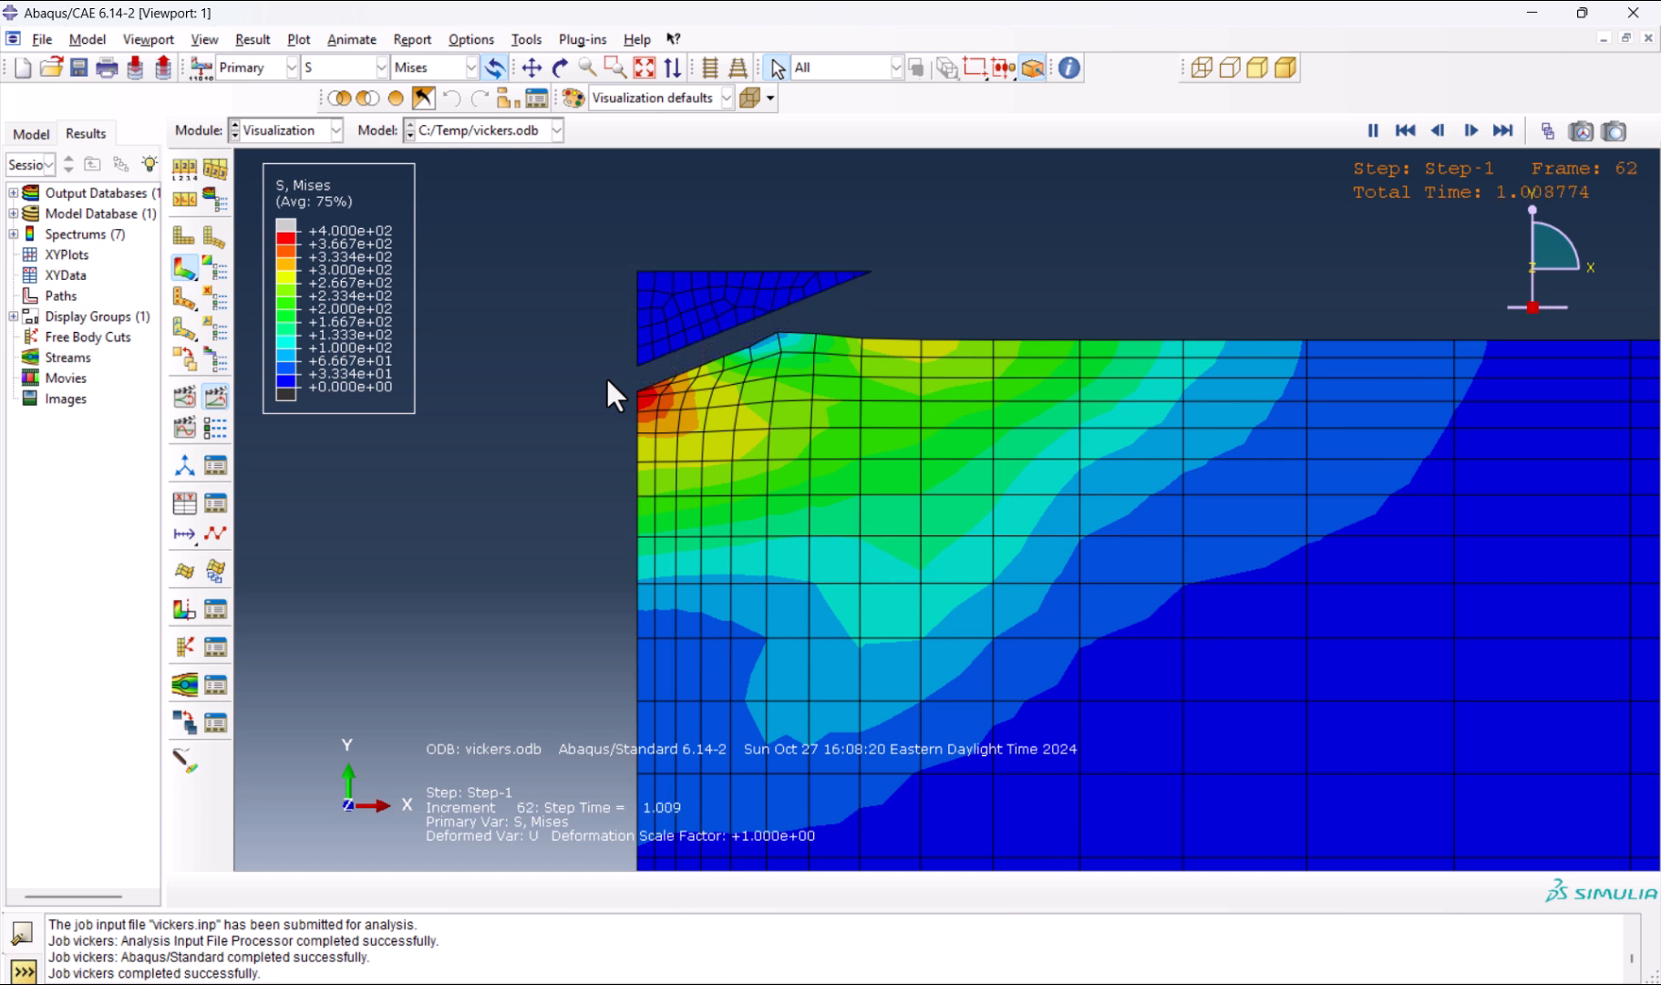
left_click(1371, 129)
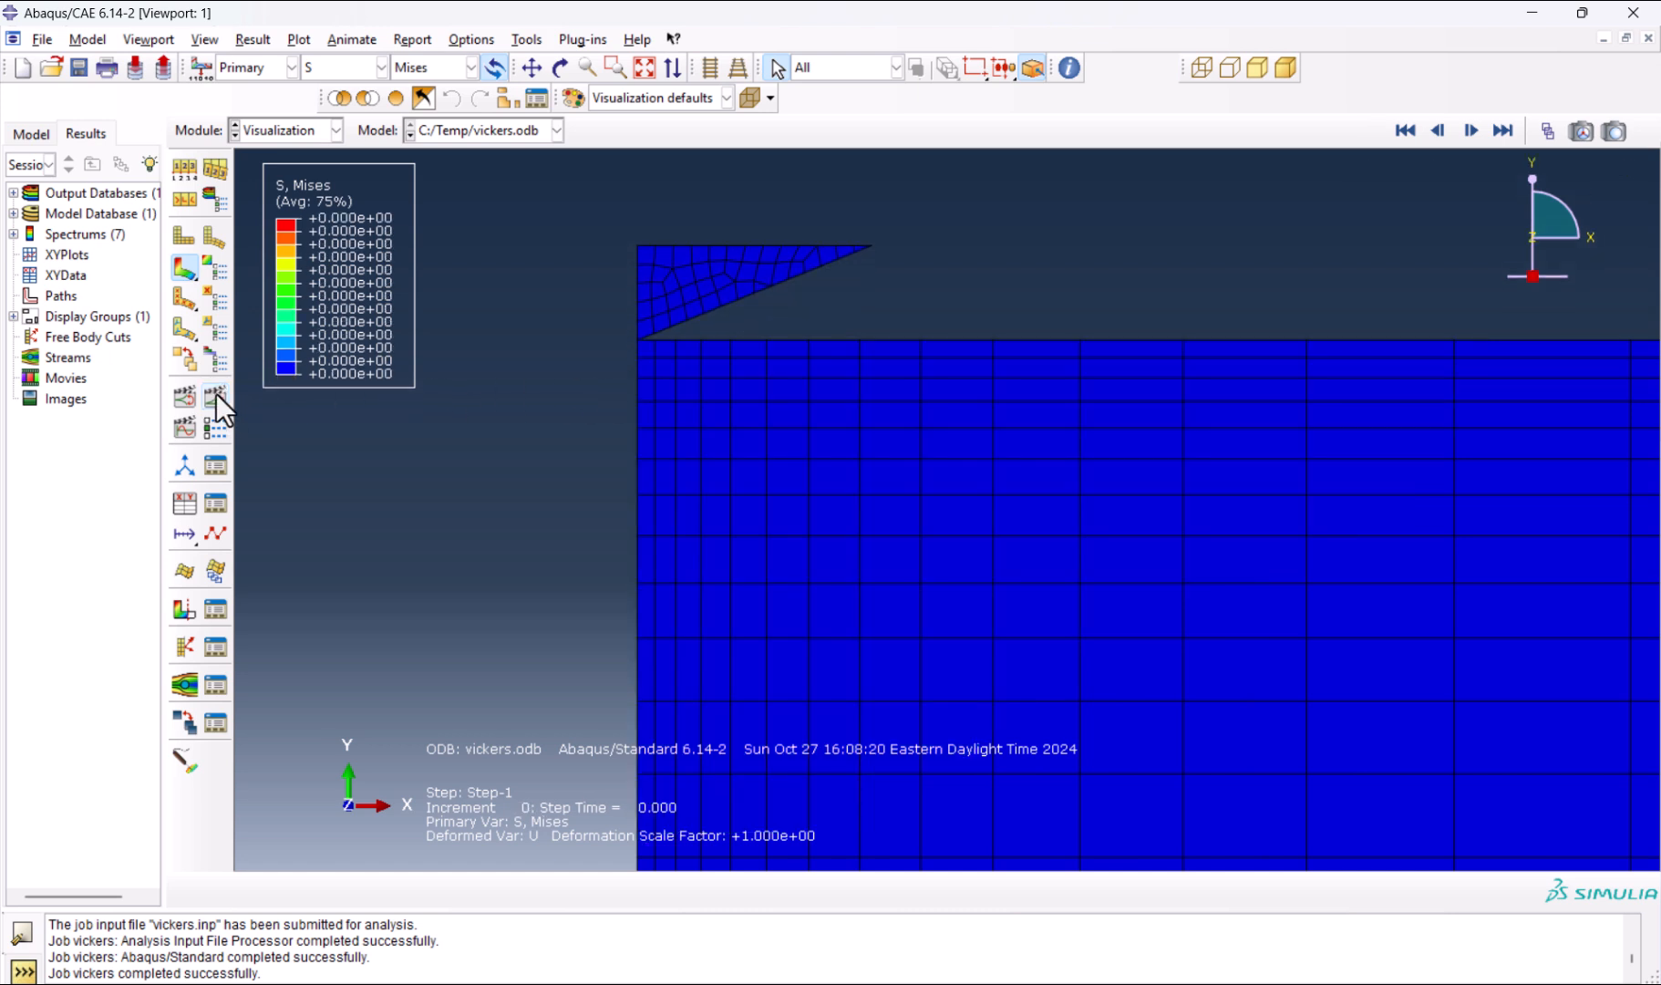
Jump to the final frame, Step-1: 67, in the frame selector.
left_click(215, 394)
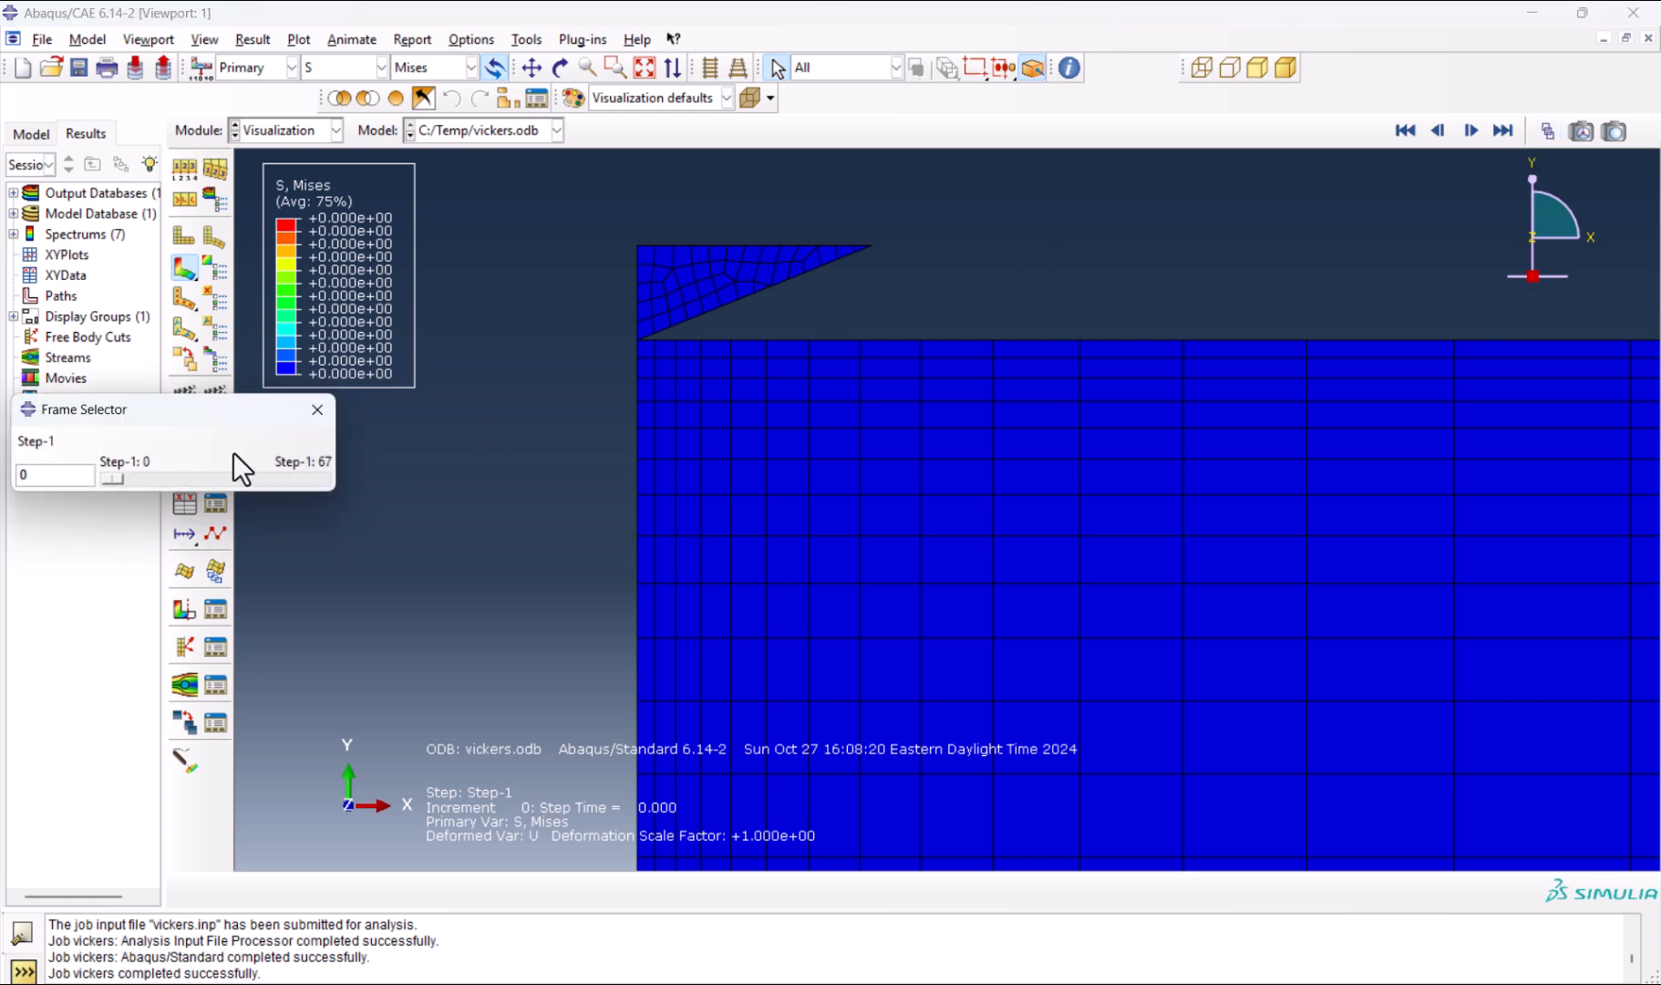
left_click_drag(112, 480, 325, 480)
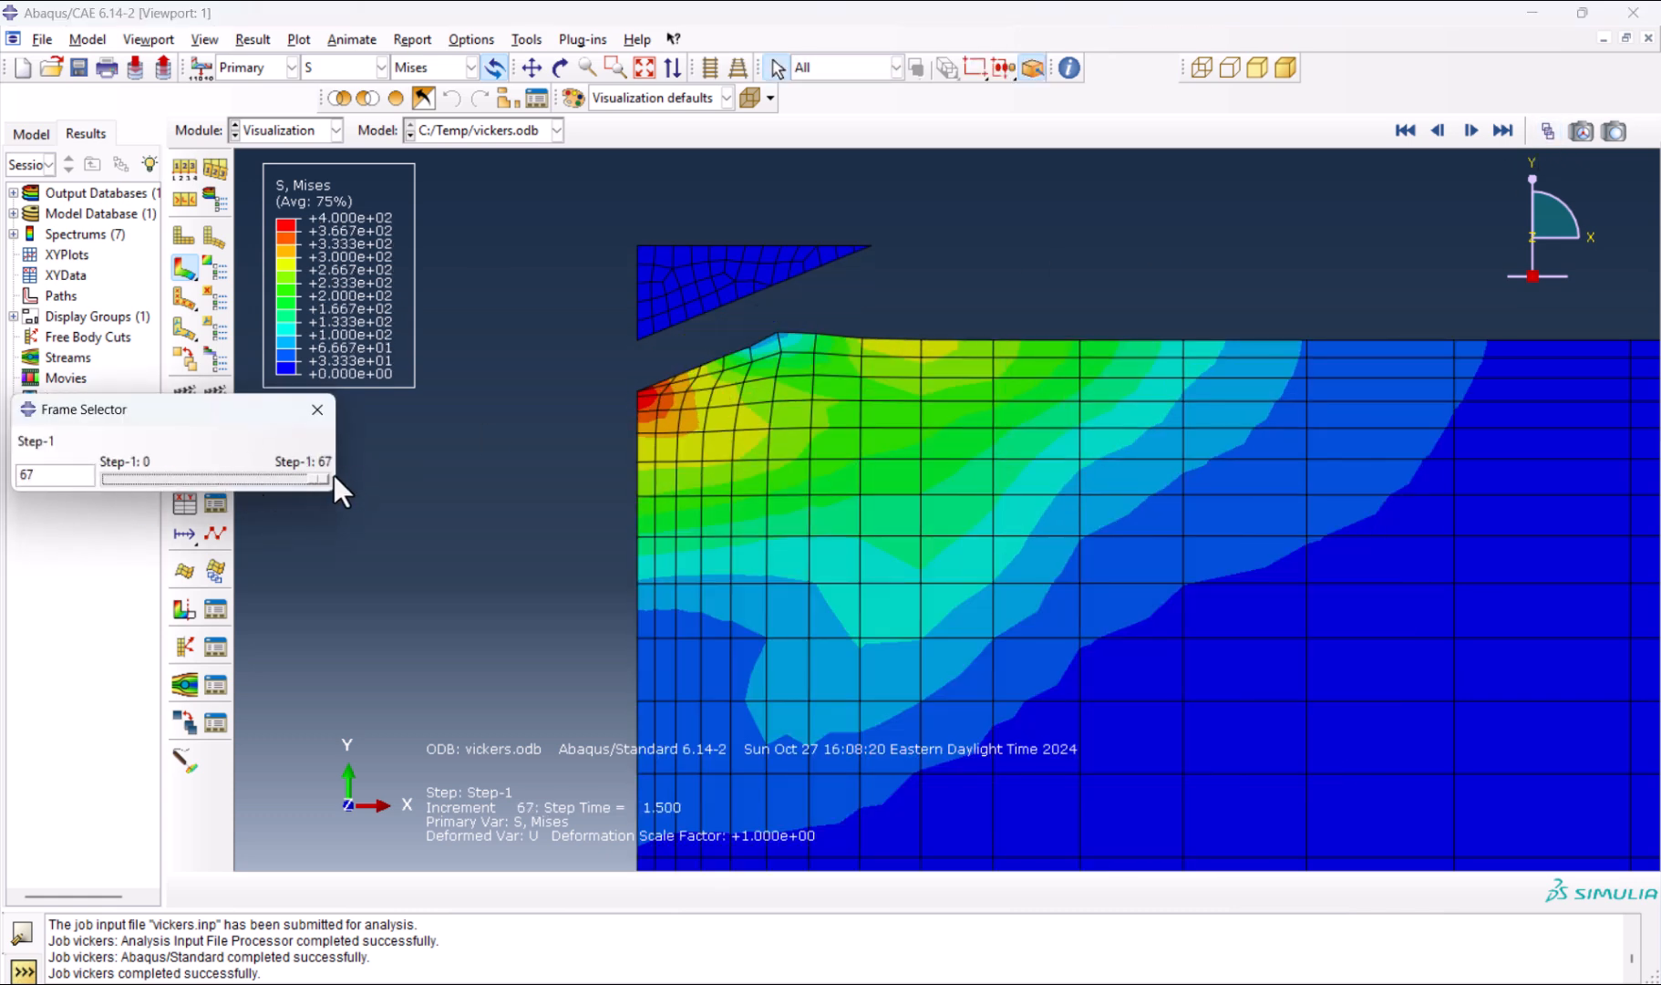
left_click(318, 411)
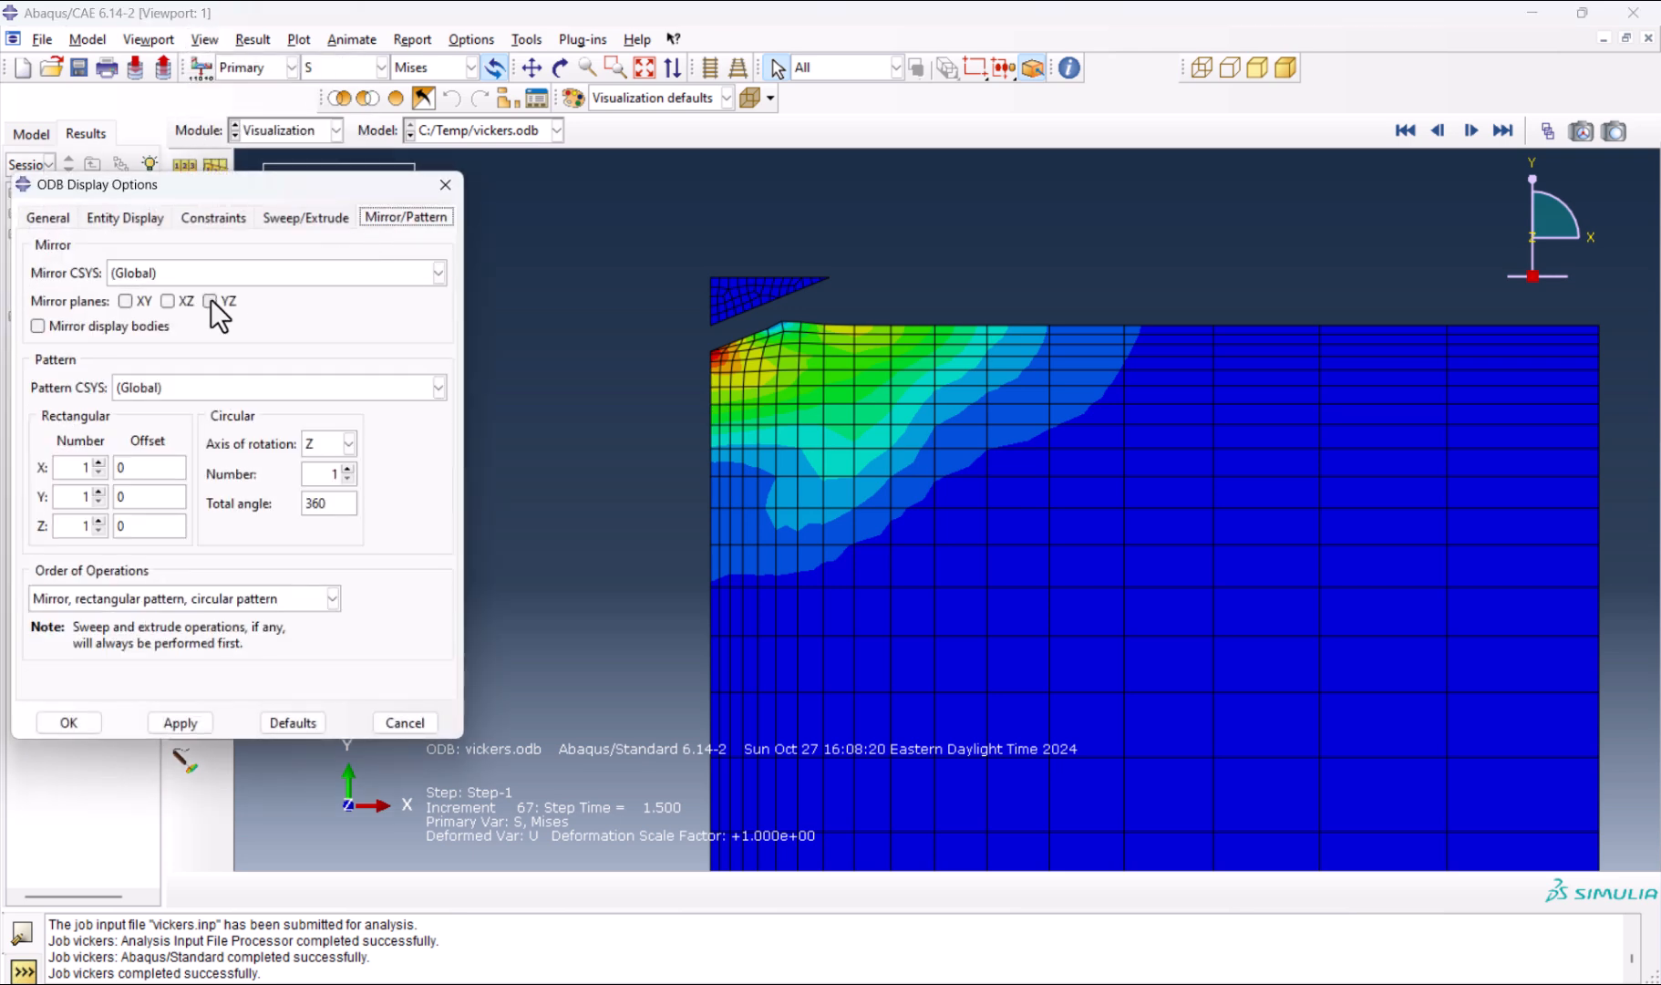
Mirror the results about the YZ plane in ODB Display Options to show the full model.
left_click(211, 301)
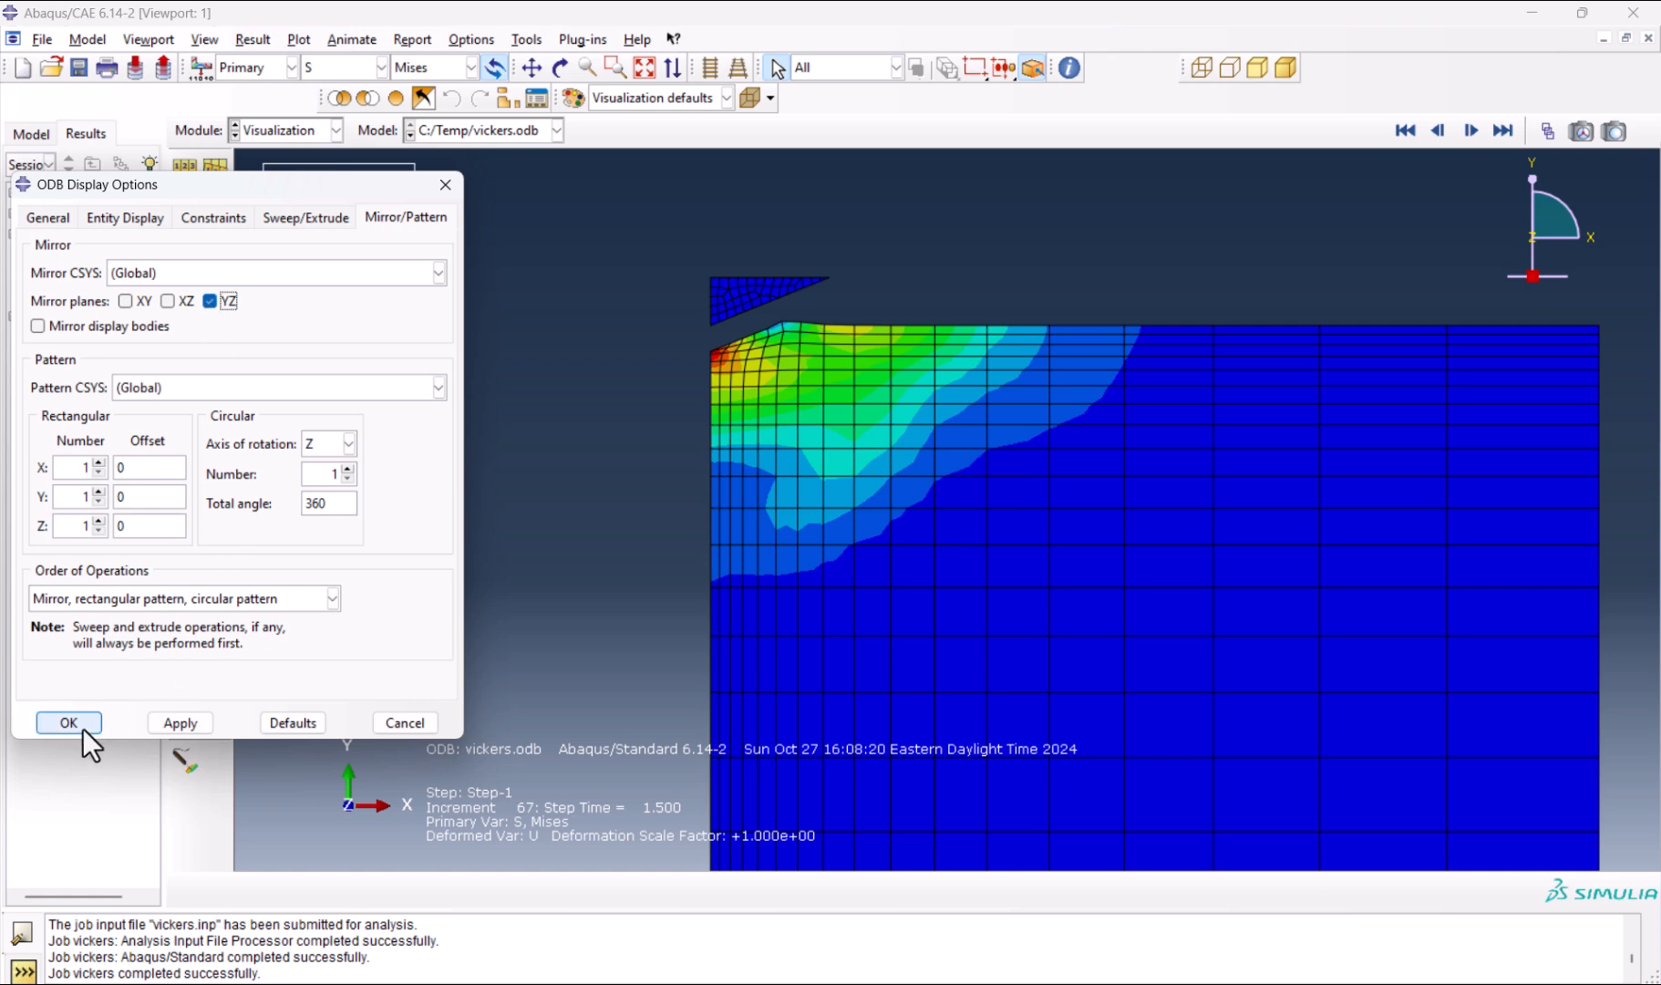
left_click(60, 723)
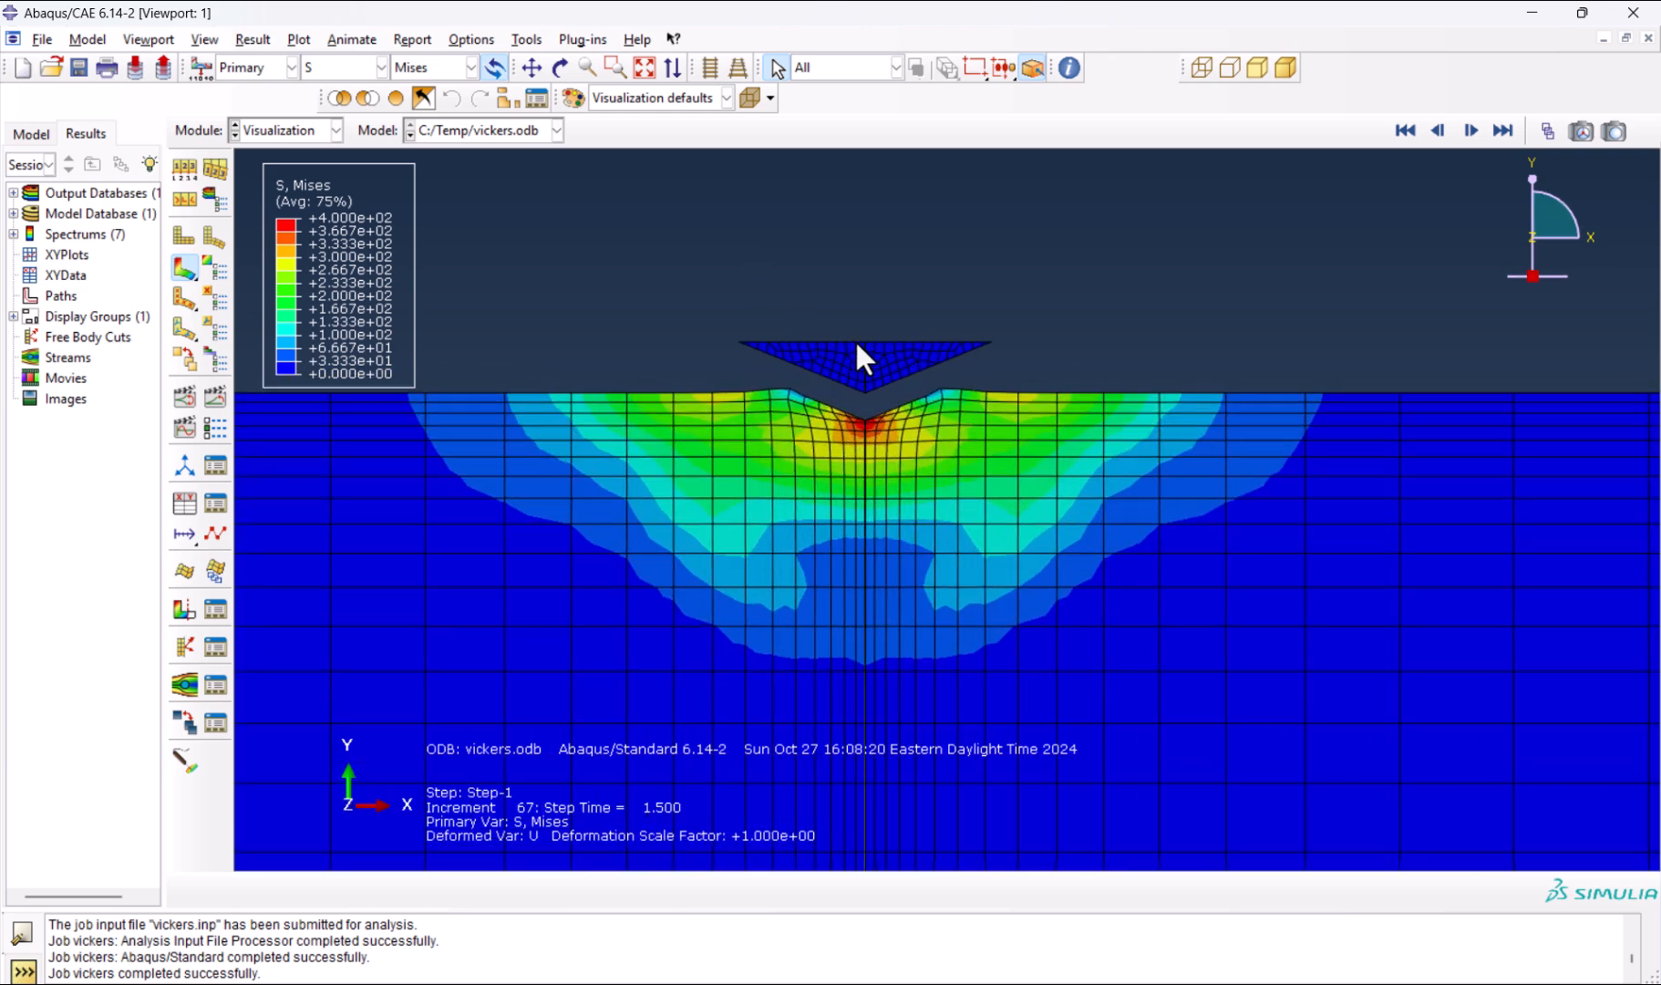
mouse_move(828, 286)
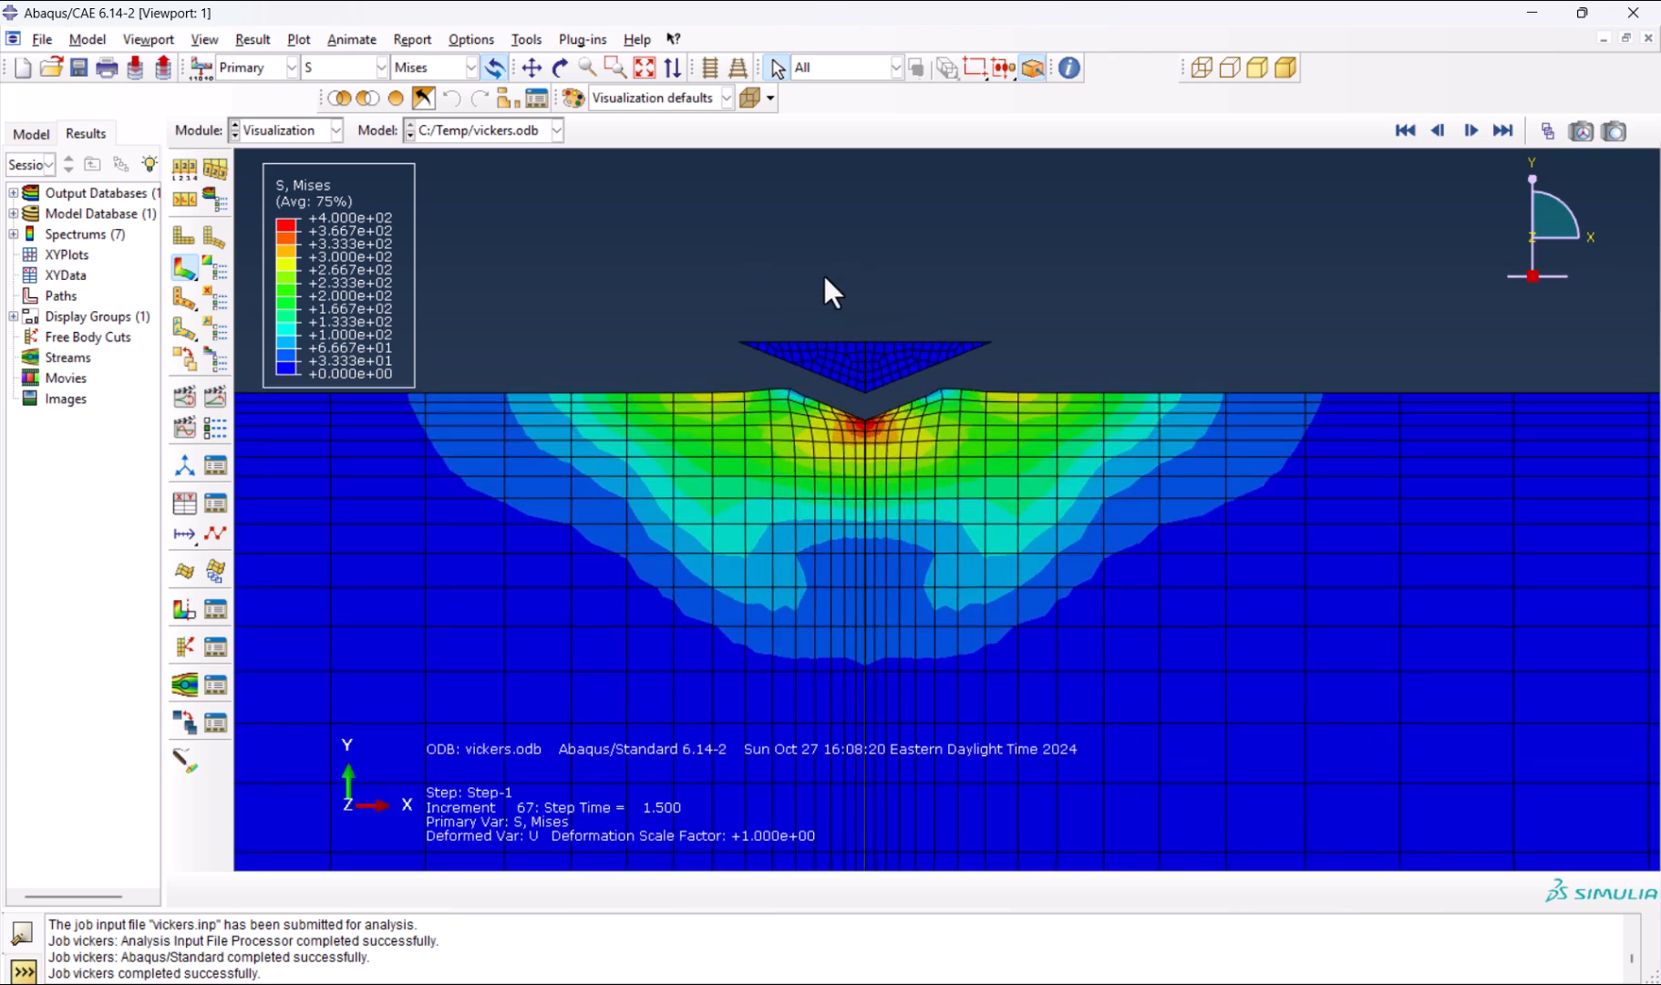
mouse_move(214, 411)
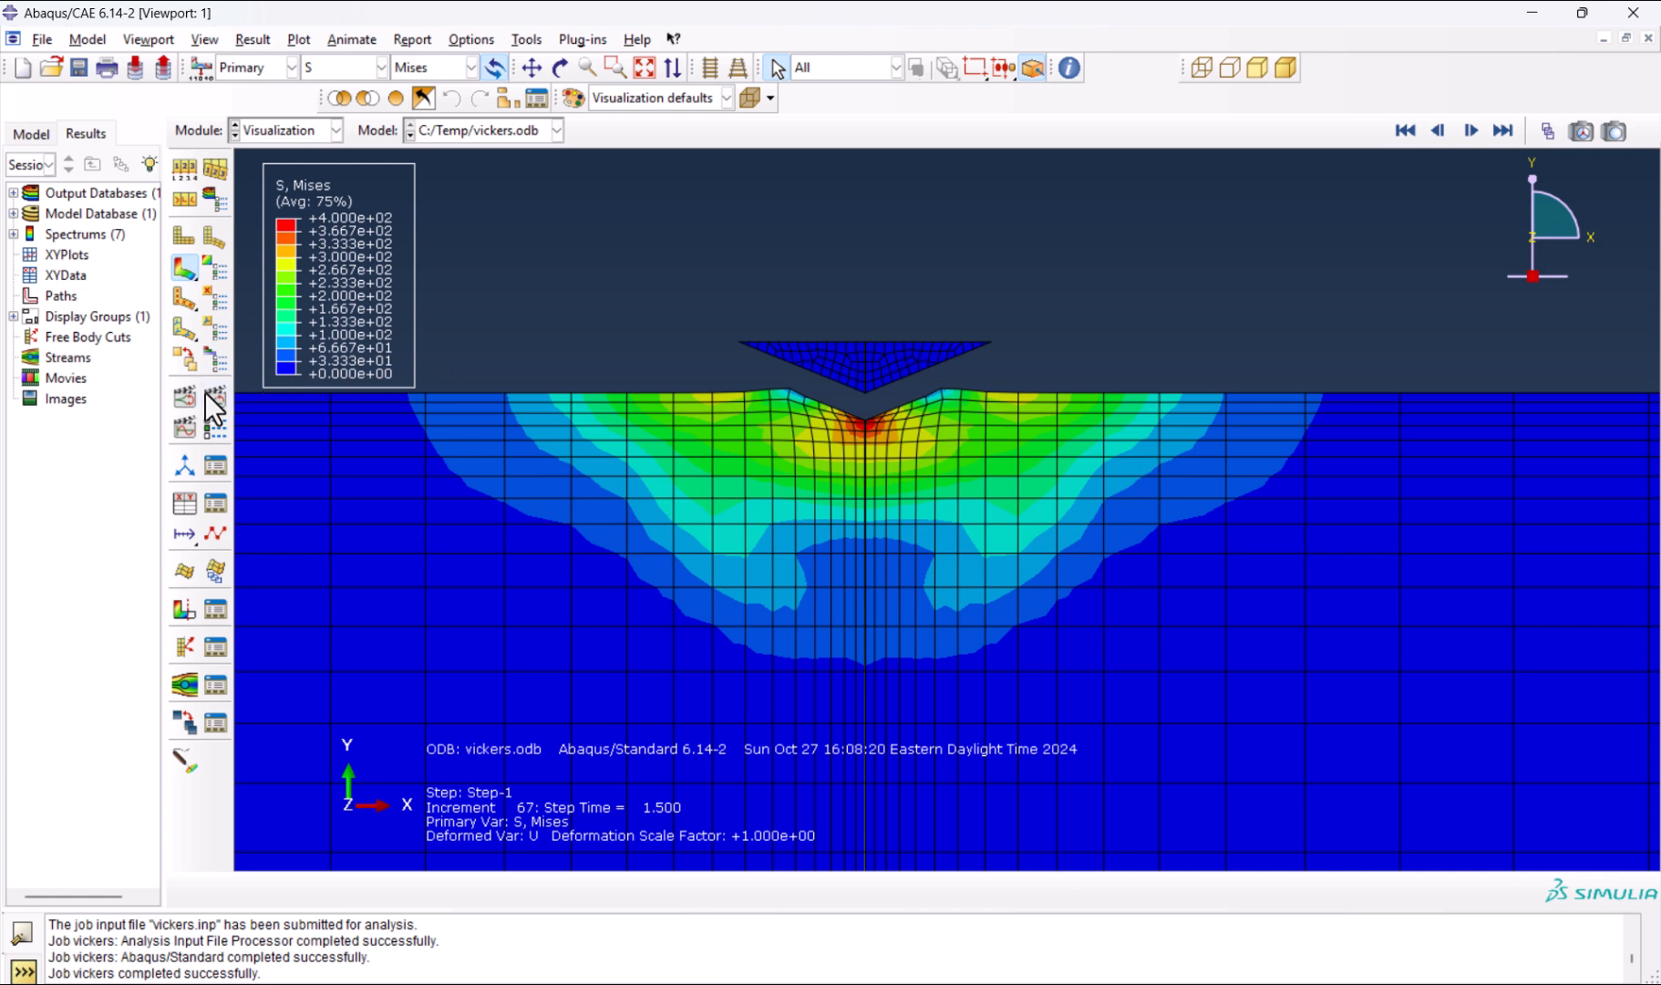
Play the stress animation over time and stop at the final increment.
left_click(1470, 130)
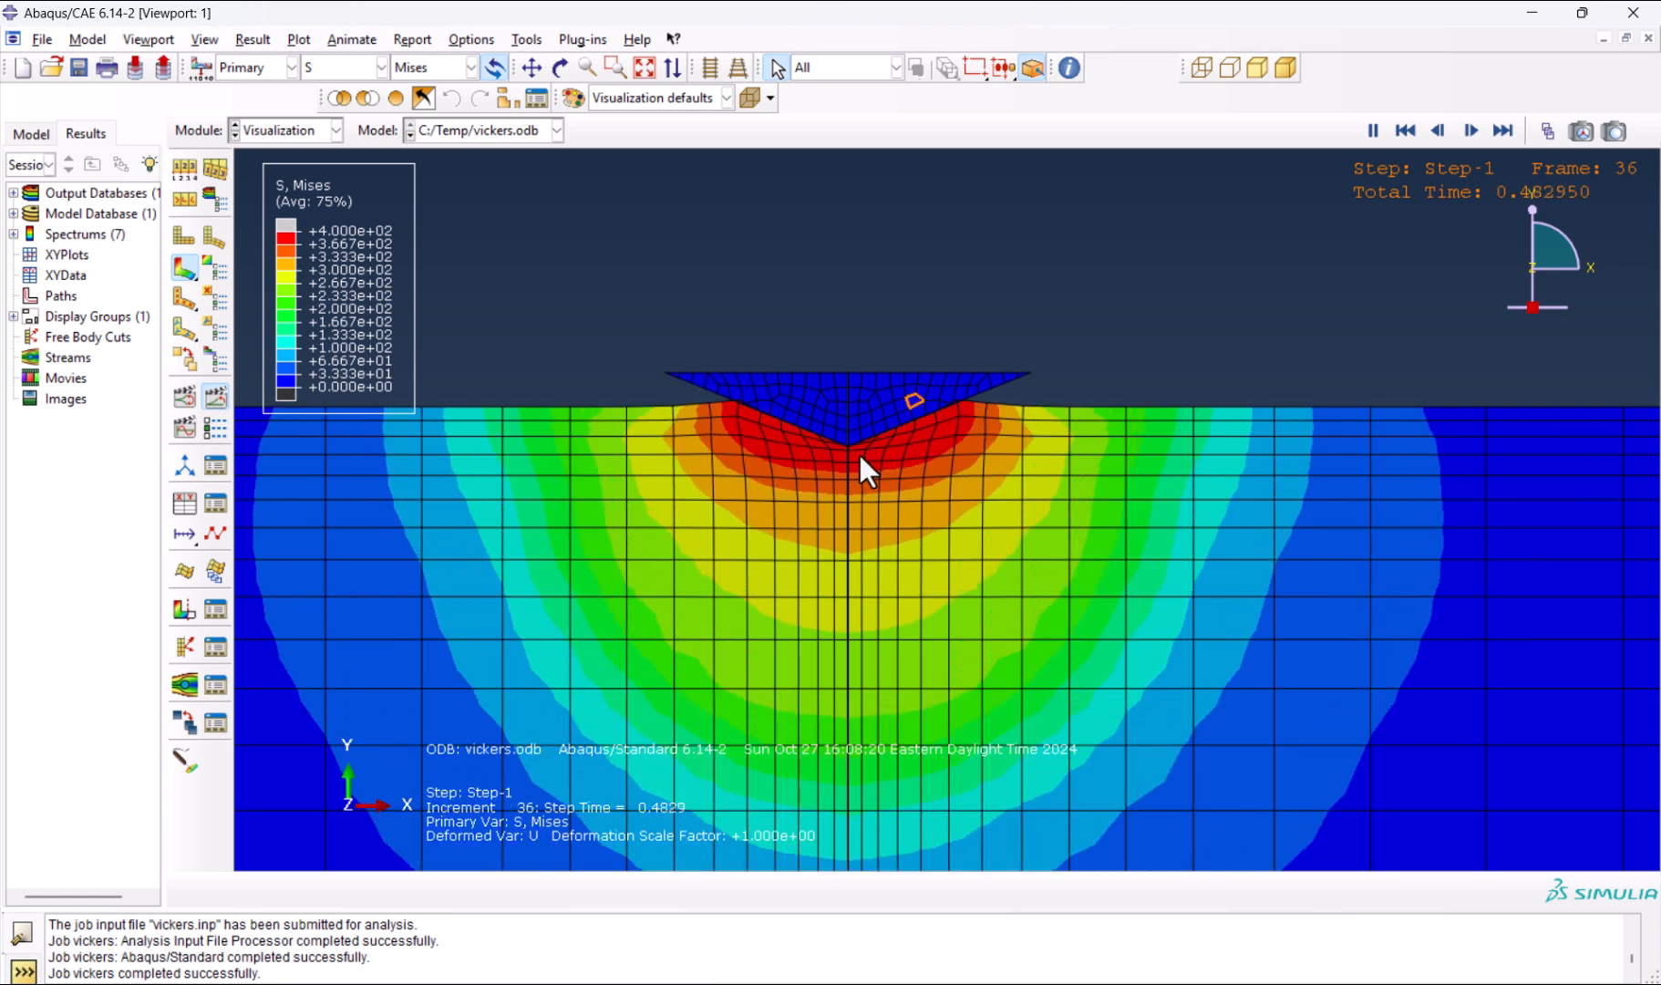
left_click(1472, 130)
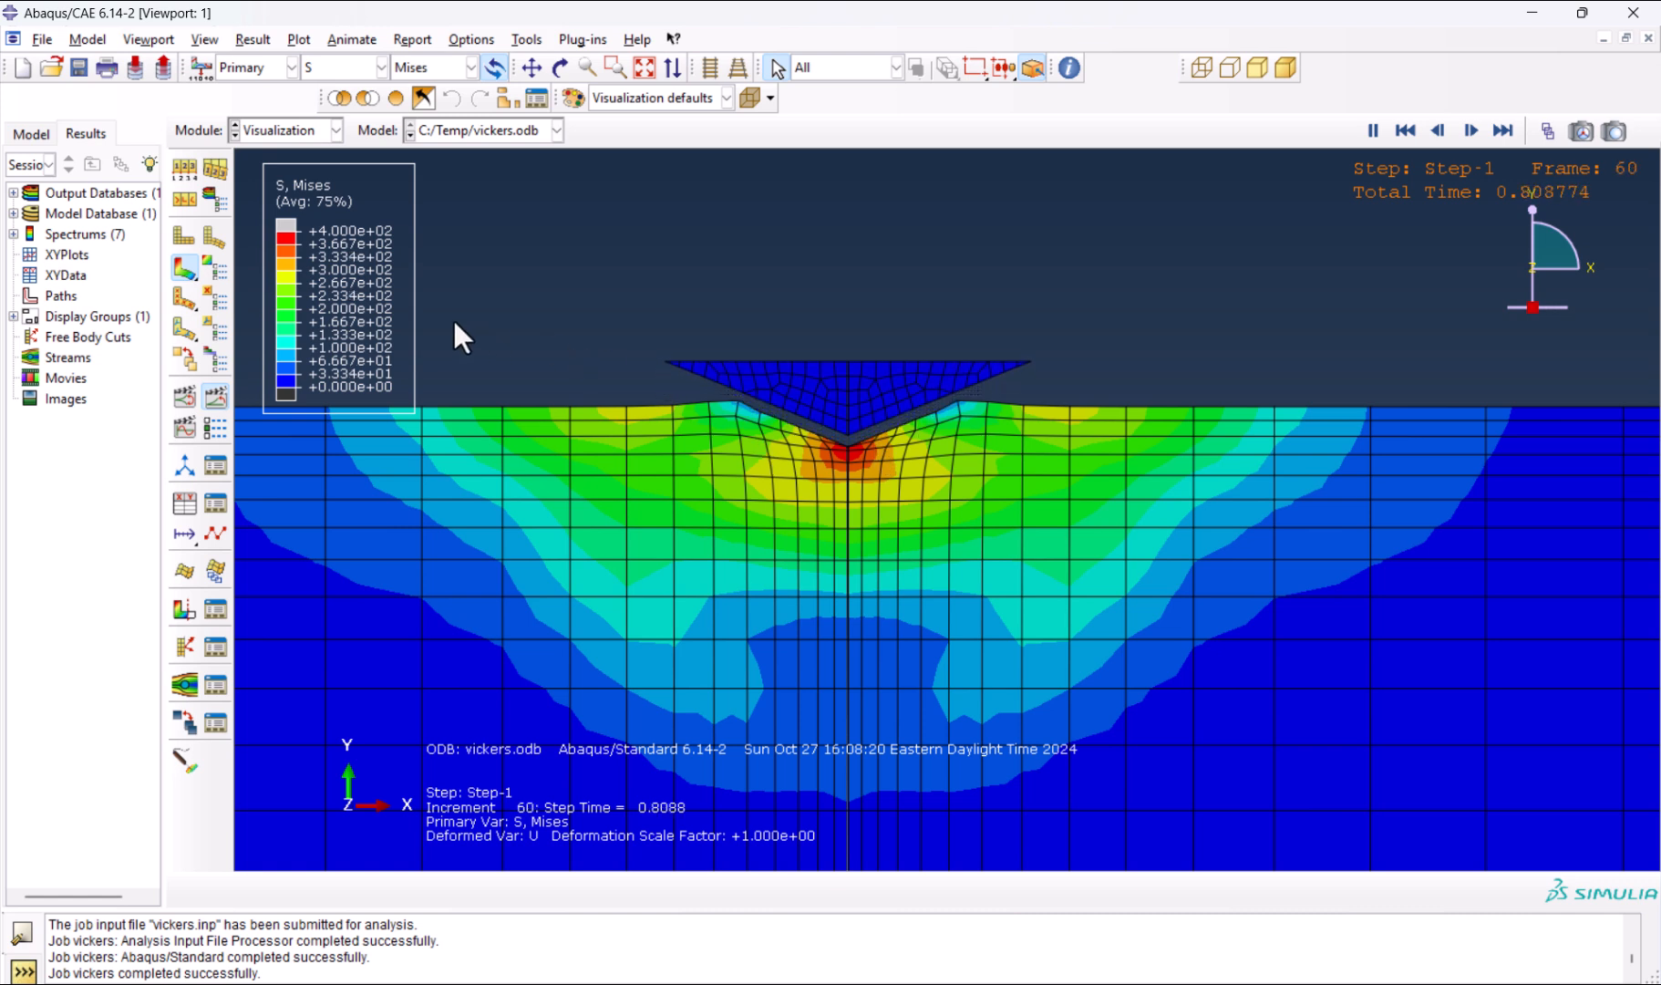
left_click(1470, 129)
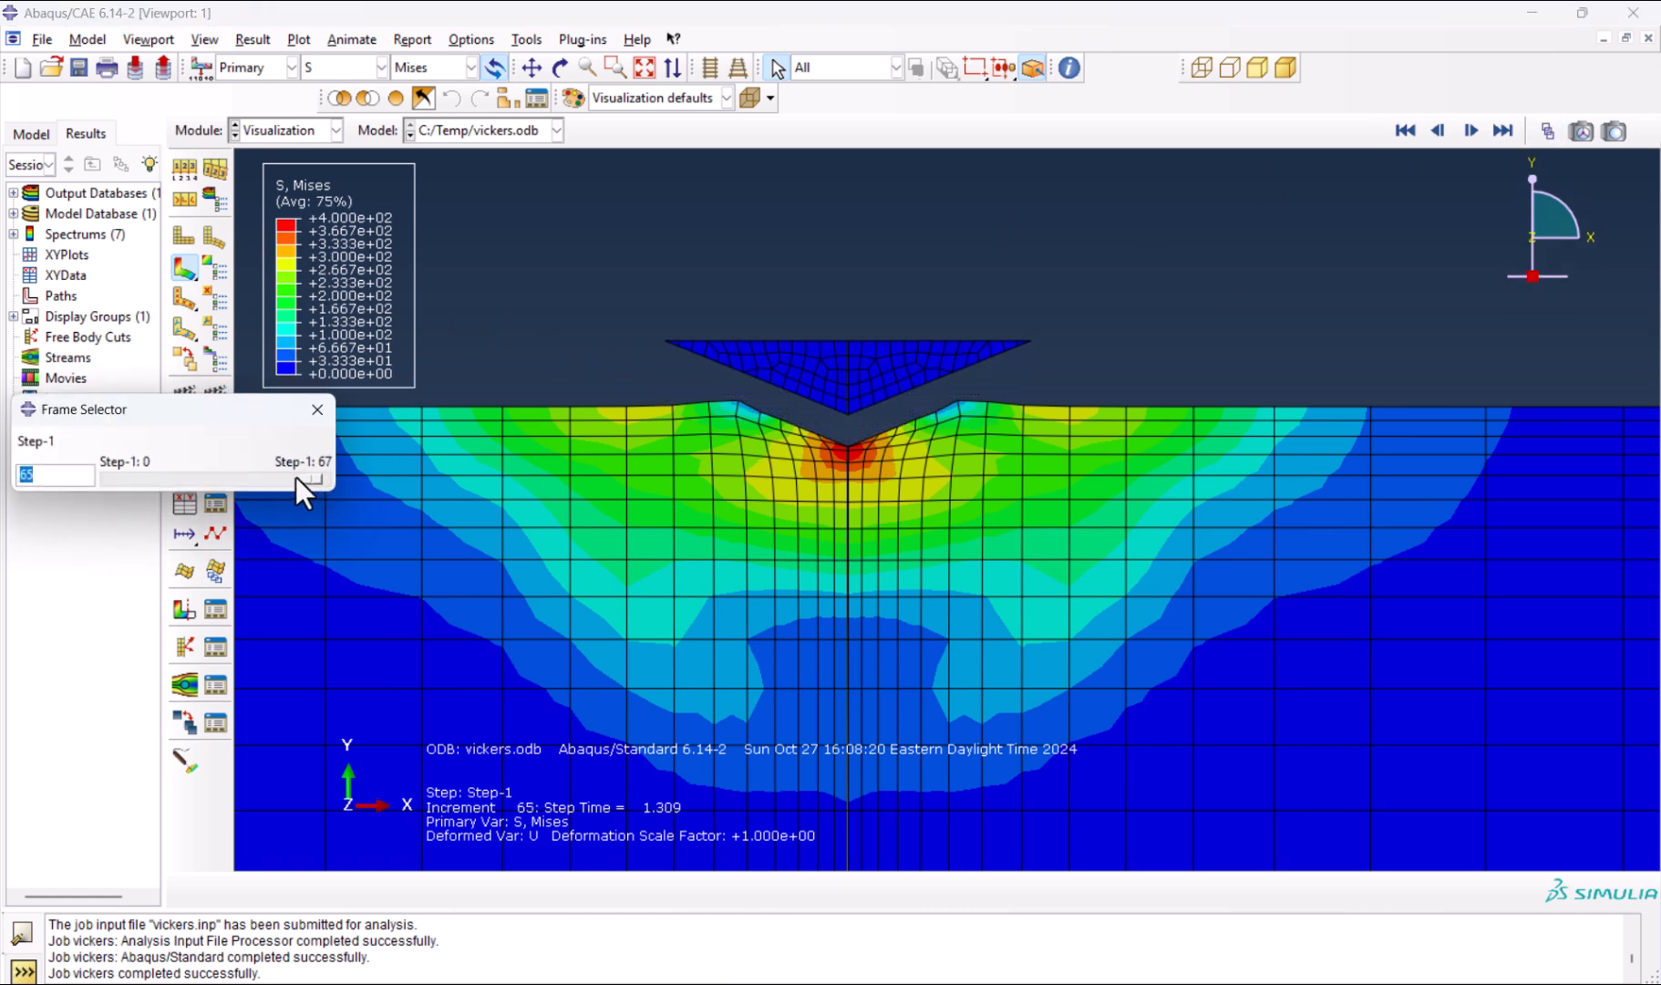
left_click(317, 410)
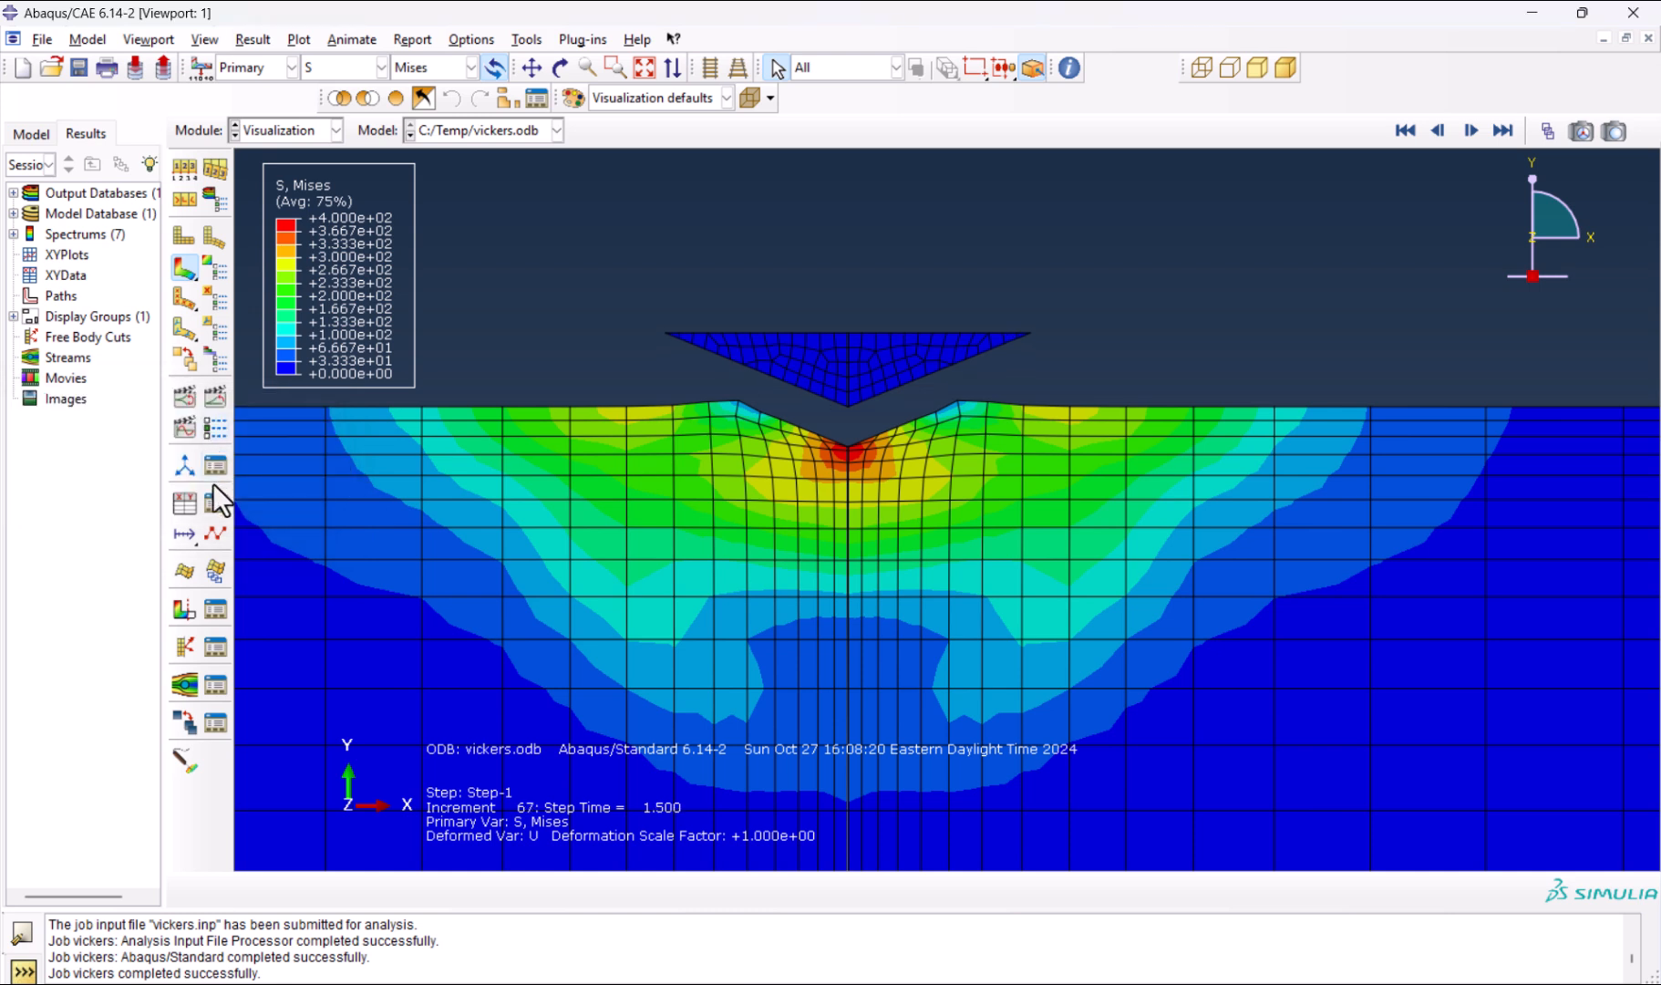
Create ODB field-output XY data of RF2 and U2 at the reference-point node set and plot them versus time.
left_click(156, 506)
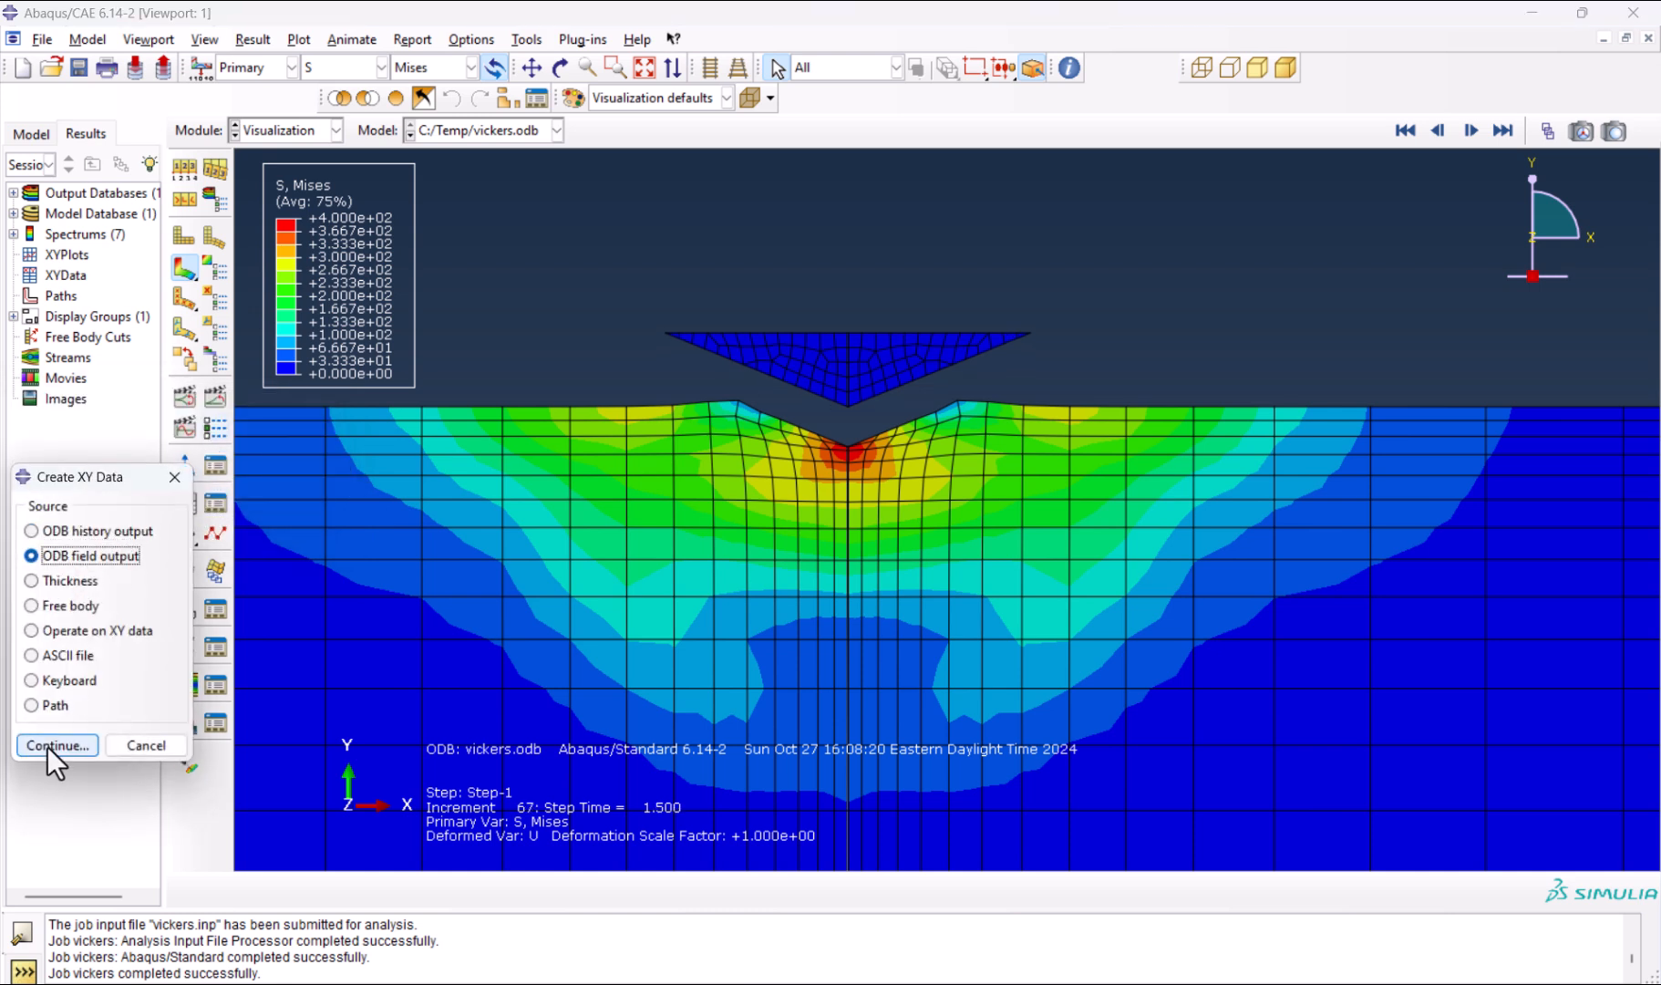
left_click(56, 745)
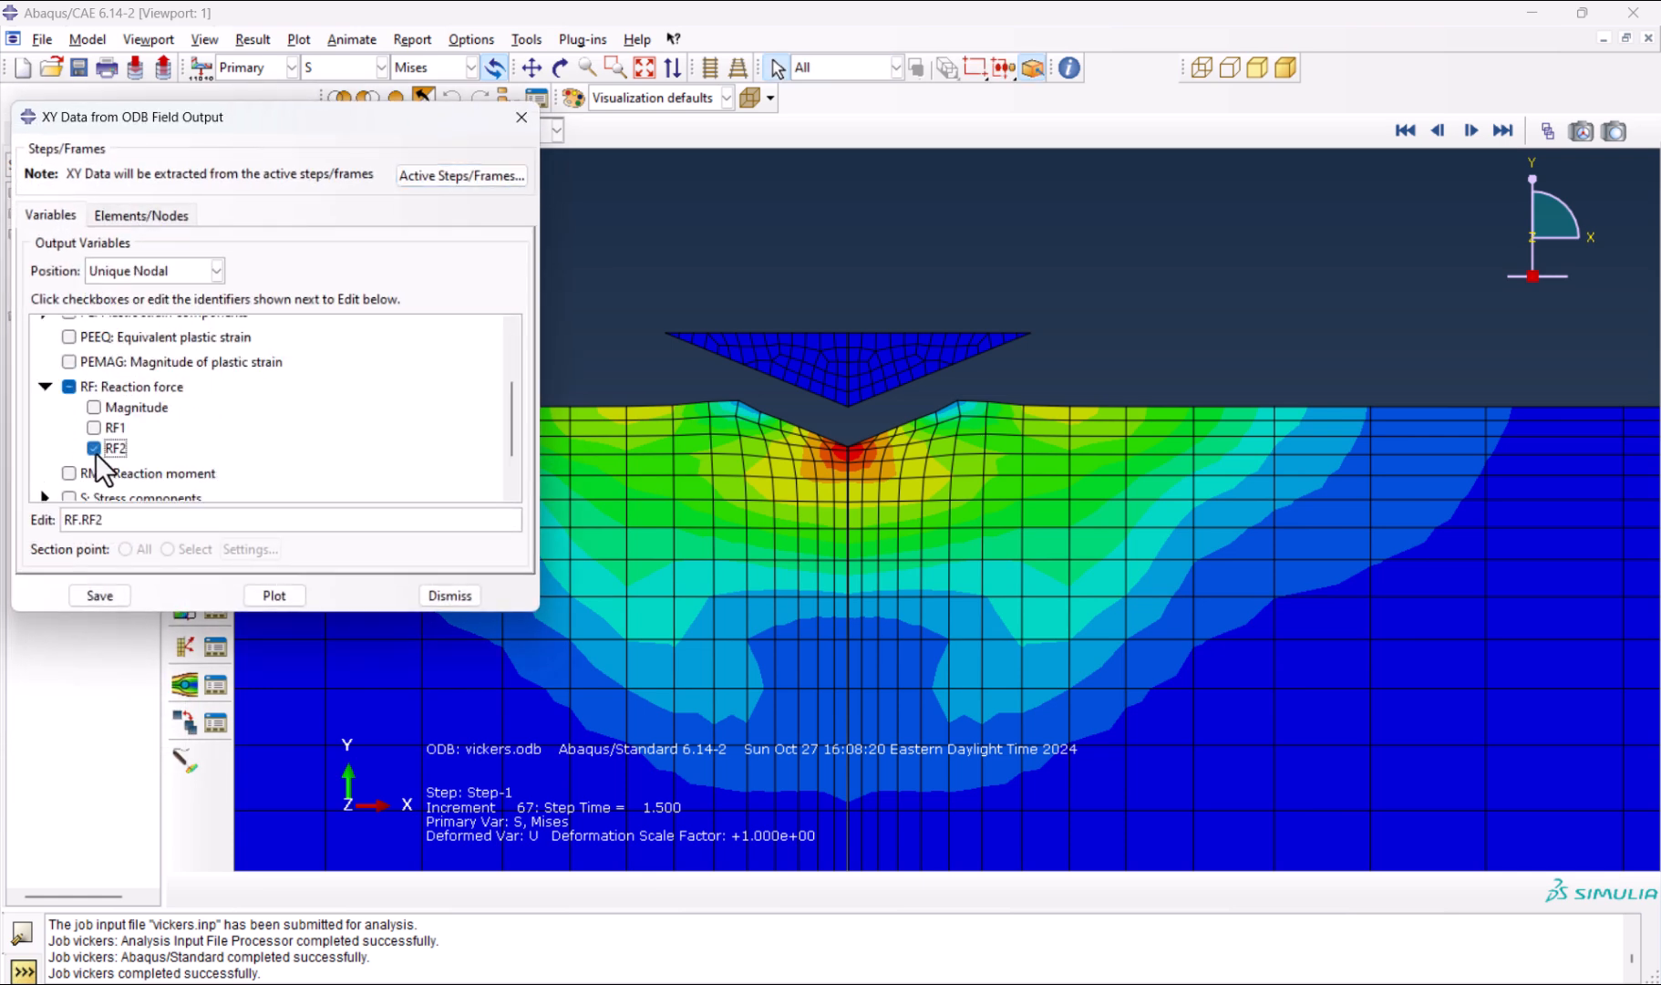
left_click(93, 461)
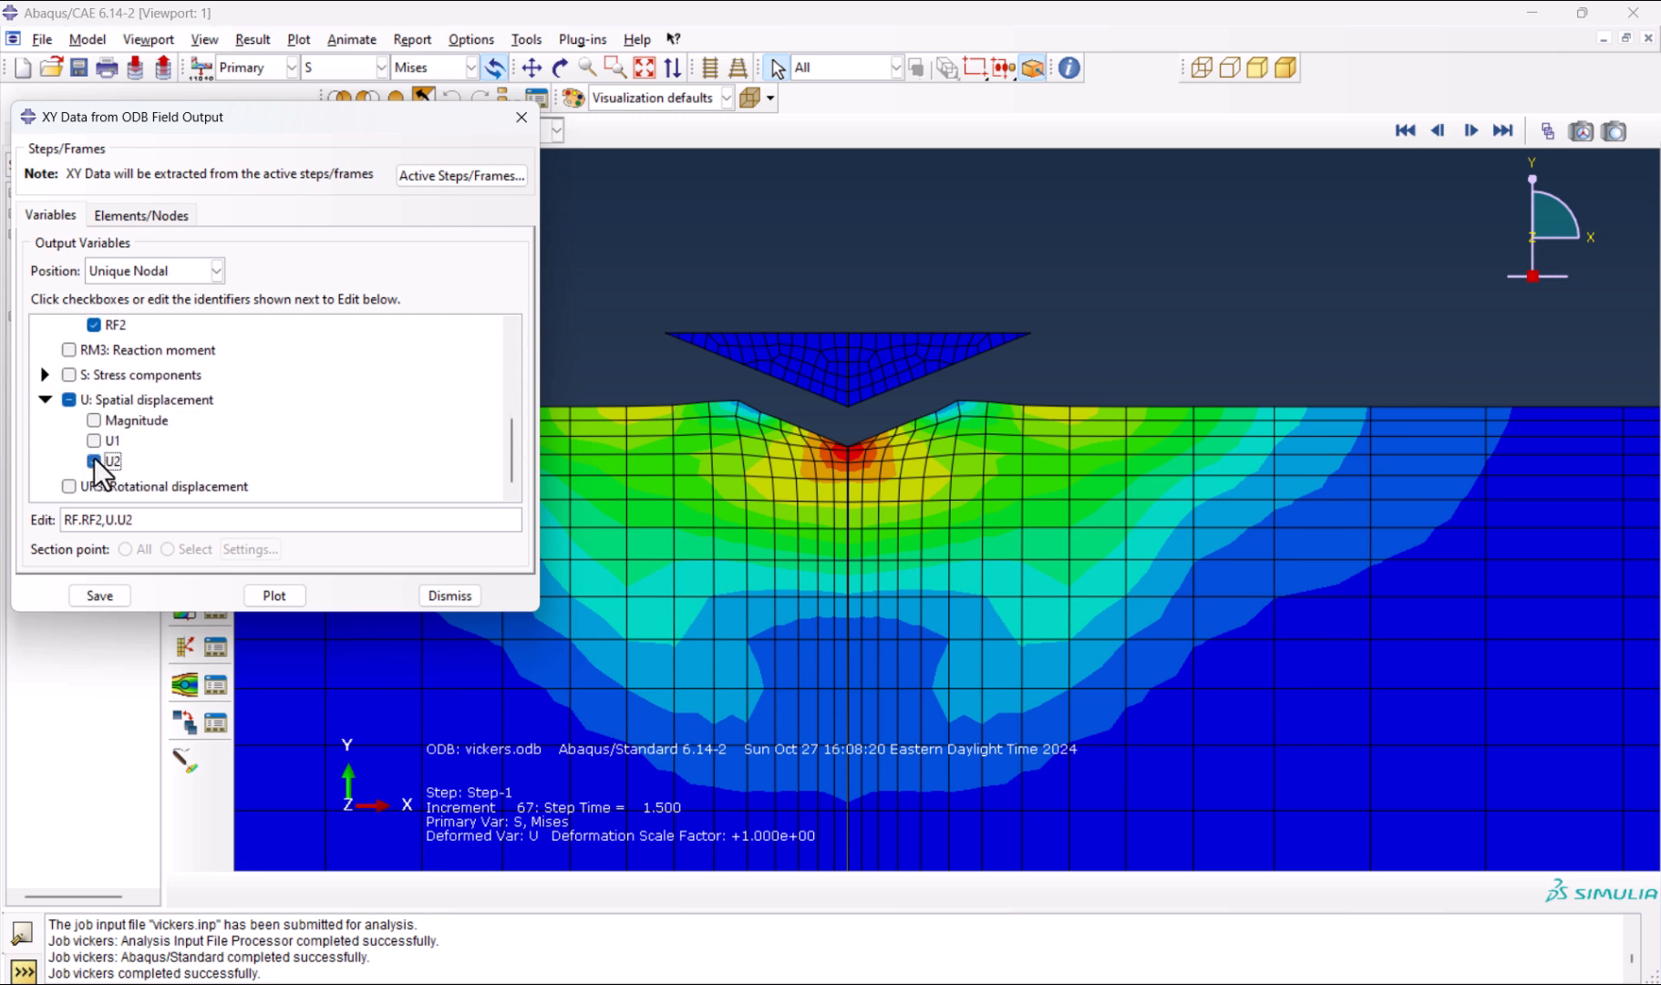
left_click(140, 215)
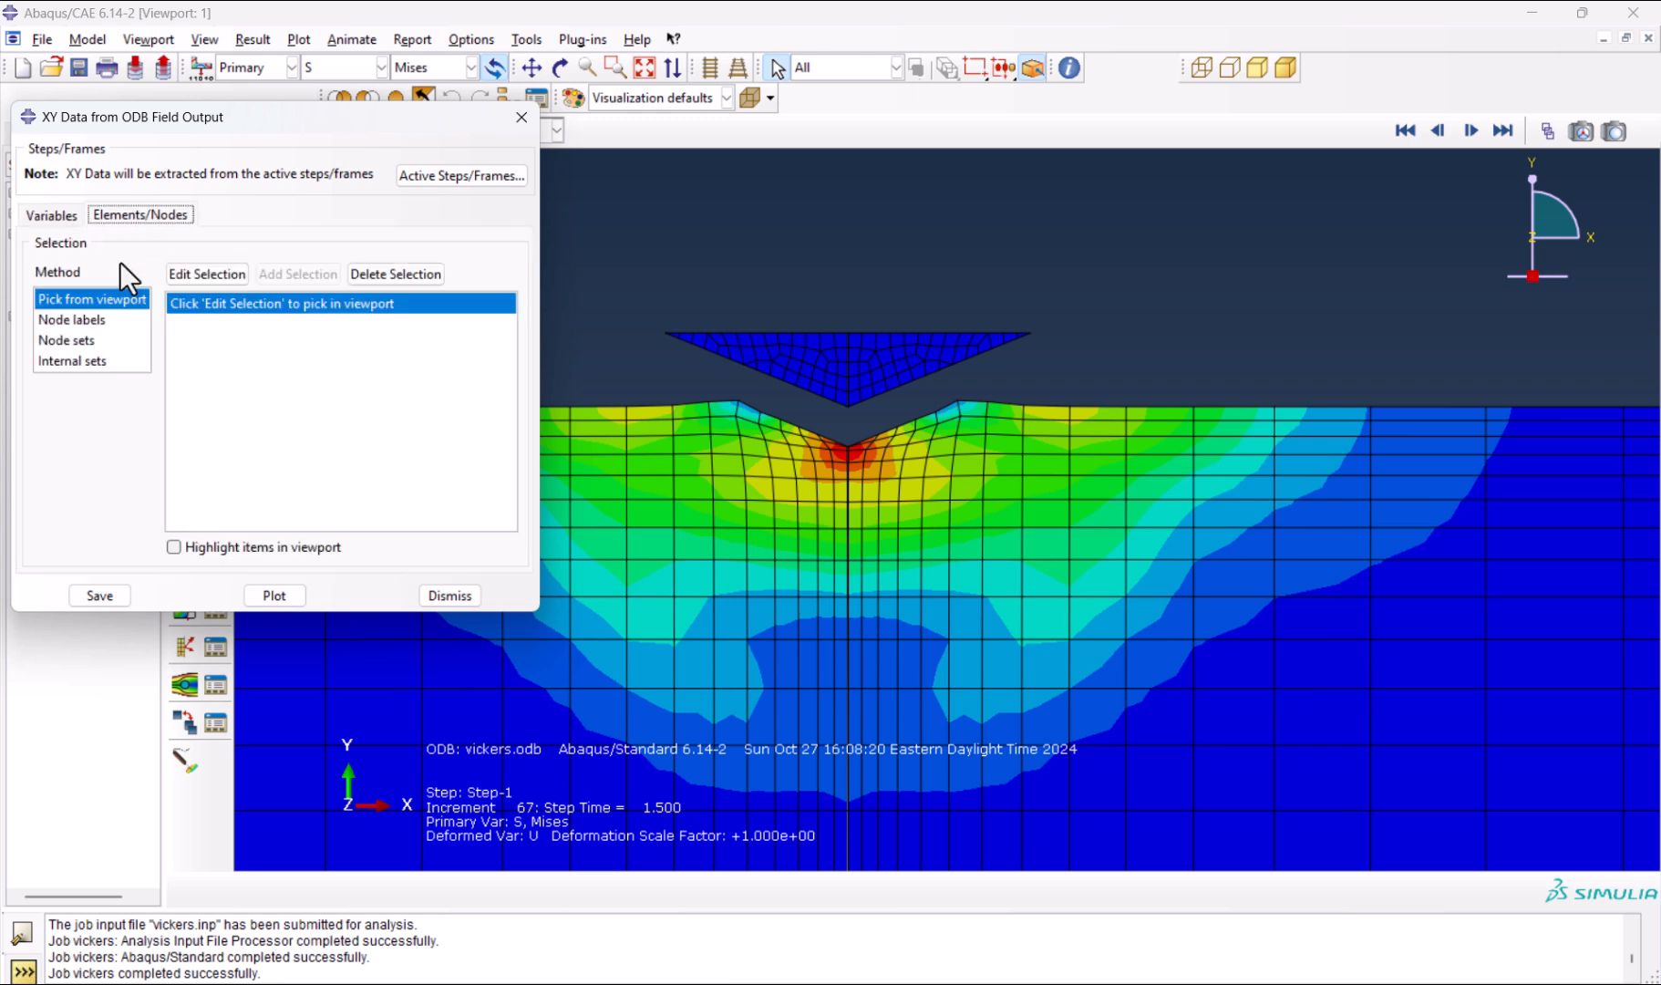
left_click(68, 341)
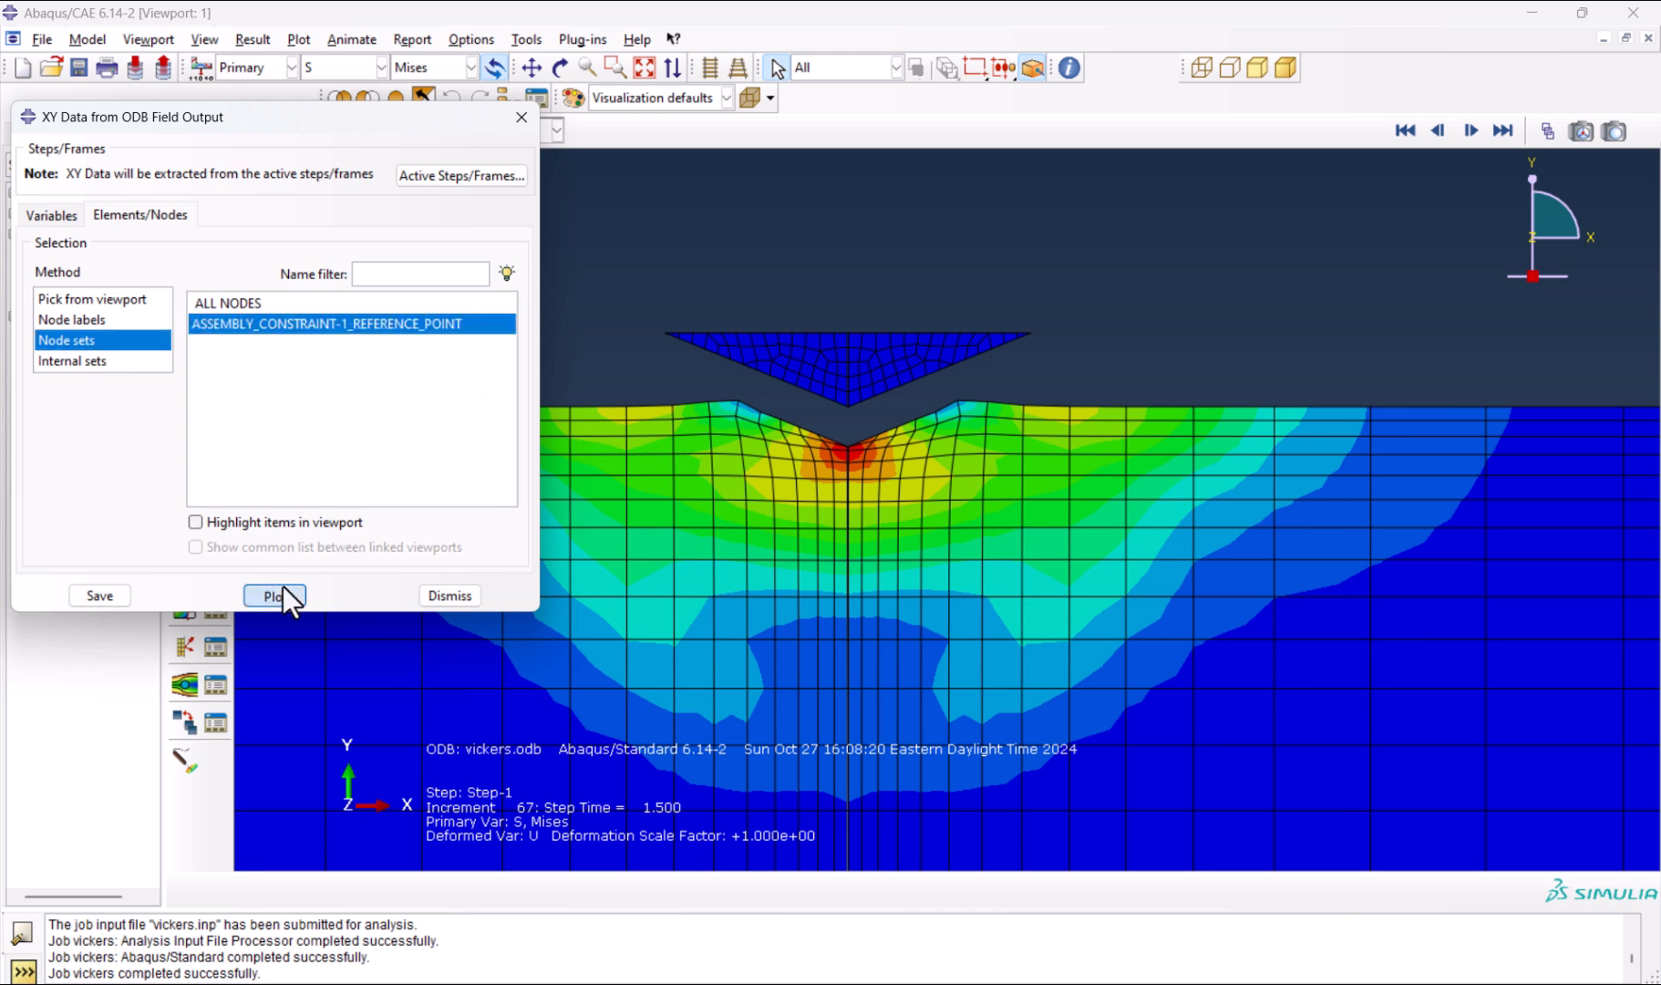
left_click(274, 596)
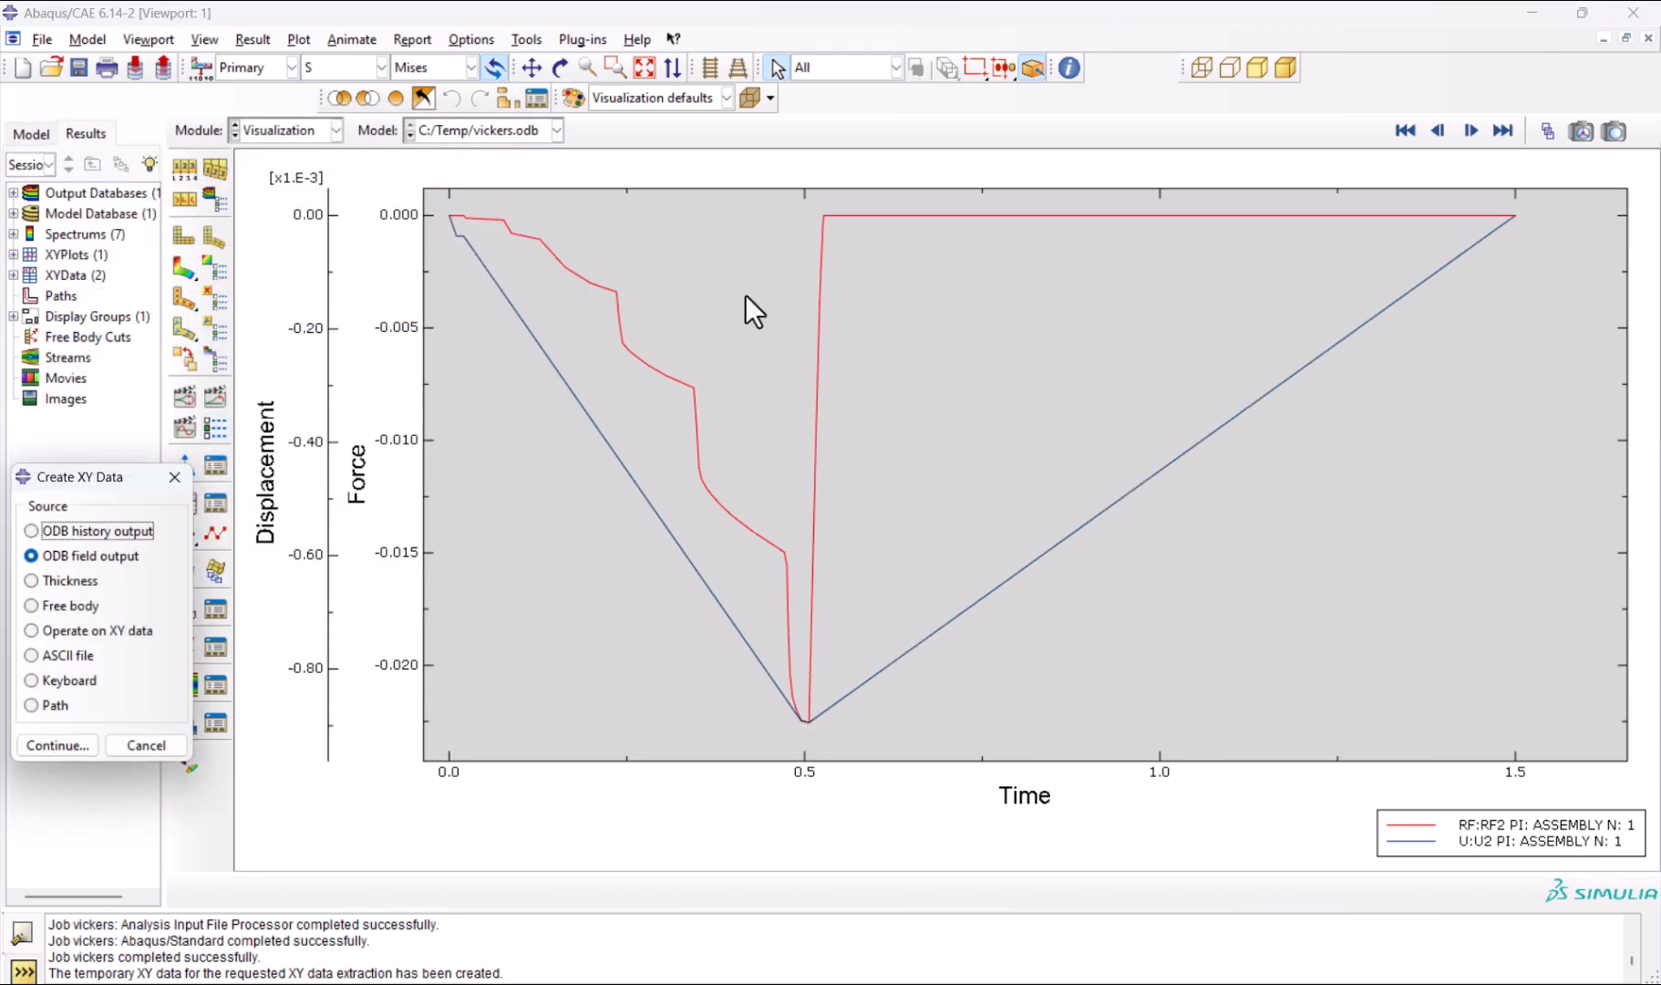
left_click(31, 631)
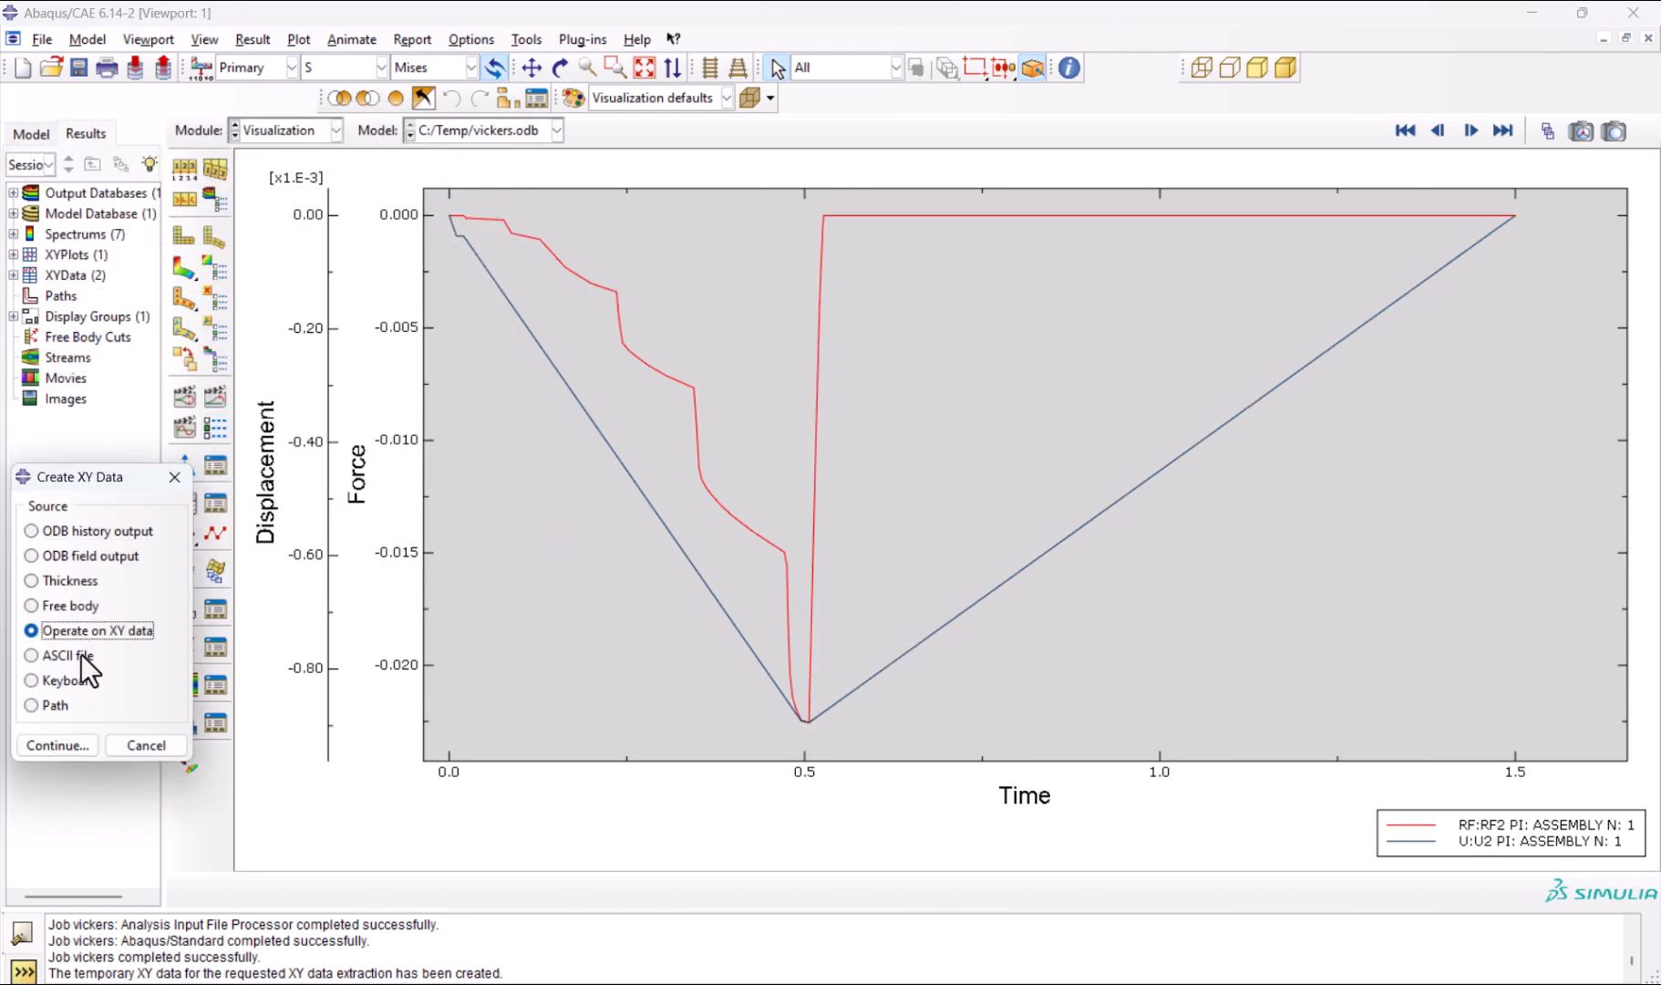
Build combine(abs(U2), abs(RF2)) in Operate on XY Data and plot the force-displacement curve.
left_click(55, 746)
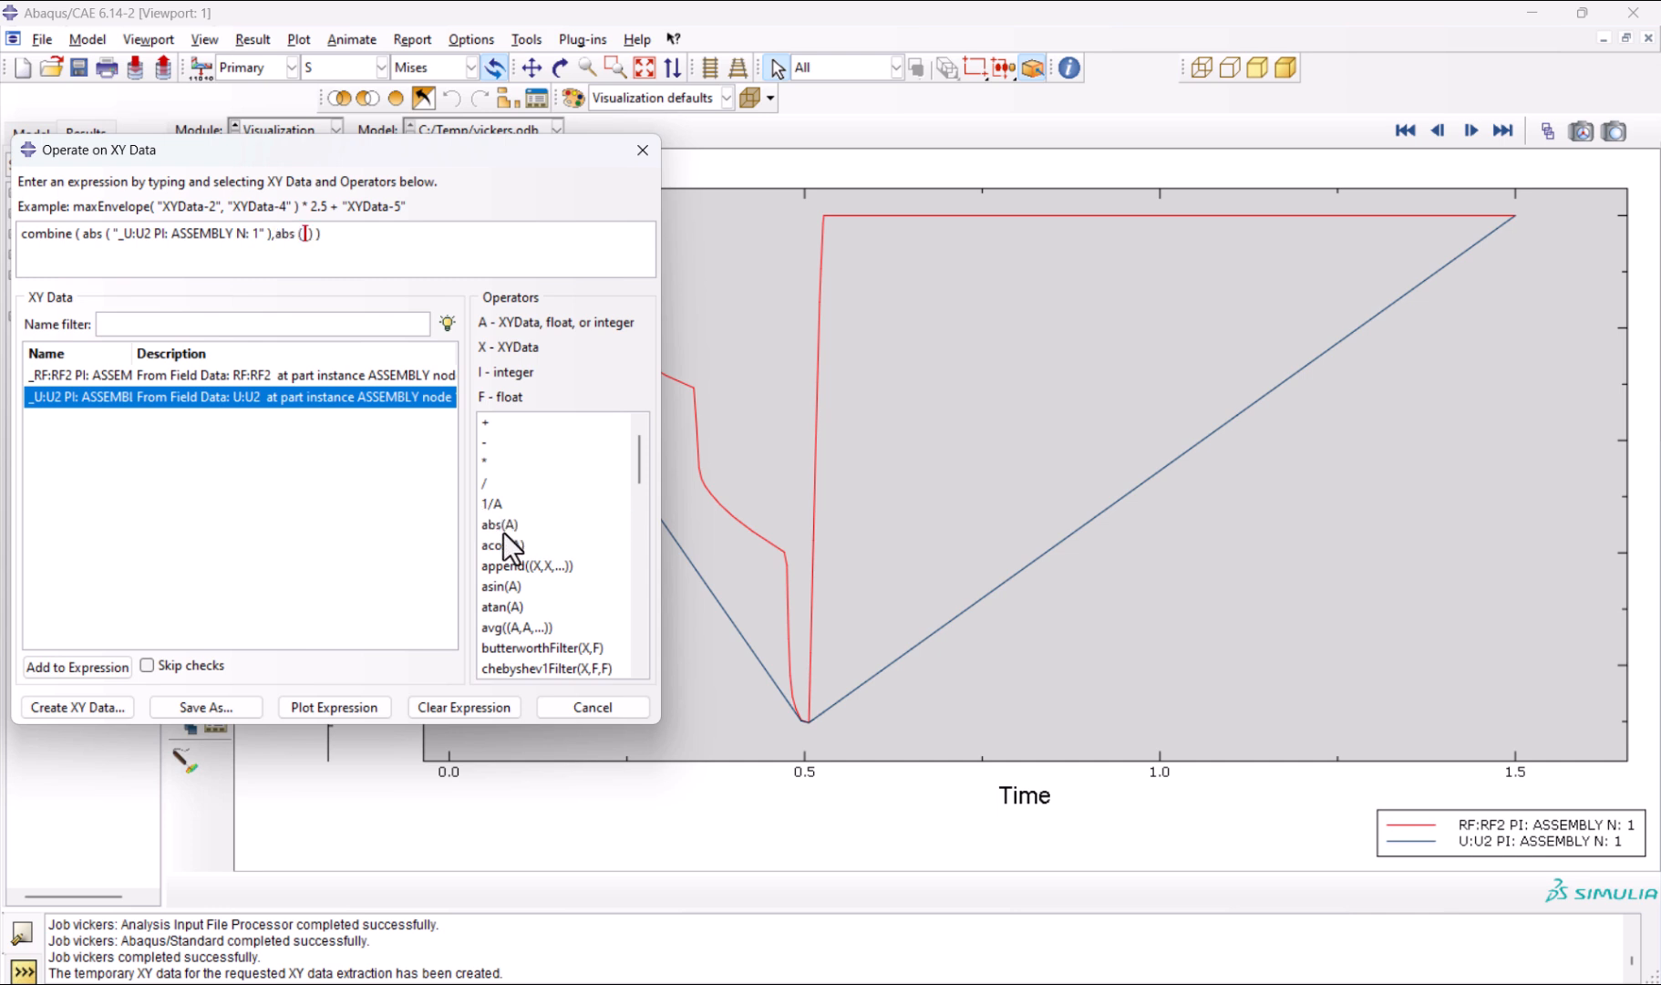
left_click(239, 376)
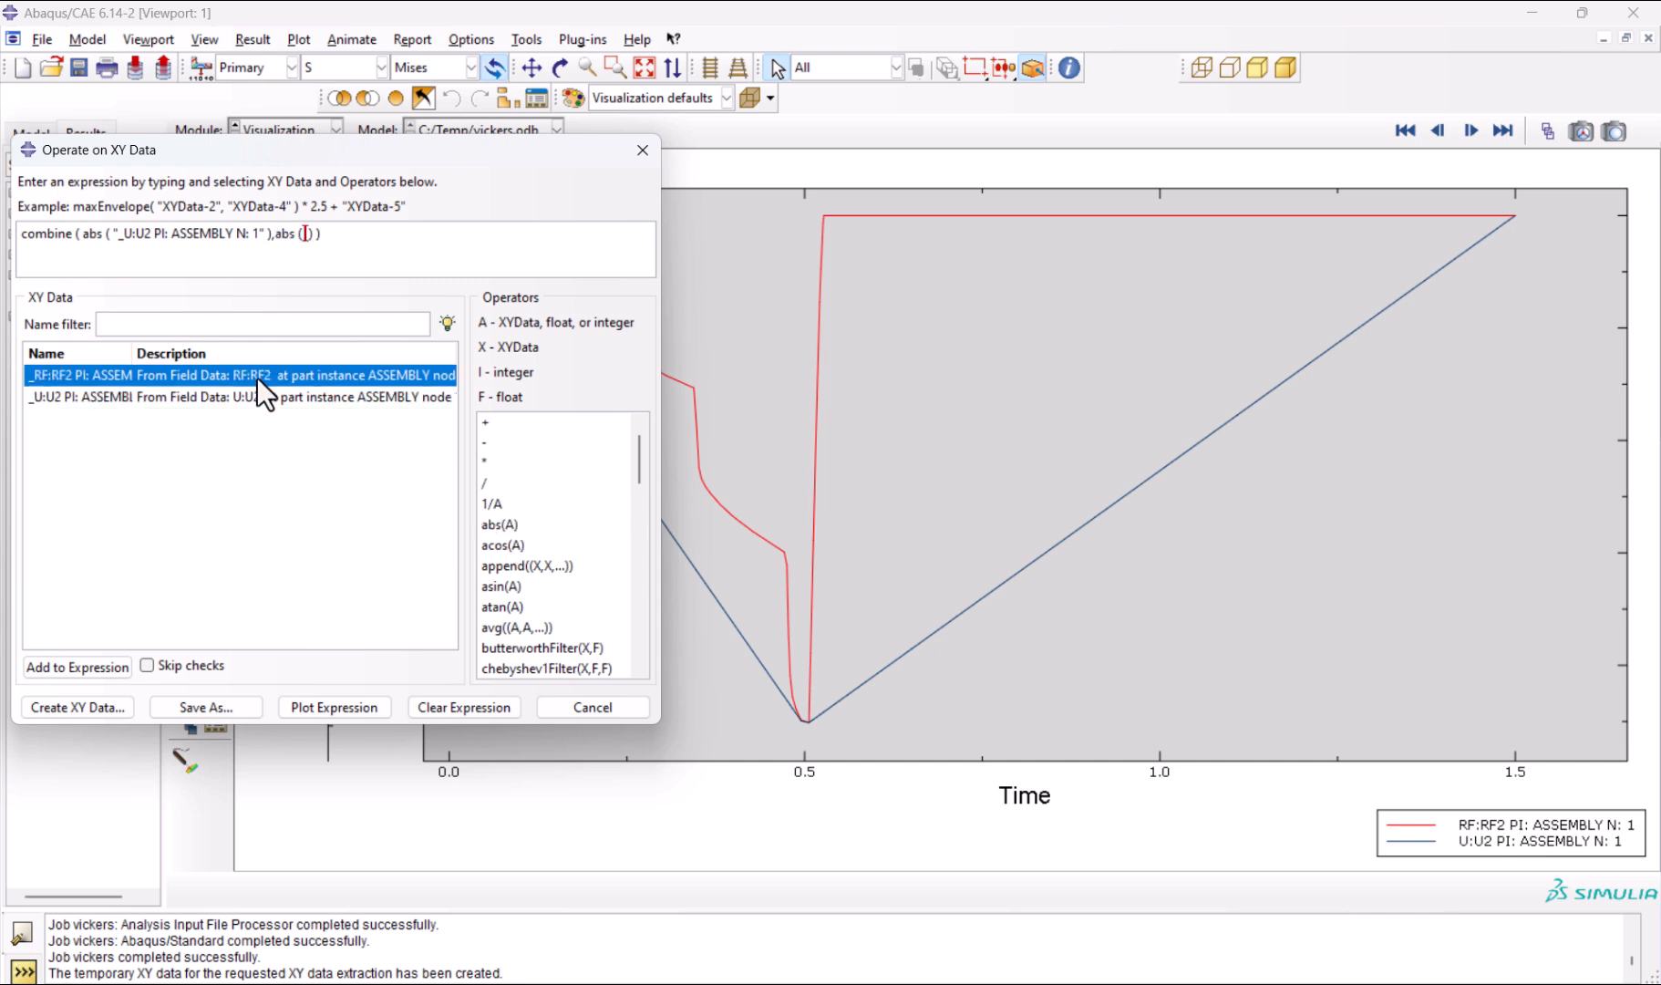
left_click(79, 668)
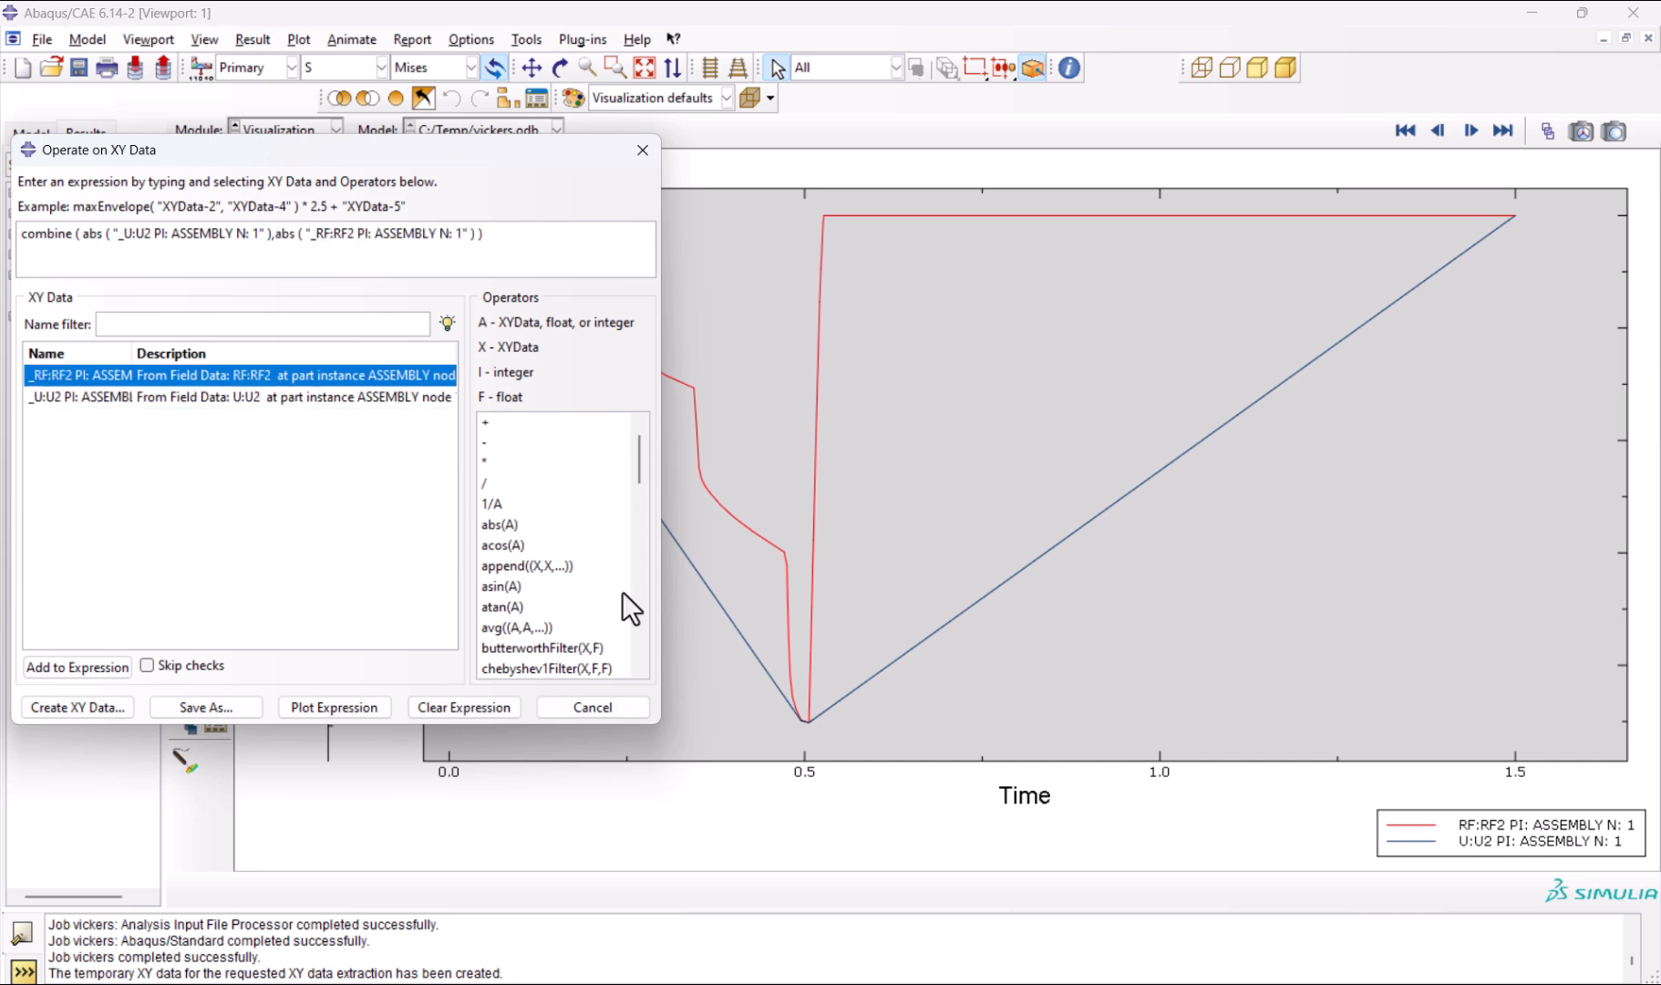
left_click(334, 708)
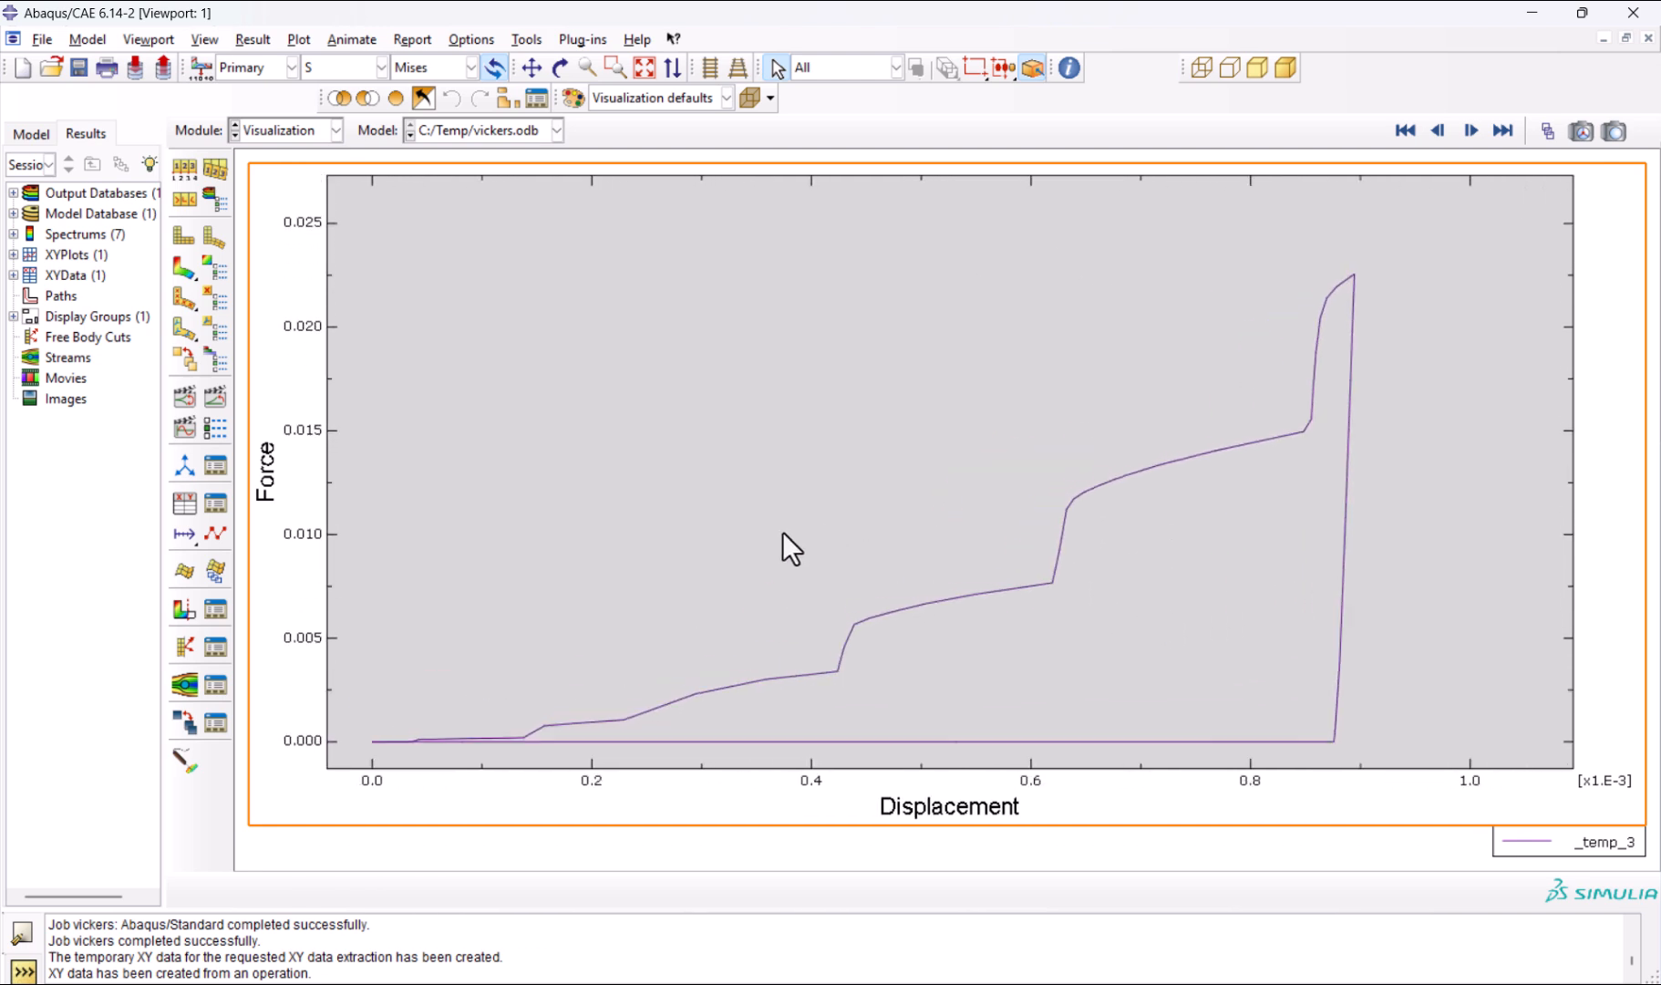
mouse_move(1311, 263)
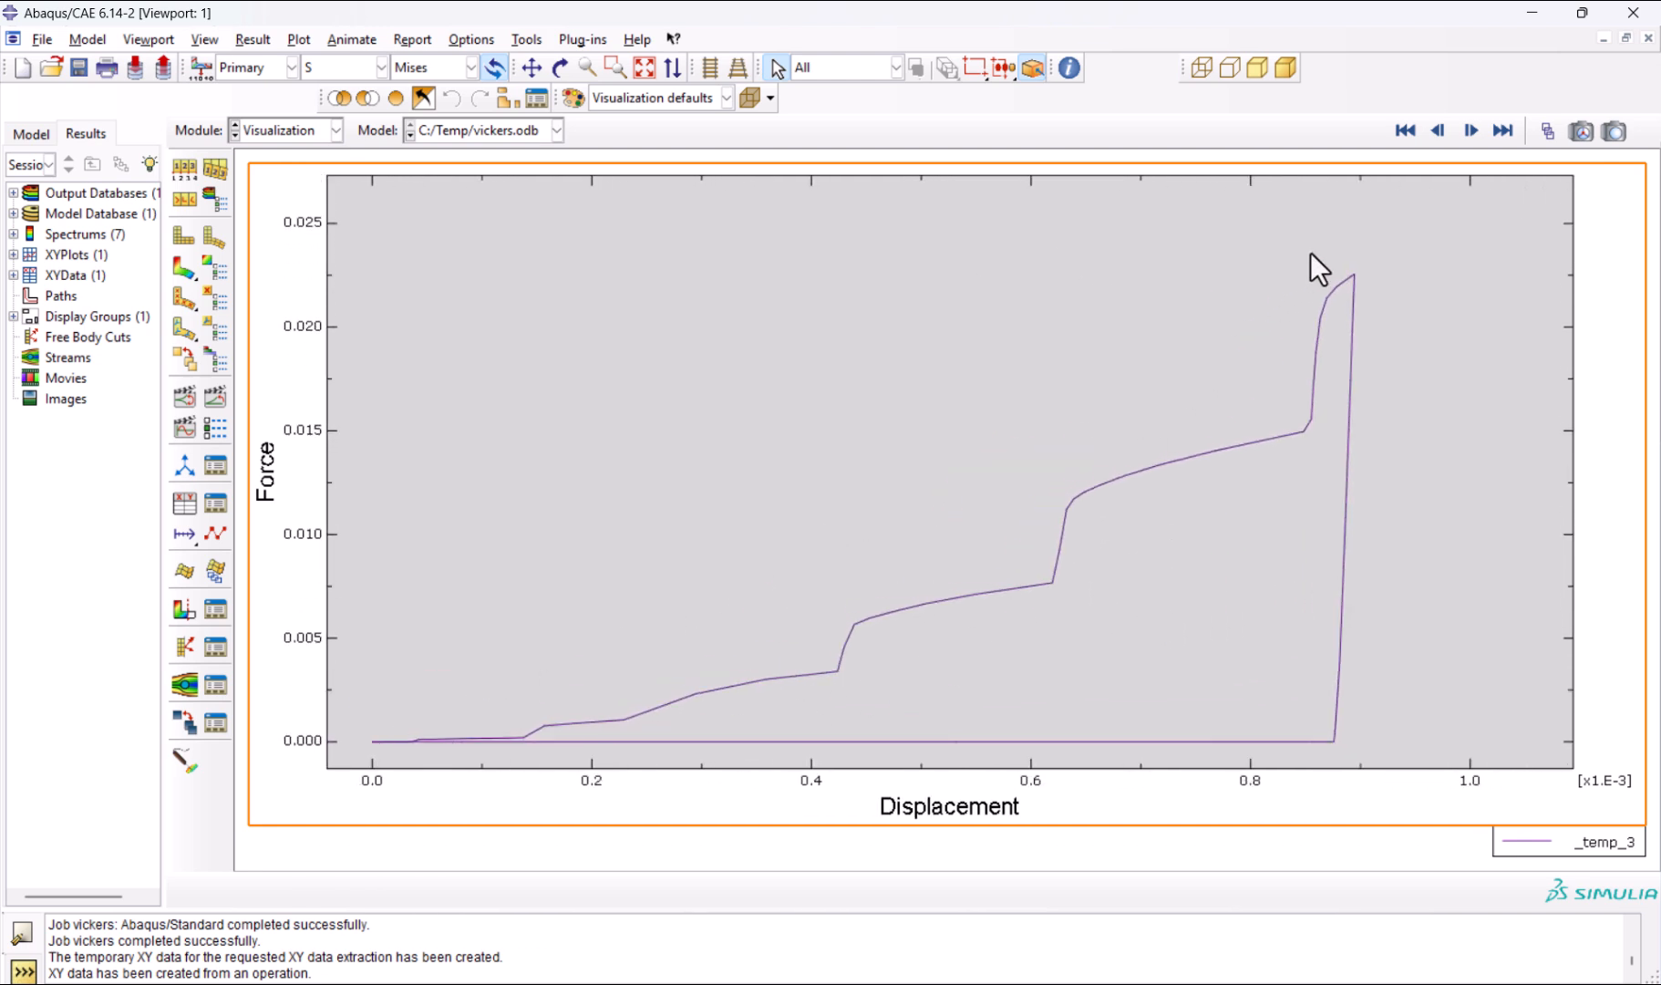
mouse_move(848, 614)
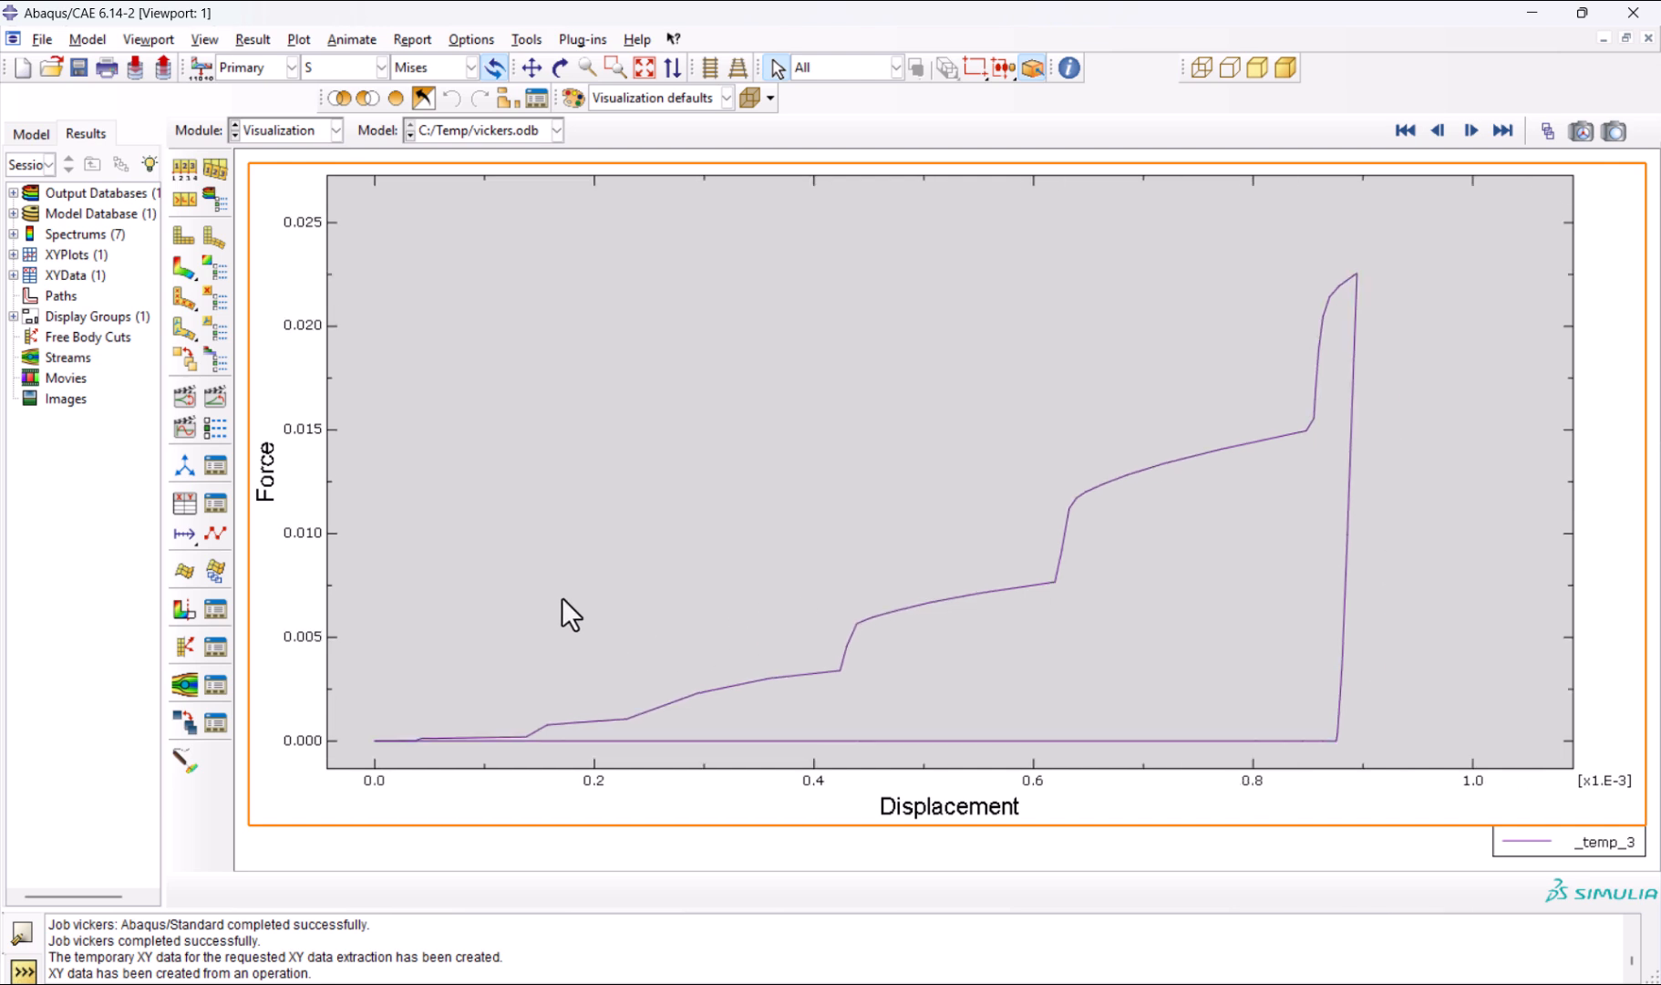
mouse_move(1189, 493)
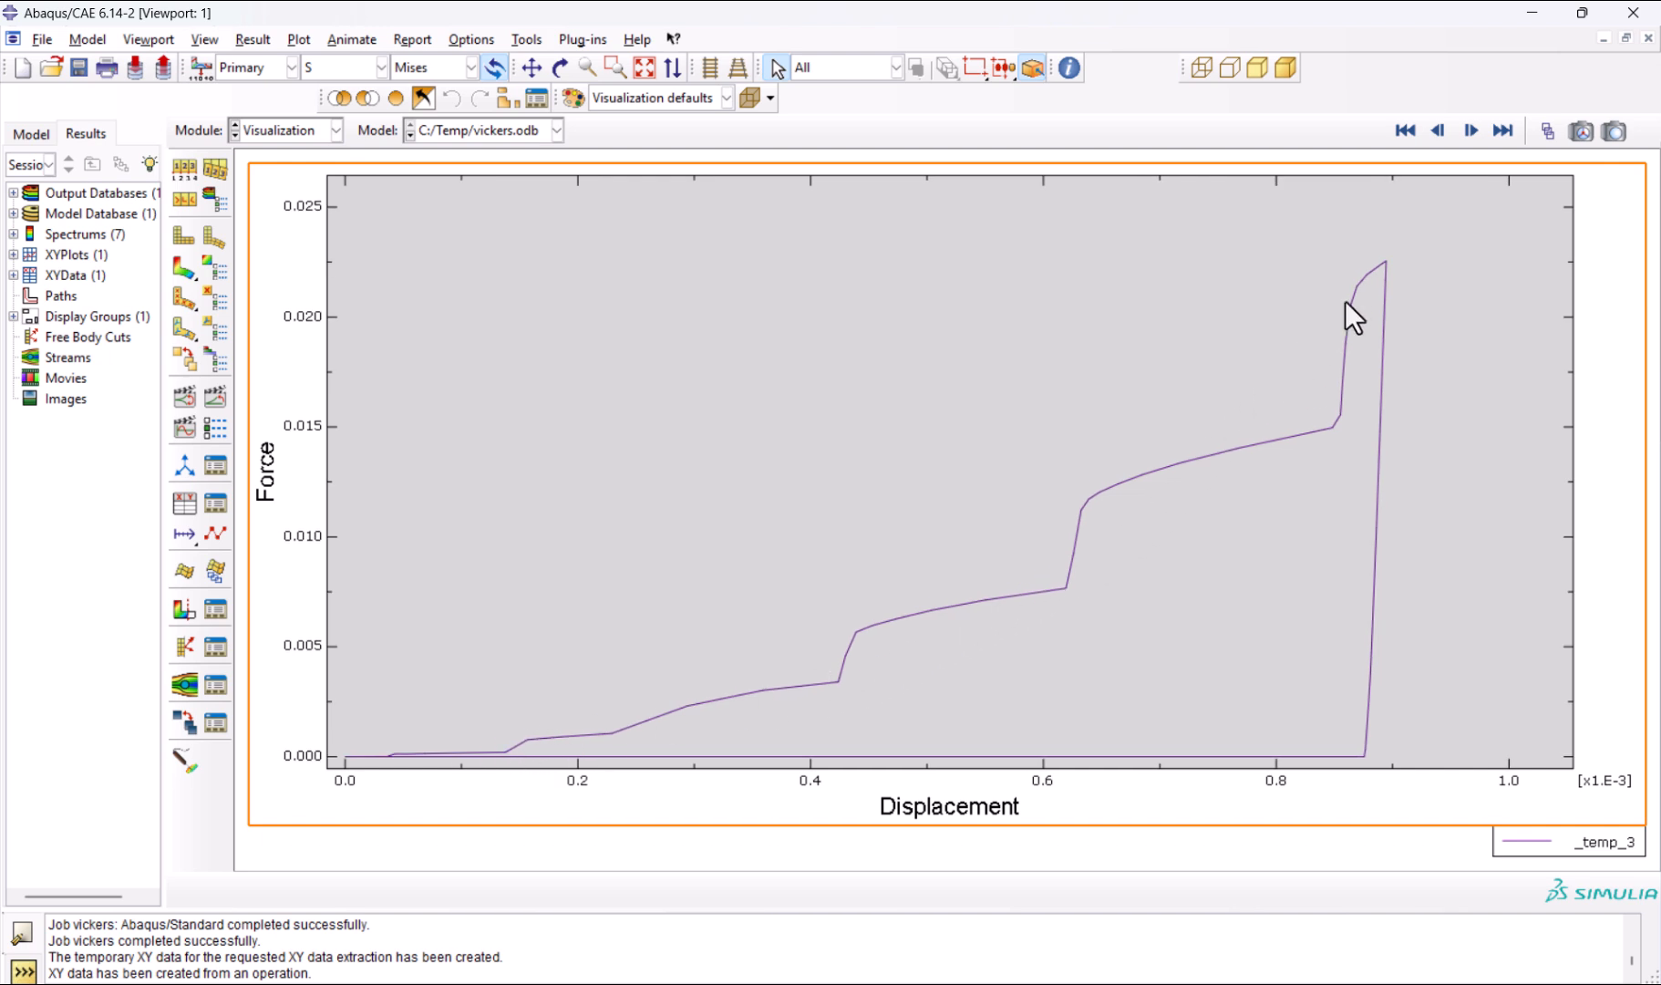
mouse_move(1355, 784)
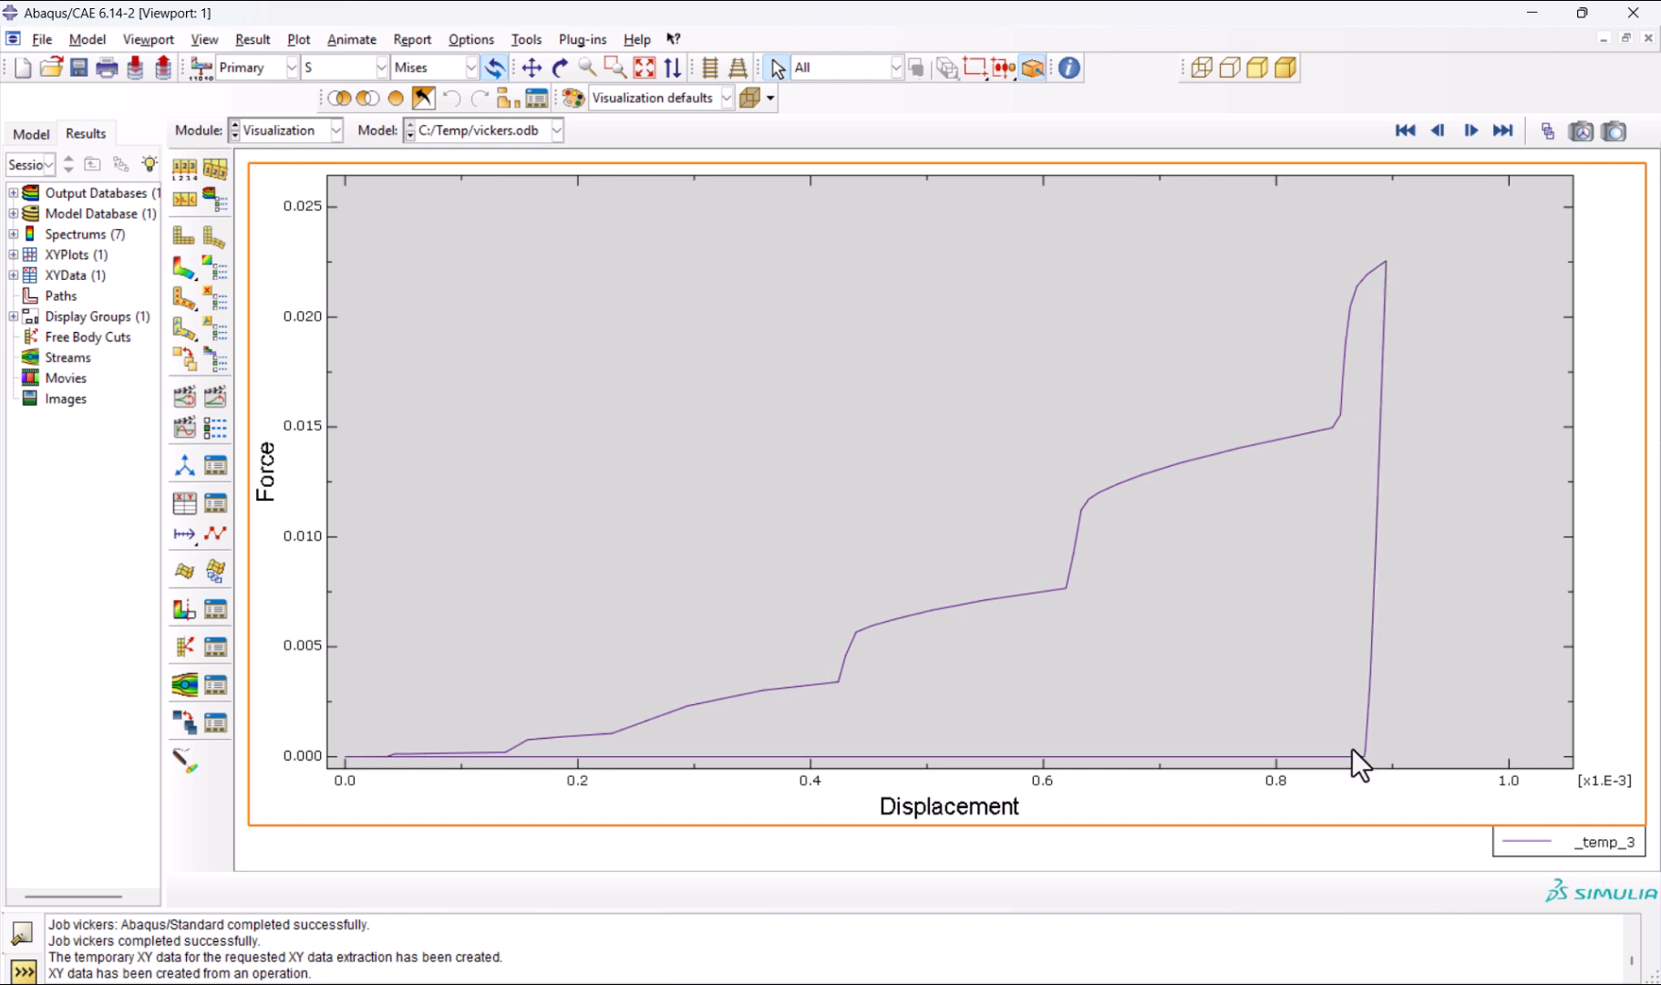